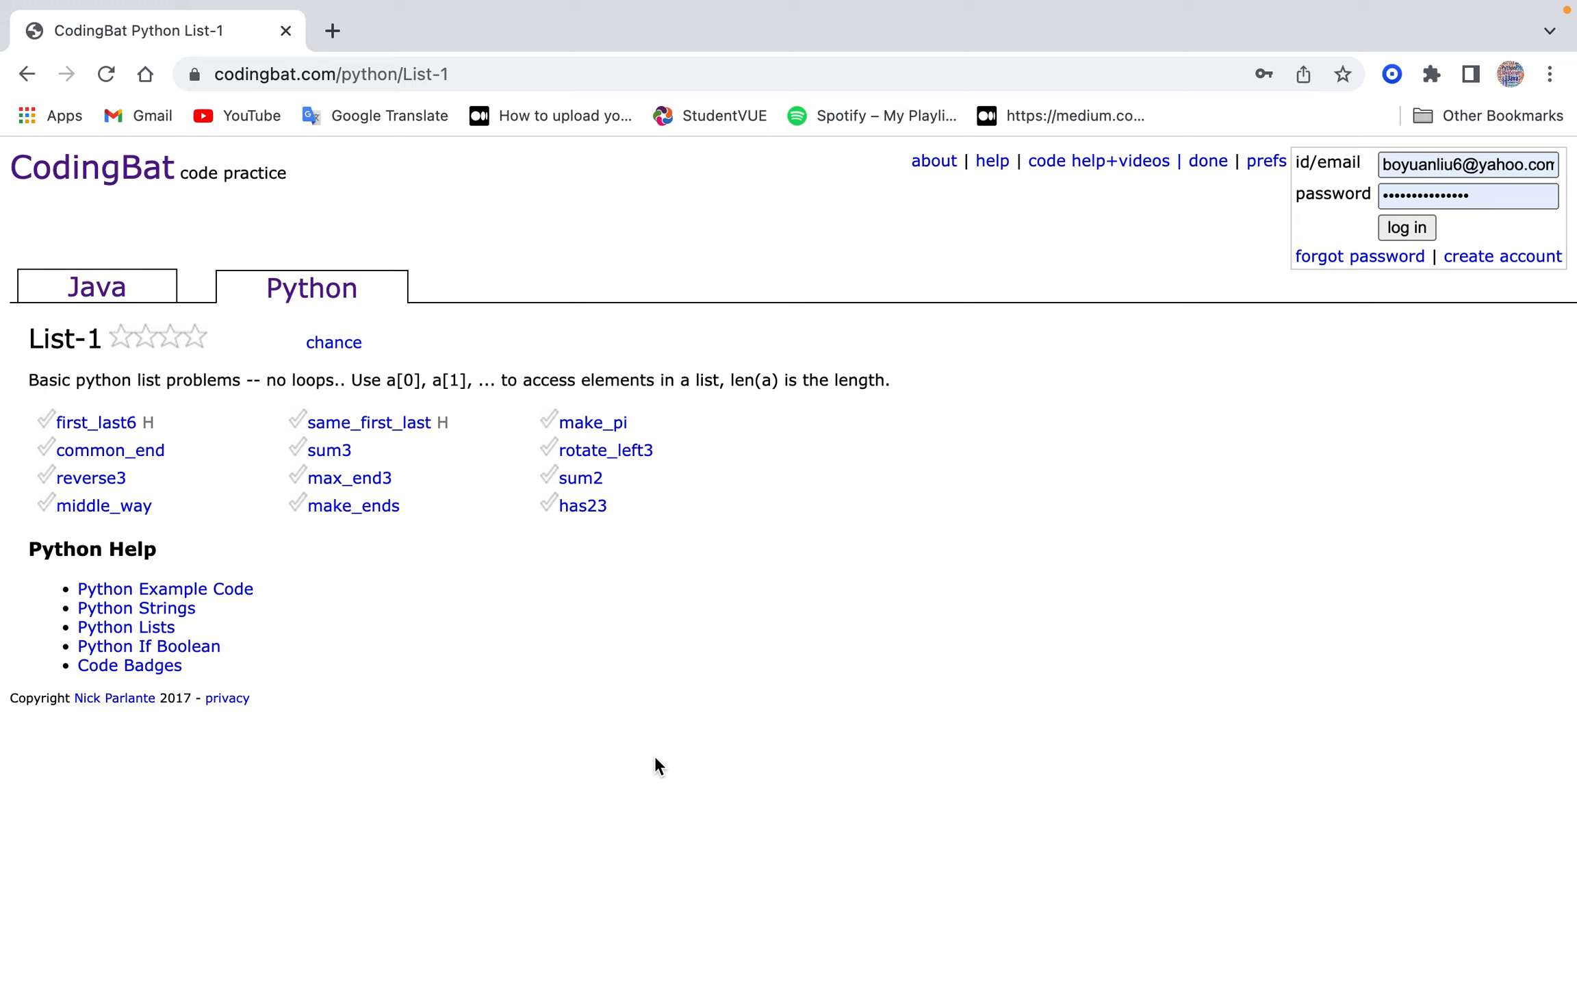
mouse_move(117, 419)
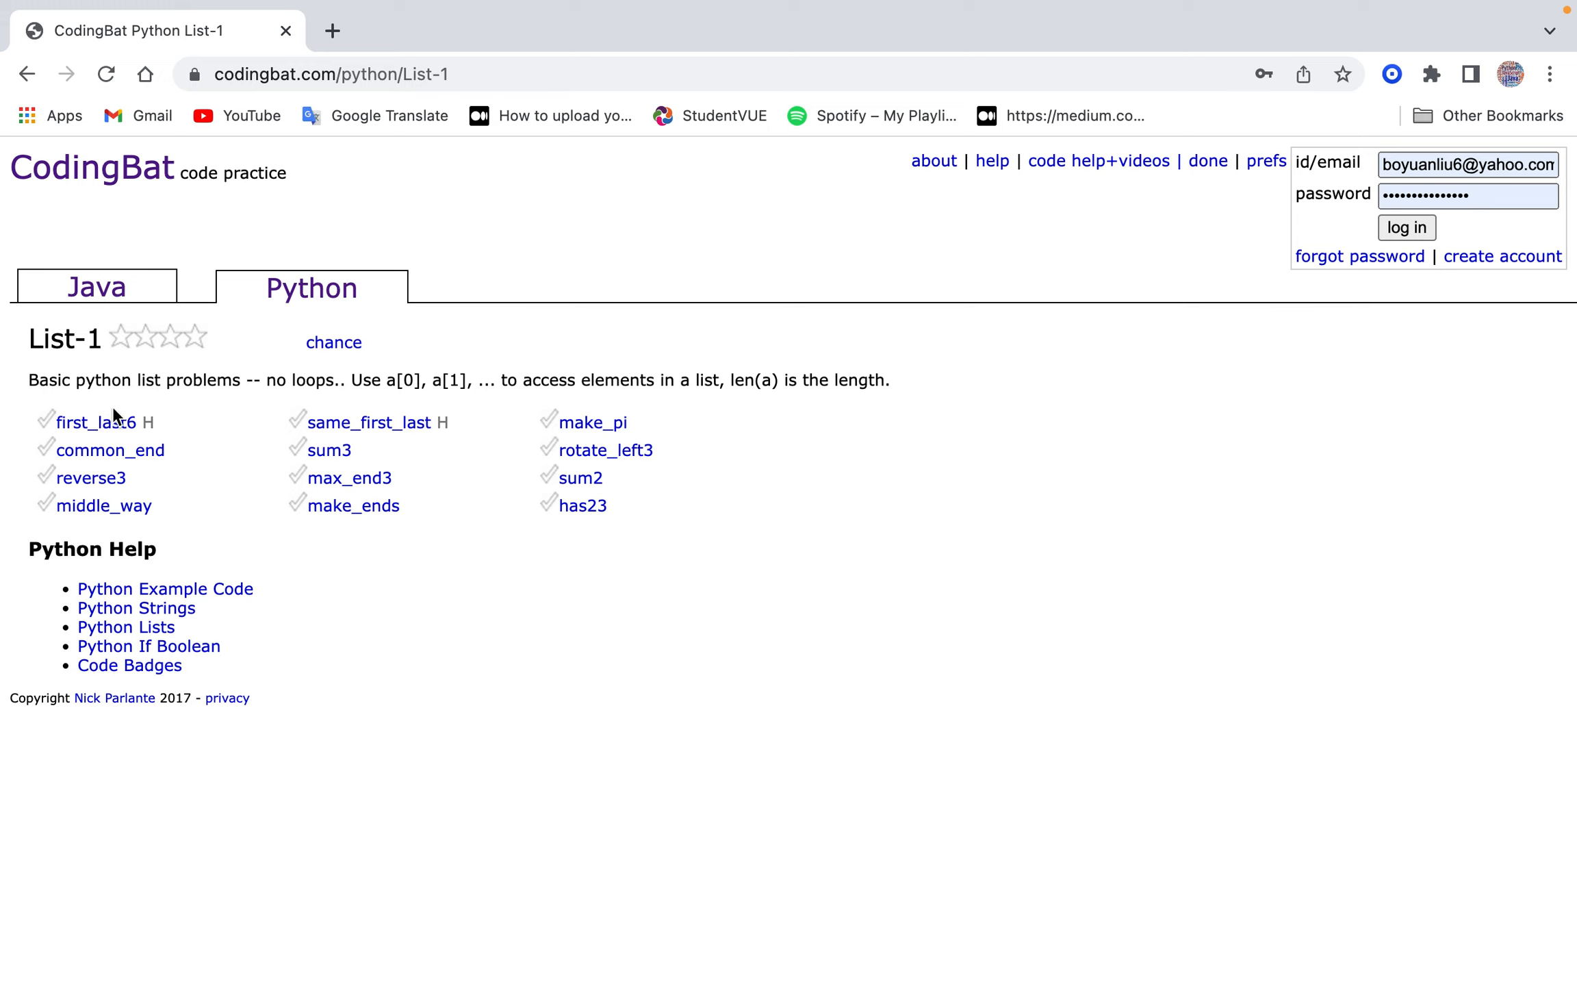
Open the first_last6 problem from Python List-1 and click into its editor.
left_click(92, 421)
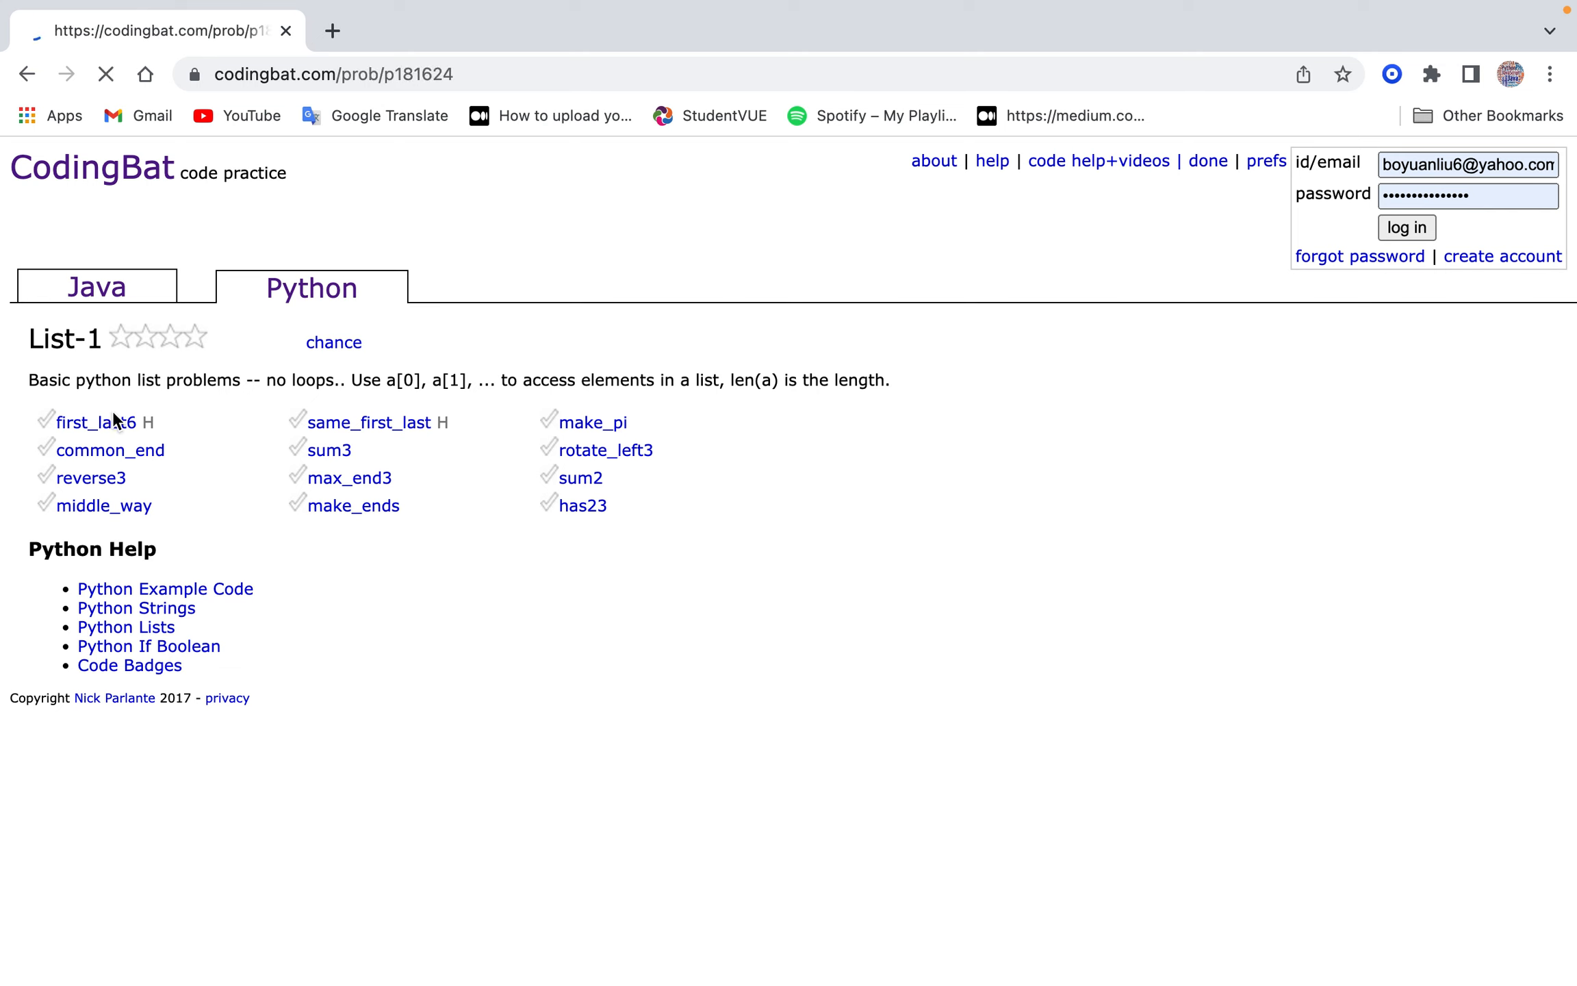
left_click(91, 421)
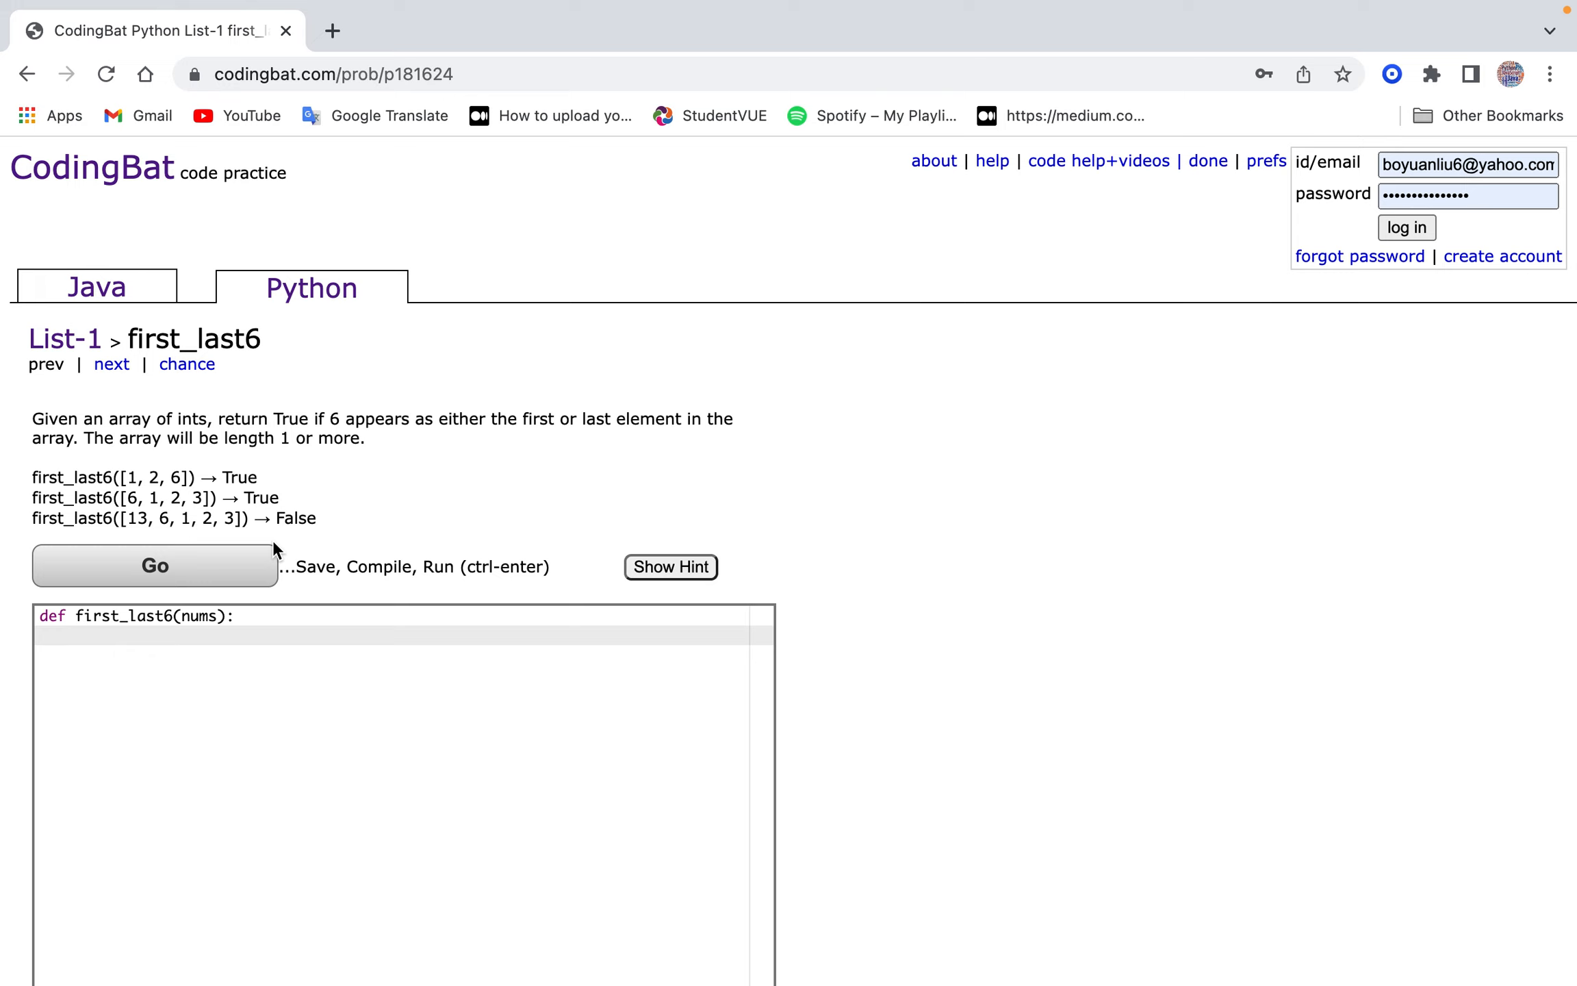
Write the first_last6 check: if nums[0] == 6 or nums[-1] == 6.
type("if nums")
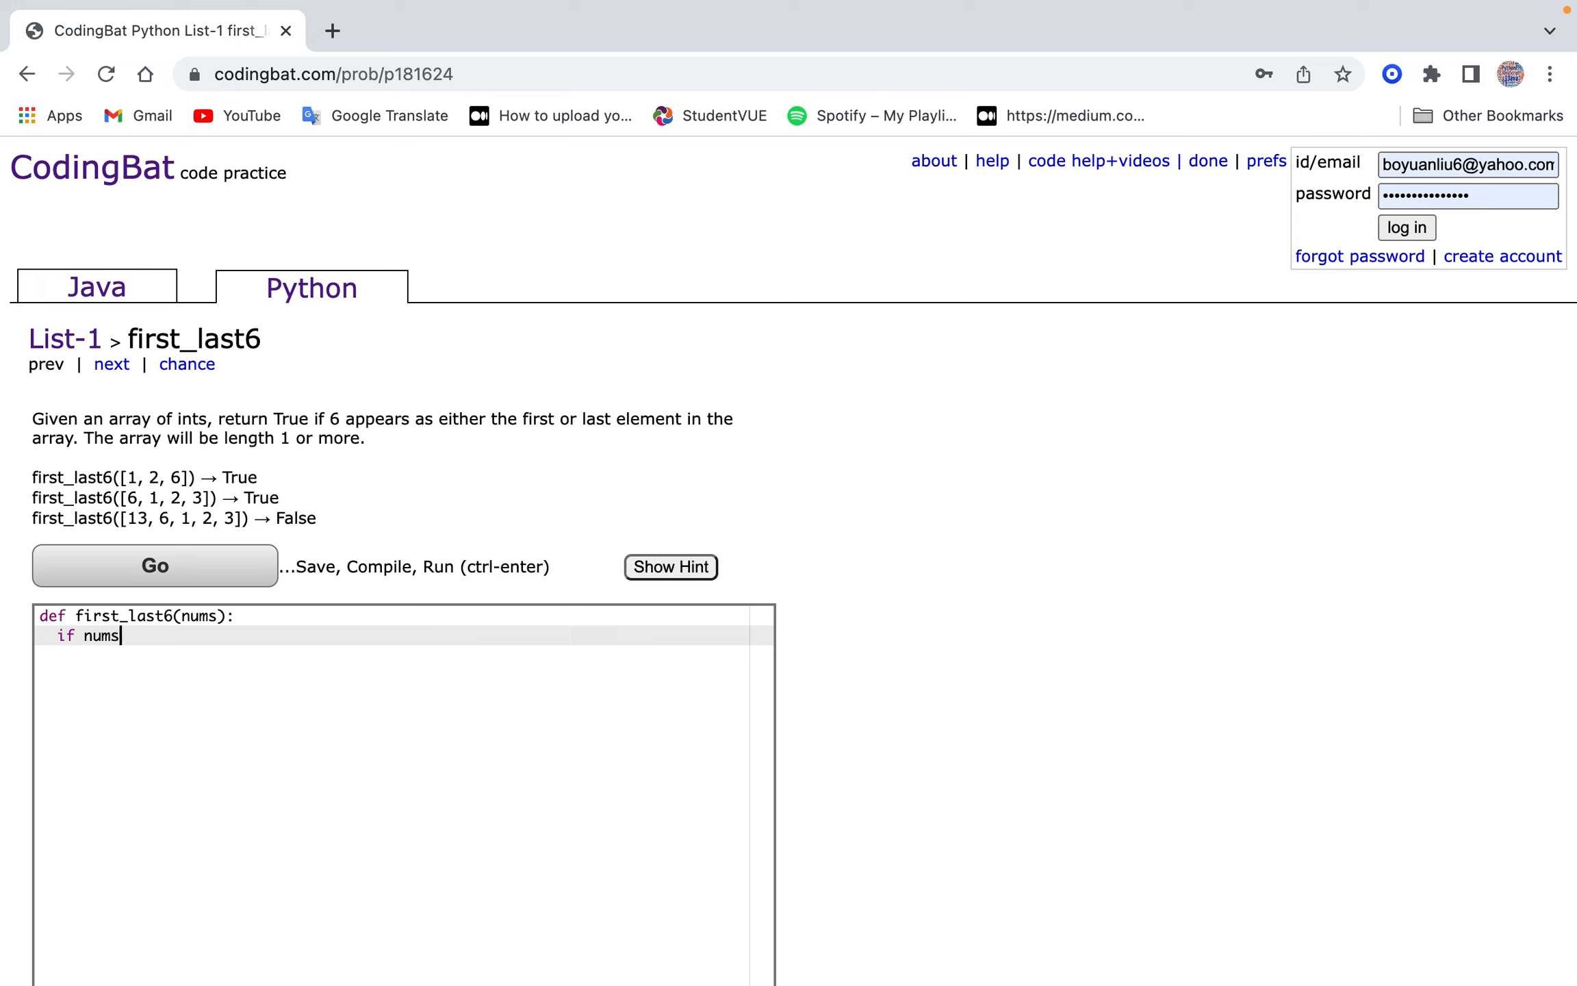
type("[0-")
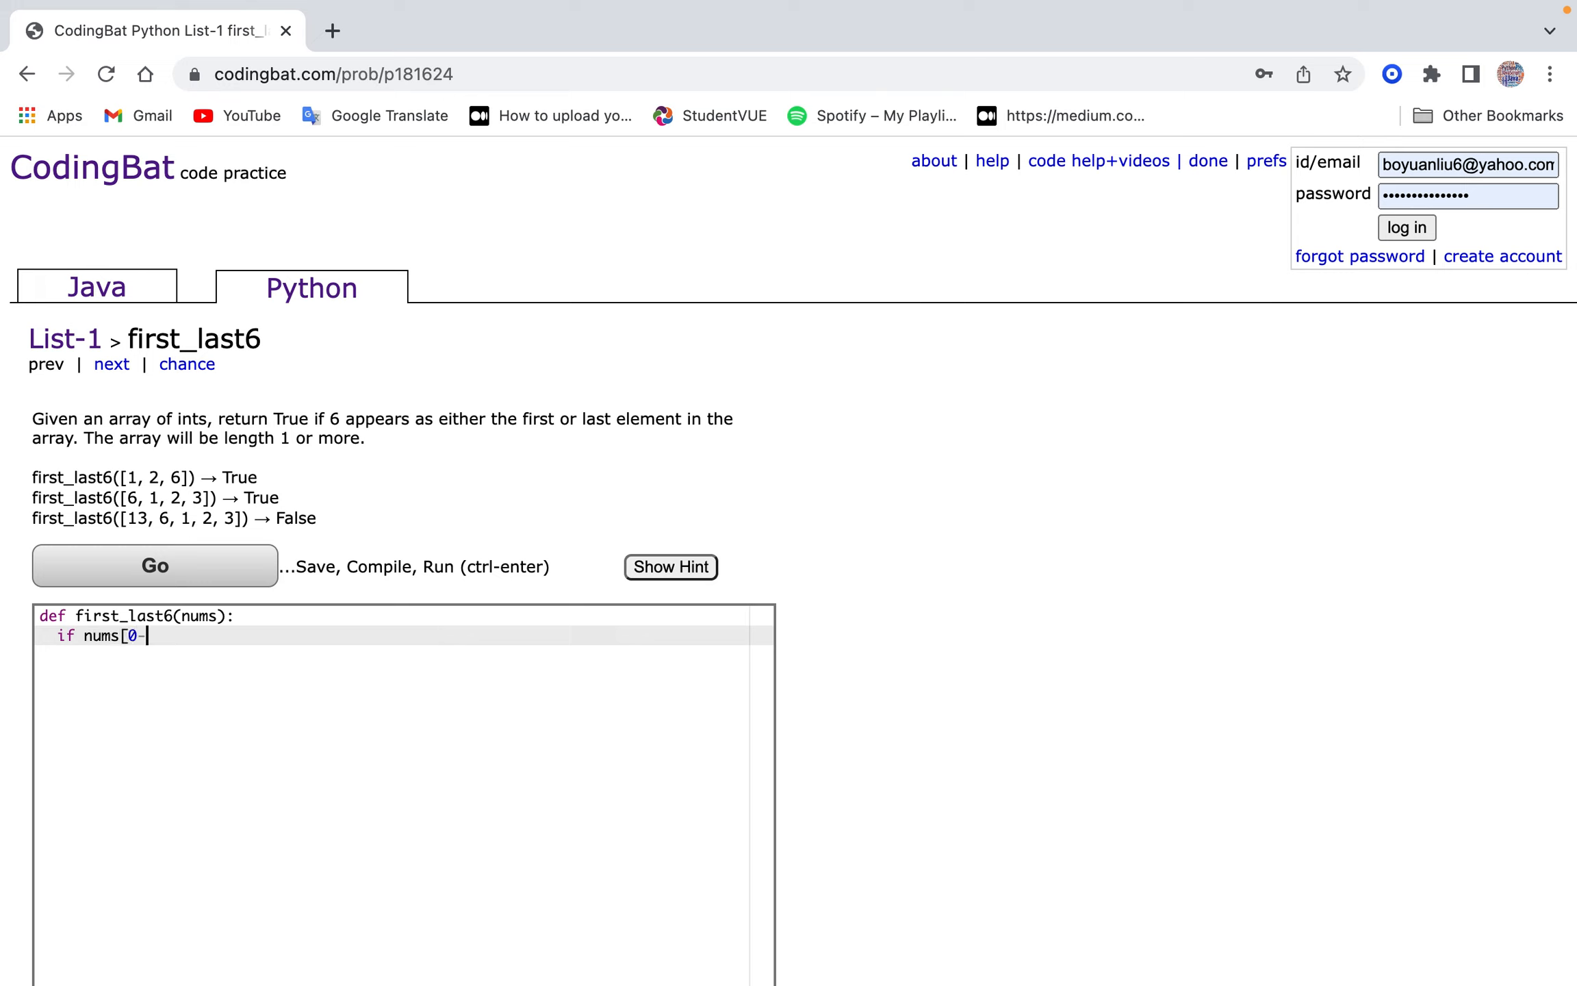
type("]")
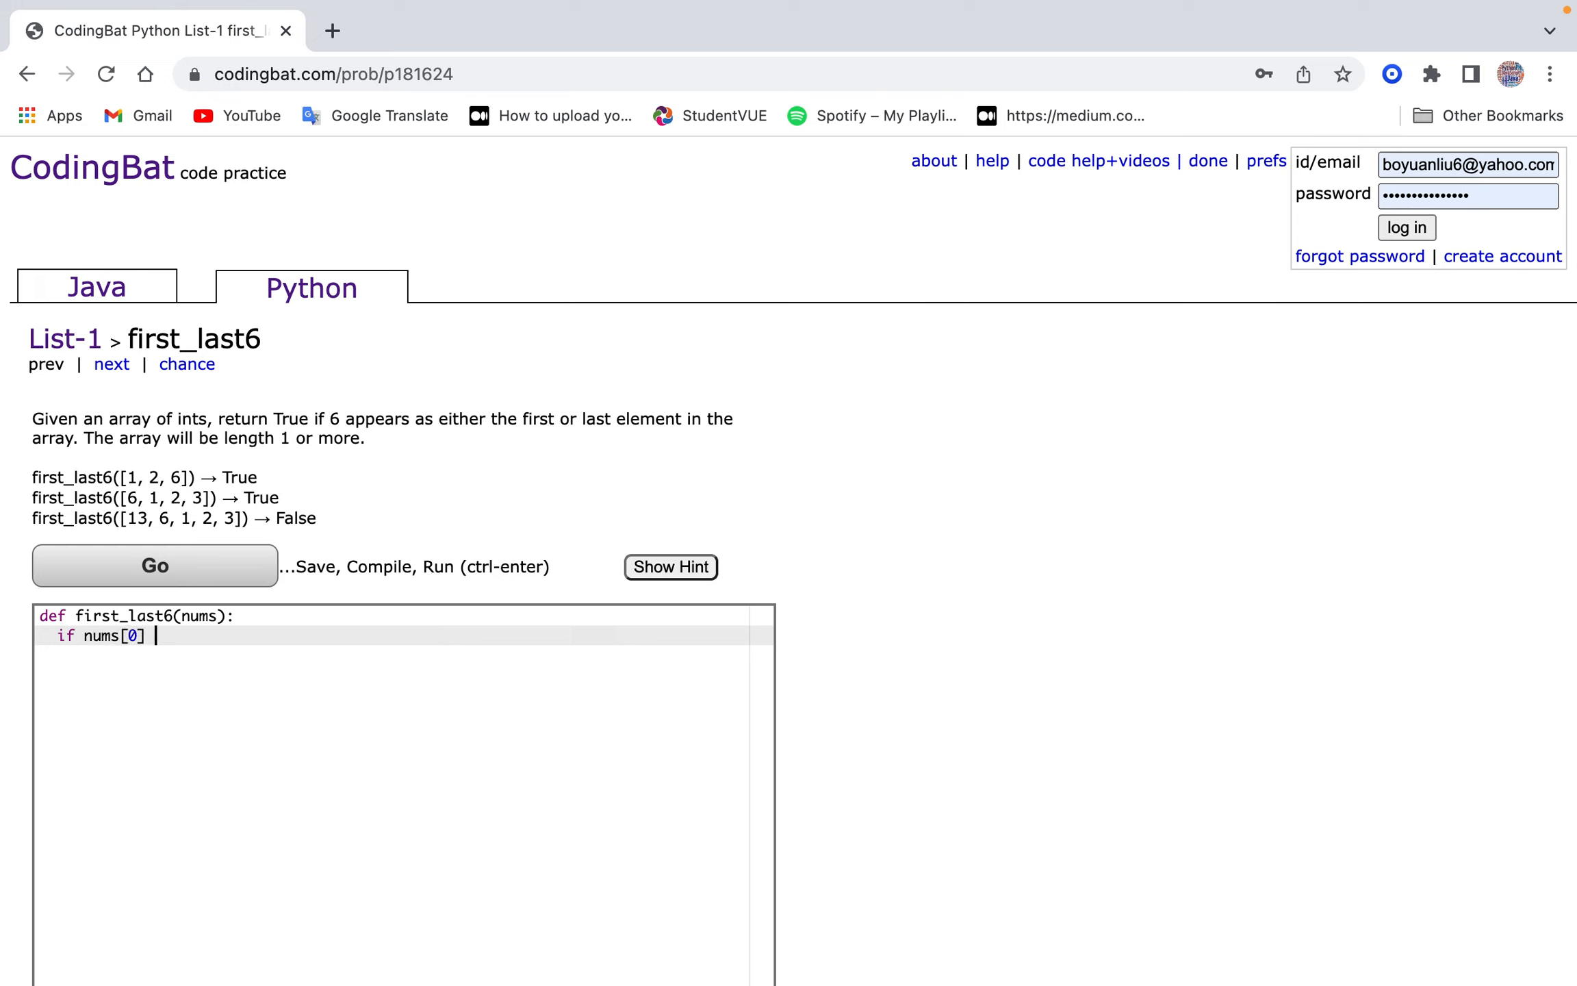
type("== 0")
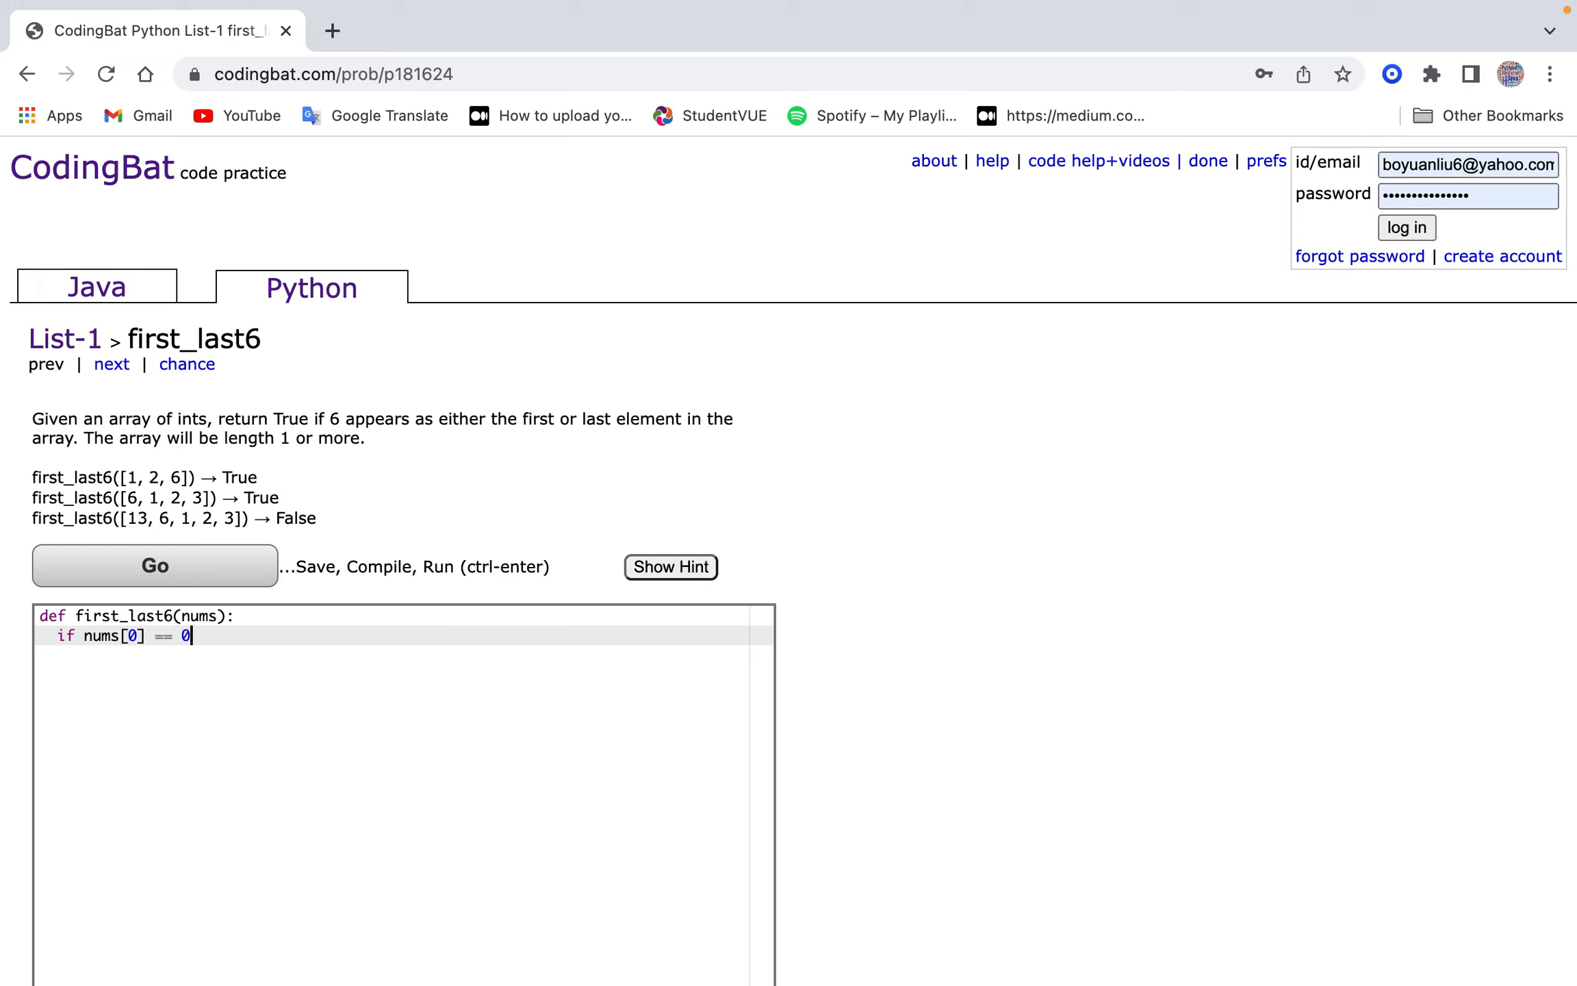
type("5")
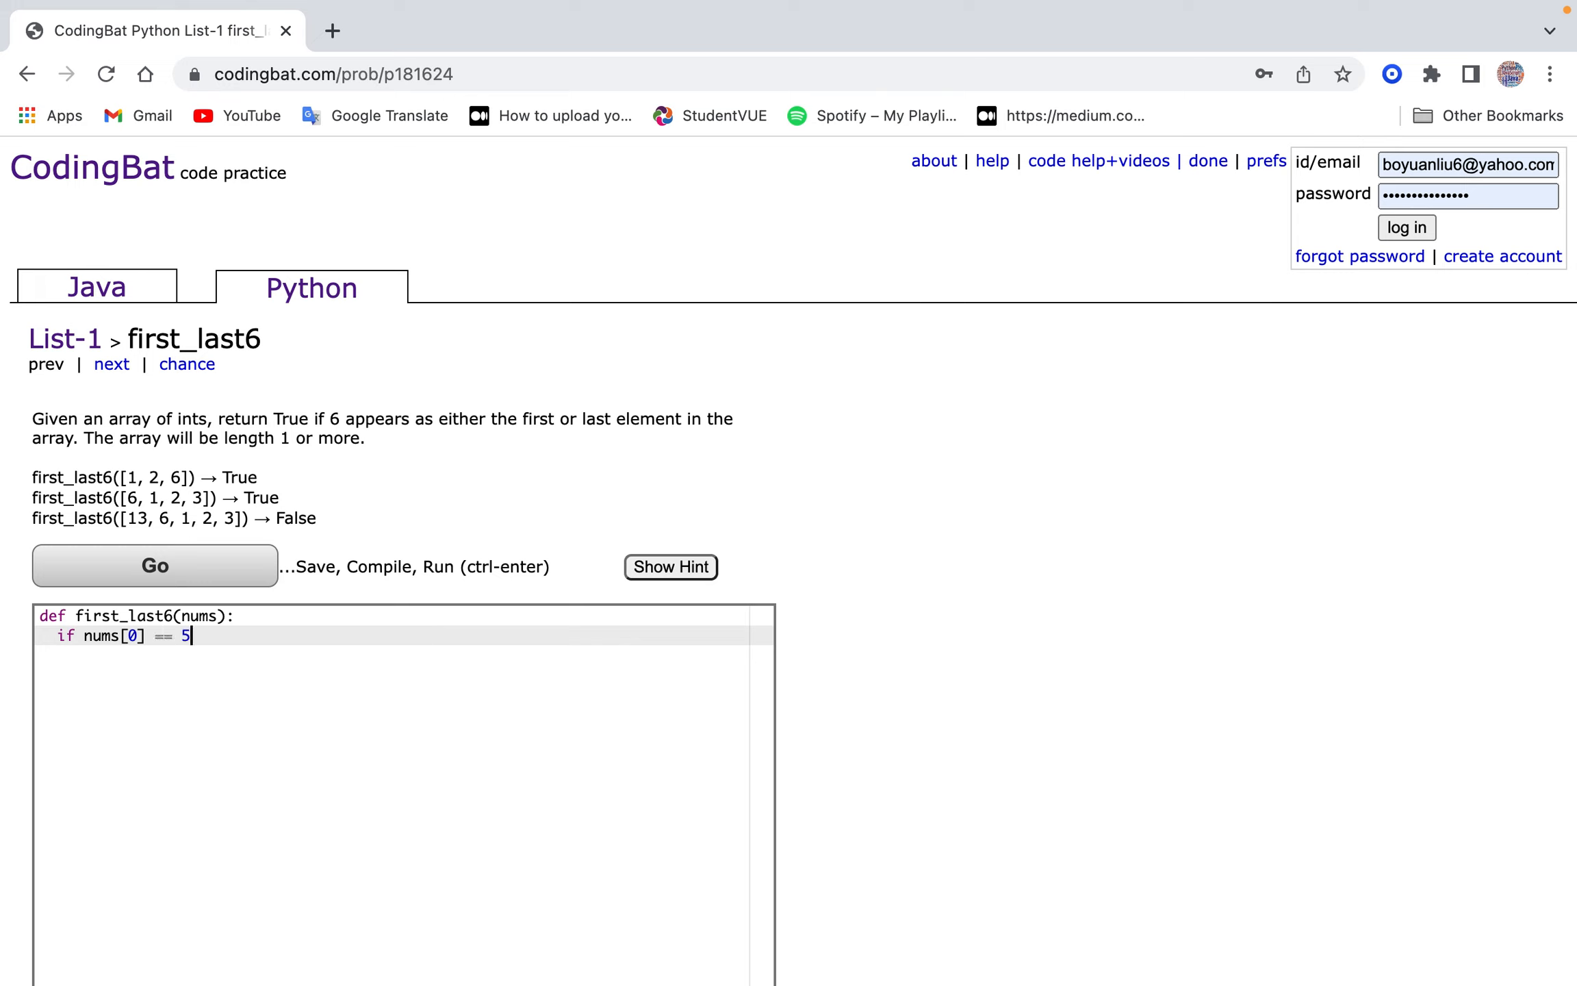
type("6 or")
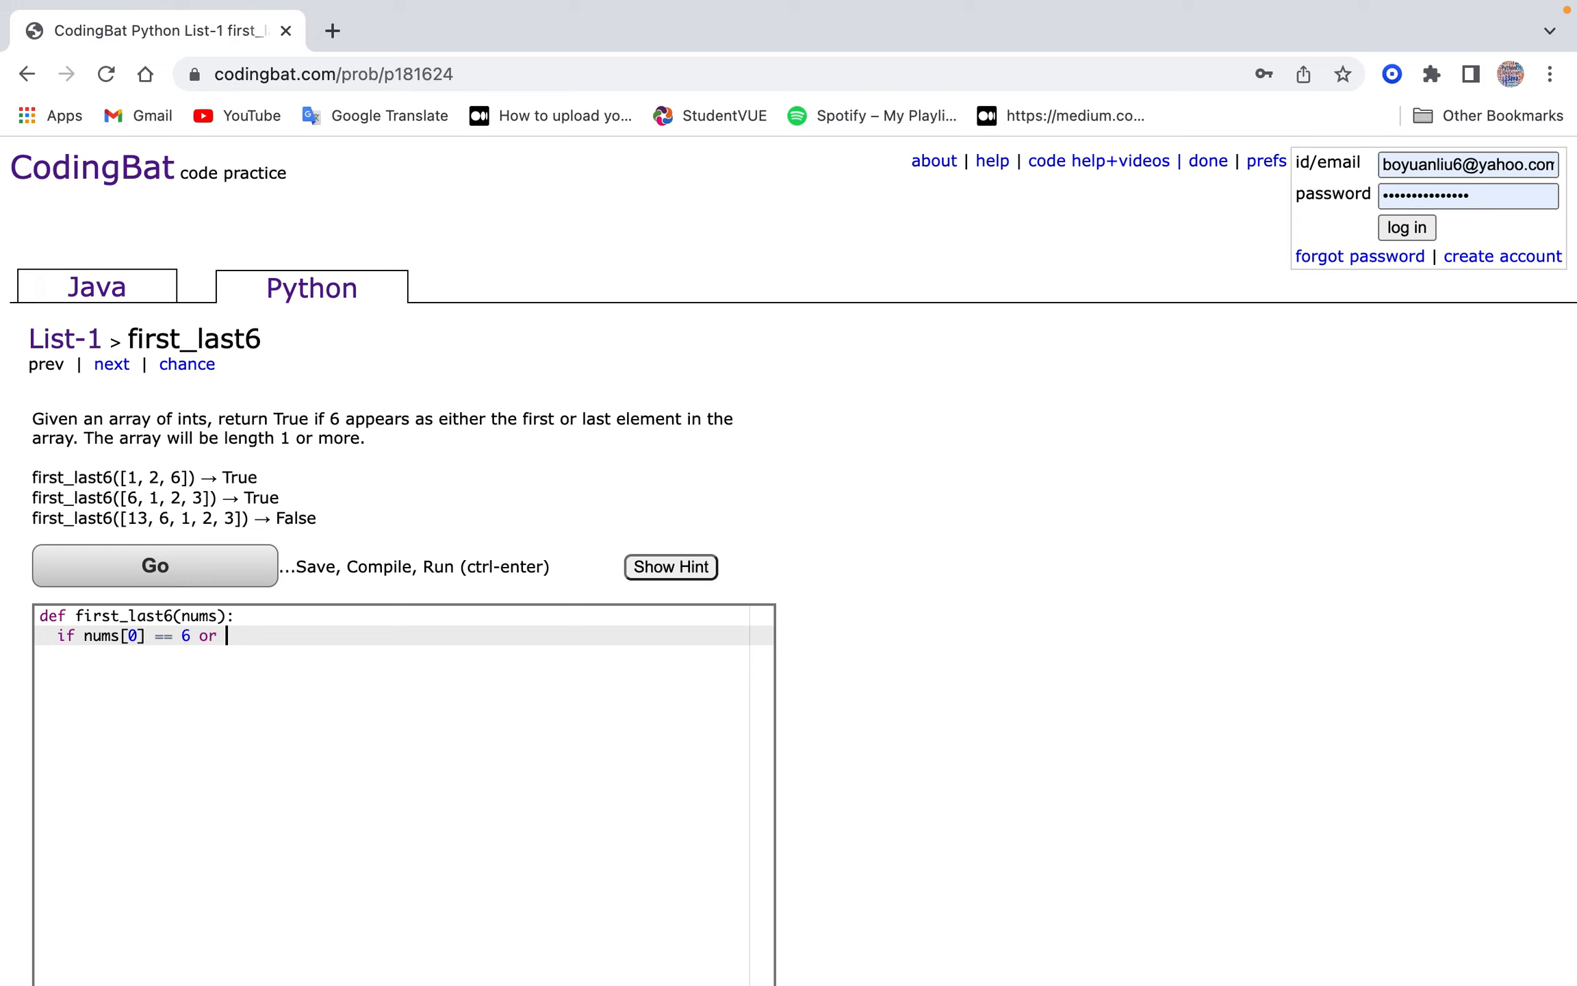
type("nums[-1]")
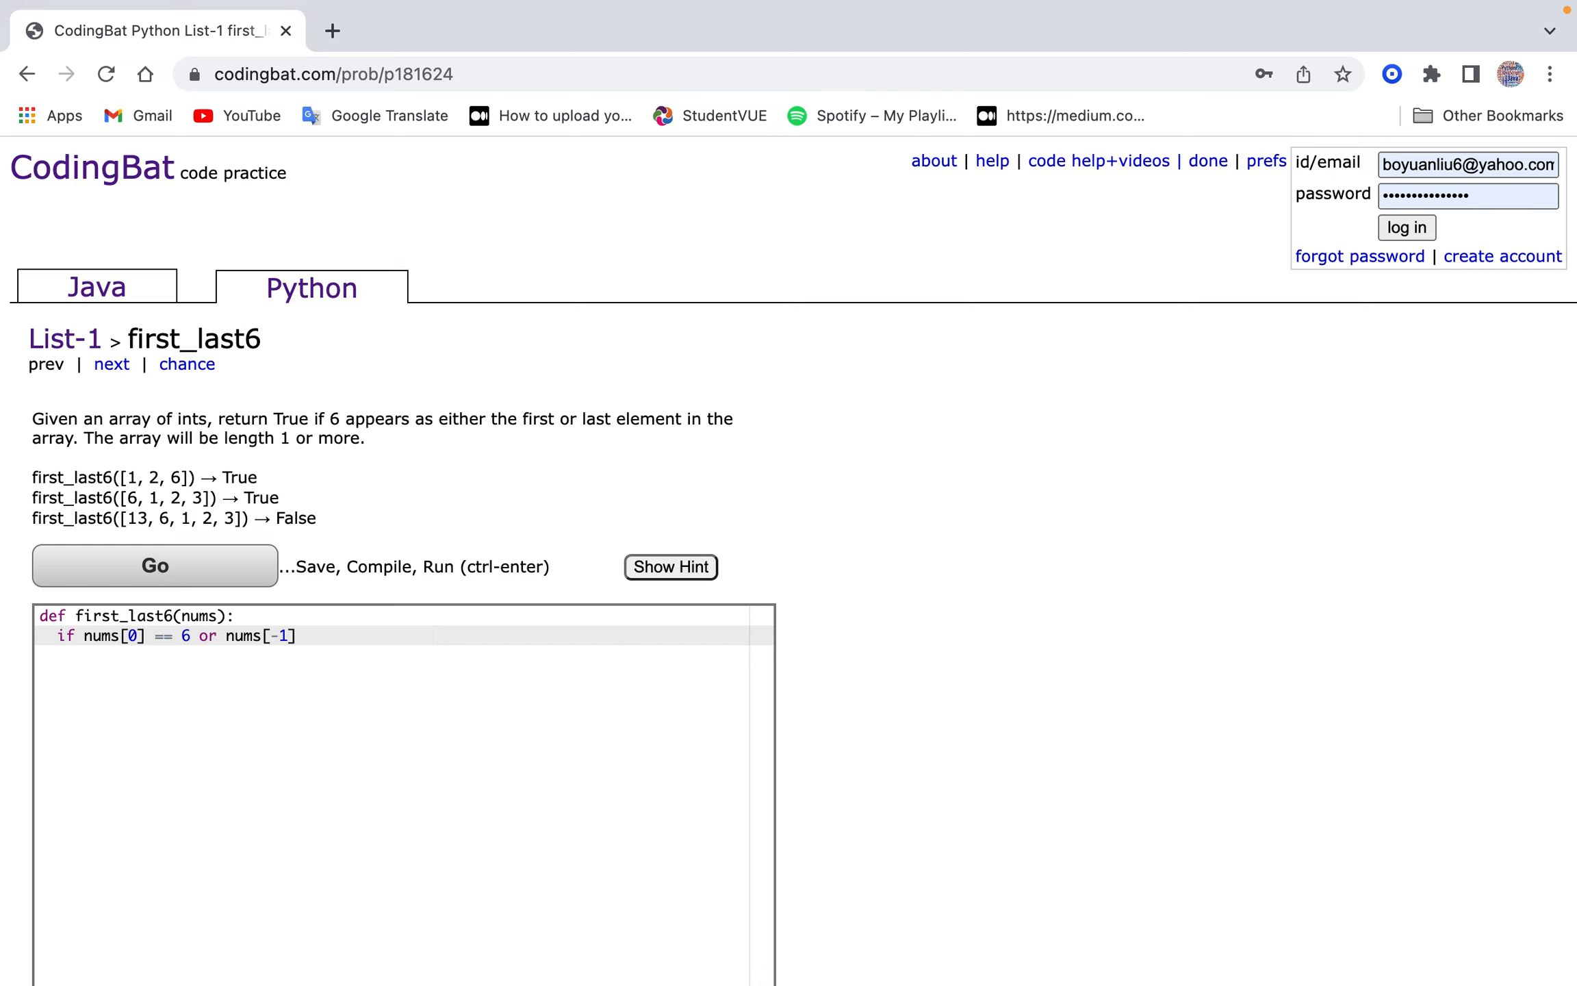
type("== 6:")
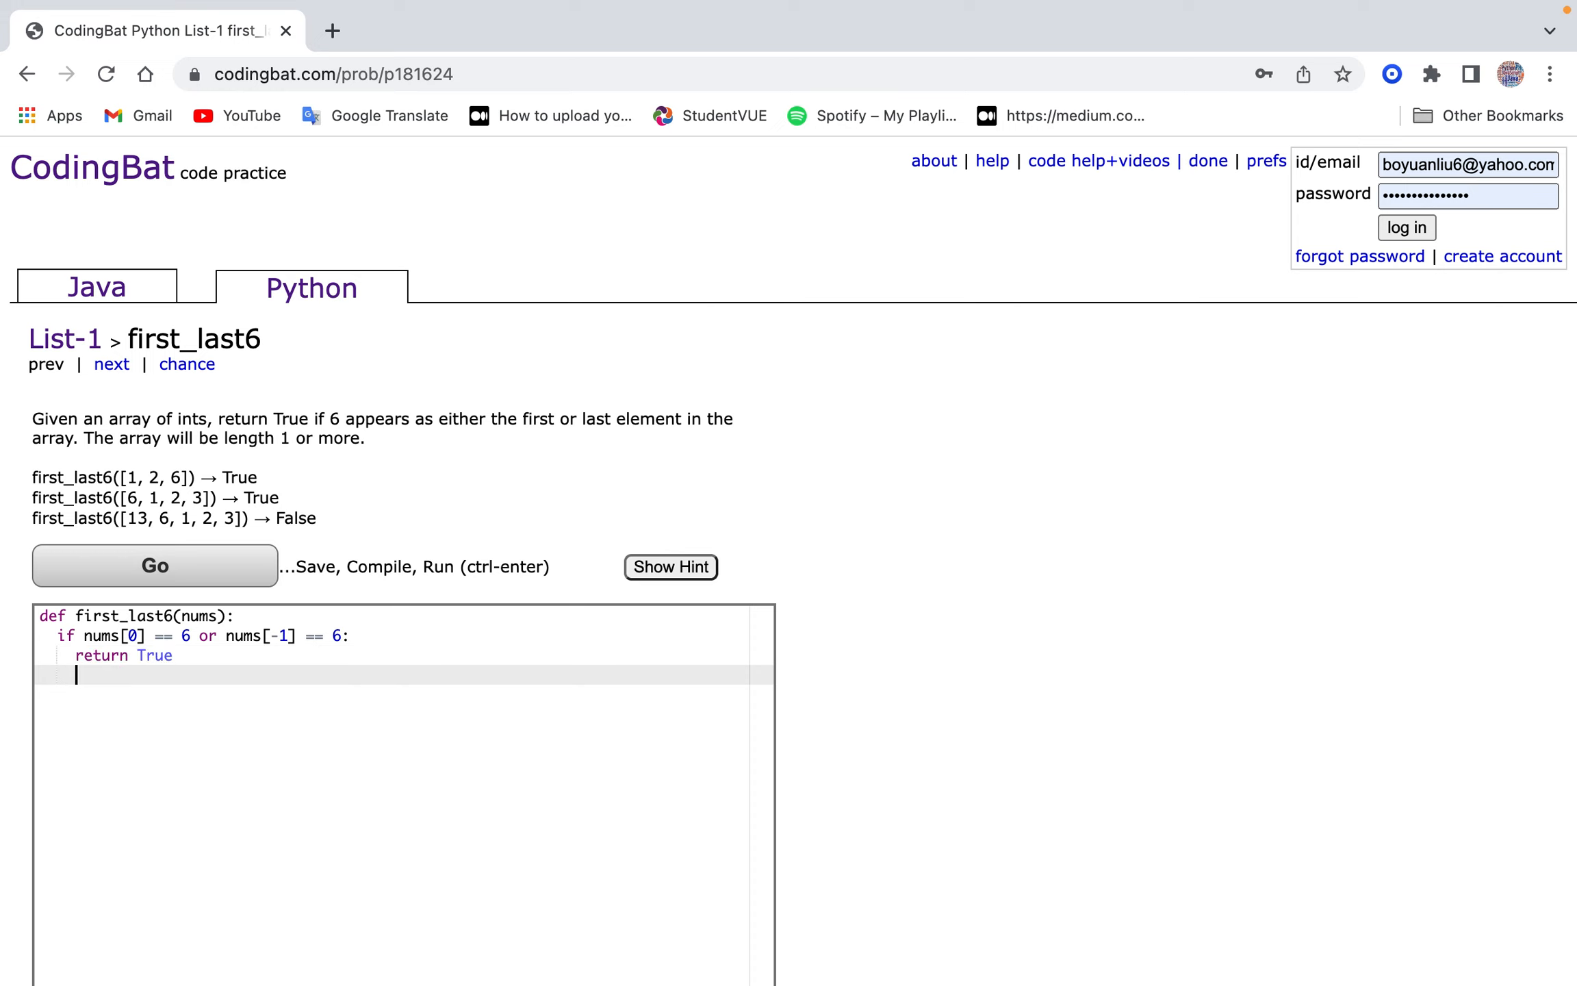
type("return False")
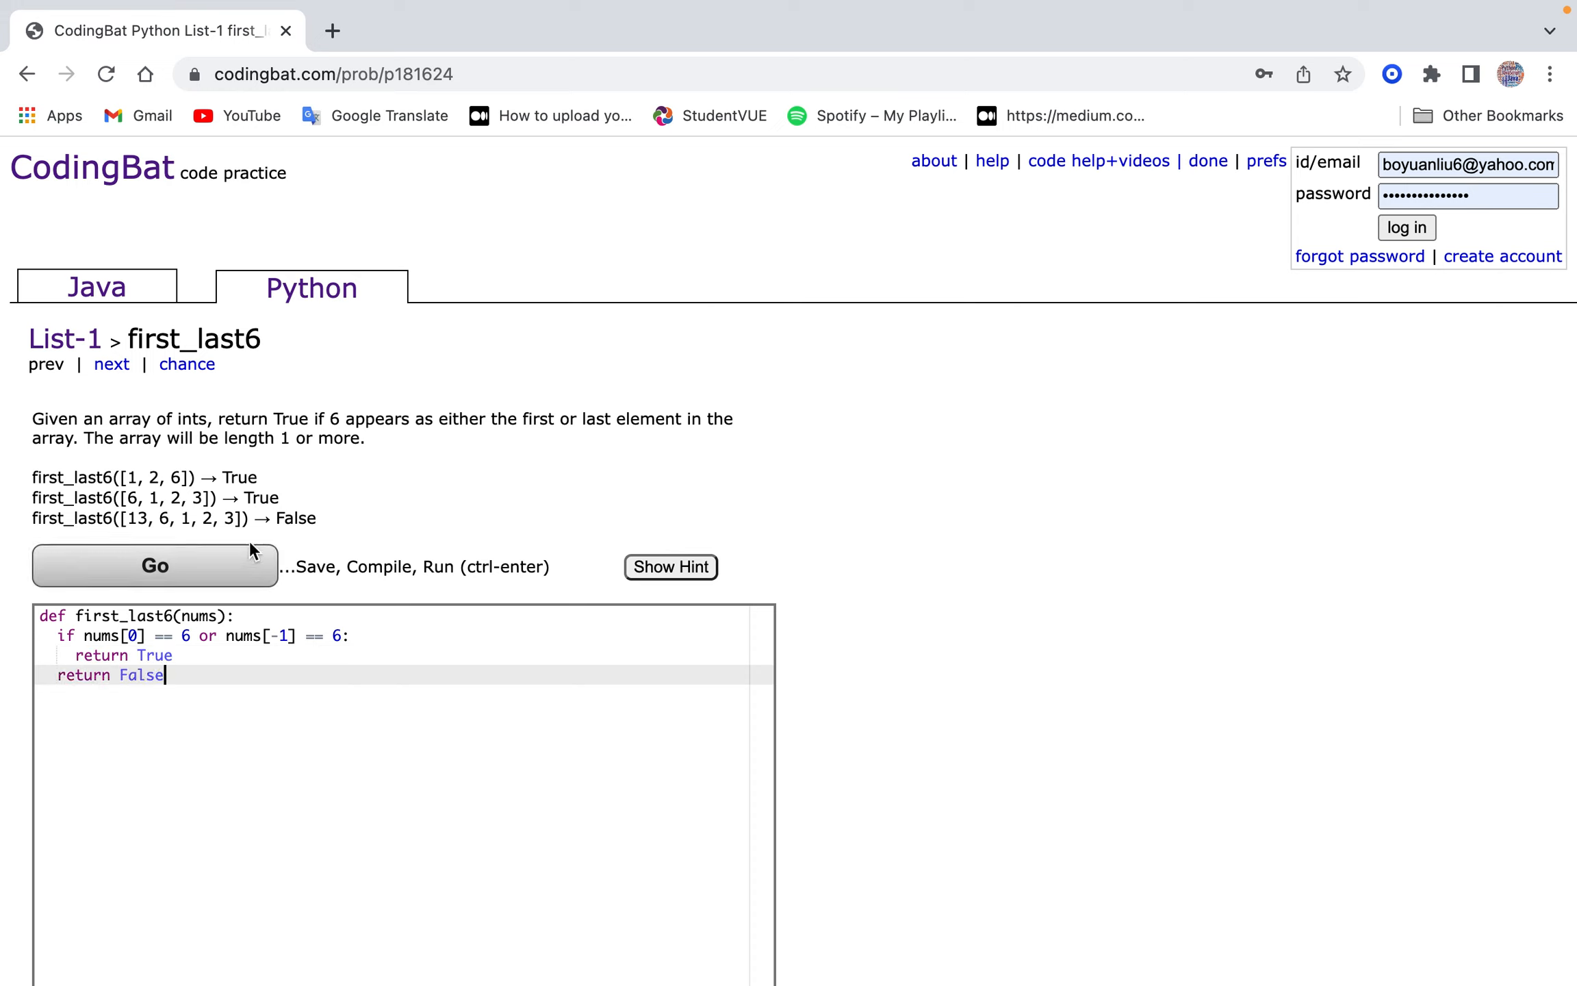
Run the first_last6 tests, then return to the Python sections overview.
left_click(154, 564)
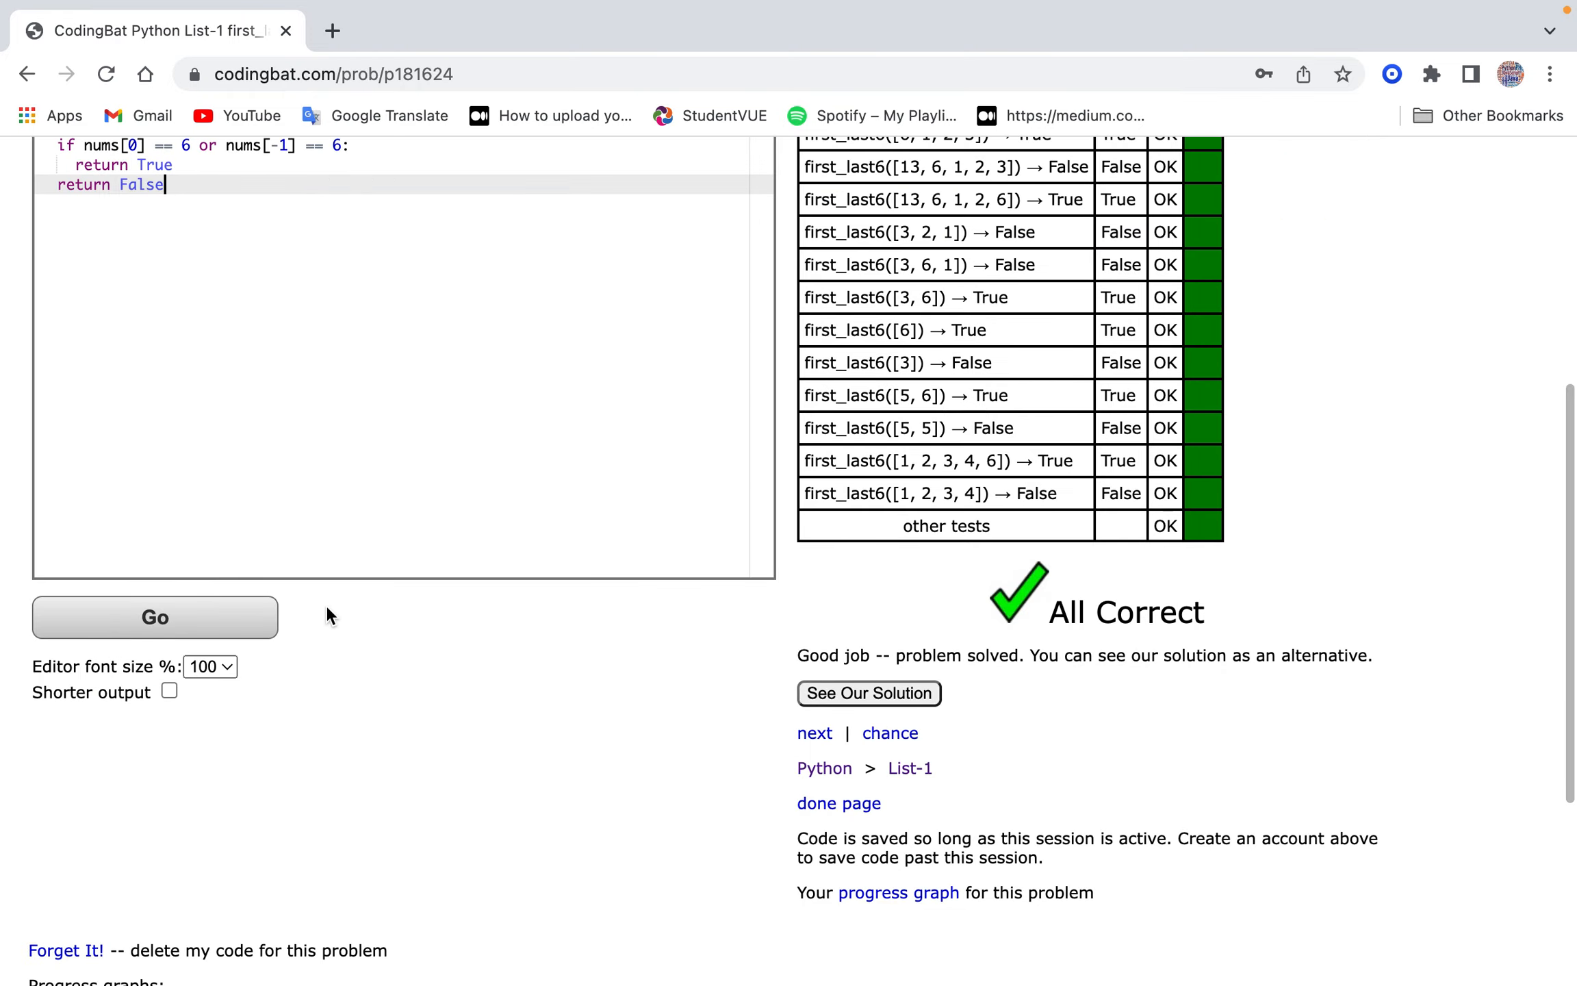
scroll("up", 3)
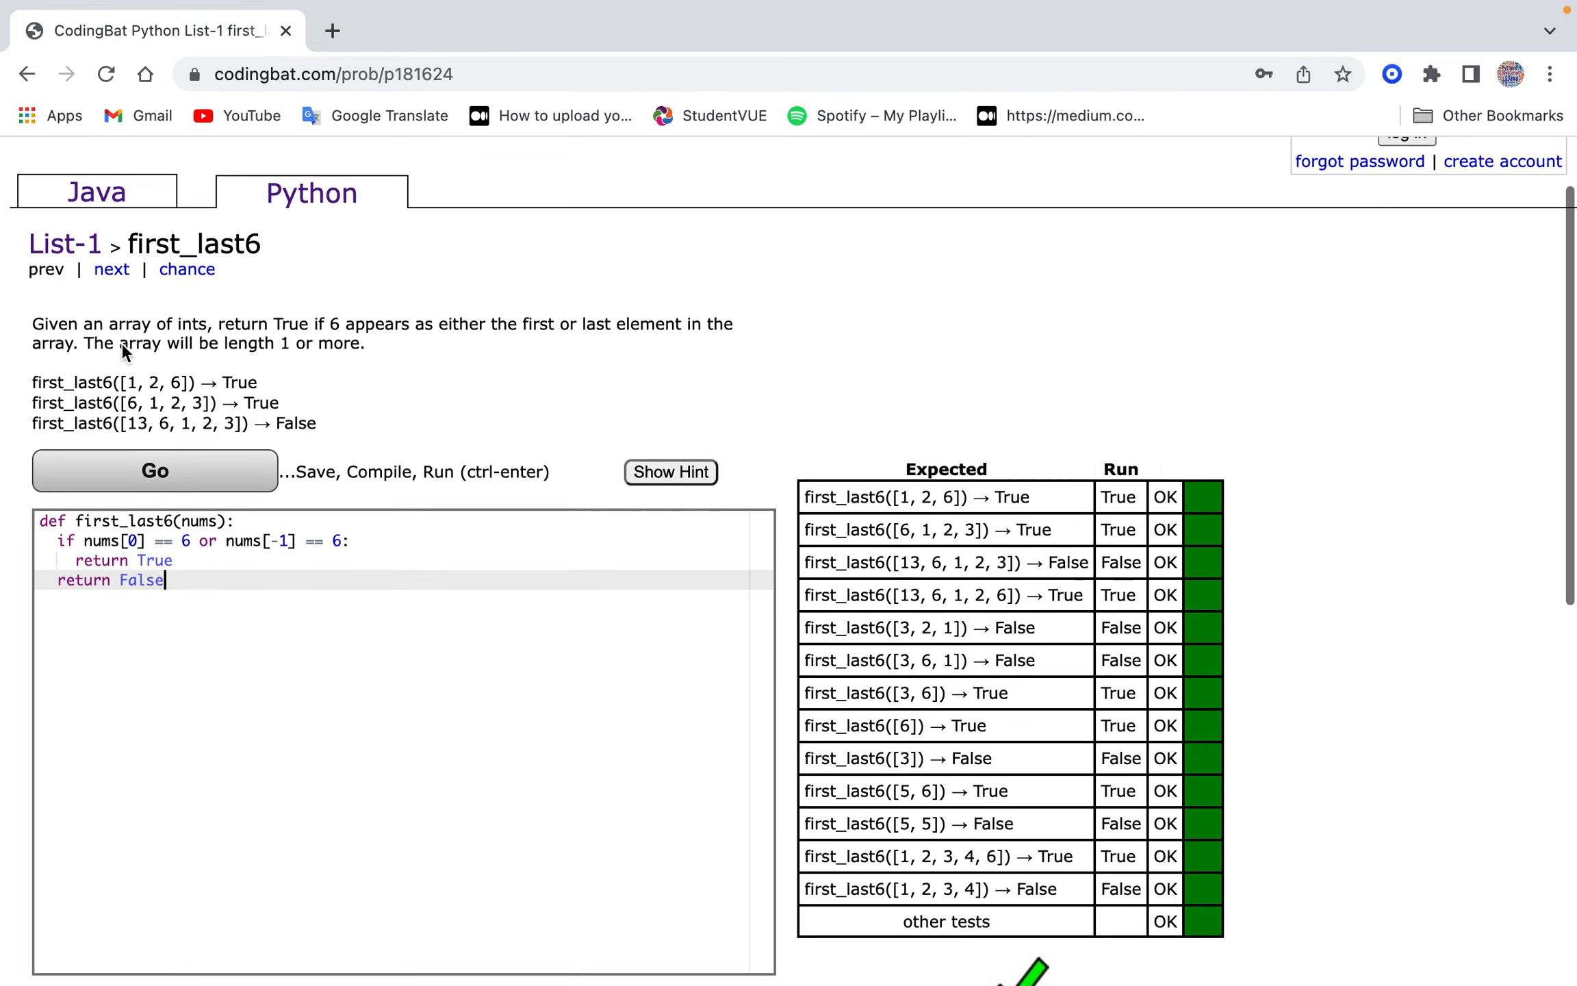
left_click(311, 193)
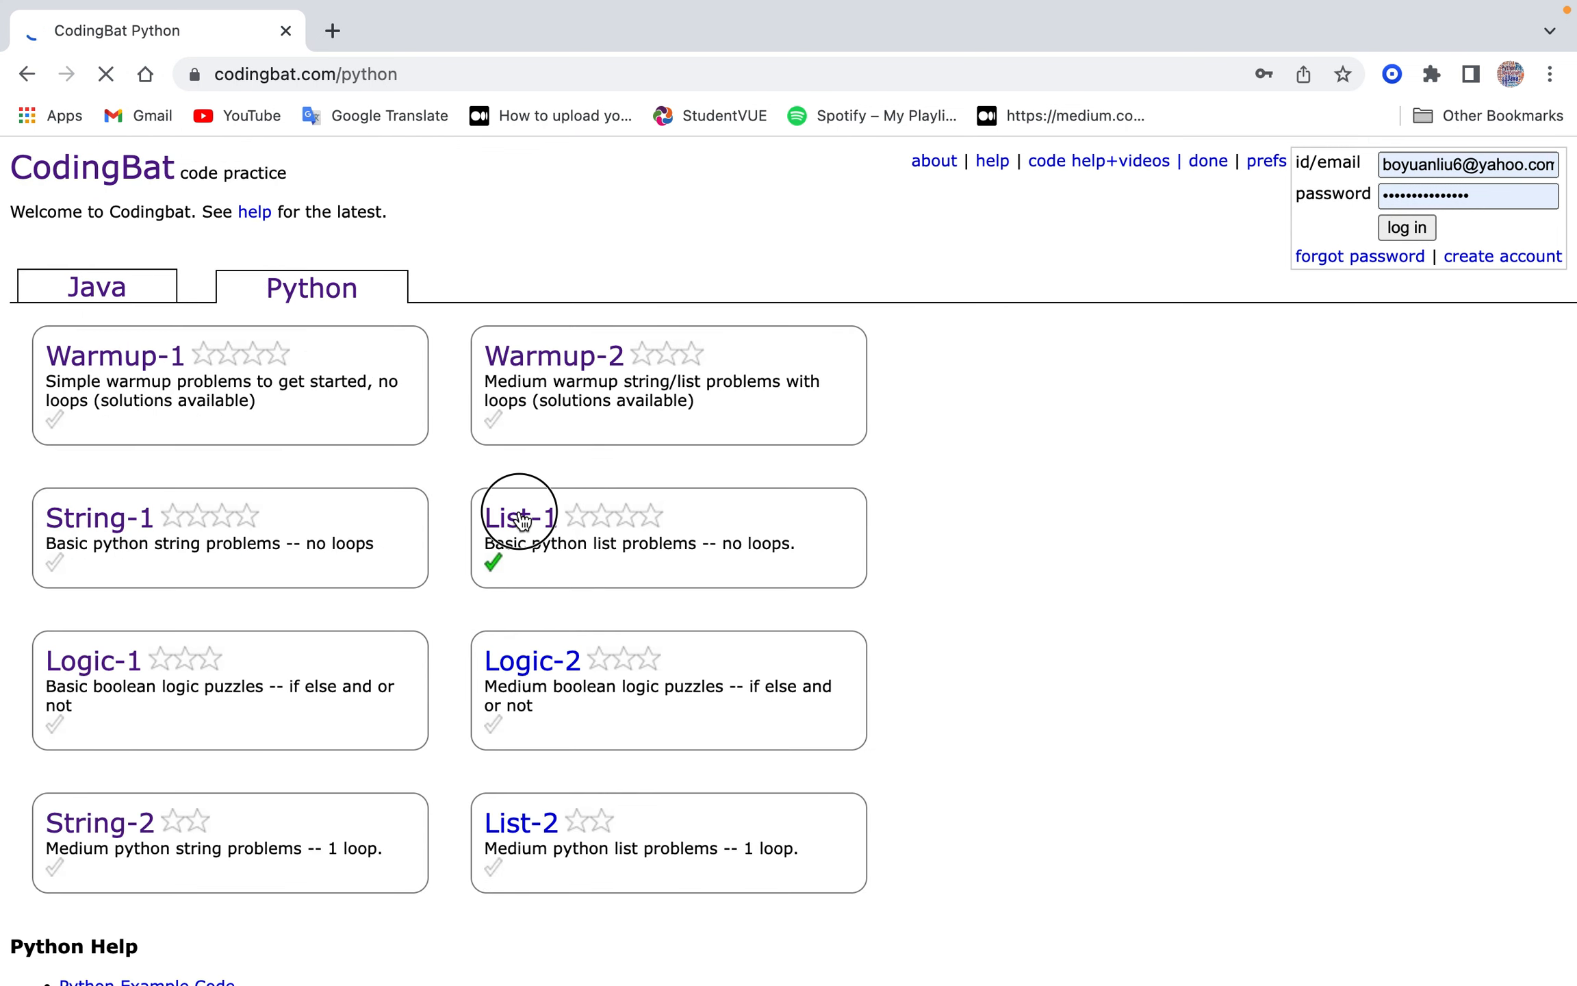
Open the List-1 set and select the common_end problem.
left_click(519, 517)
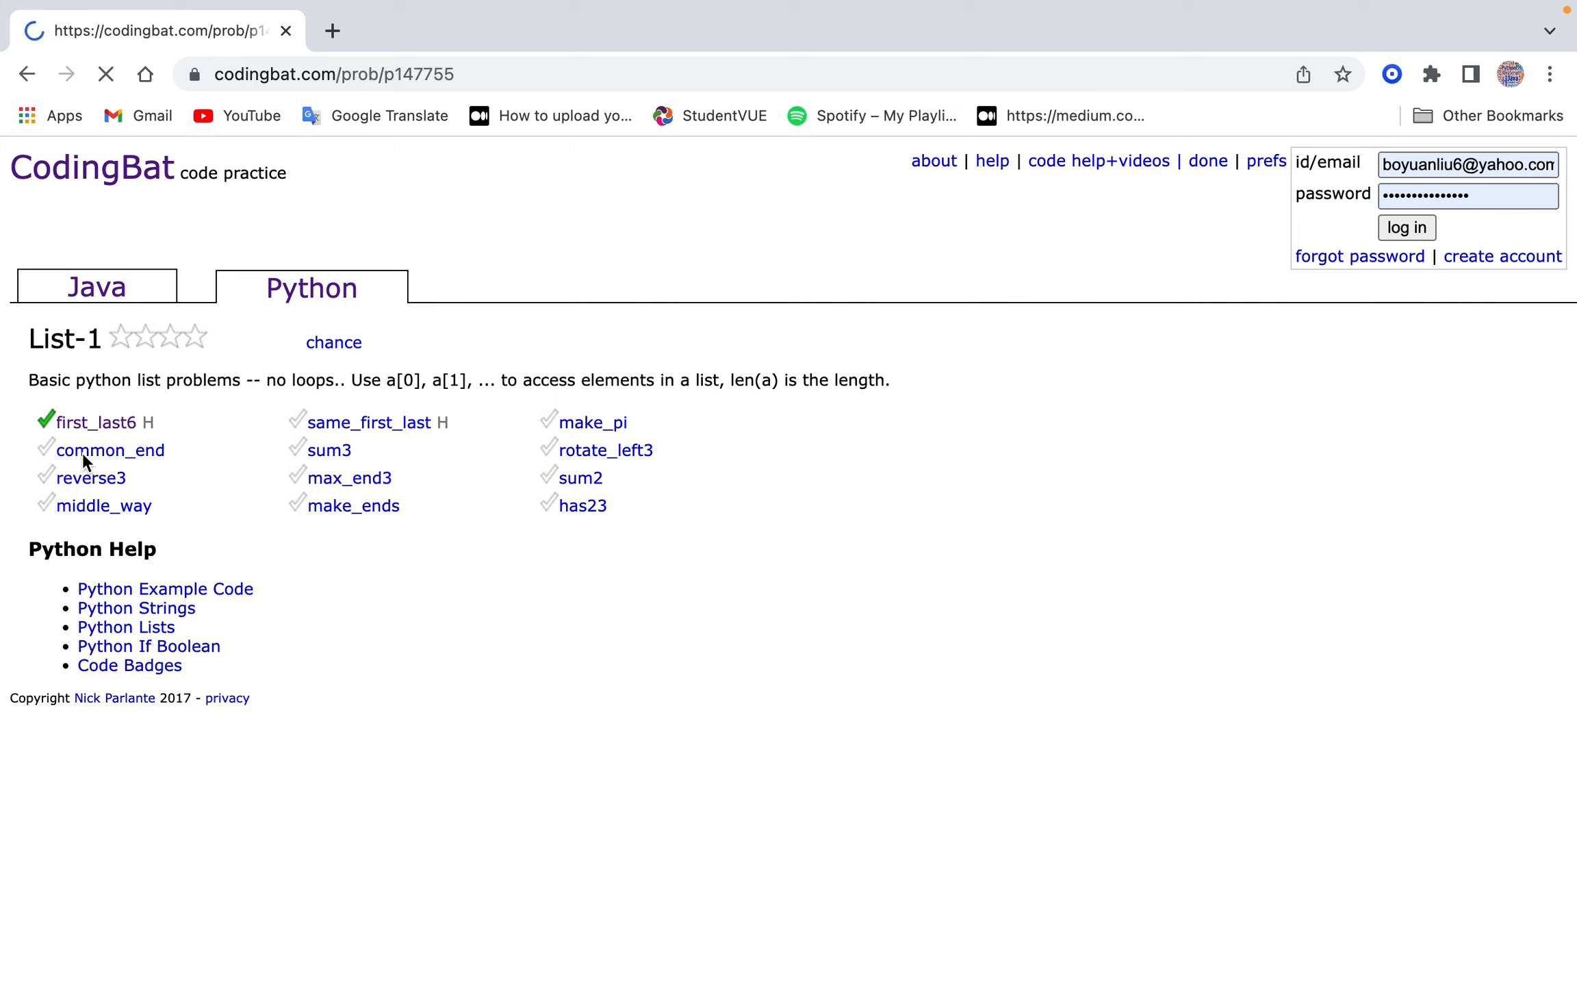
left_click(111, 449)
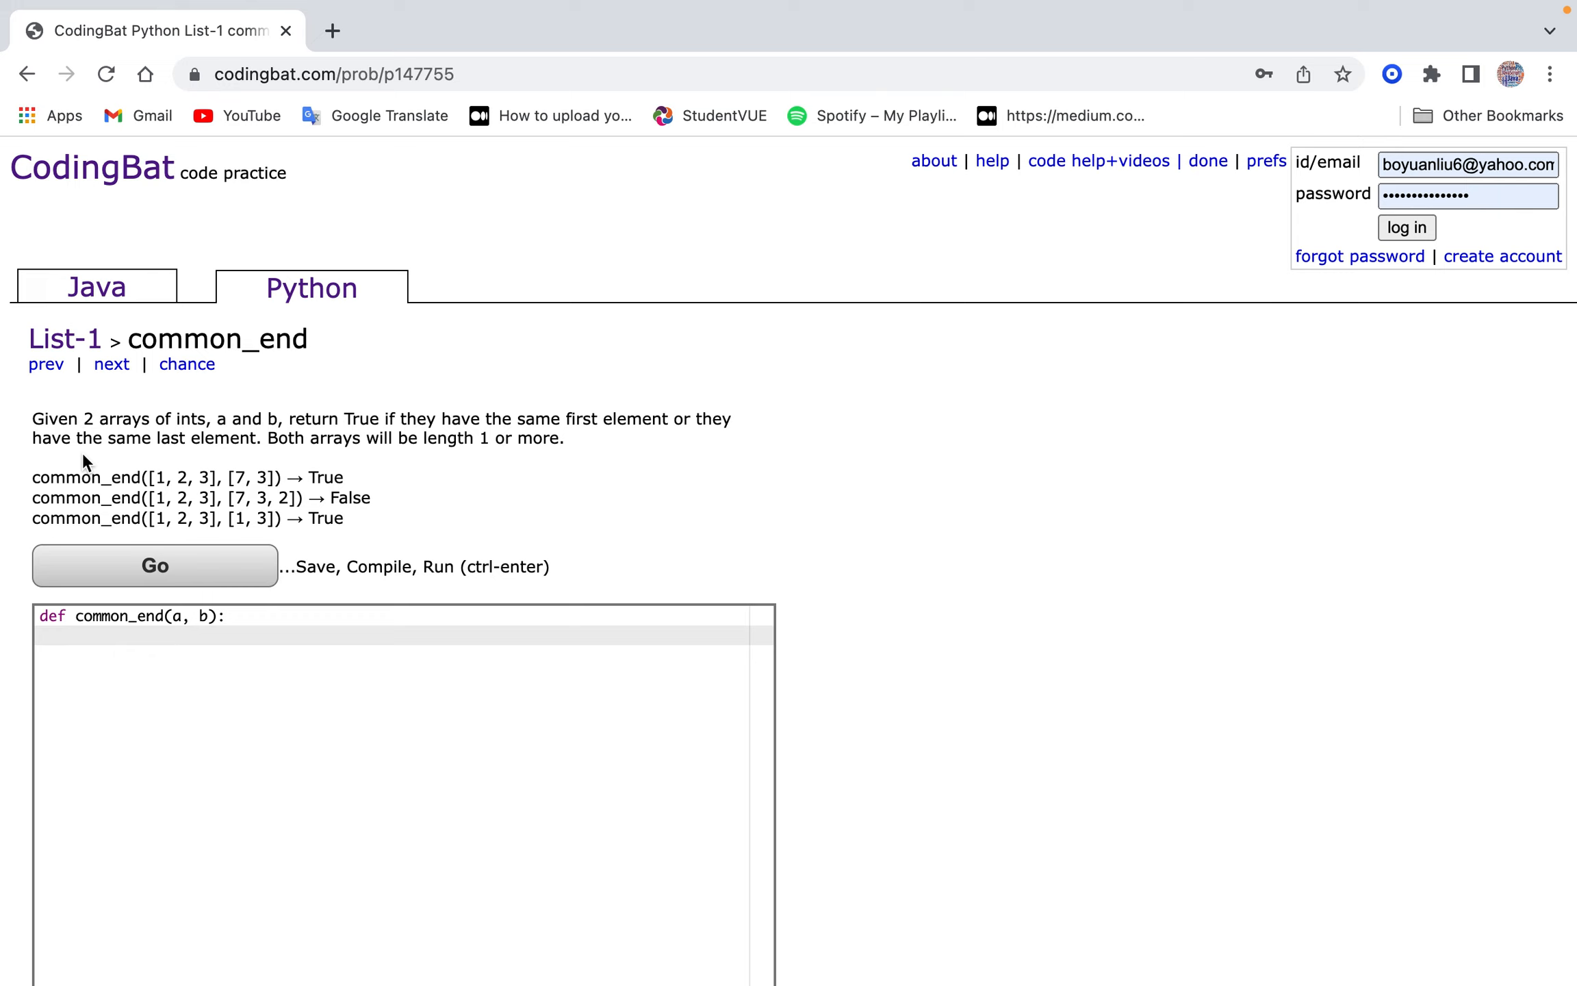
Write common_end's a[0] == b[0] or a[-1] == b[-1] check and run the tests.
type("if")
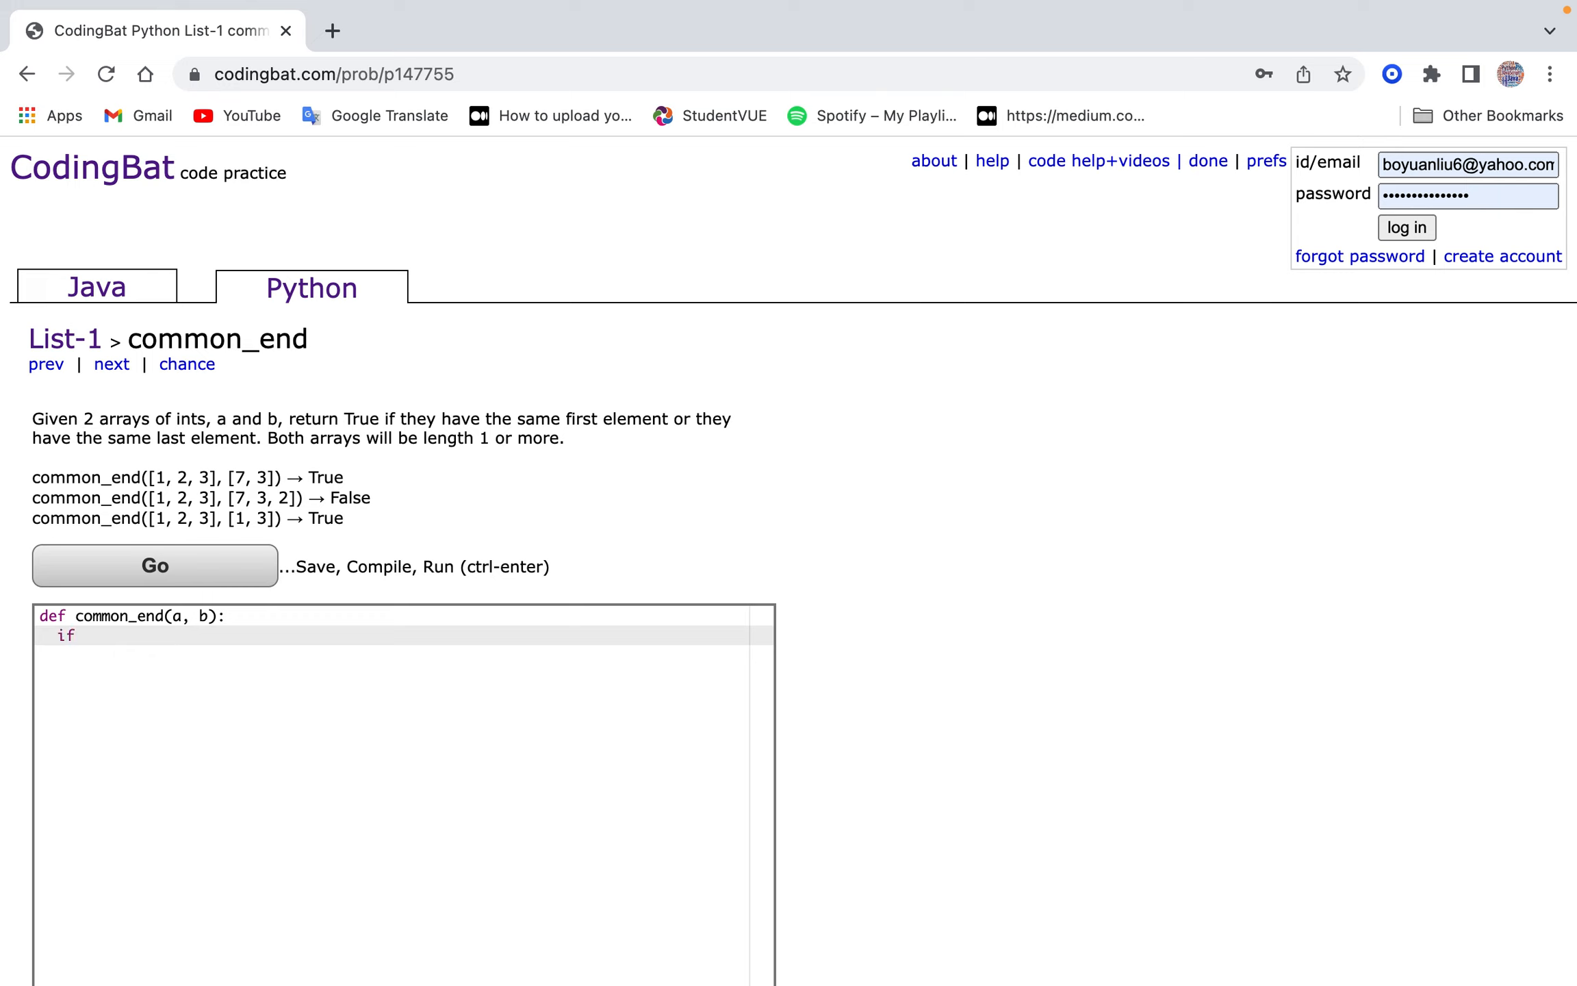
type("a[0] == b[0] or a[-1")
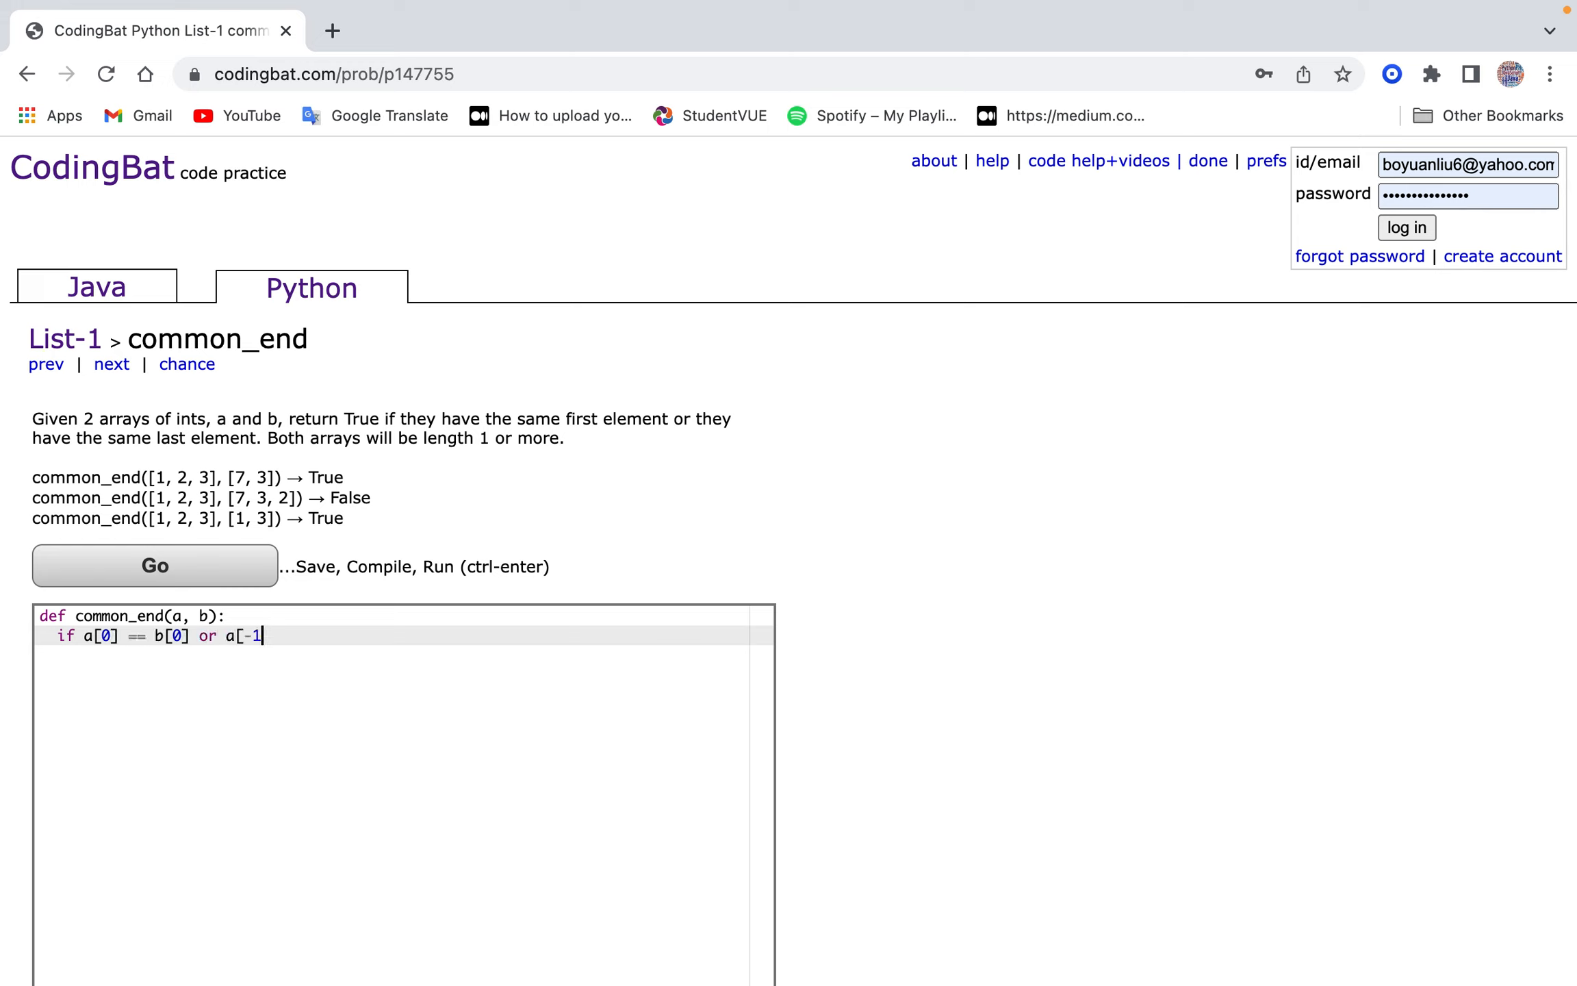
type("] == b[-1")
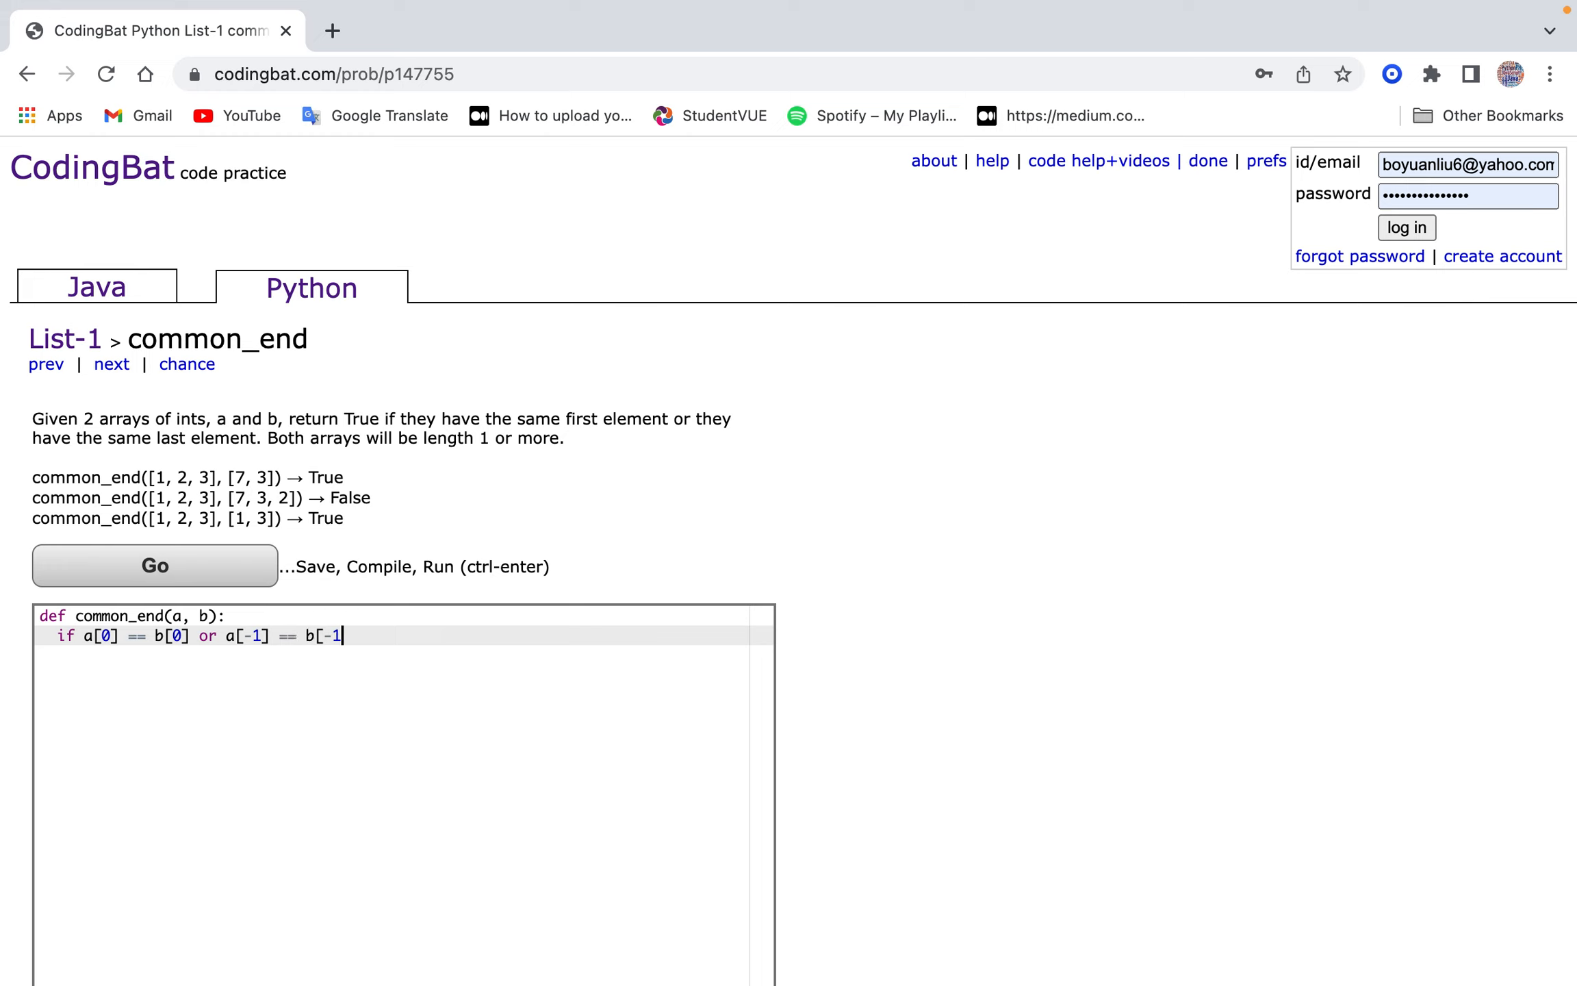
type("]:")
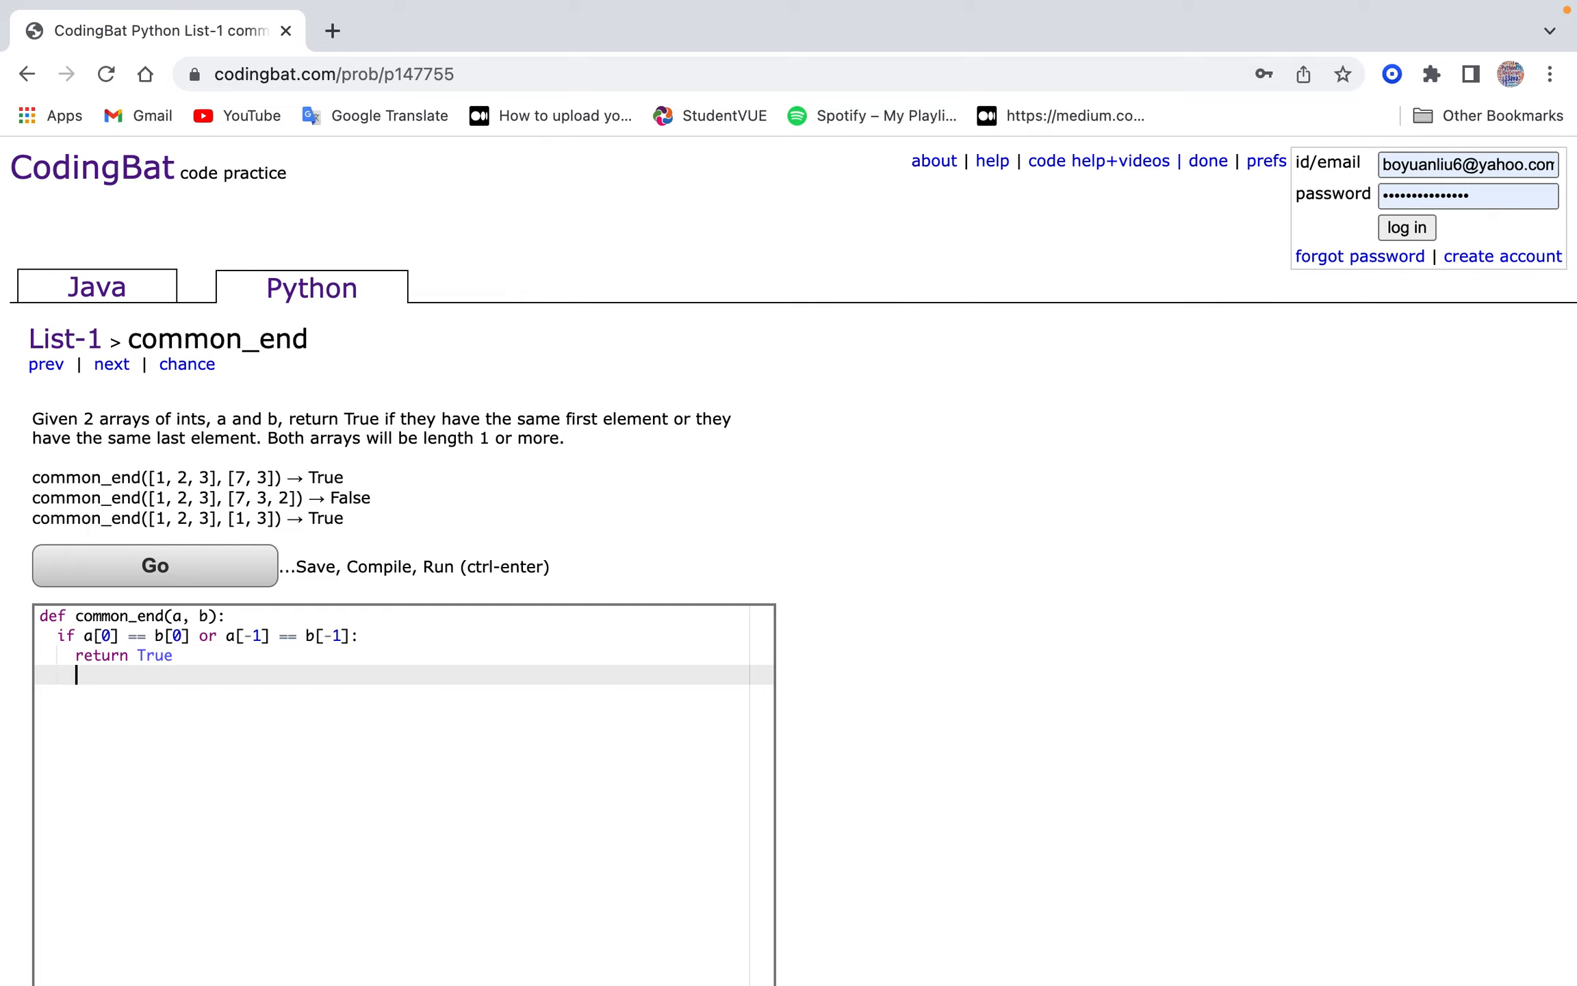
type("return False")
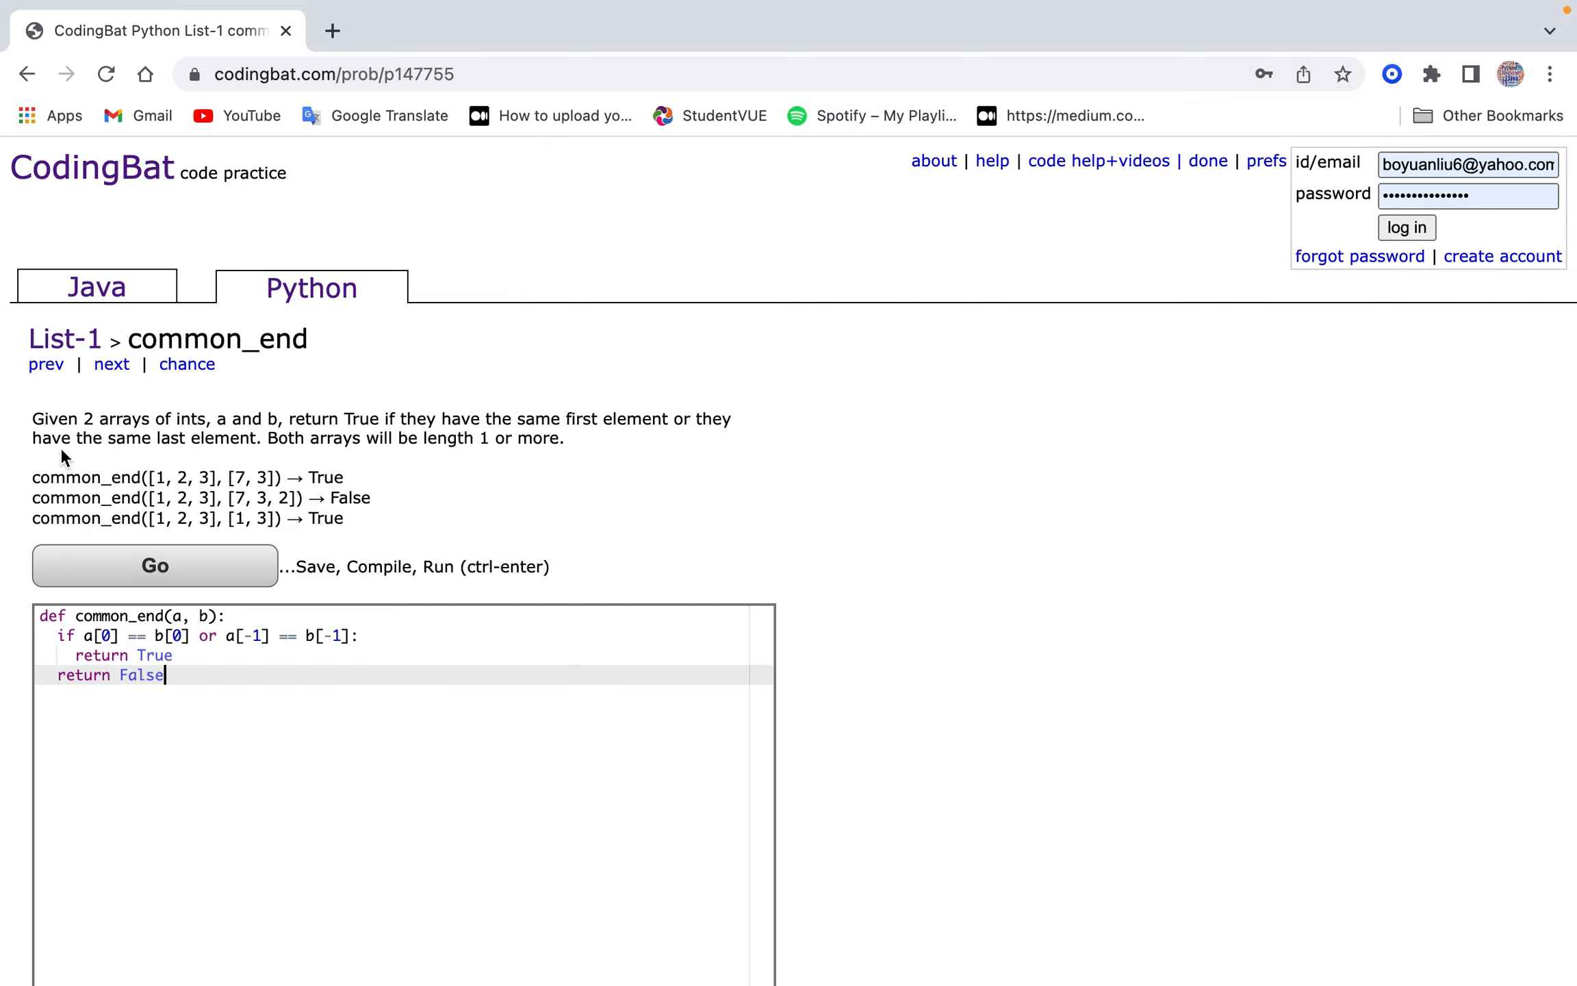
left_click(154, 564)
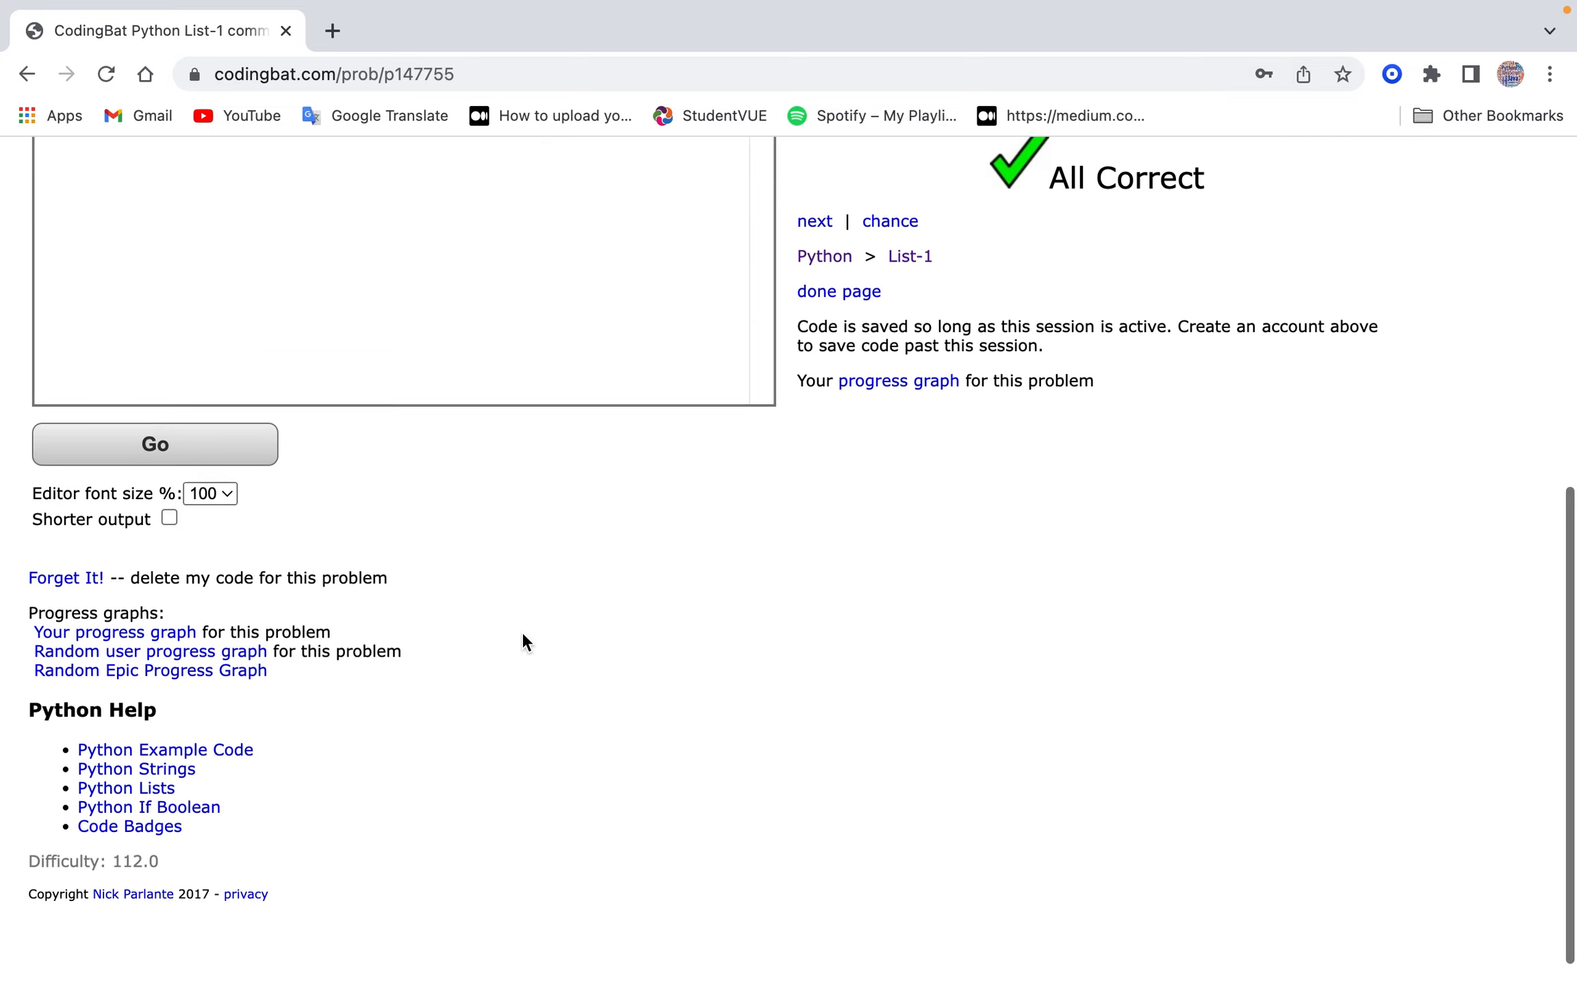
scroll("up", 3)
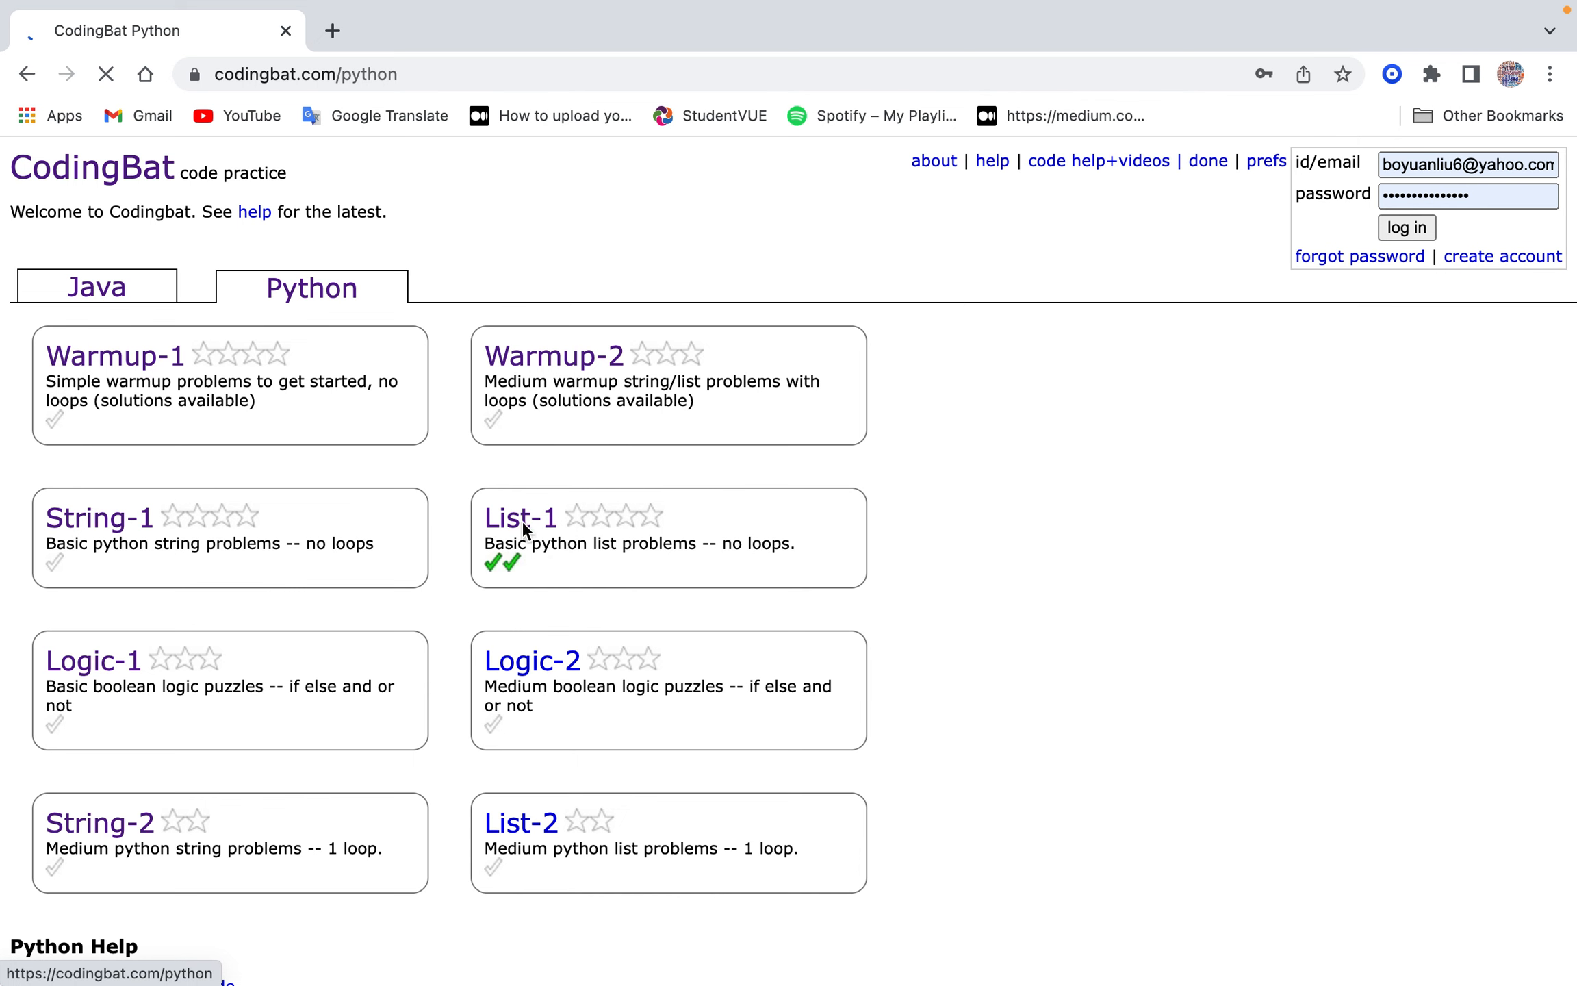
Open the List-1 set and select the reverse3 problem.
left_click(520, 517)
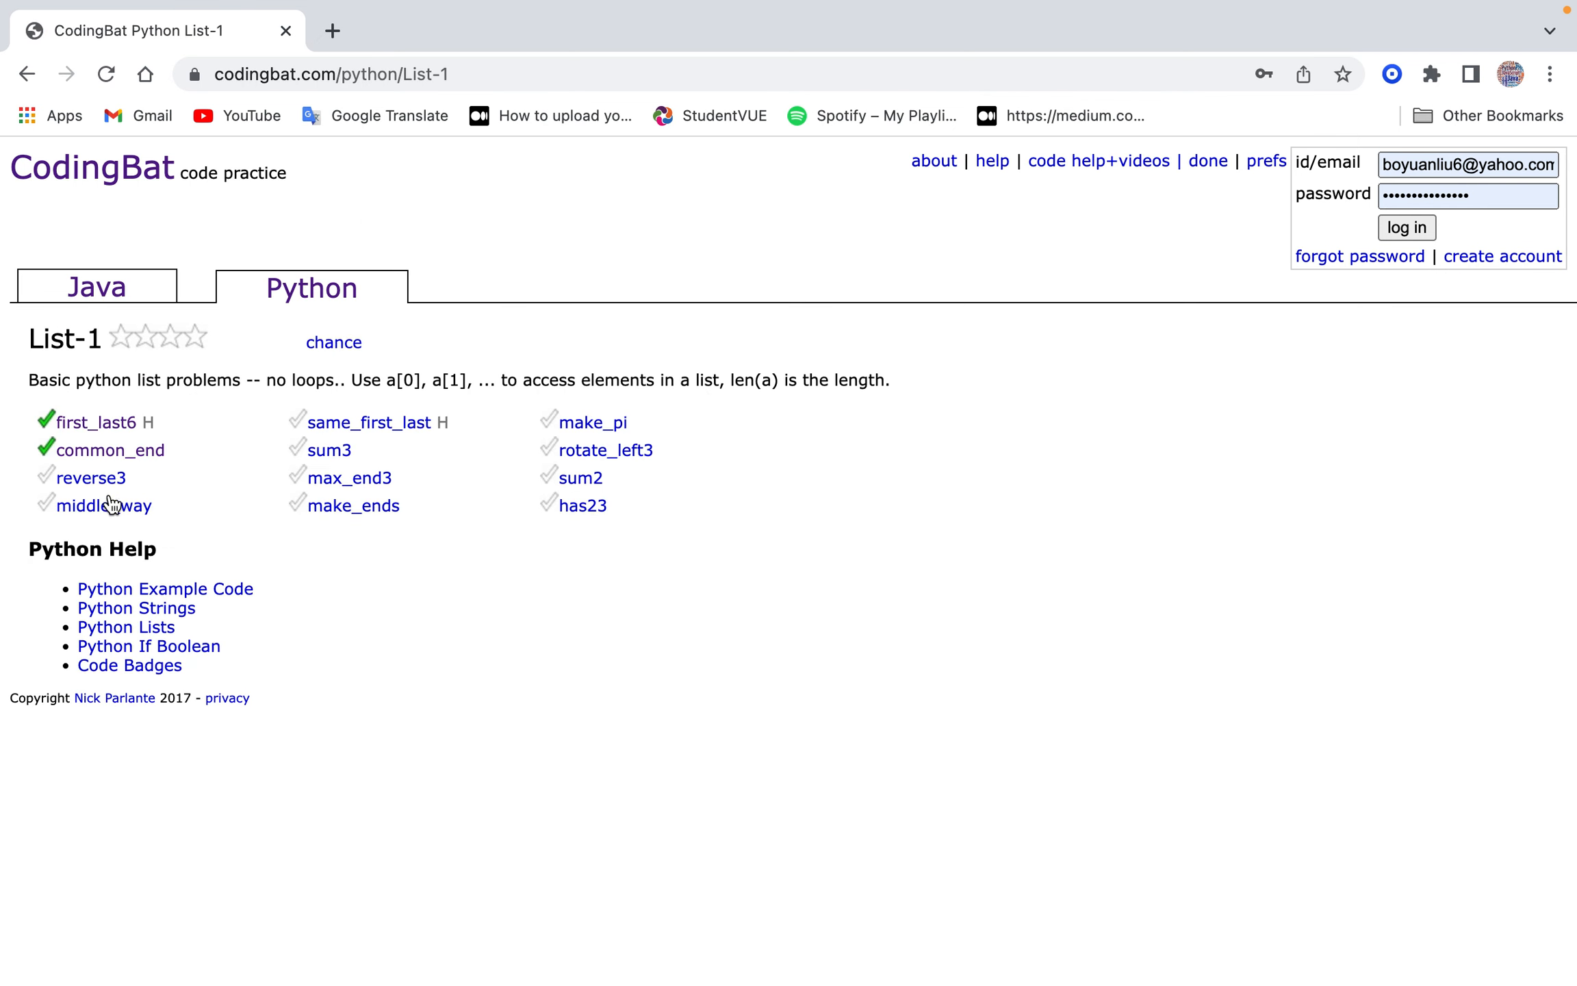
mouse_move(105, 497)
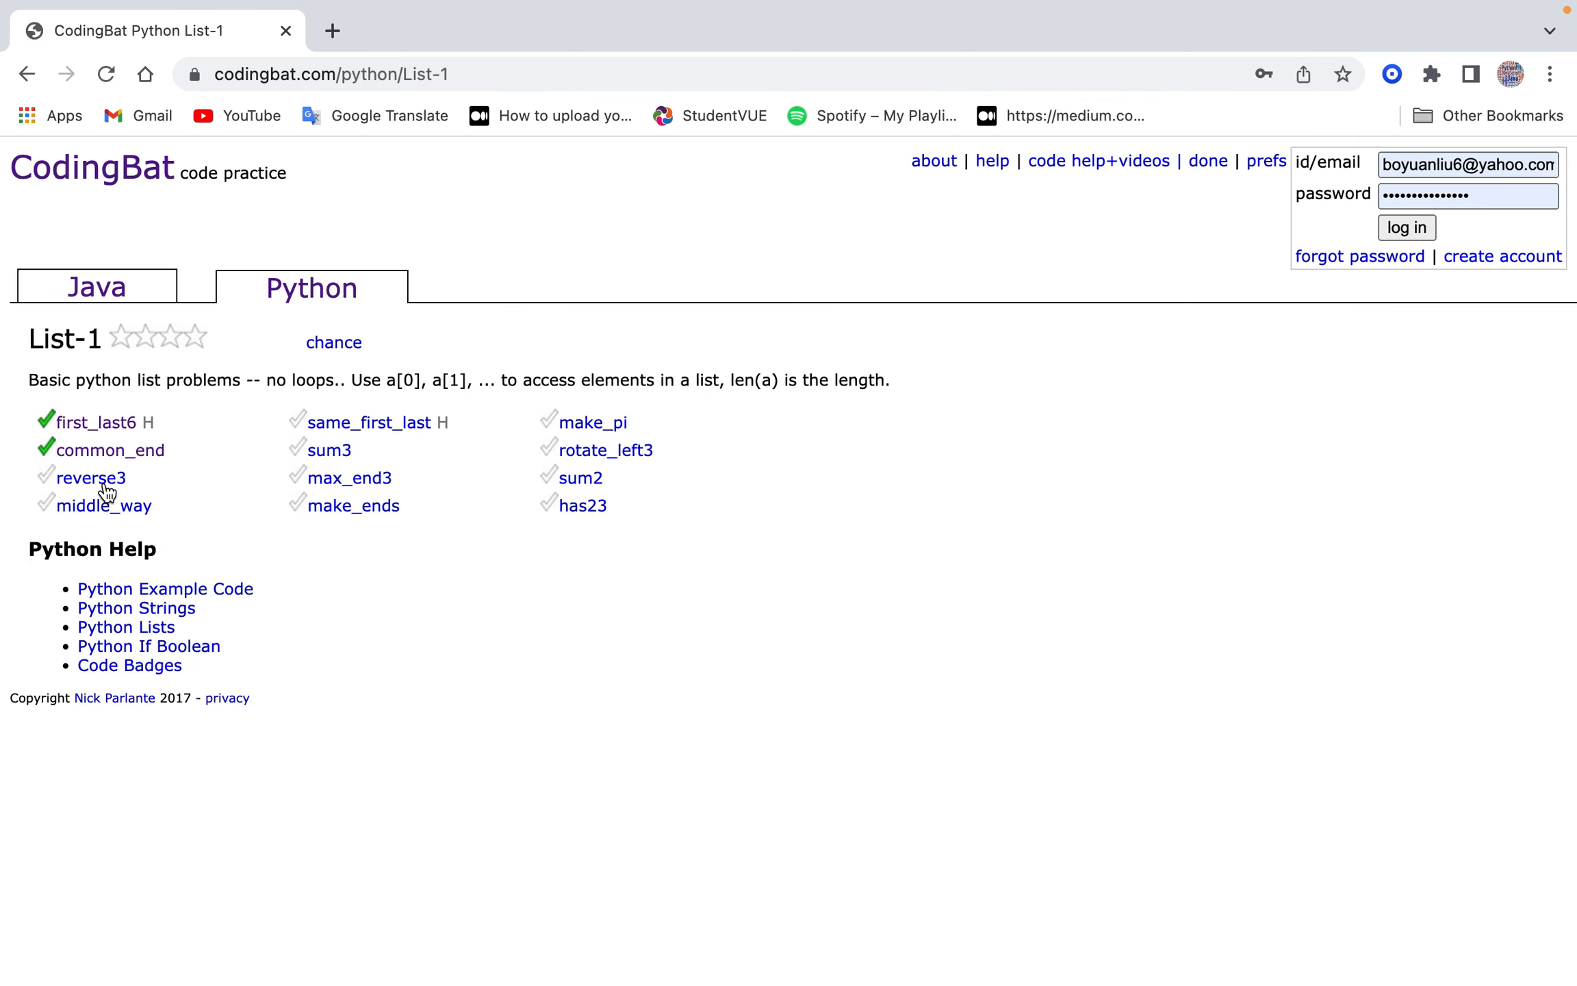
mouse_move(91, 478)
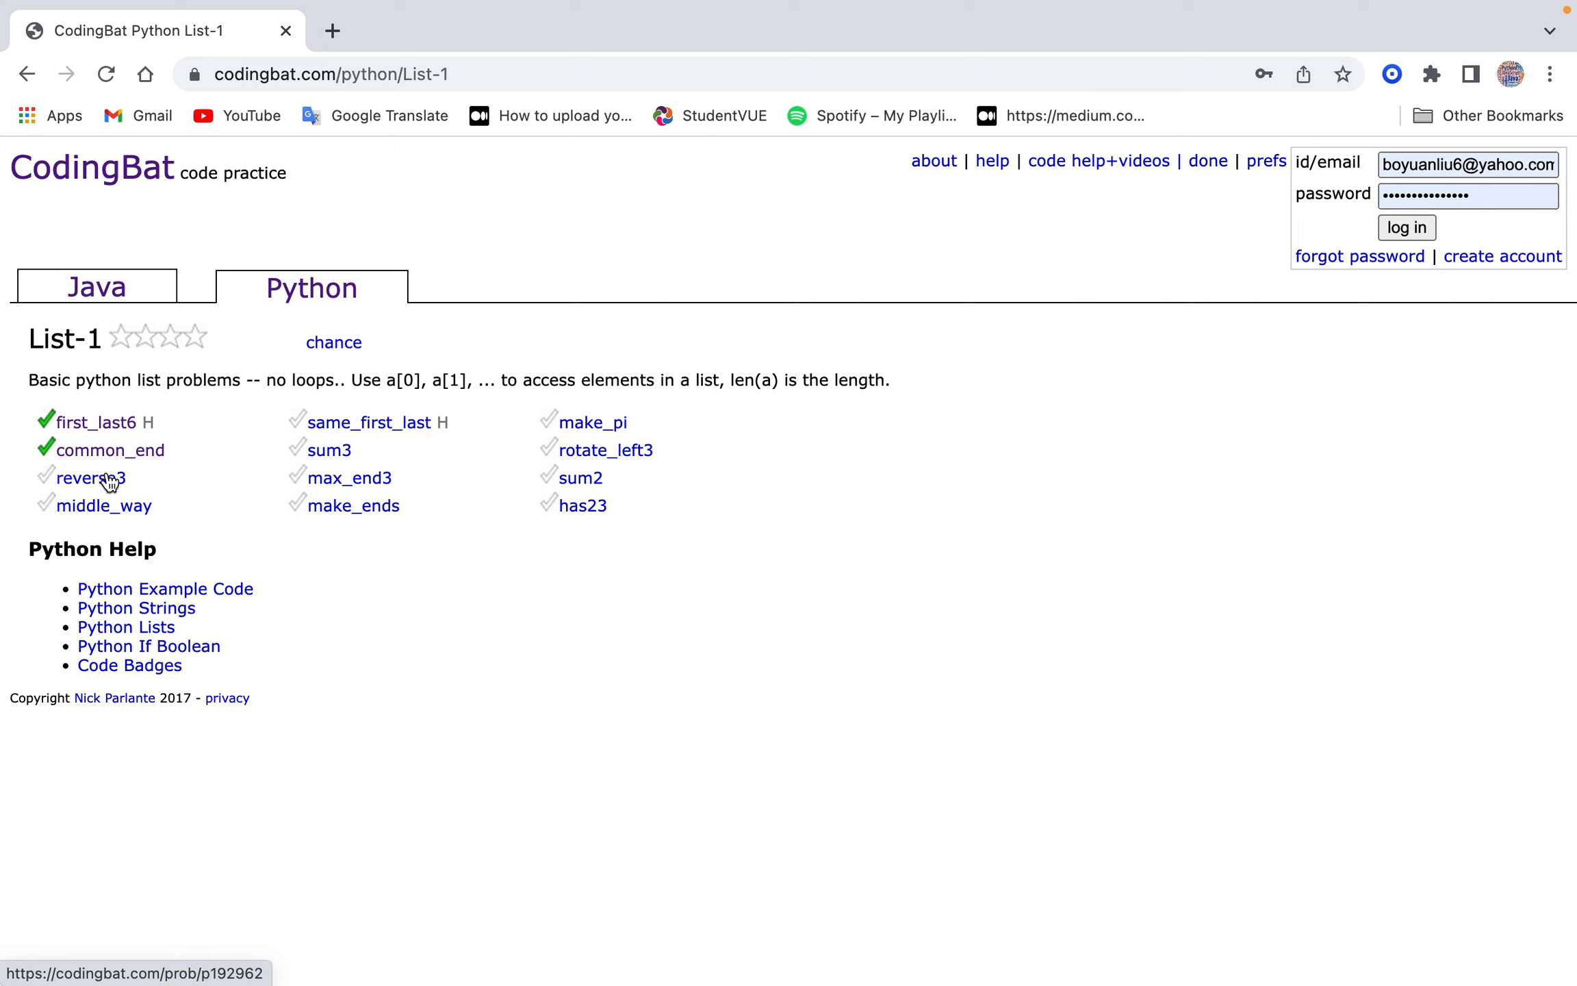
left_click(84, 478)
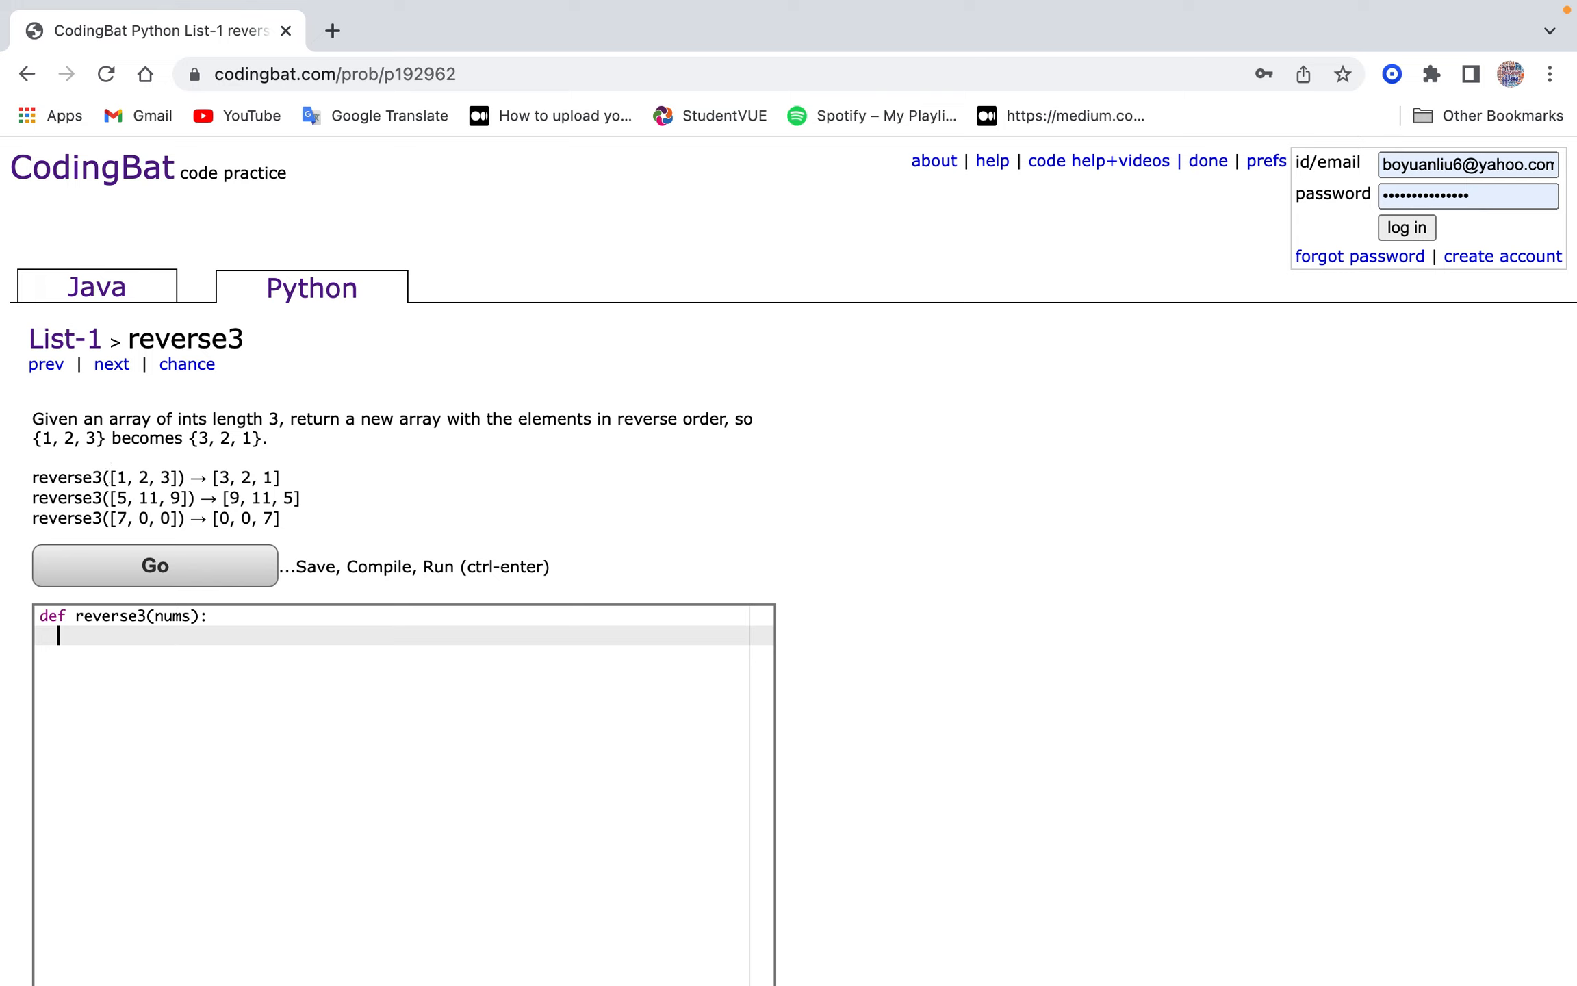
Try a reverse3 solution returning reversed(nums) and run the tests.
type("reve")
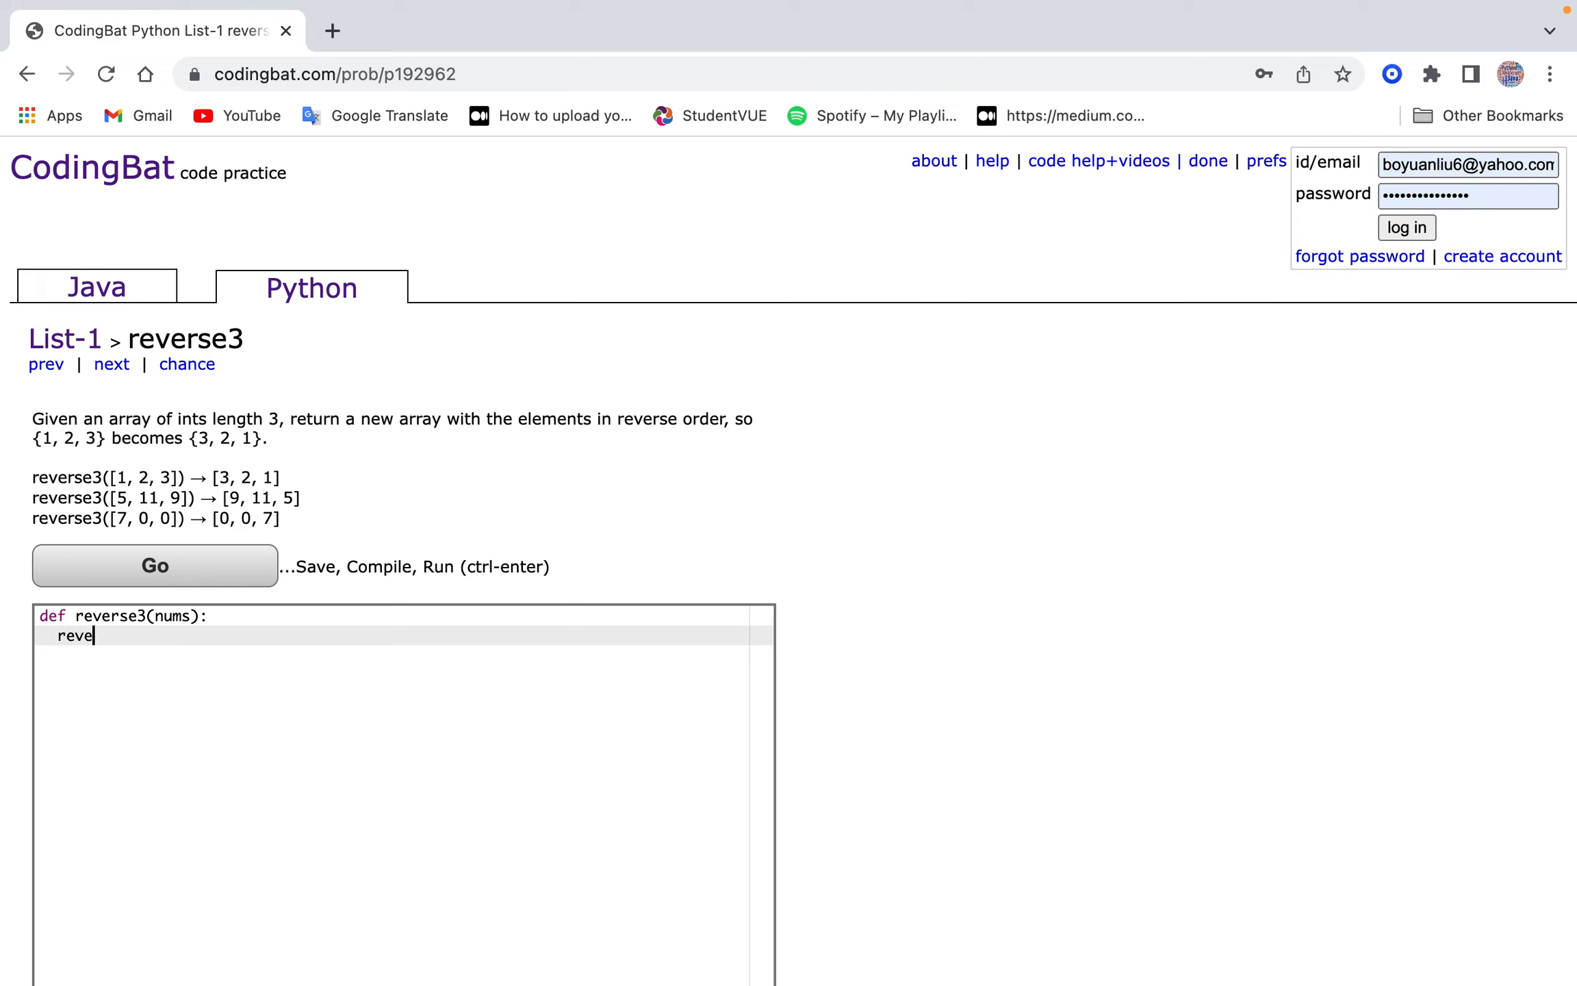
key("Backspace")
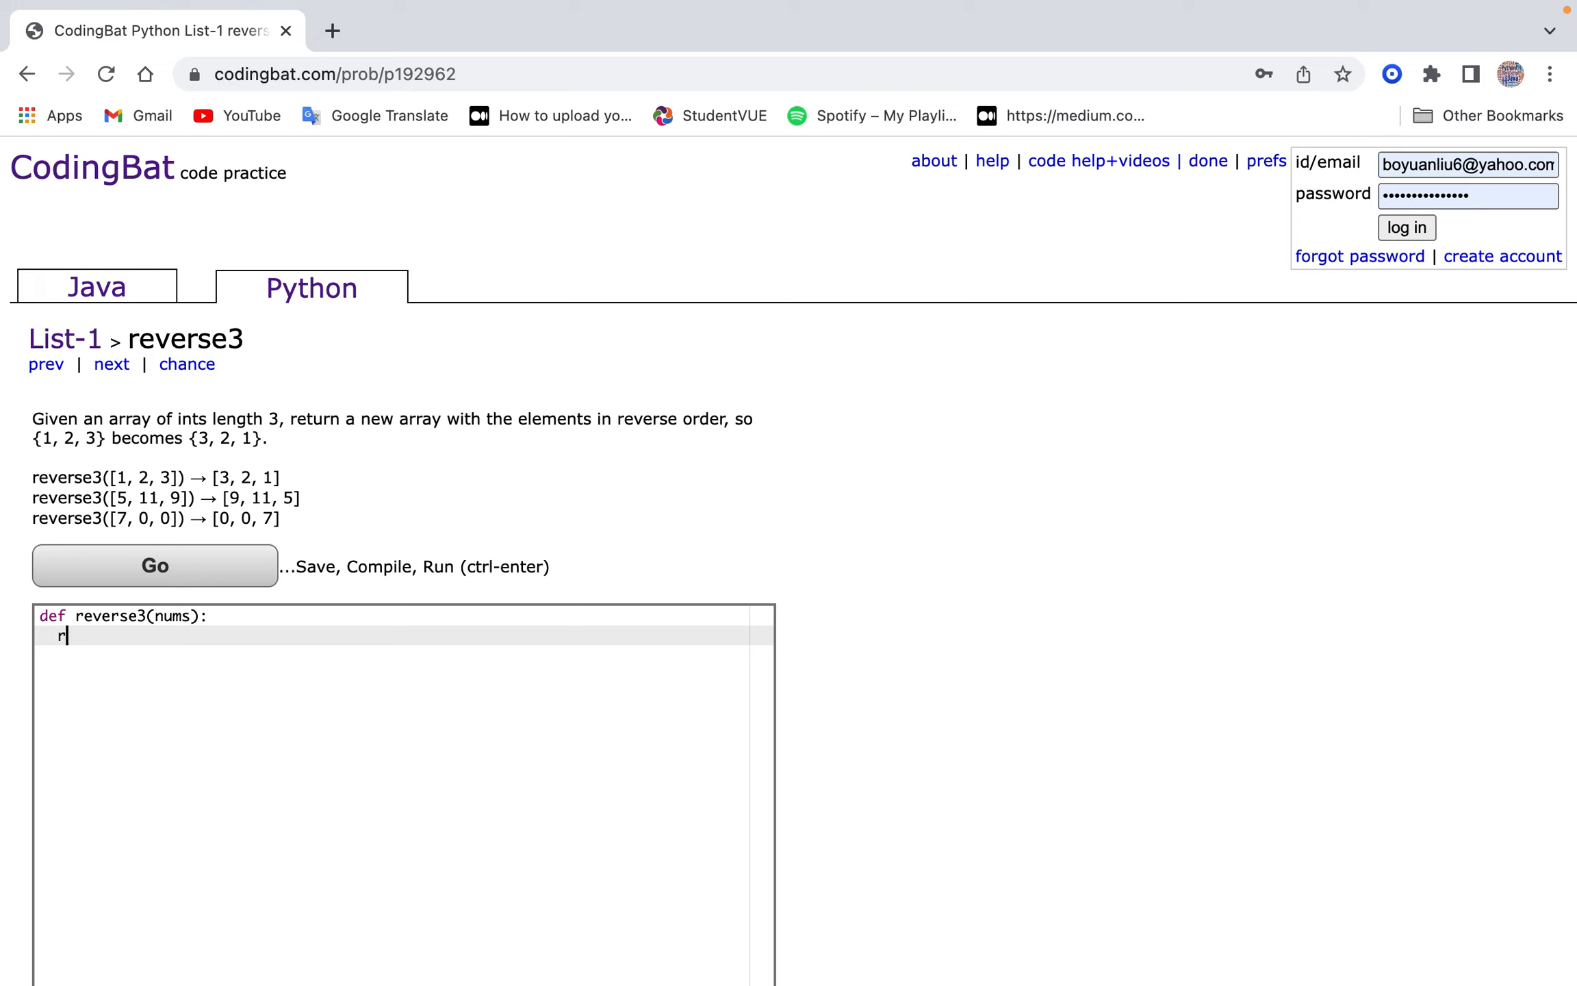
type("eturn reversed")
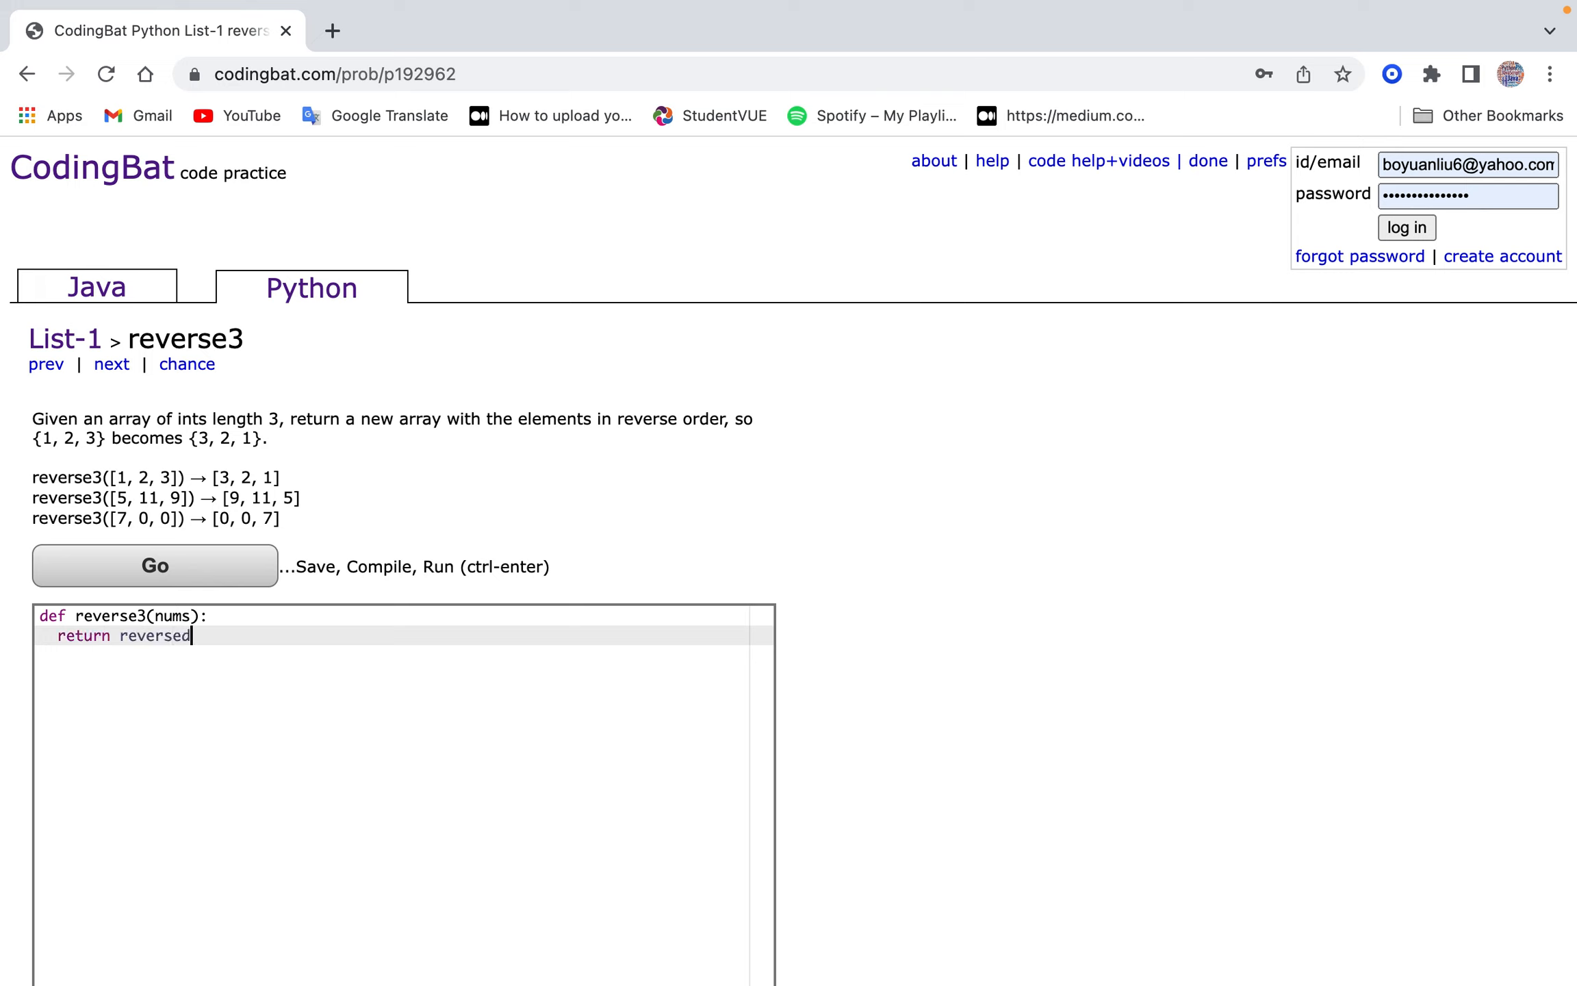
type("(nums)")
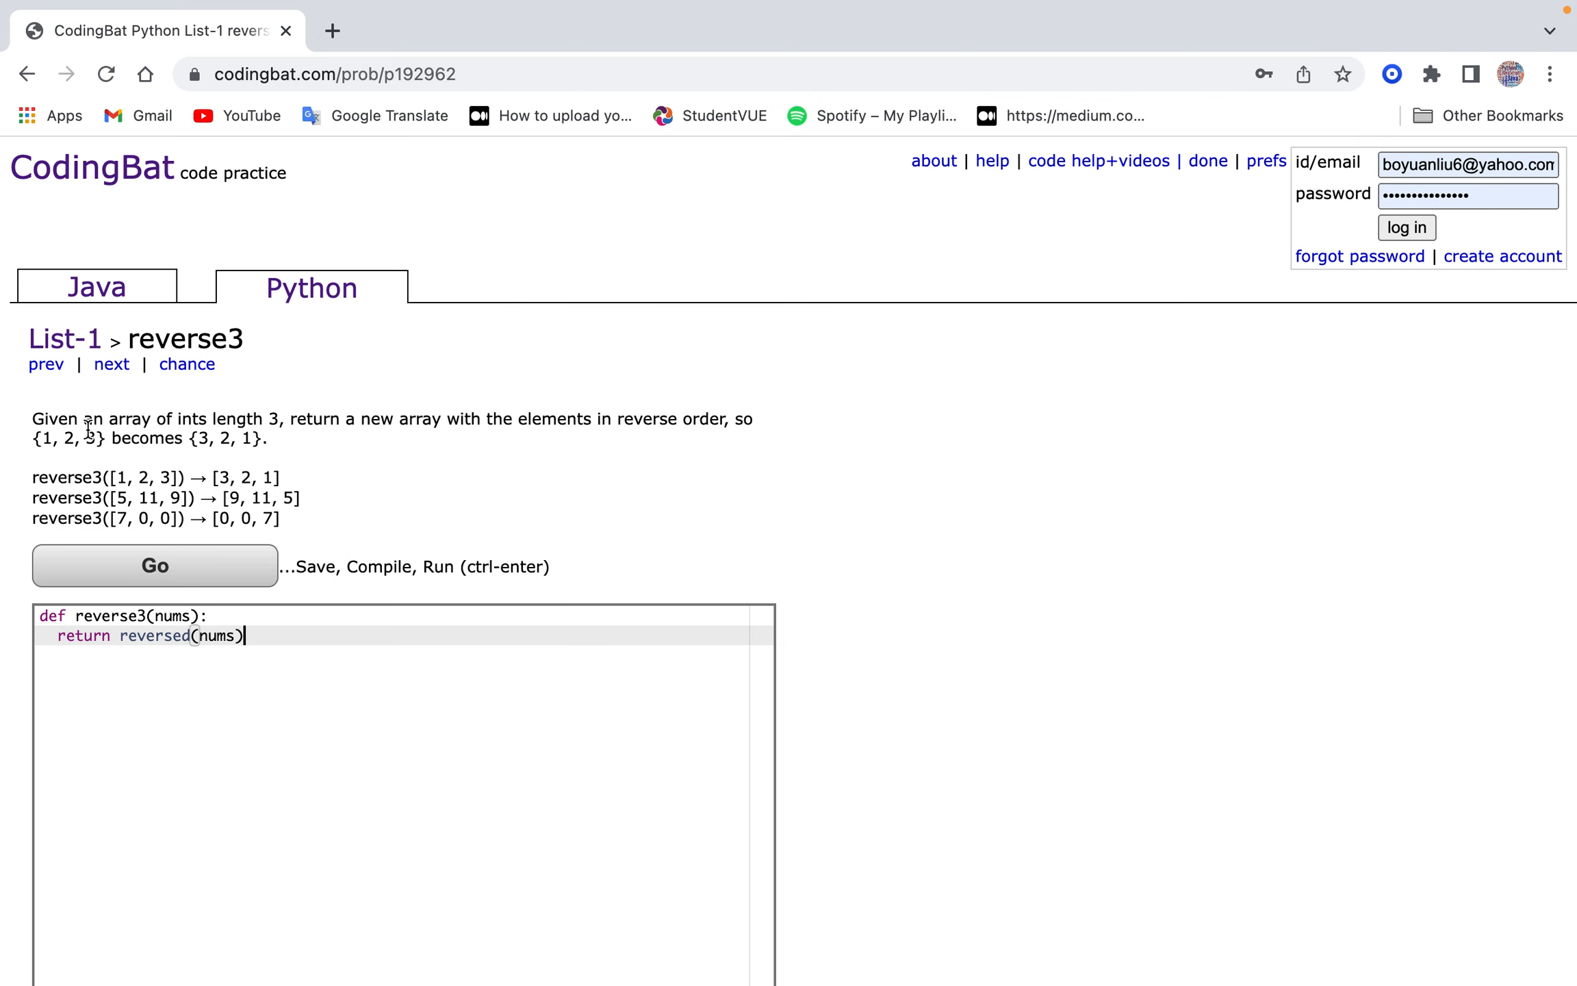
left_click(154, 564)
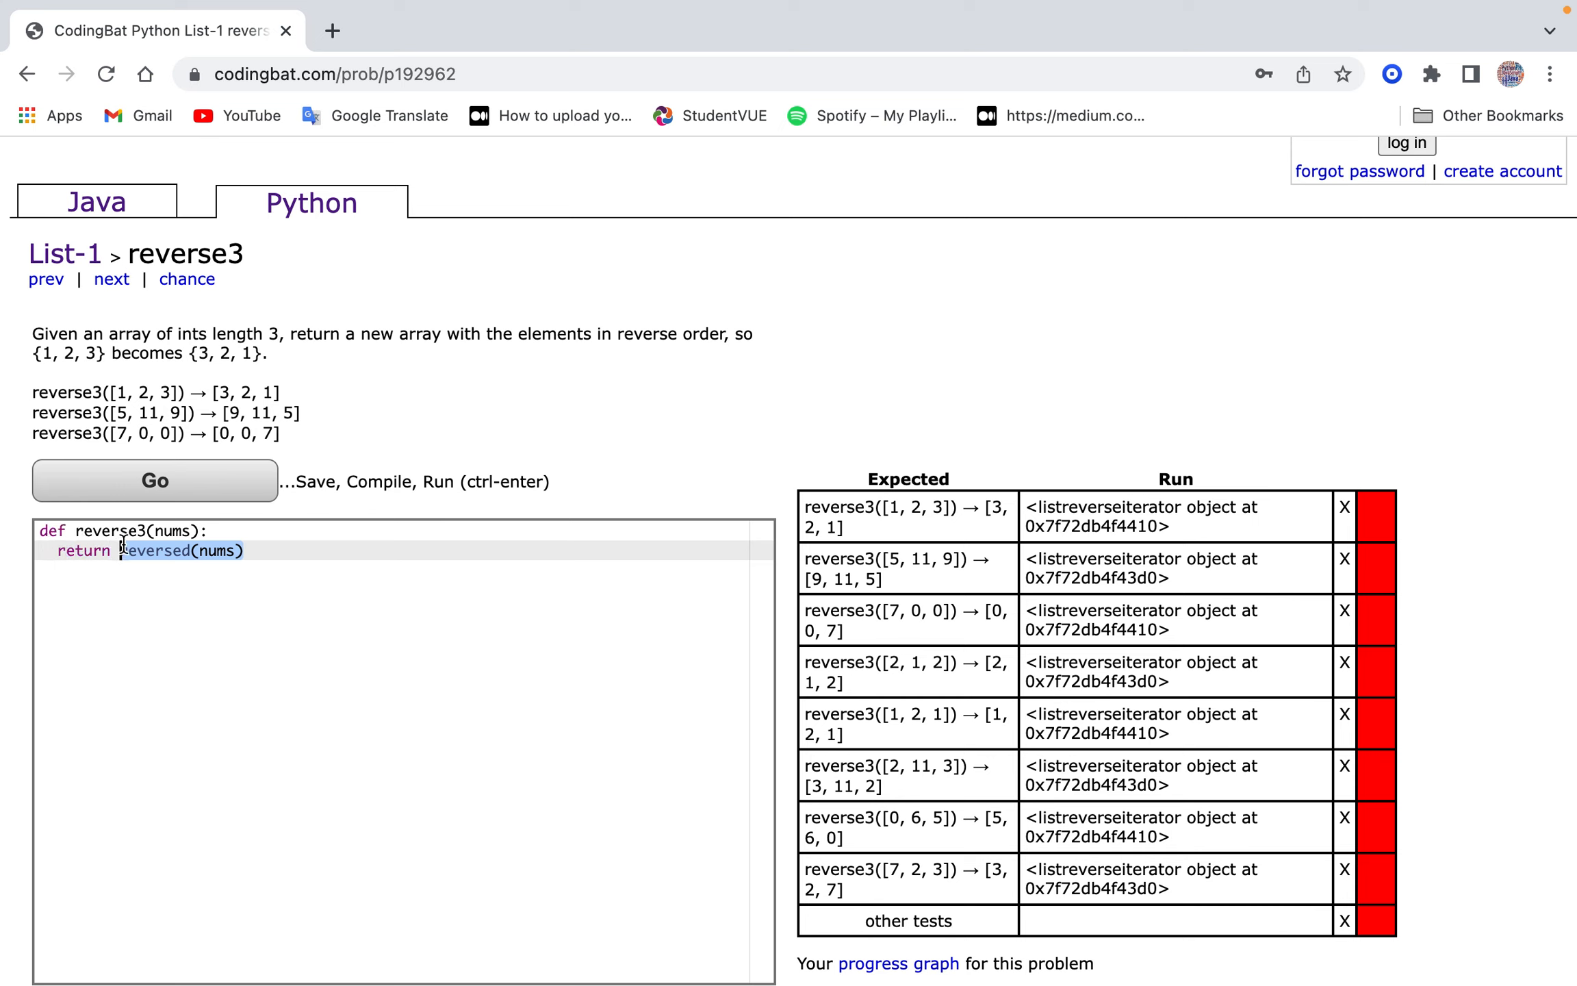
Replace it with nums.reverse() and return nums, then rerun the tests.
type("n n")
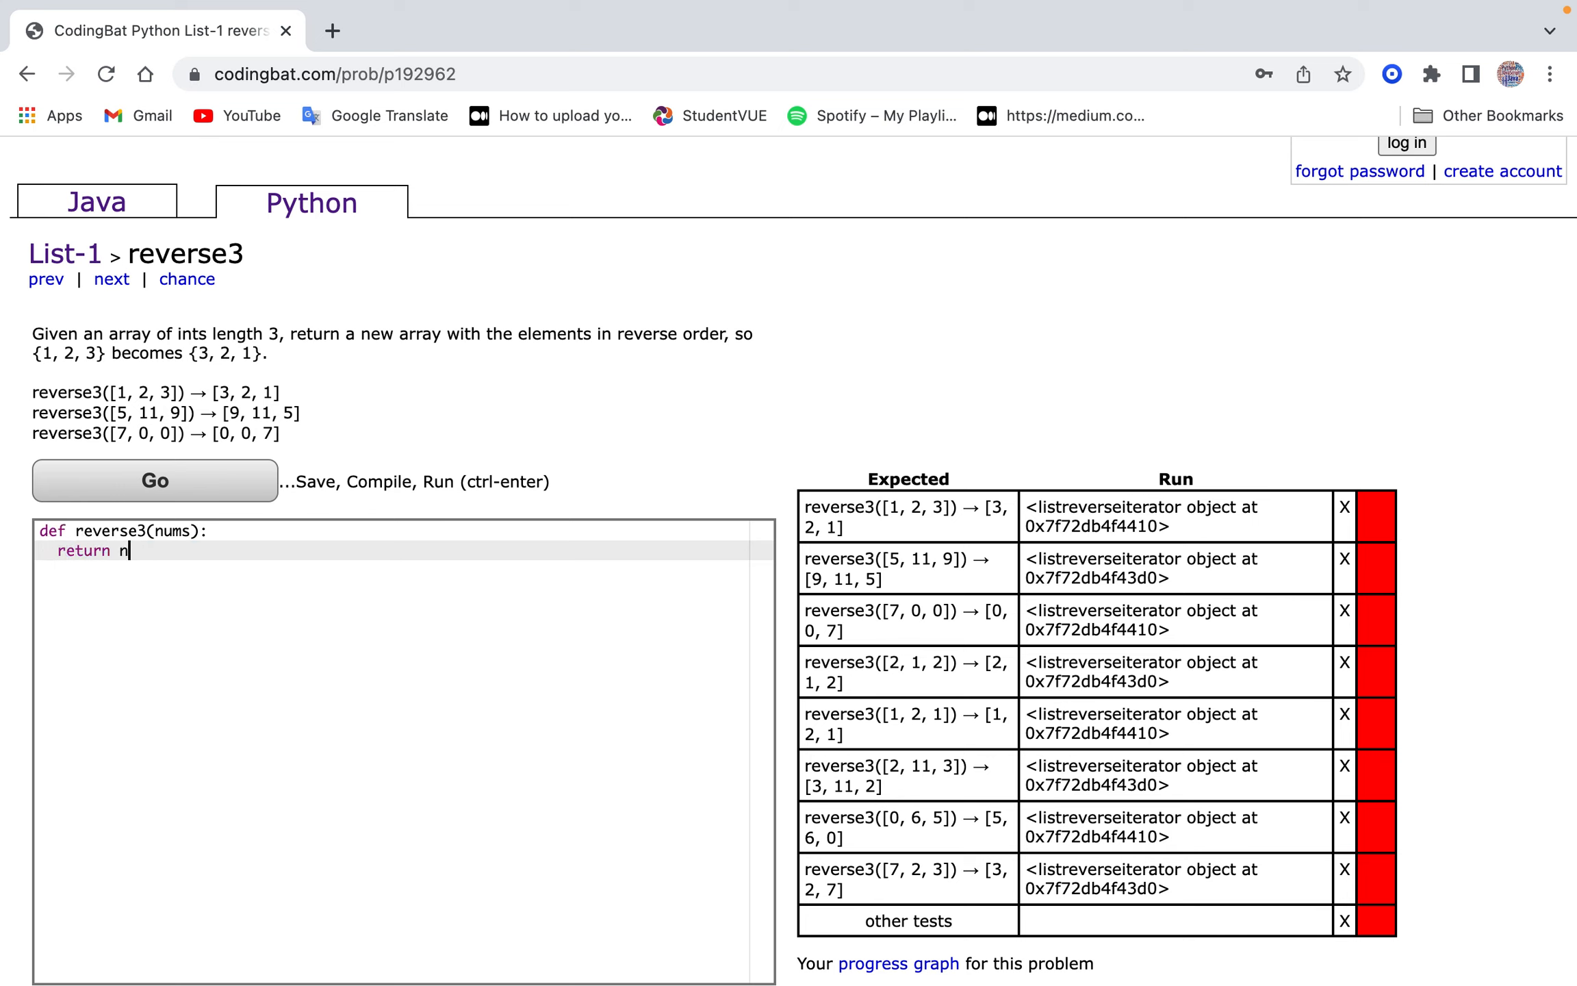
key("Backspace")
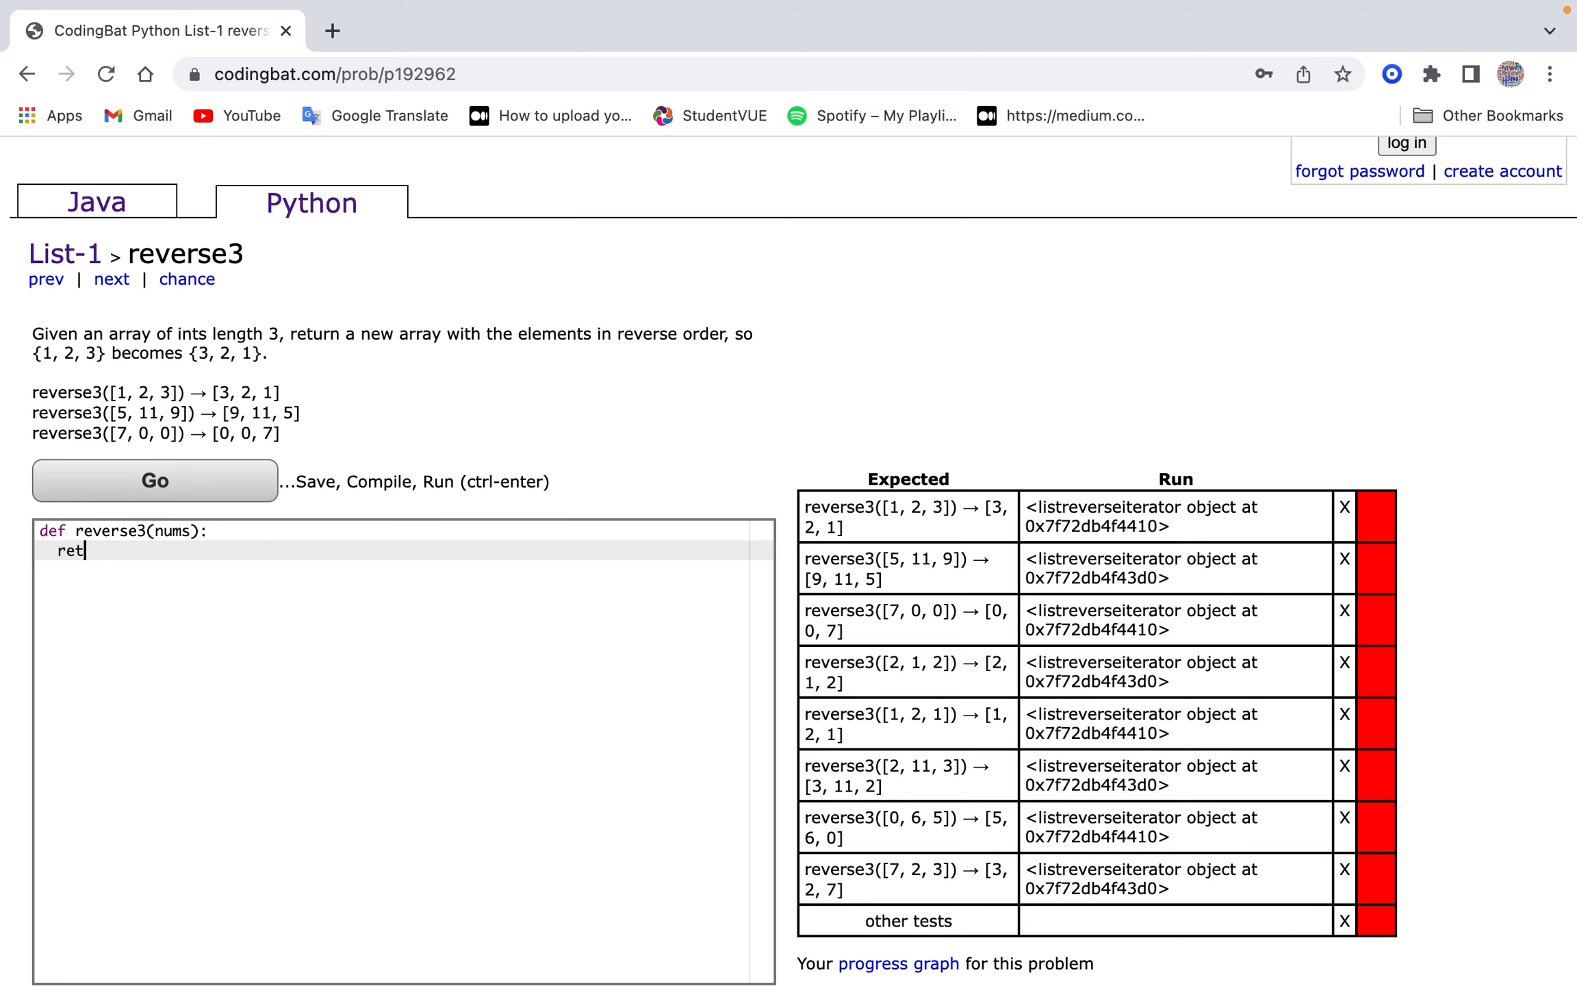
type("nums.rever")
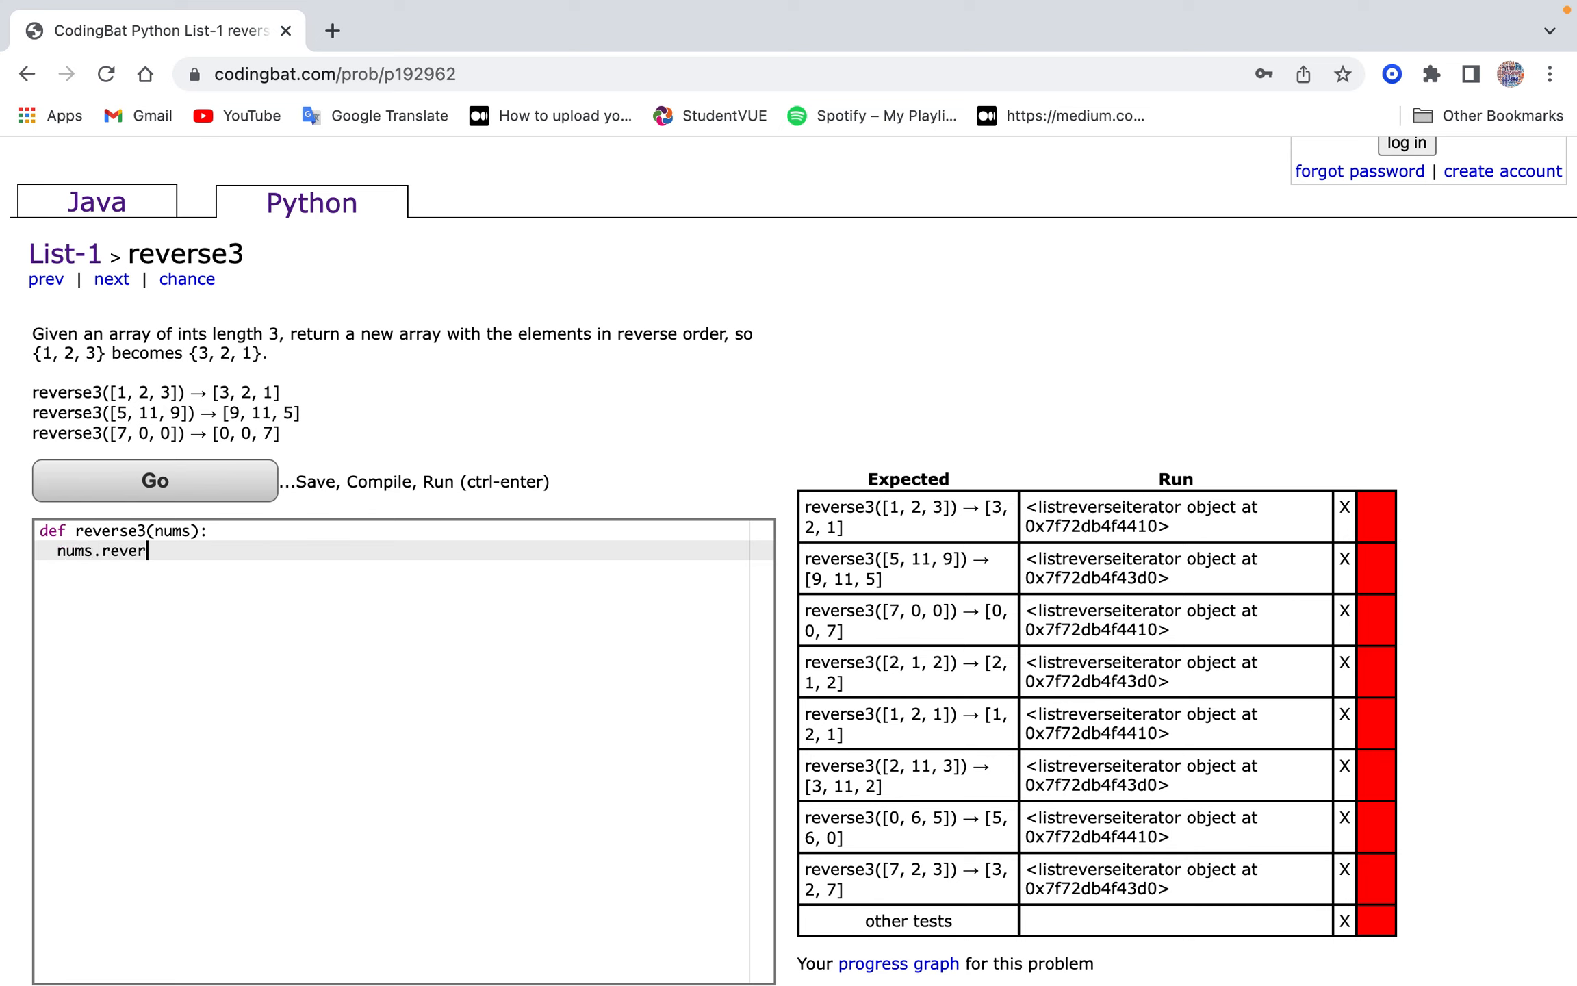
type("se()")
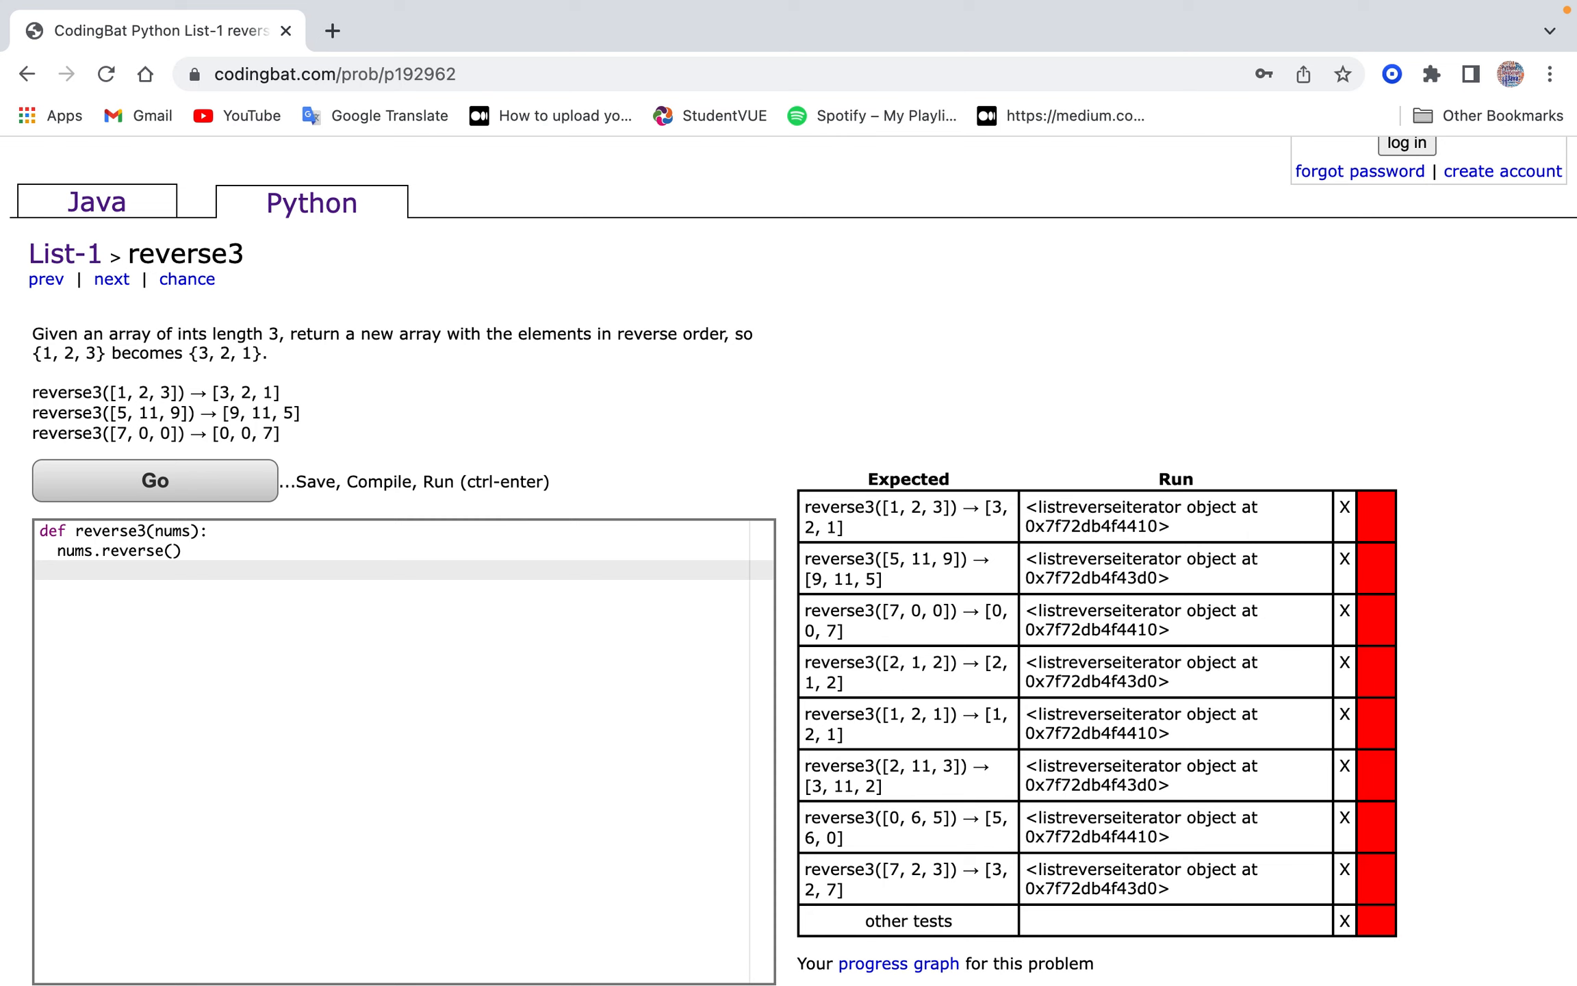
type("return nums")
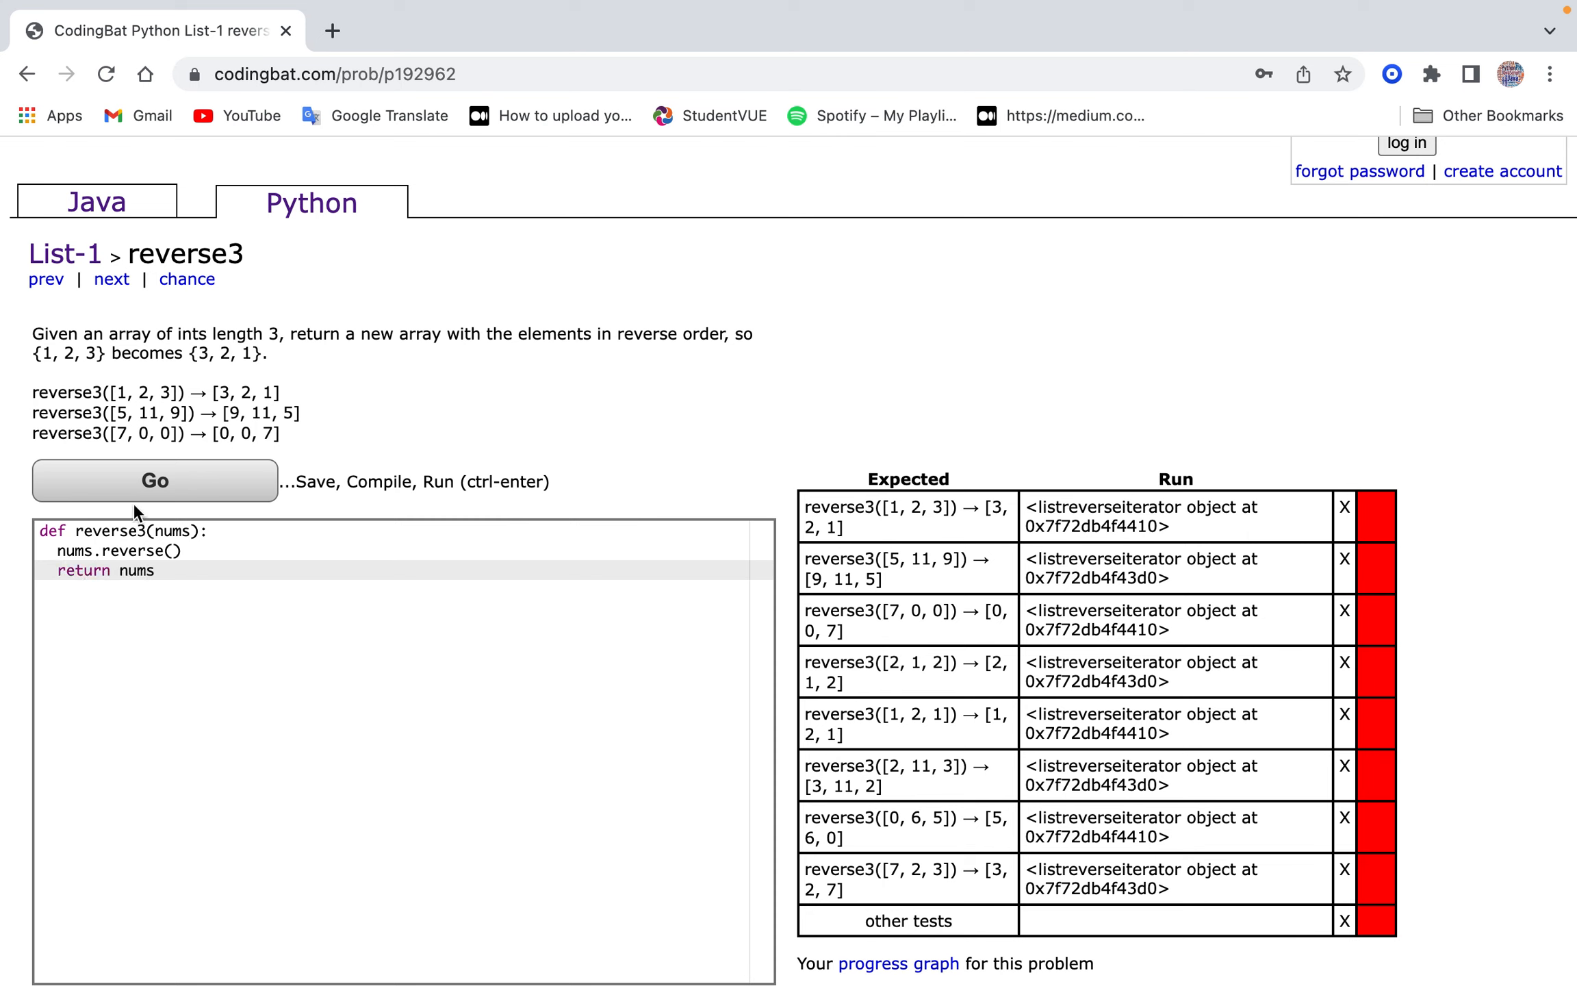
left_click(154, 480)
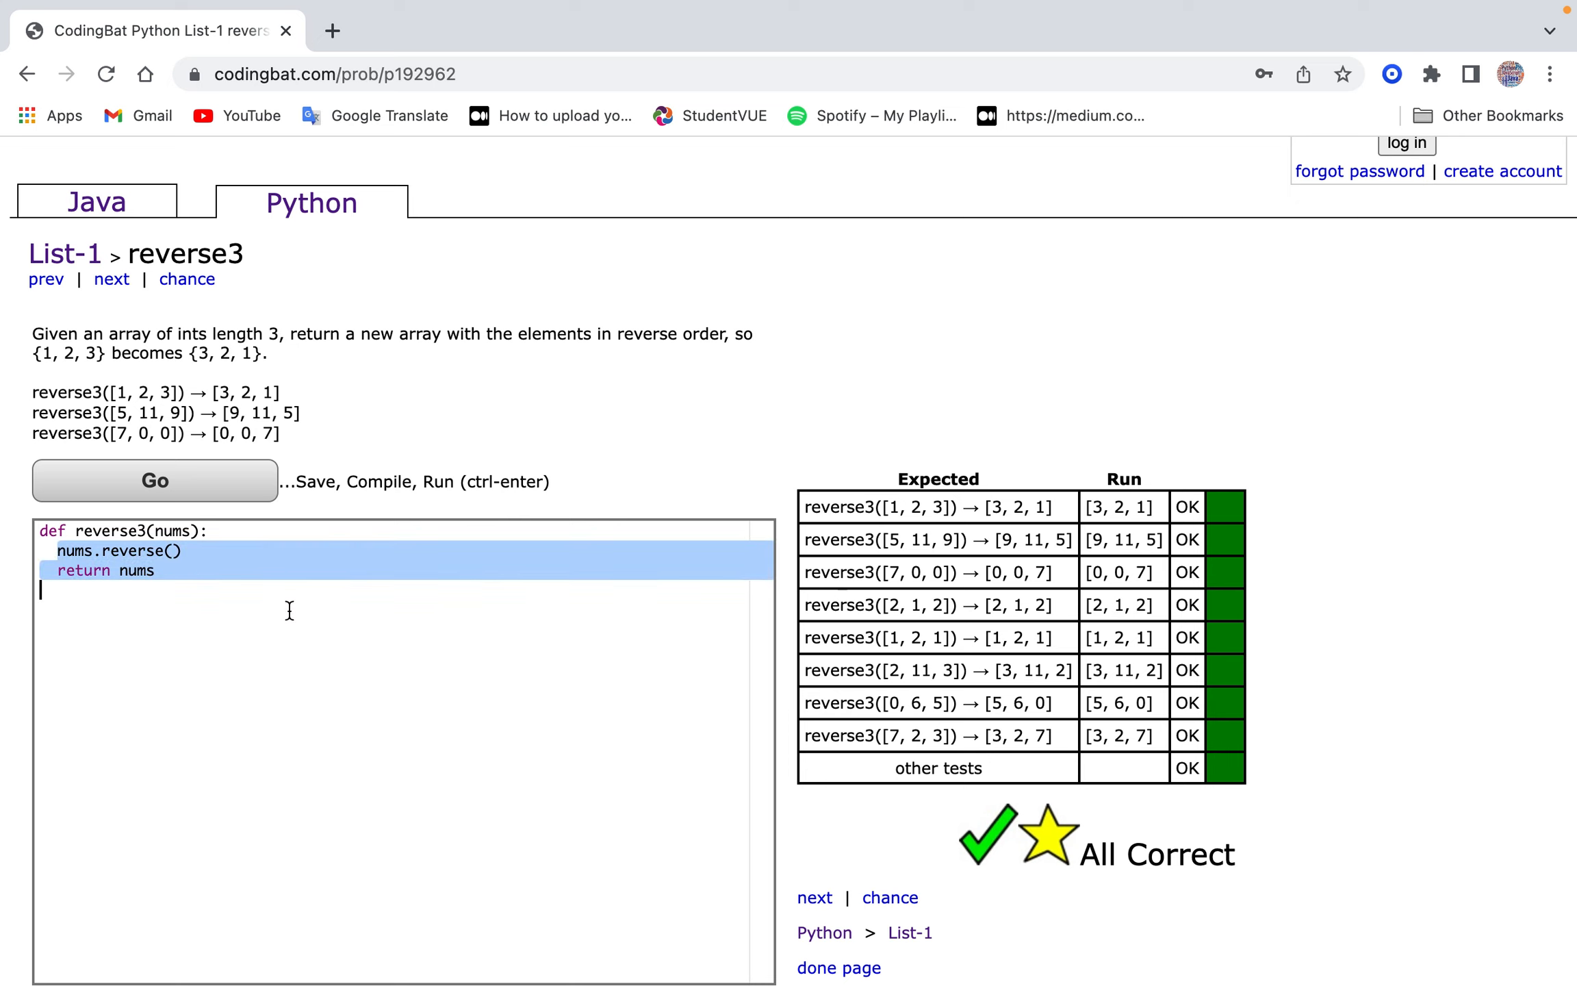
Restore the working nums.reverse() code and add a comment.
type("if")
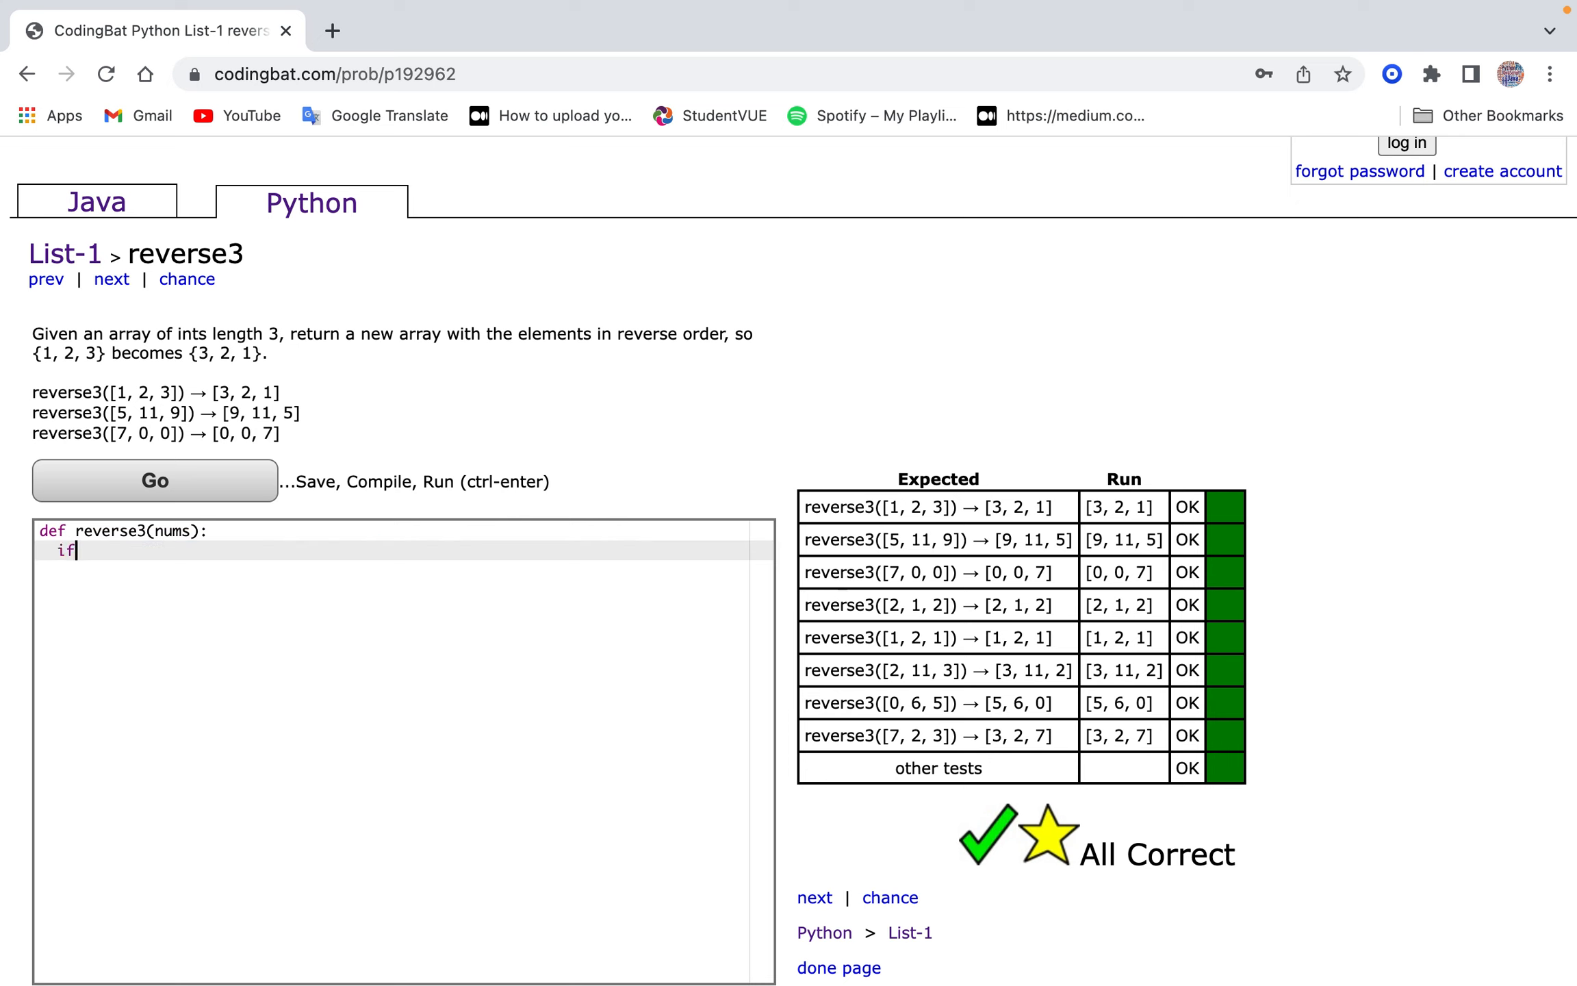
key("Backspace")
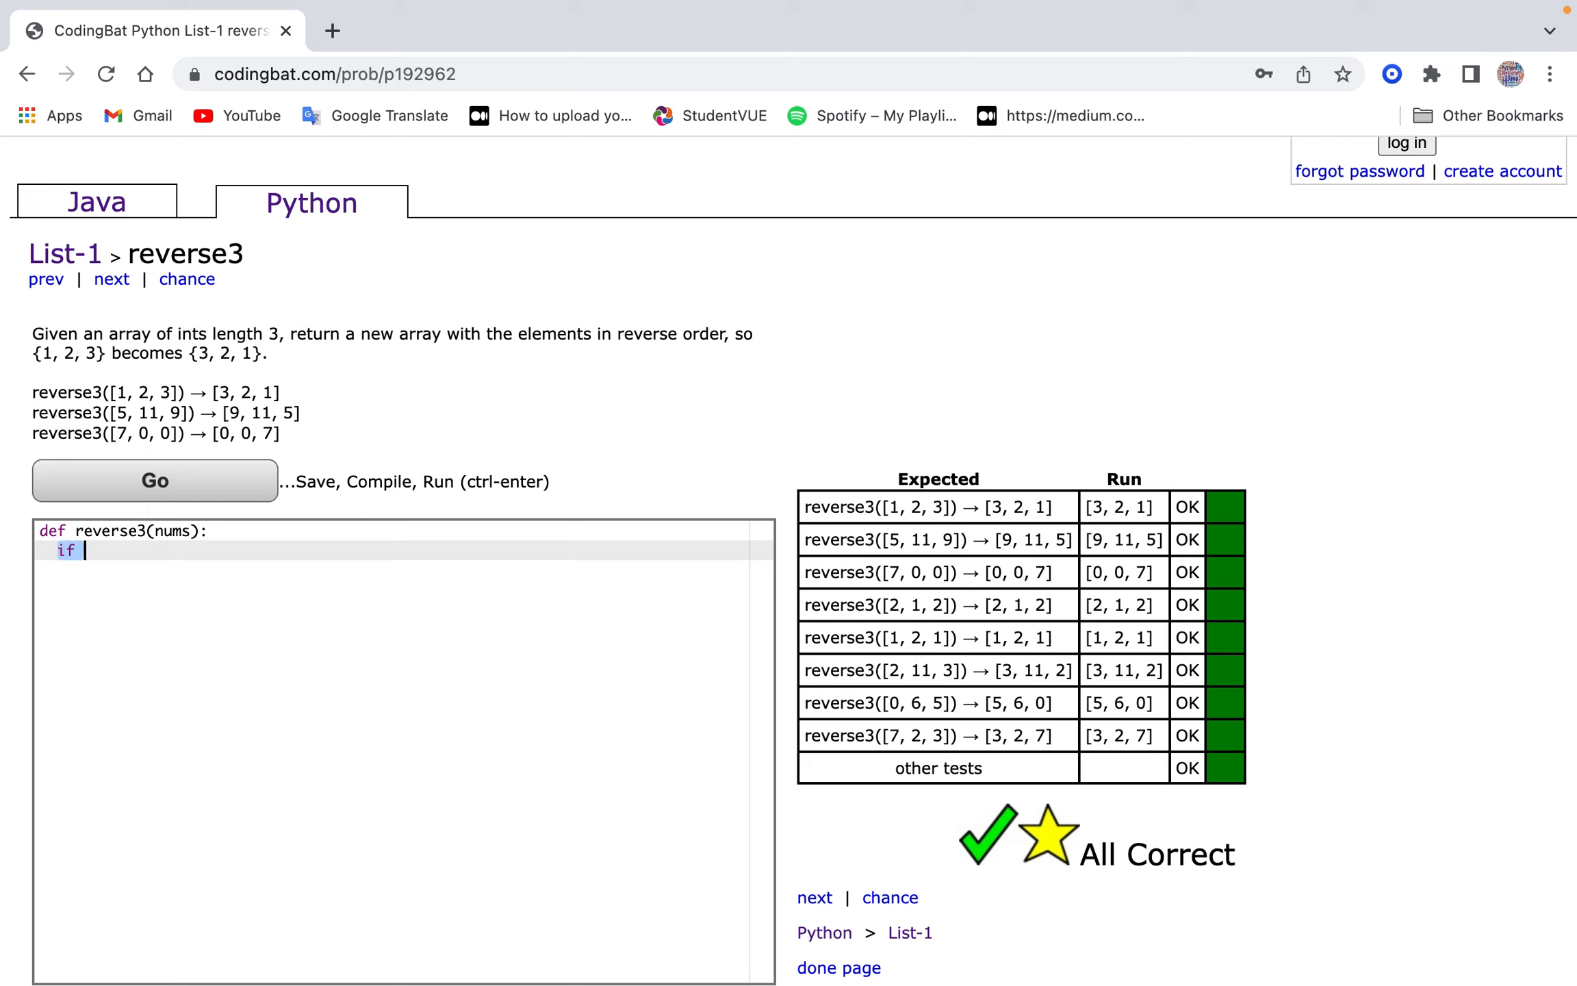
type("nums.reverse()")
type("return nums")
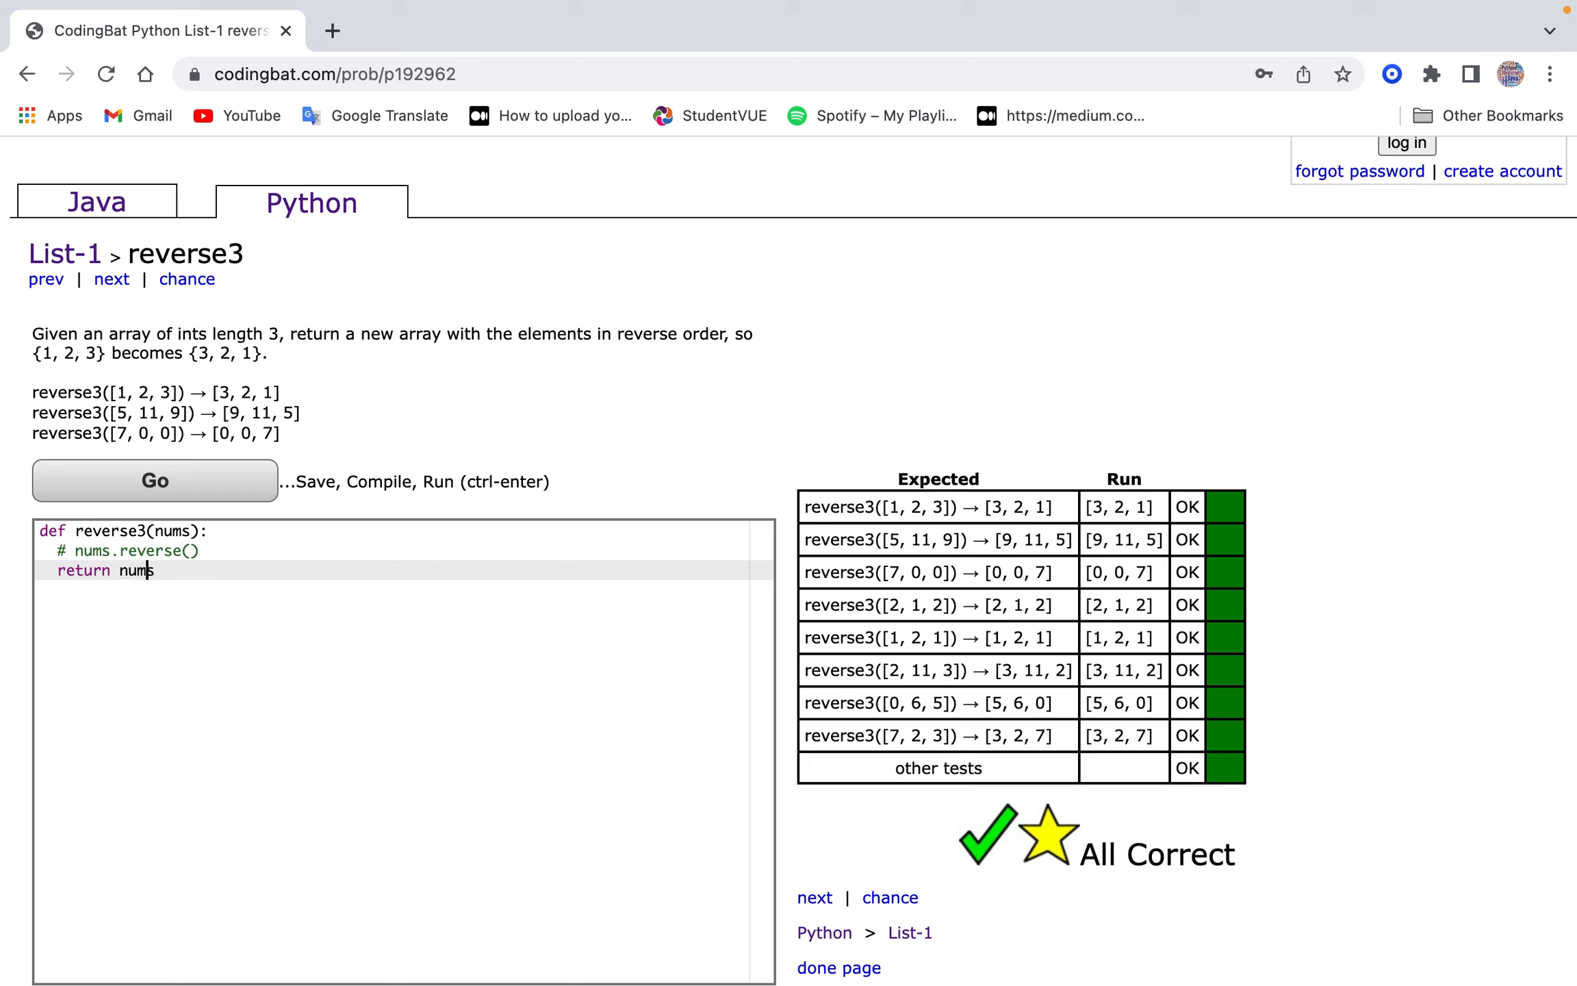
type("#")
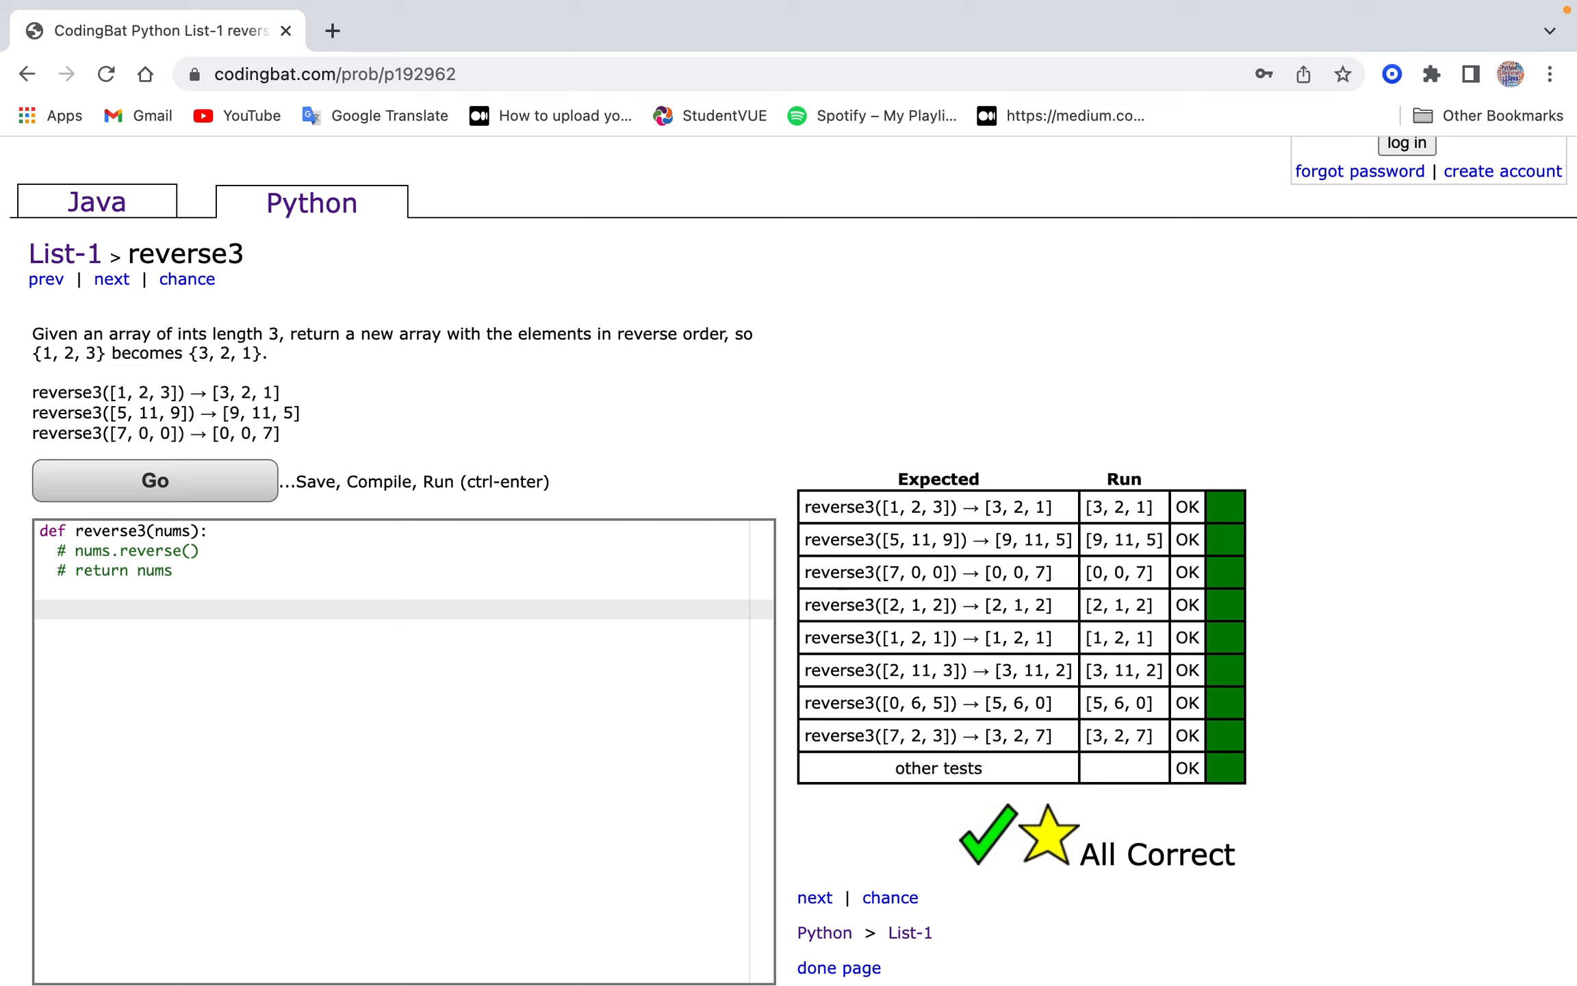
Initialize result = [] and write the loop for i in range(len(nums)-1, -1, -1).
type("result = []")
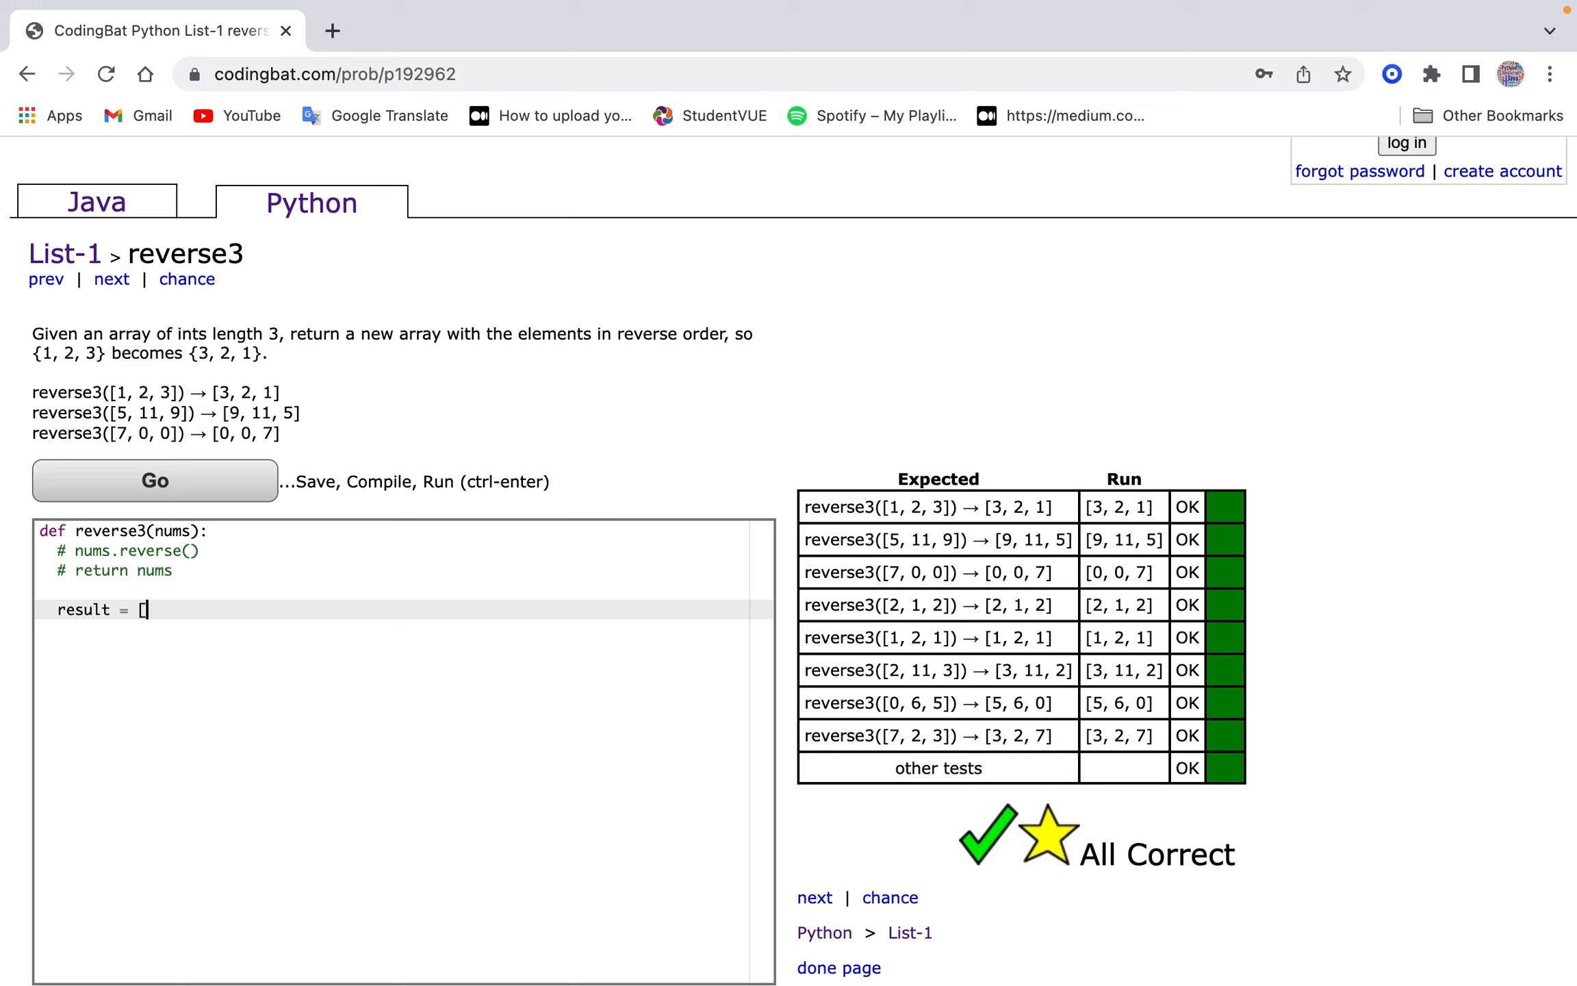
type("nu")
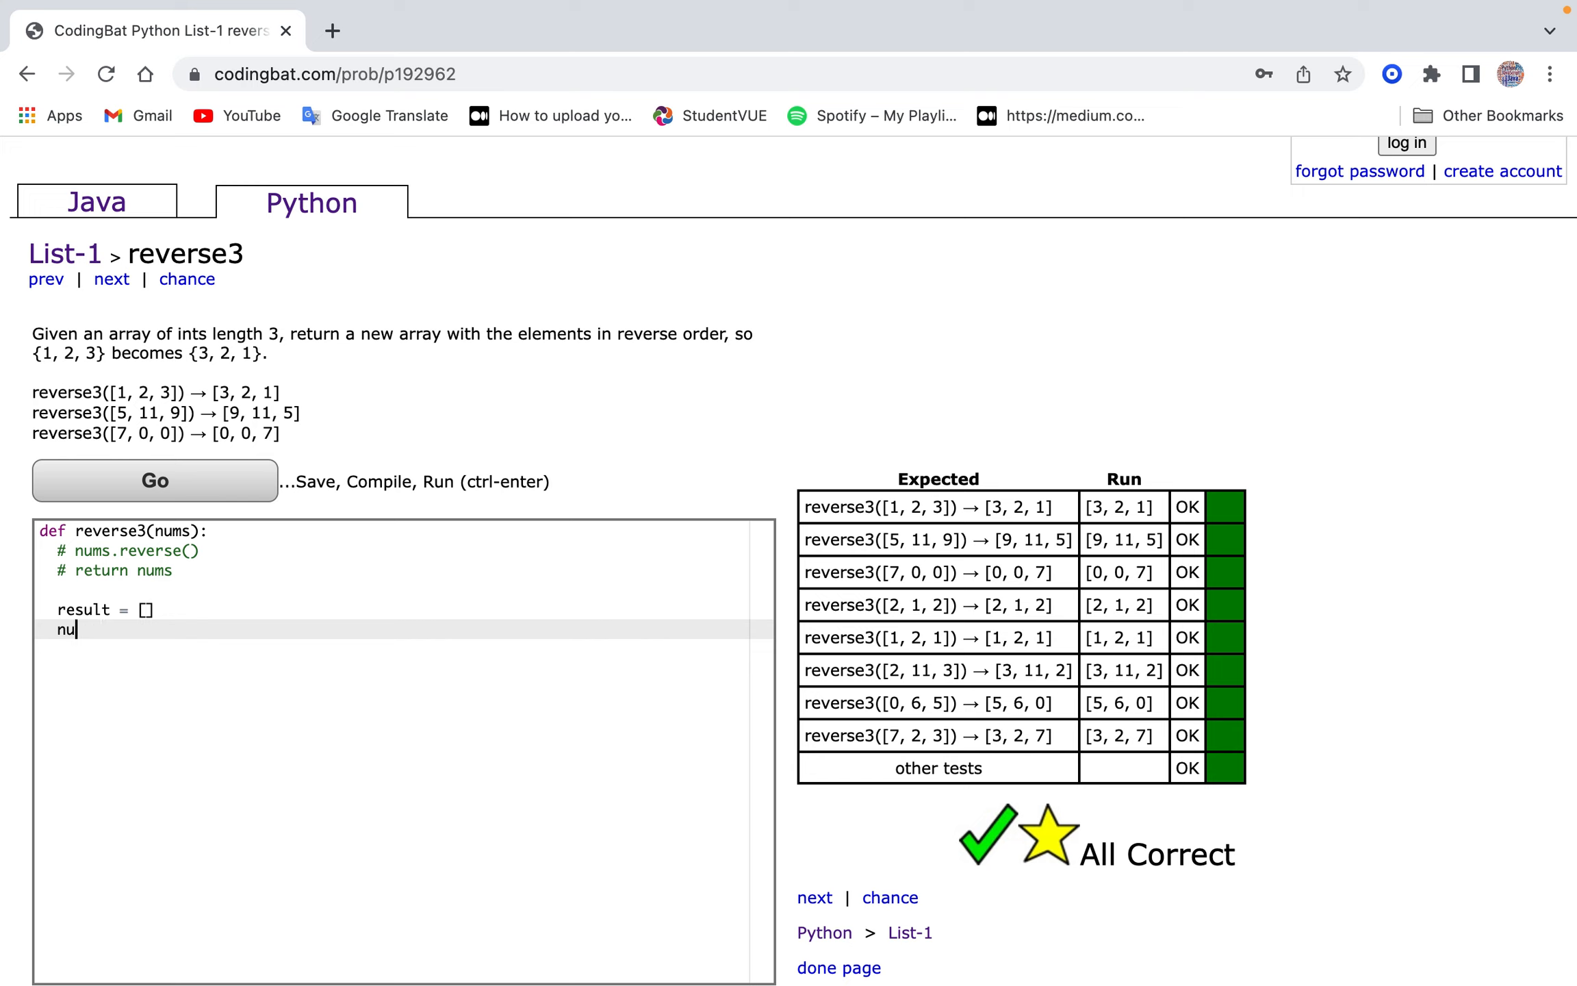
type("for i")
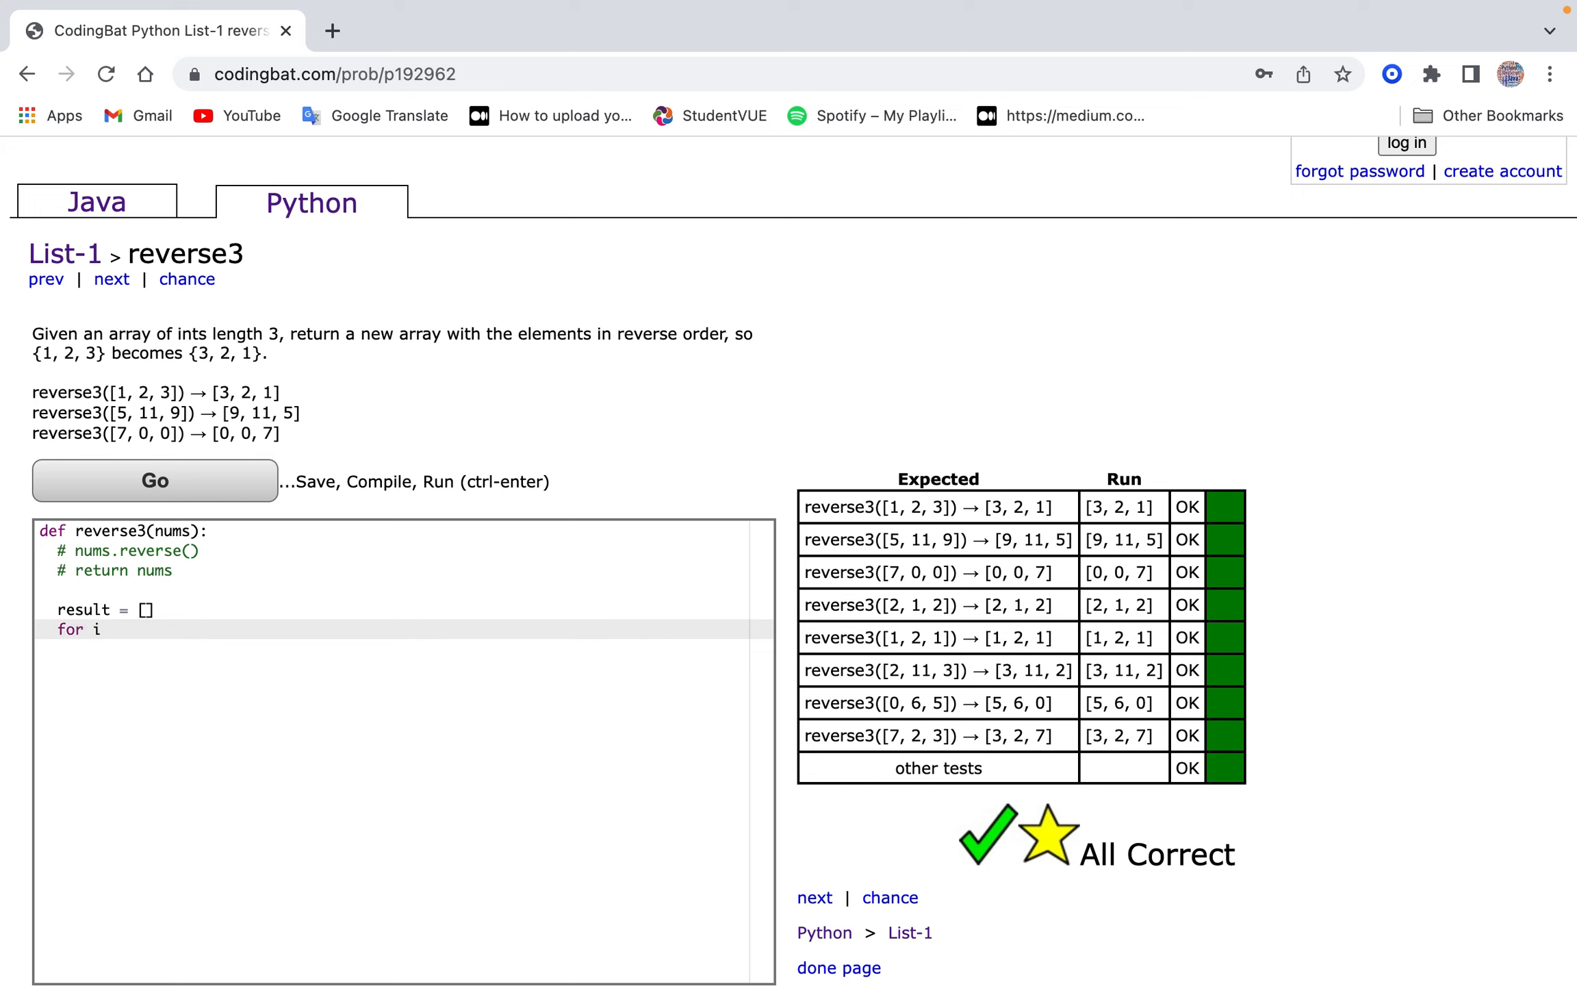
type("um")
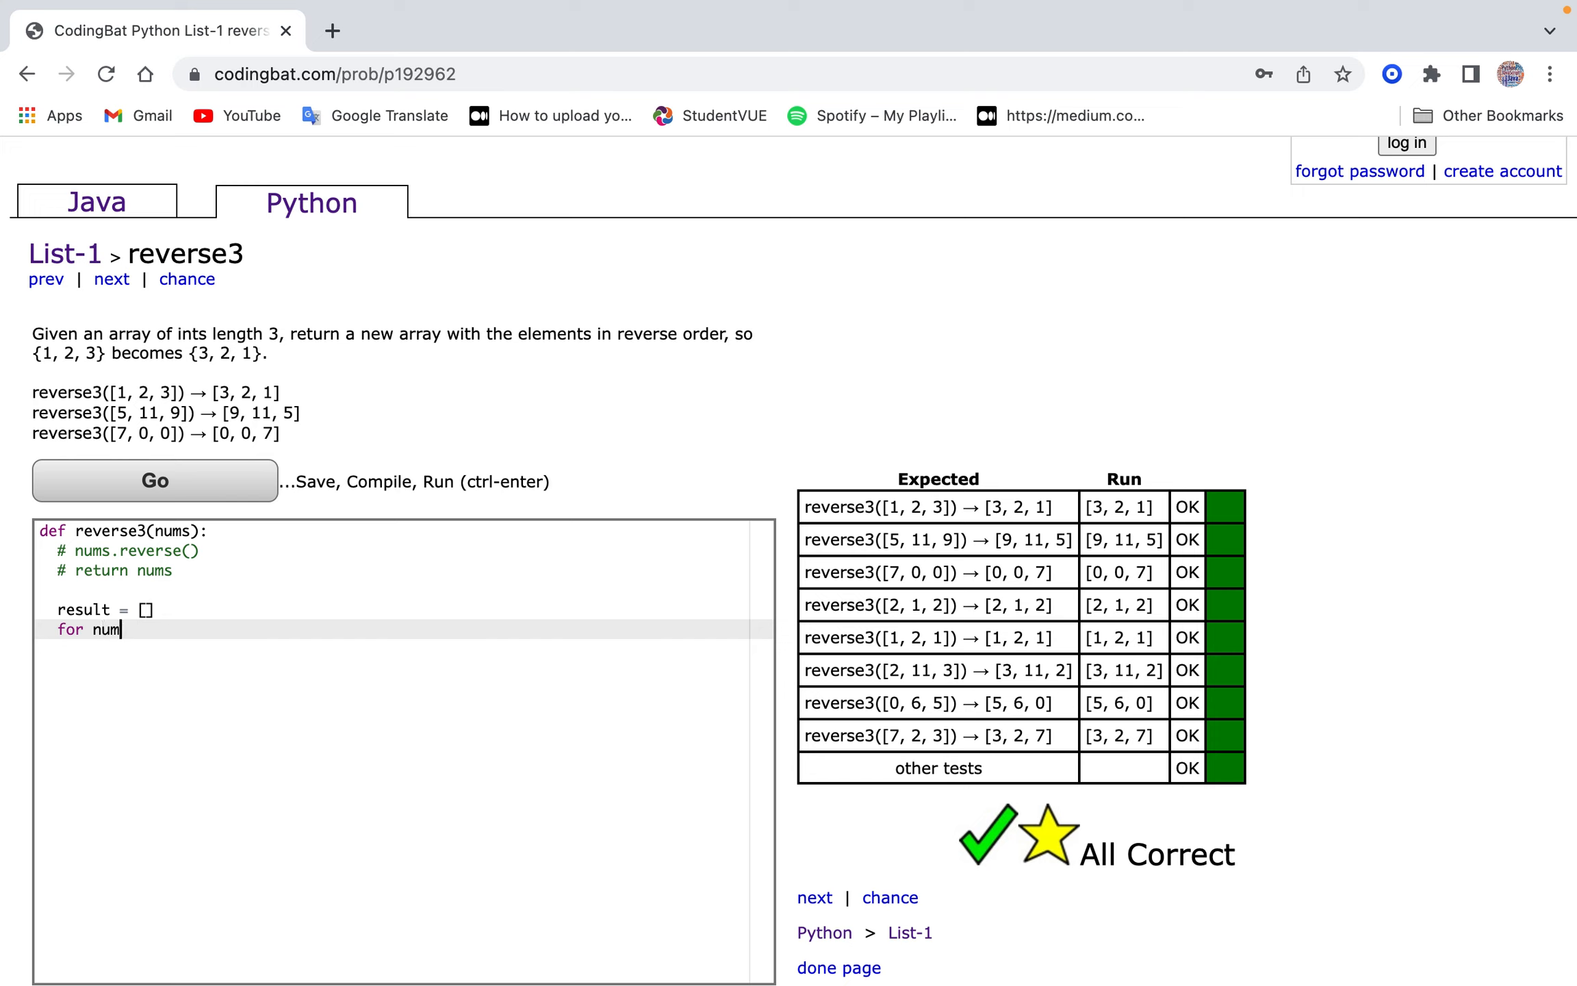
type("in rang")
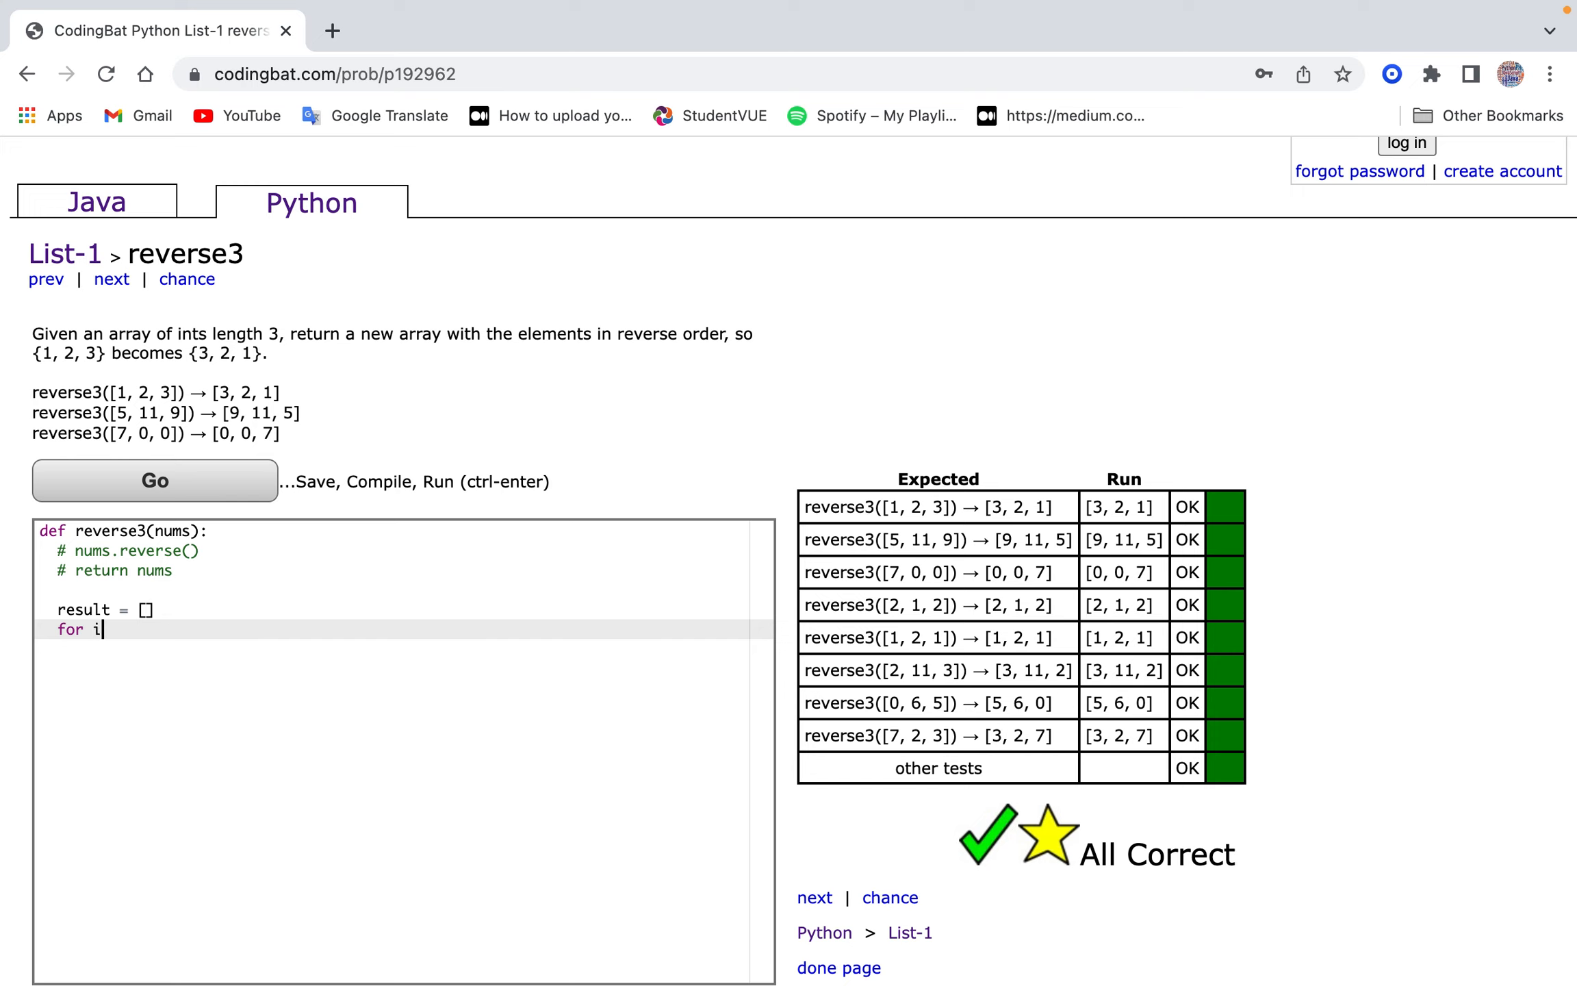
type("in range()")
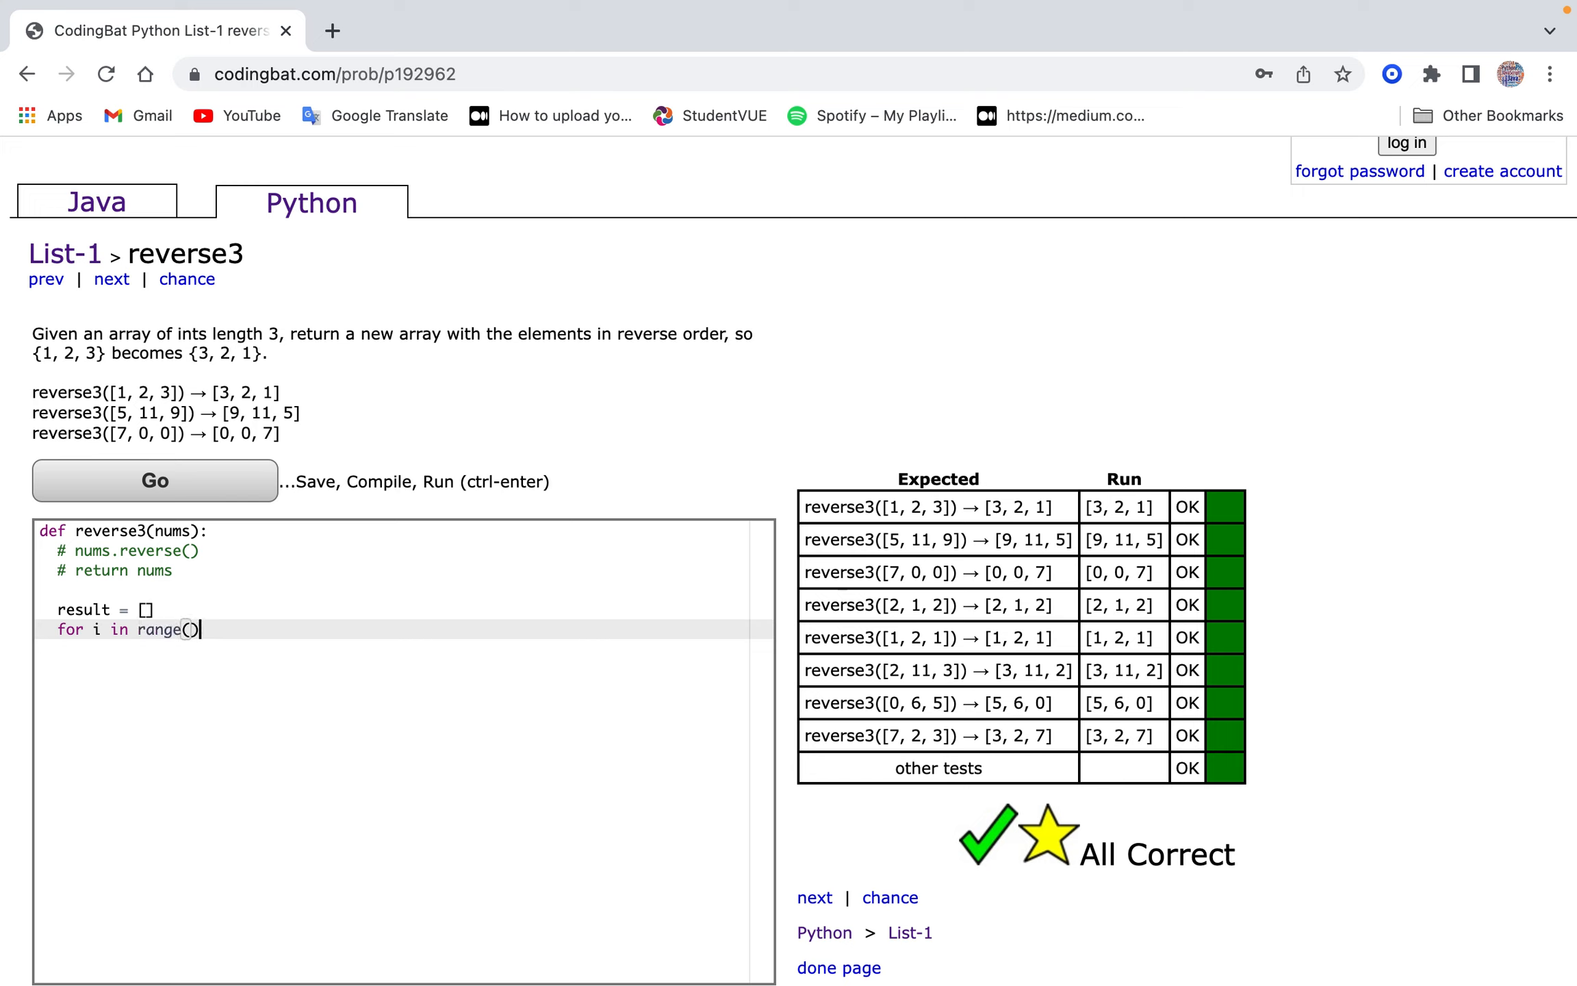
type("len(")
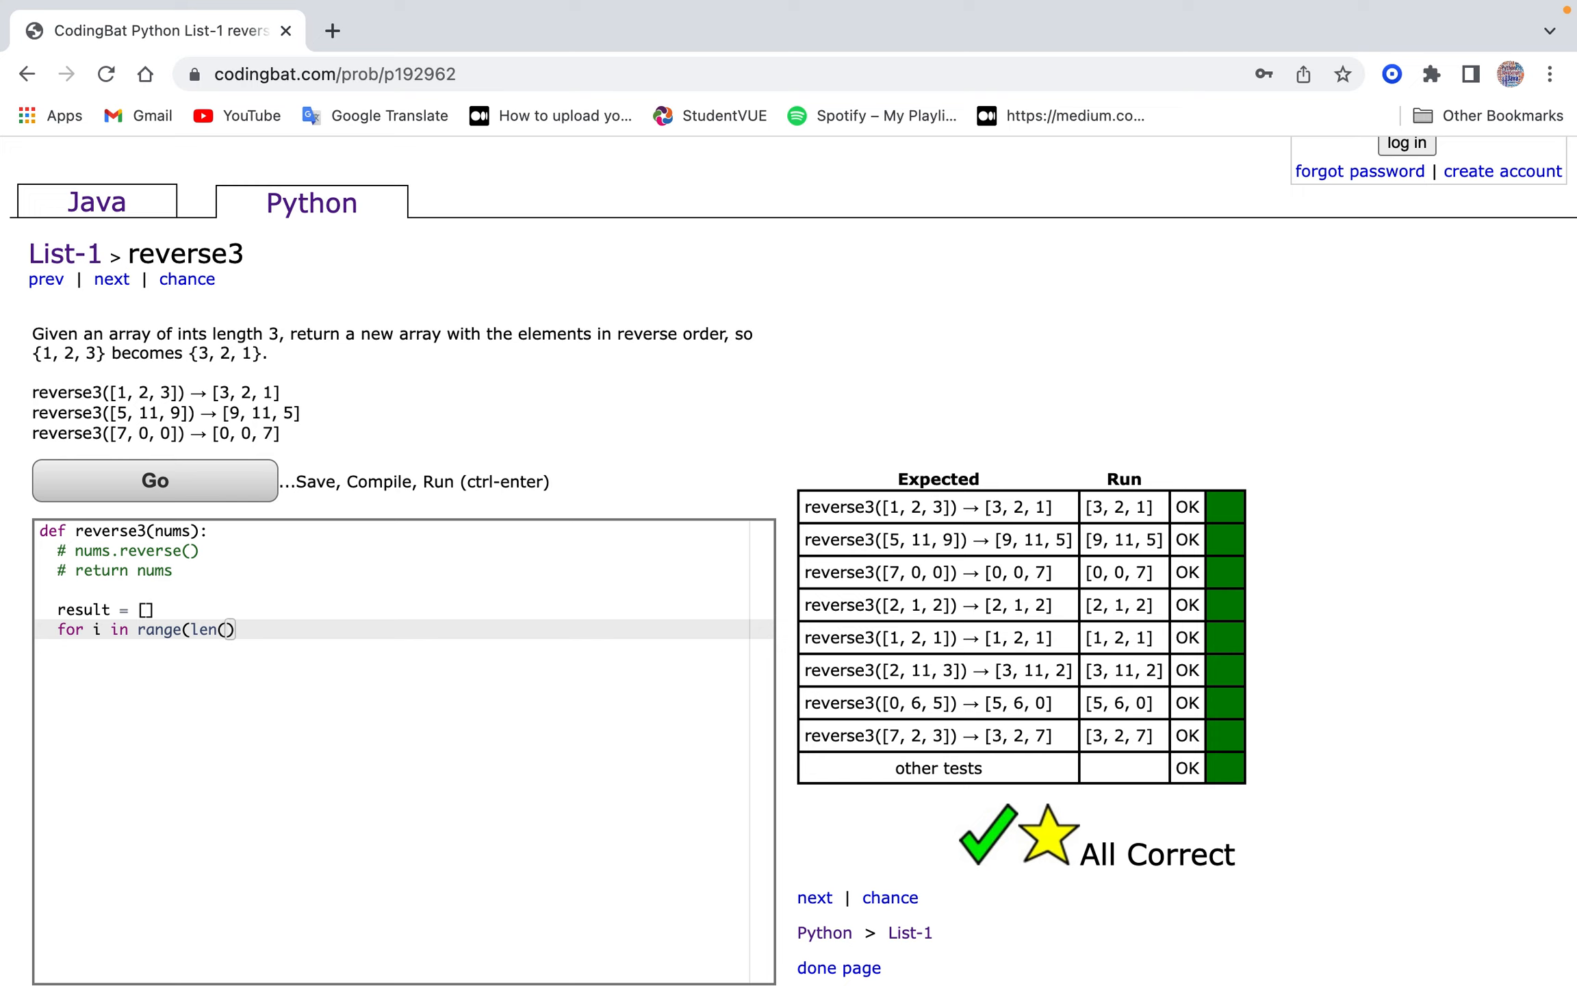
type("nums)-)")
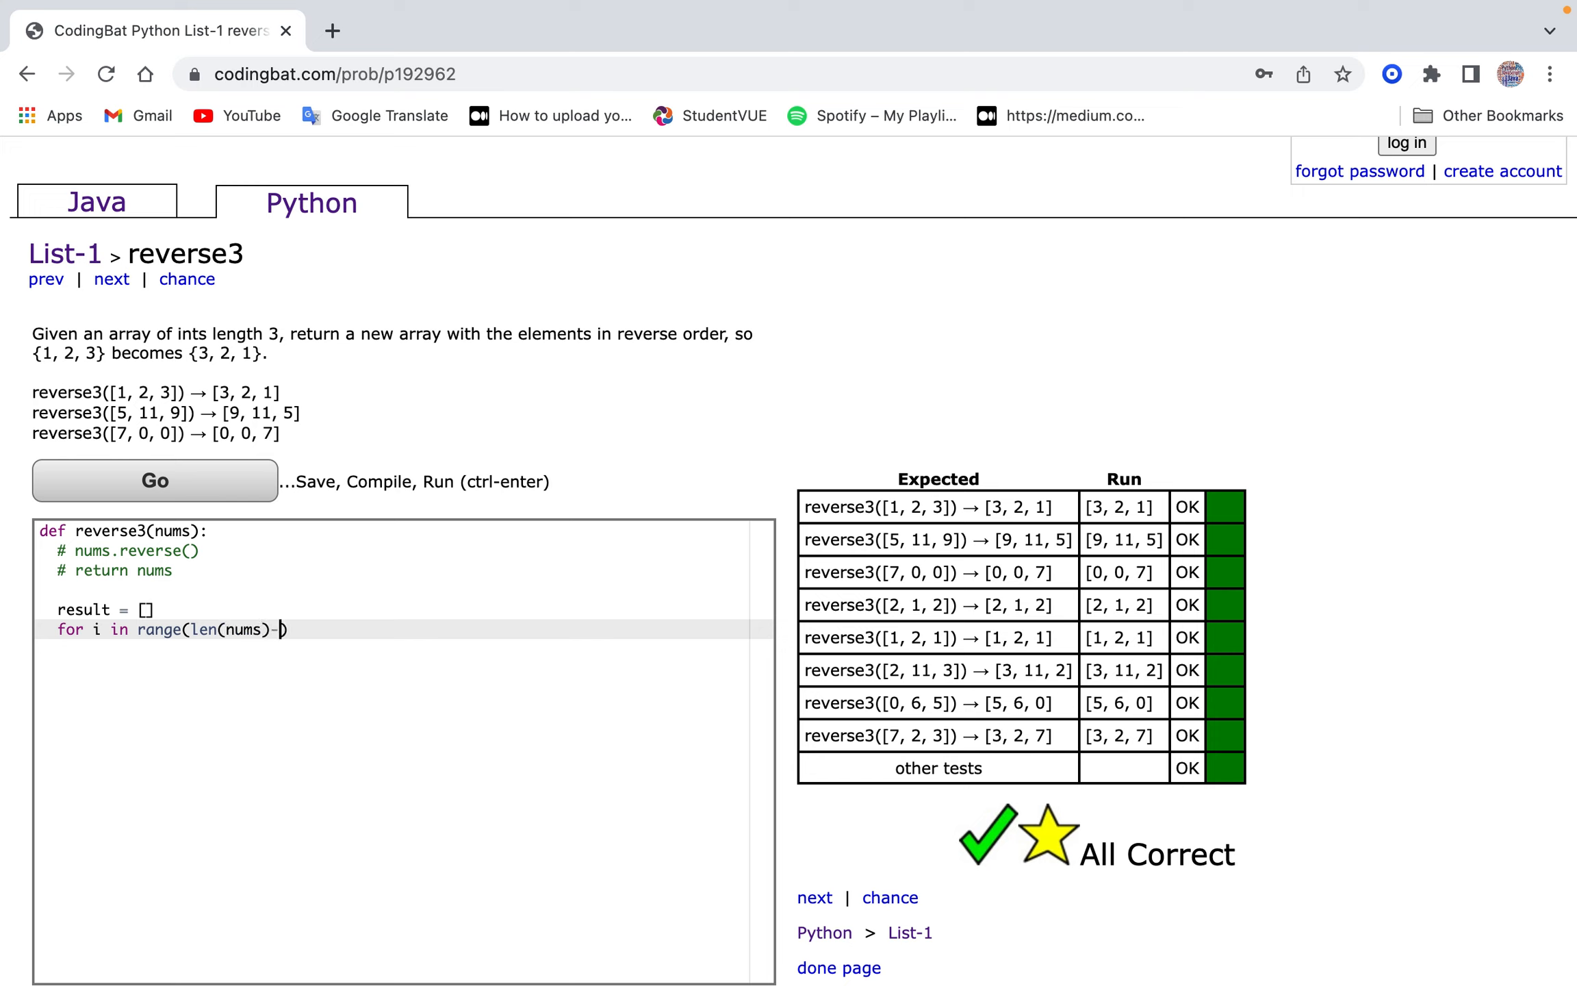
type("-1,")
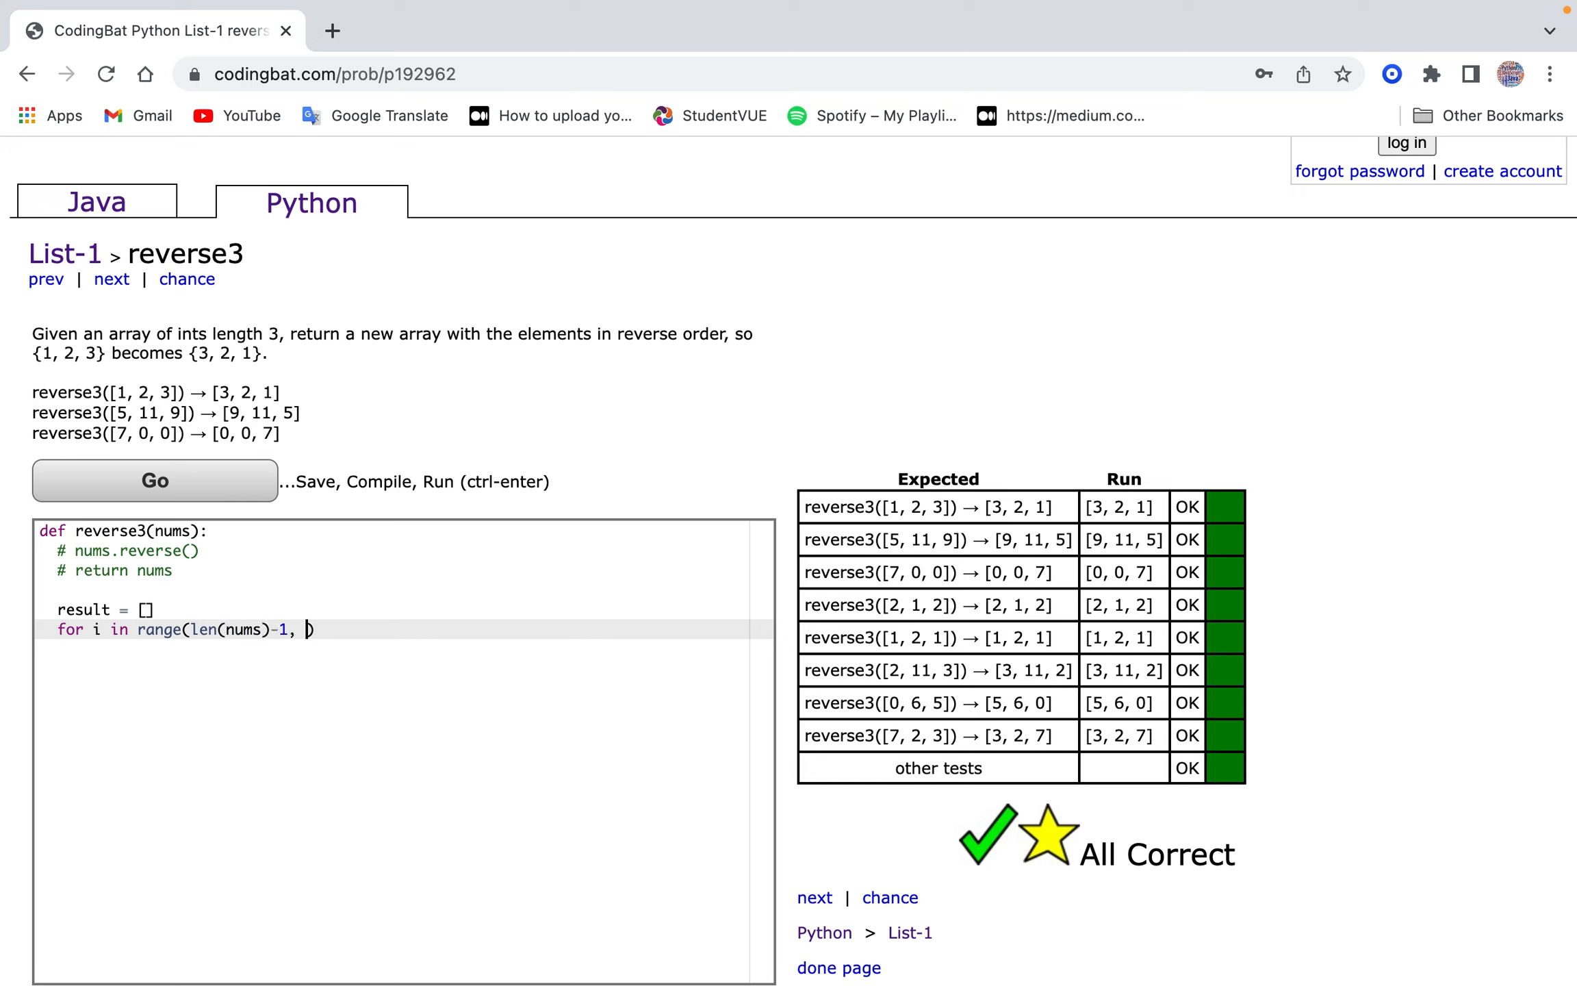
type("-1,")
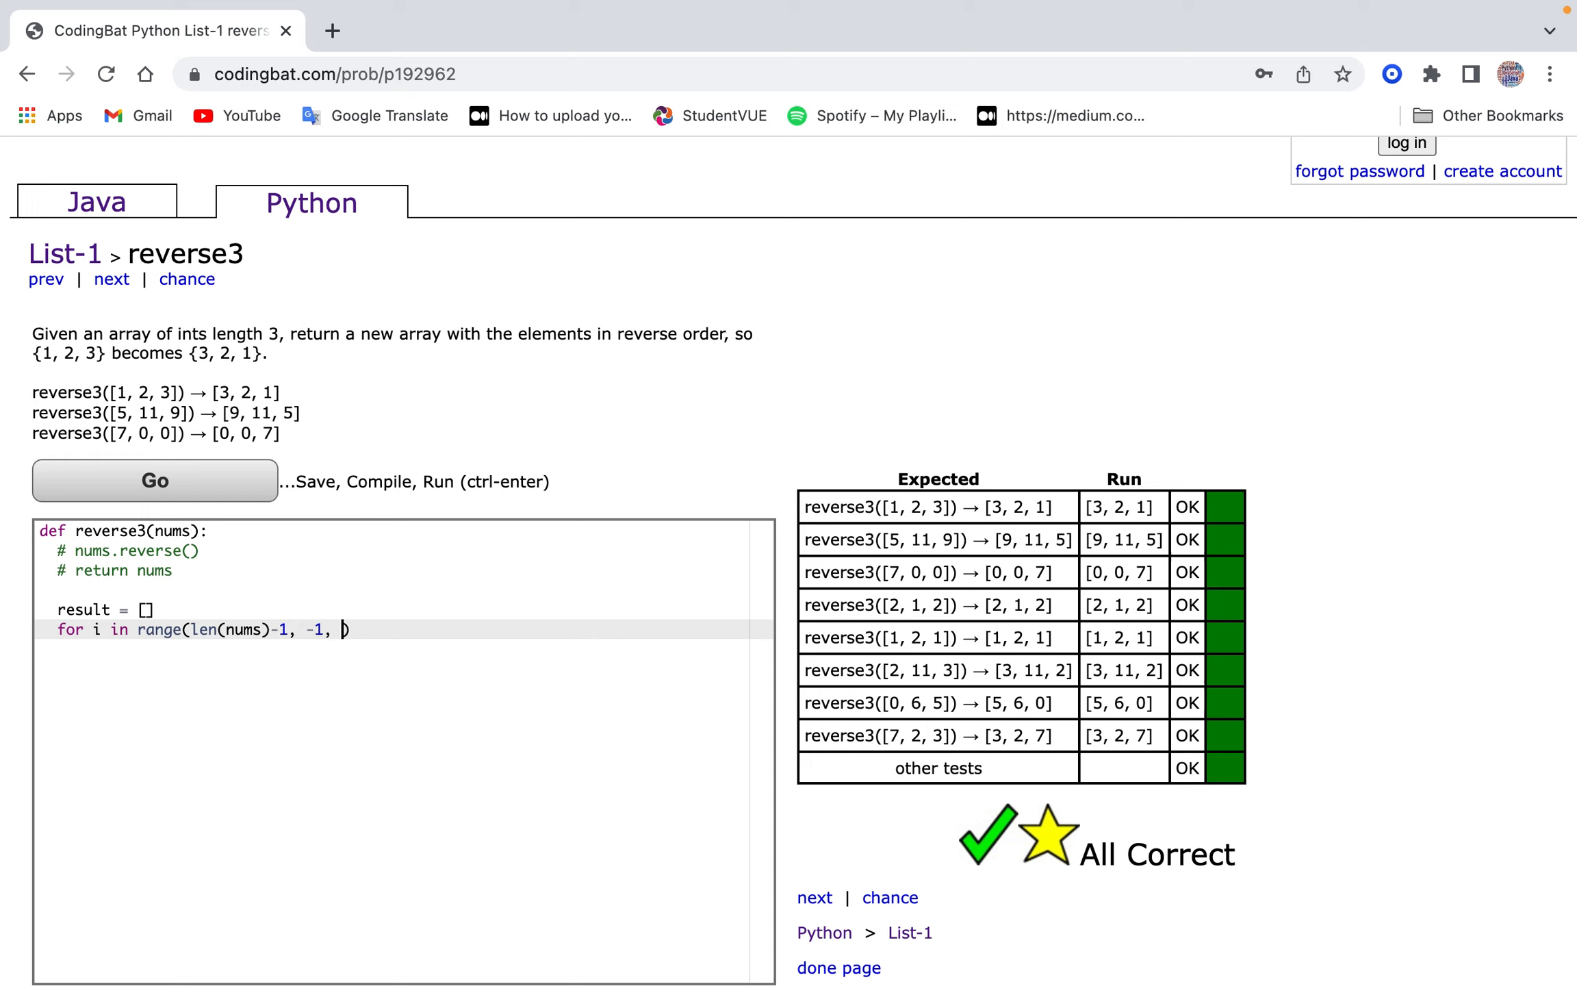
type("-1):")
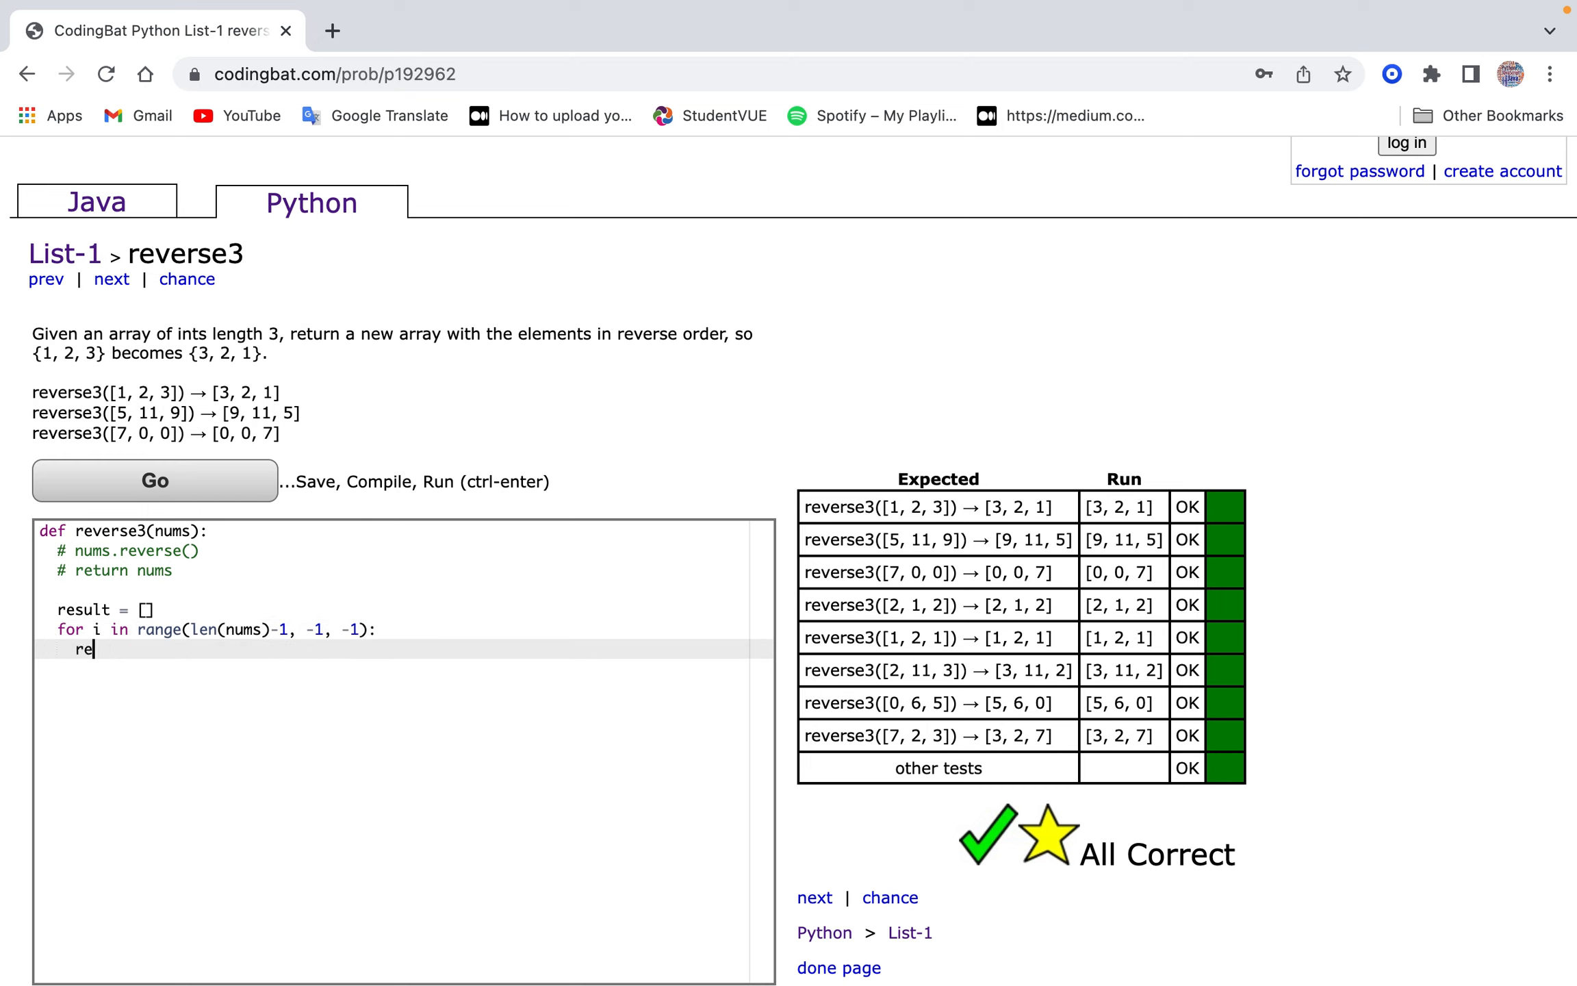
Append nums[i] to result inside the loop and return result.
type("sult")
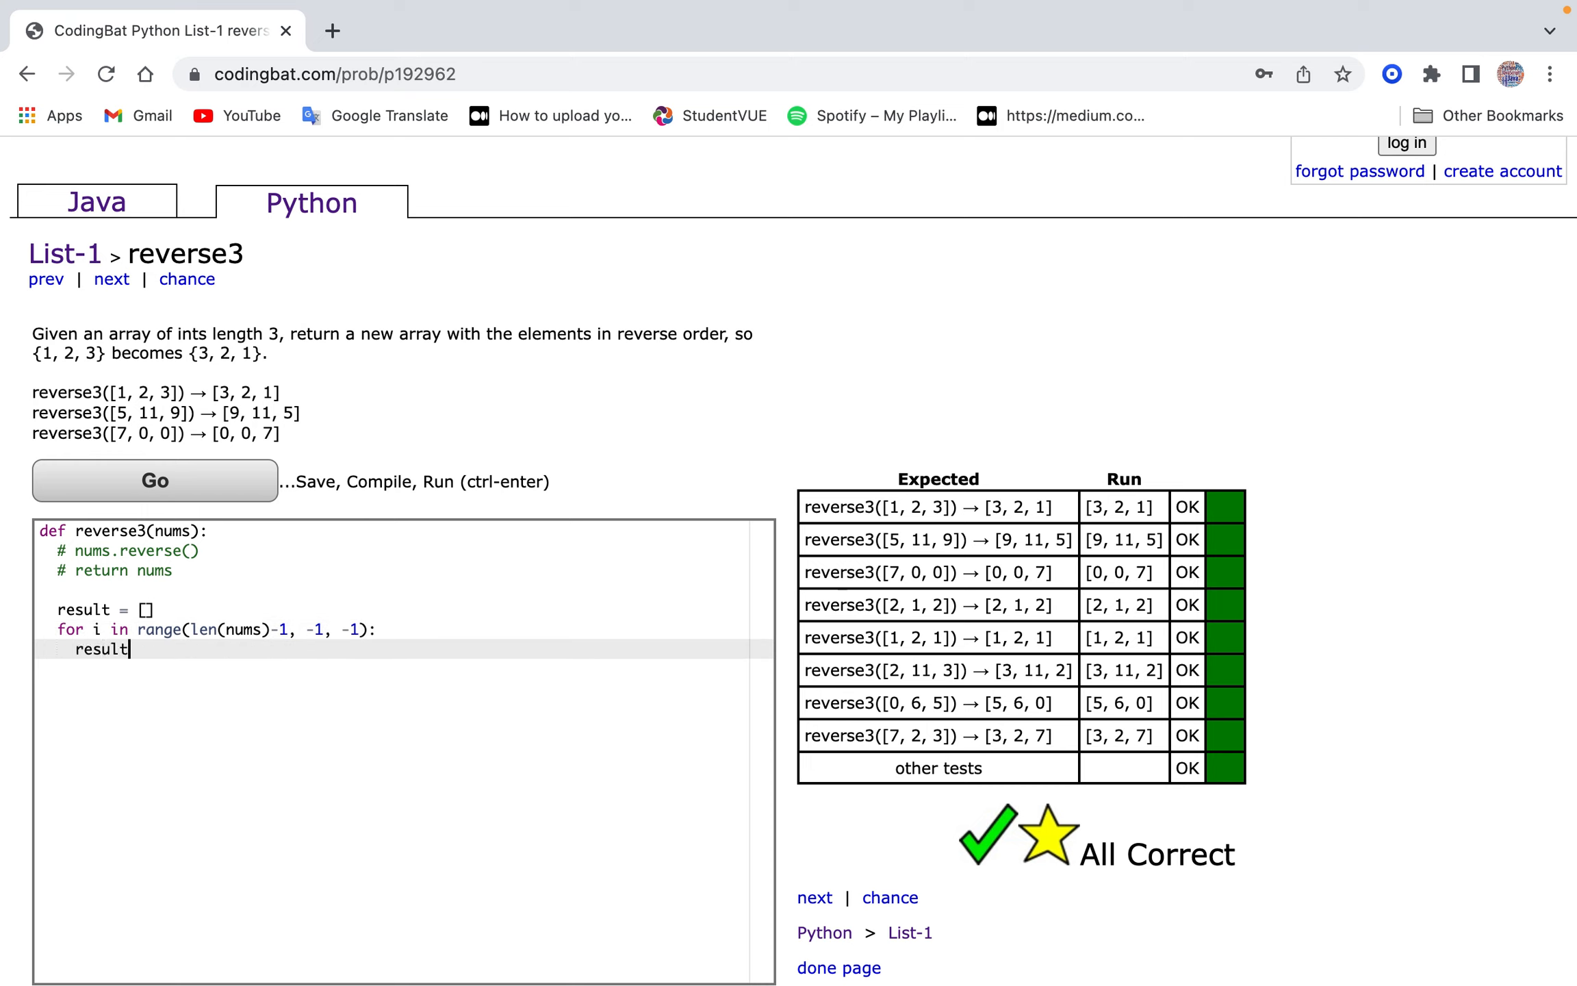
type(".")
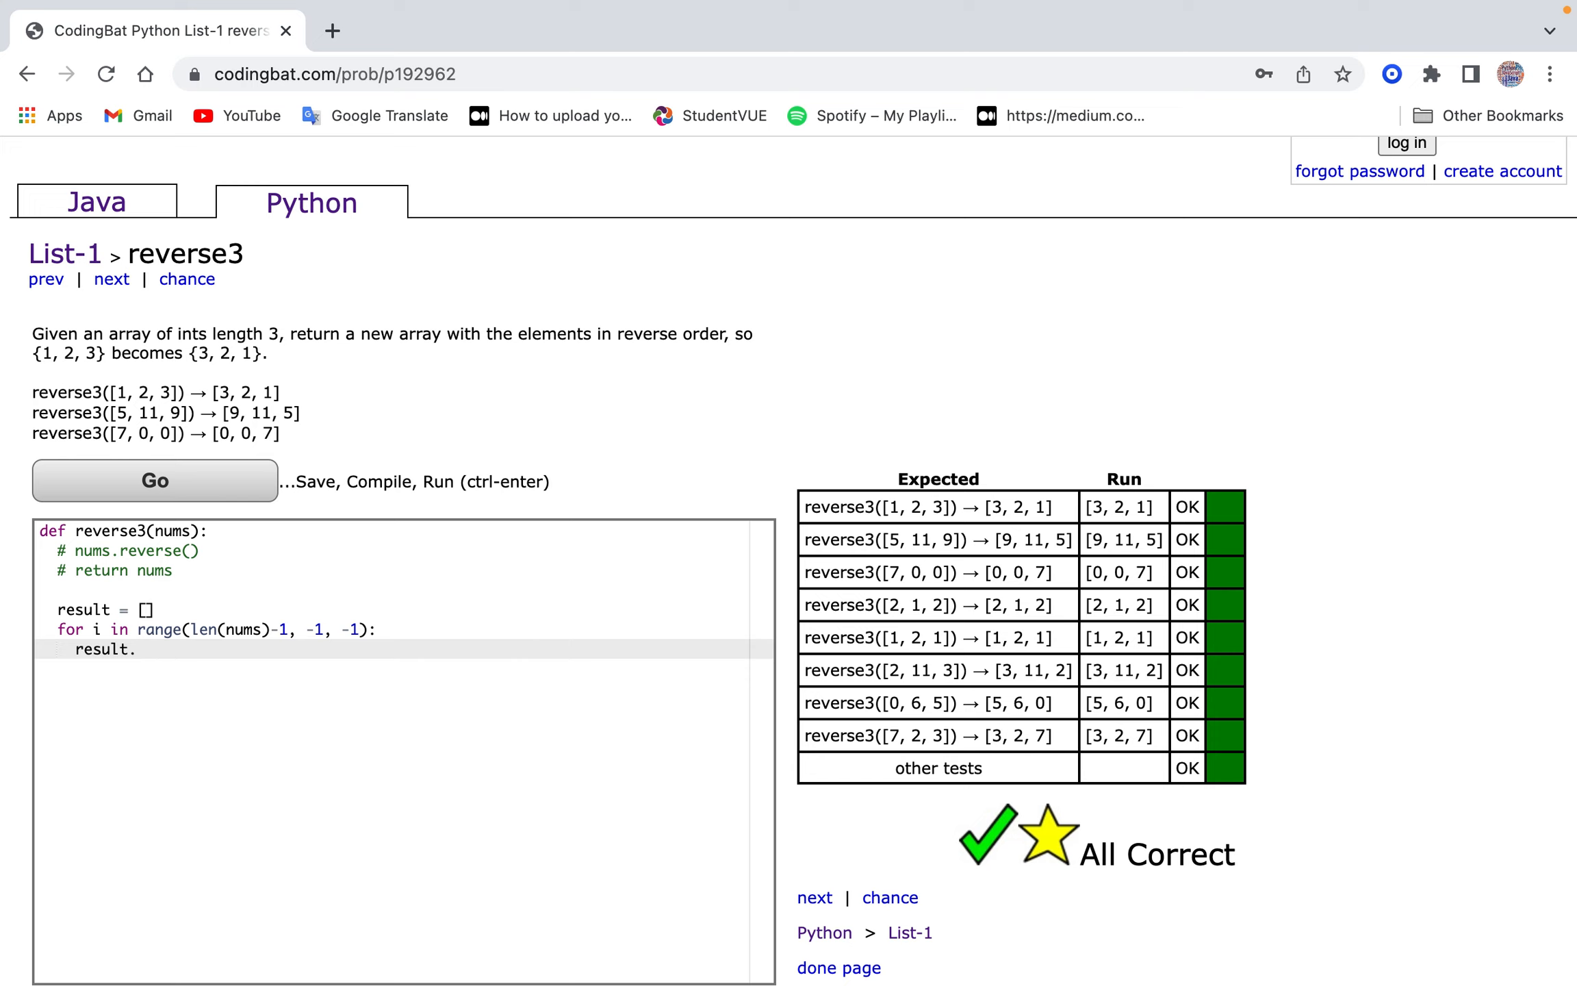
type("append")
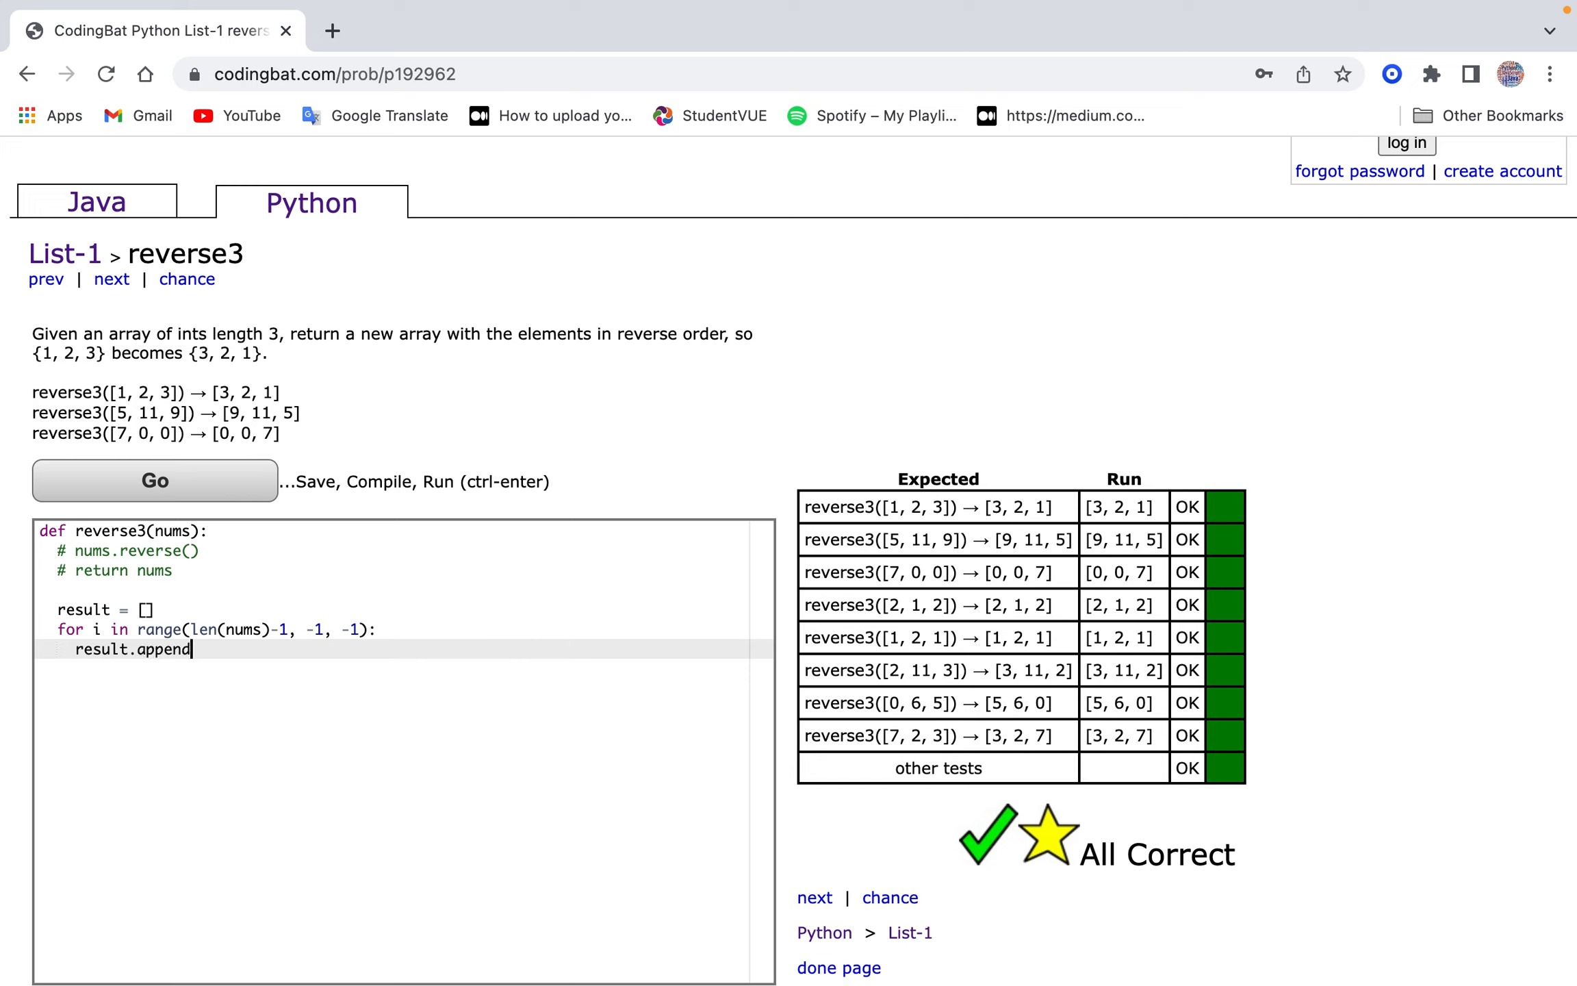
type("(nums[i])")
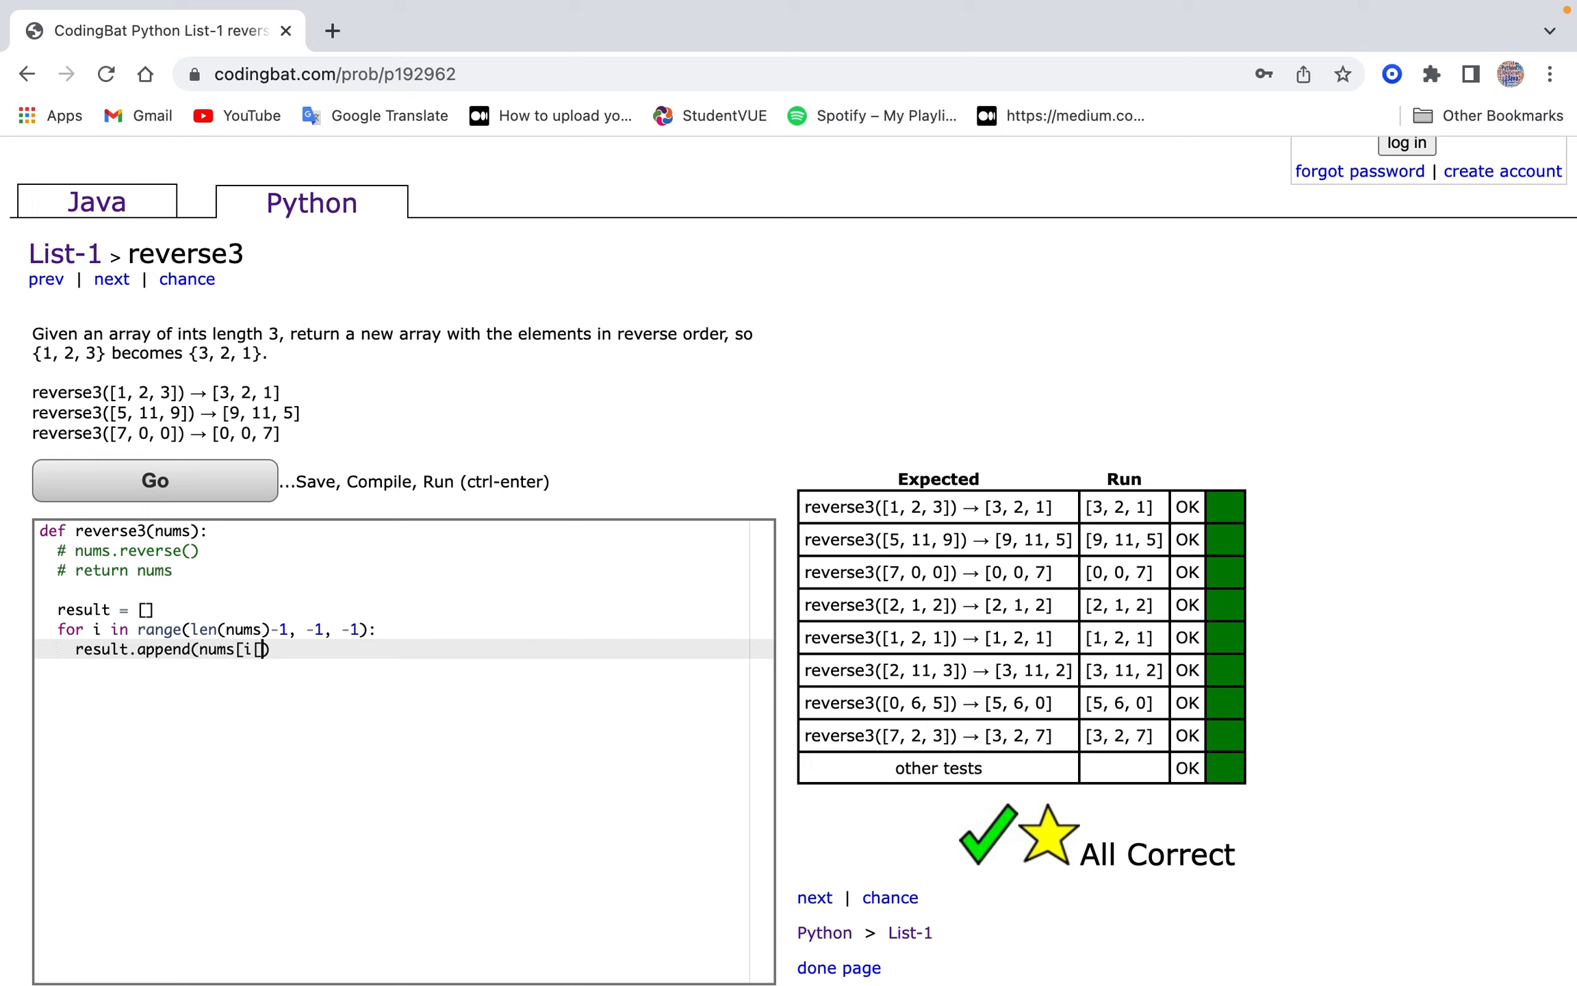
type("]")
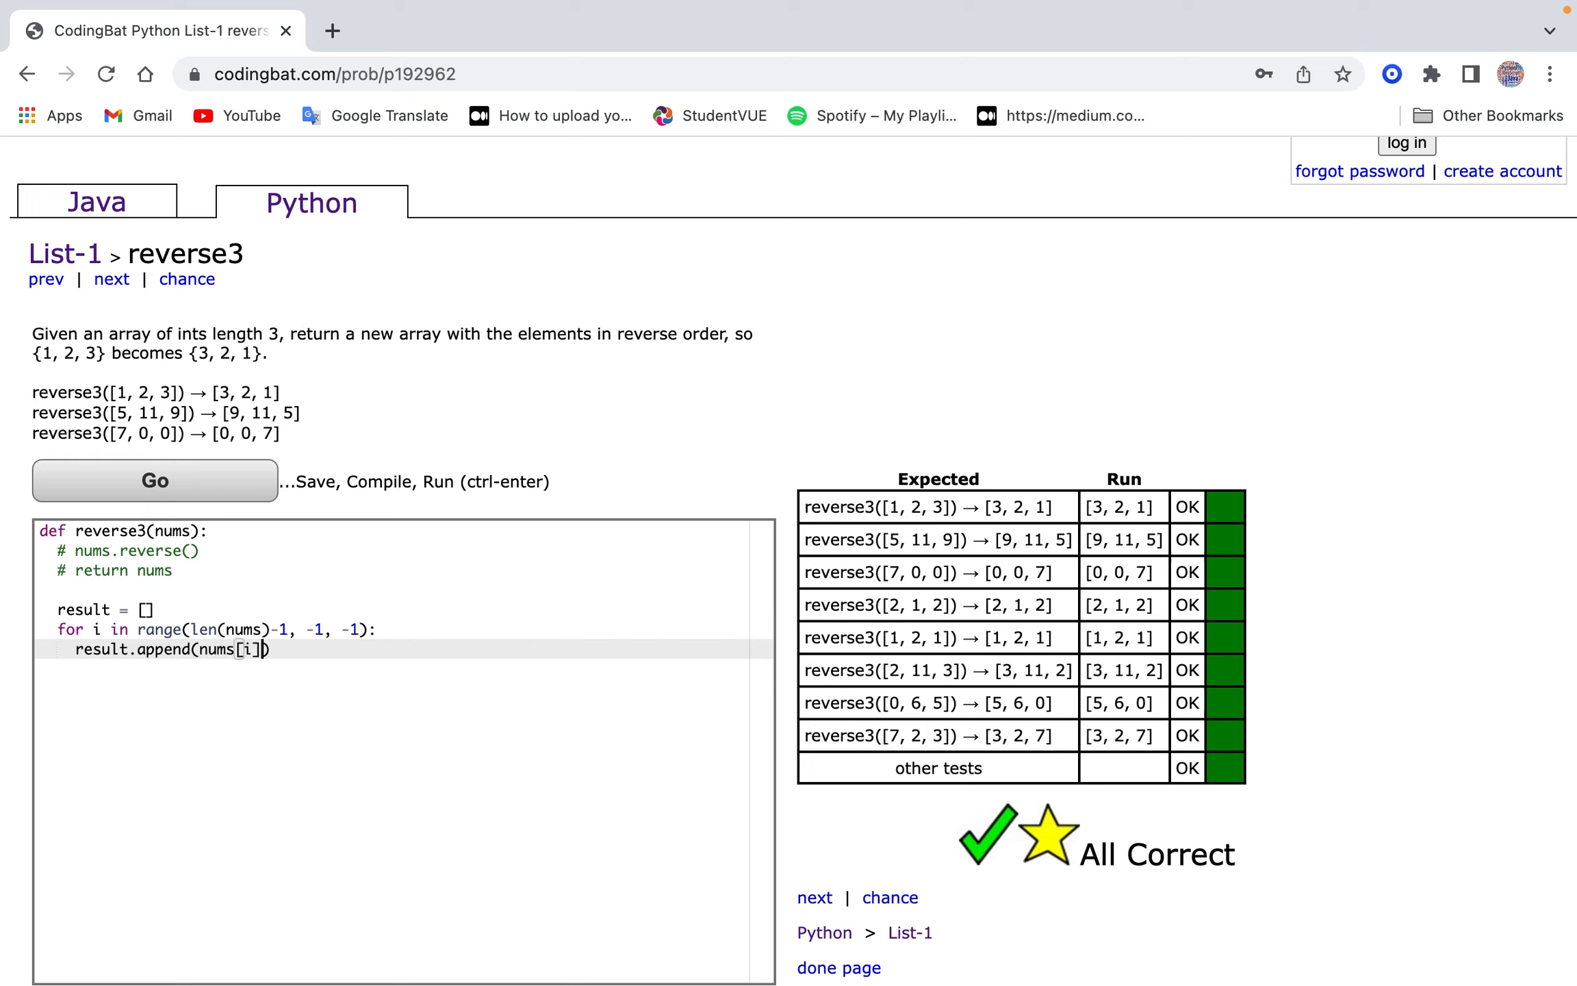
type("return r")
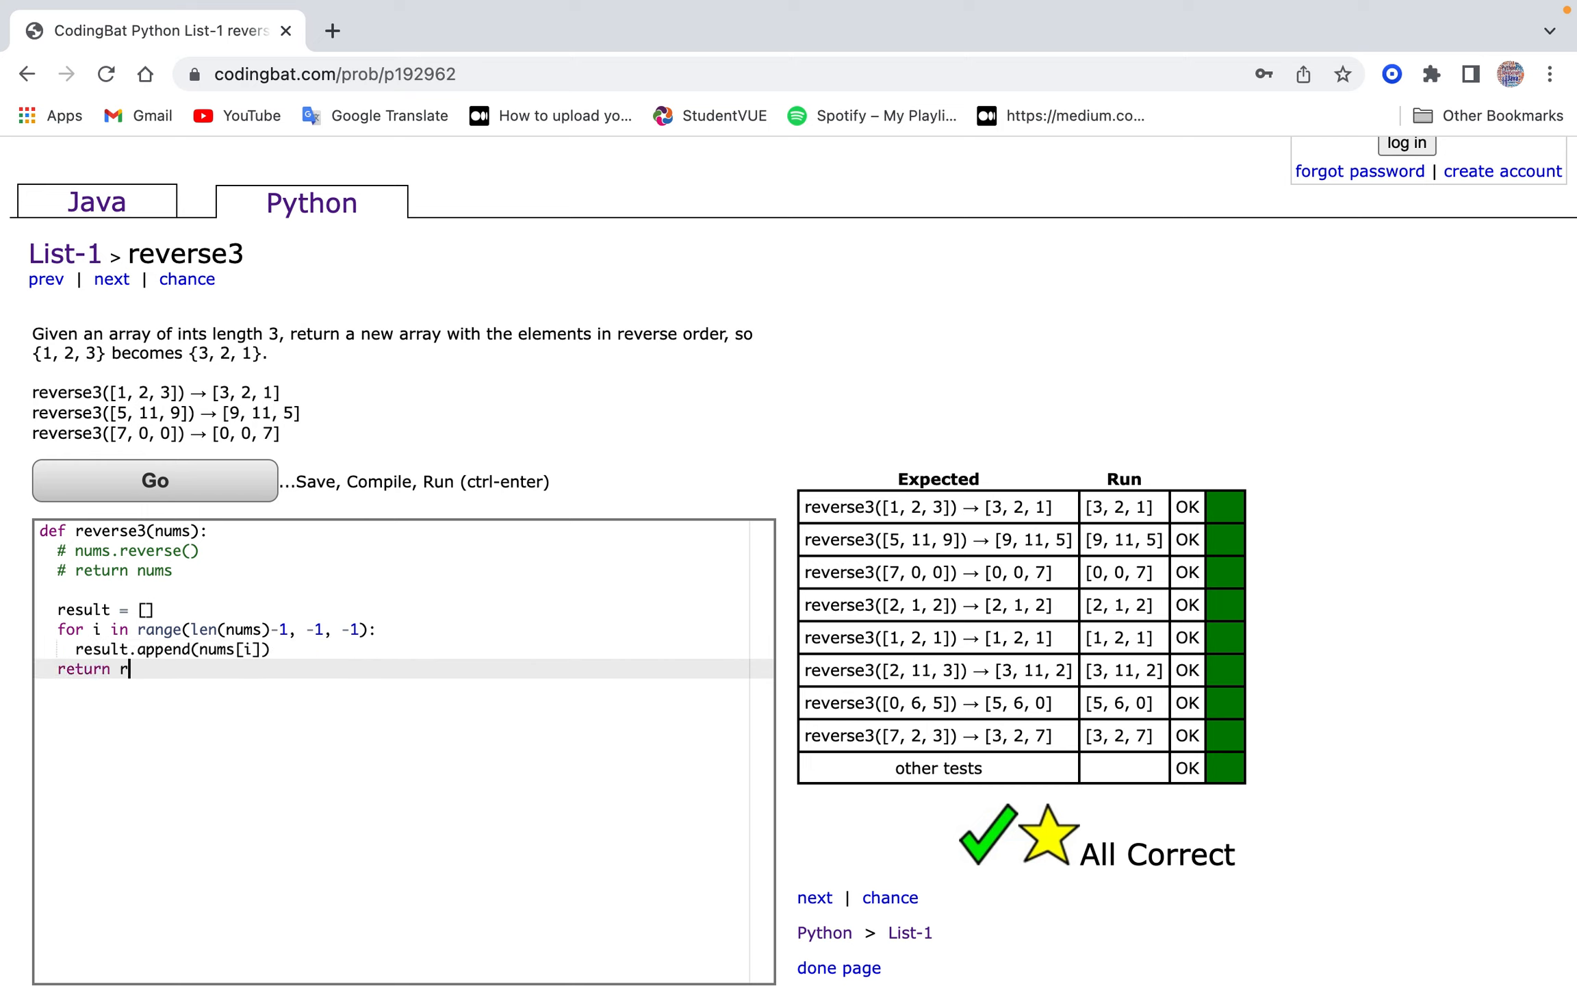
type("esult")
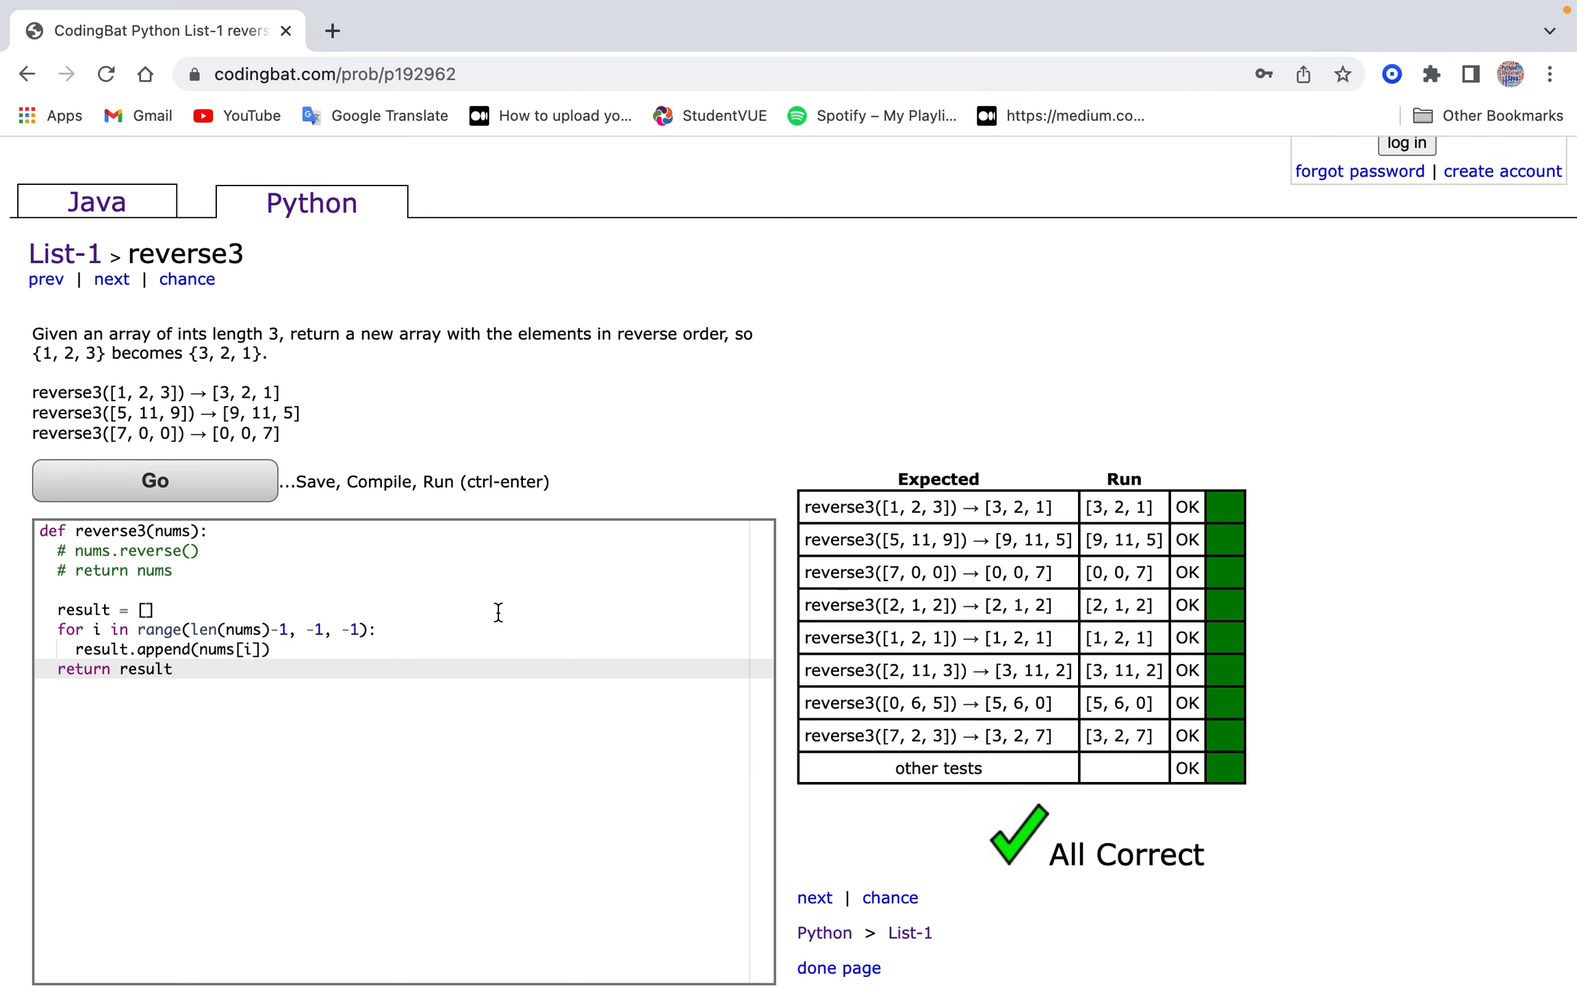
Scroll through the reverse3 page to review the passing solution.
scroll("down", 3)
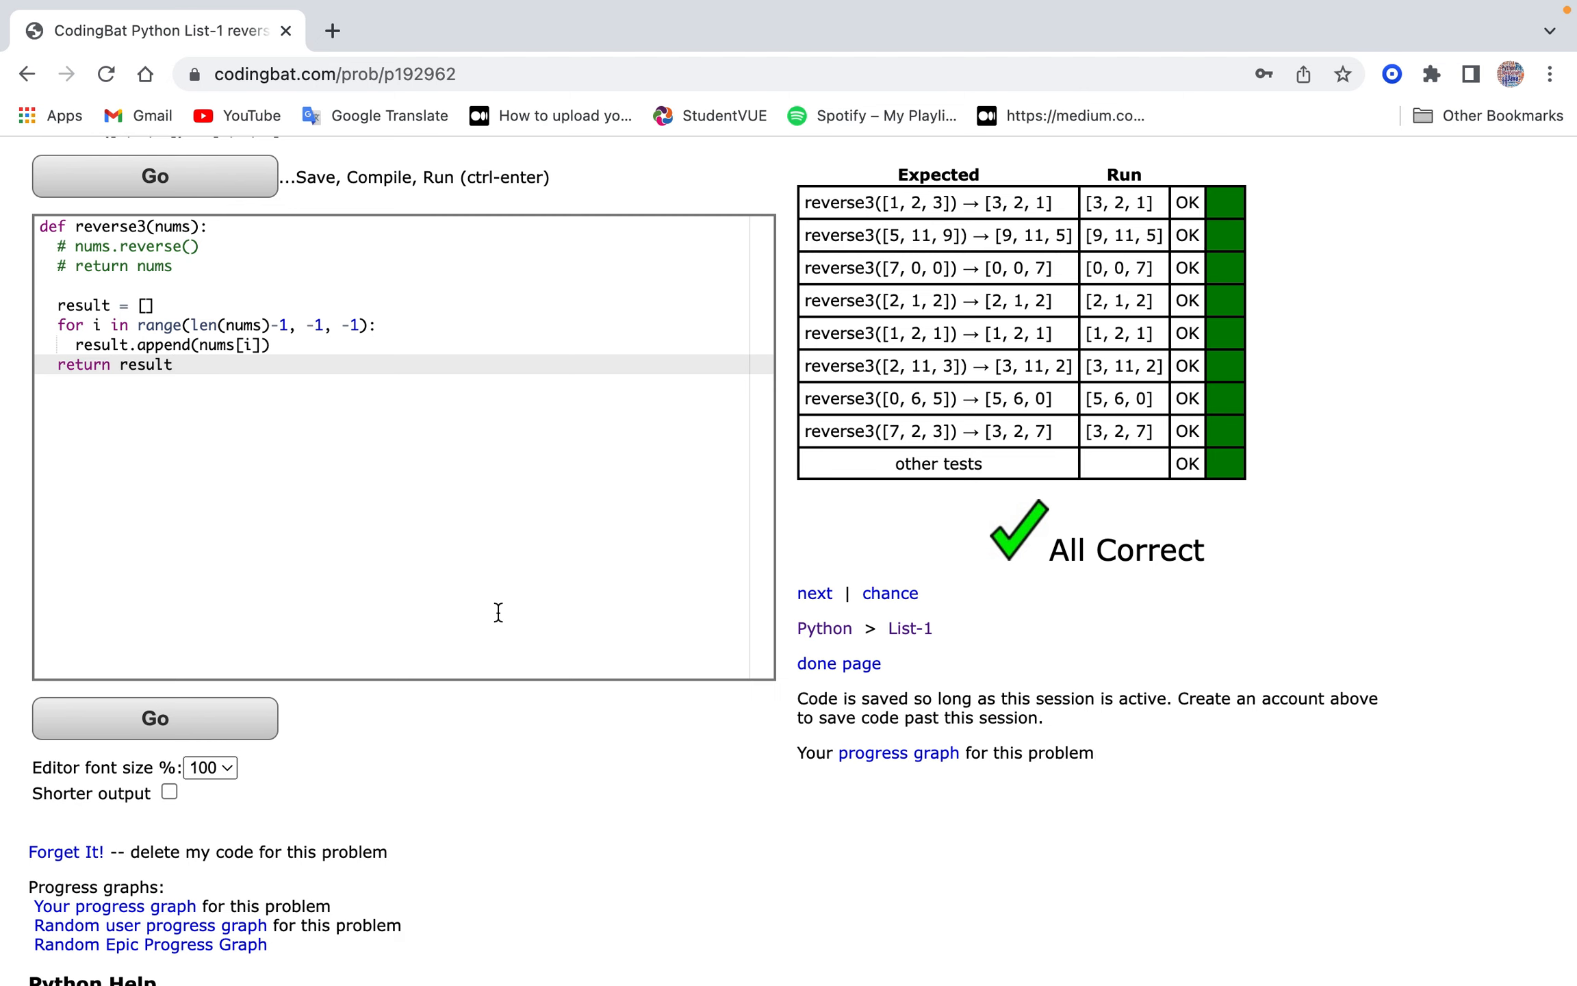
scroll("up", 3)
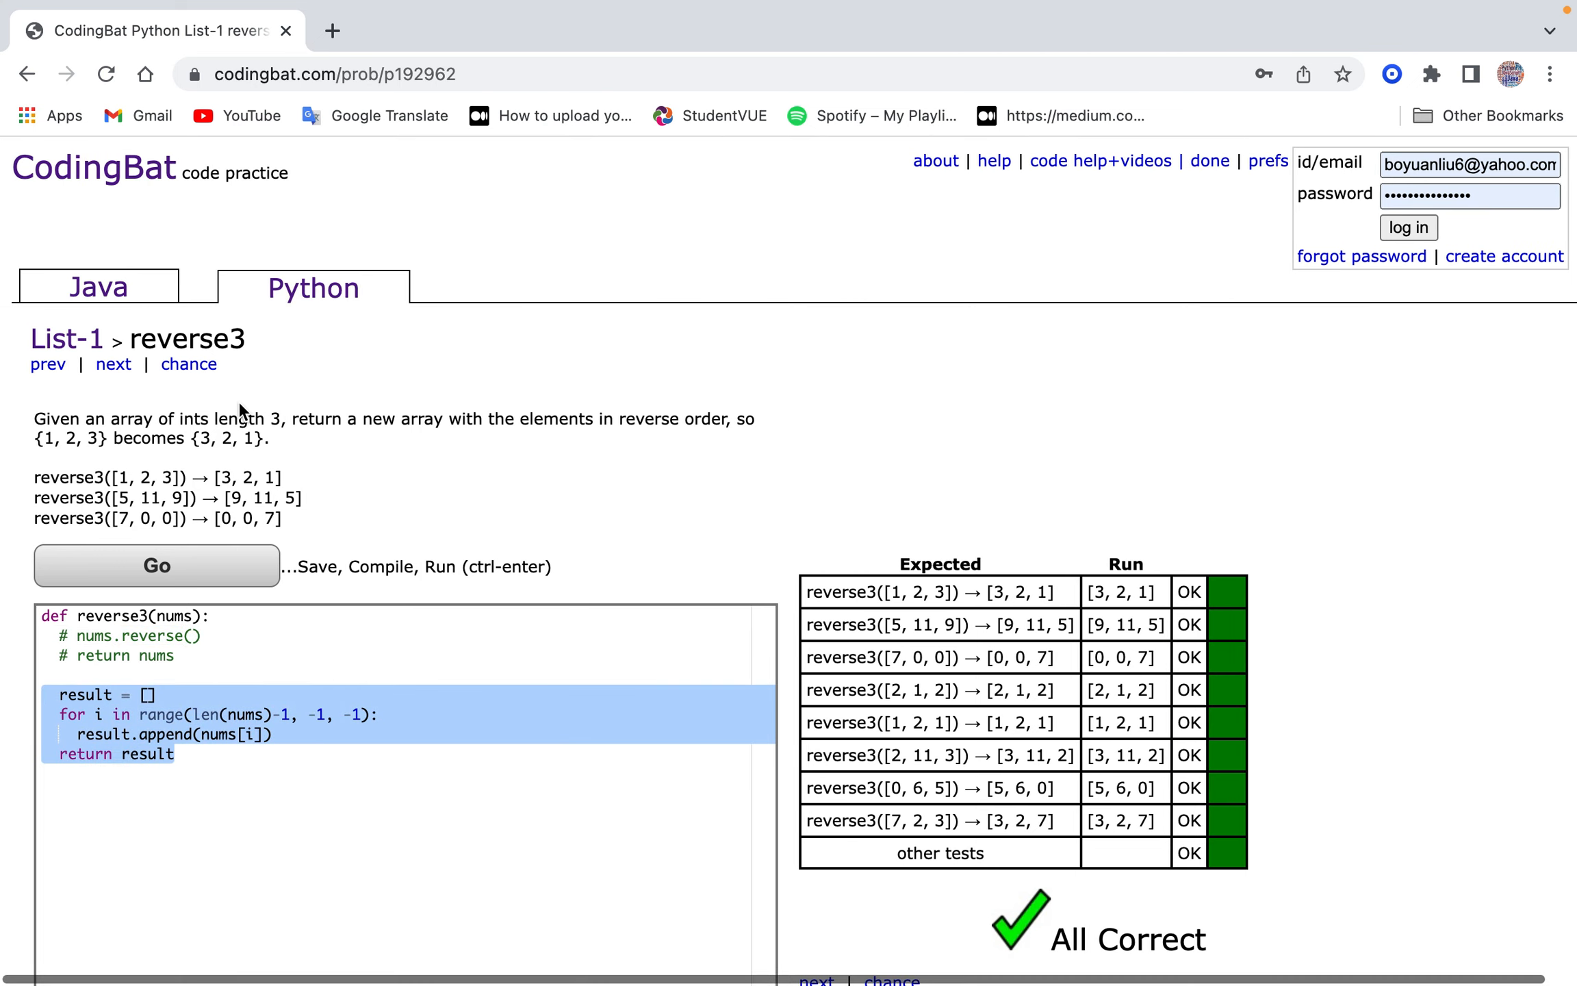
mouse_move(346, 289)
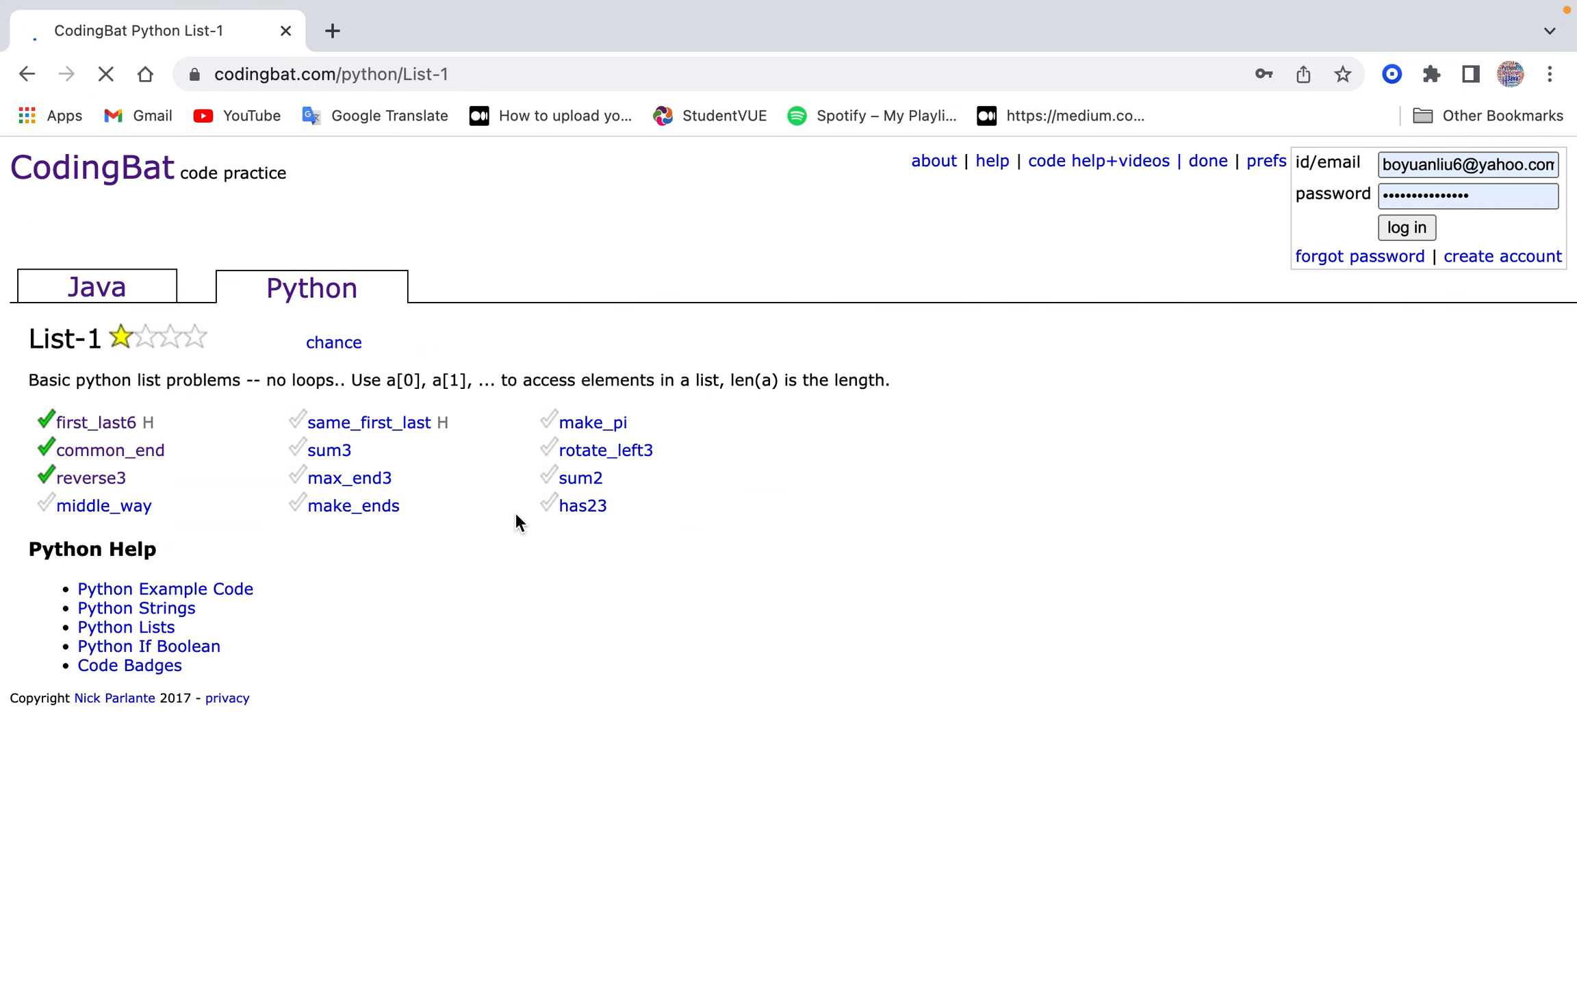
Open middle_way, write return [a[1], b[1]], and run the tests.
left_click(104, 506)
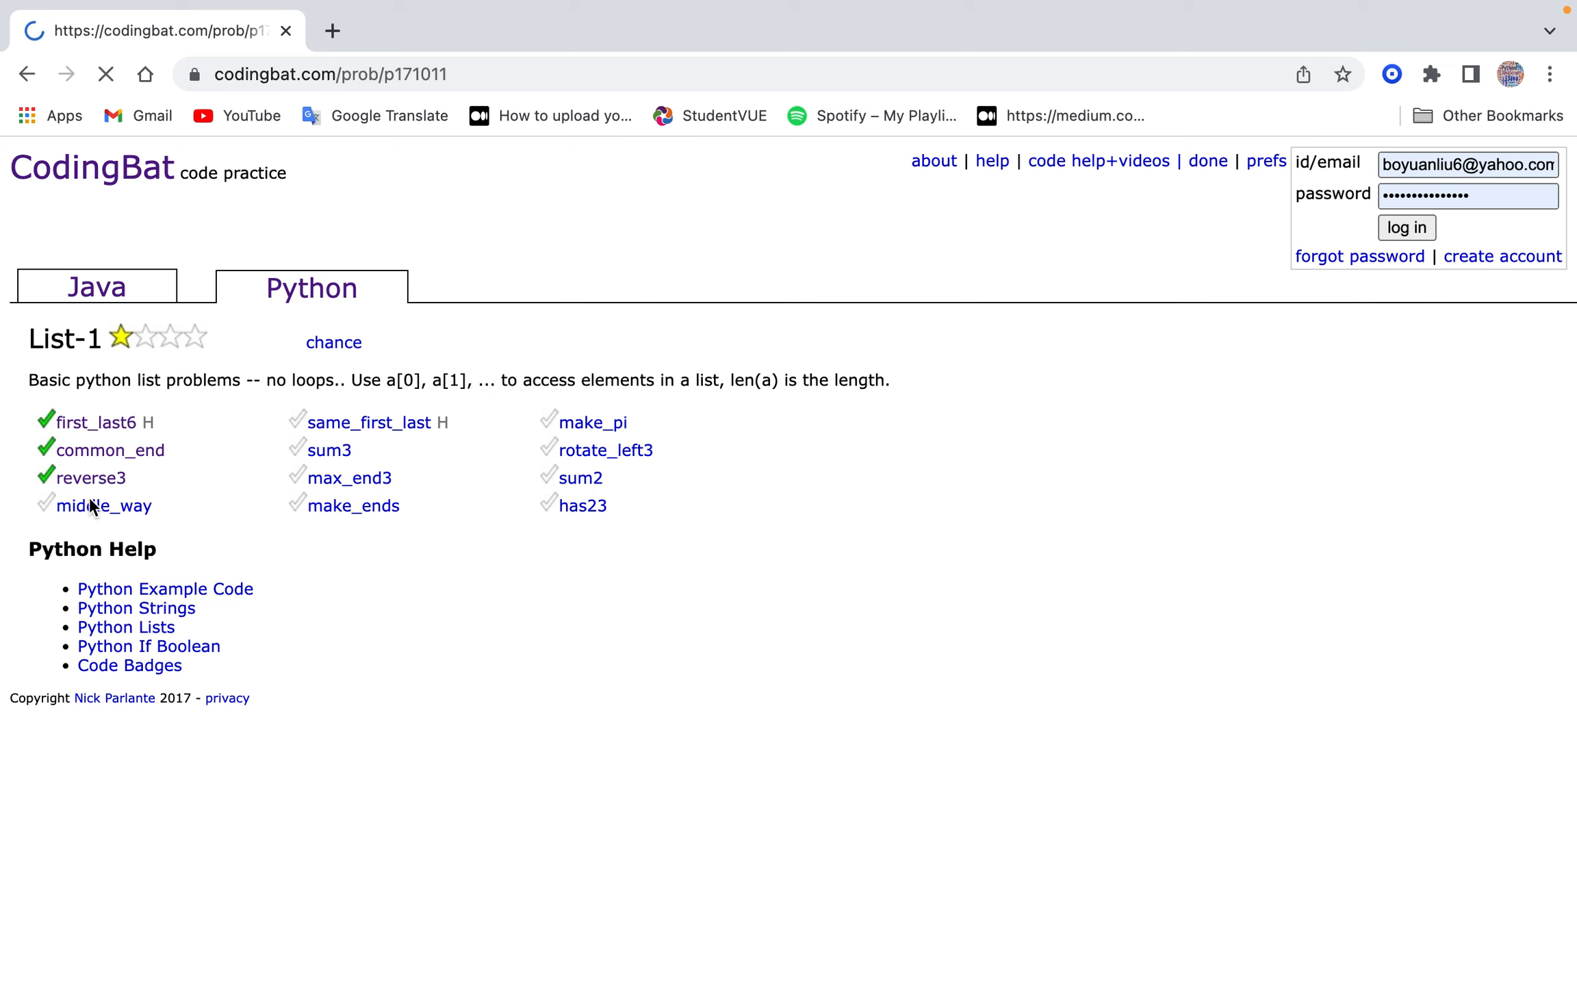
left_click(104, 505)
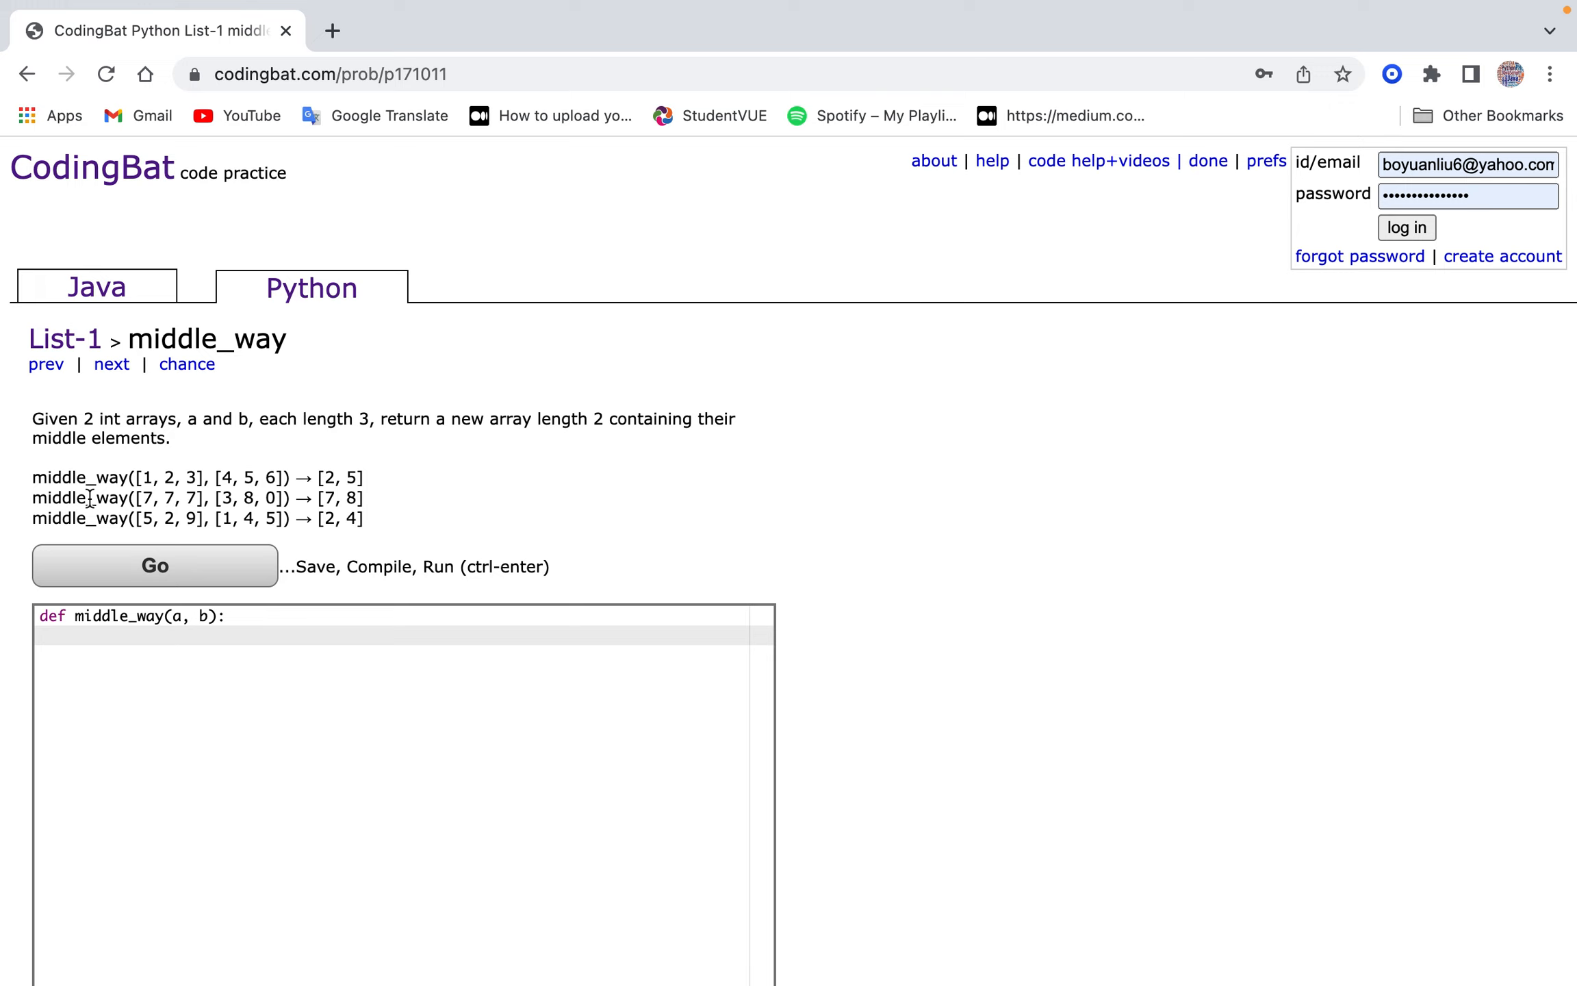
type("return []")
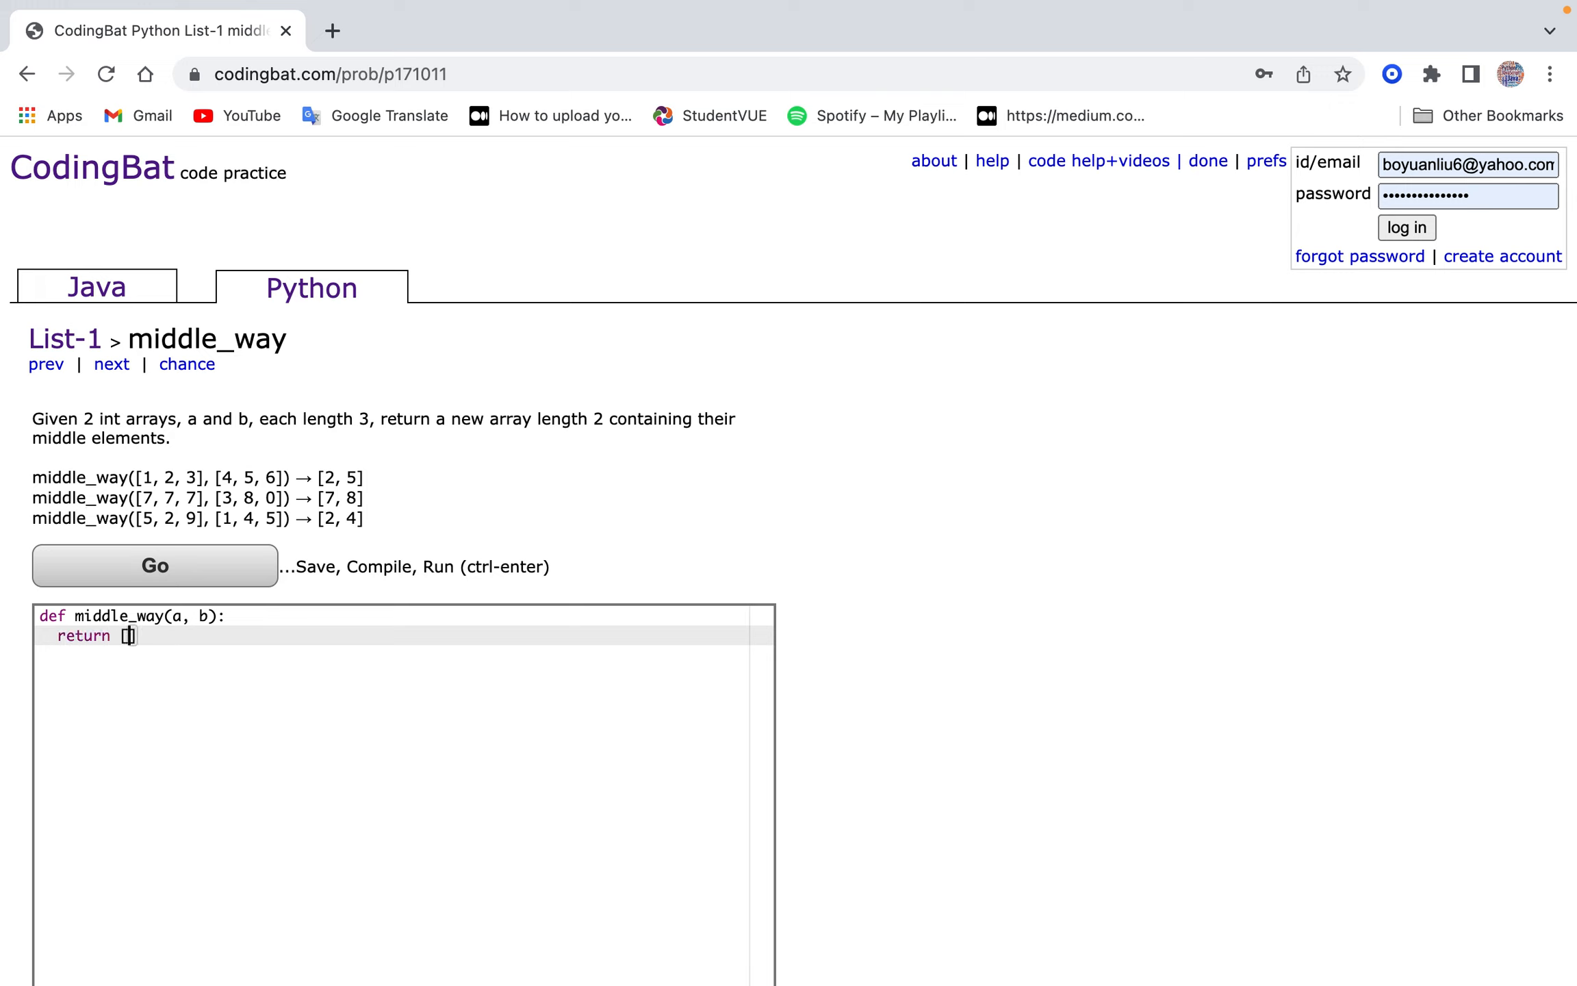
type("[a[1]")
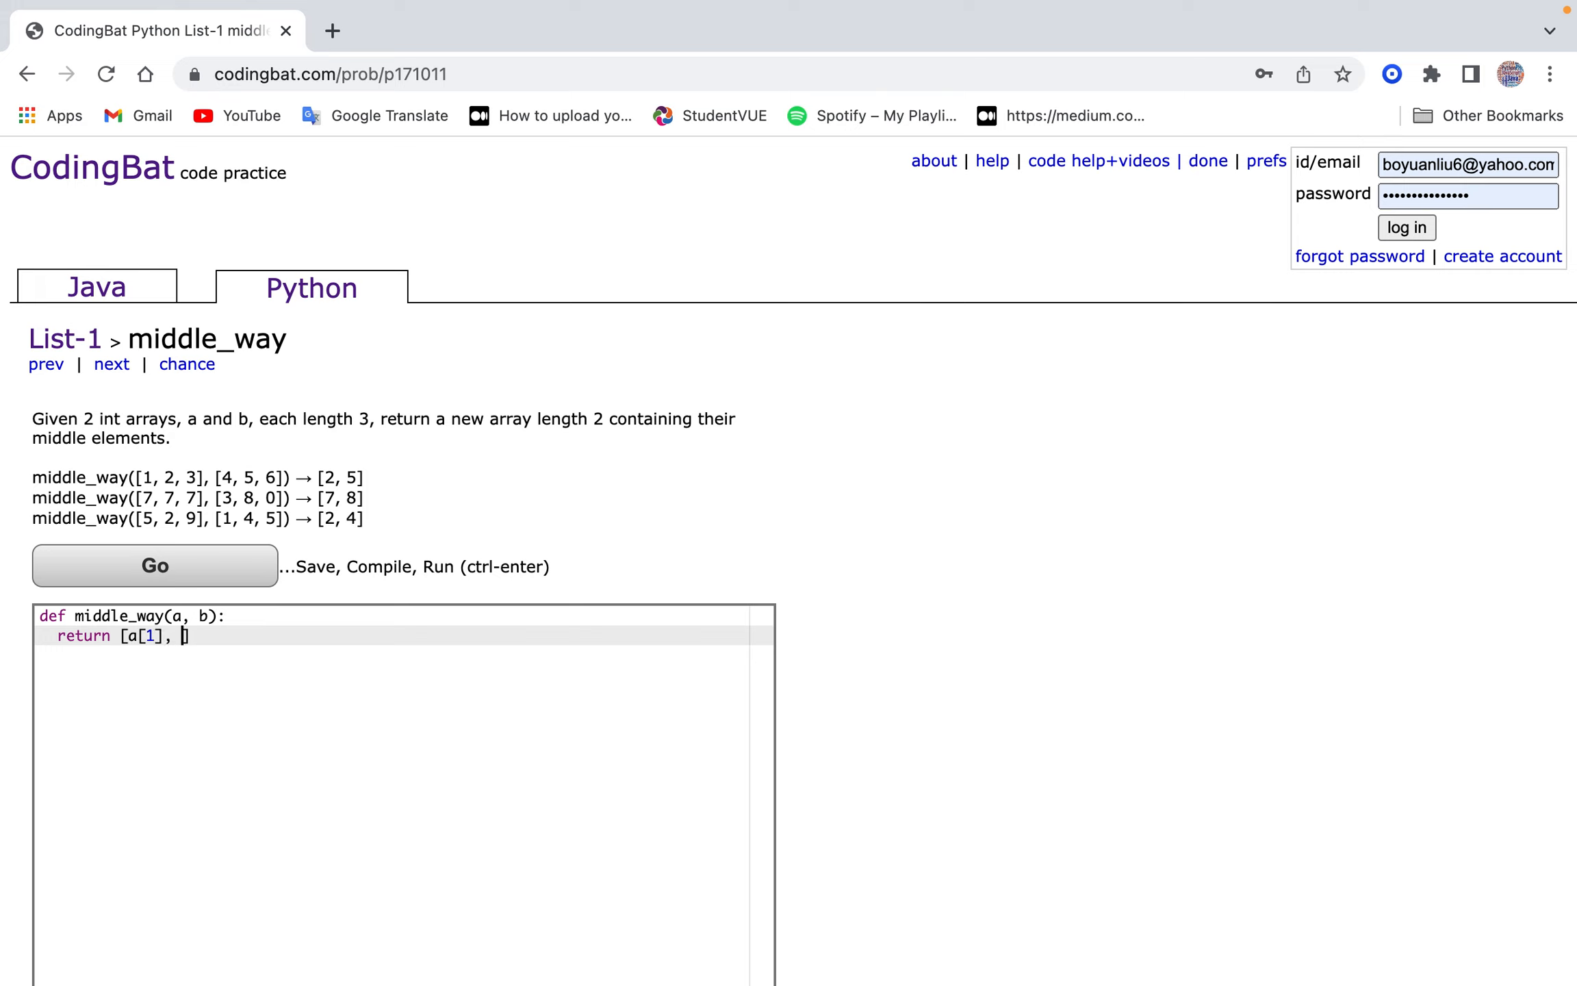
type("b[1]")
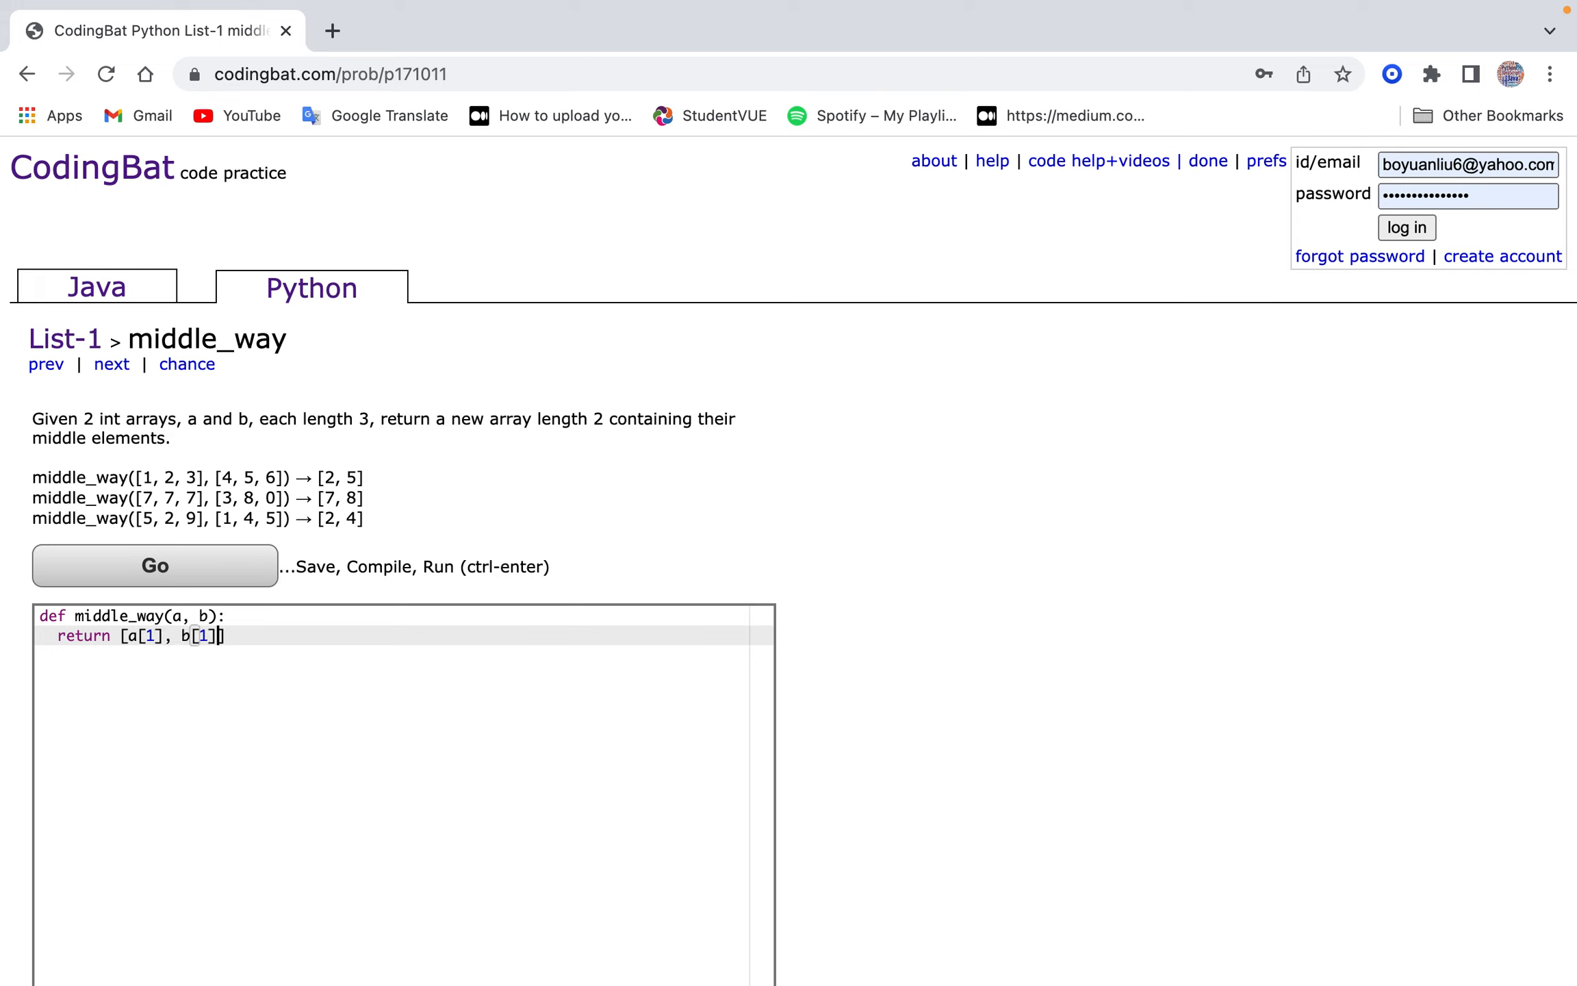
left_click(155, 564)
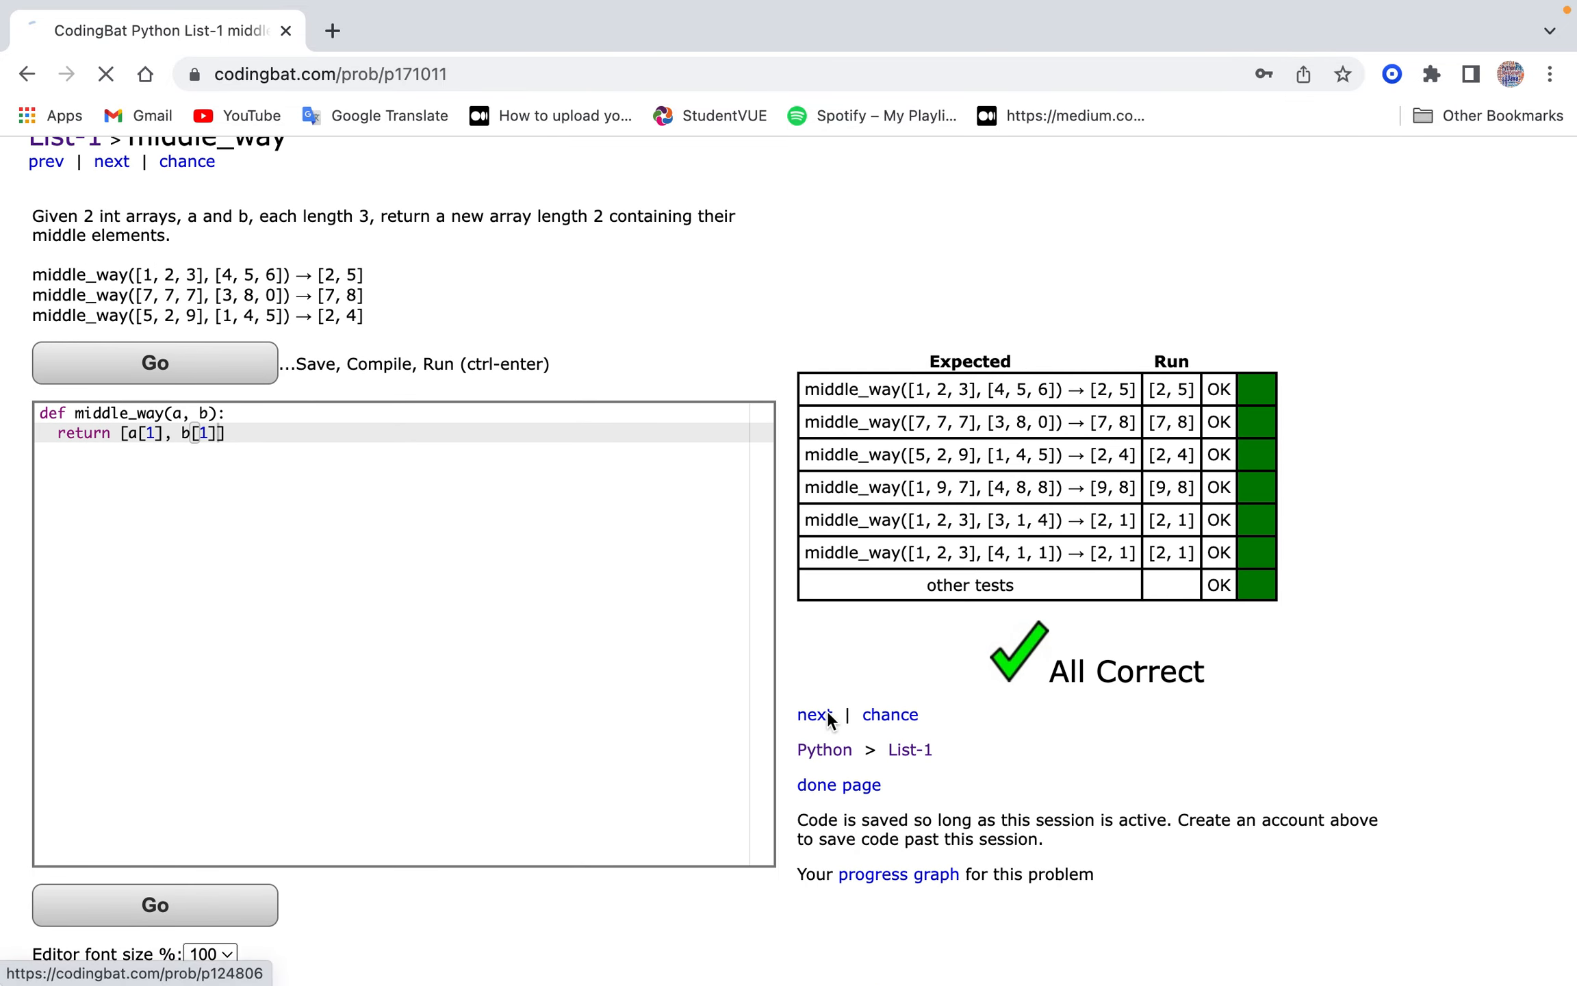
Move to make_ends, write return [nums[0], nums[-1]], and run the tests.
left_click(813, 714)
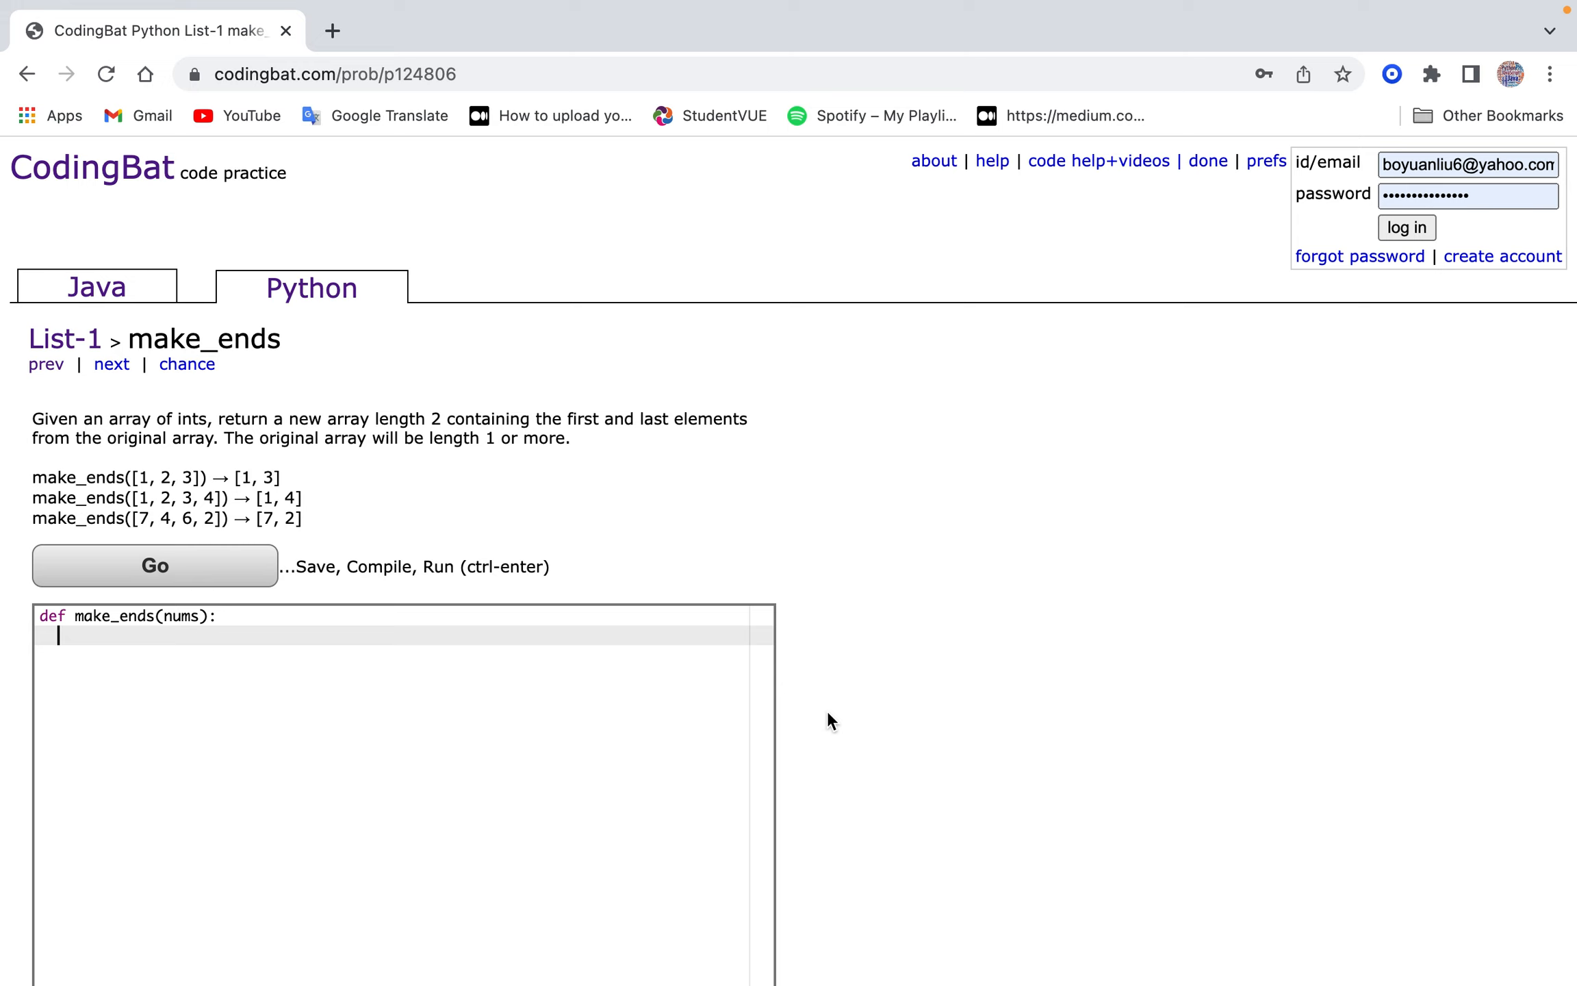
type("return [nums[")
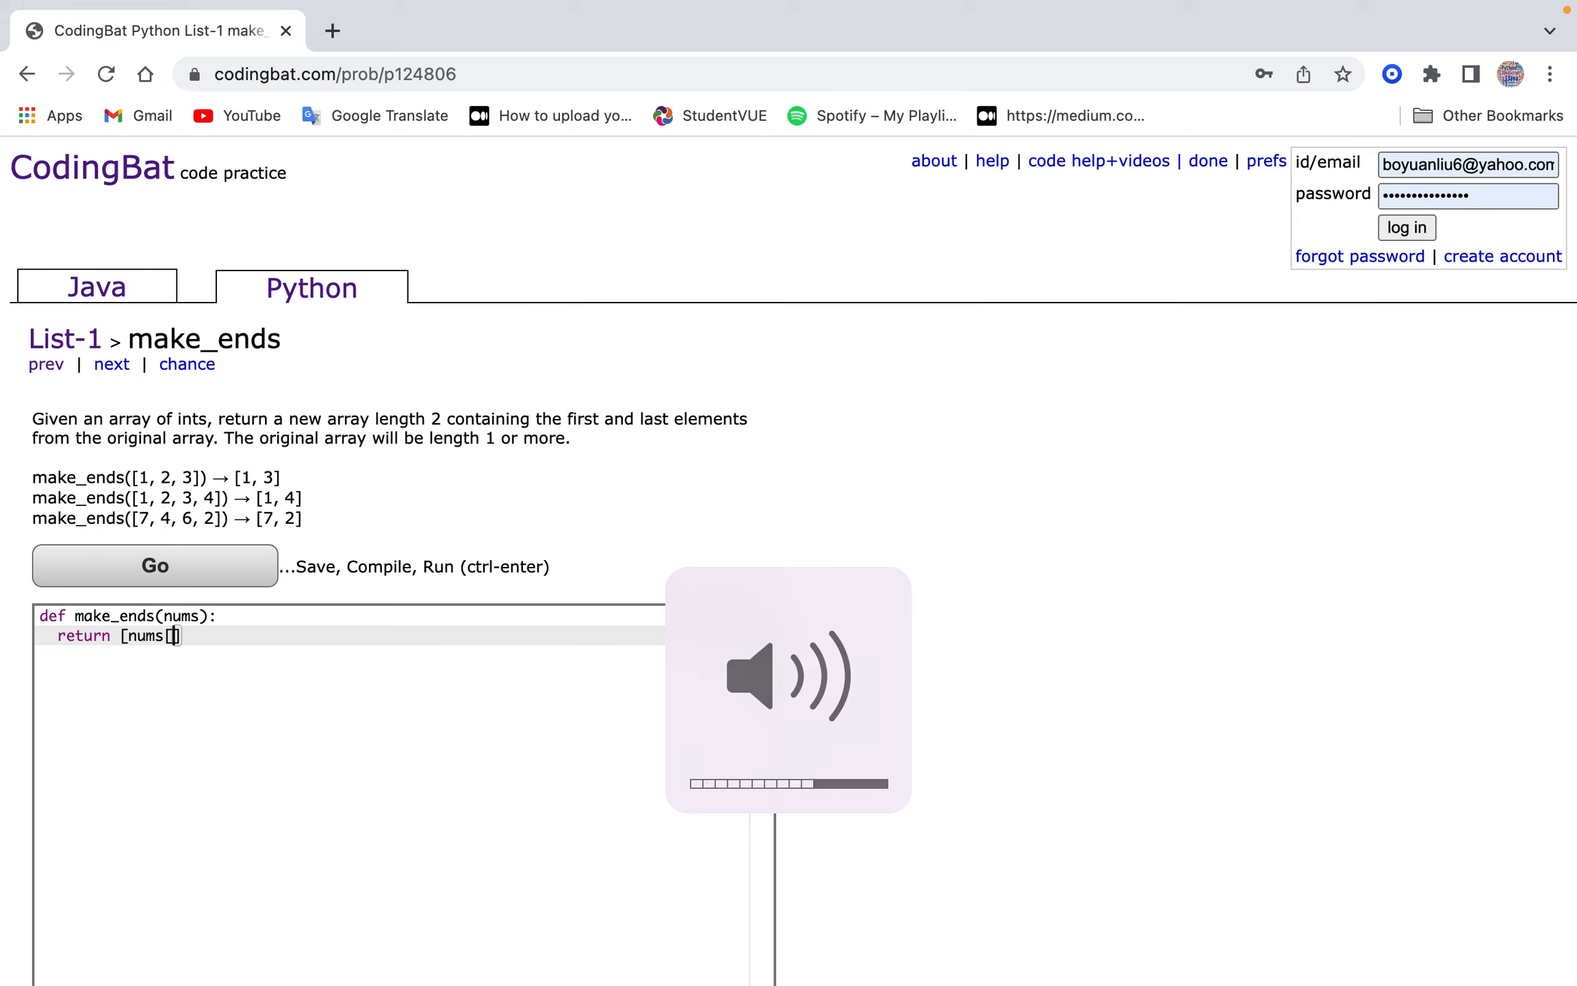
type("0], nums[-1]]")
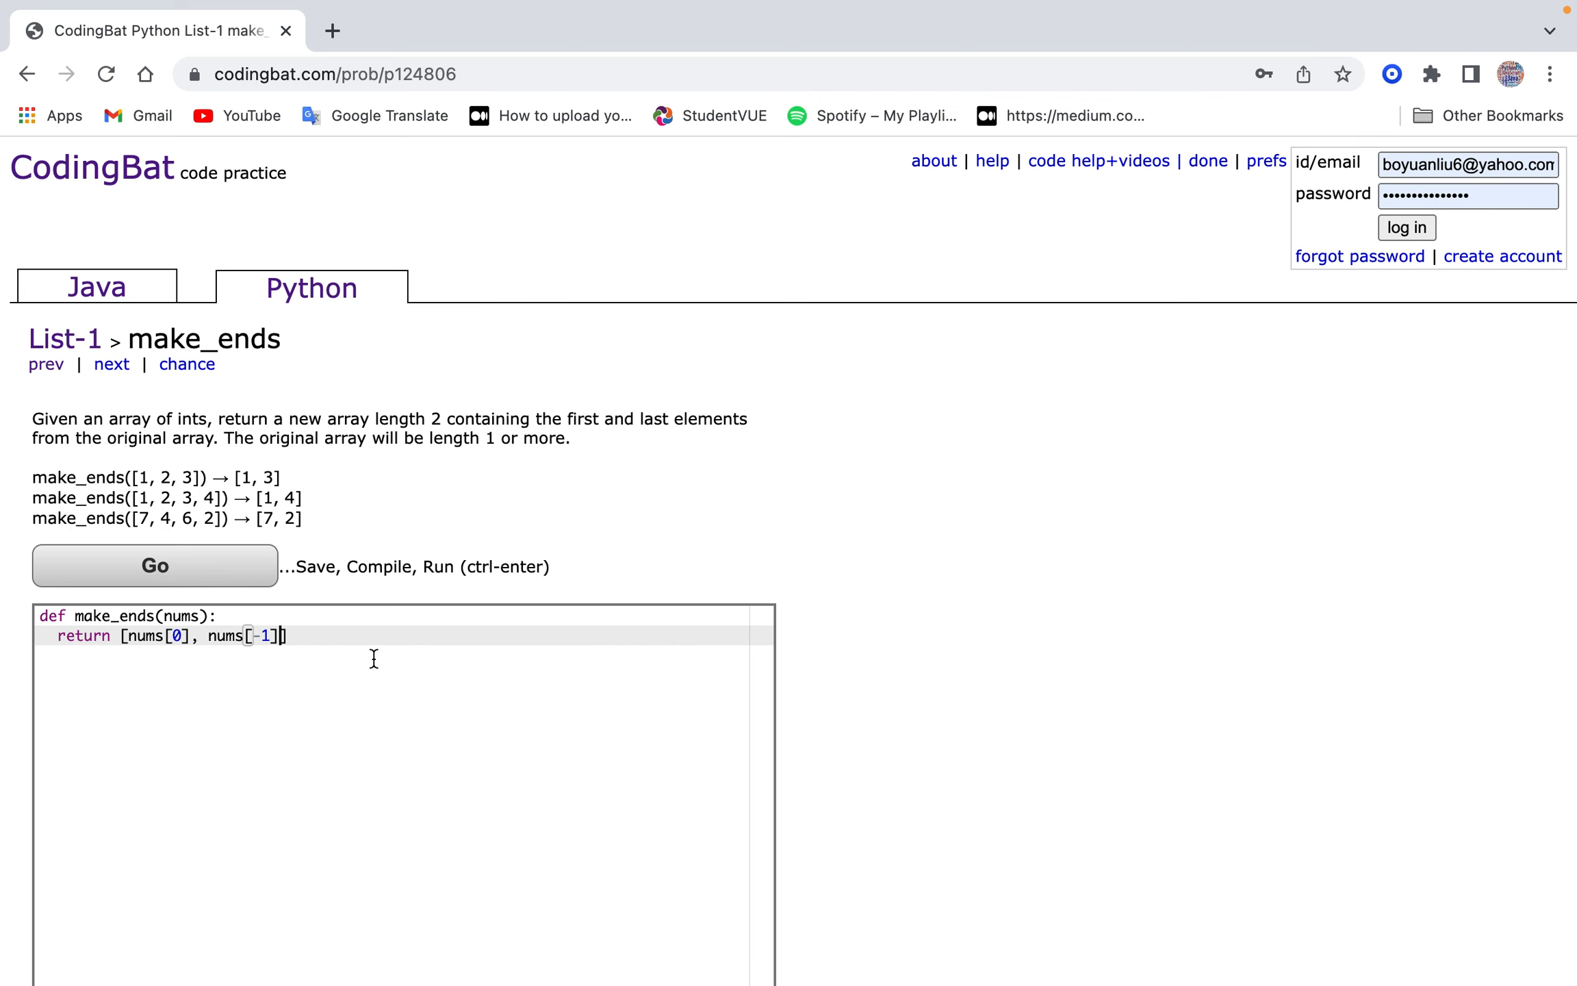
left_click(155, 565)
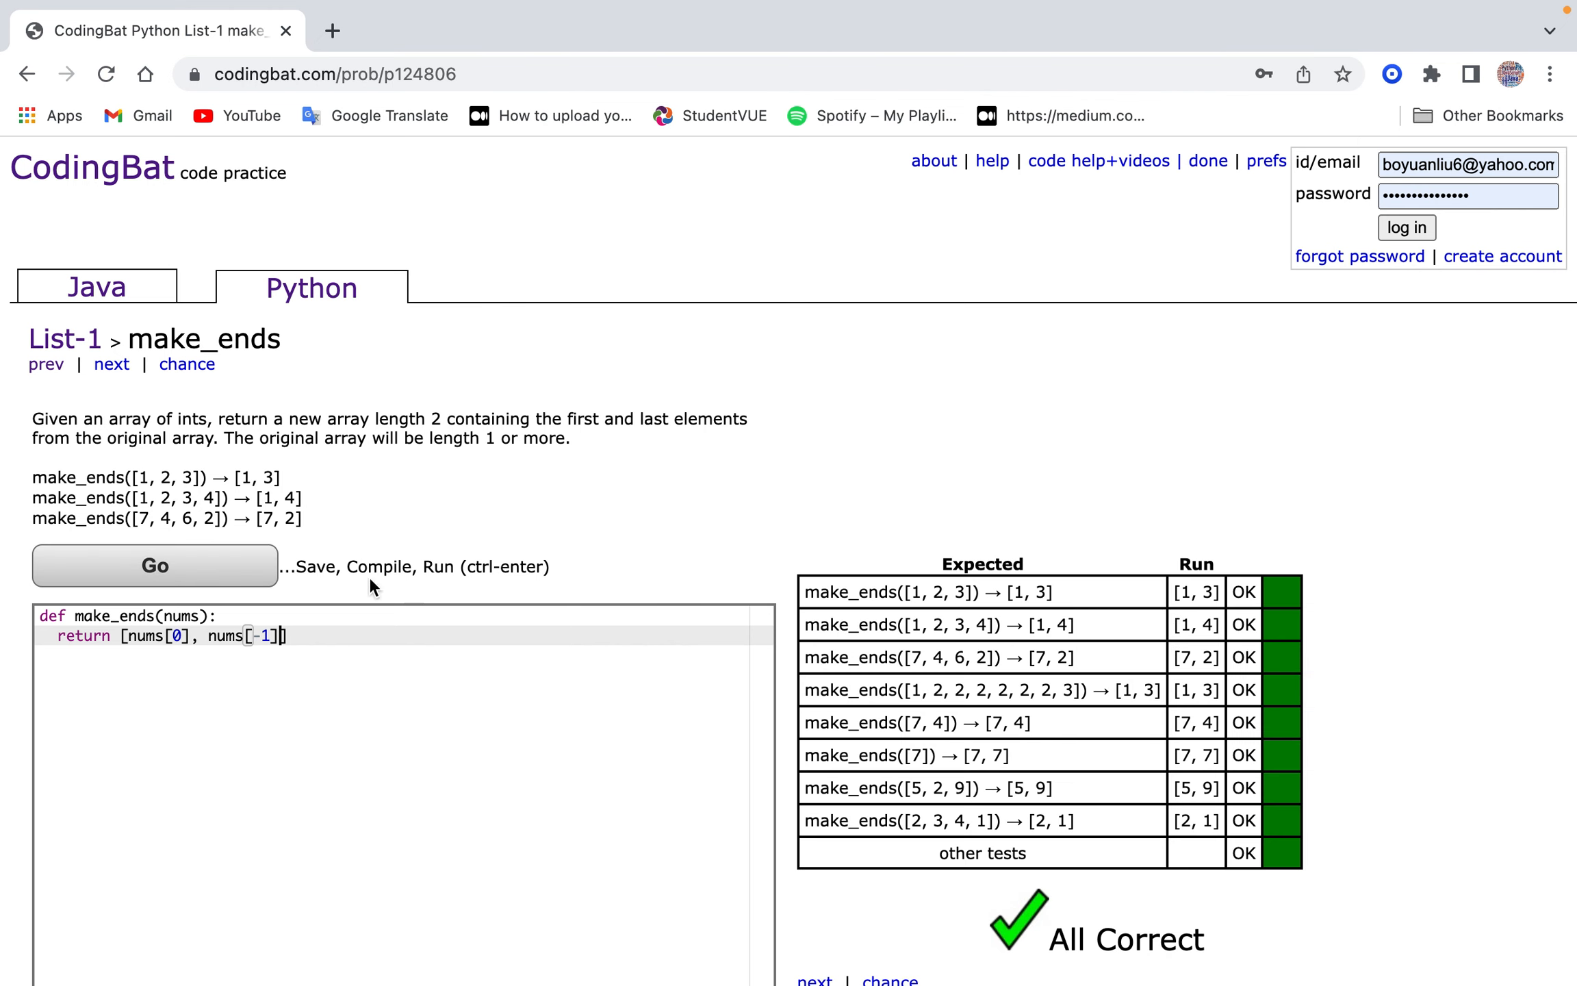
mouse_move(141, 636)
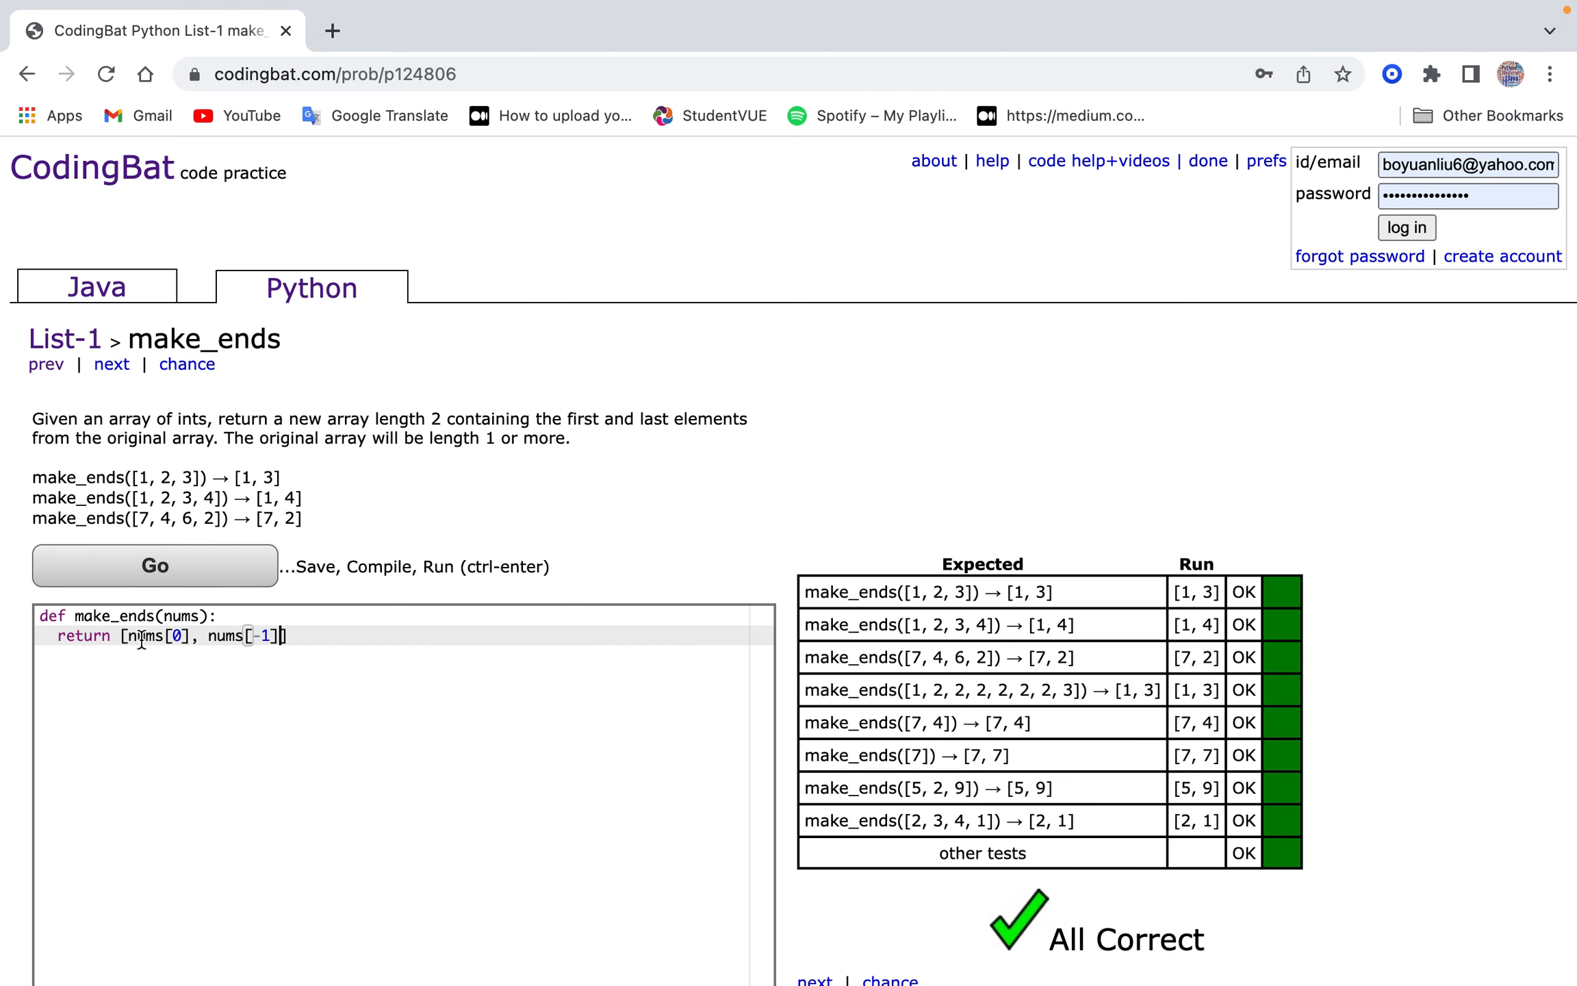
left_click(111, 363)
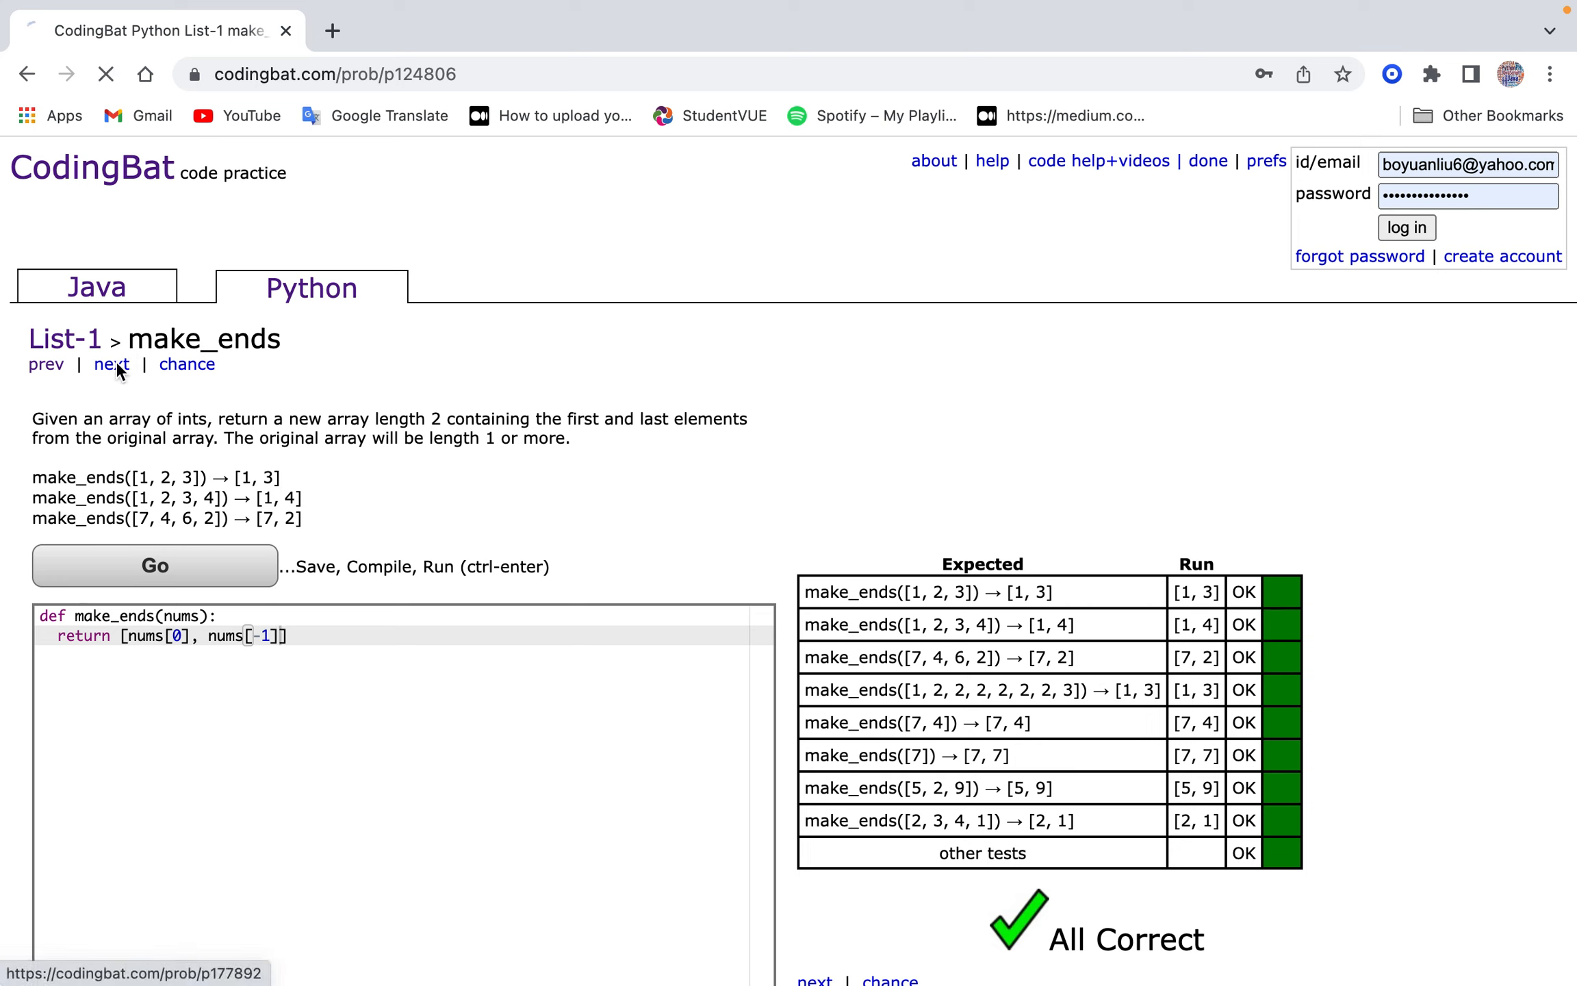
Solve has23 with 'if 2 in nums or 3 in nums' returning True/False, then go back to Python sections.
left_click(111, 363)
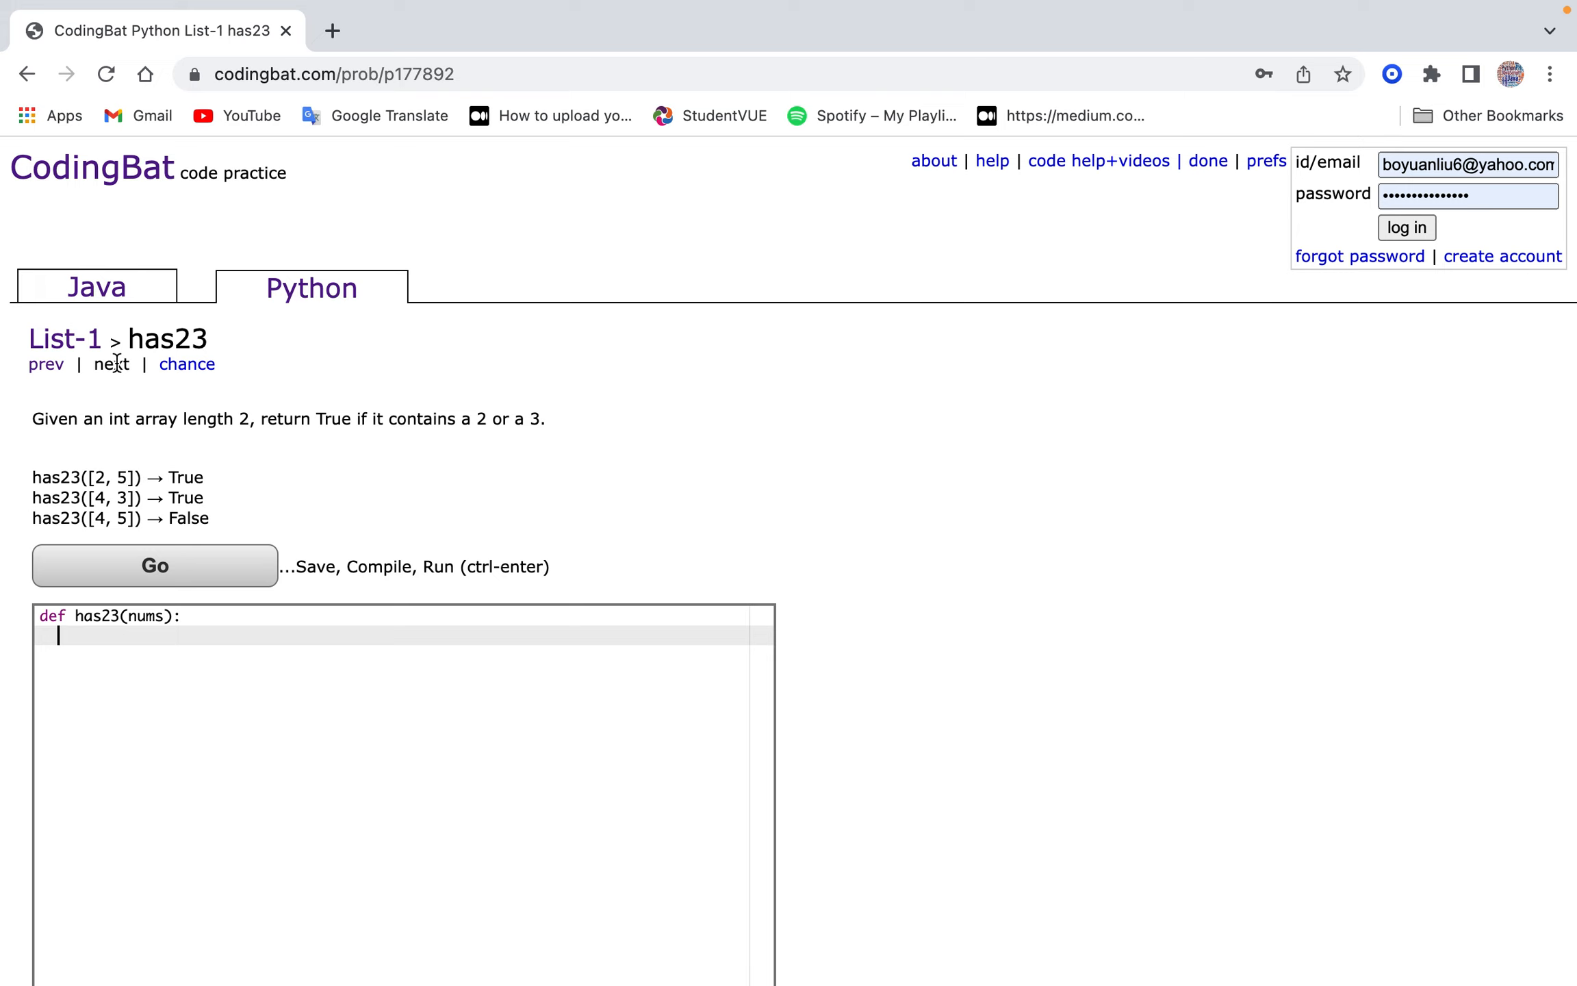
type("if")
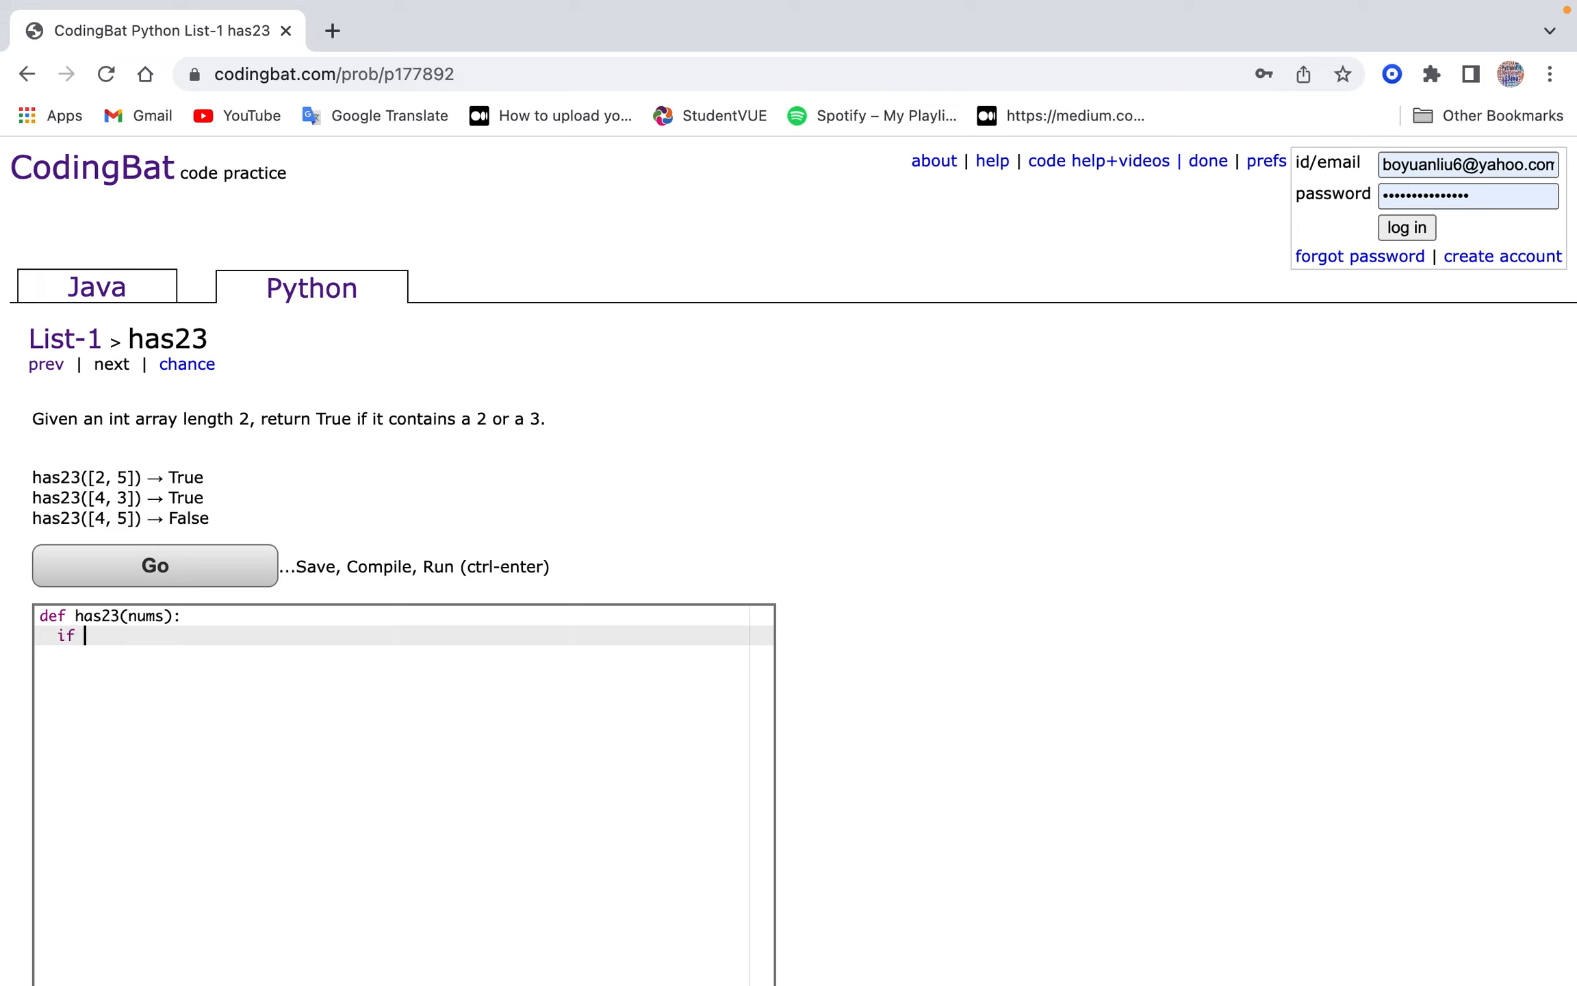
type("2 in nums or 3 in nums:")
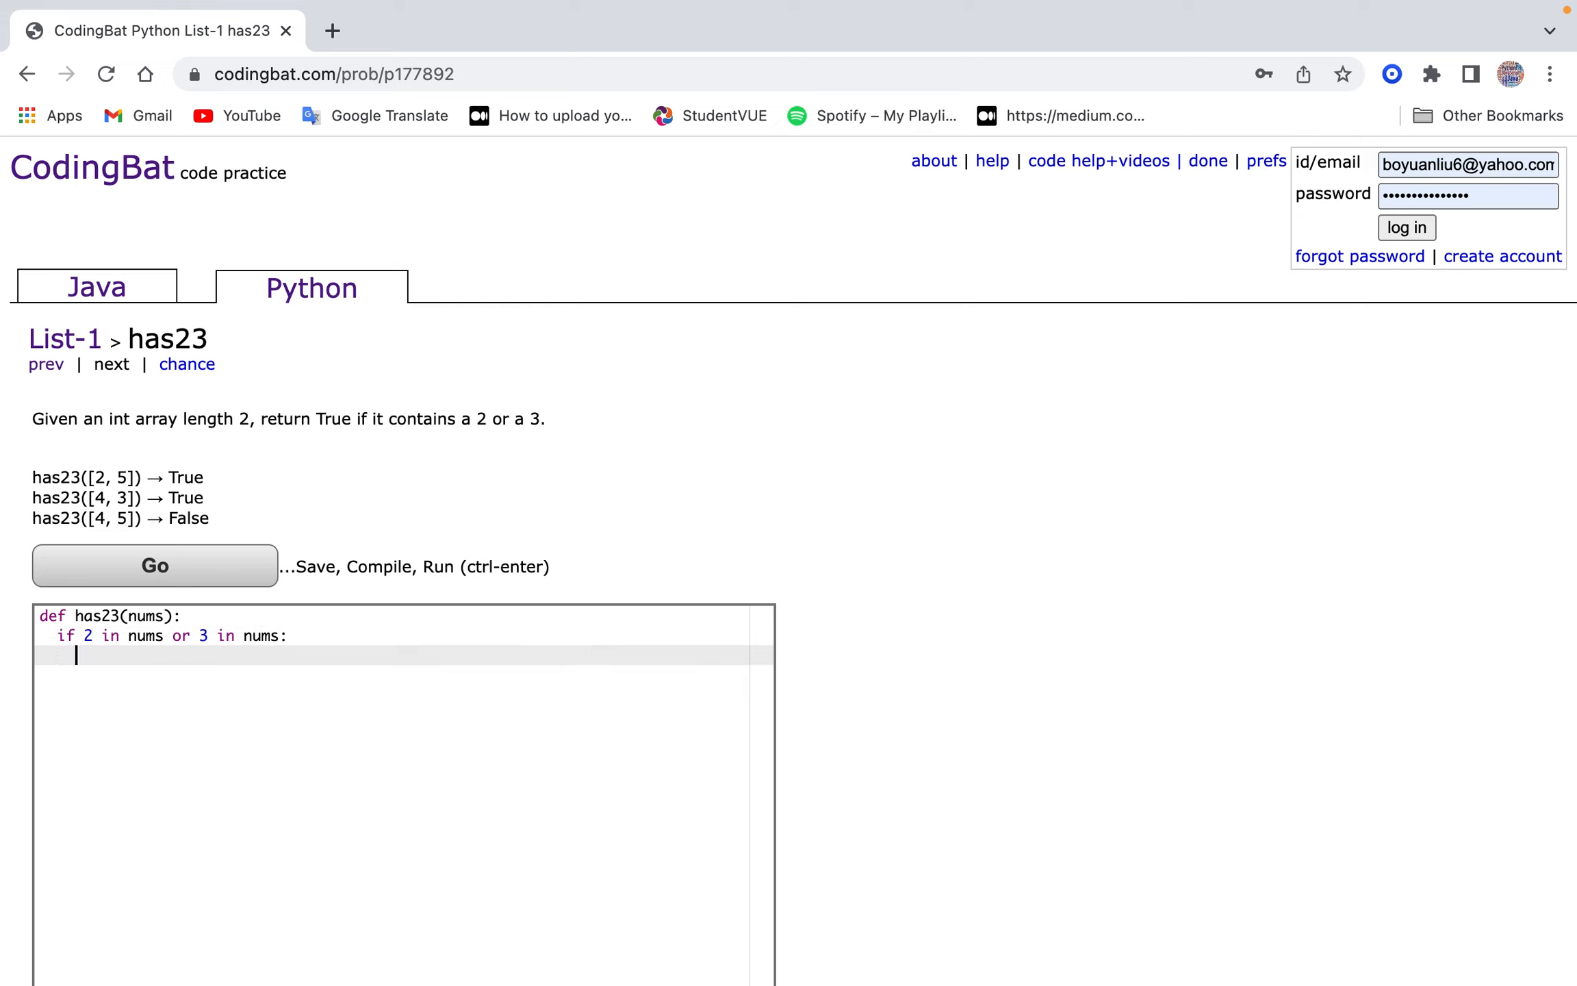
type("return True")
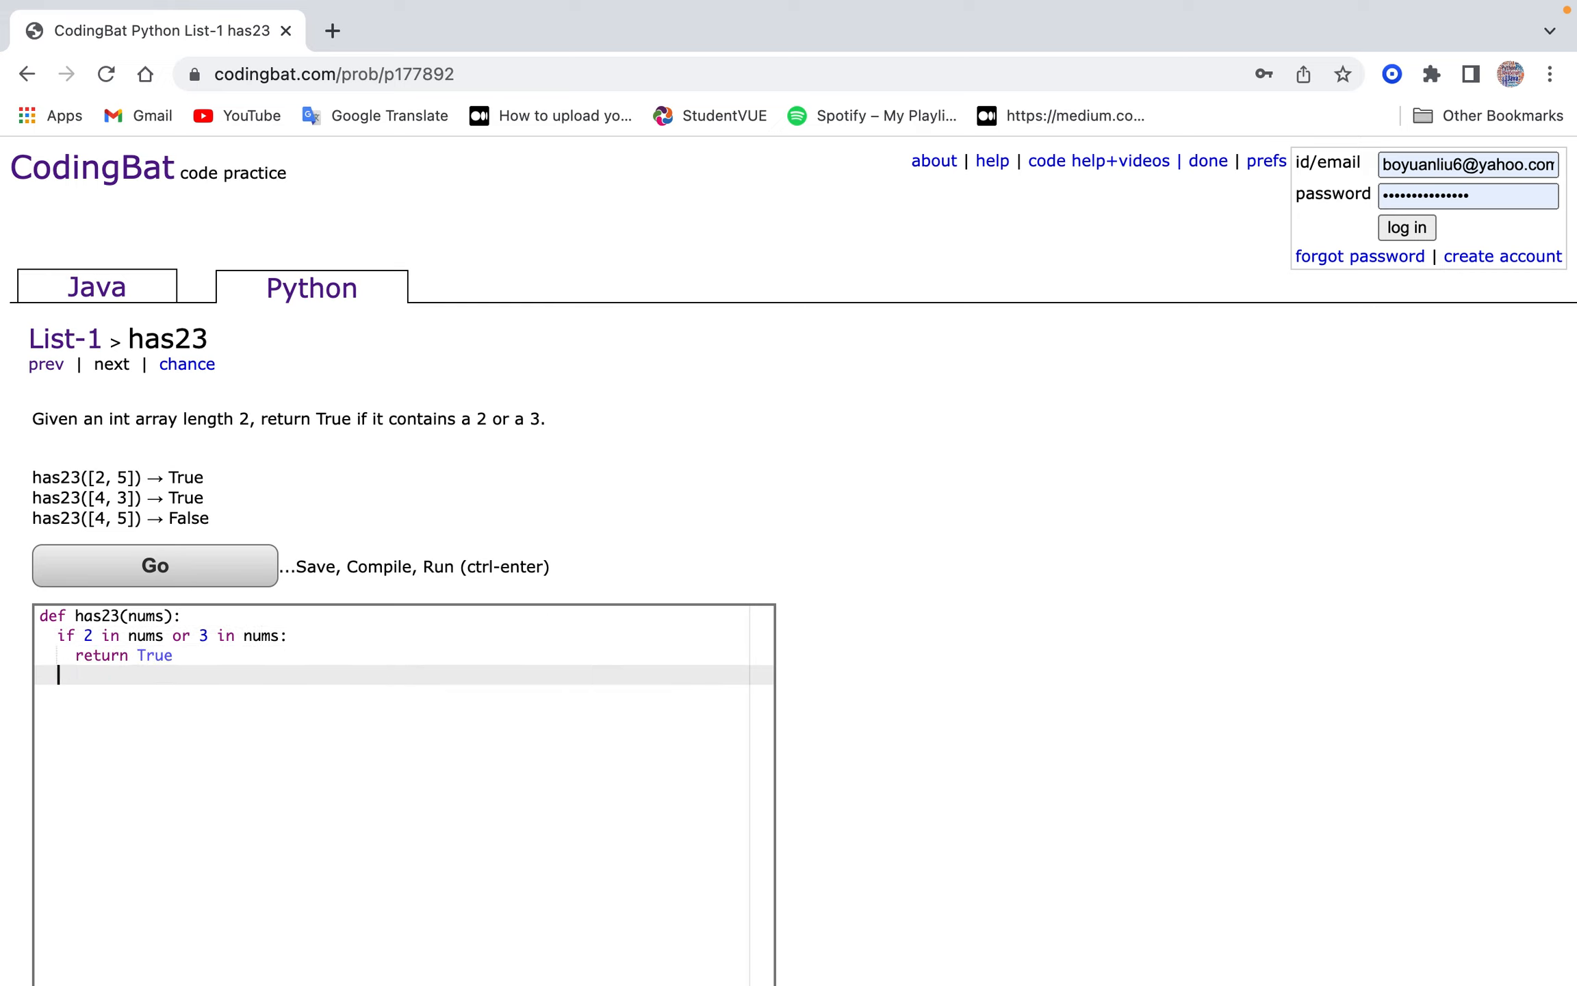
type("return False")
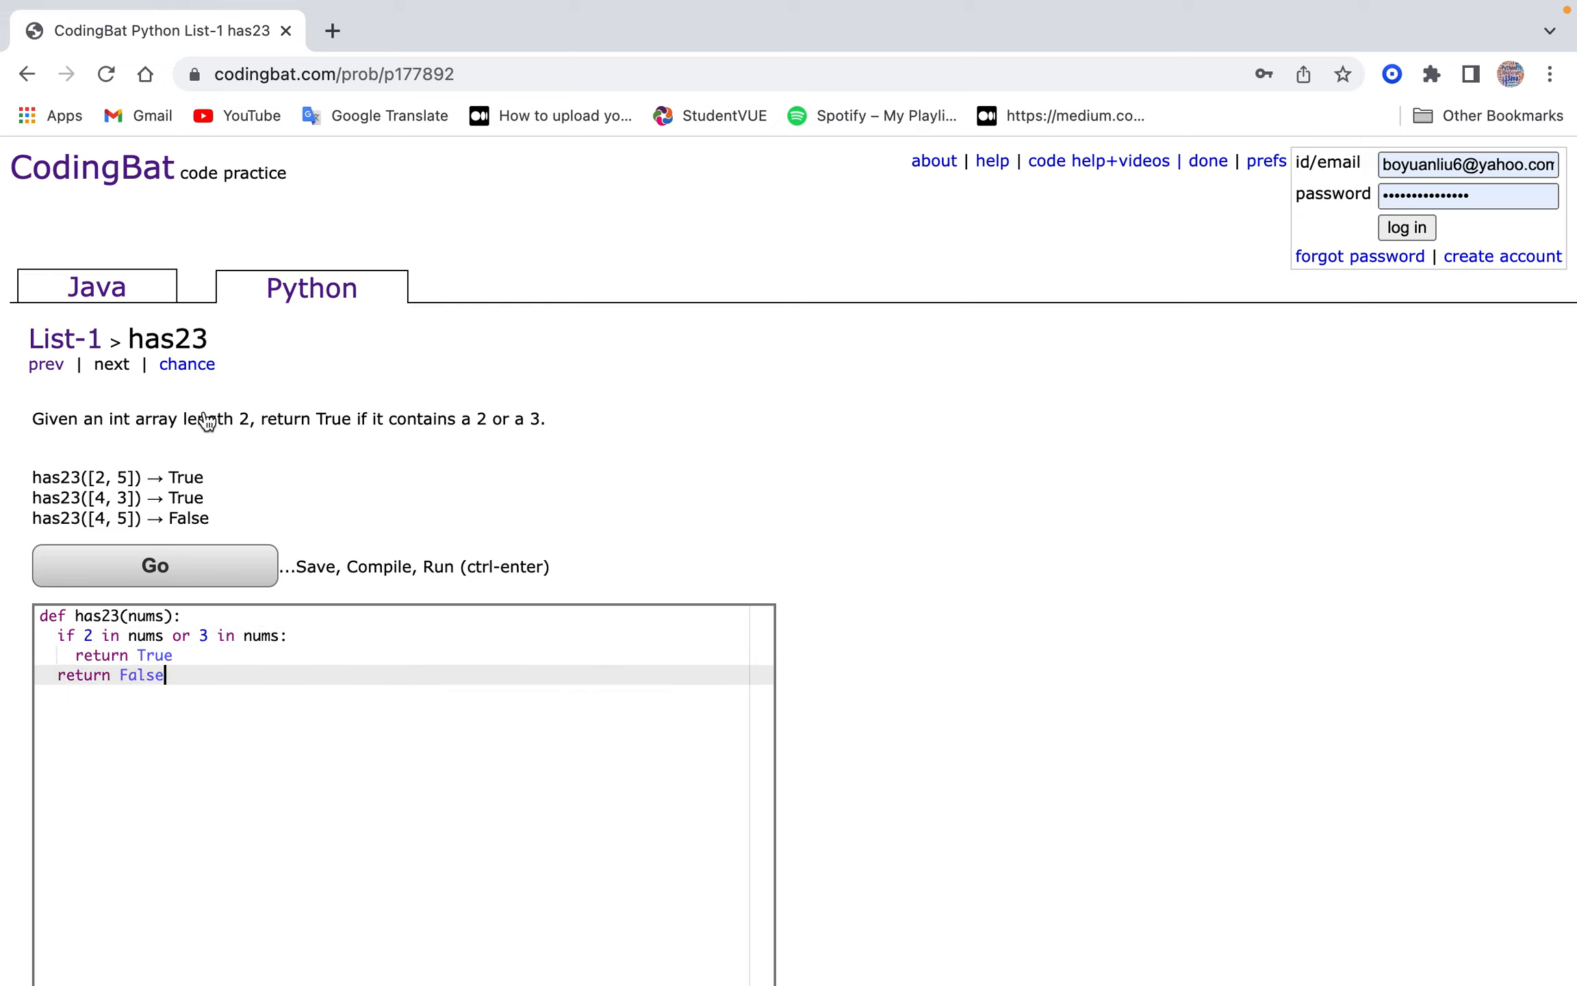
left_click(154, 564)
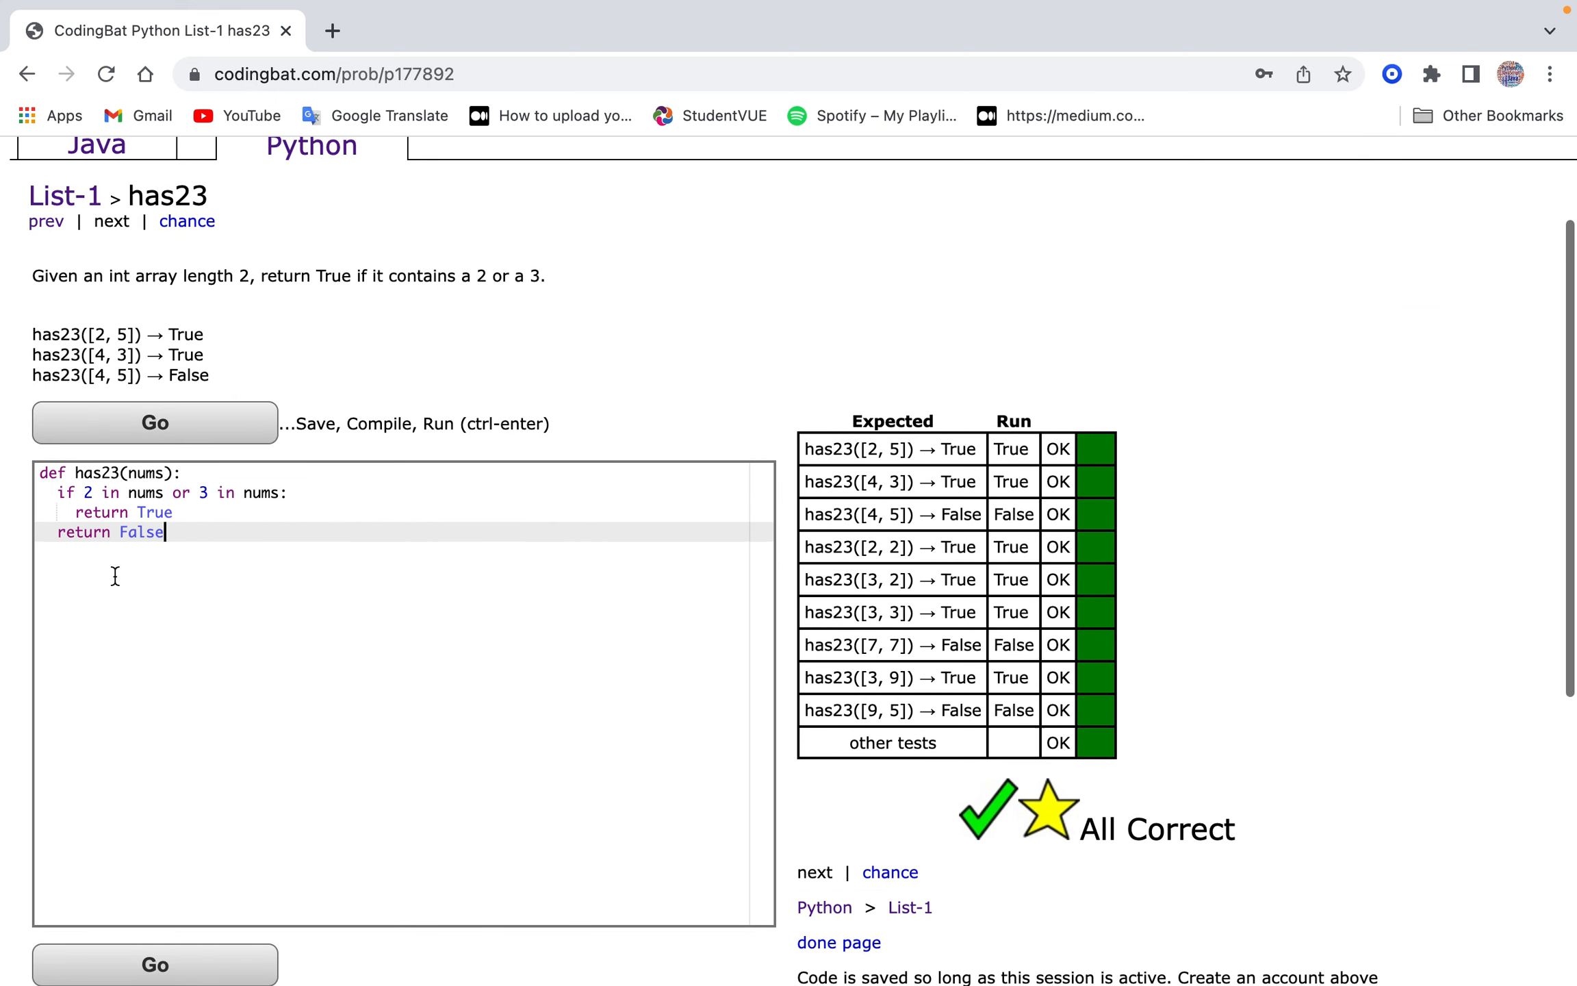
mouse_move(180, 523)
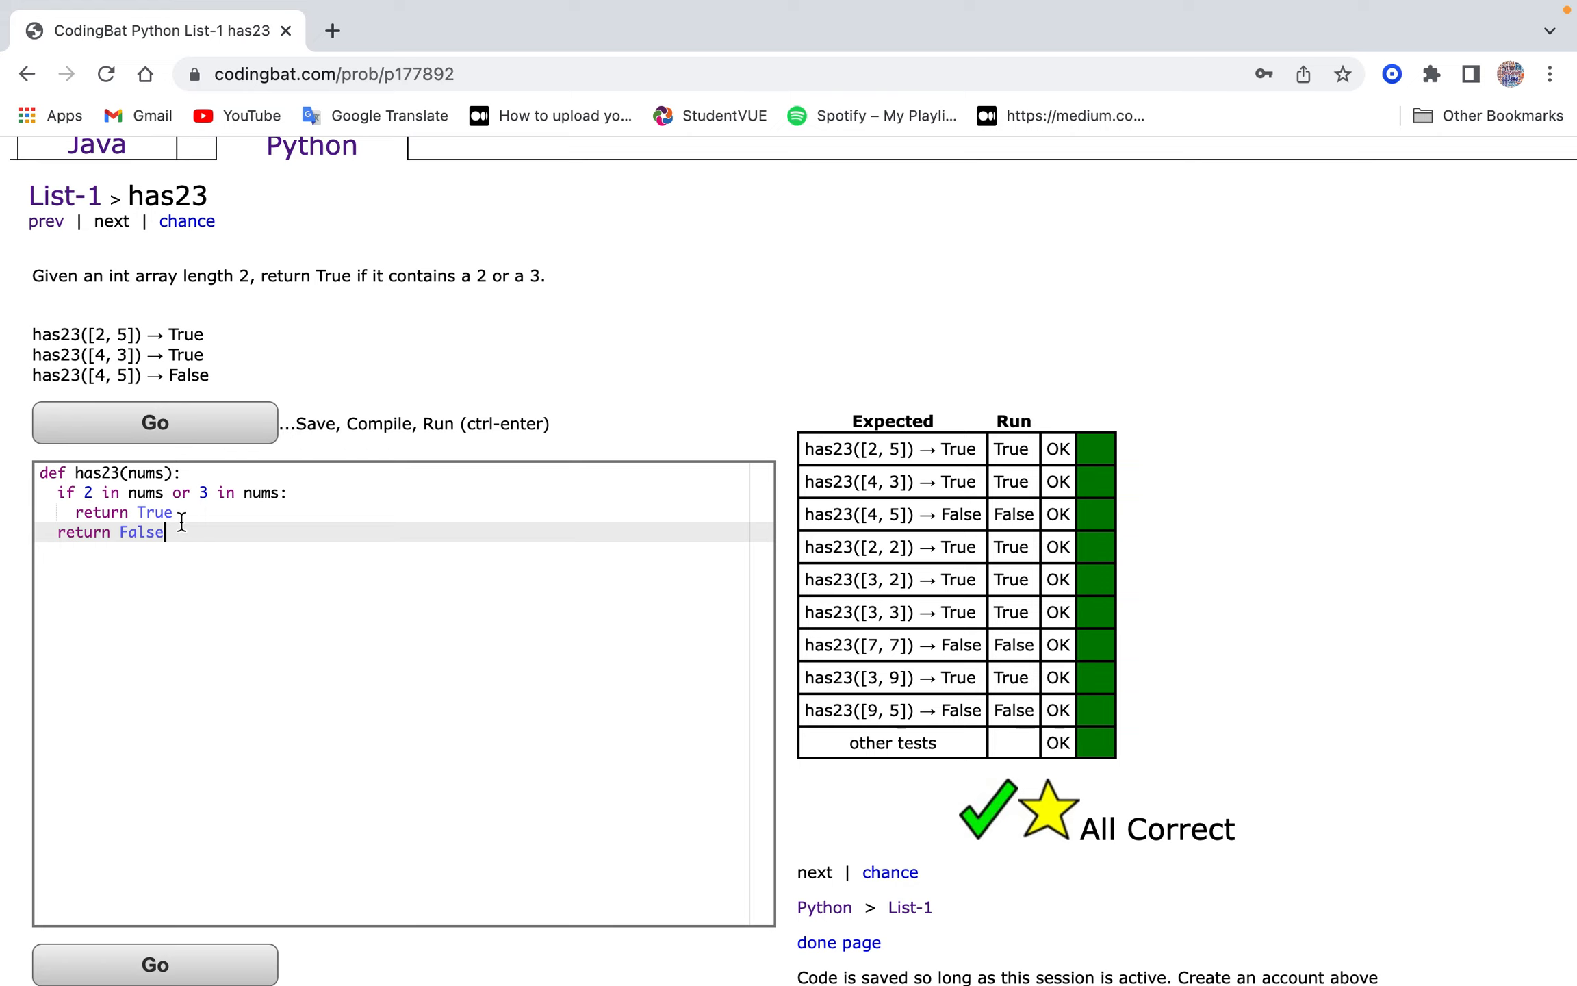
scroll("up", 3)
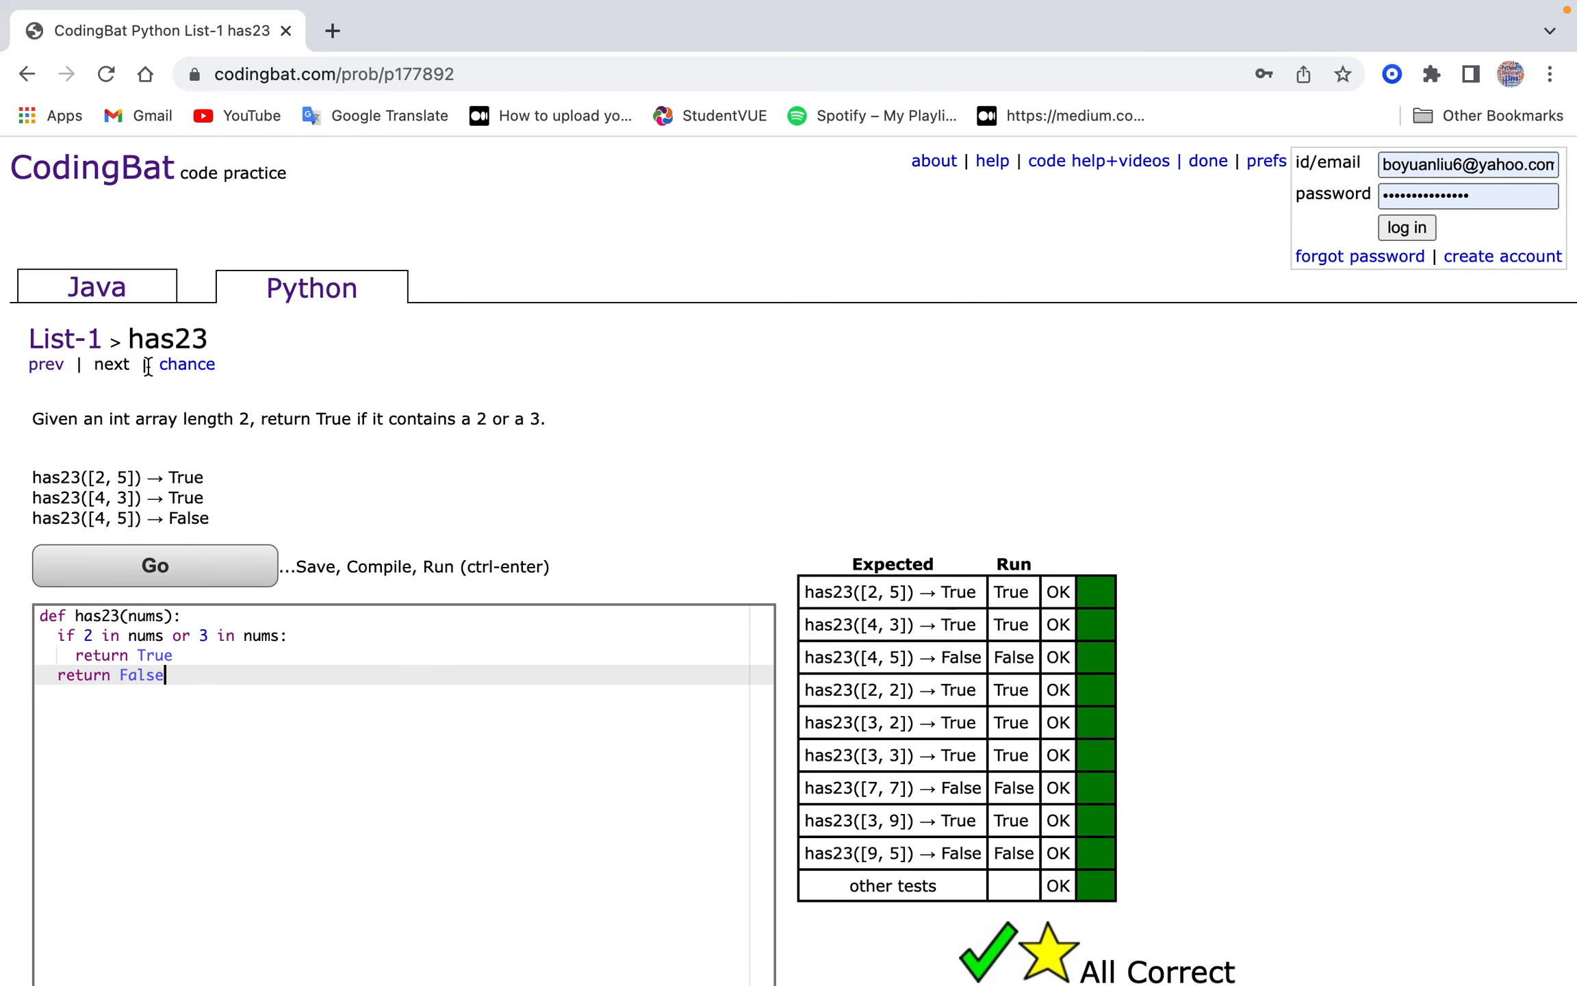
left_click(311, 289)
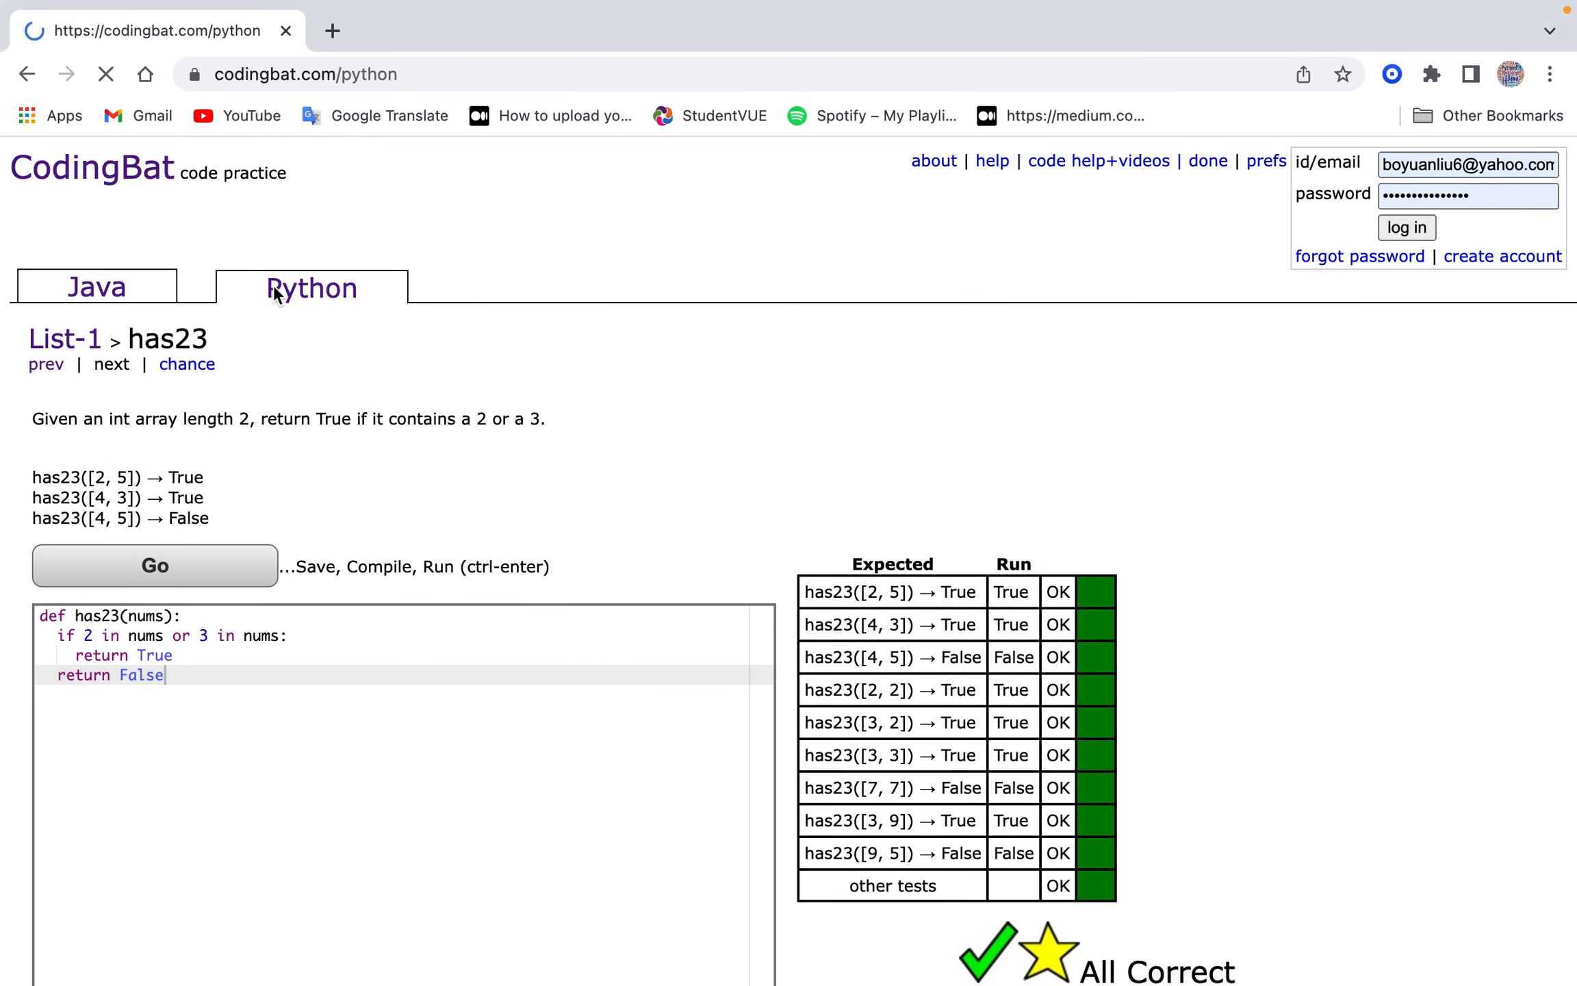
Open the same_first_last problem from the List-1 problem set.
left_click(63, 339)
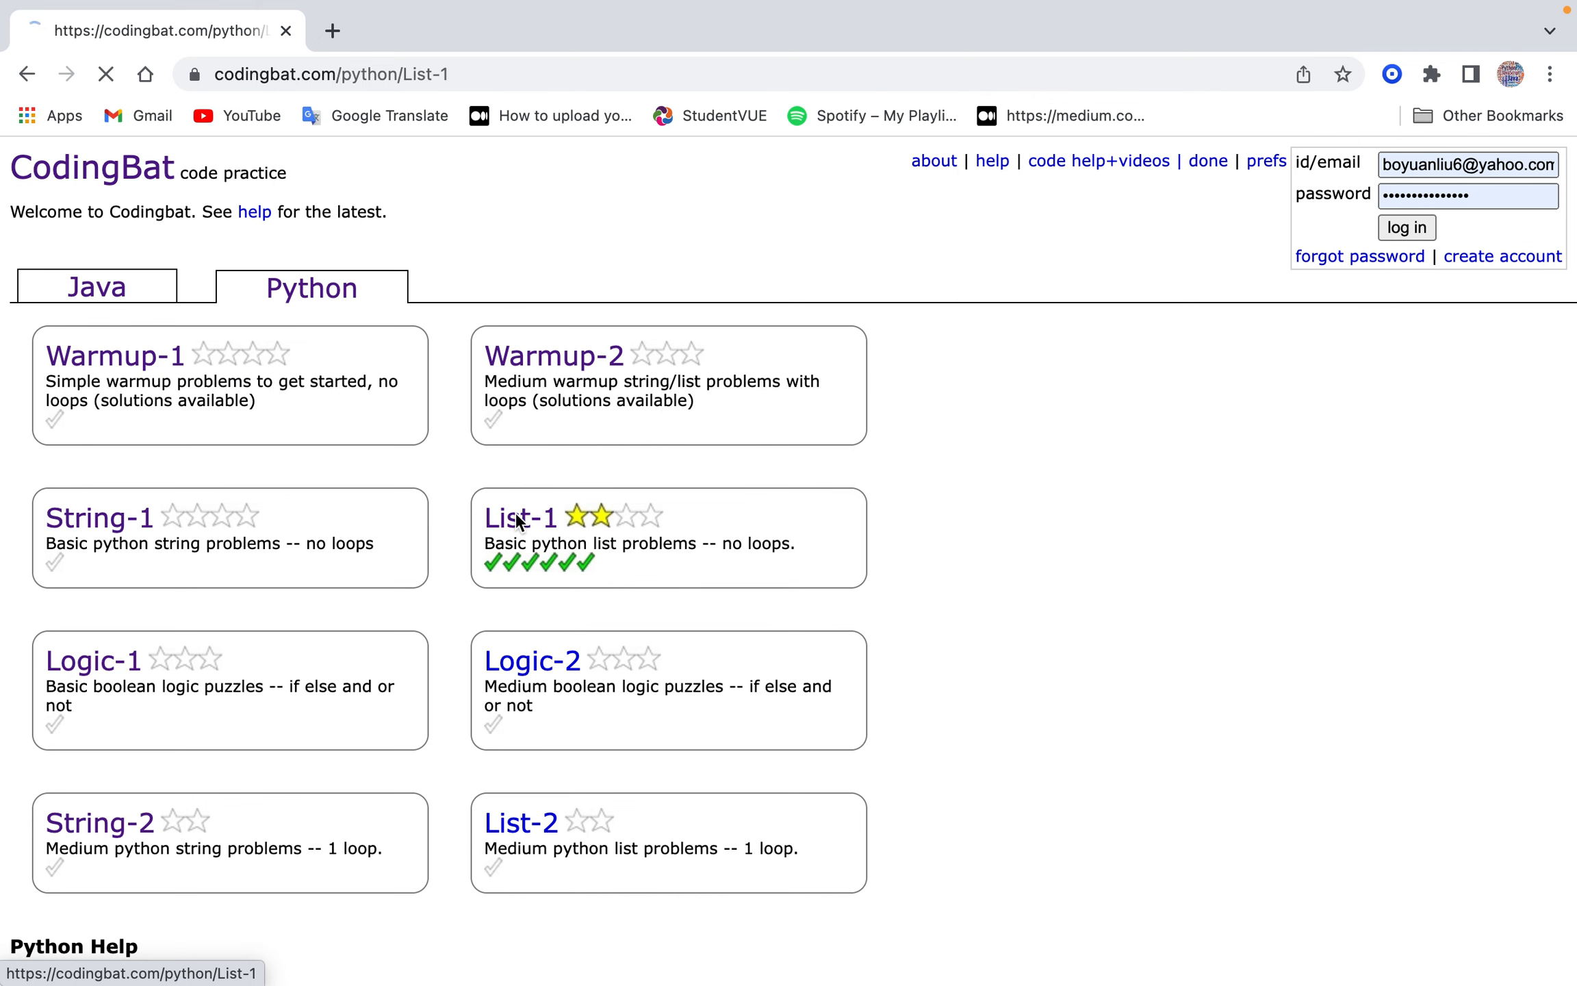
left_click(519, 517)
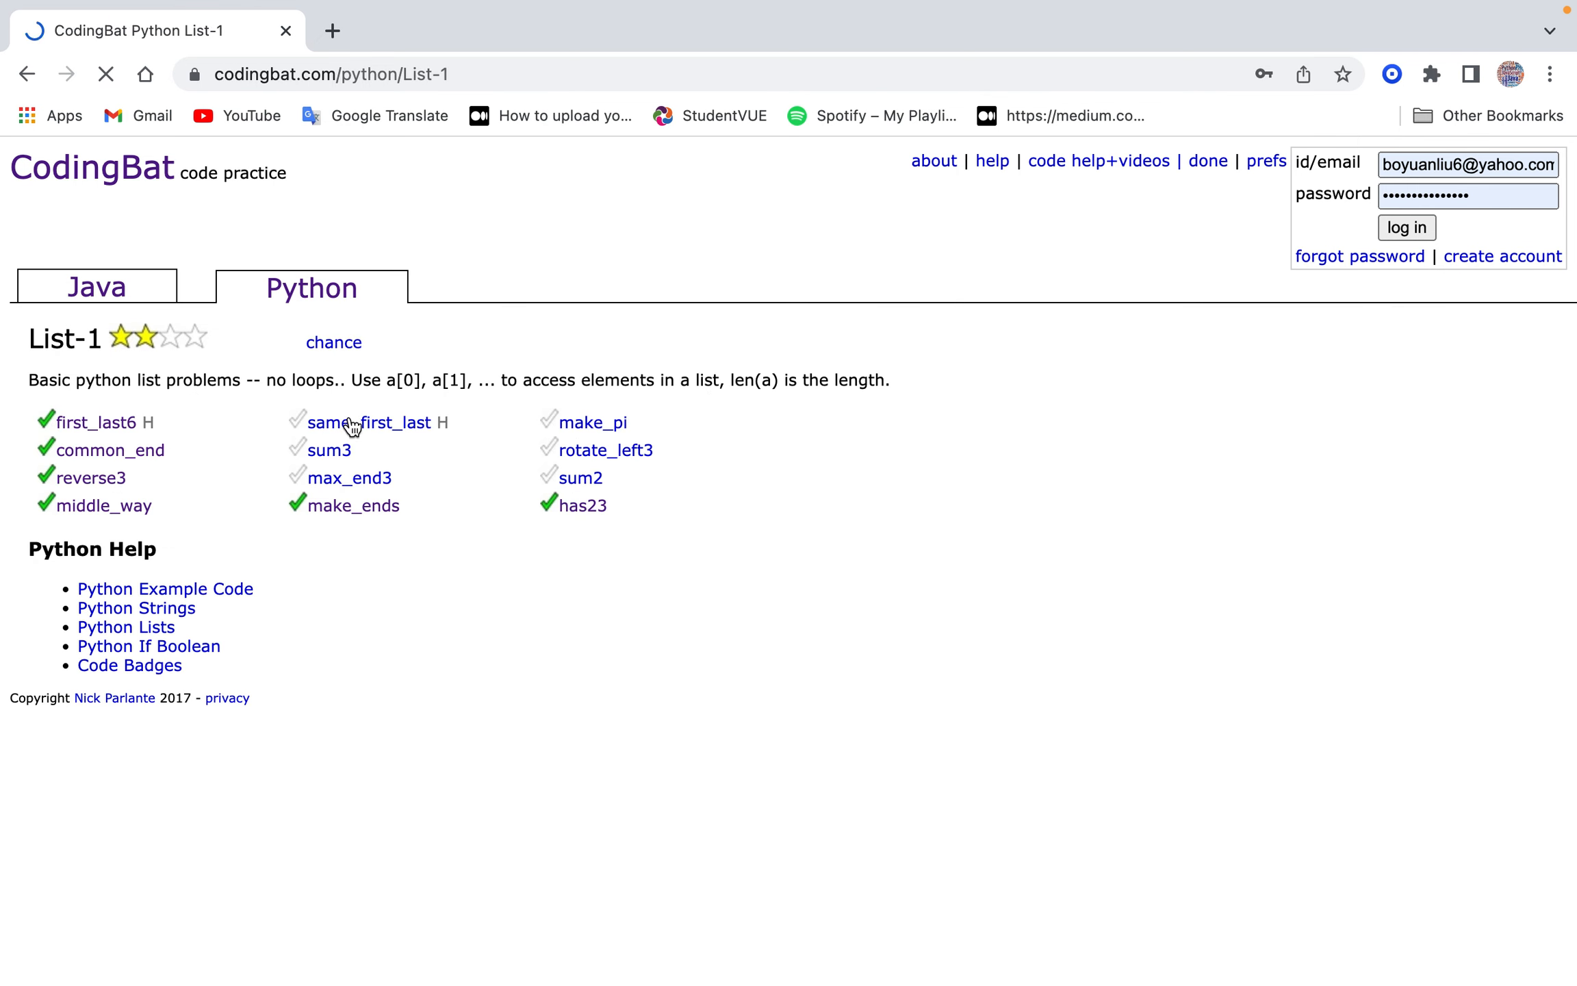
left_click(369, 422)
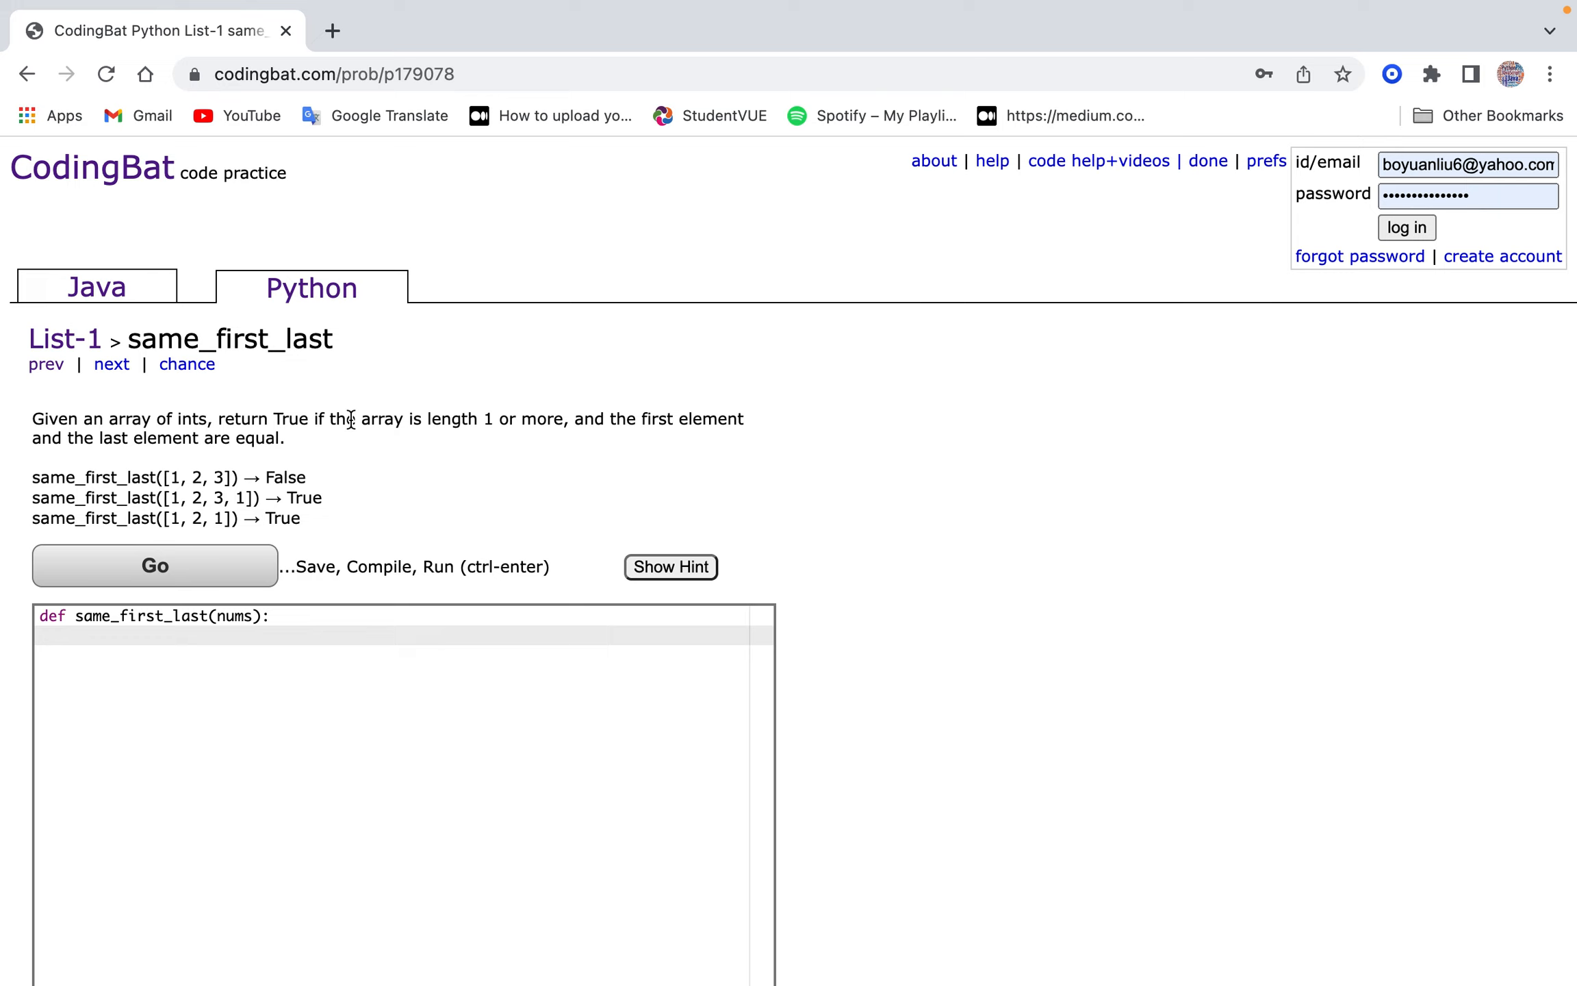
Solve same_first_last using 'len(nums) >= 1 and nums[0] == nums[-1]', returning True else False.
type("if nums")
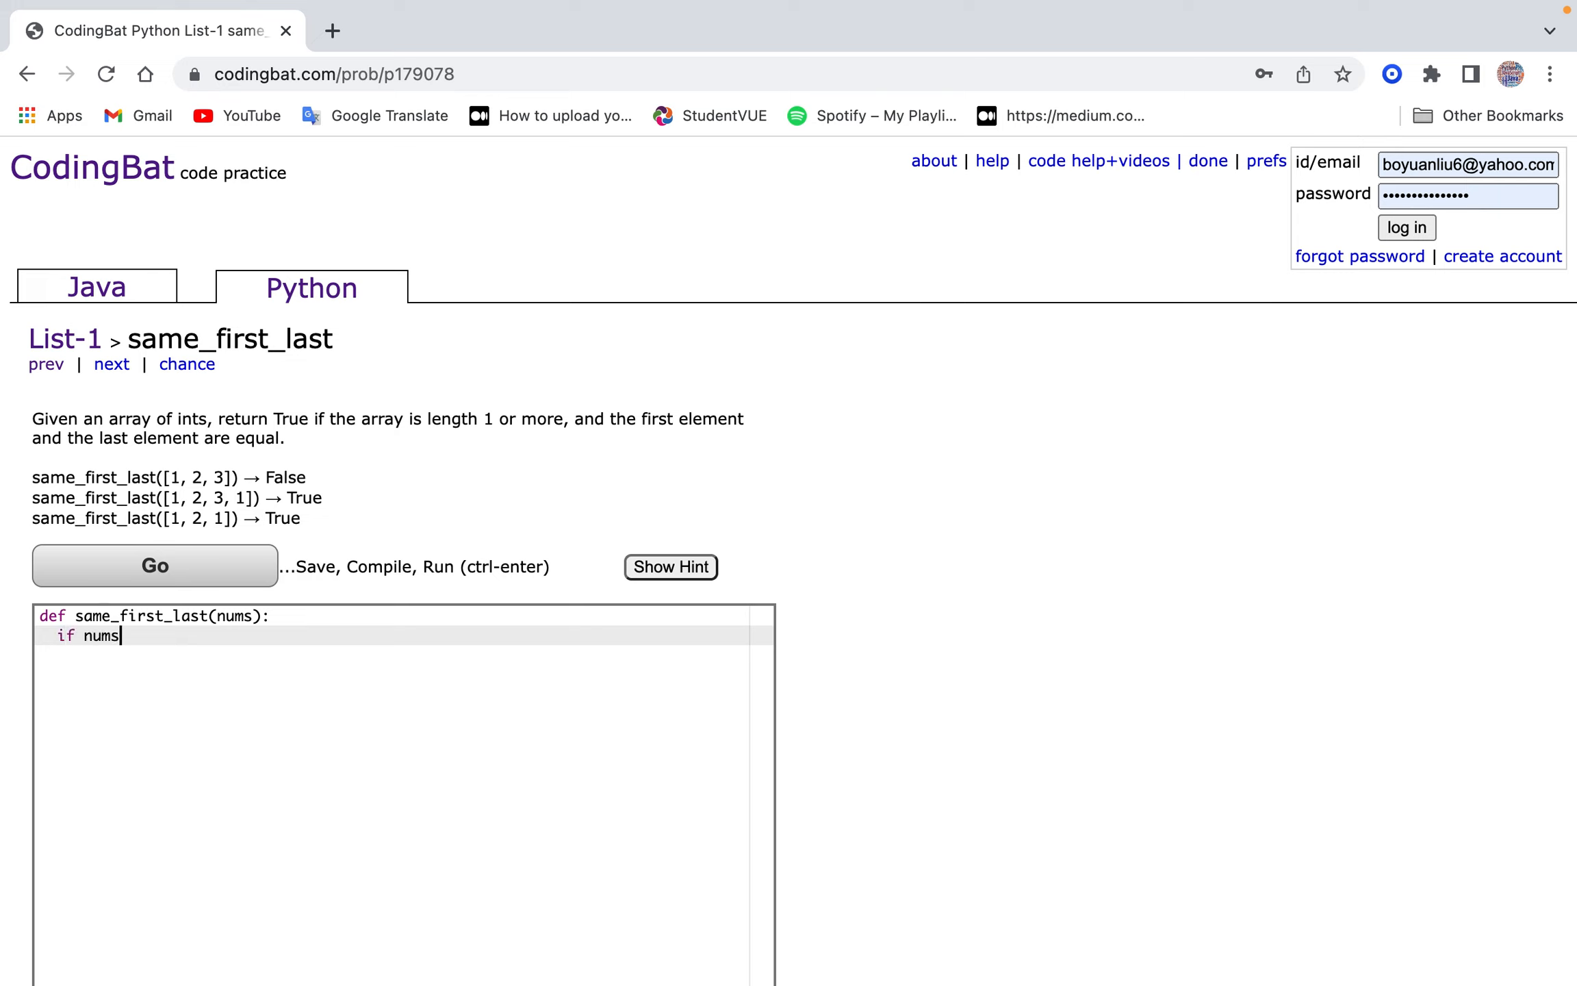
type("l")
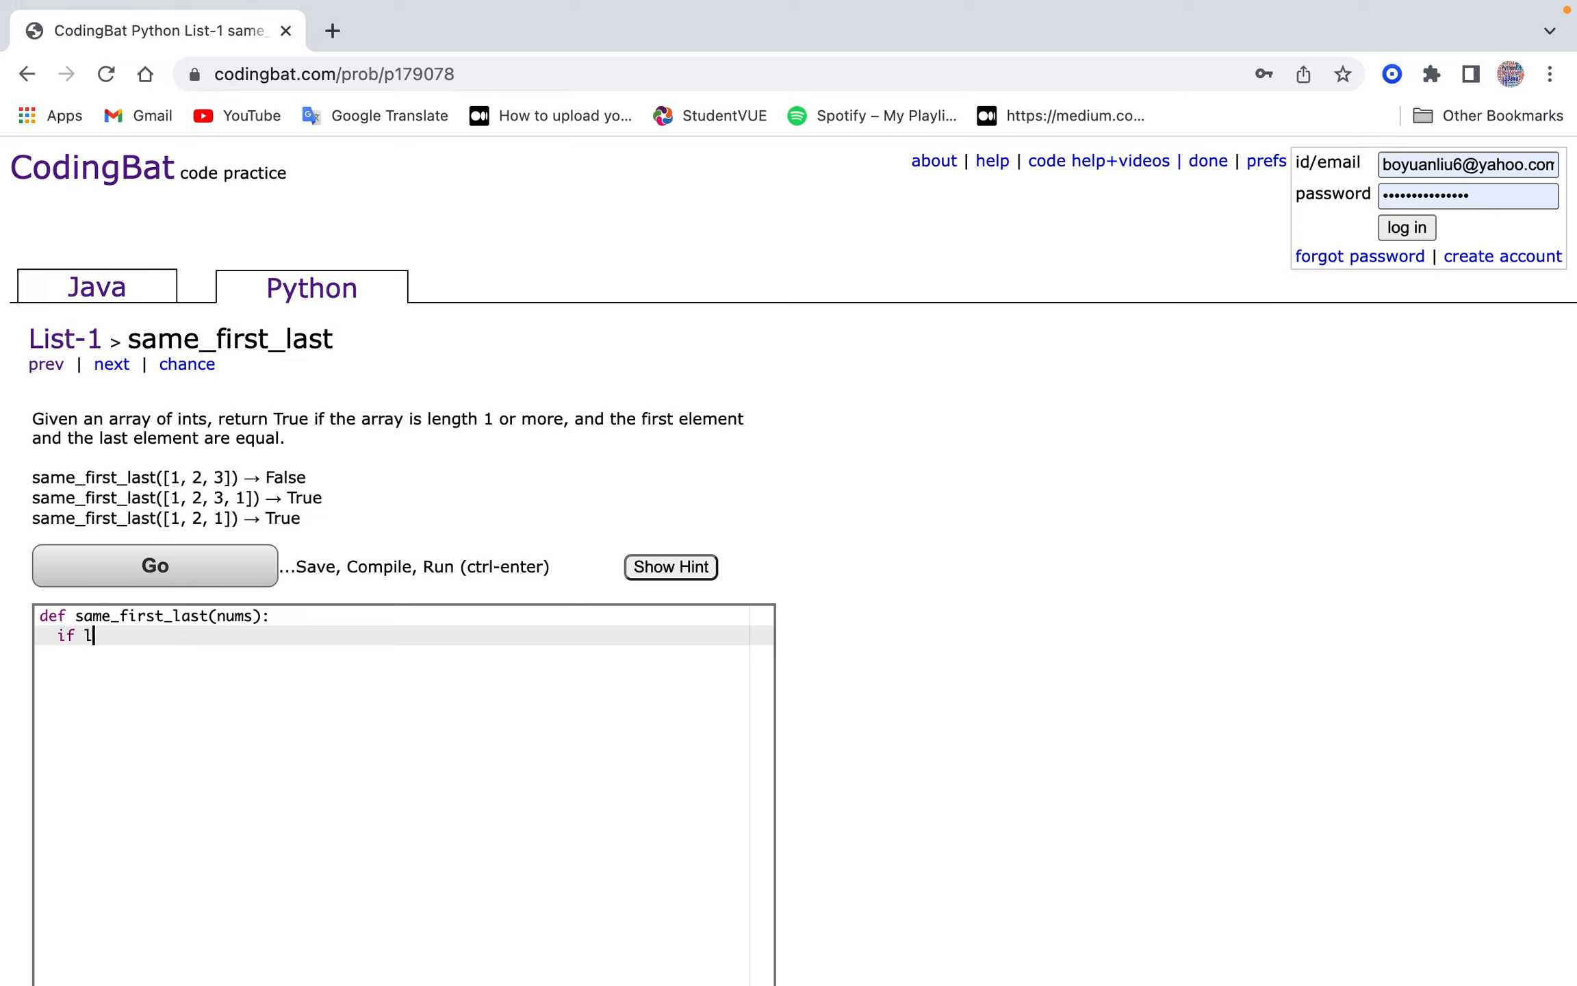
type("en*n")
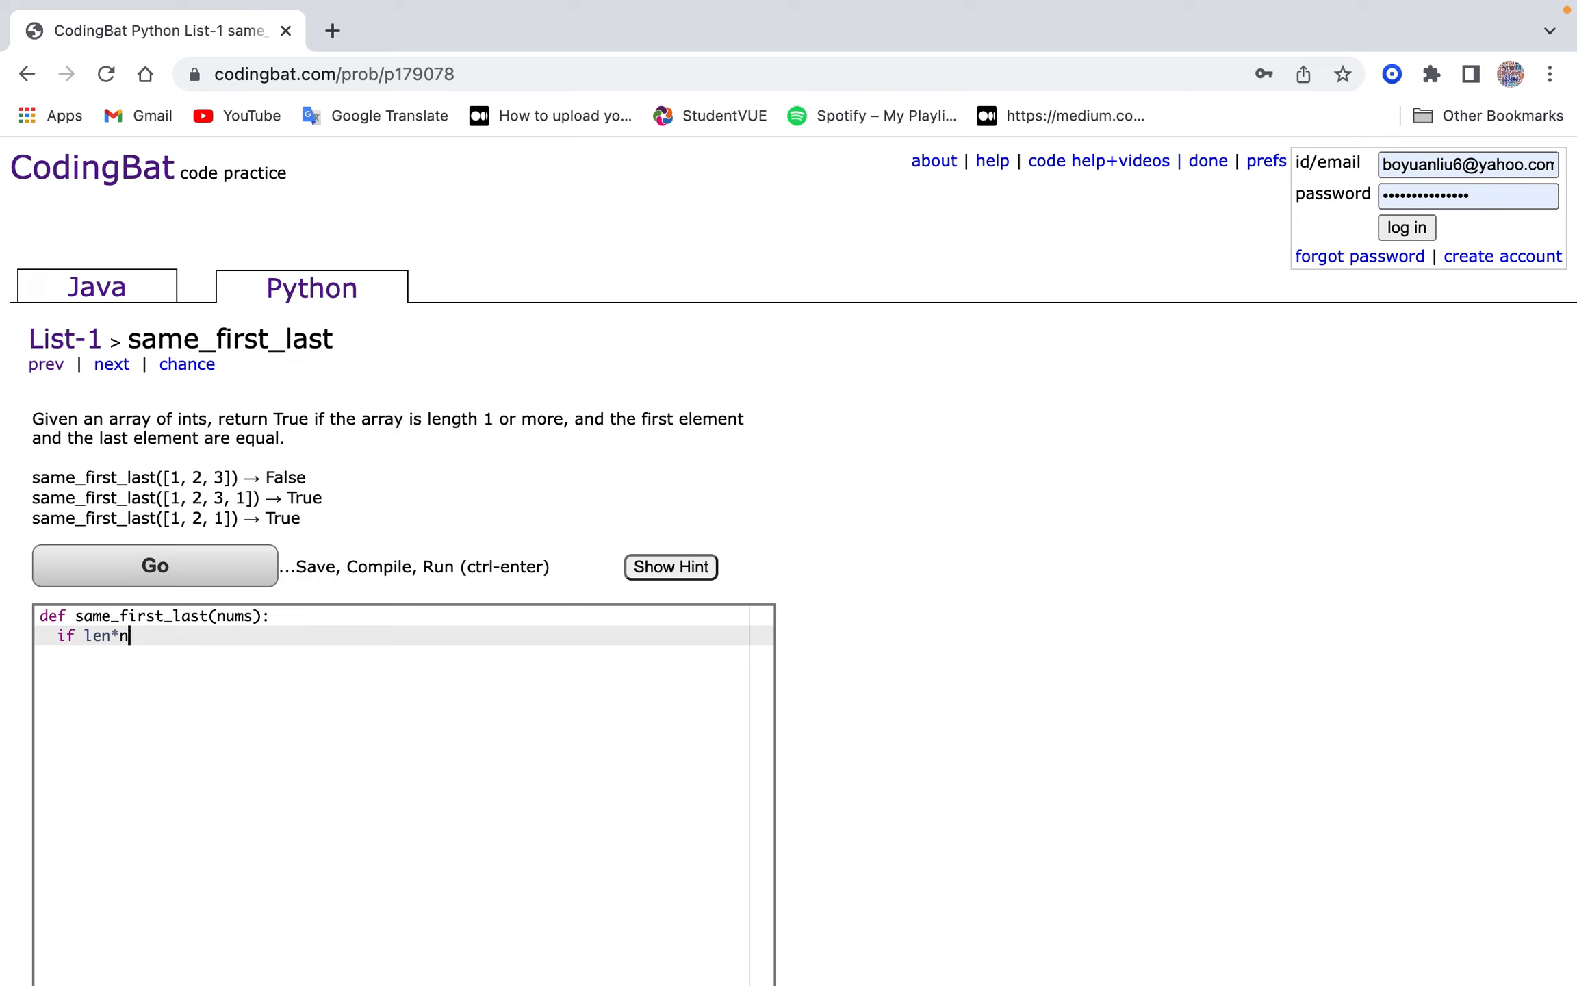
type("(nums) >= 1:")
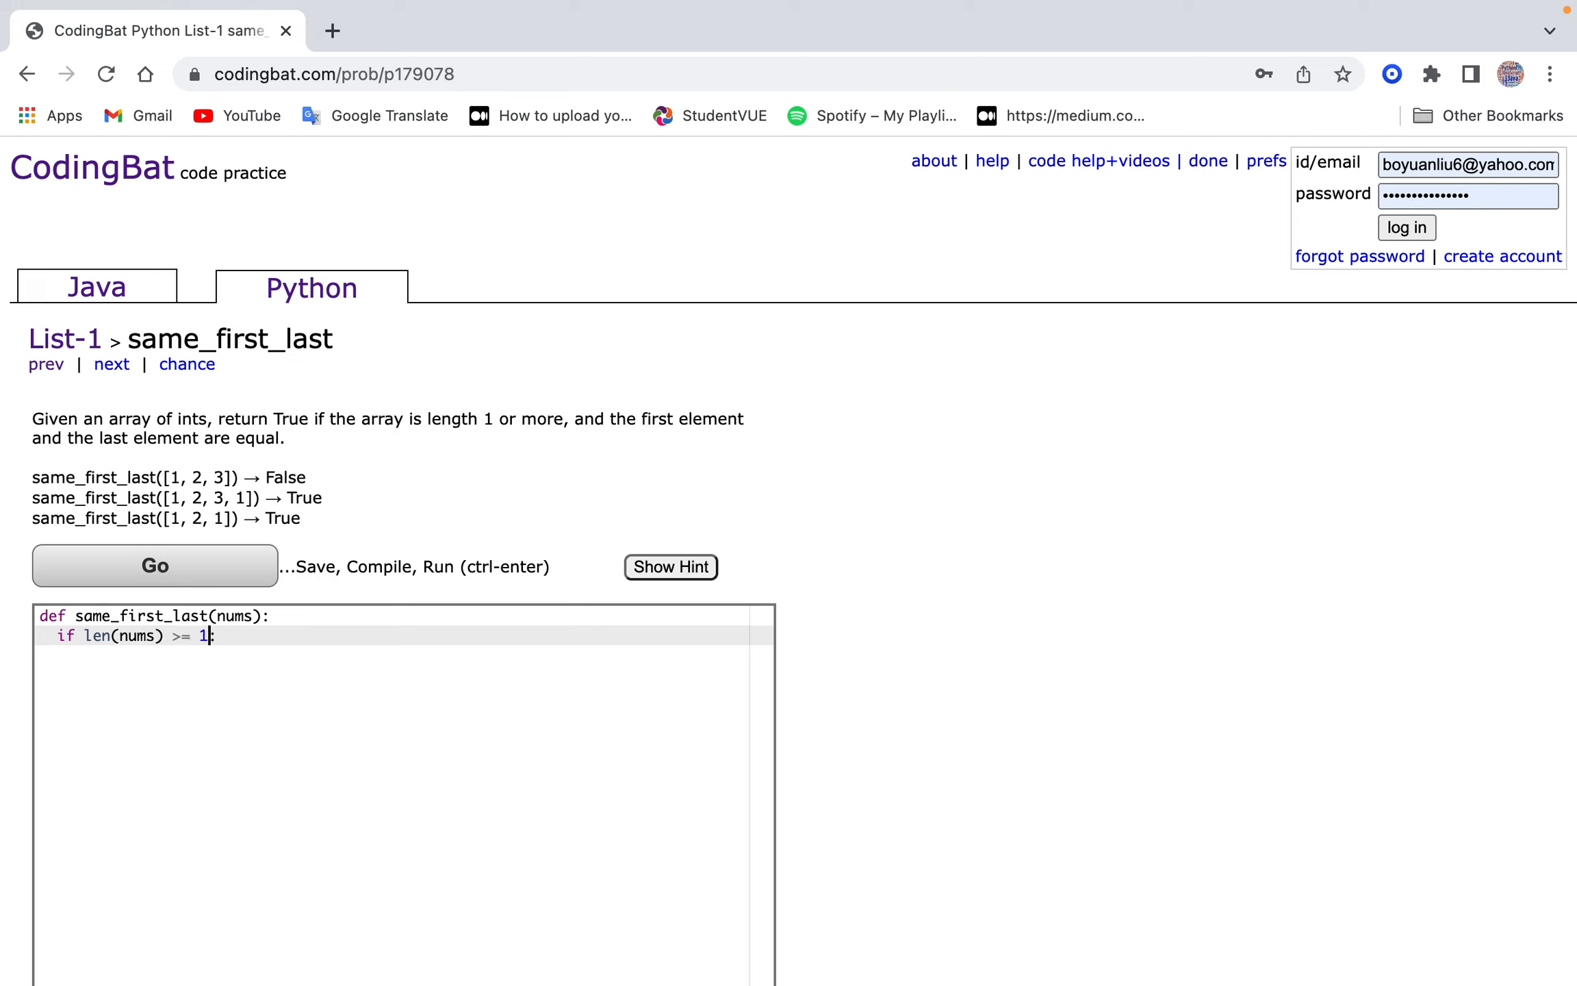
type("and (")
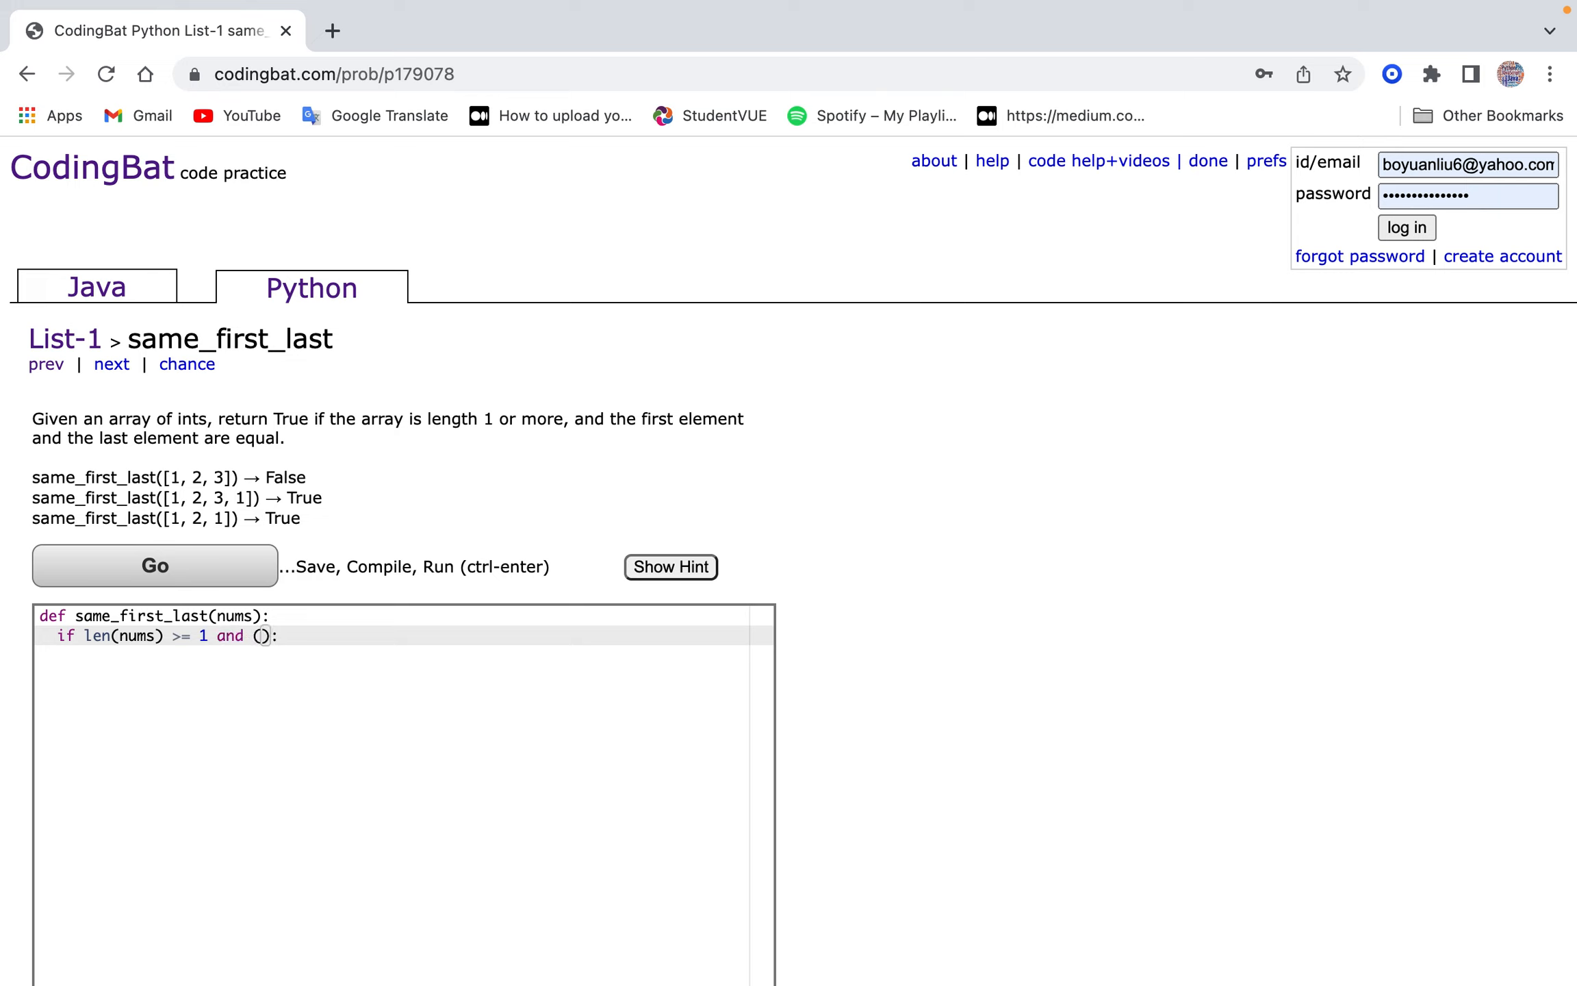
type("nums")
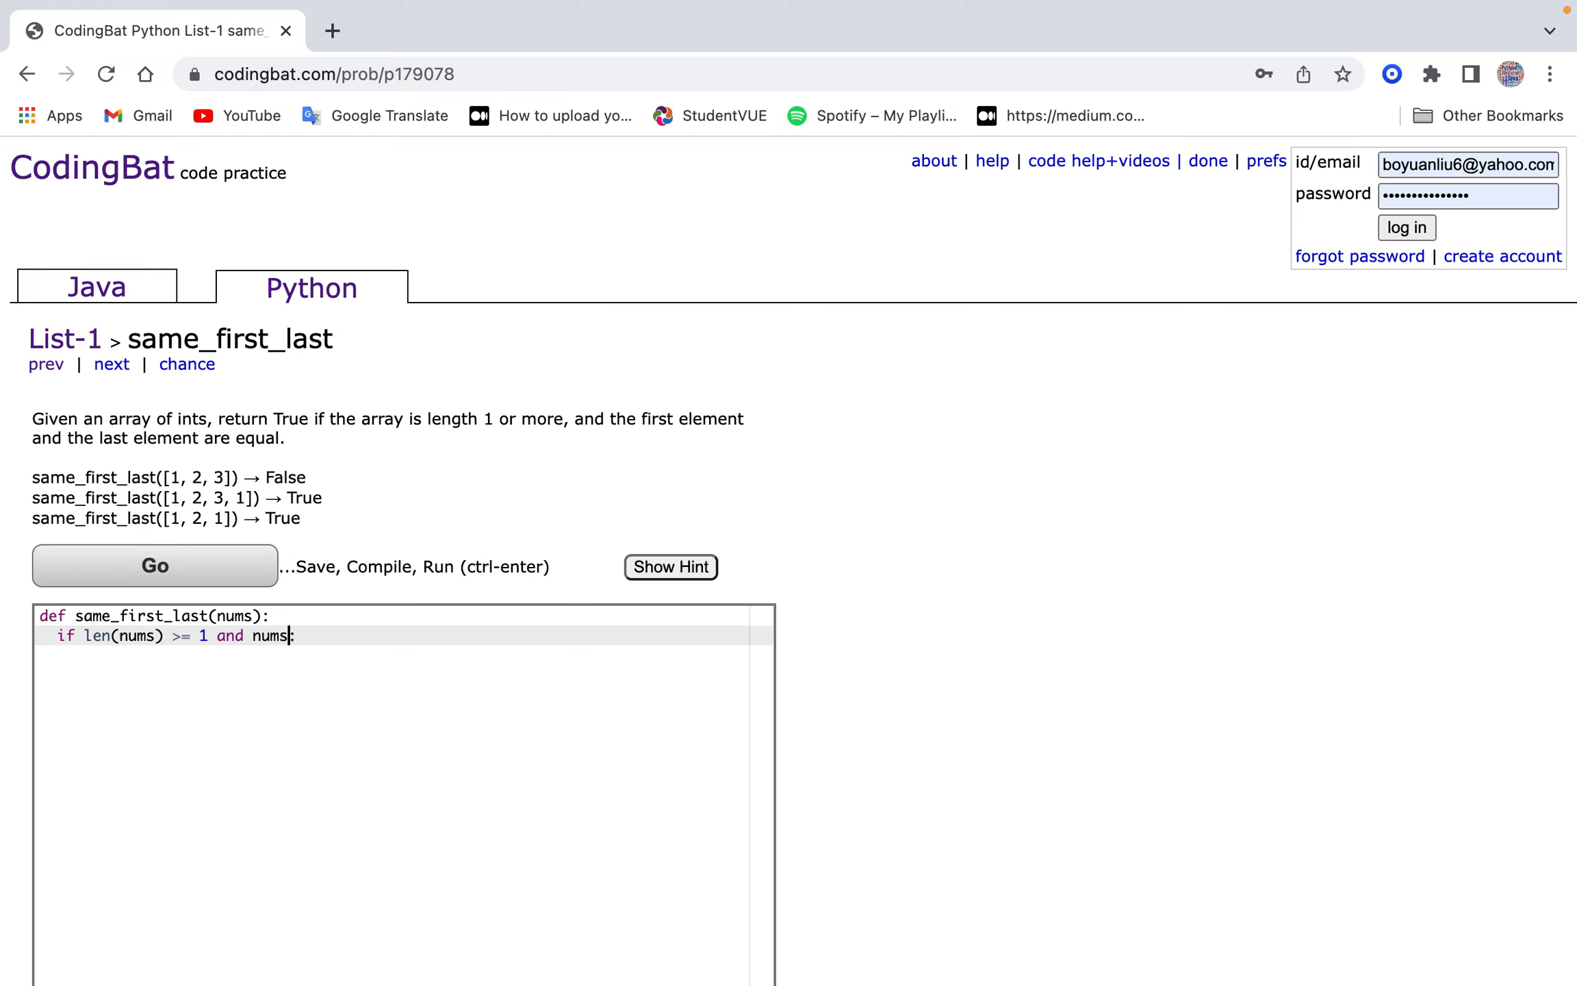
type("[0] == nums[-1")
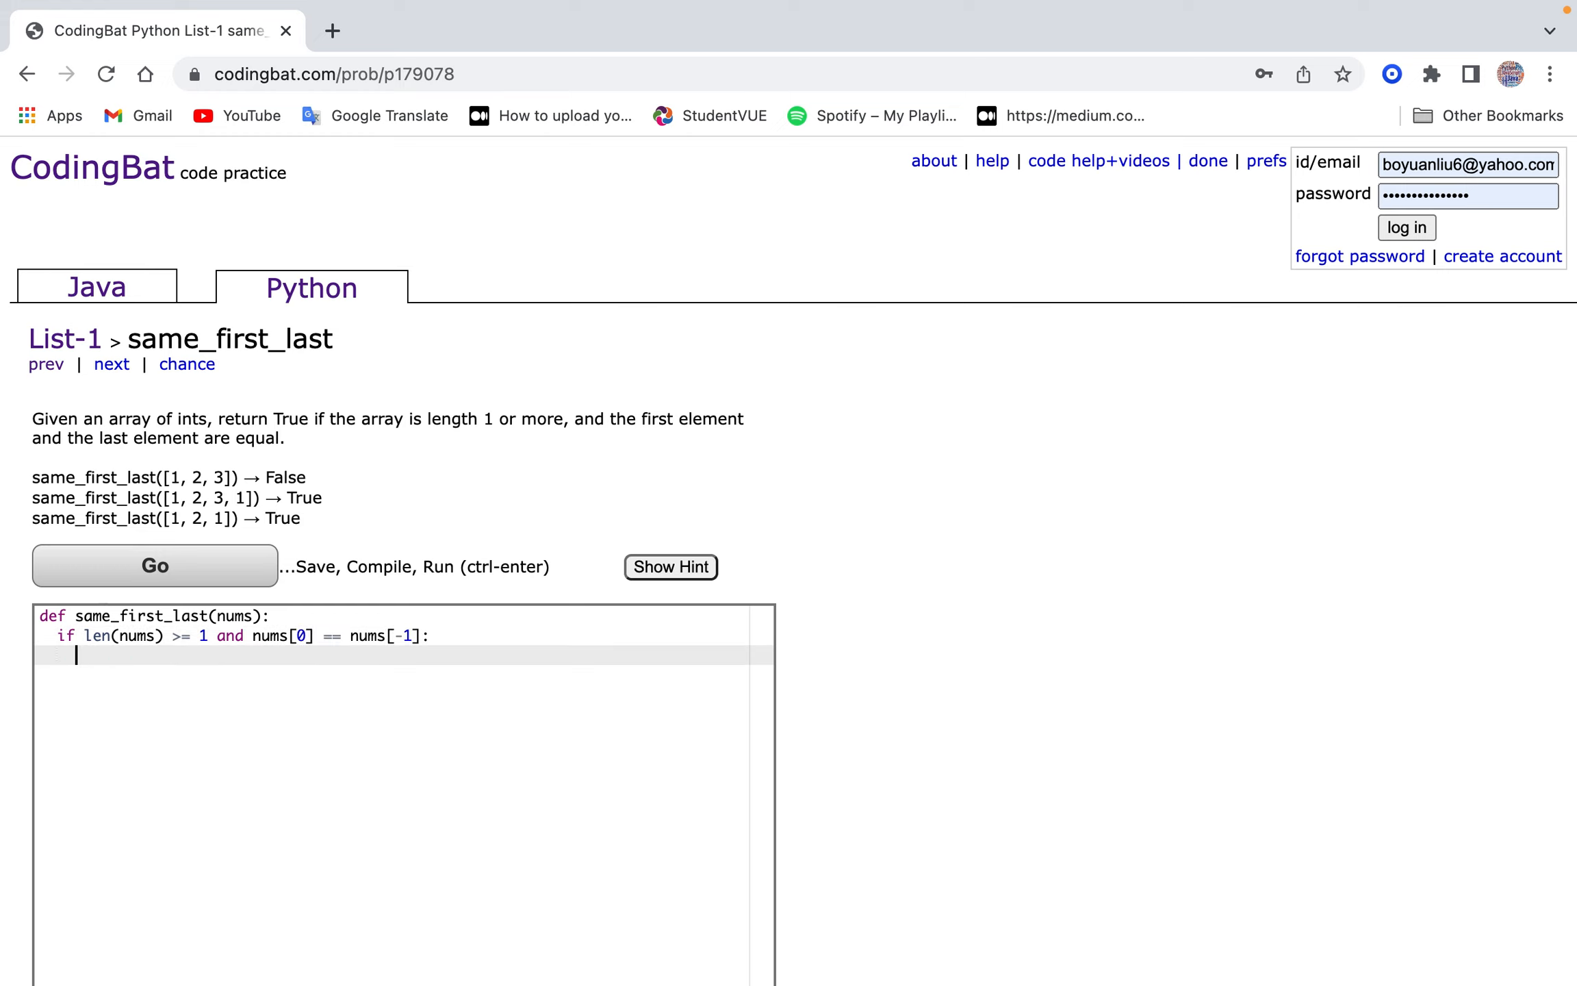
type("return True")
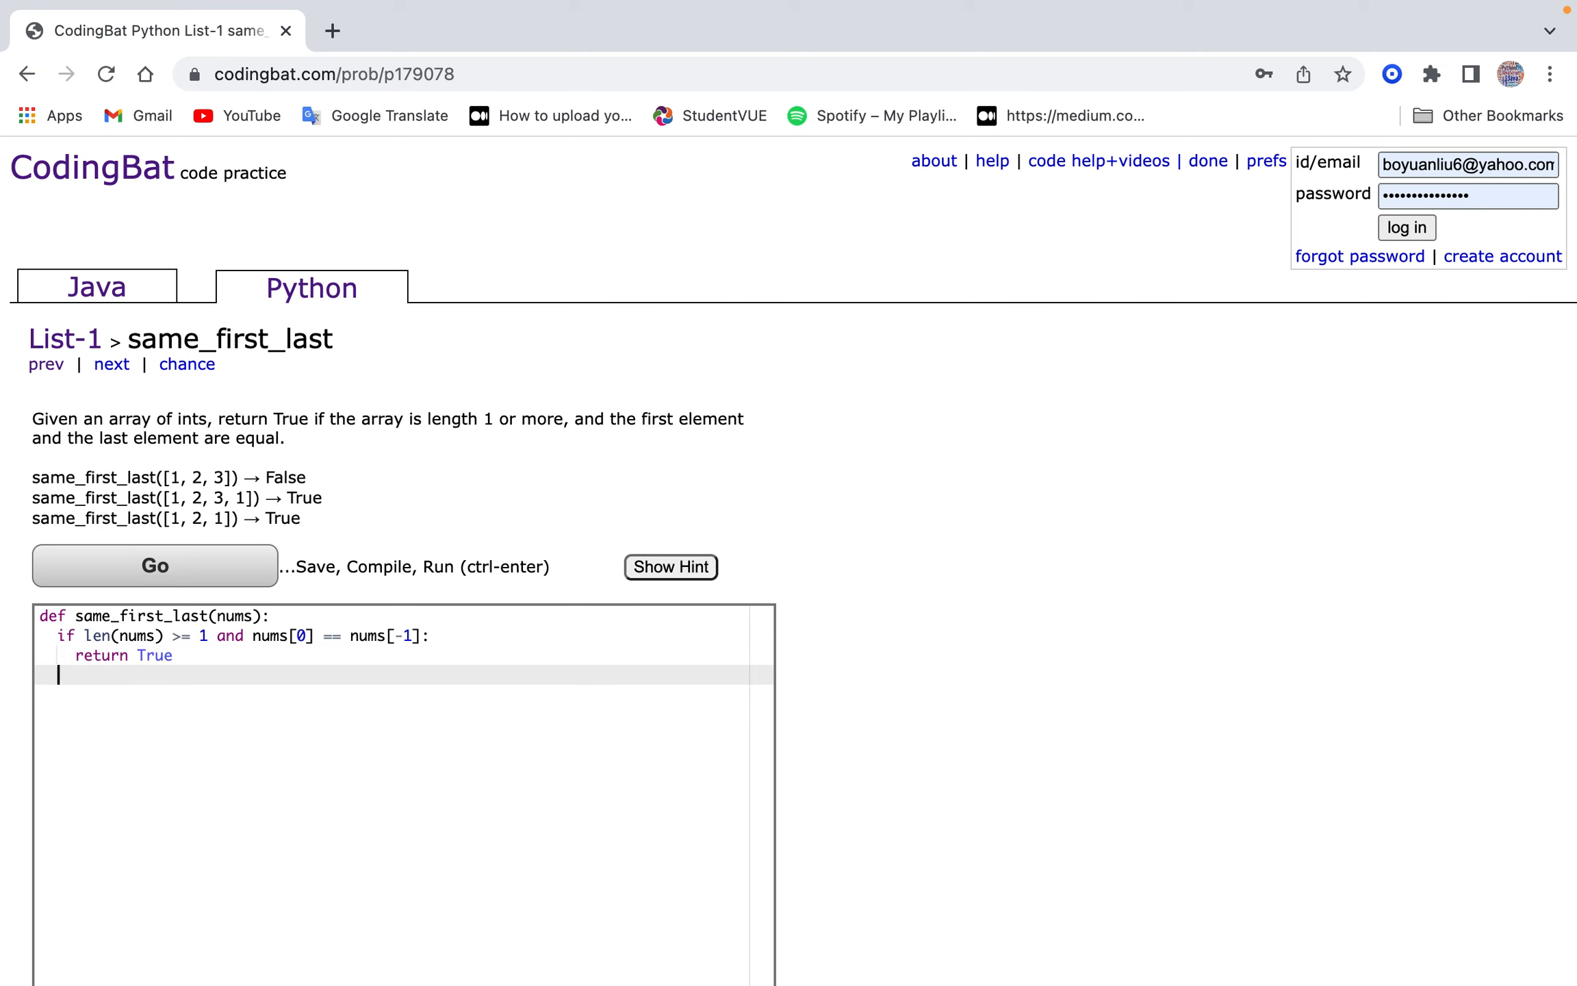
type("return False")
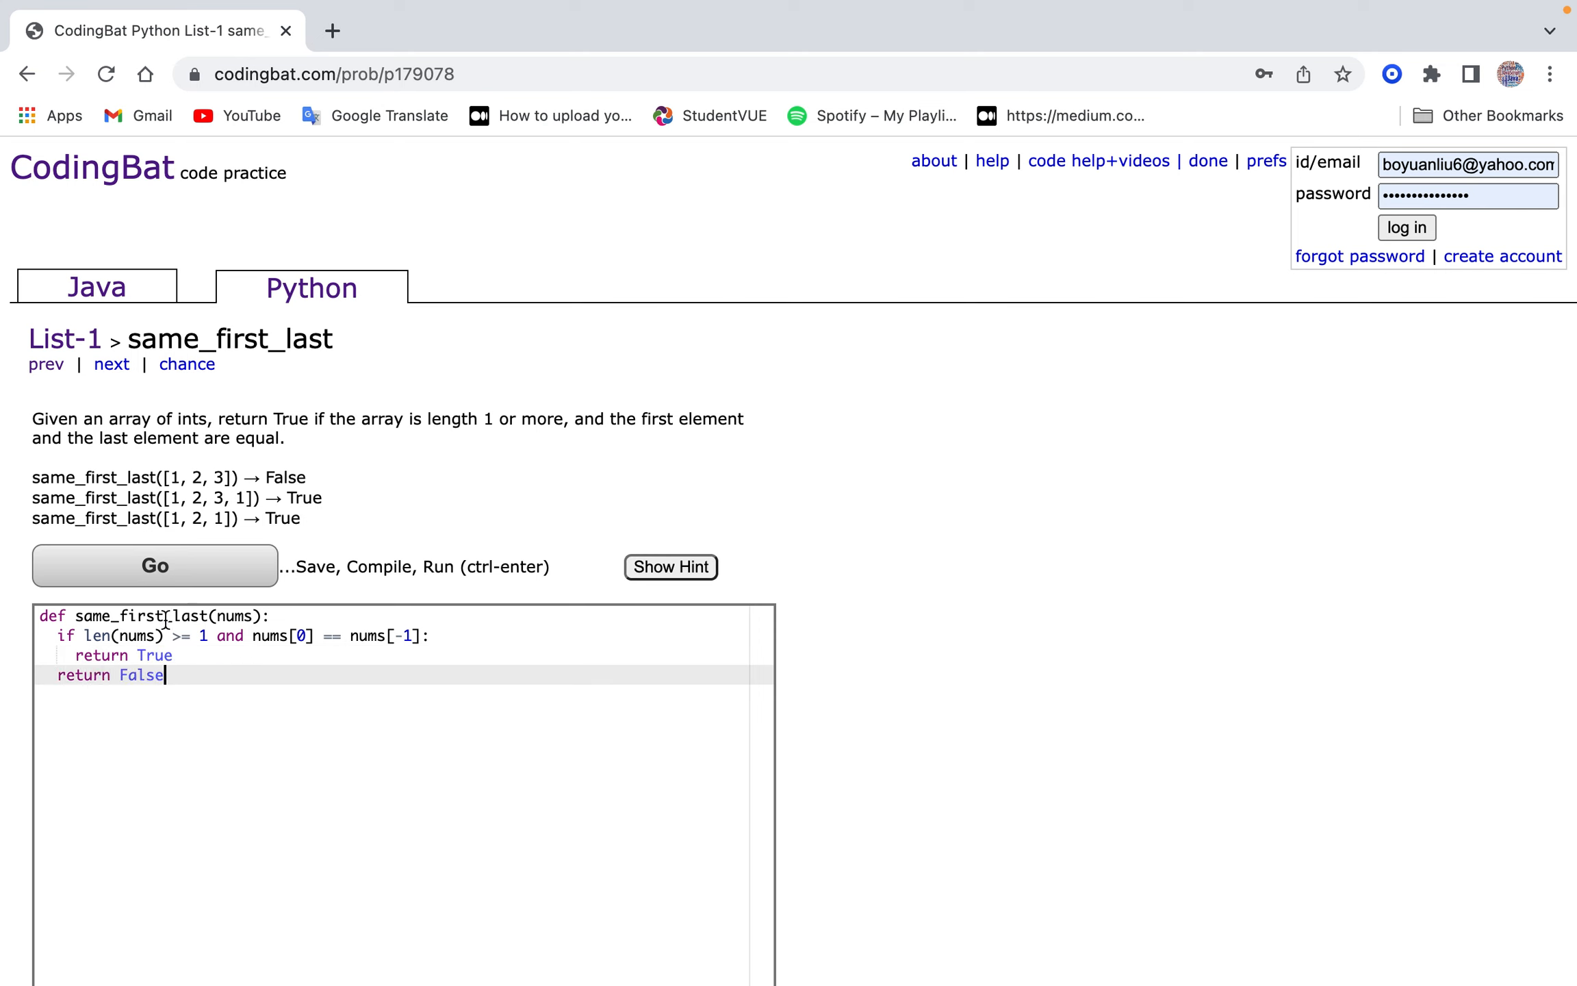
left_click(154, 565)
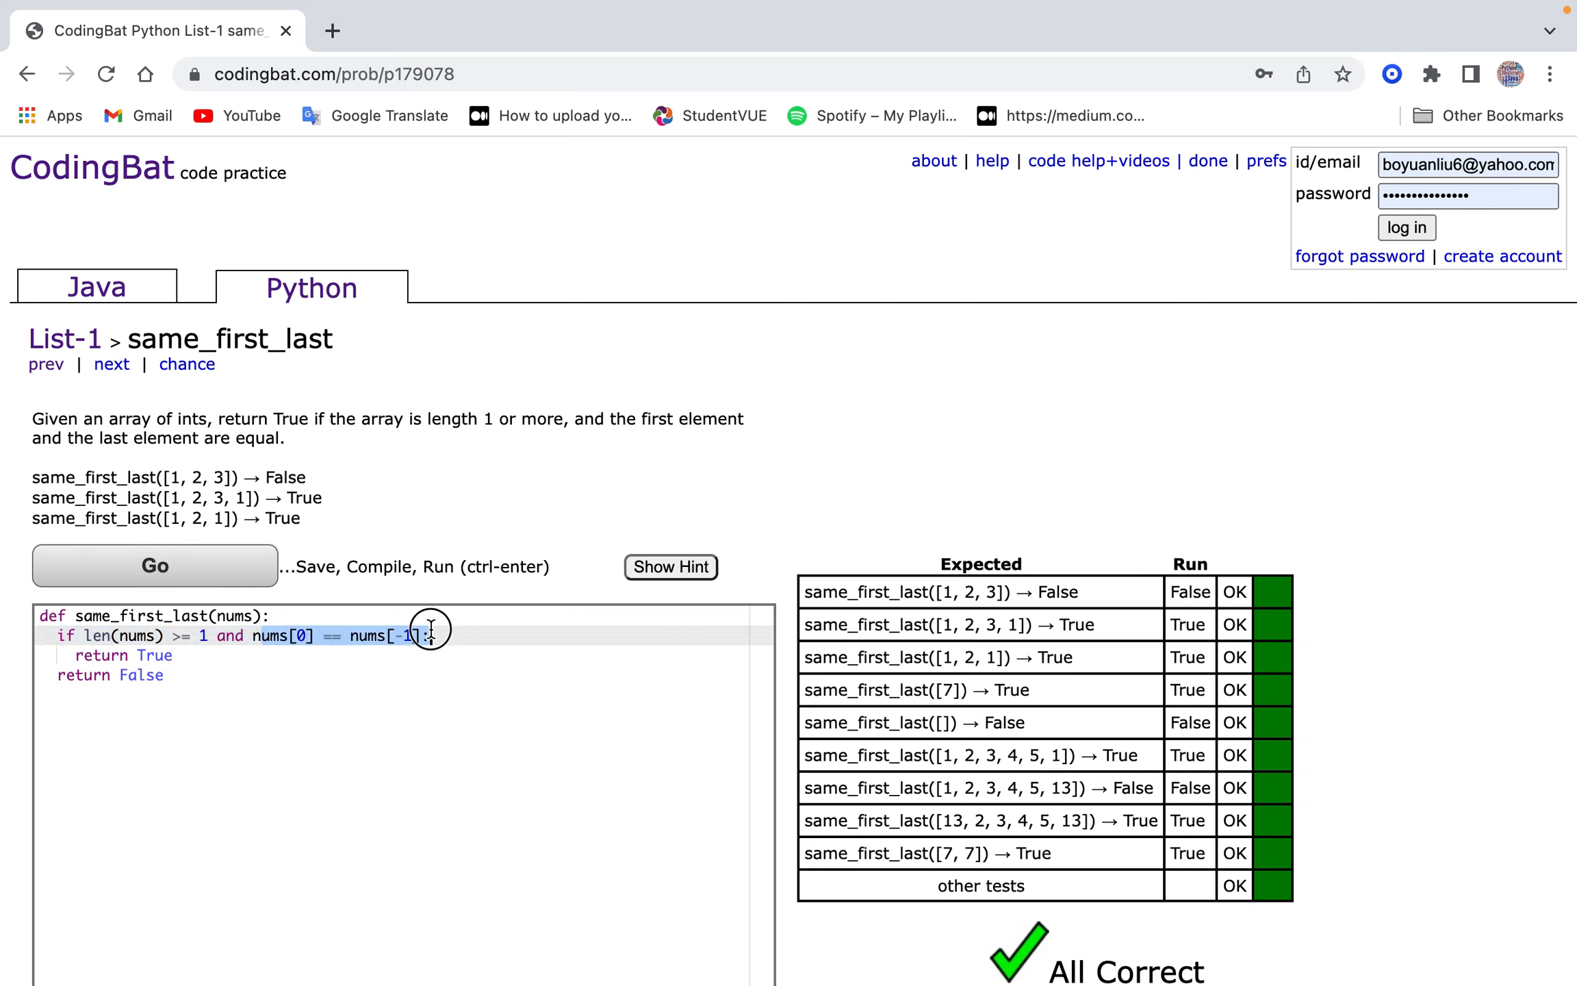
left_click(110, 365)
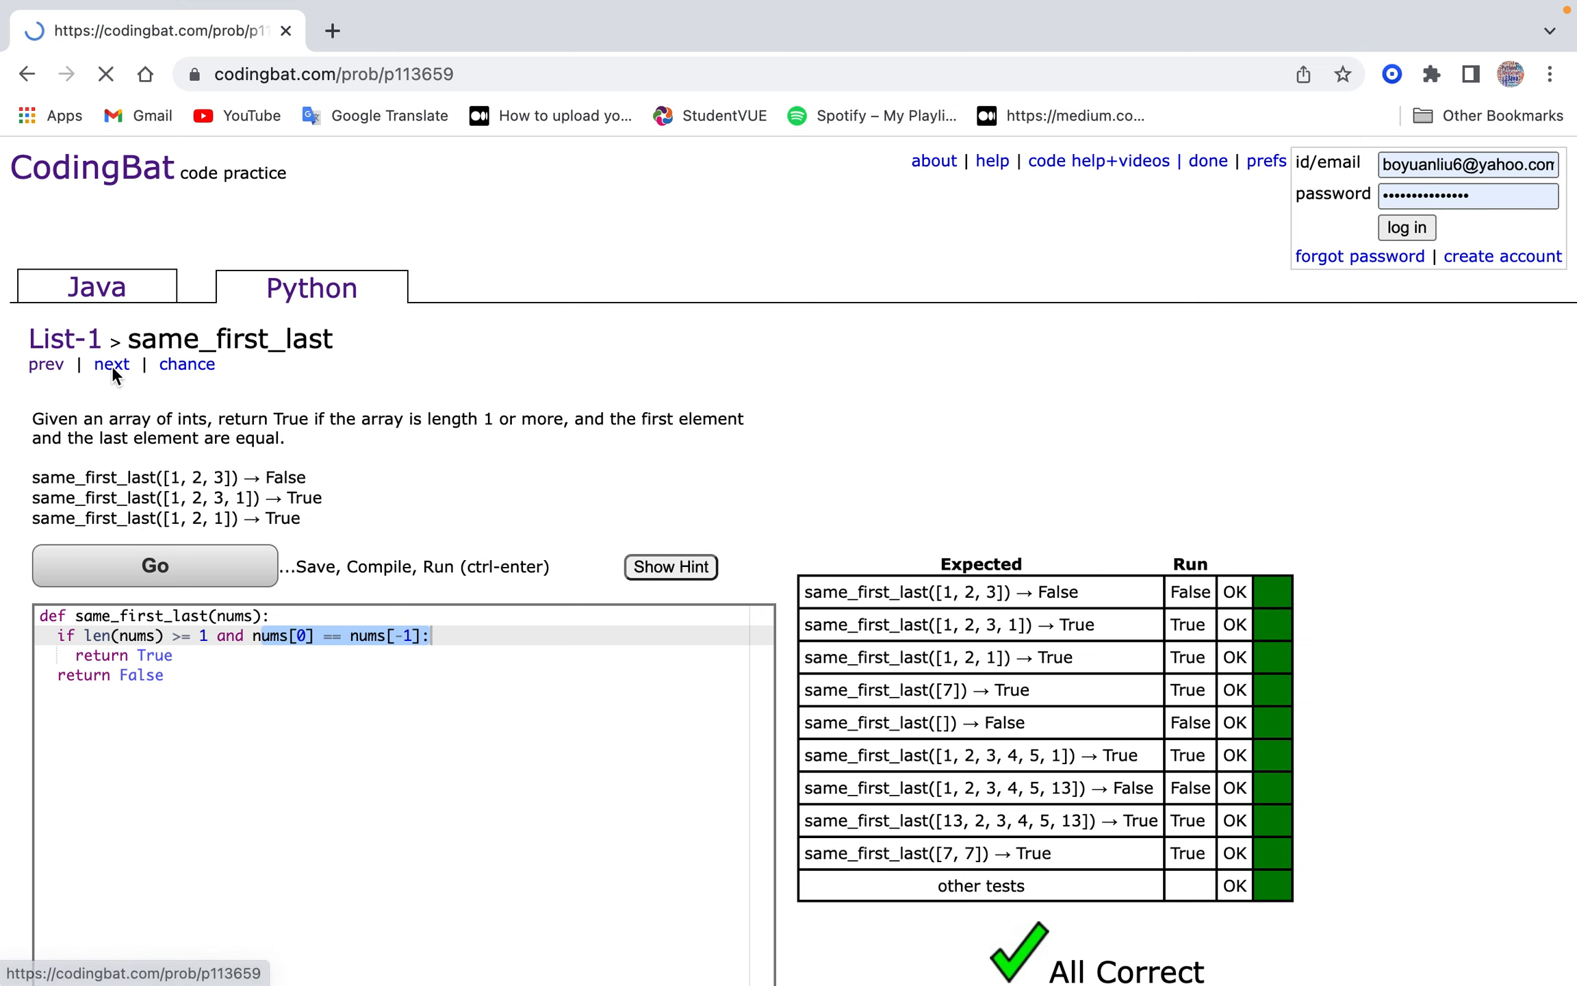
Solve make_pi with 'return [3, 1, 4]', pass the test, and advance to common_end.
left_click(111, 364)
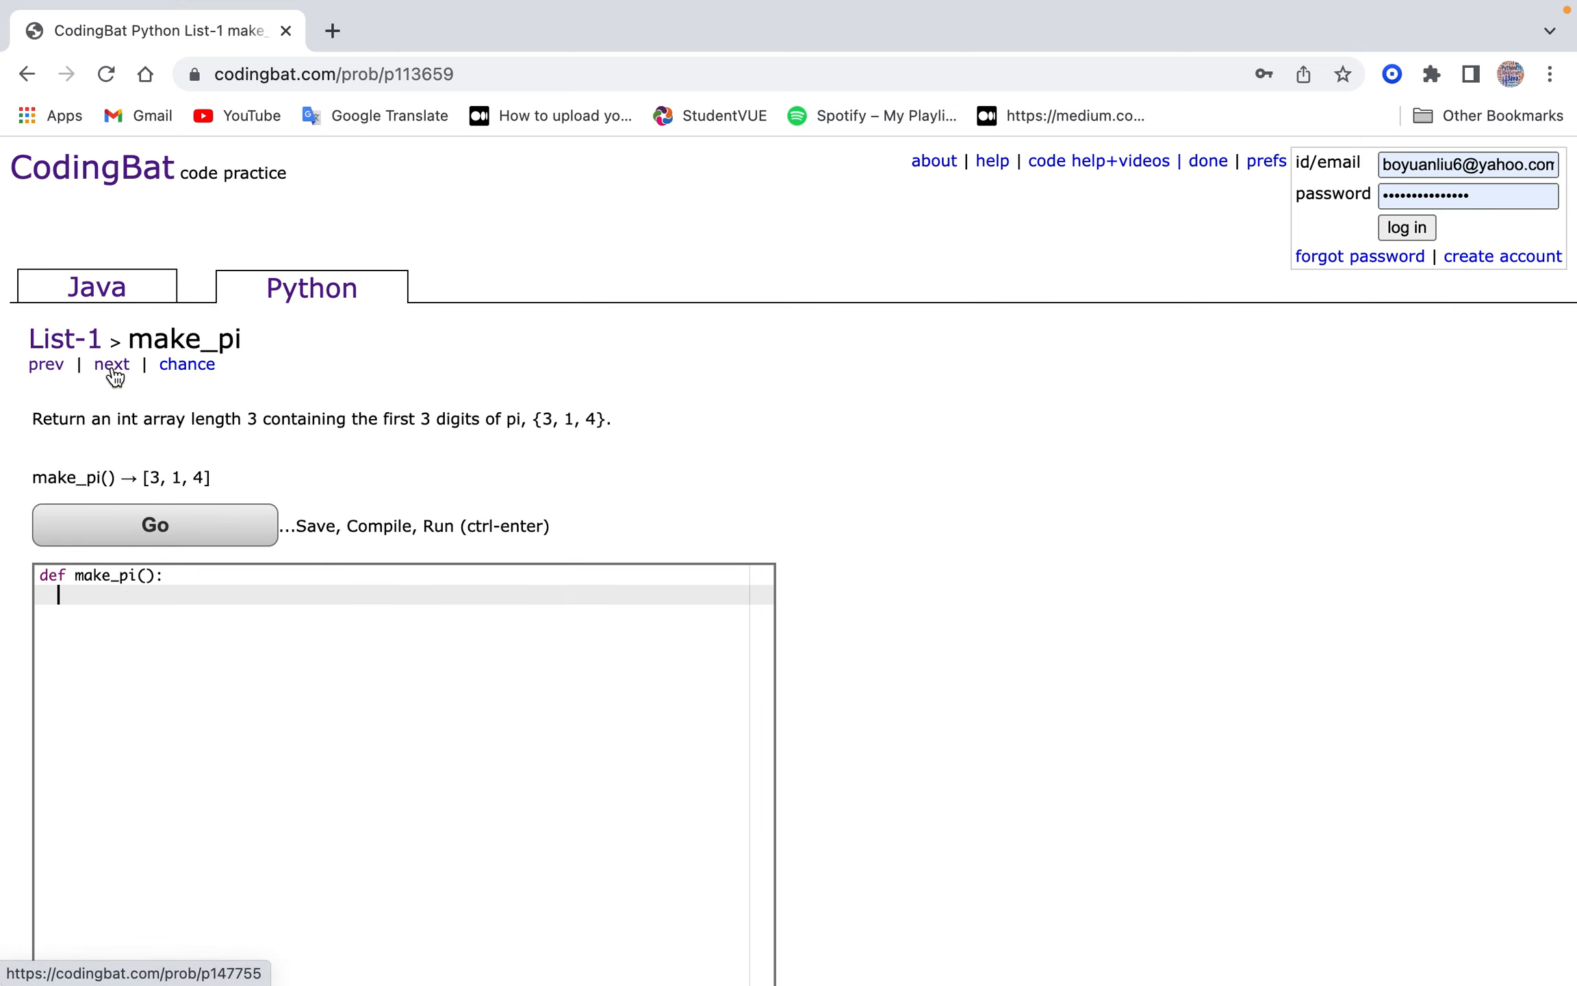
type("re")
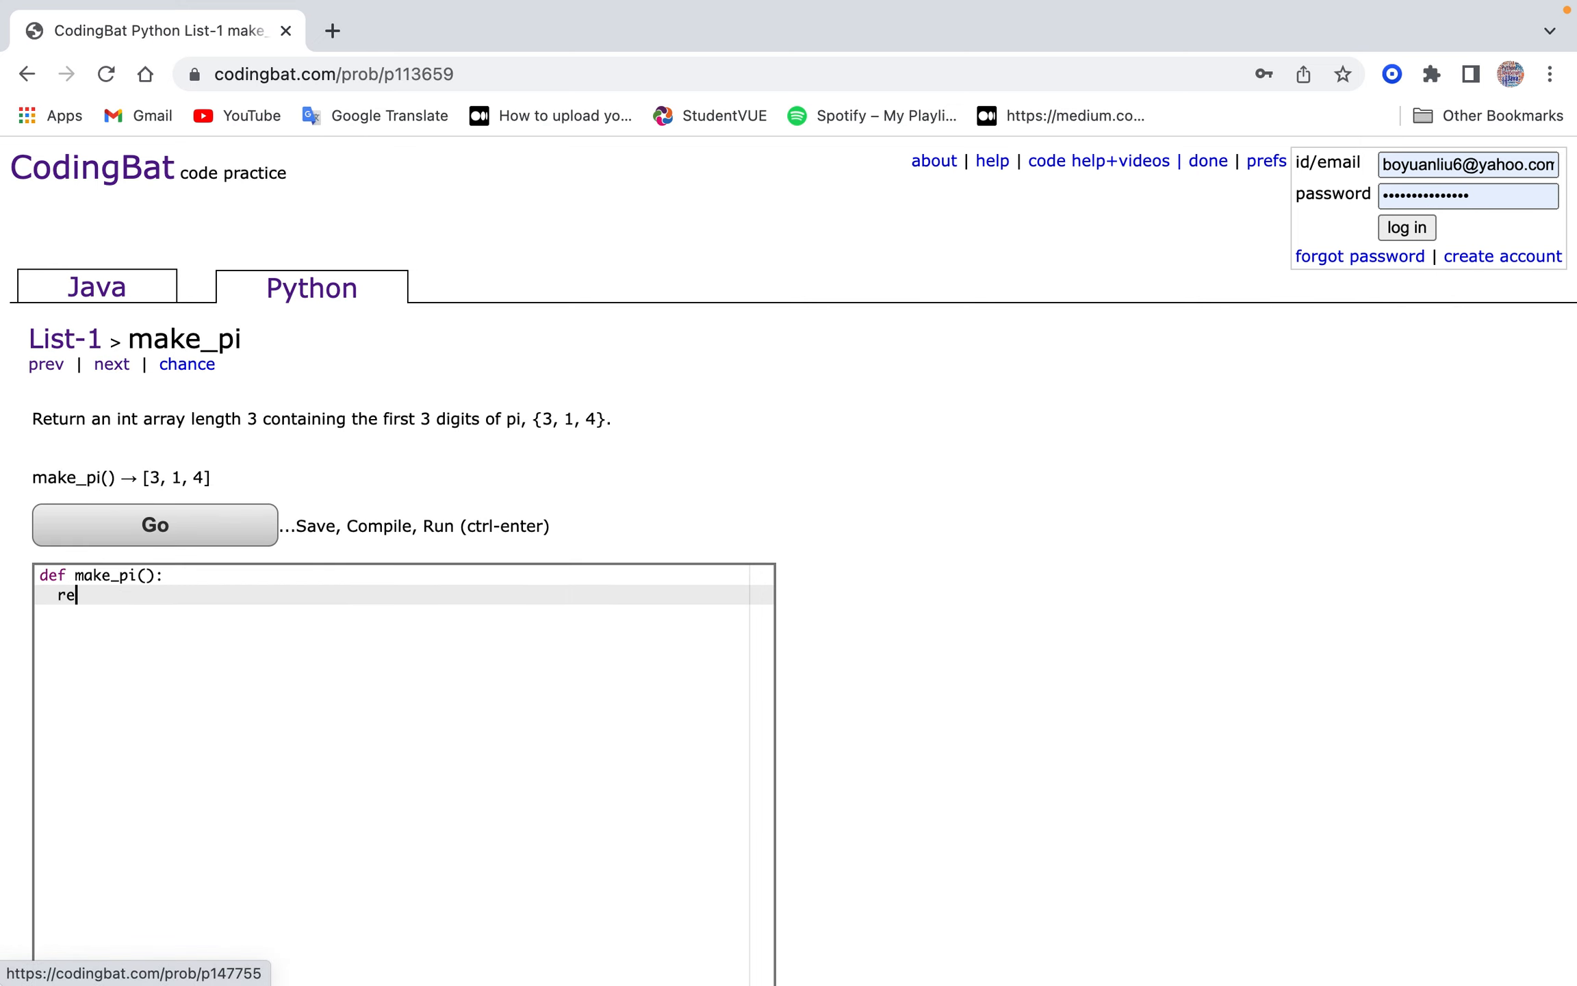
type("turn [3,")
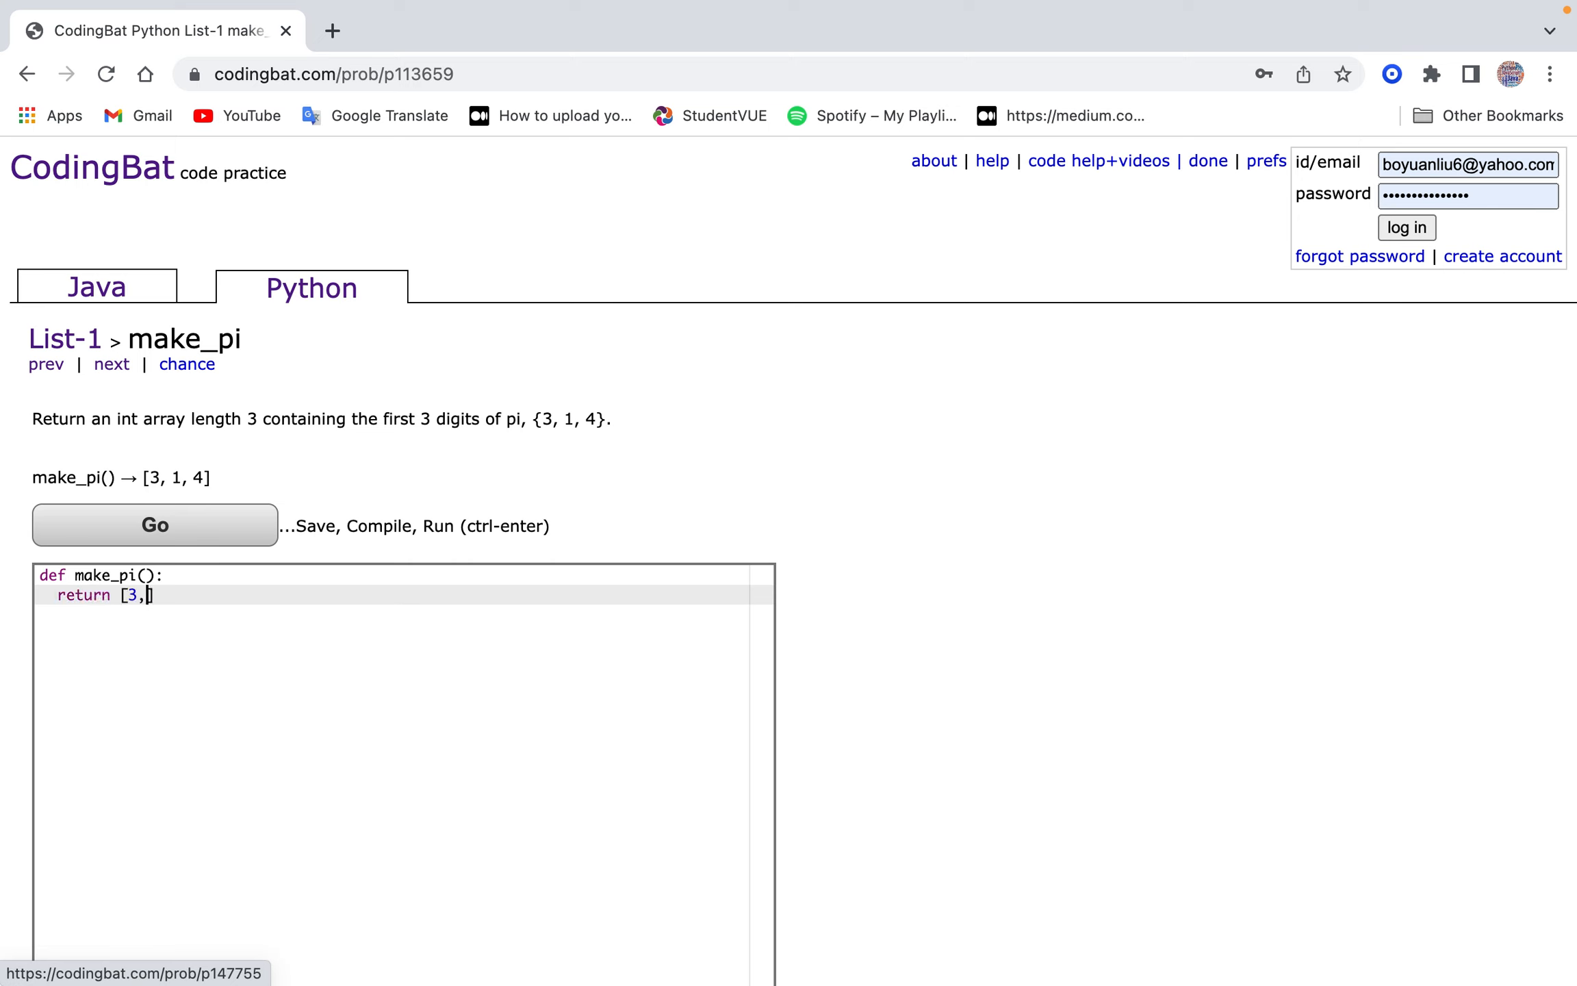
left_click(154, 525)
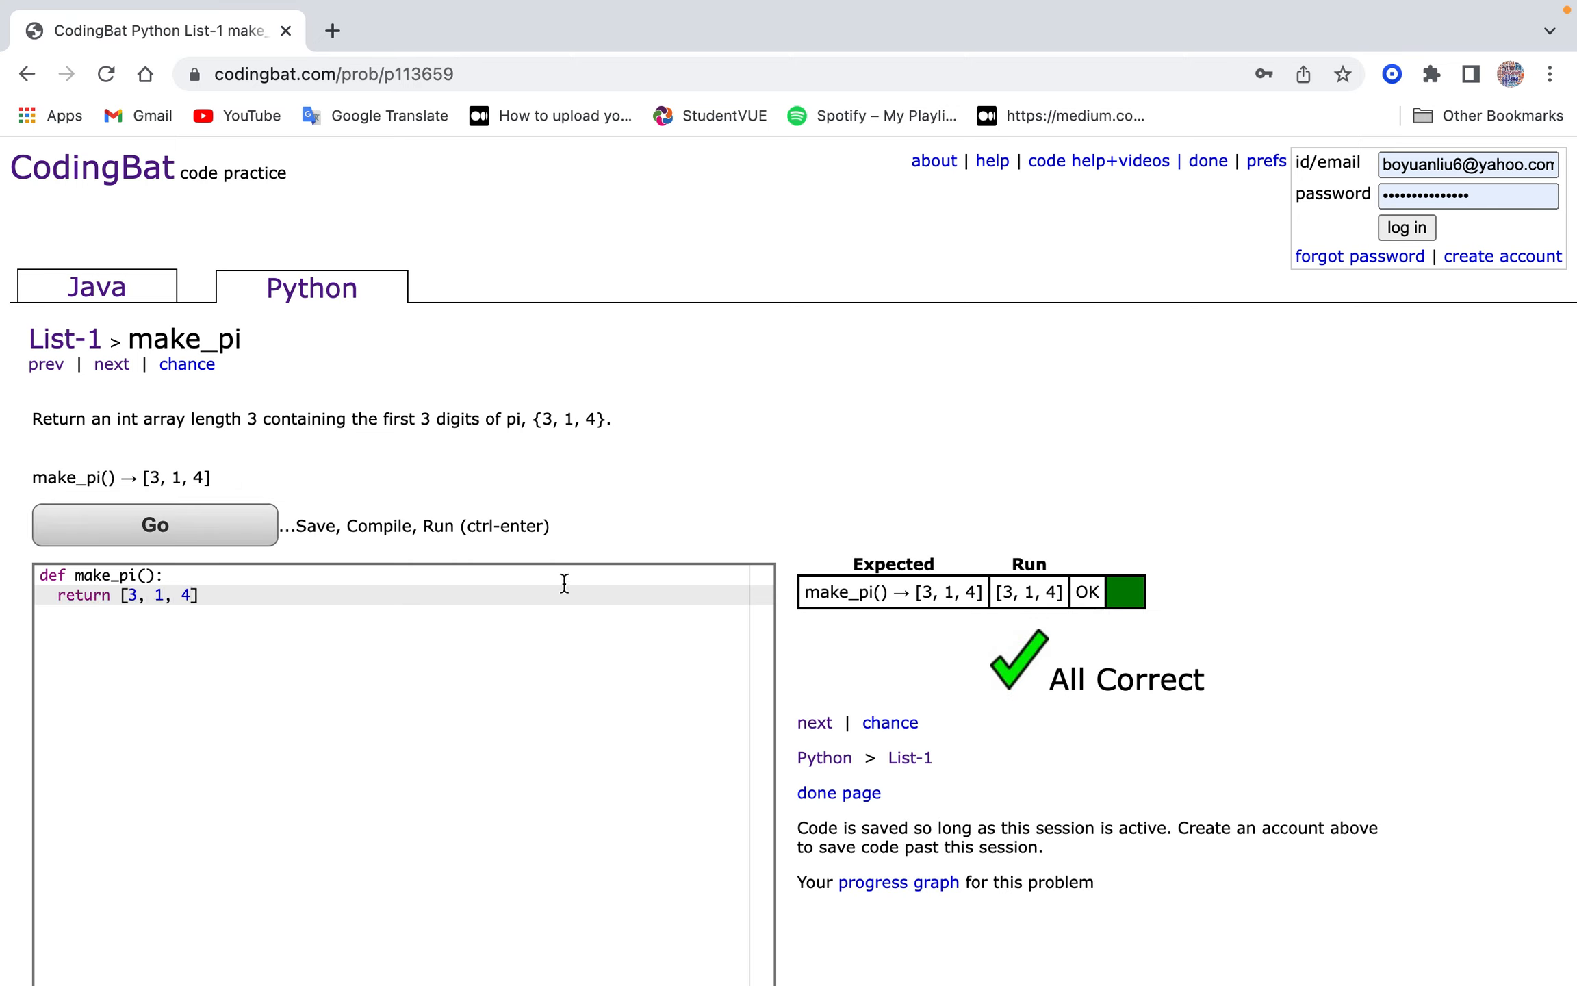
left_click(112, 364)
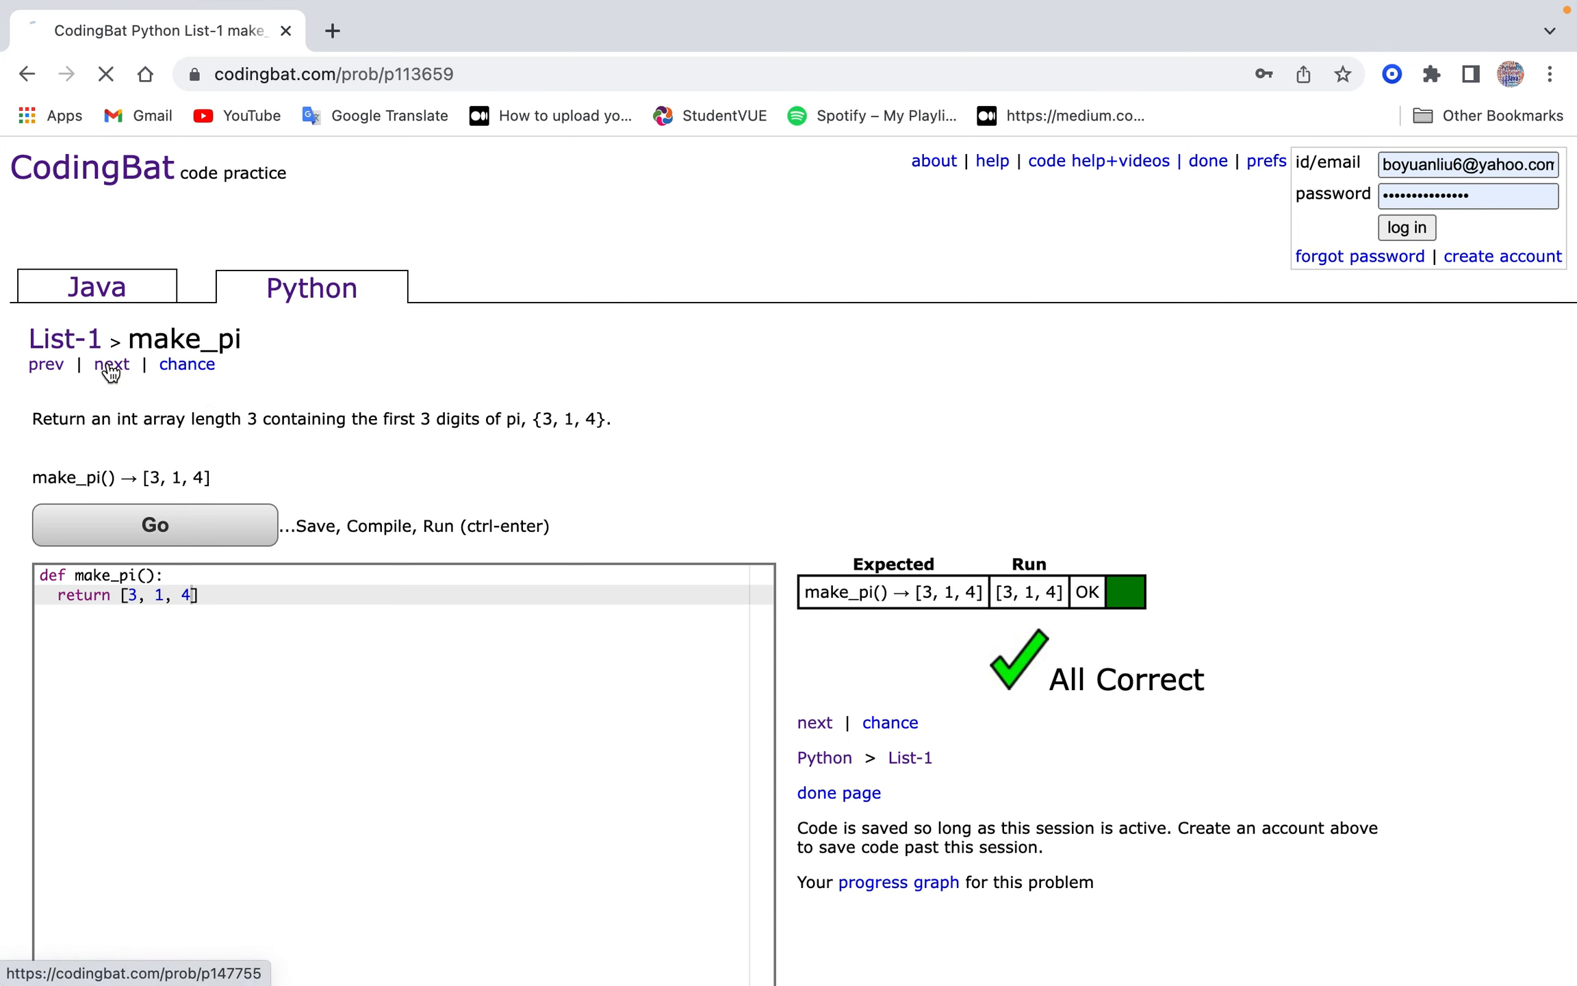
left_click(111, 363)
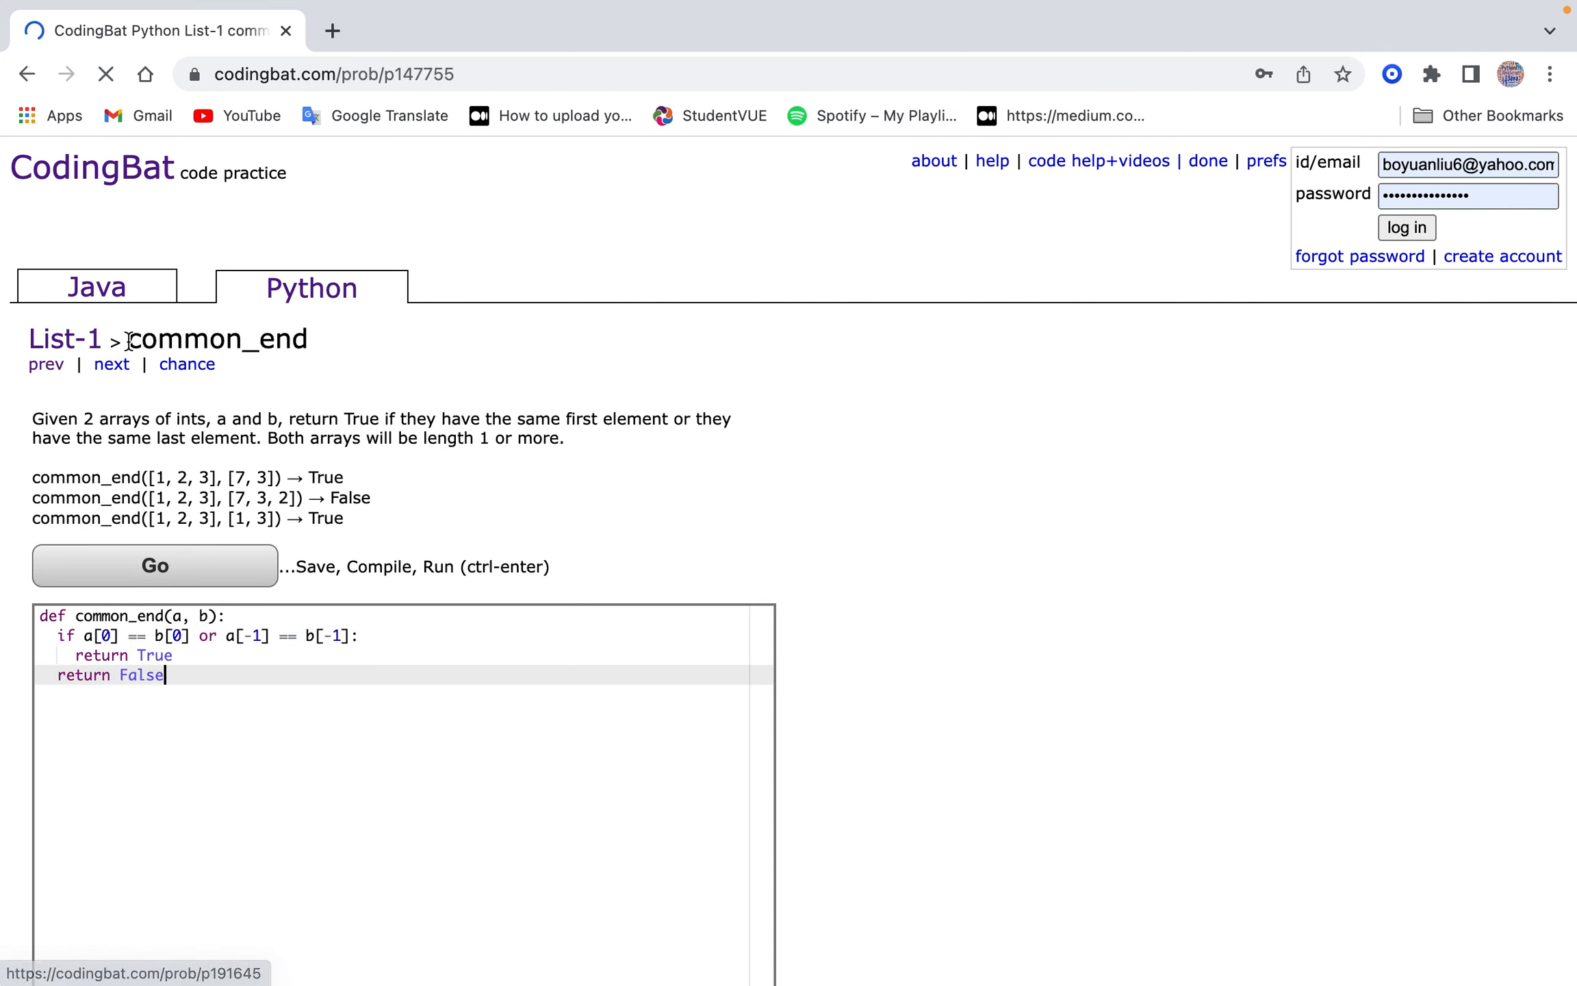
Skip past common_end and pass sum3 with 'return sum(nums)', then advance to rotate_left3.
left_click(111, 364)
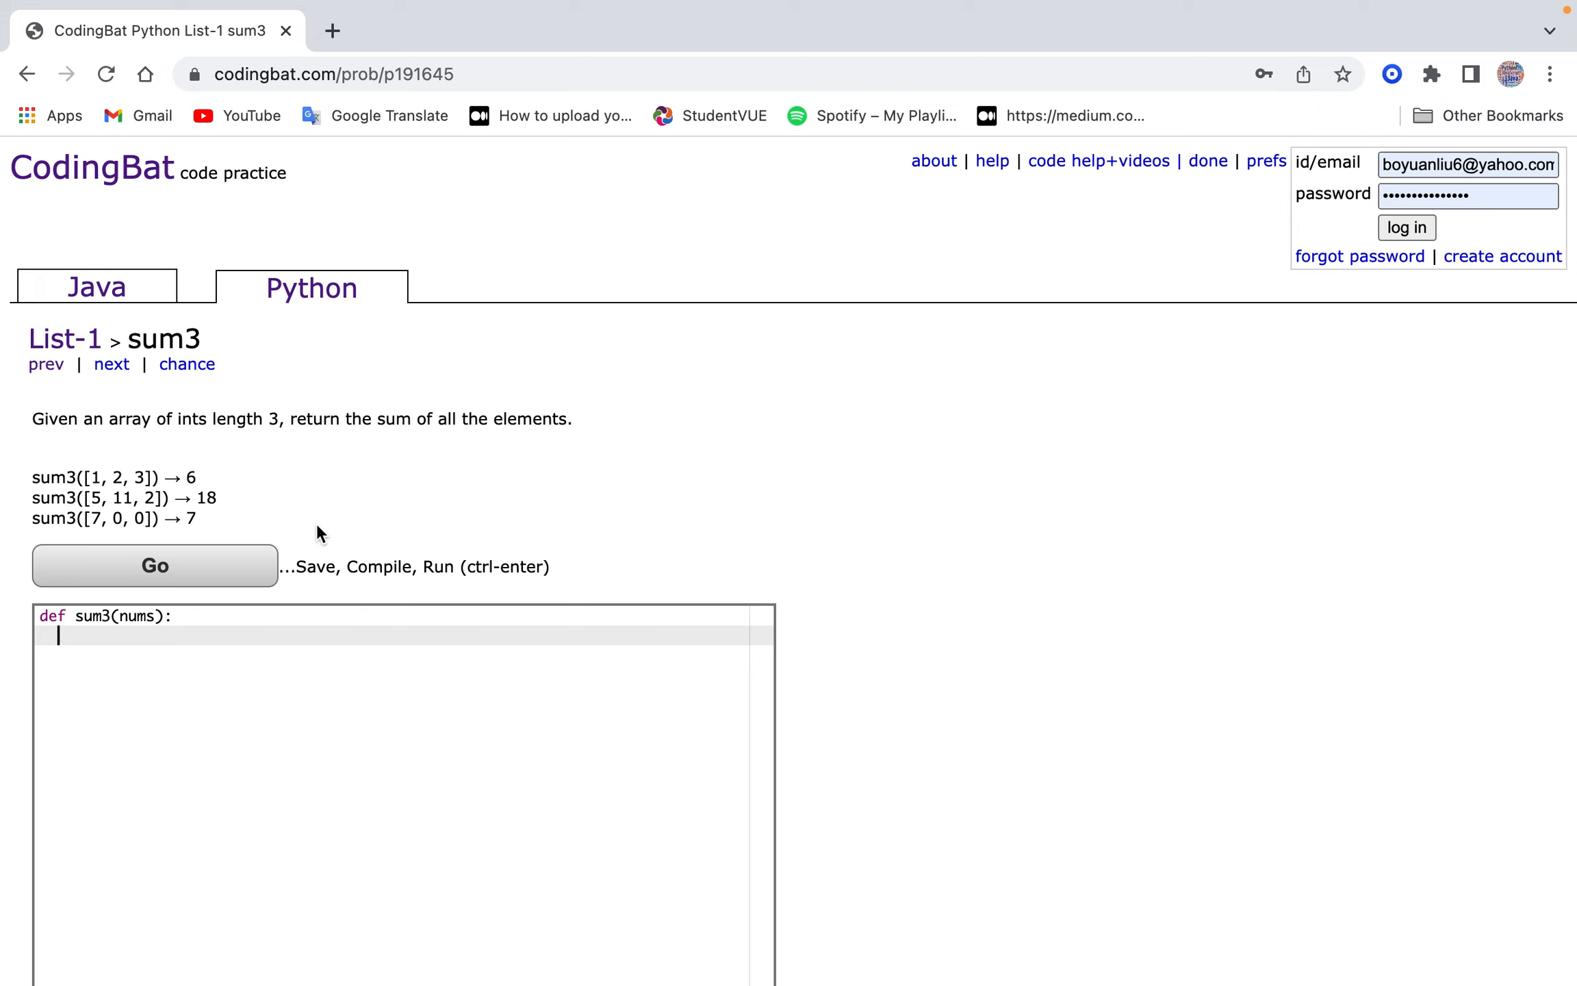
type("return sum(s")
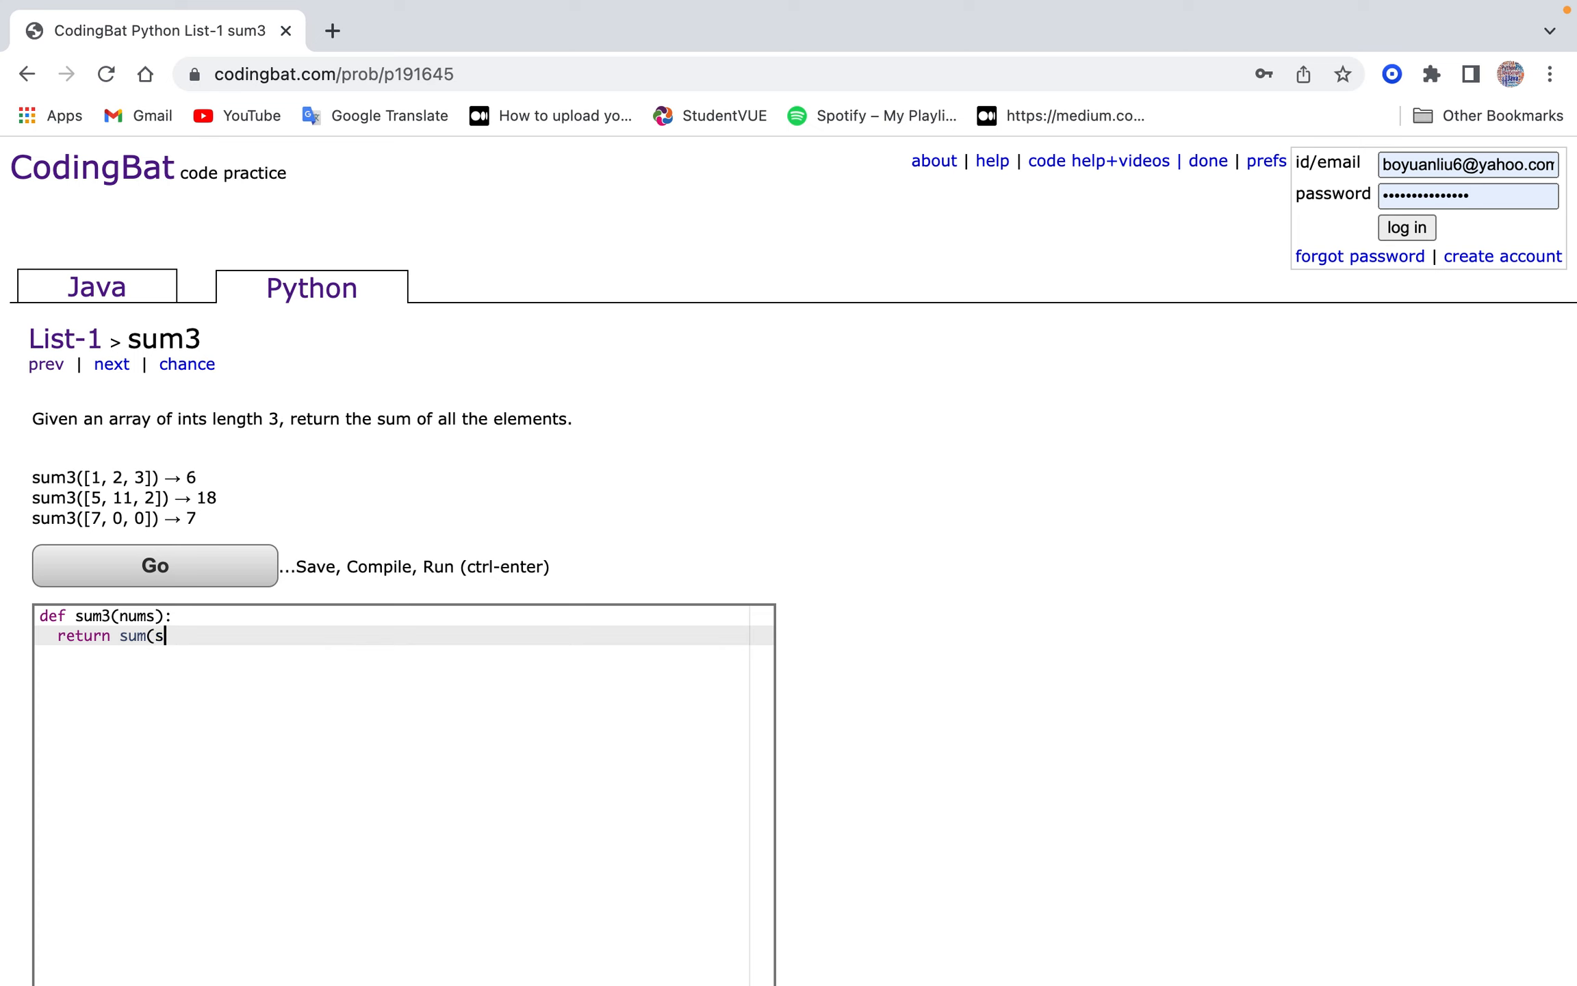
type("nums)")
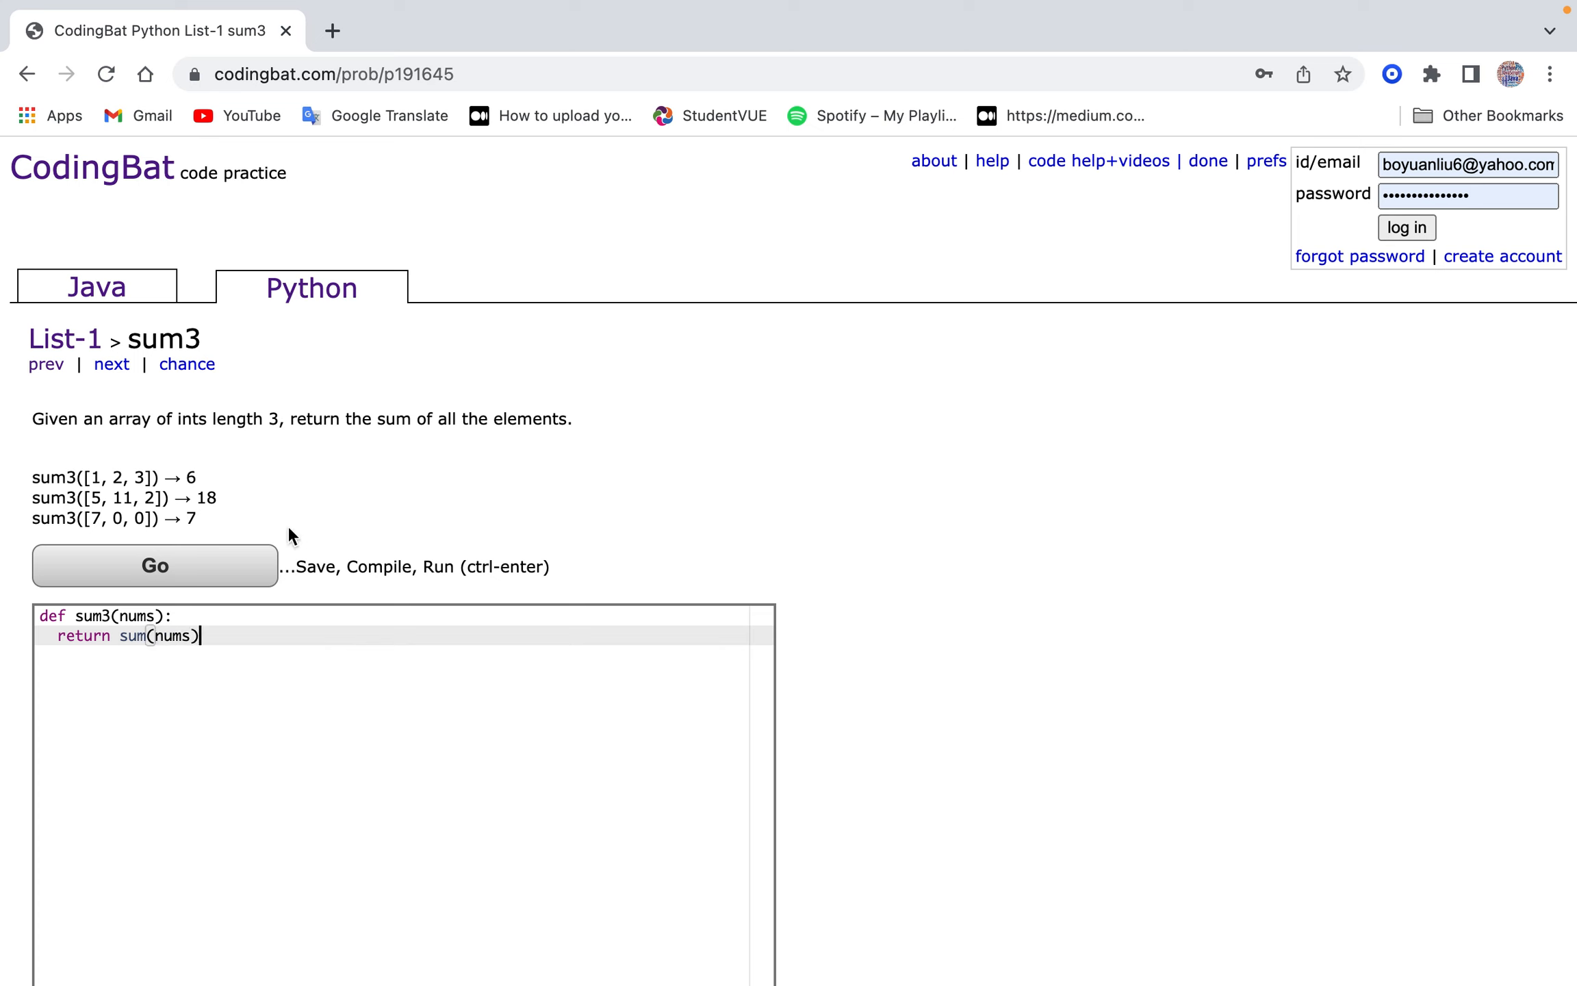
left_click(154, 566)
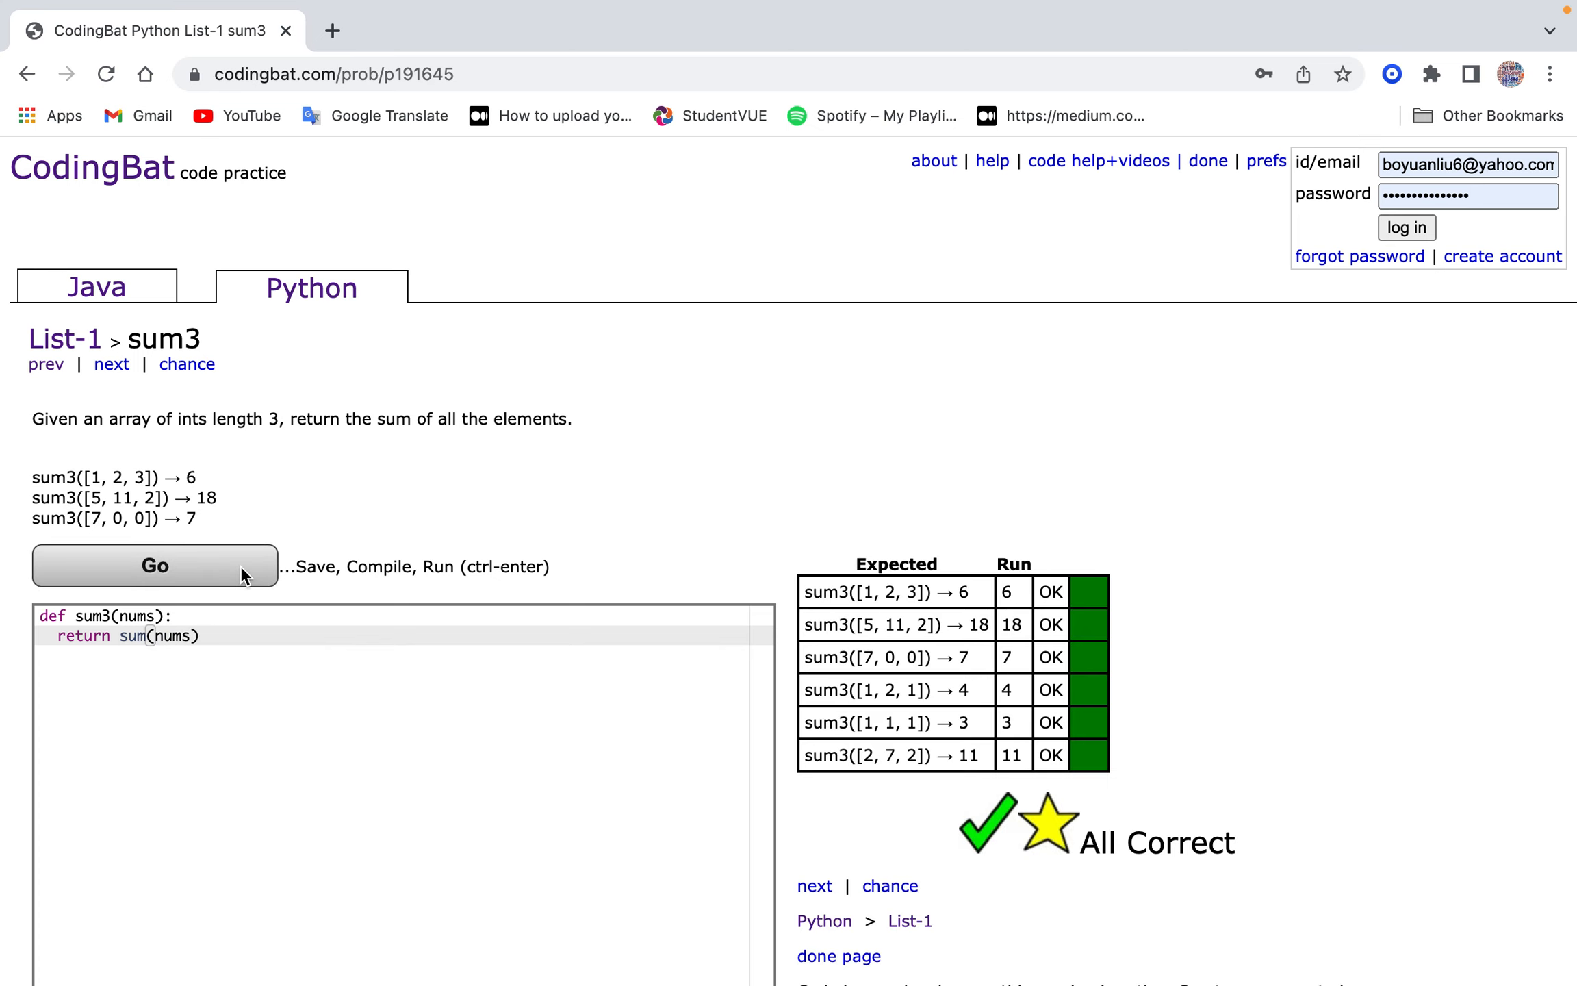
mouse_move(241, 541)
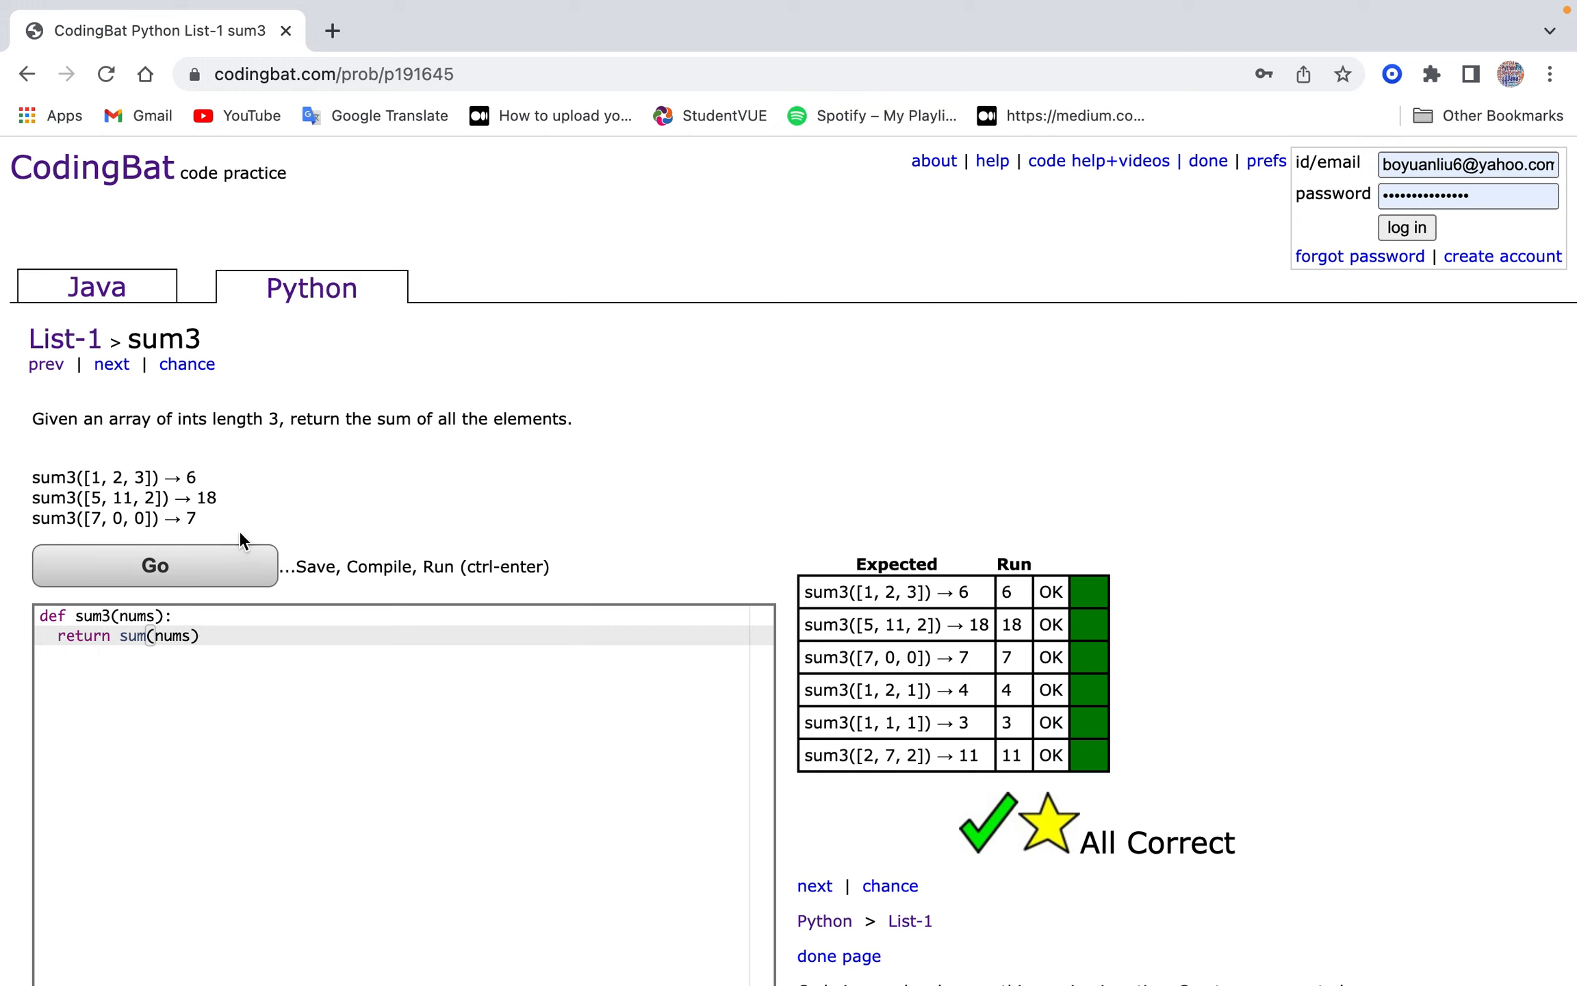
mouse_move(206, 339)
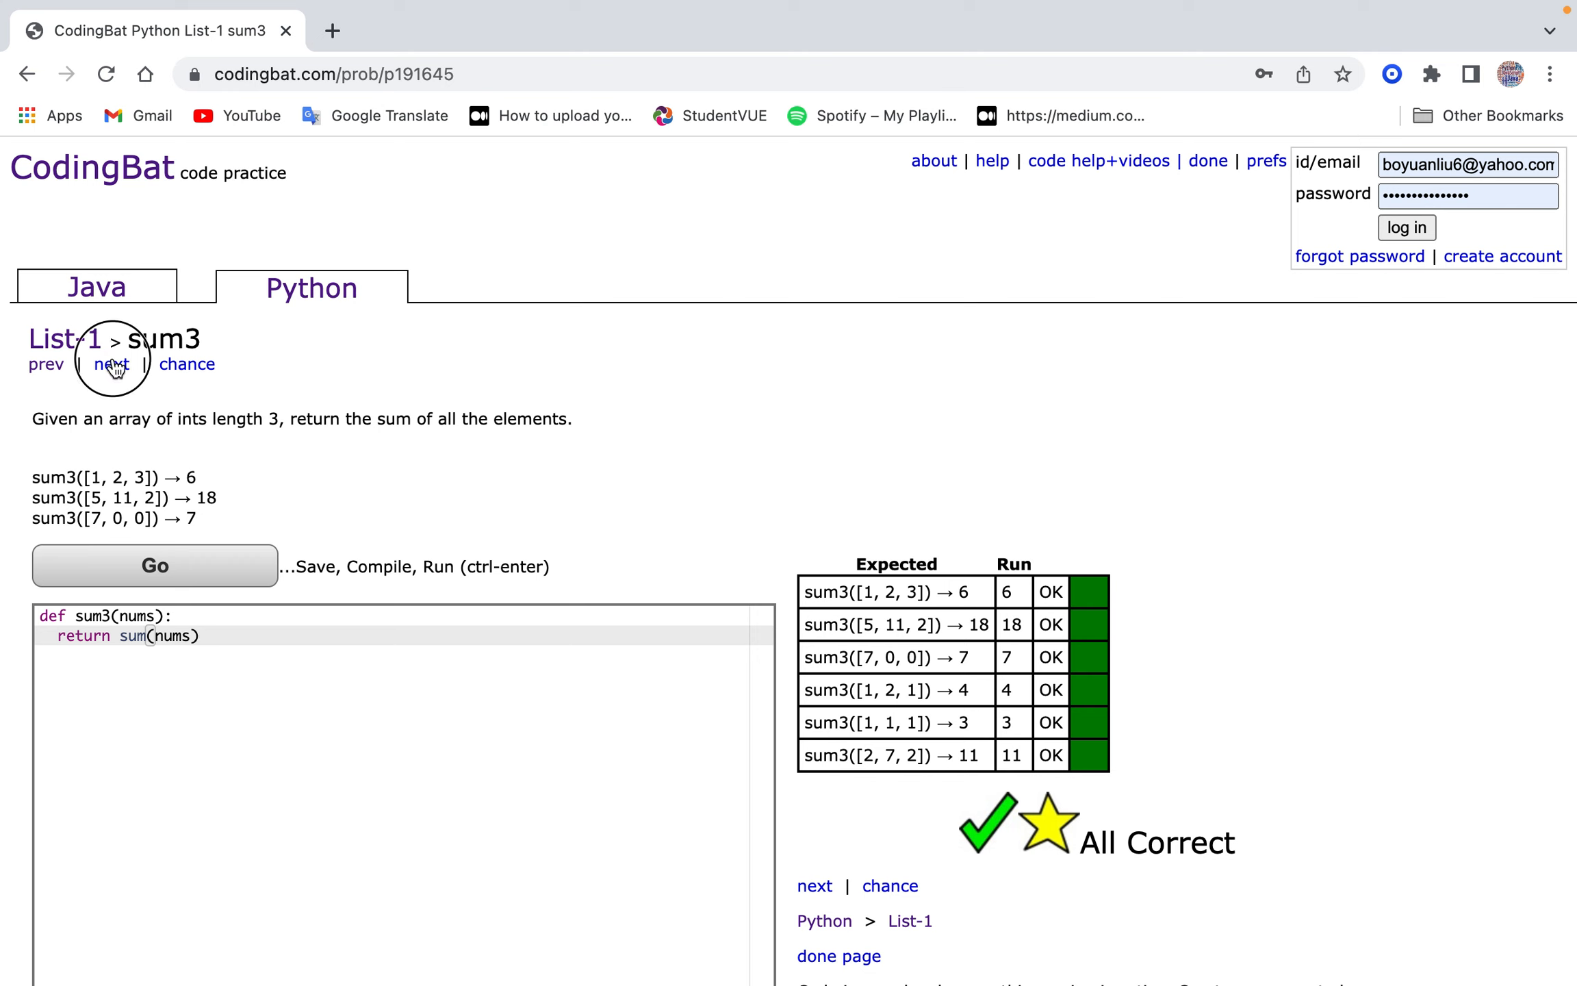
left_click(111, 365)
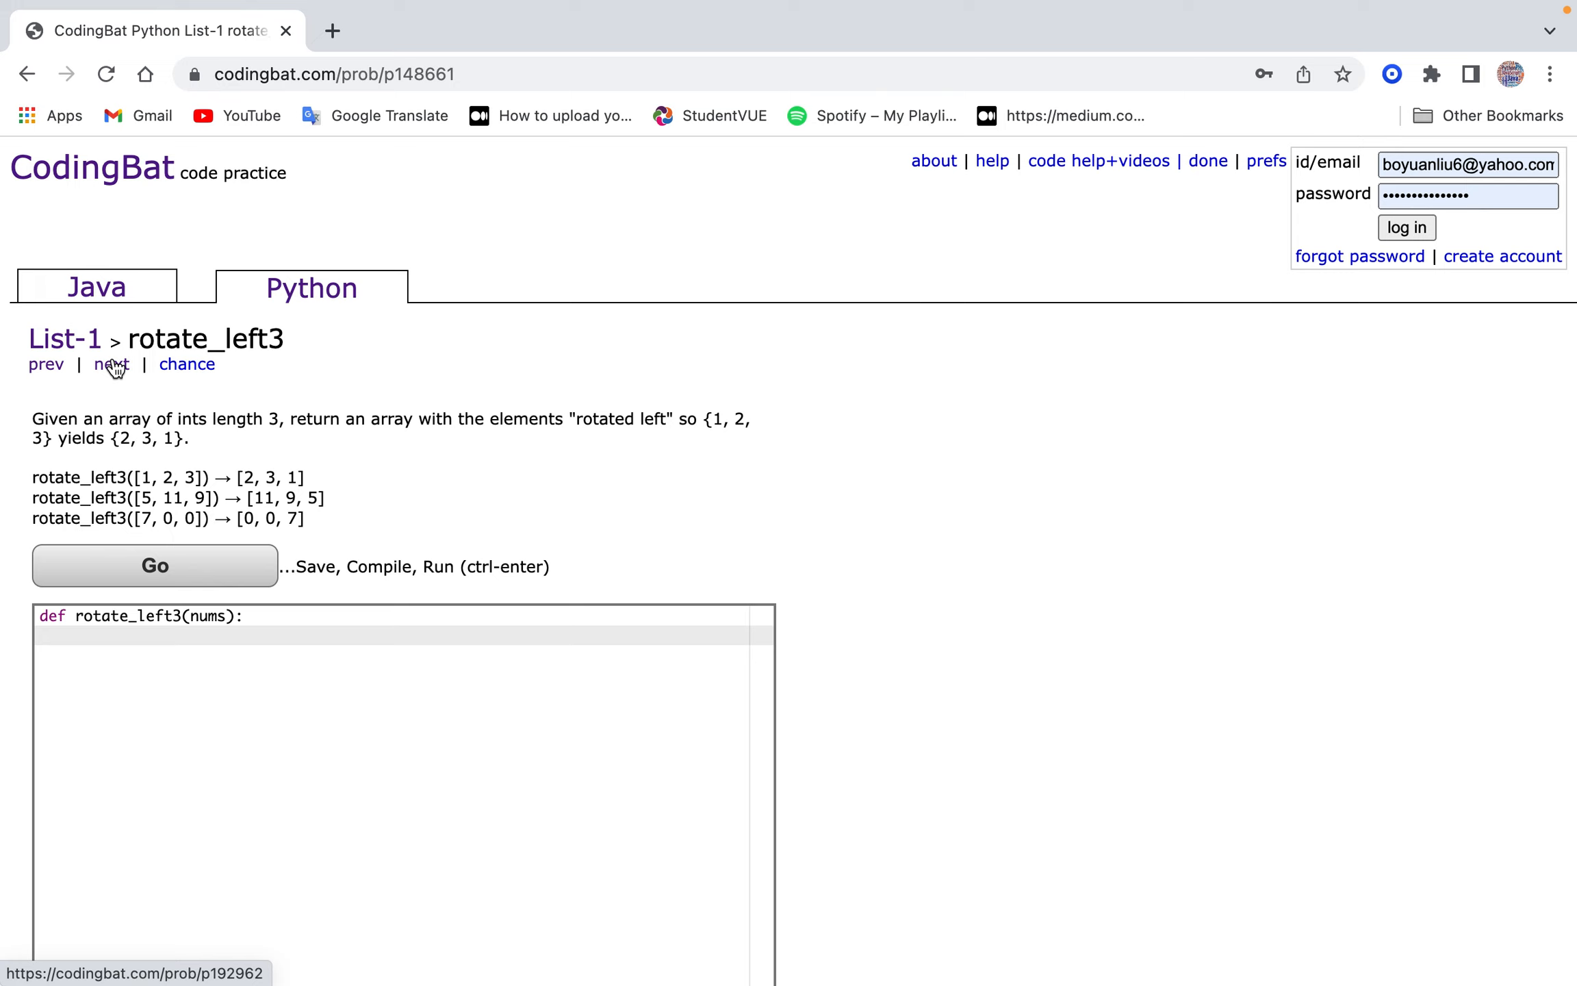
Start rotate_left3 by typing nums.remove, erasing the parentheses and retyping the name.
type("nums.")
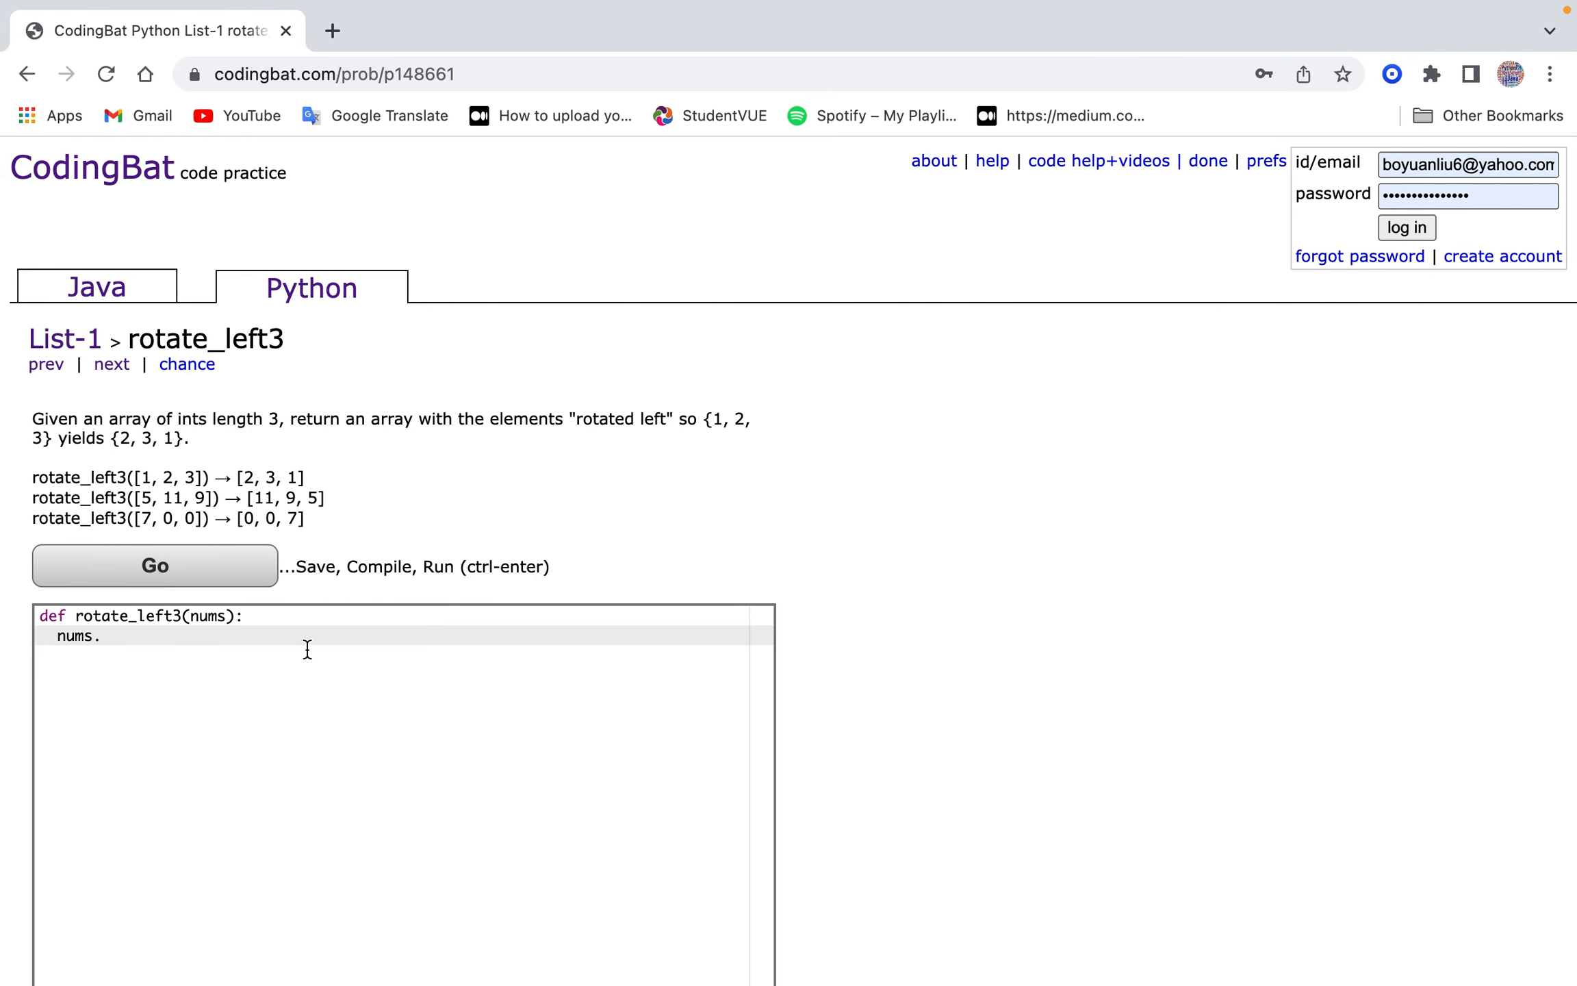
type("remove()")
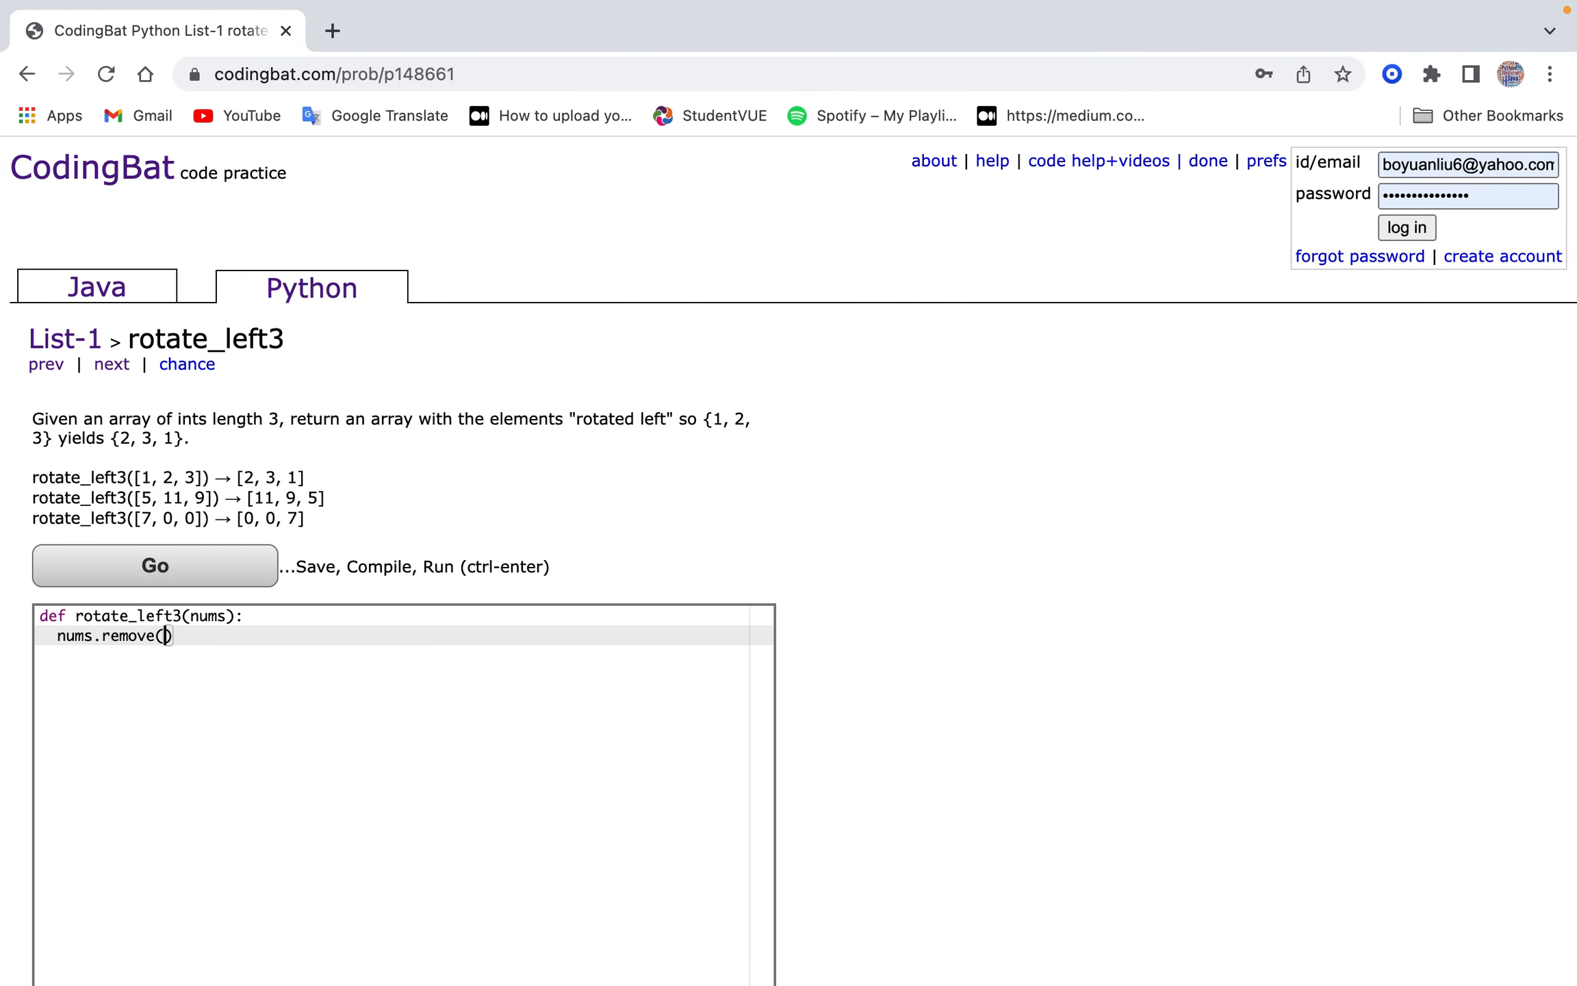
key("Backspace")
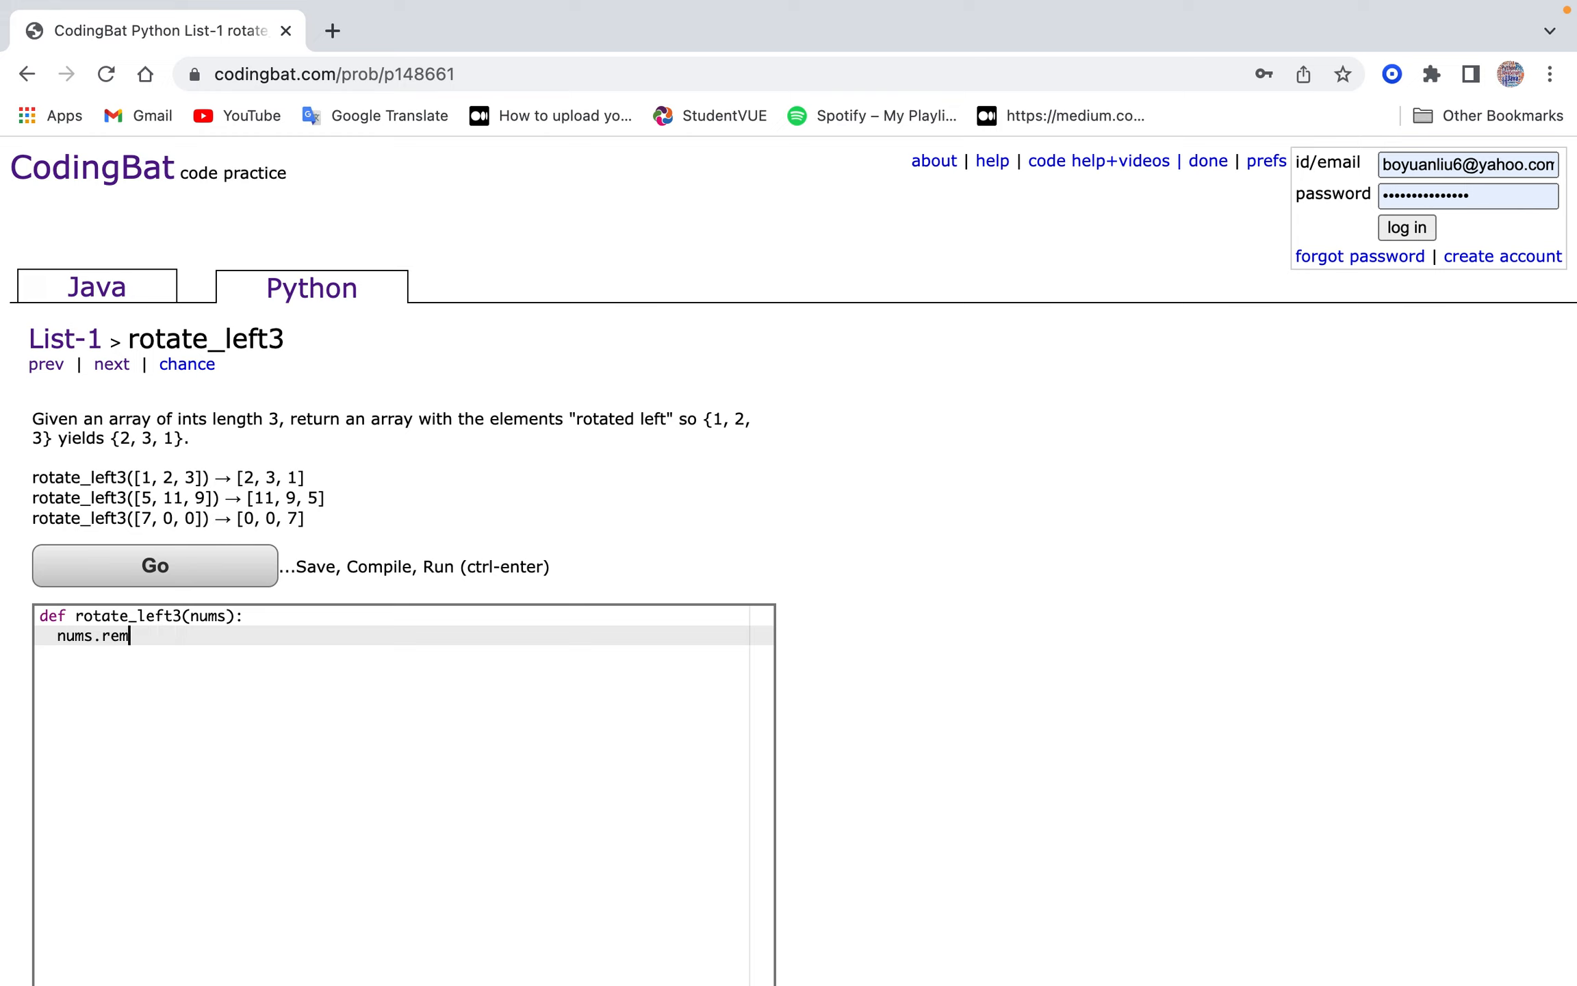
type("ove")
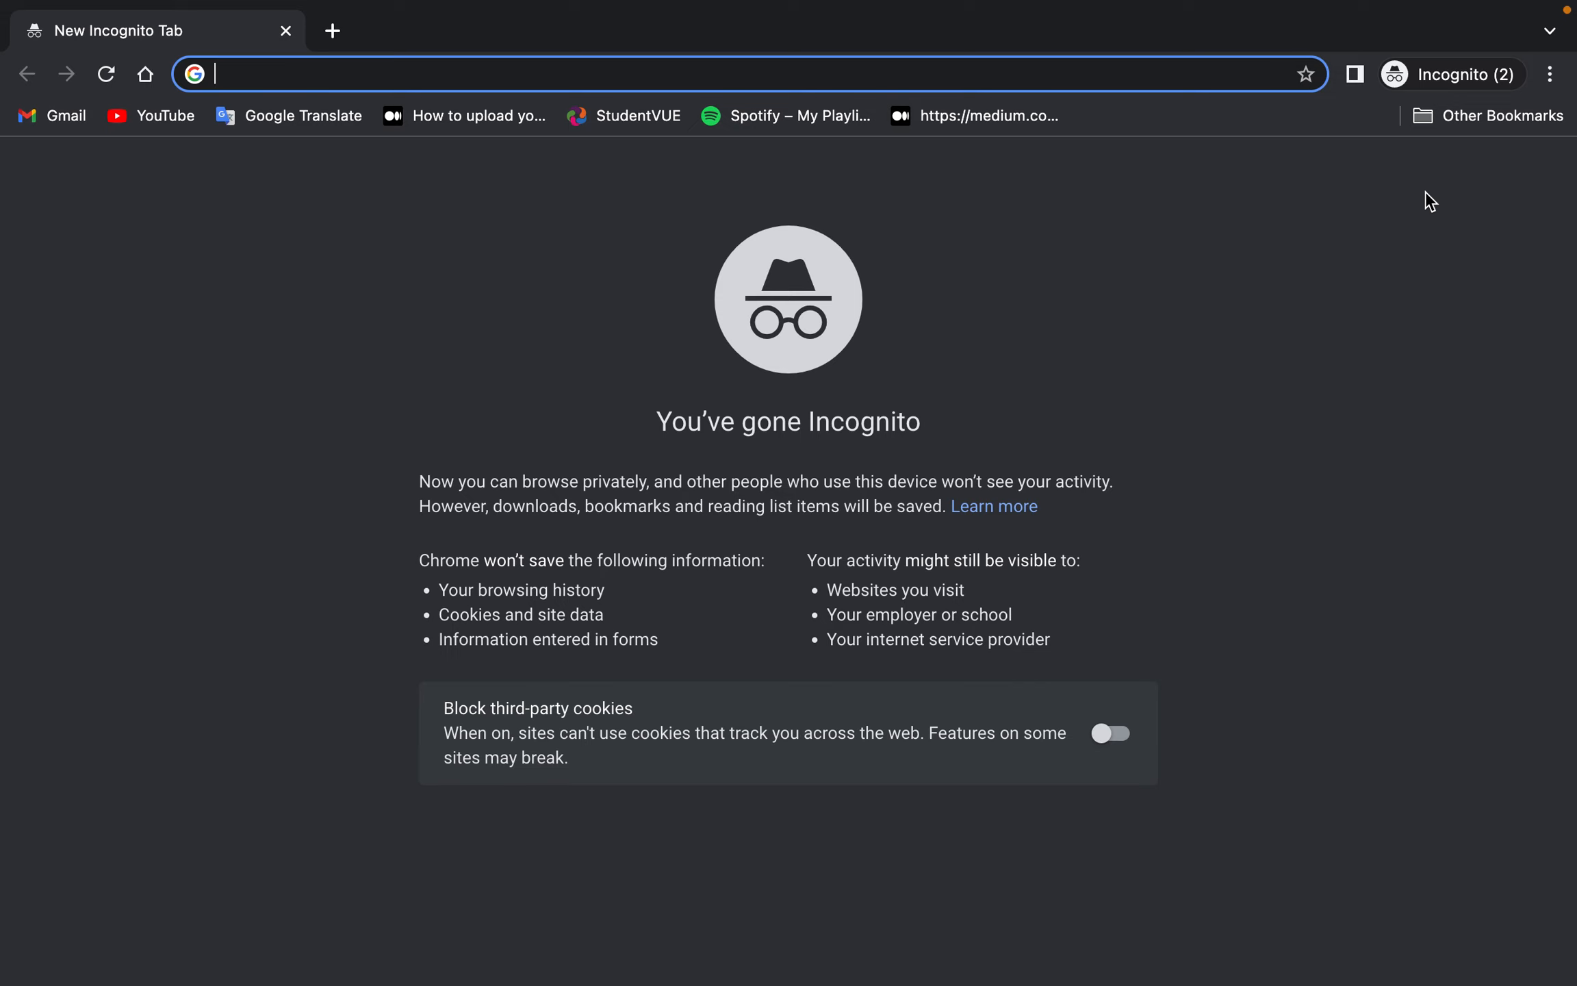
Search how to remove a list element by index and read the Stack Overflow answers.
type("remove by index")
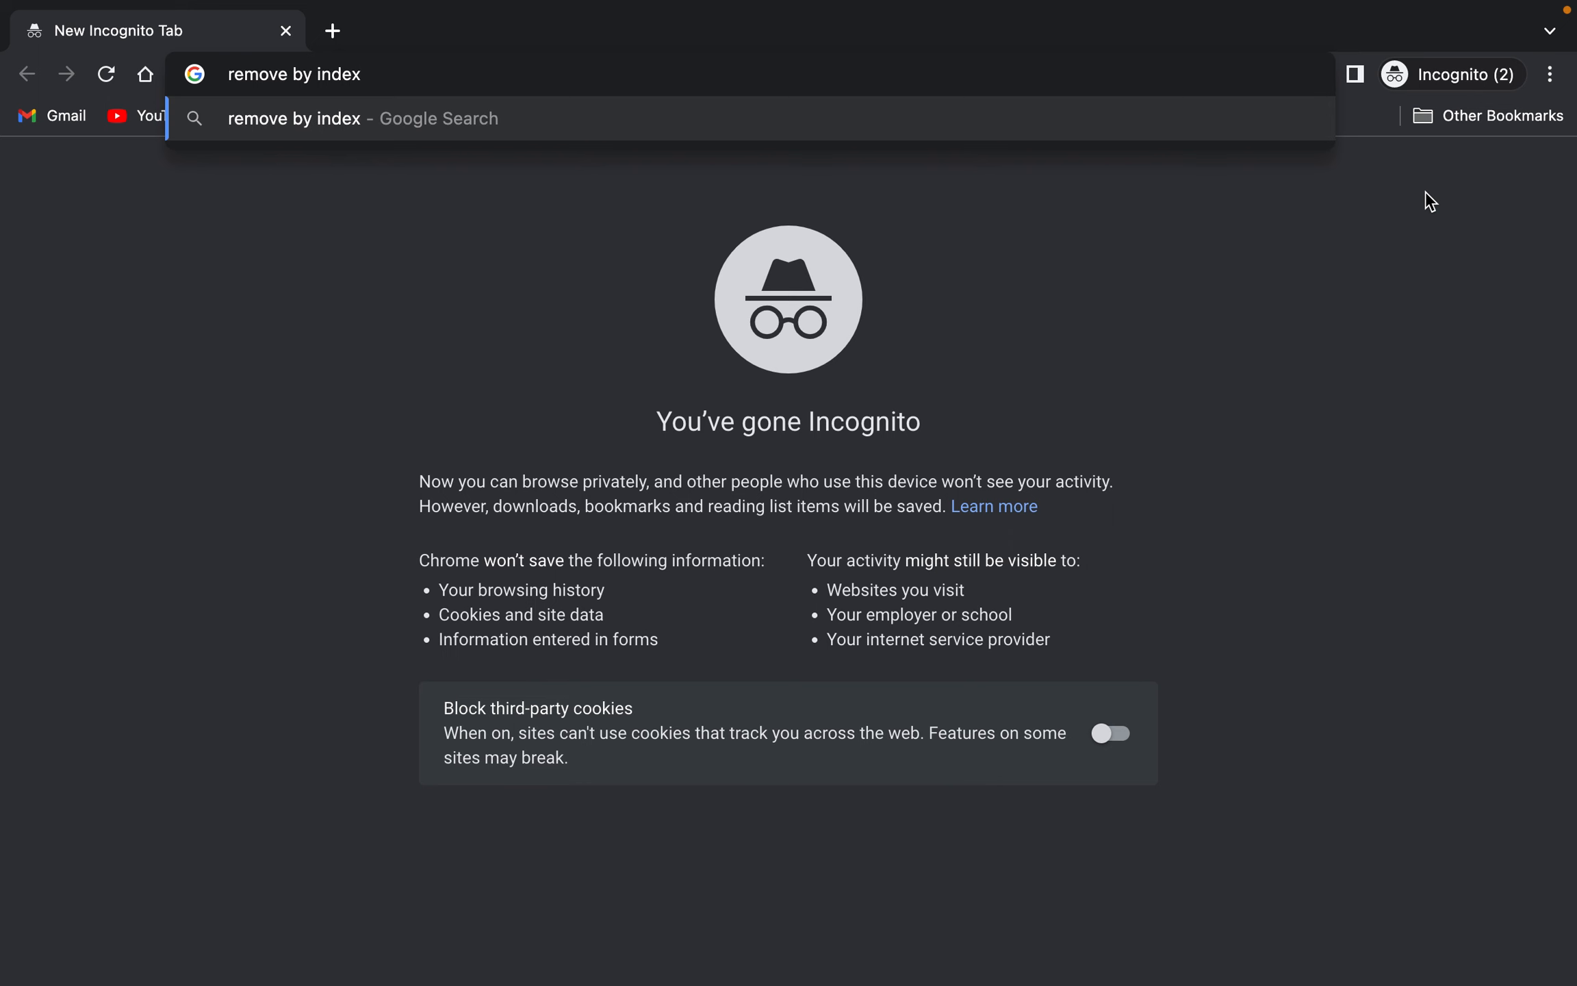
key("Return")
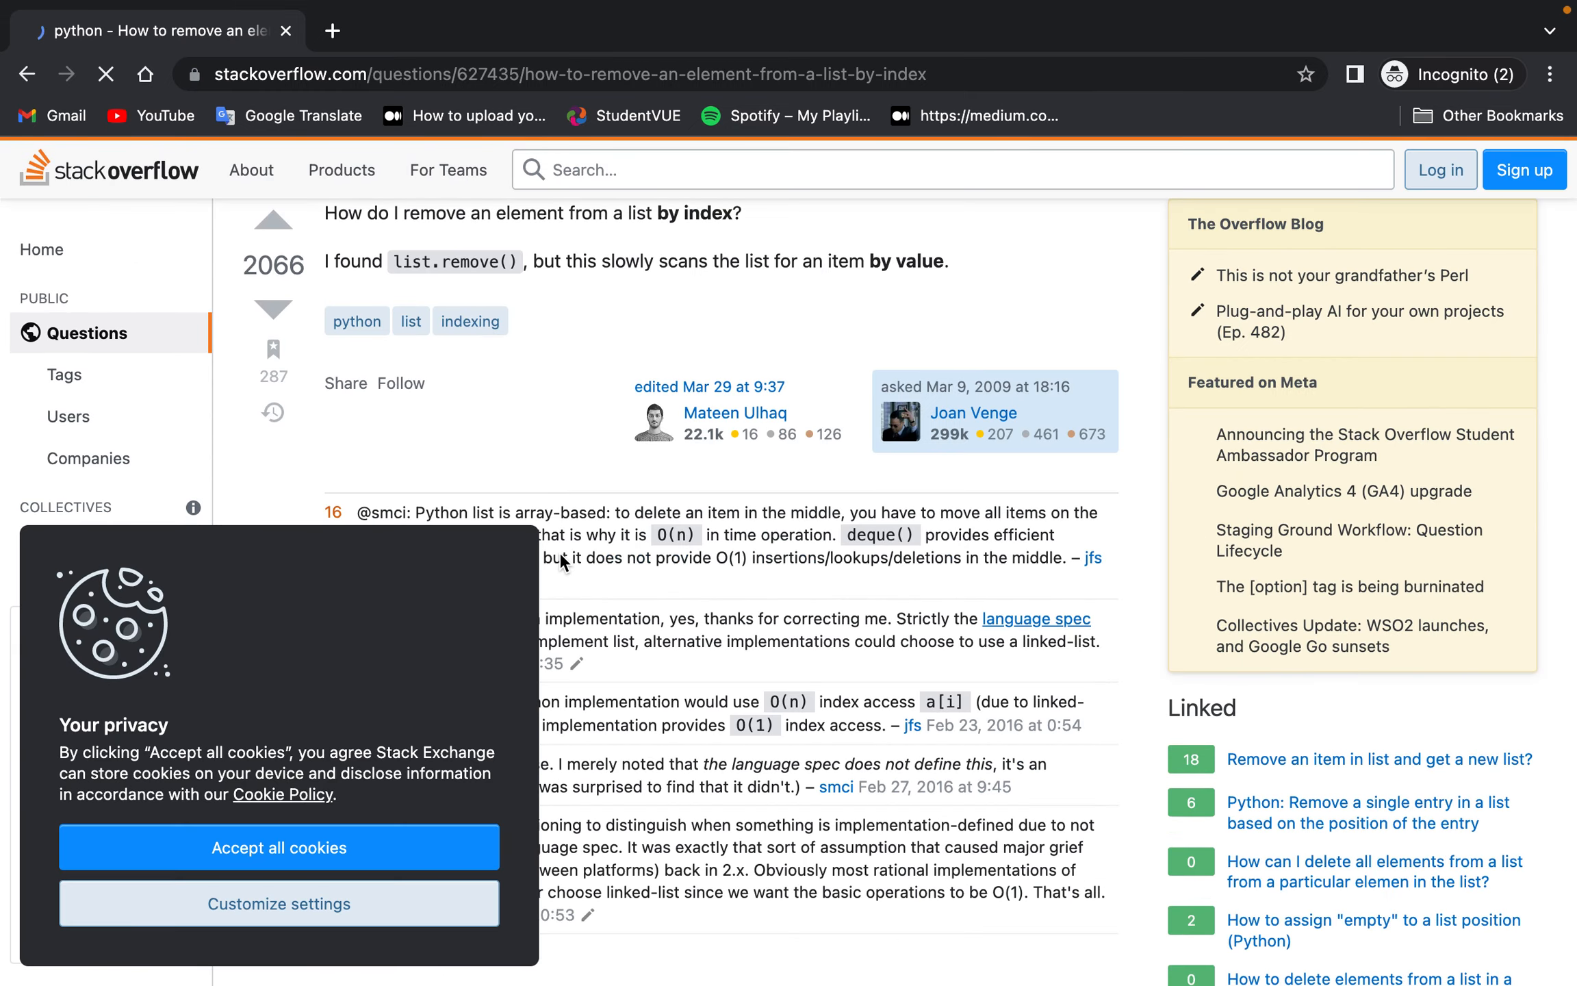
scroll("down", 3)
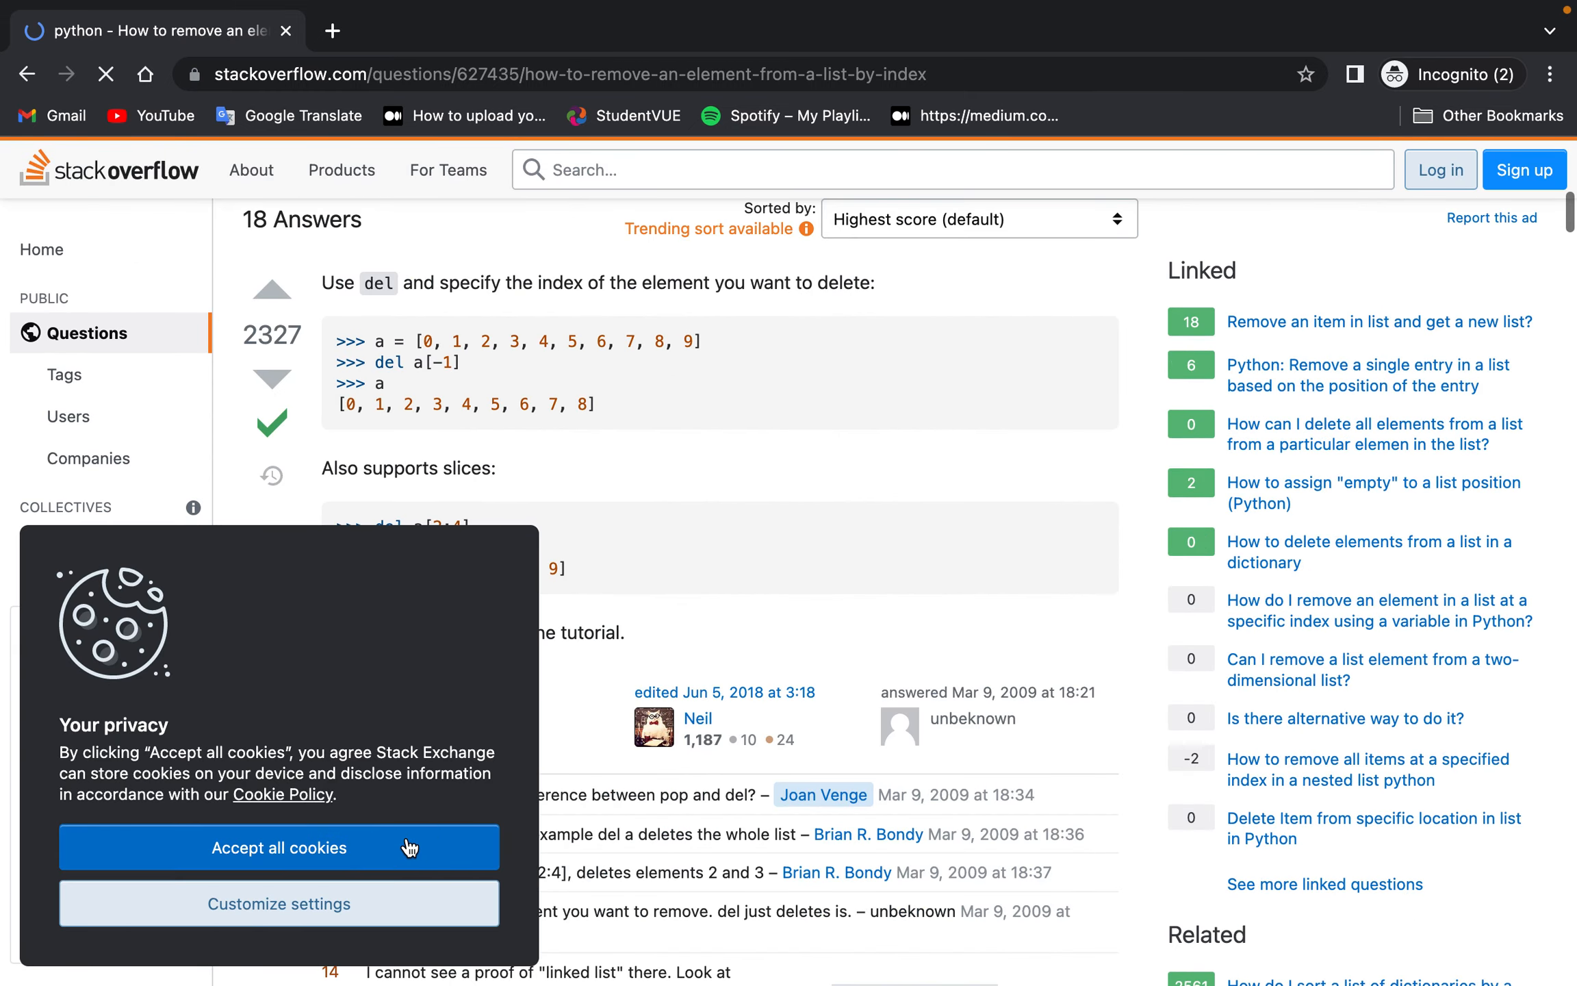
left_click(279, 847)
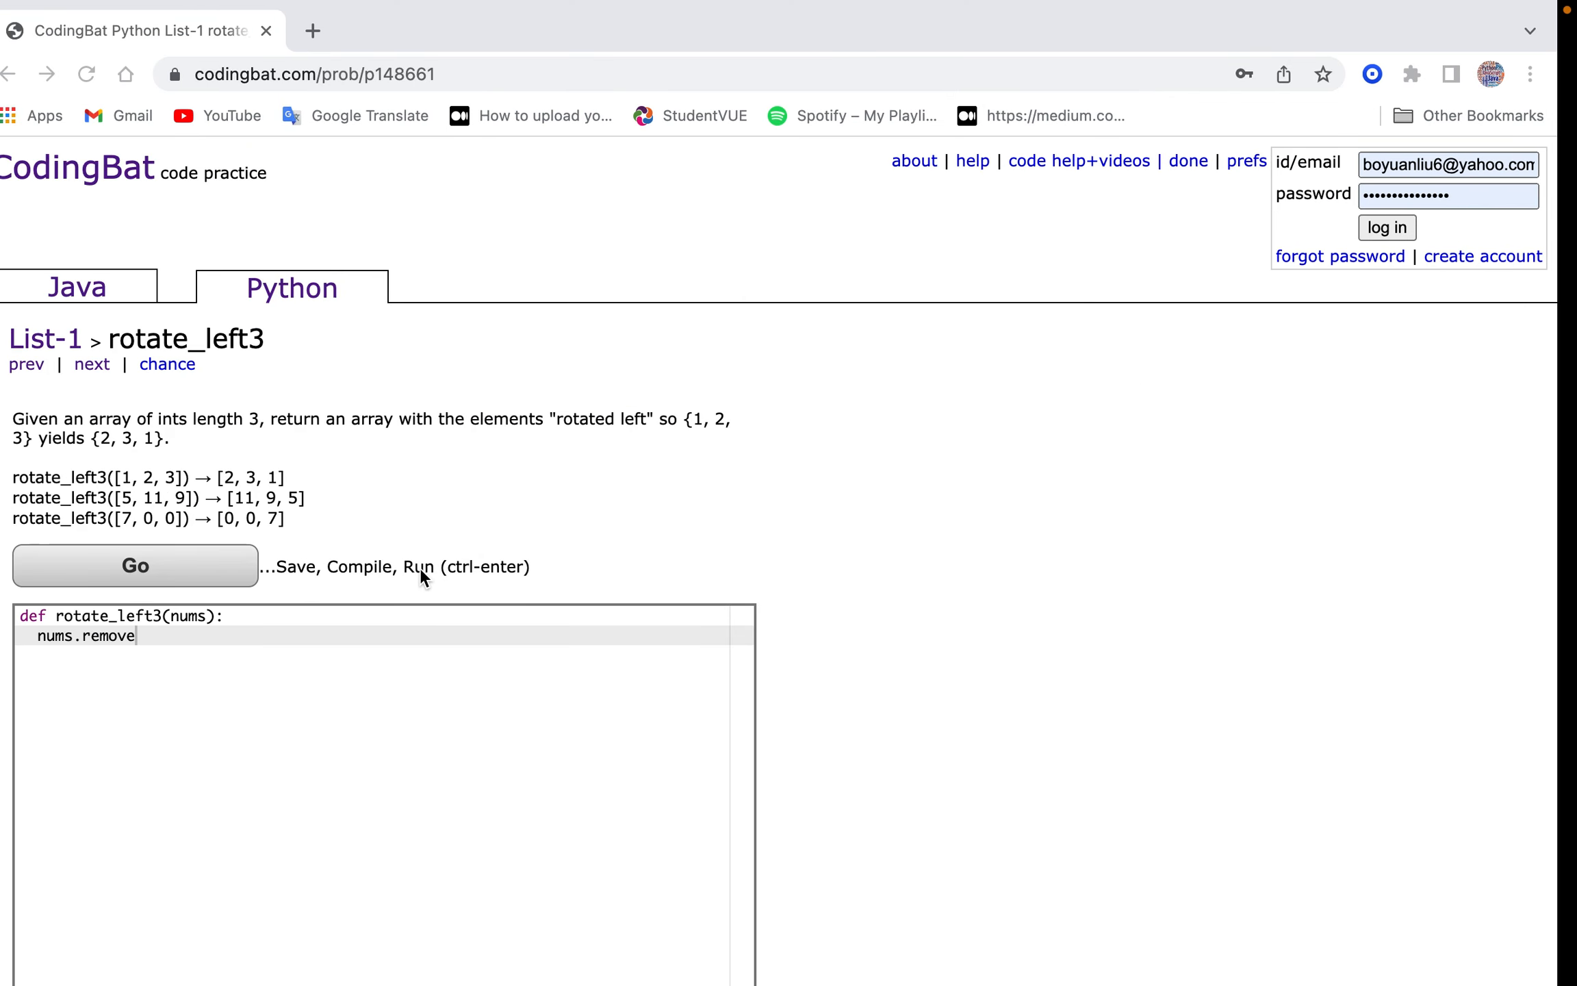
Replace 'remove' with pop(-1) in the rotate_left3 line.
double_click(122, 636)
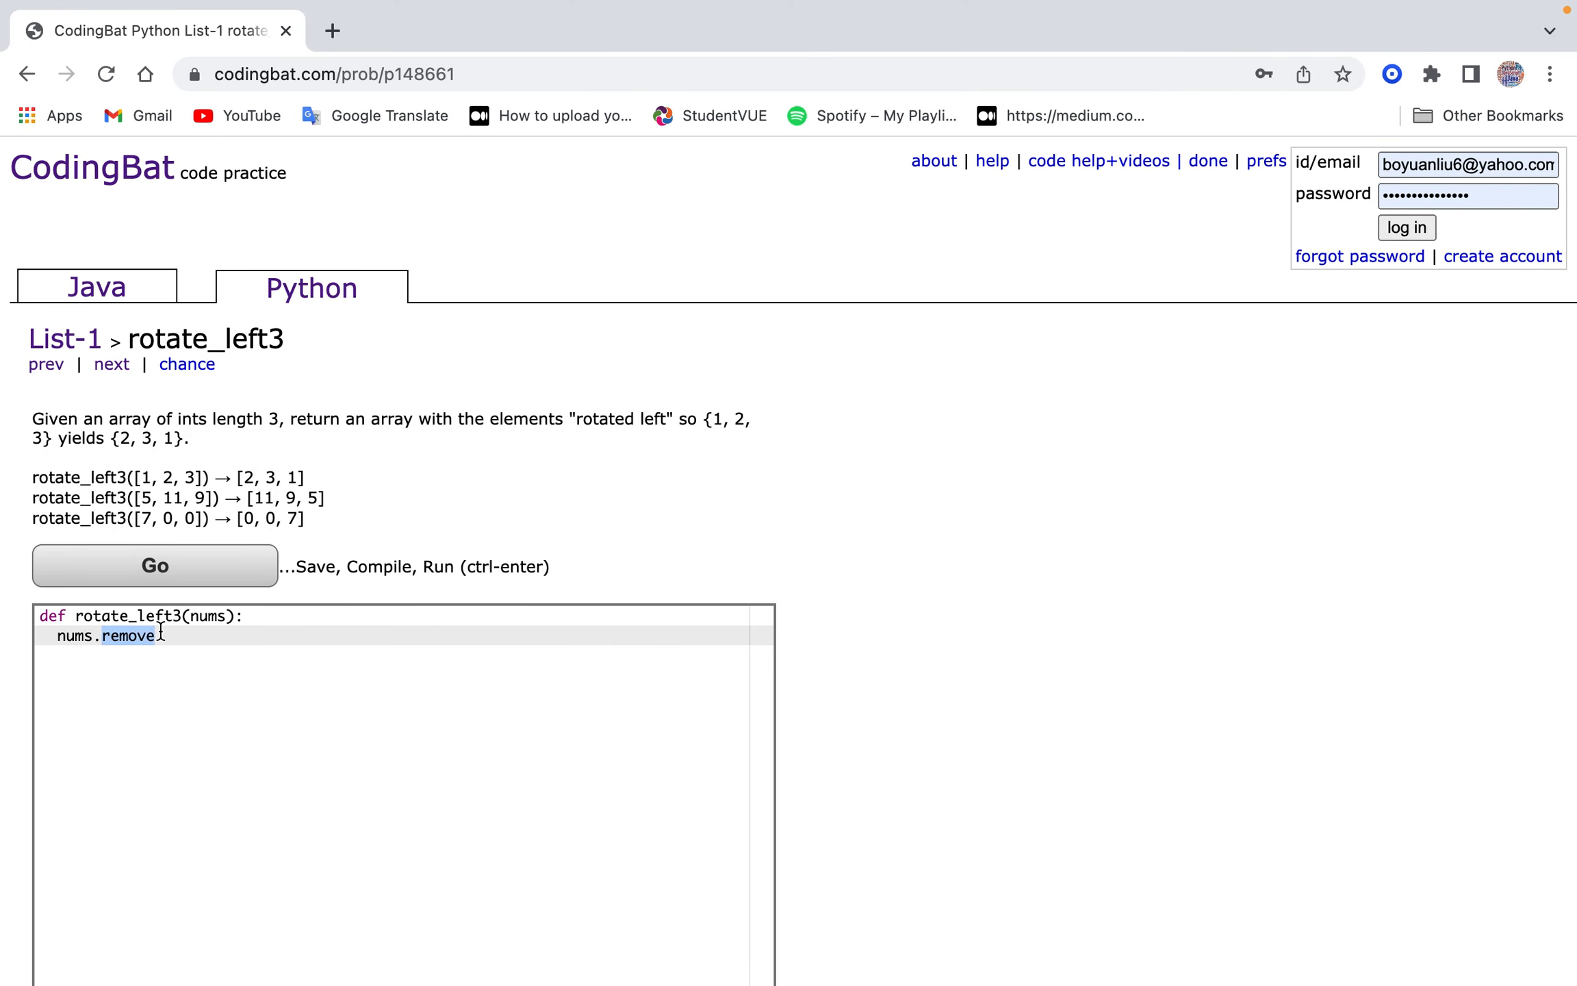
type("pop(01")
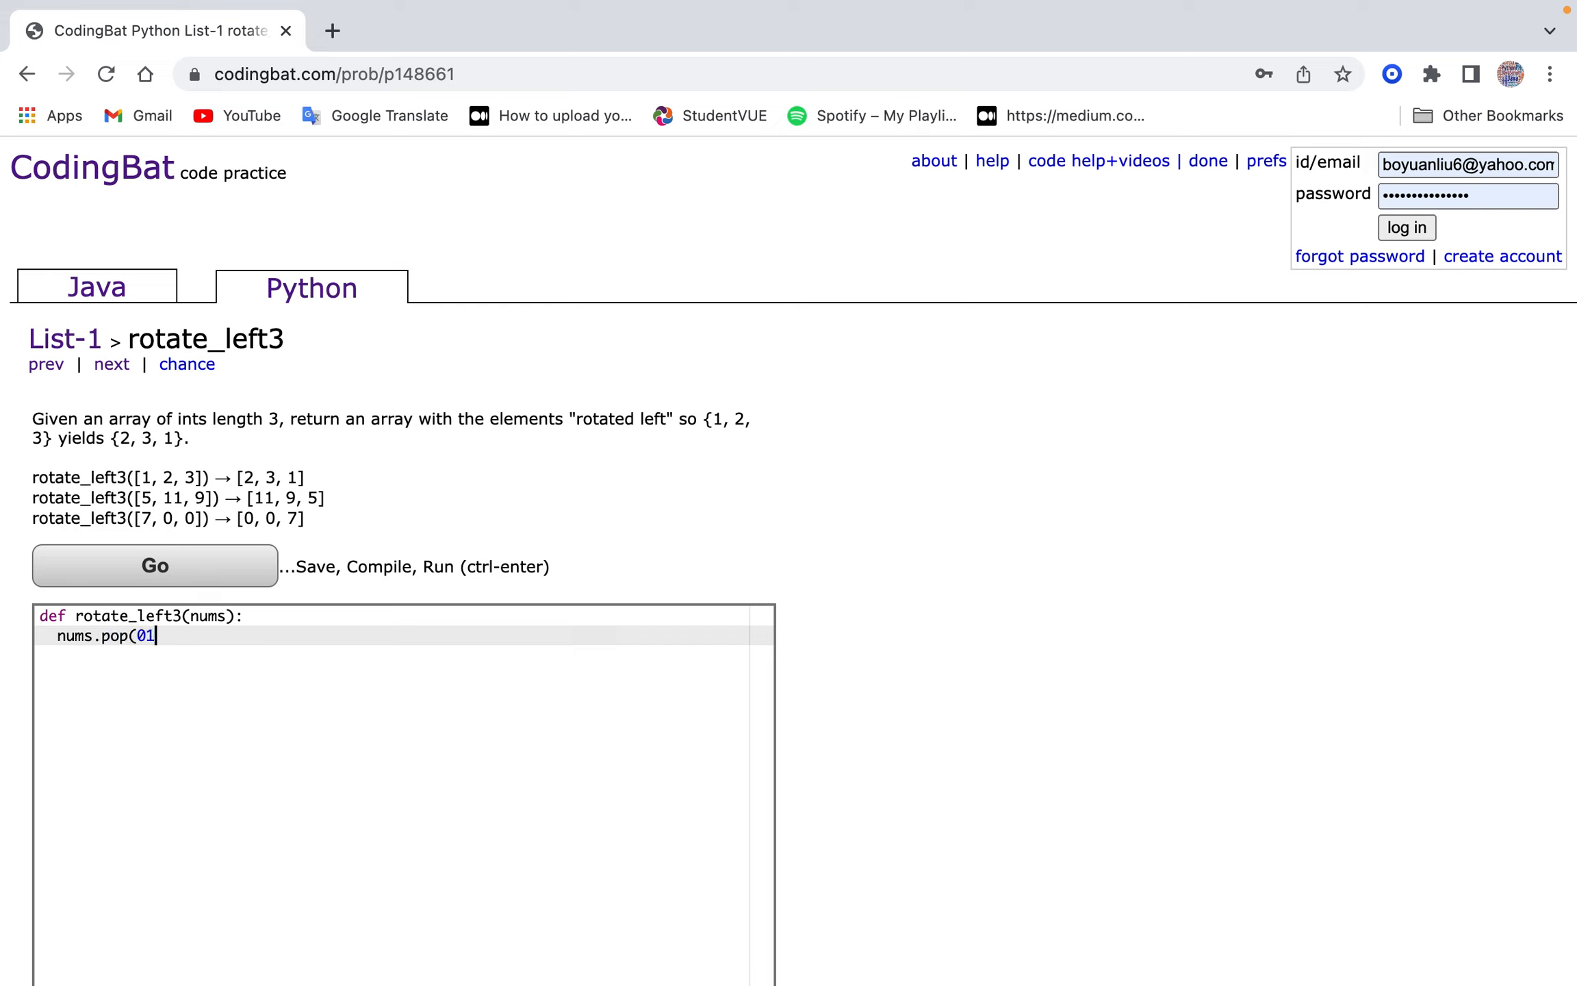
type("-1")
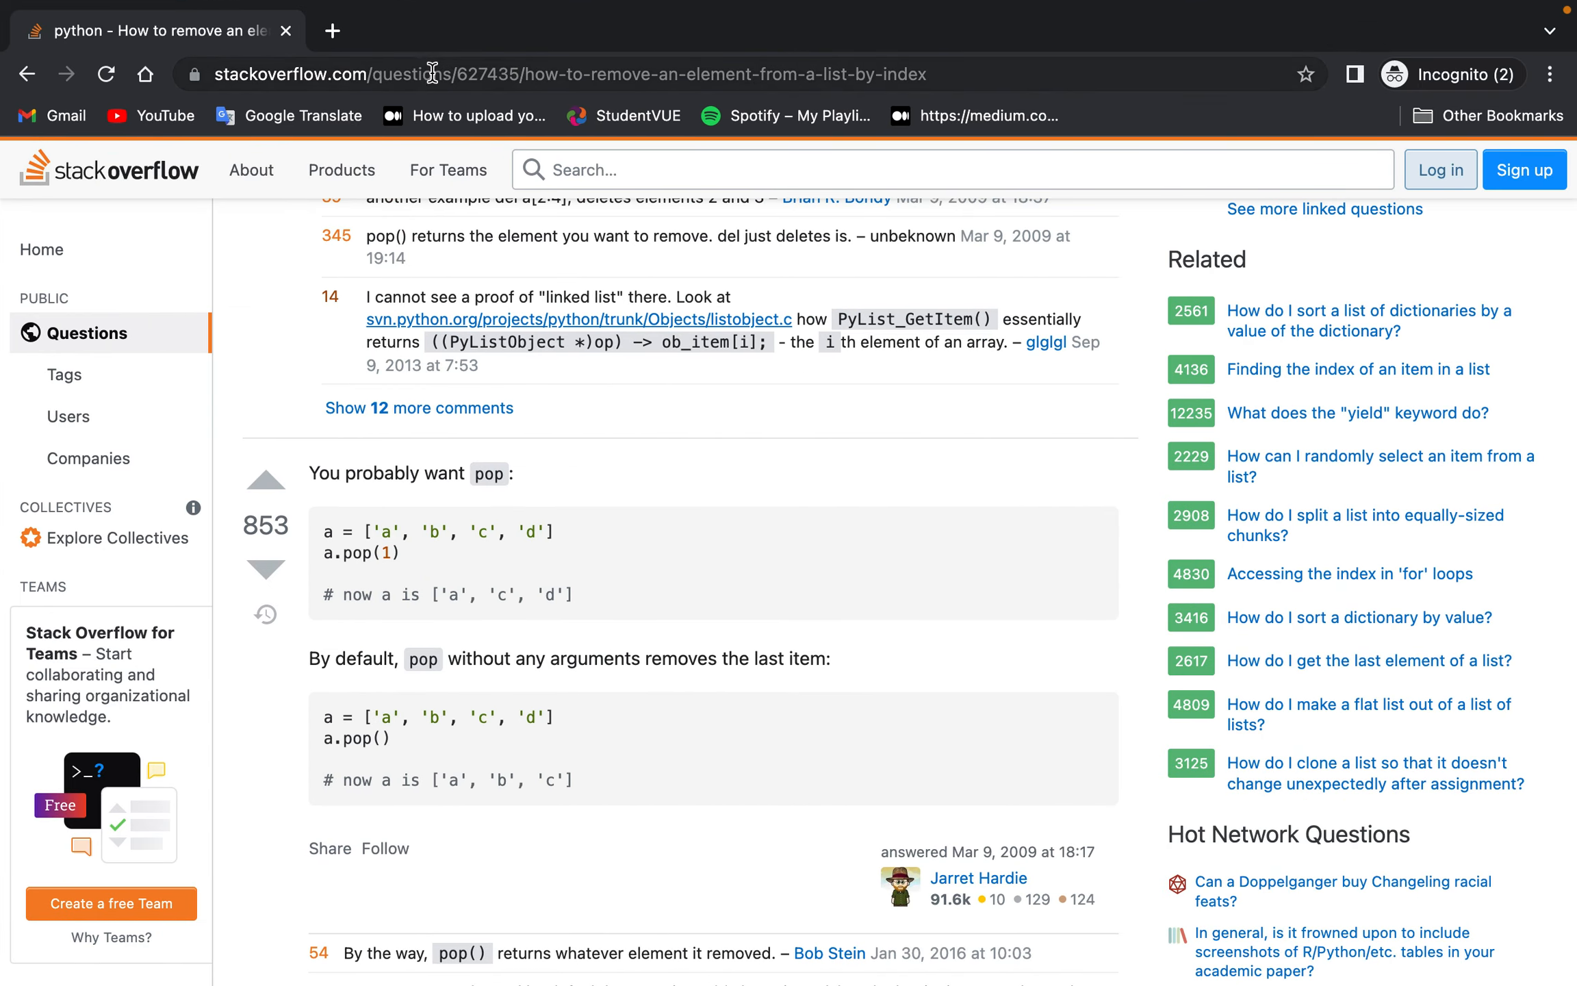
Search 'add to a specific index list python' and open the GeeksforGeeks insert() article.
type("add to a speci")
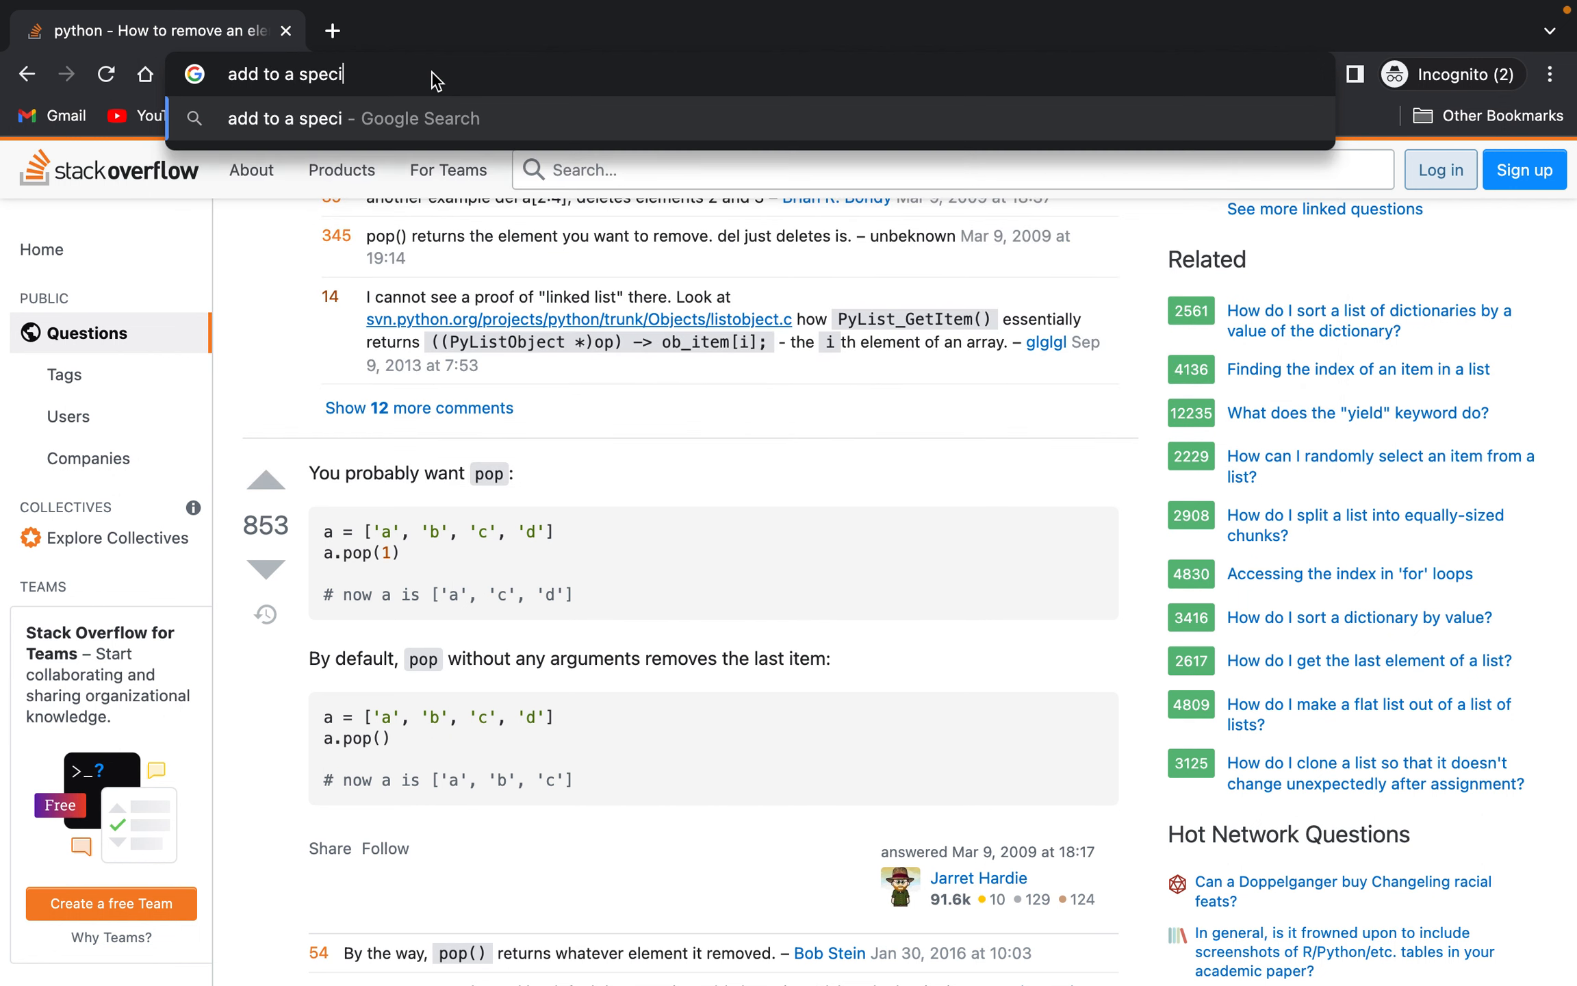
type("fic index list py")
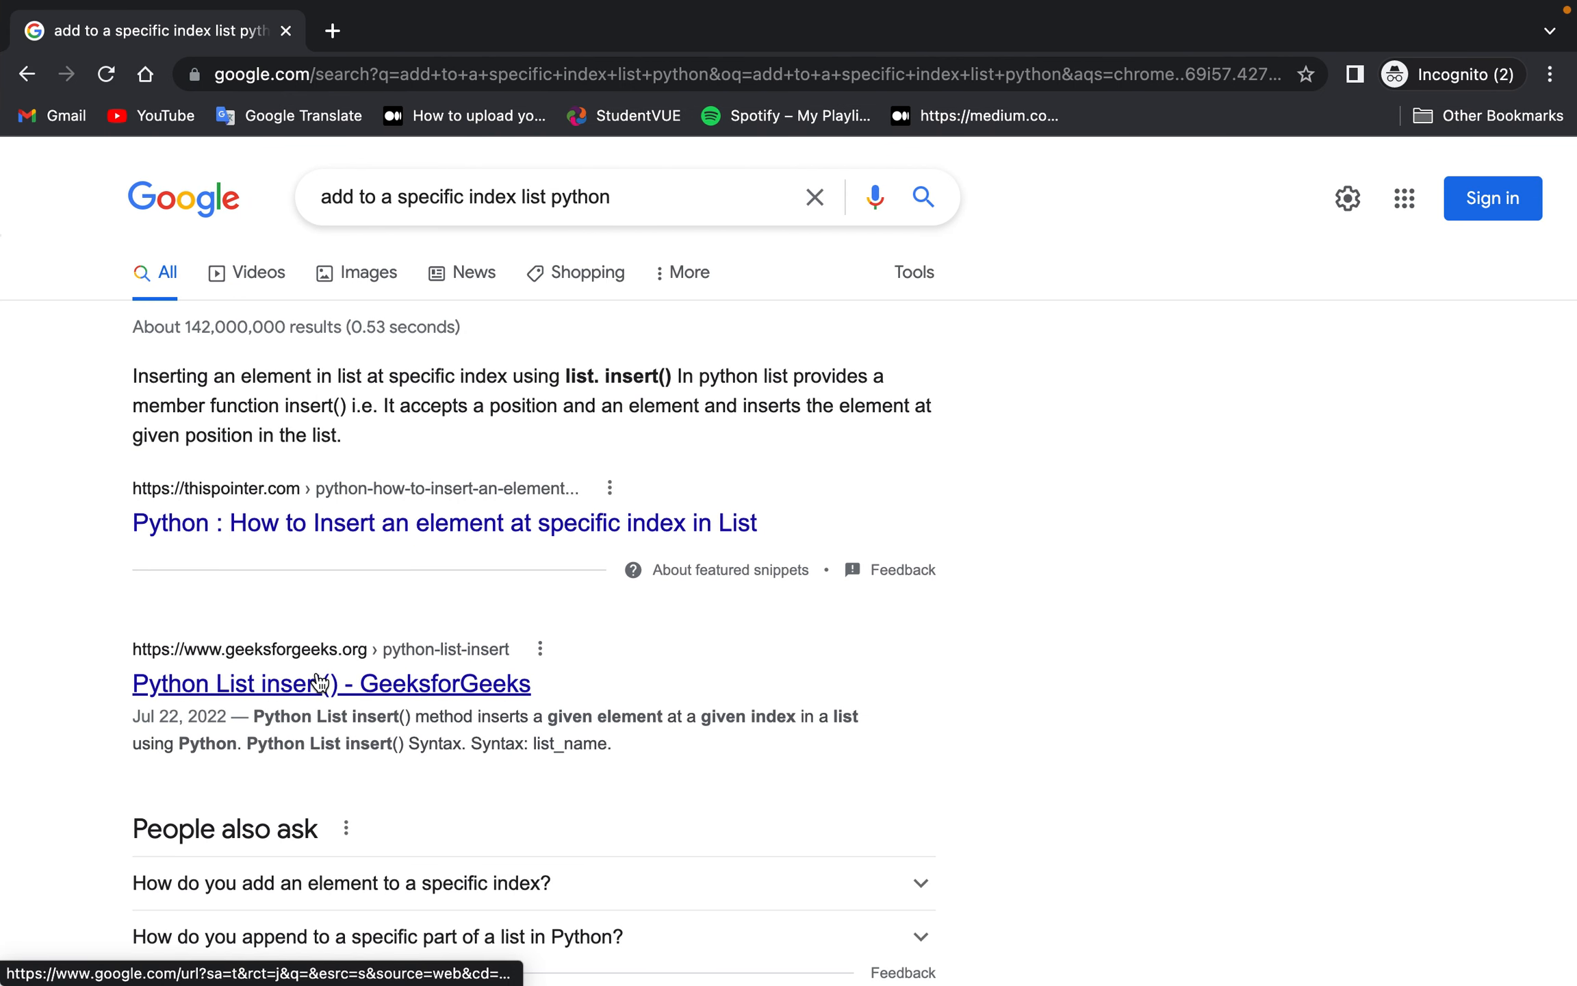
left_click(331, 684)
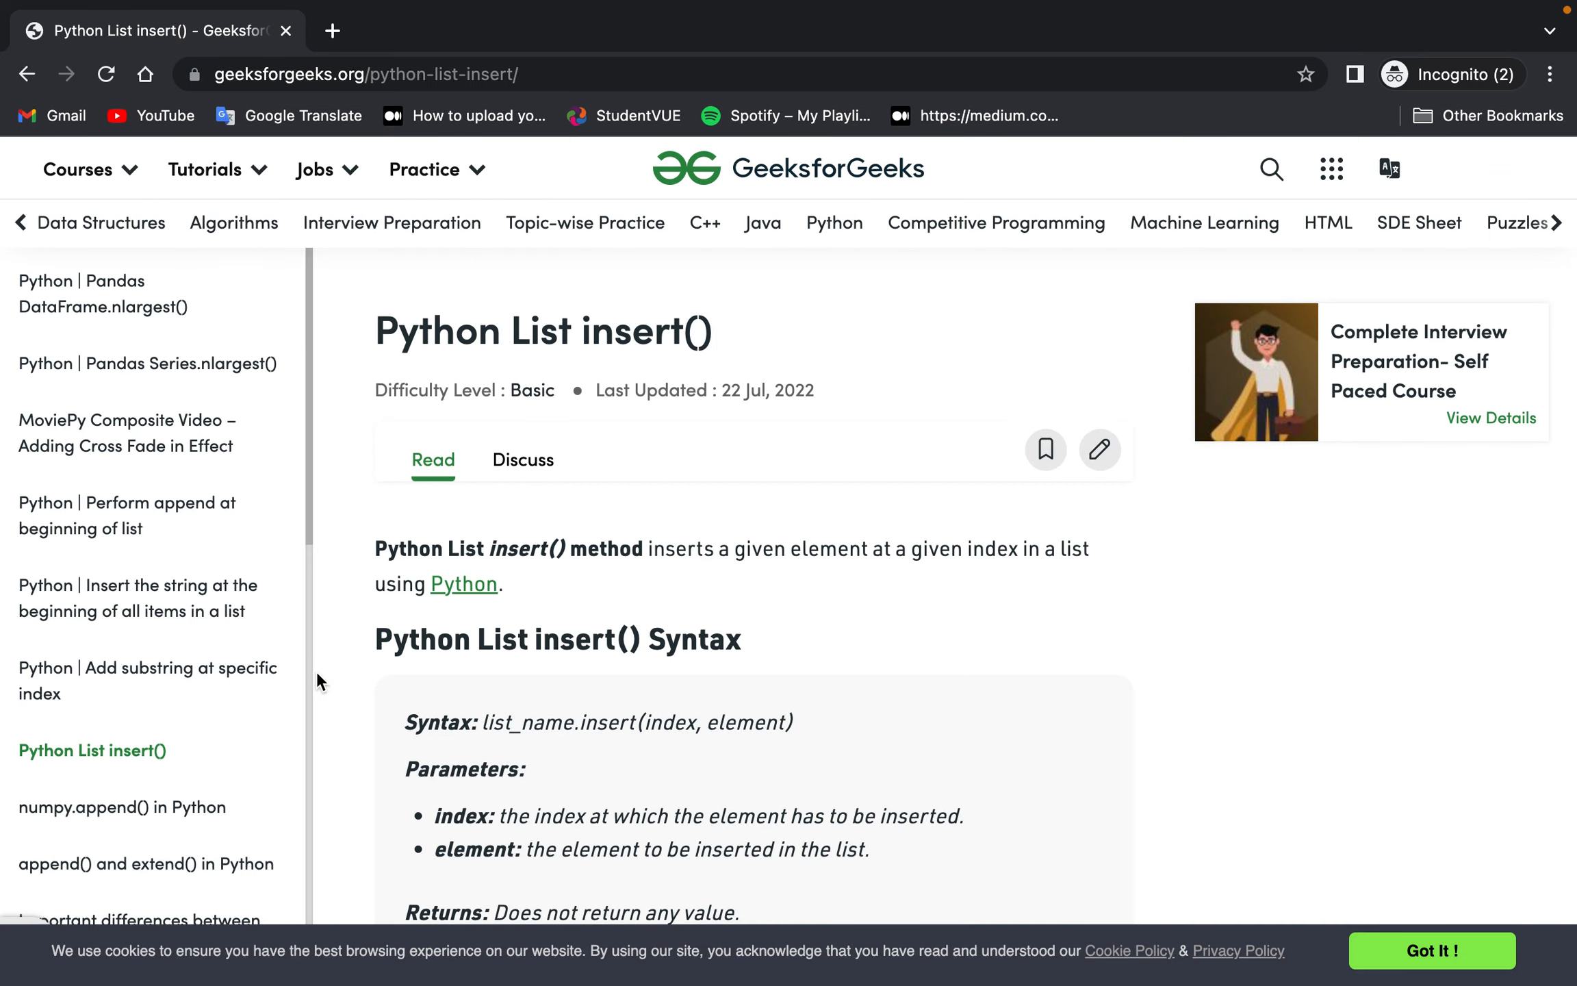
scroll("down", 3)
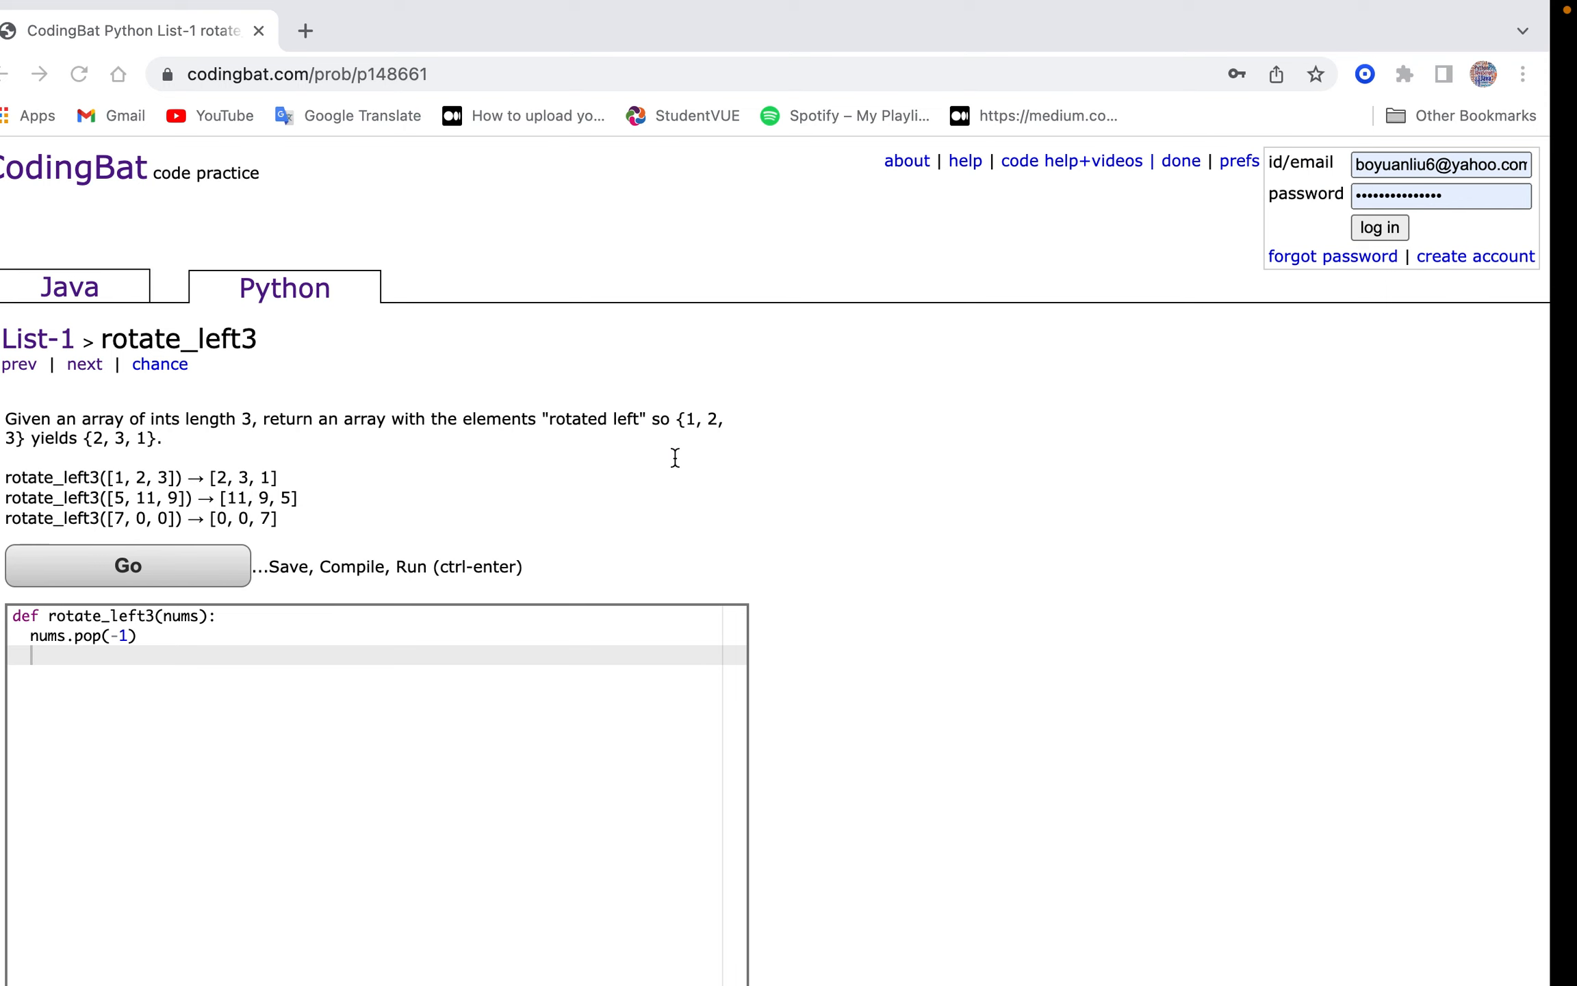
Write rotate_left3 as temp = nums[0], nums.pop(0), nums.append(temp), return nums.
type("nums.insert")
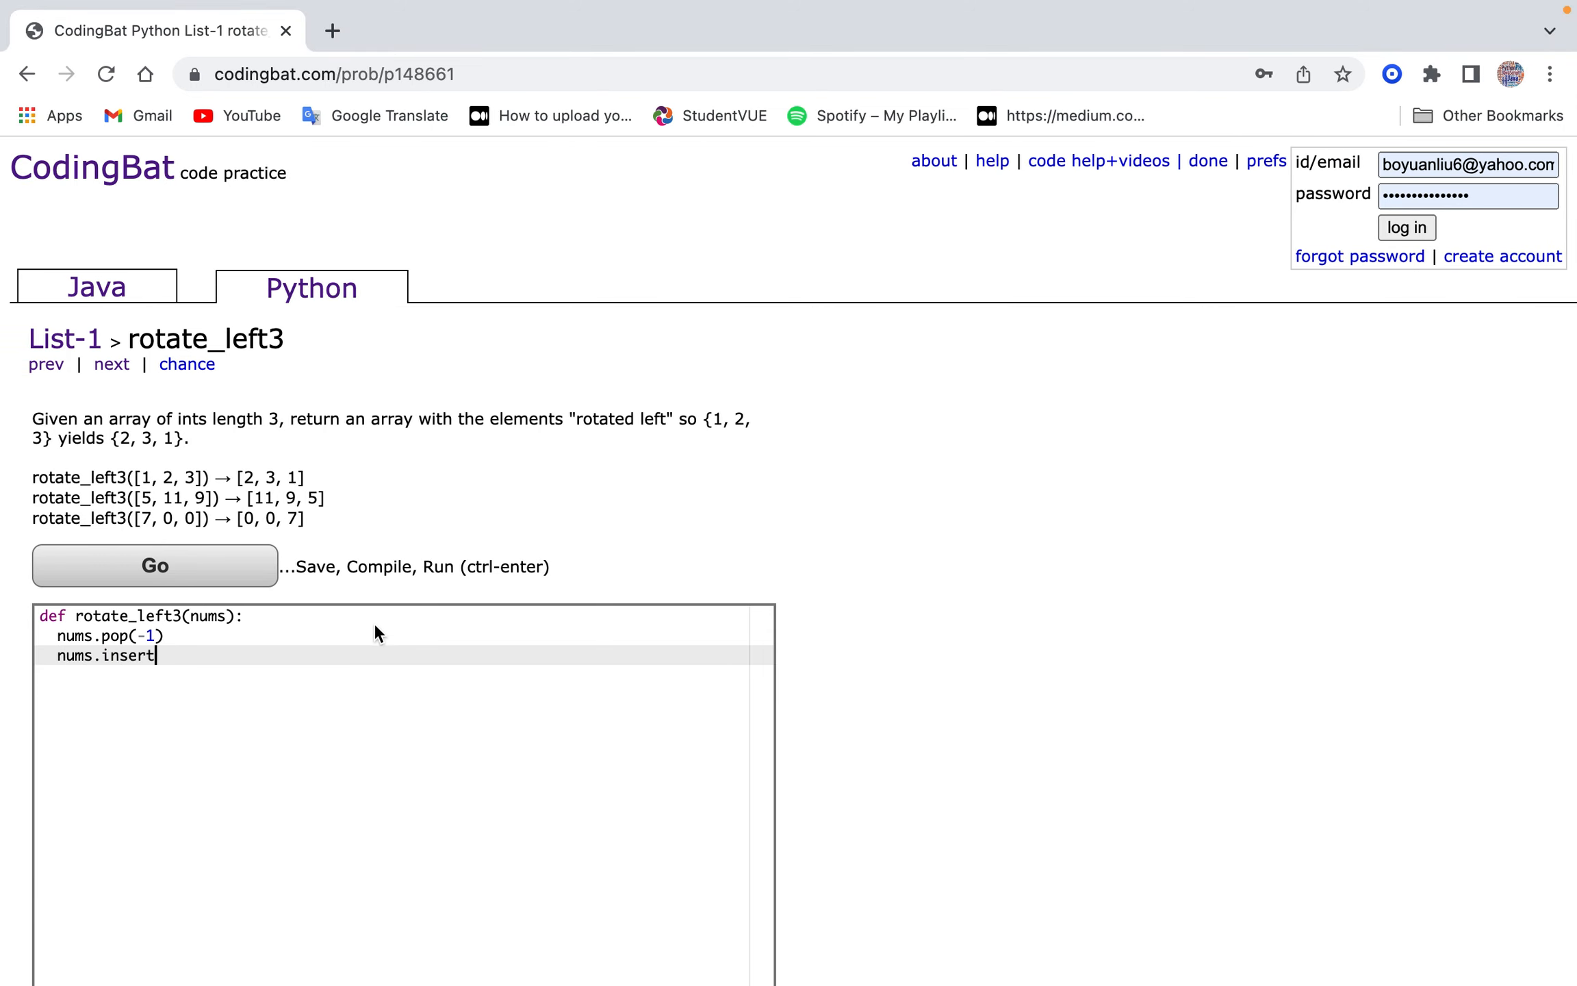
type("t")
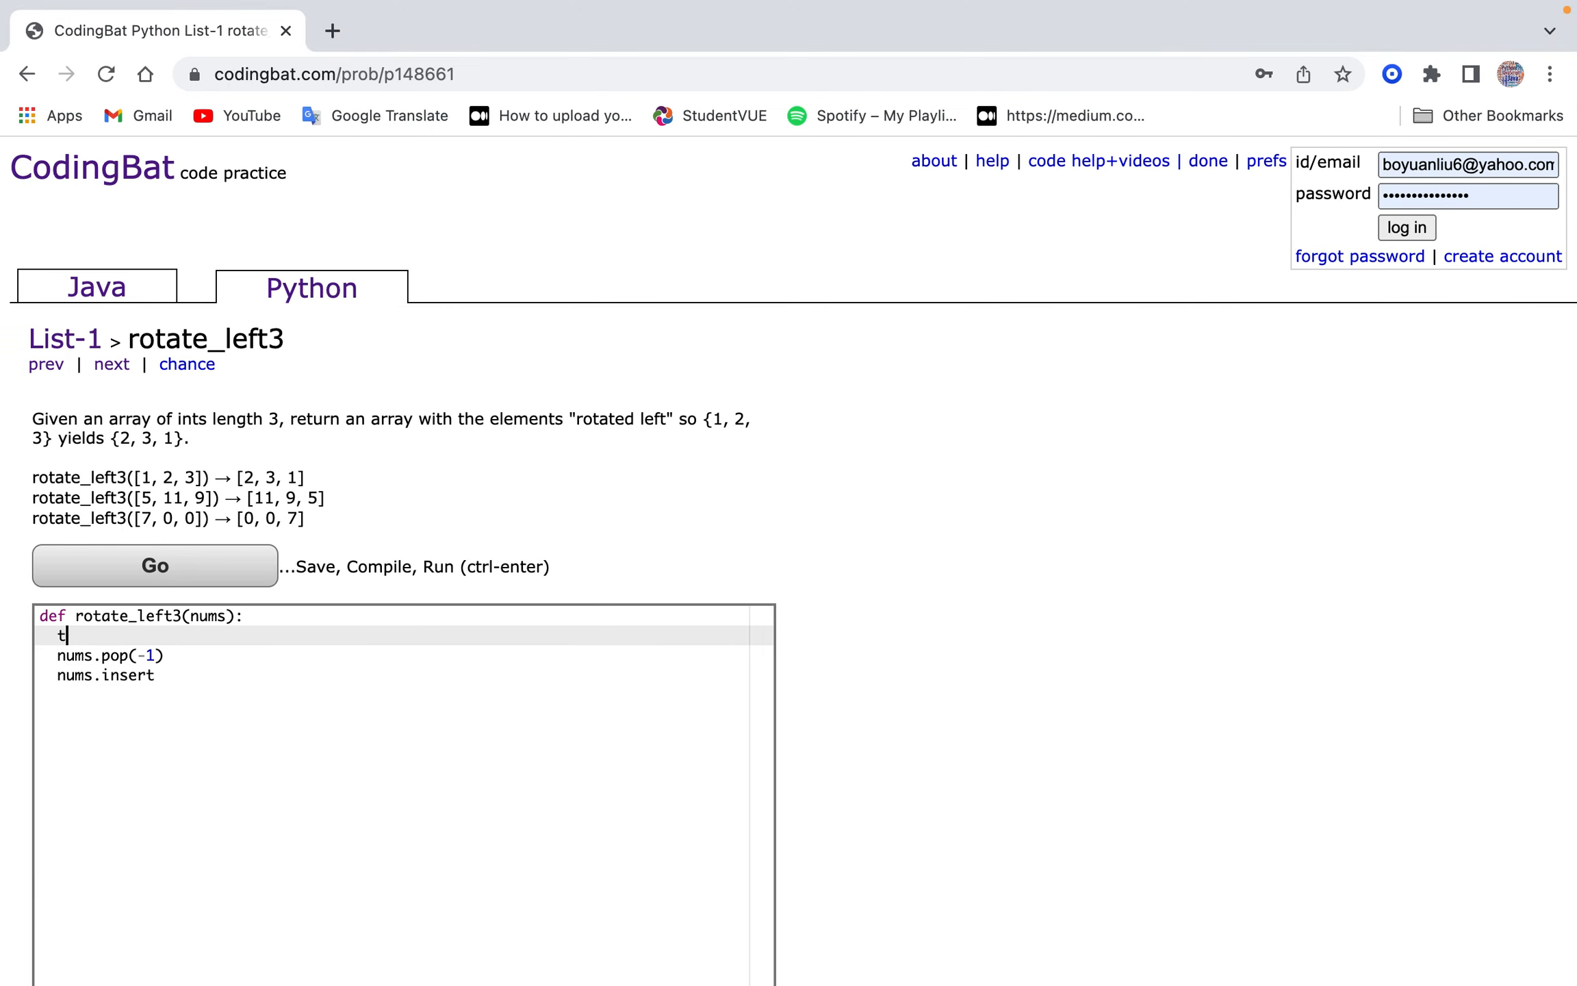
type("emp = nums[-1")
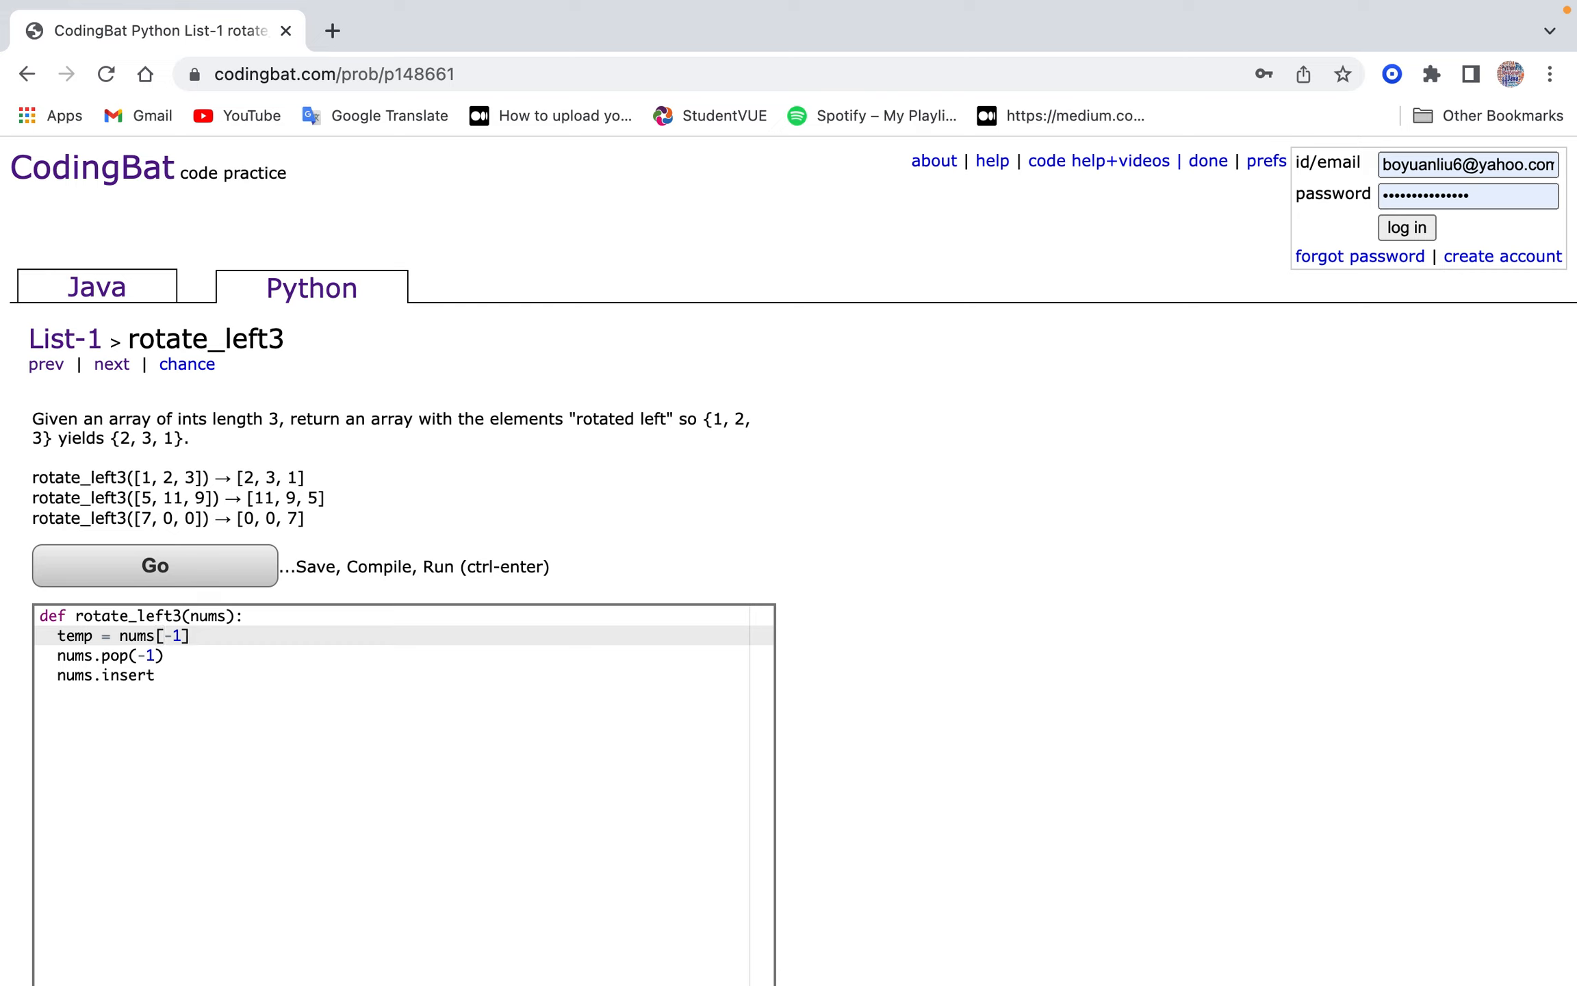
type("0")
left_click(403, 655)
type("0")
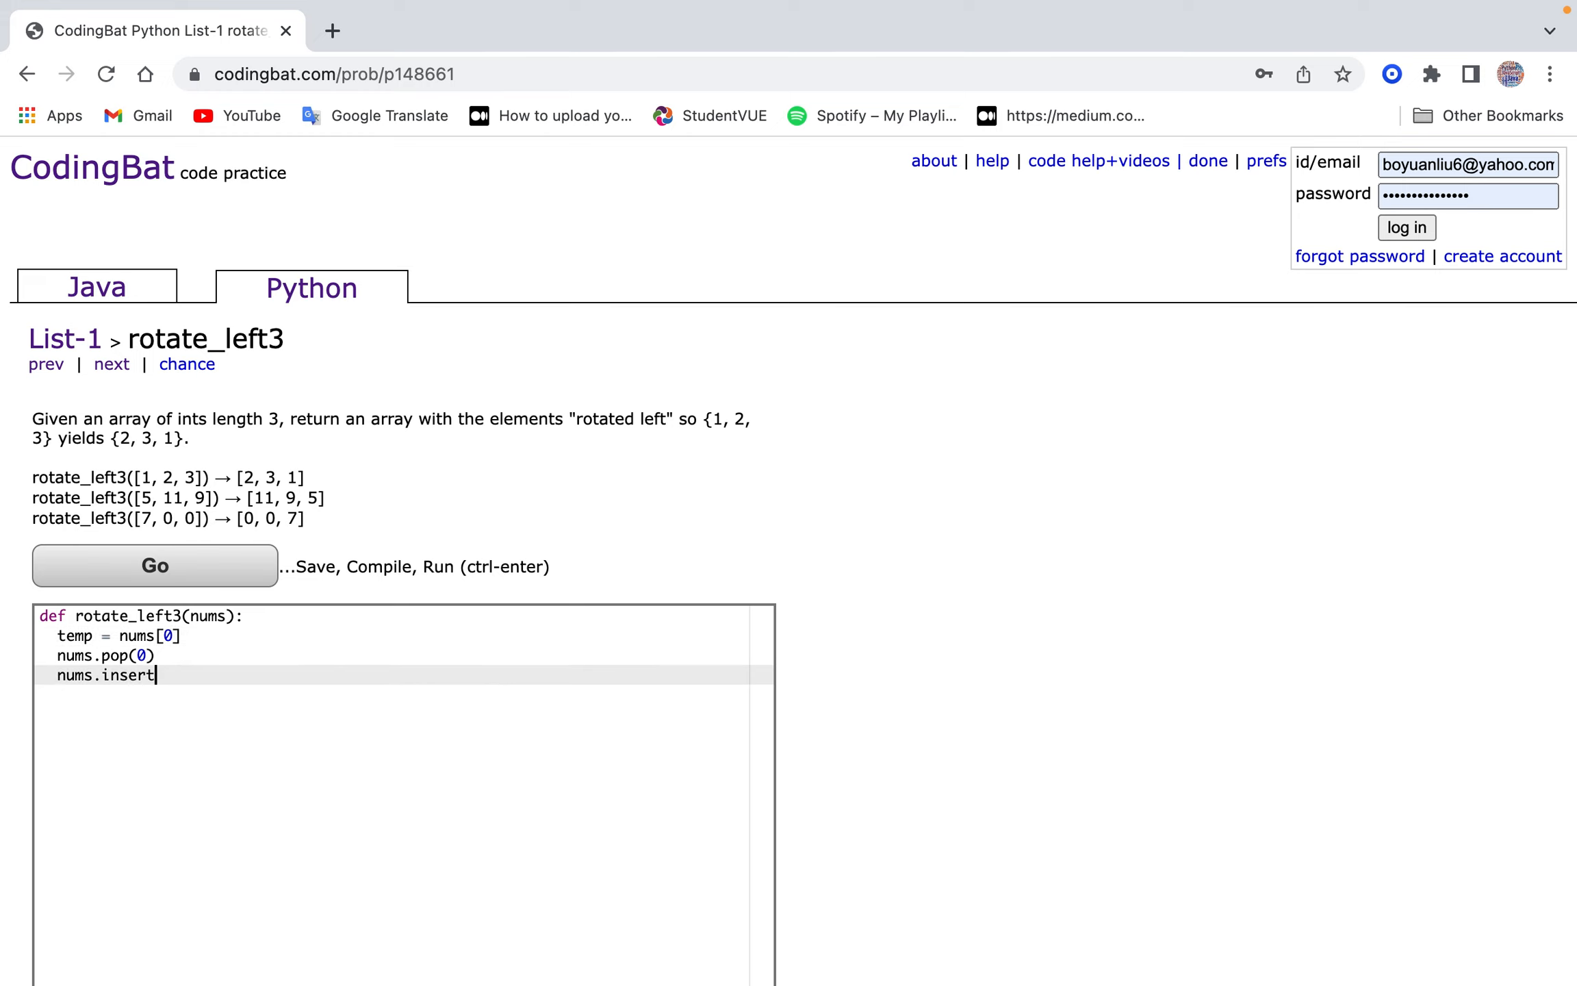
type("append")
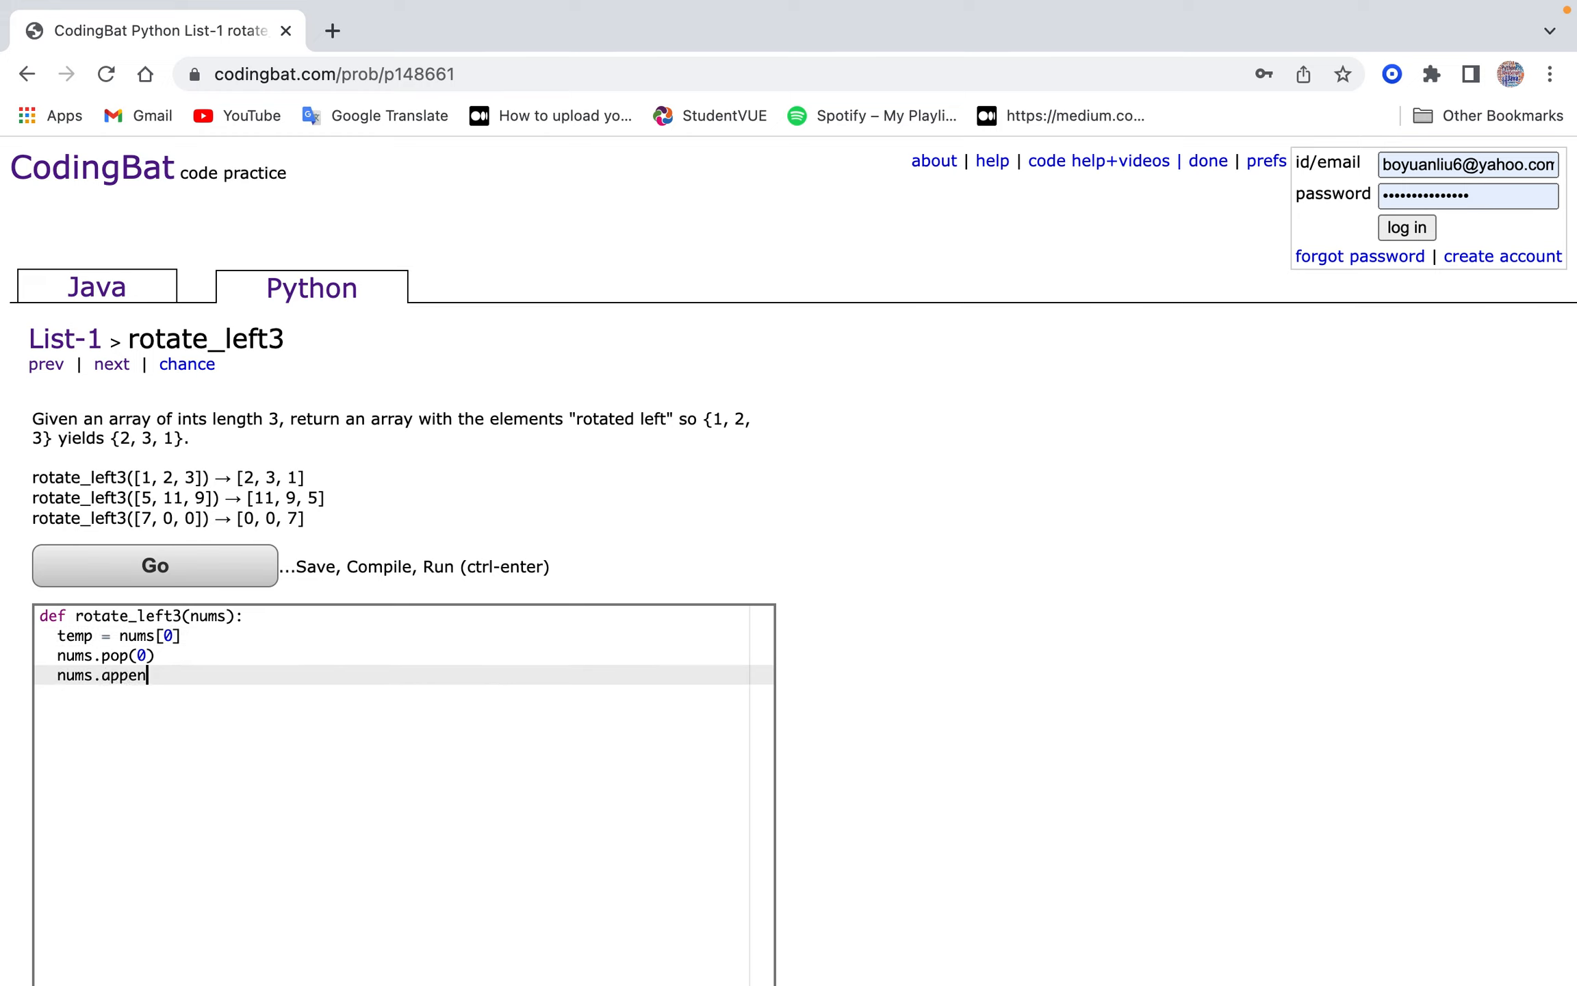
type("d(temp)")
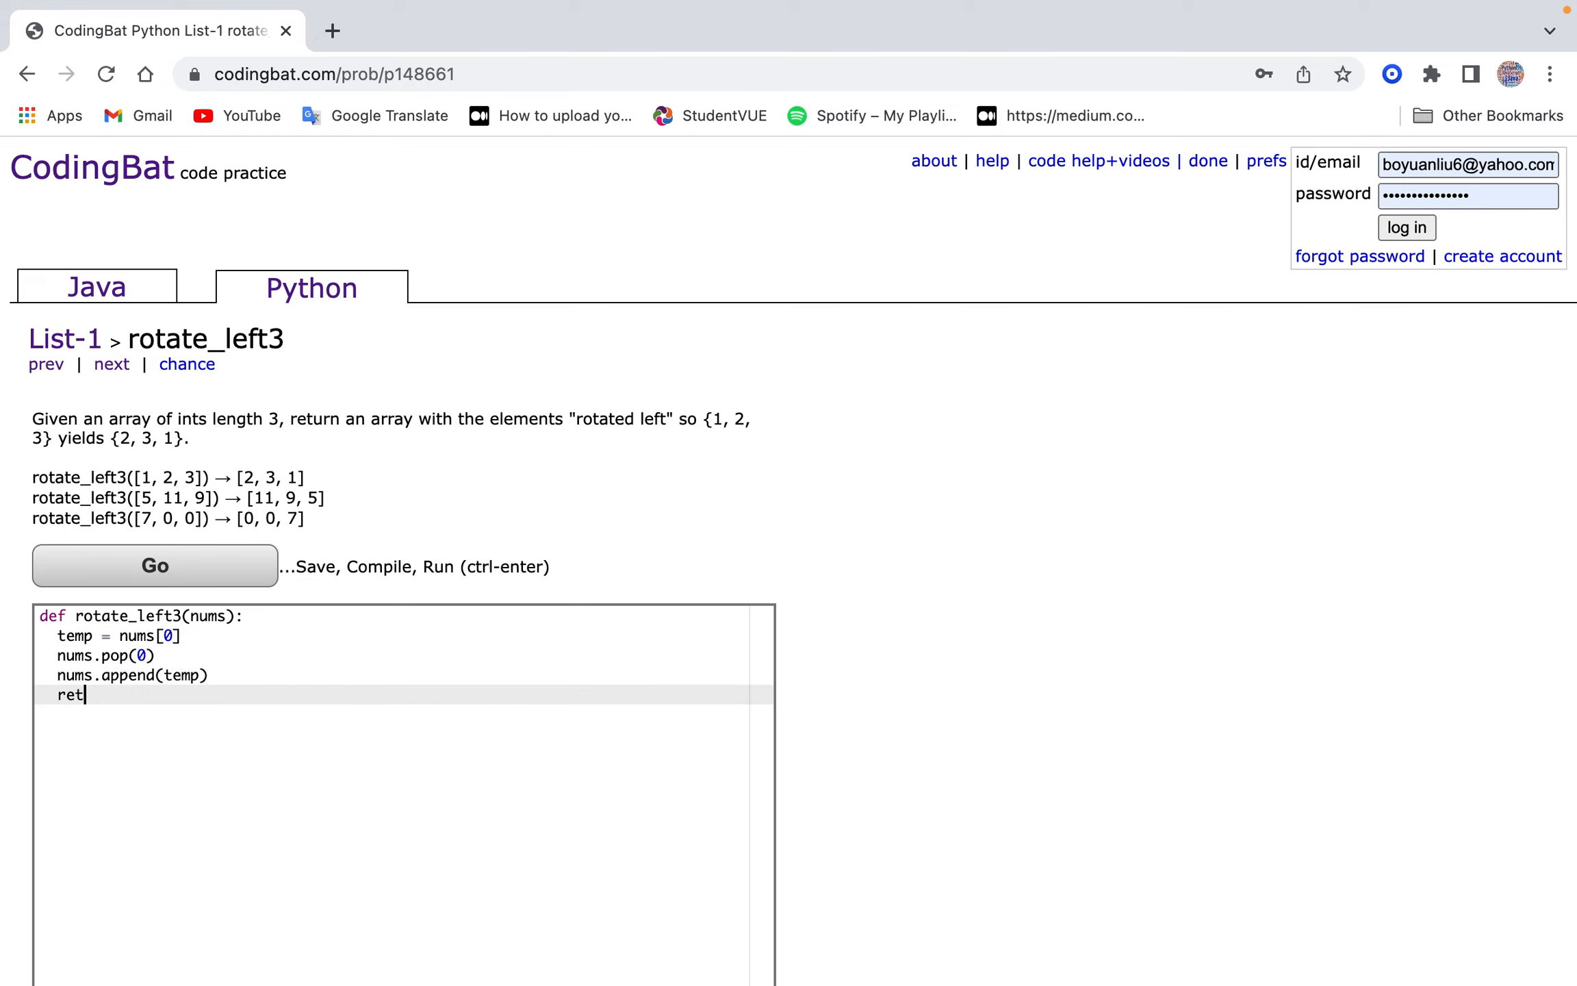
type("urn nums")
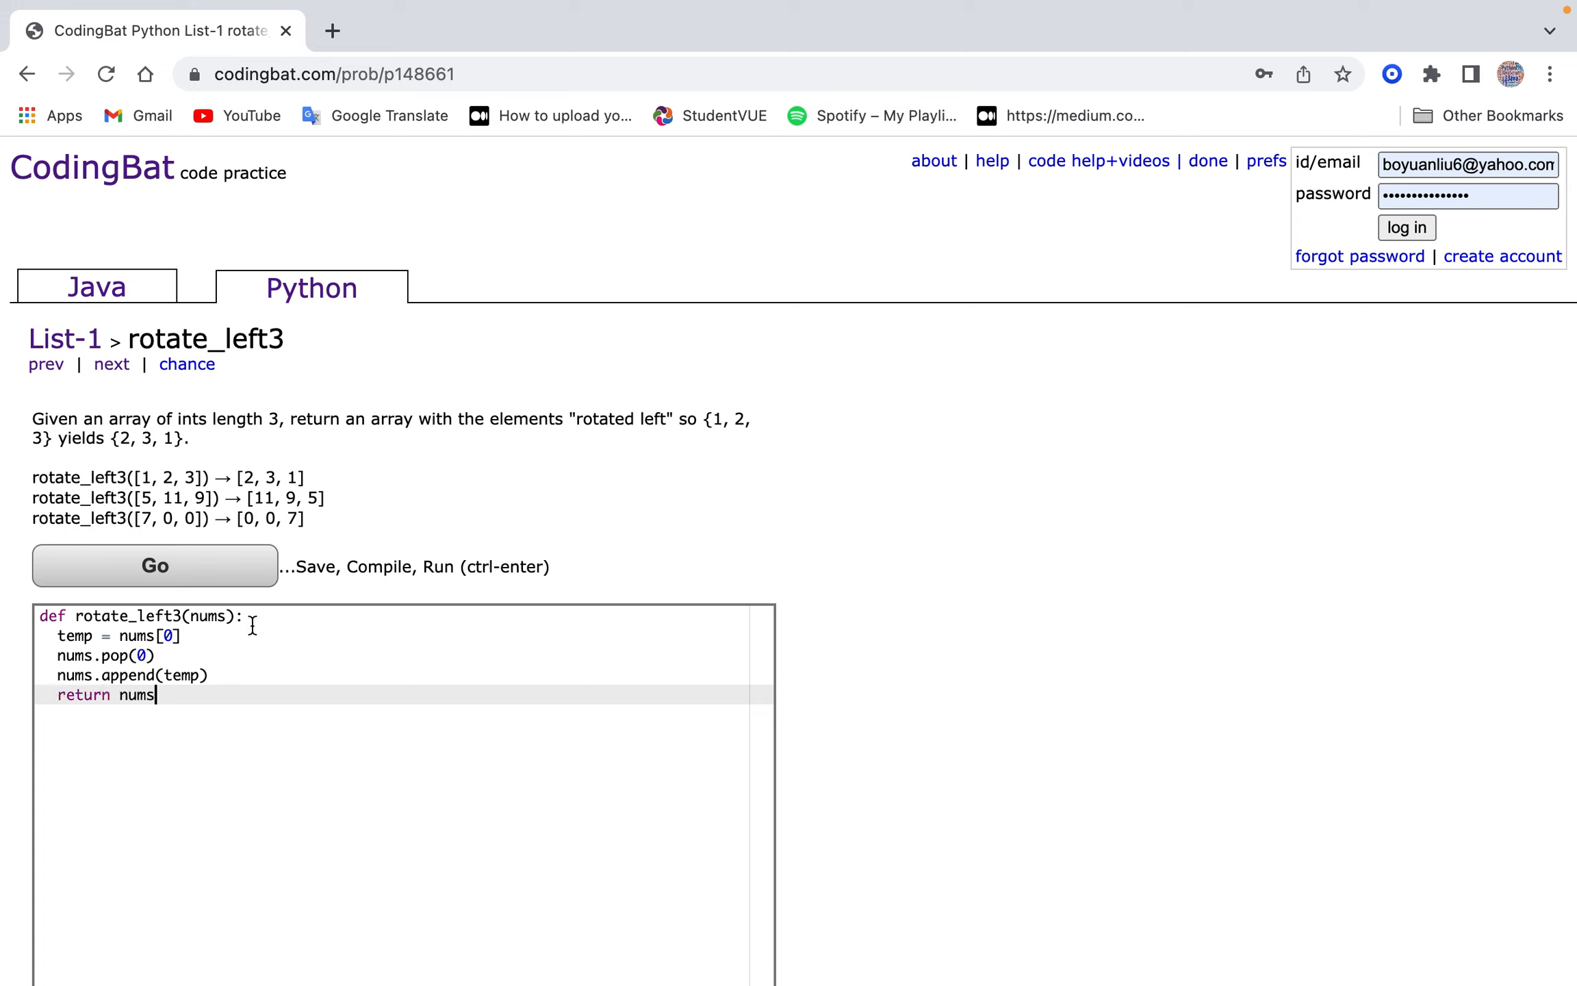
mouse_move(155, 565)
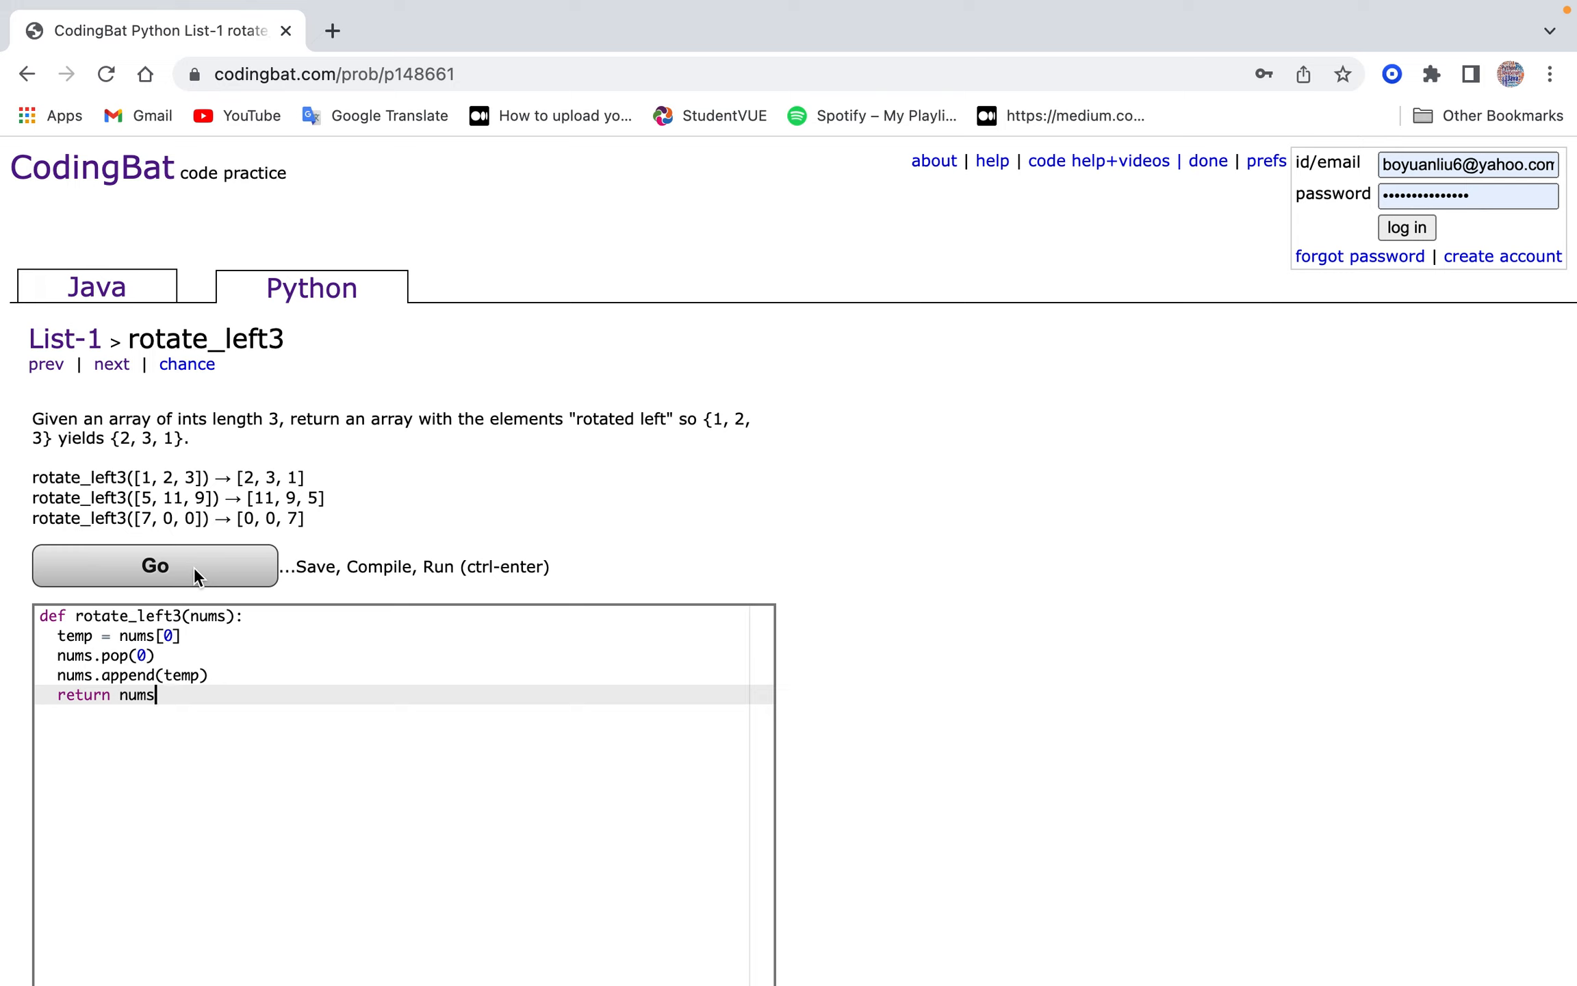
Run the rotate_left3 tests, confirm All Correct, and advance to reverse3.
left_click(154, 565)
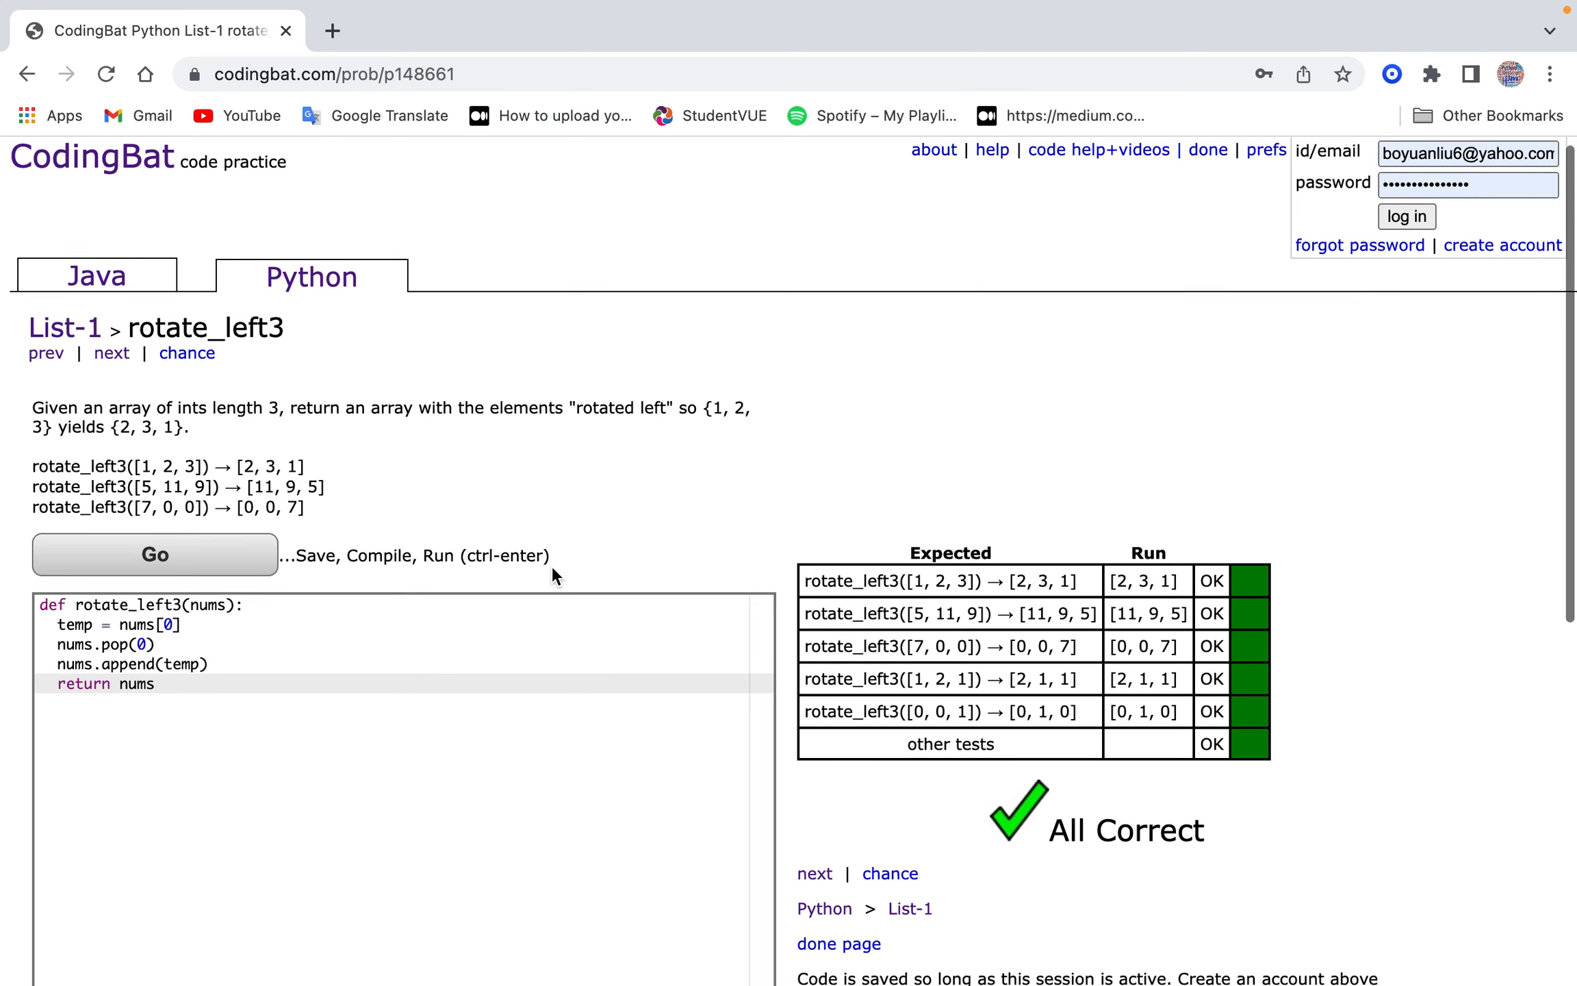
scroll("down", 3)
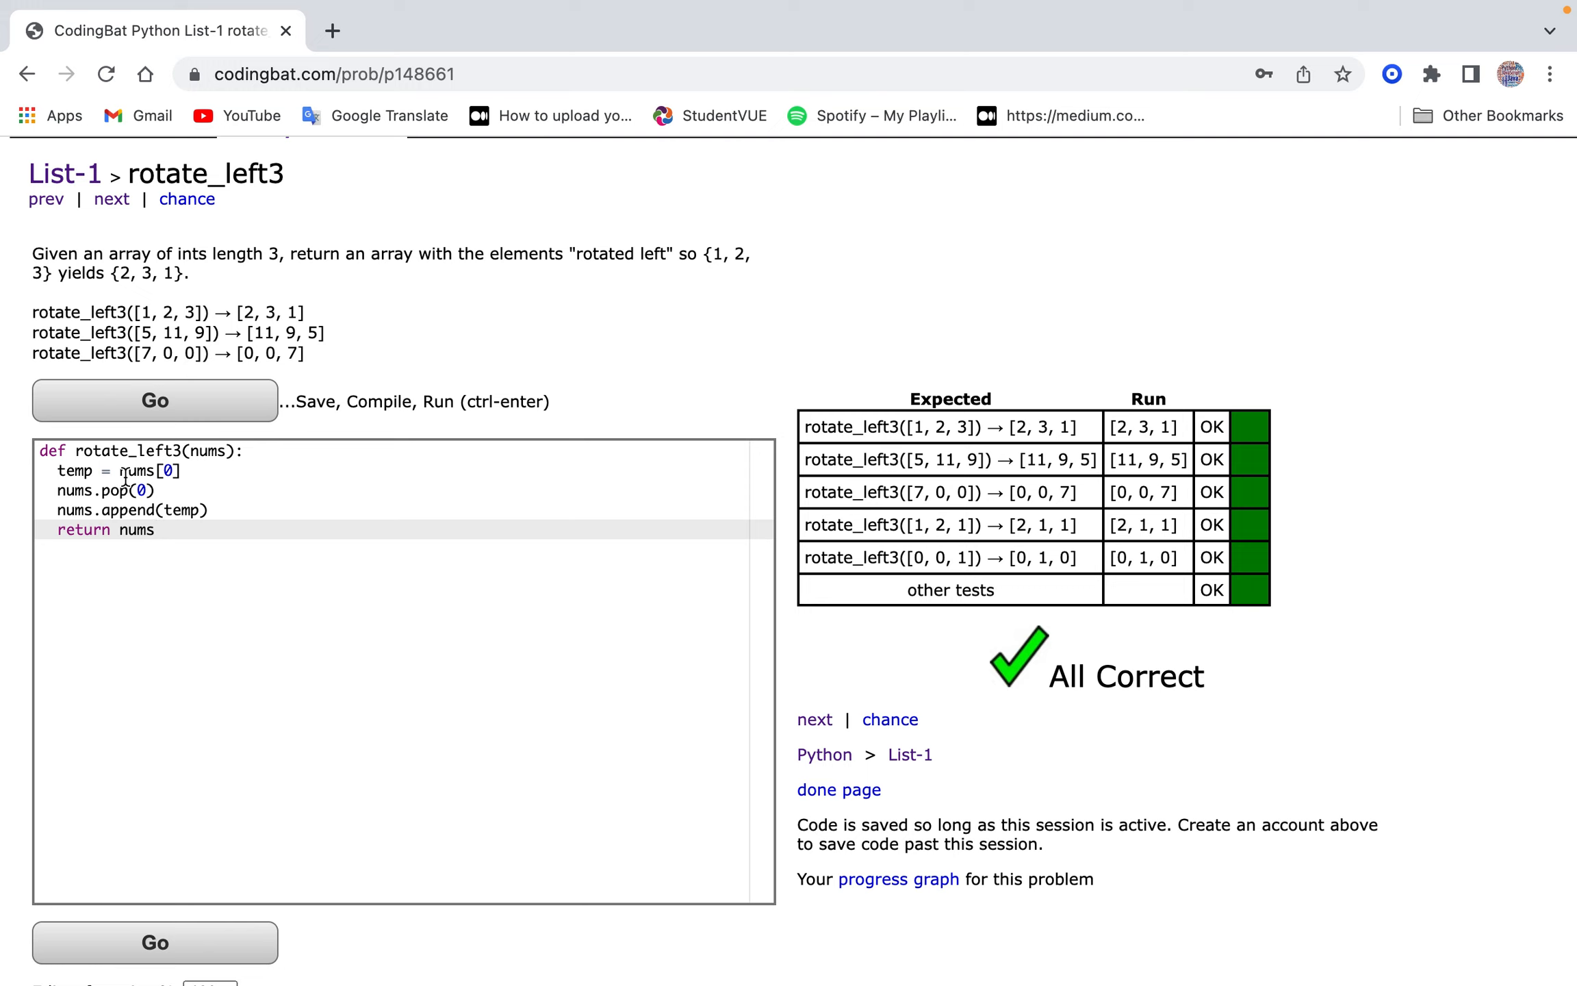
scroll("up", 3)
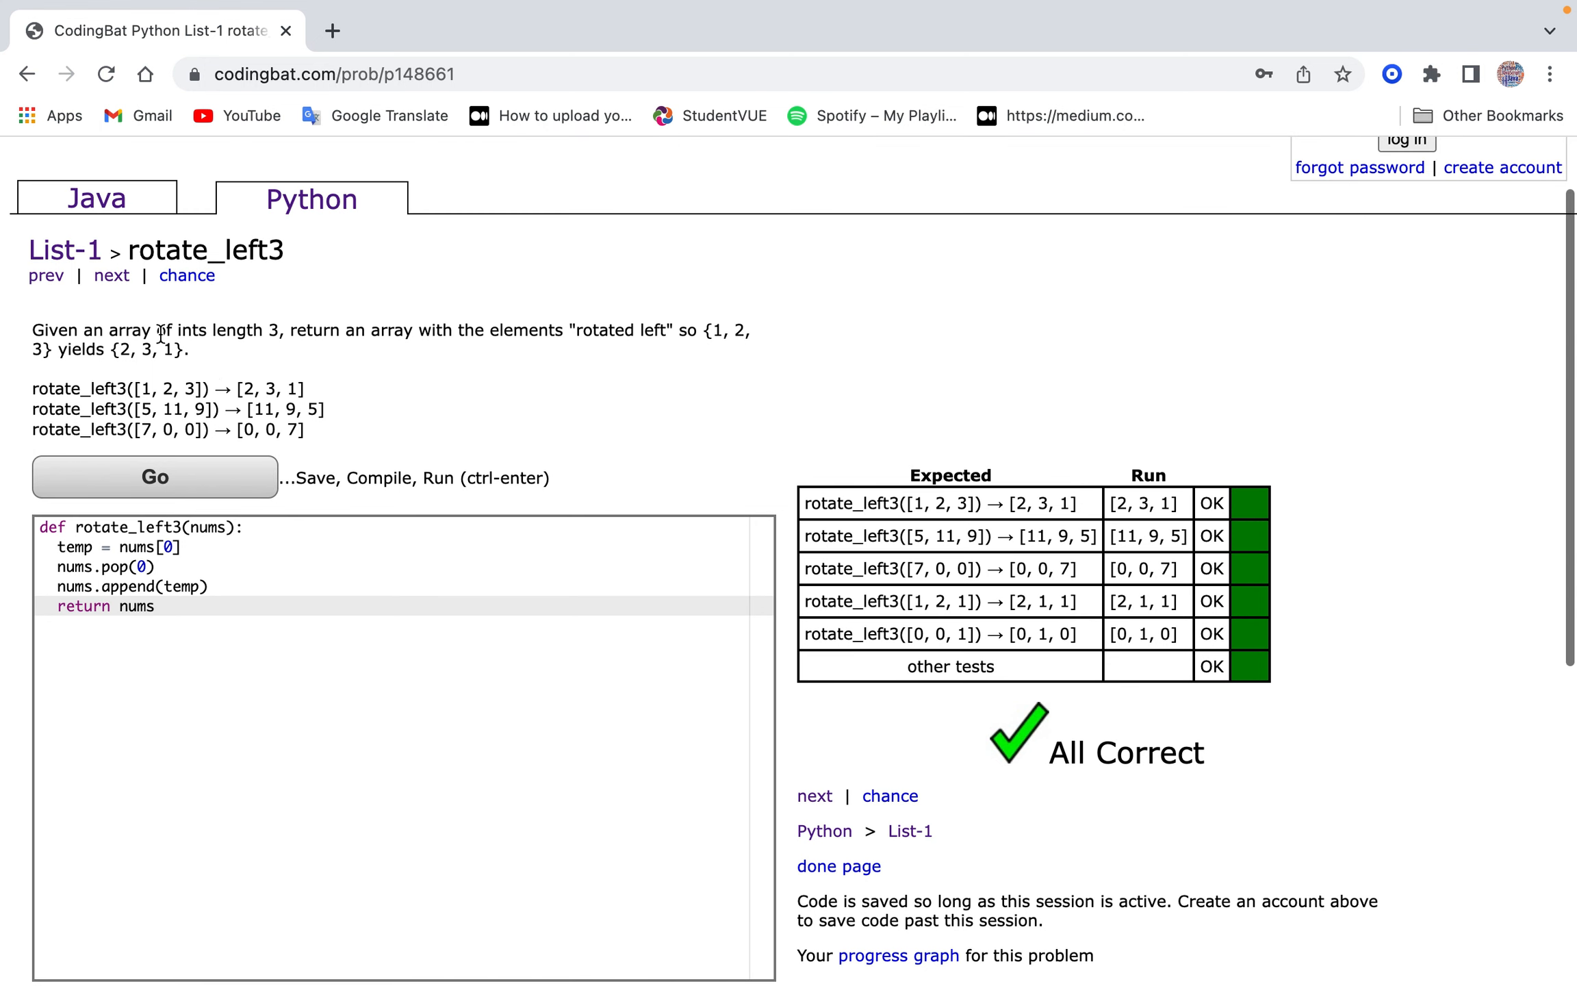
left_click(111, 275)
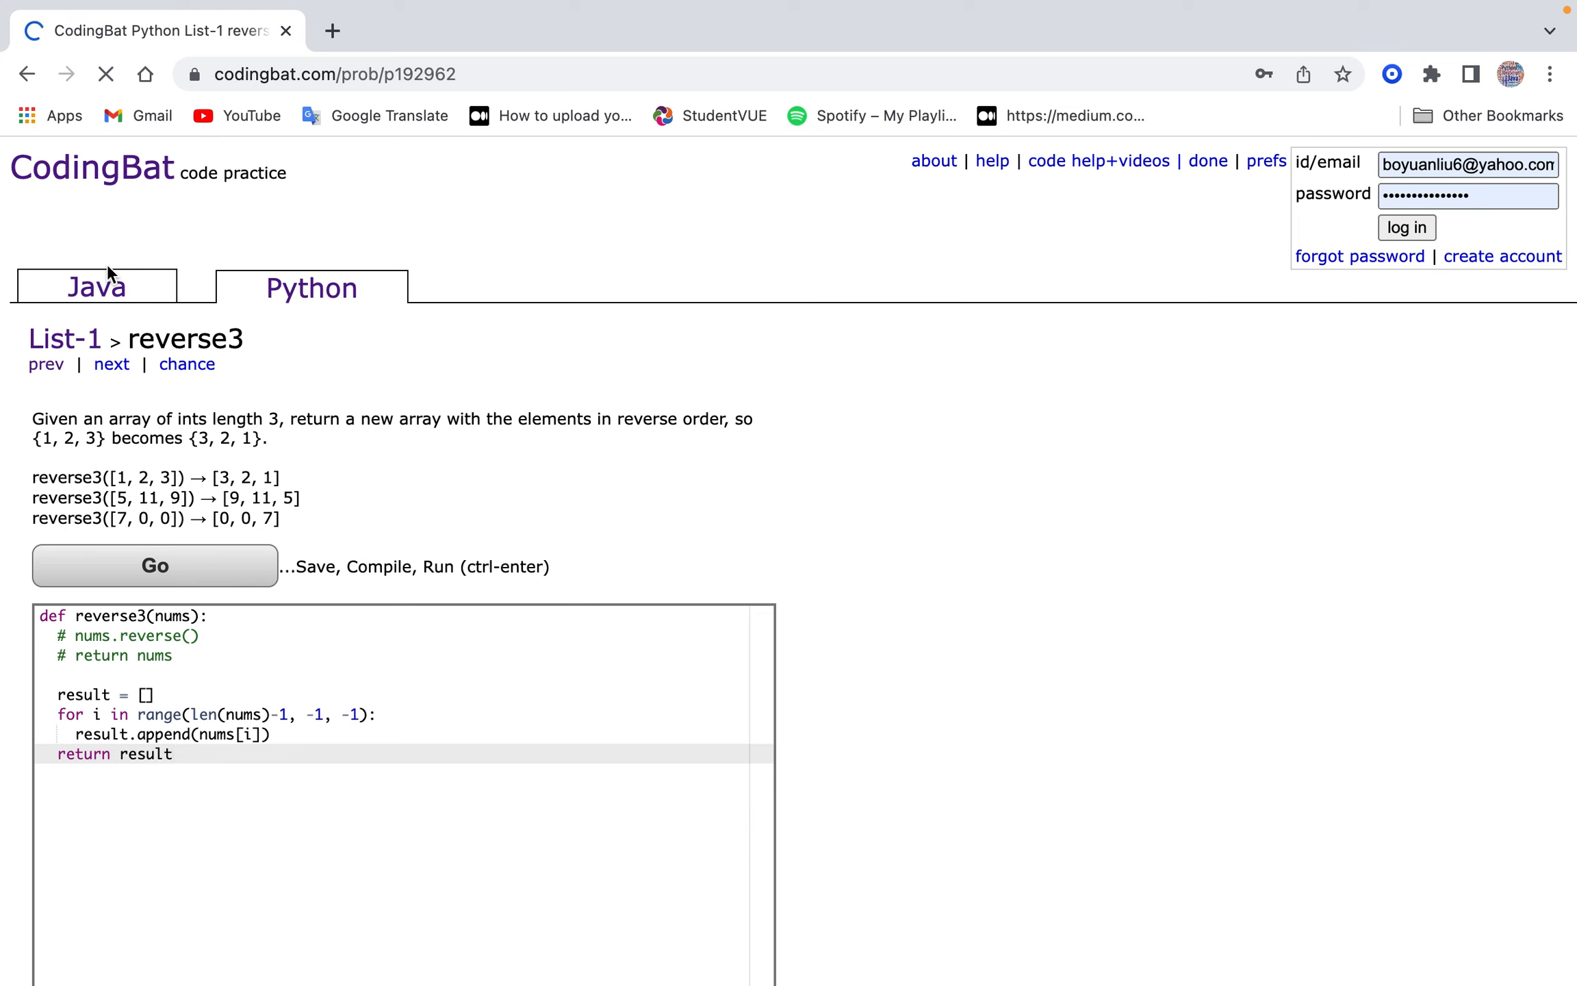
Skip past reverse3 to max_end3, then type and erase a partial 'if n' condition.
left_click(111, 364)
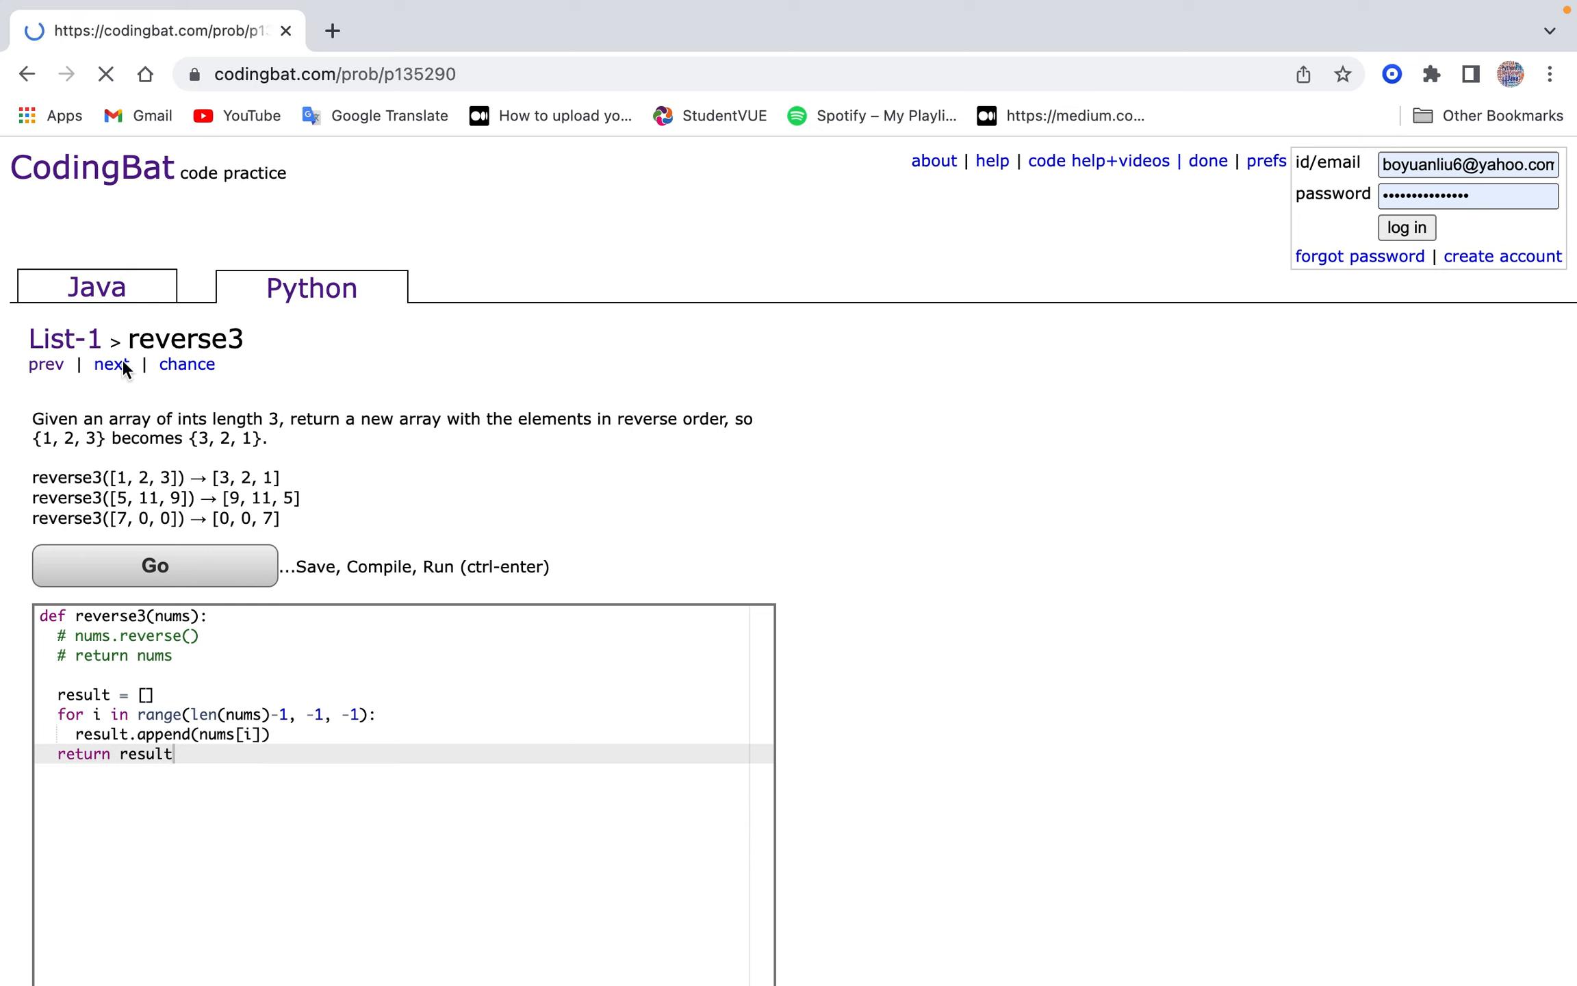
left_click(109, 364)
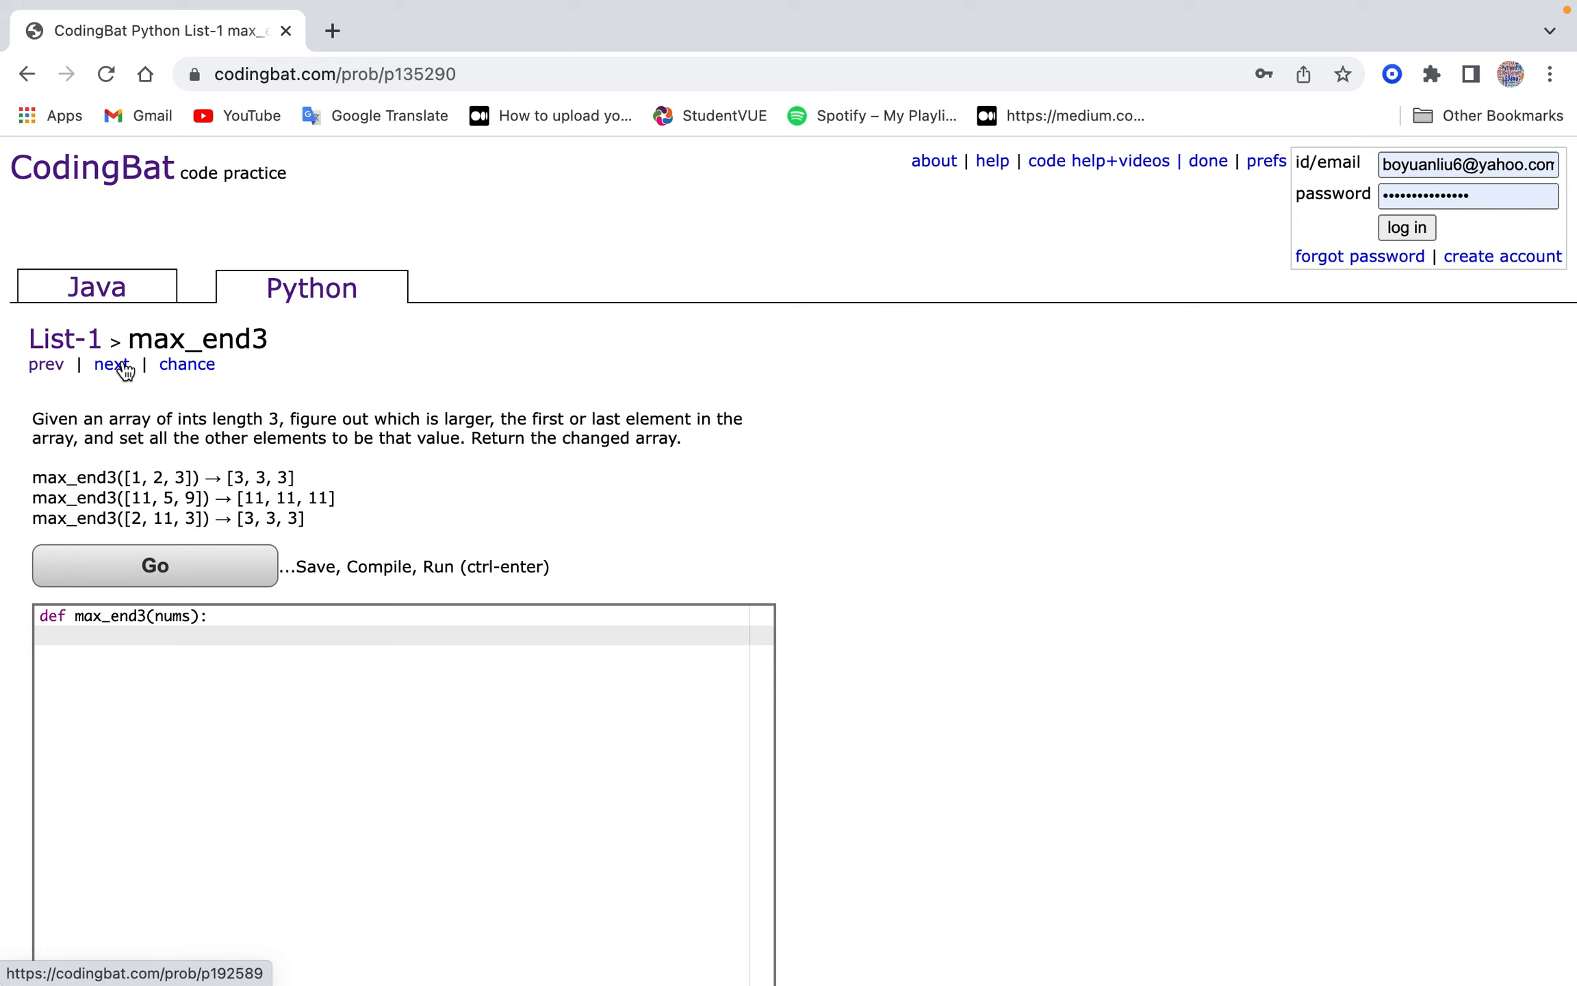
type("if n")
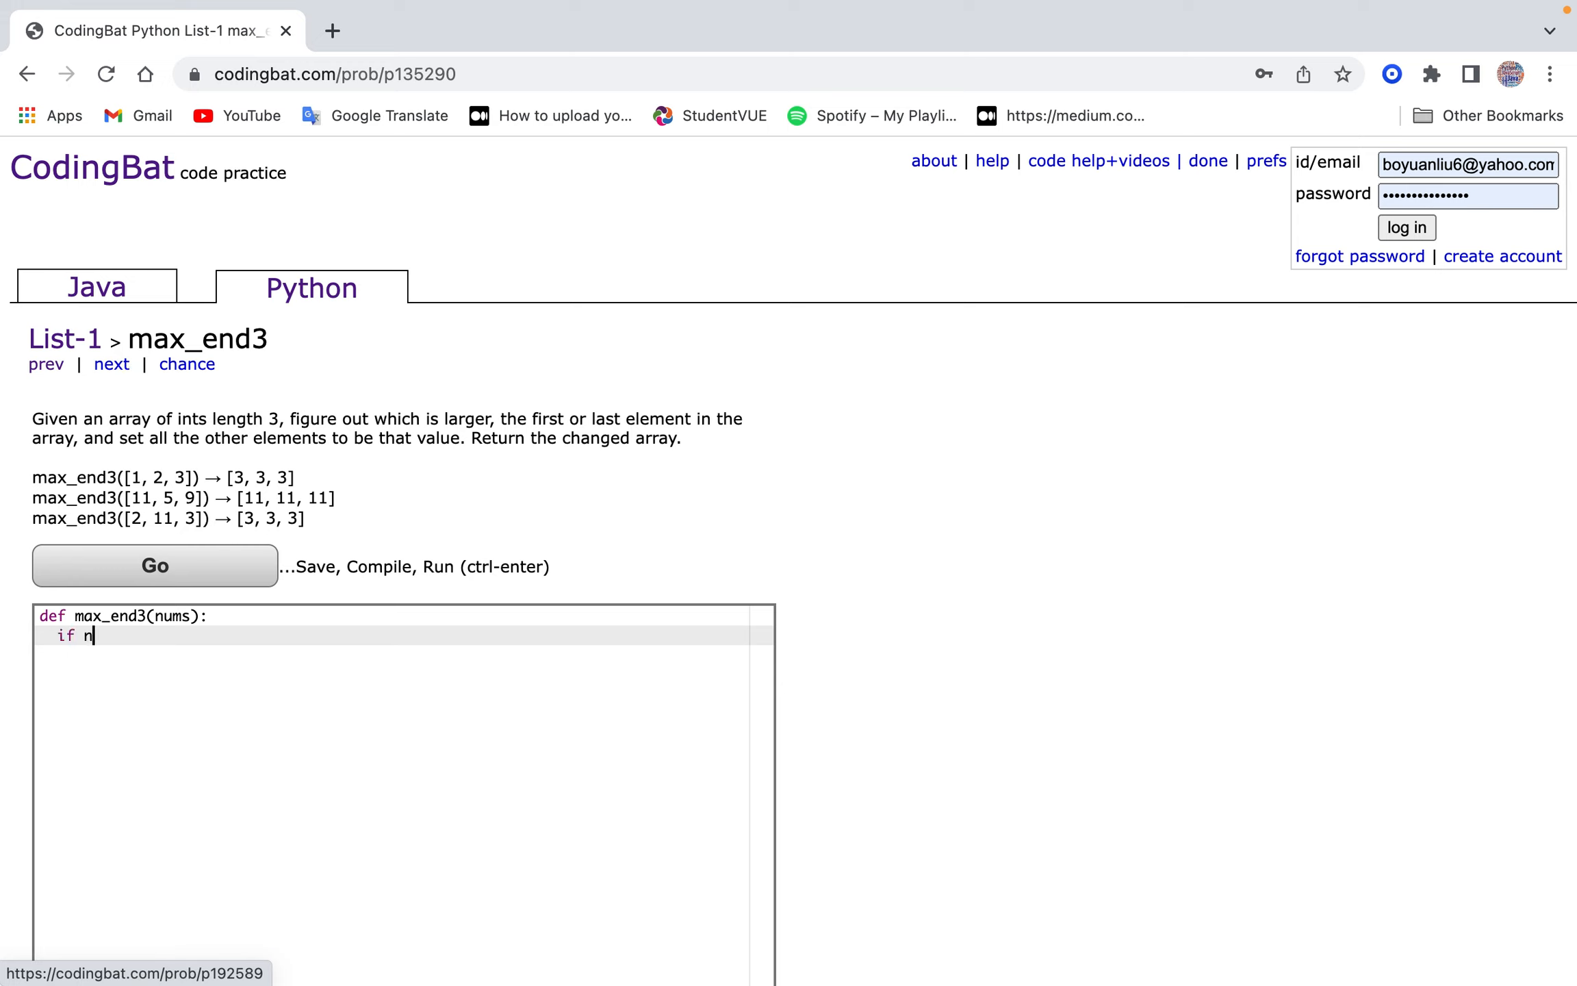
key("Backspace")
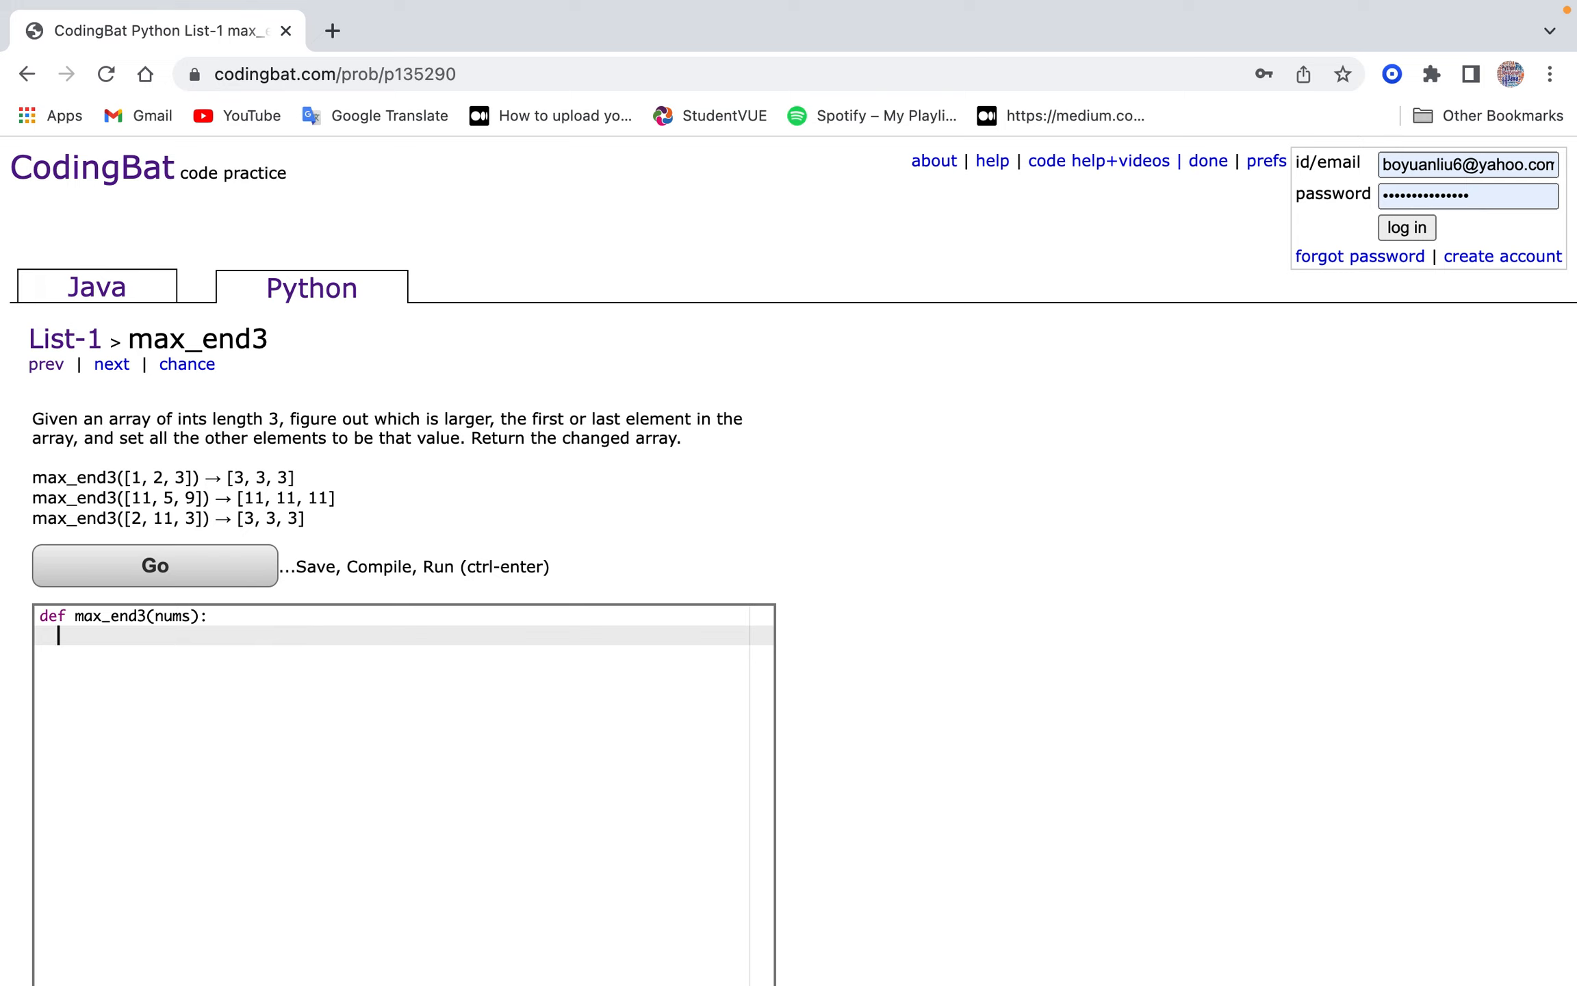
Write the max_end3 condition if nums[0] > nums[-1].
type("if")
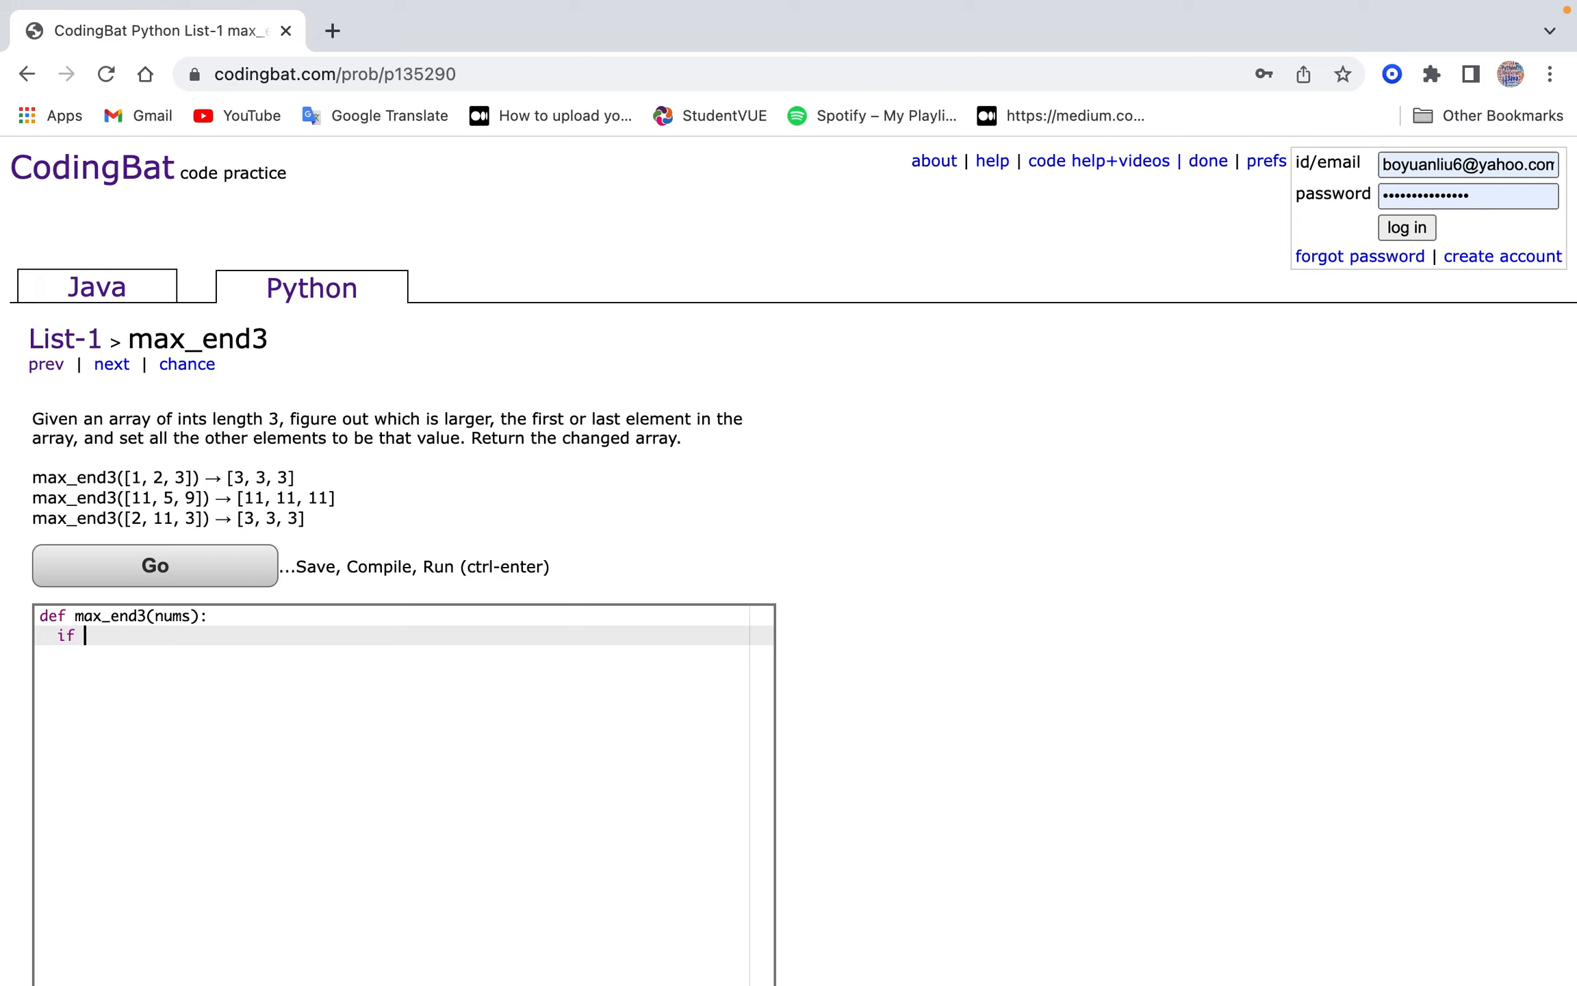
type("nums")
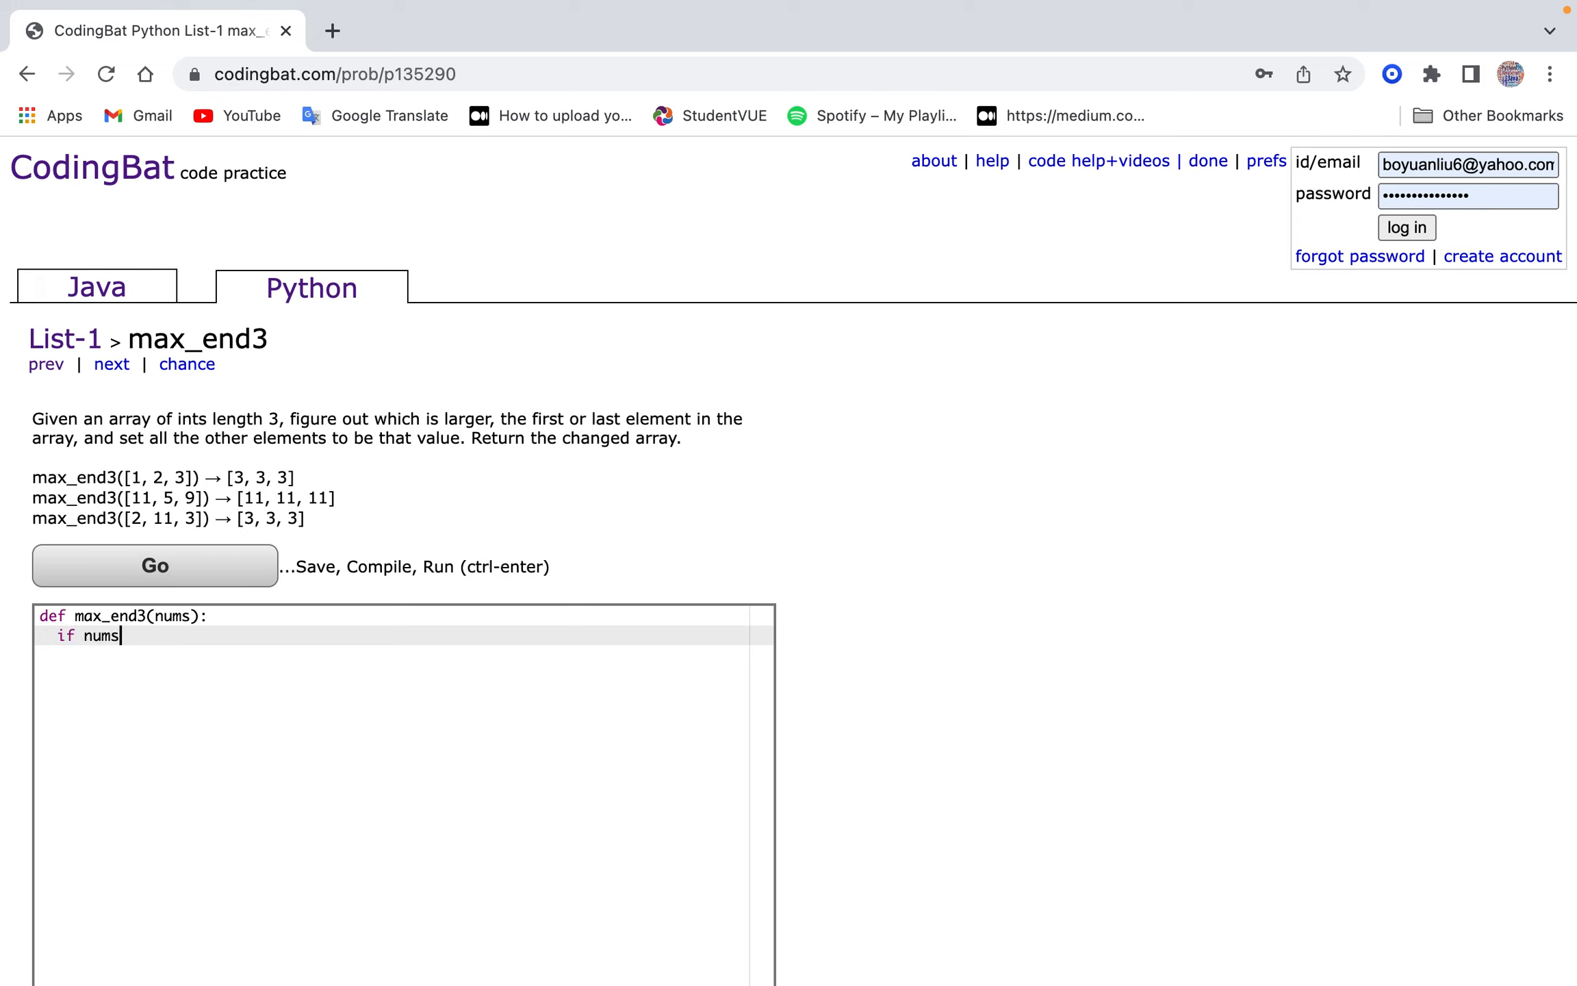
type("[")
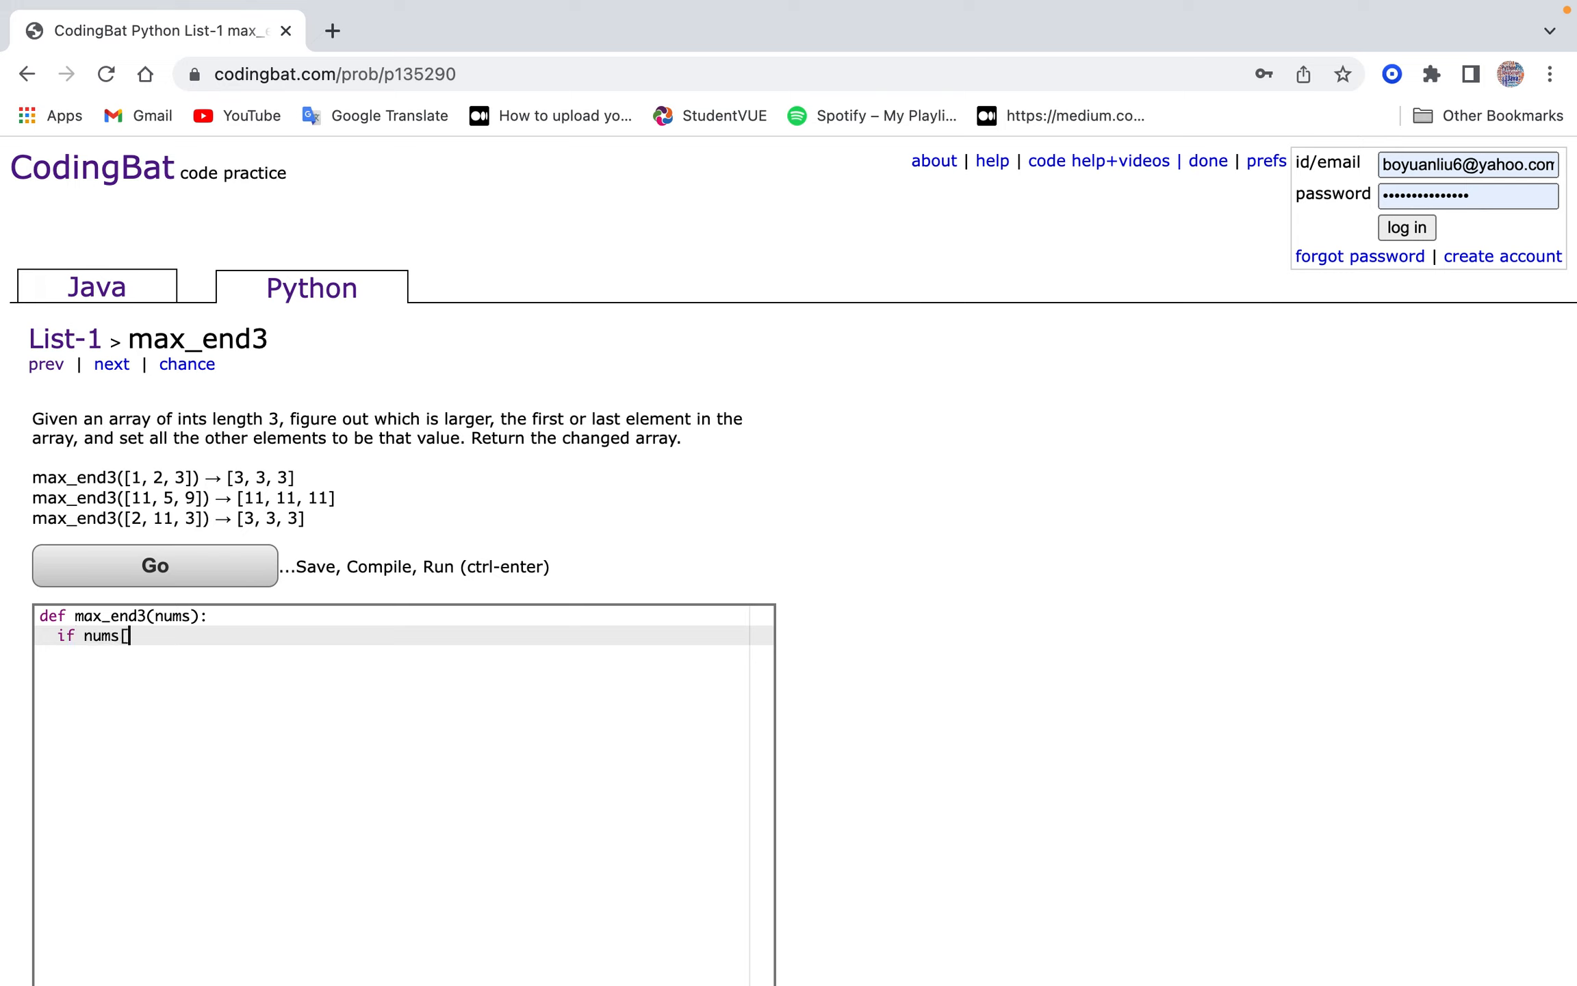
type("0]")
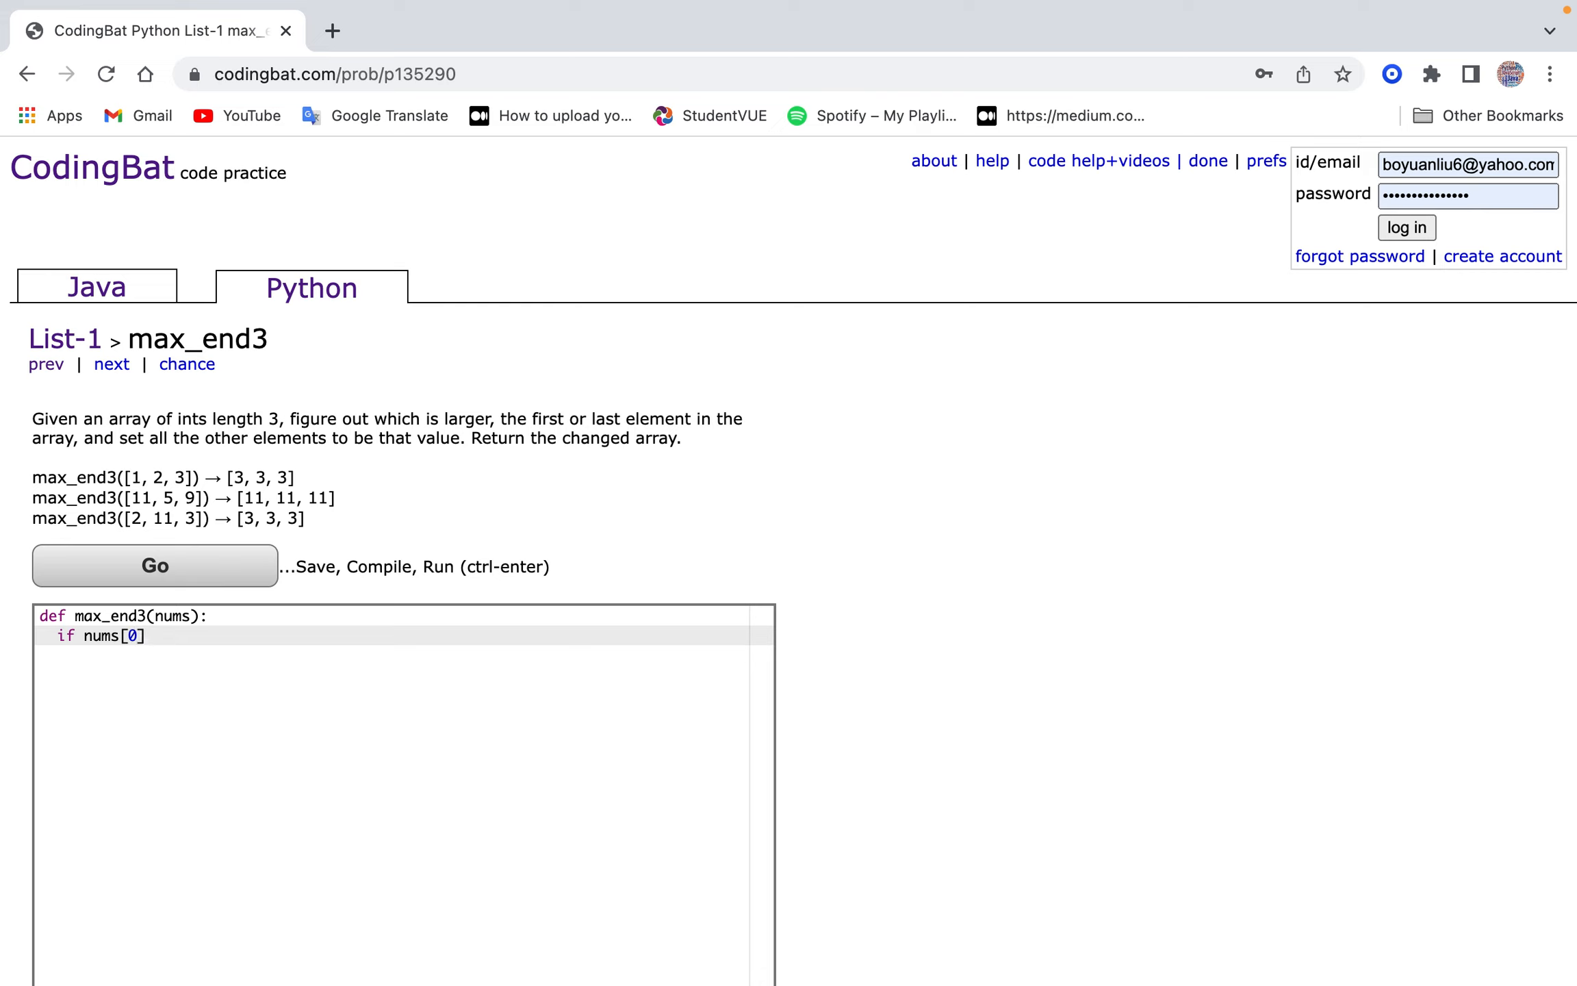
type("> nums[-1]:")
type("return []")
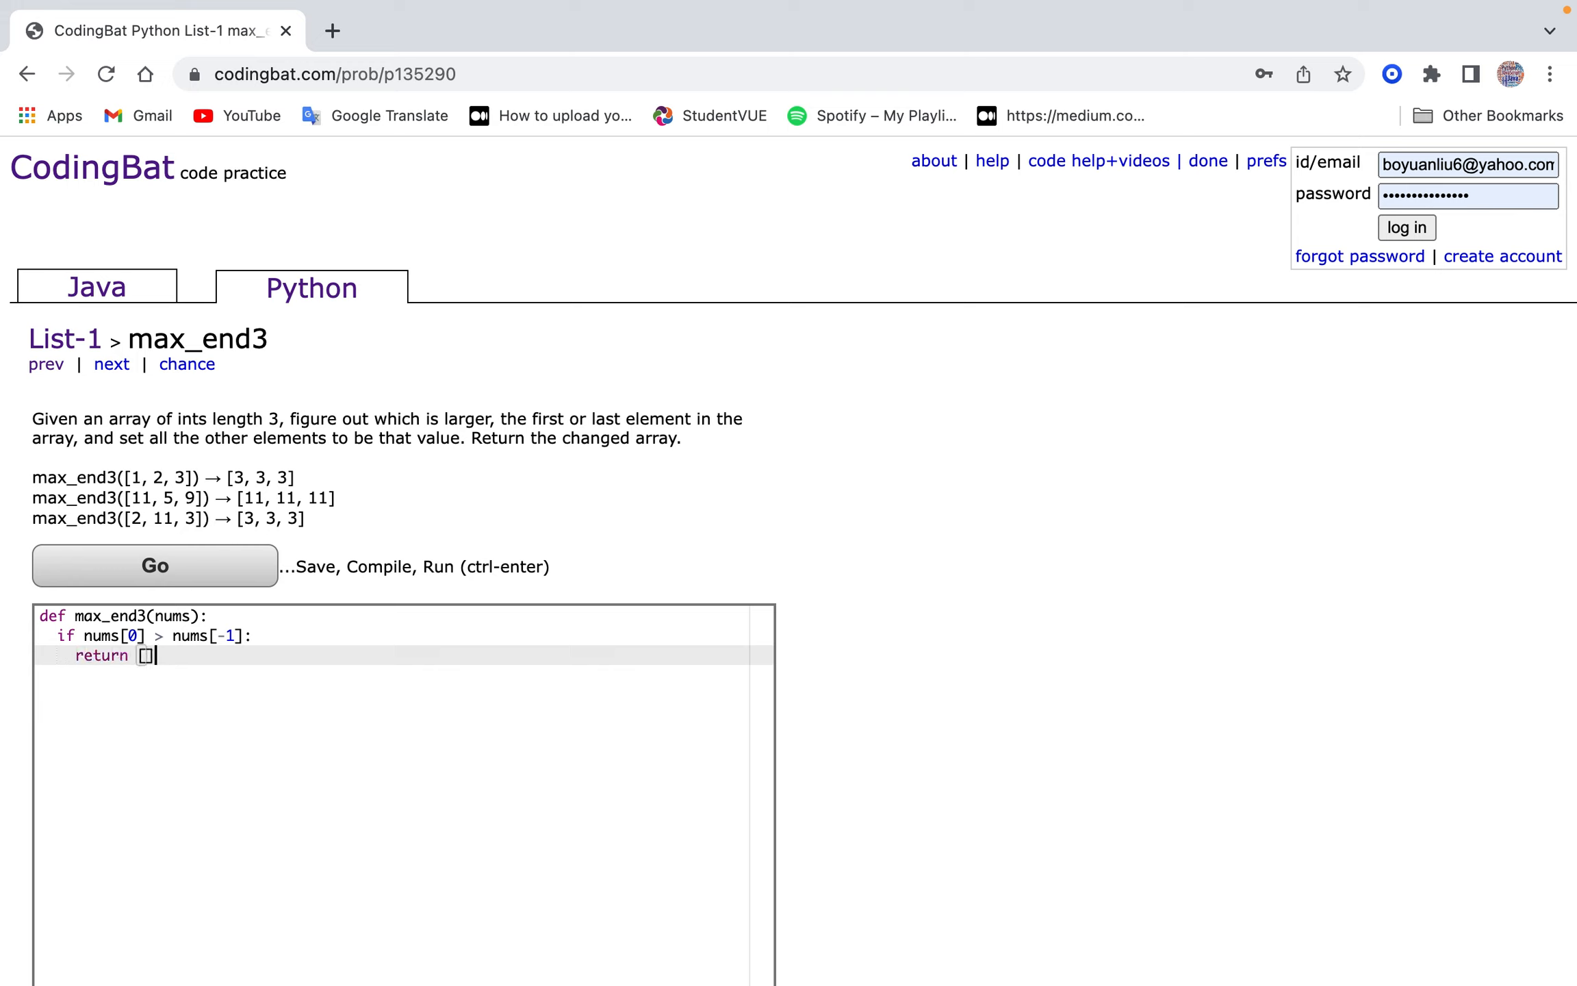
Return three copies of nums[0], or of nums[-1] in the else branch.
double_click(103, 635)
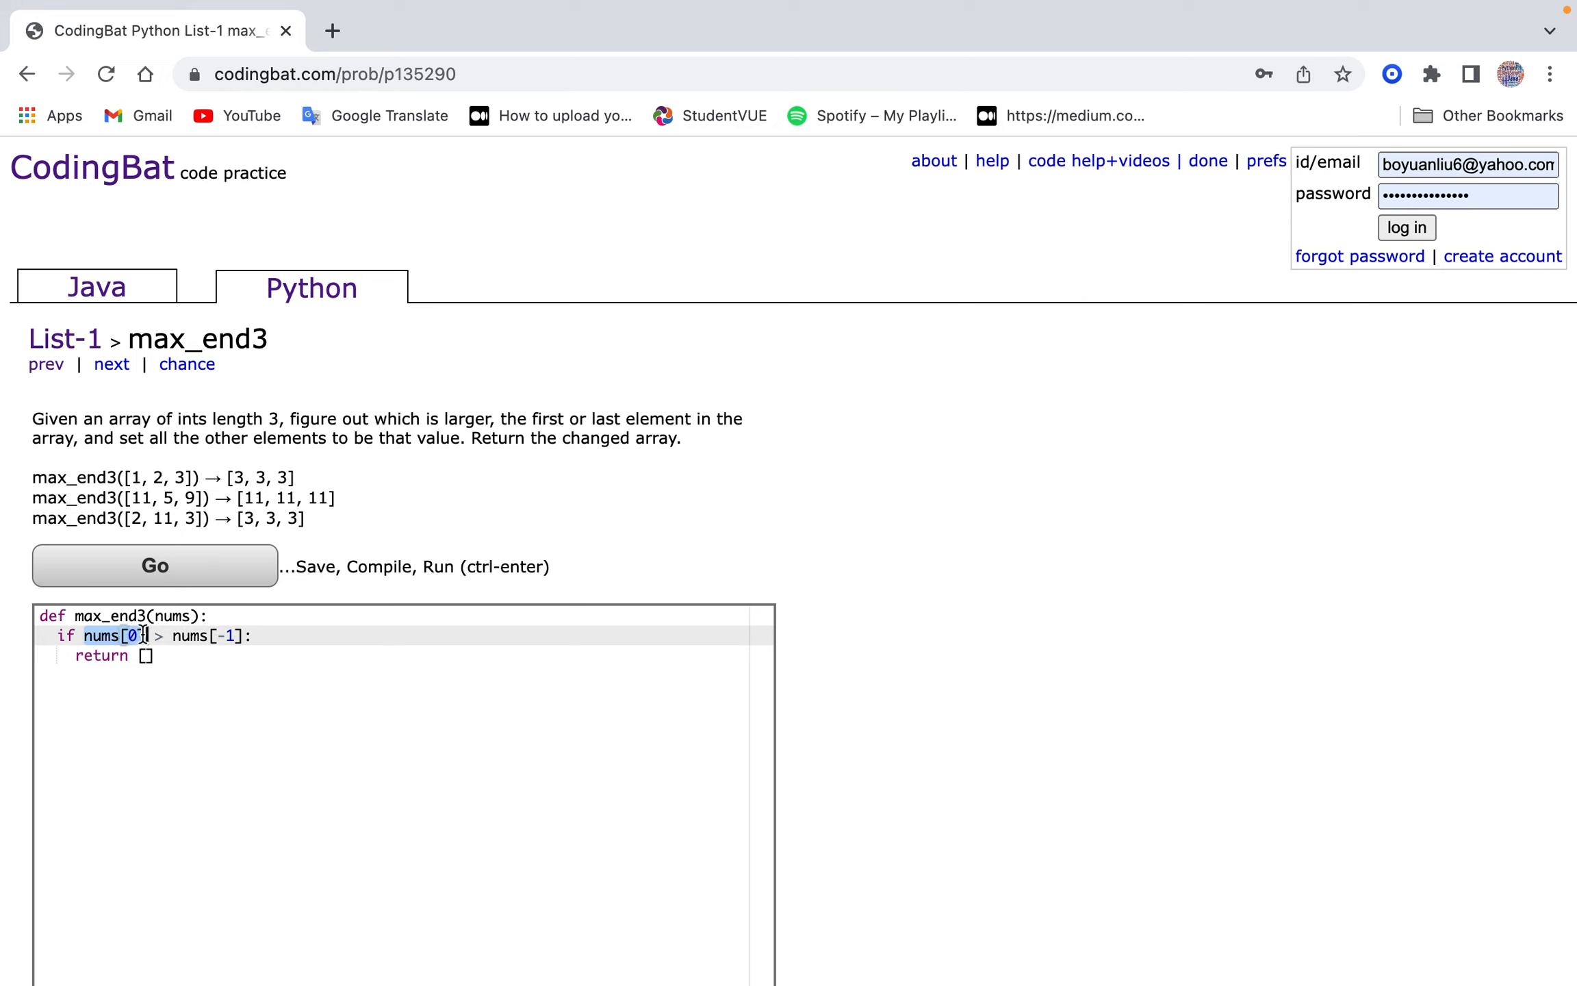
type("[nums[0], nums[0], nums[0")
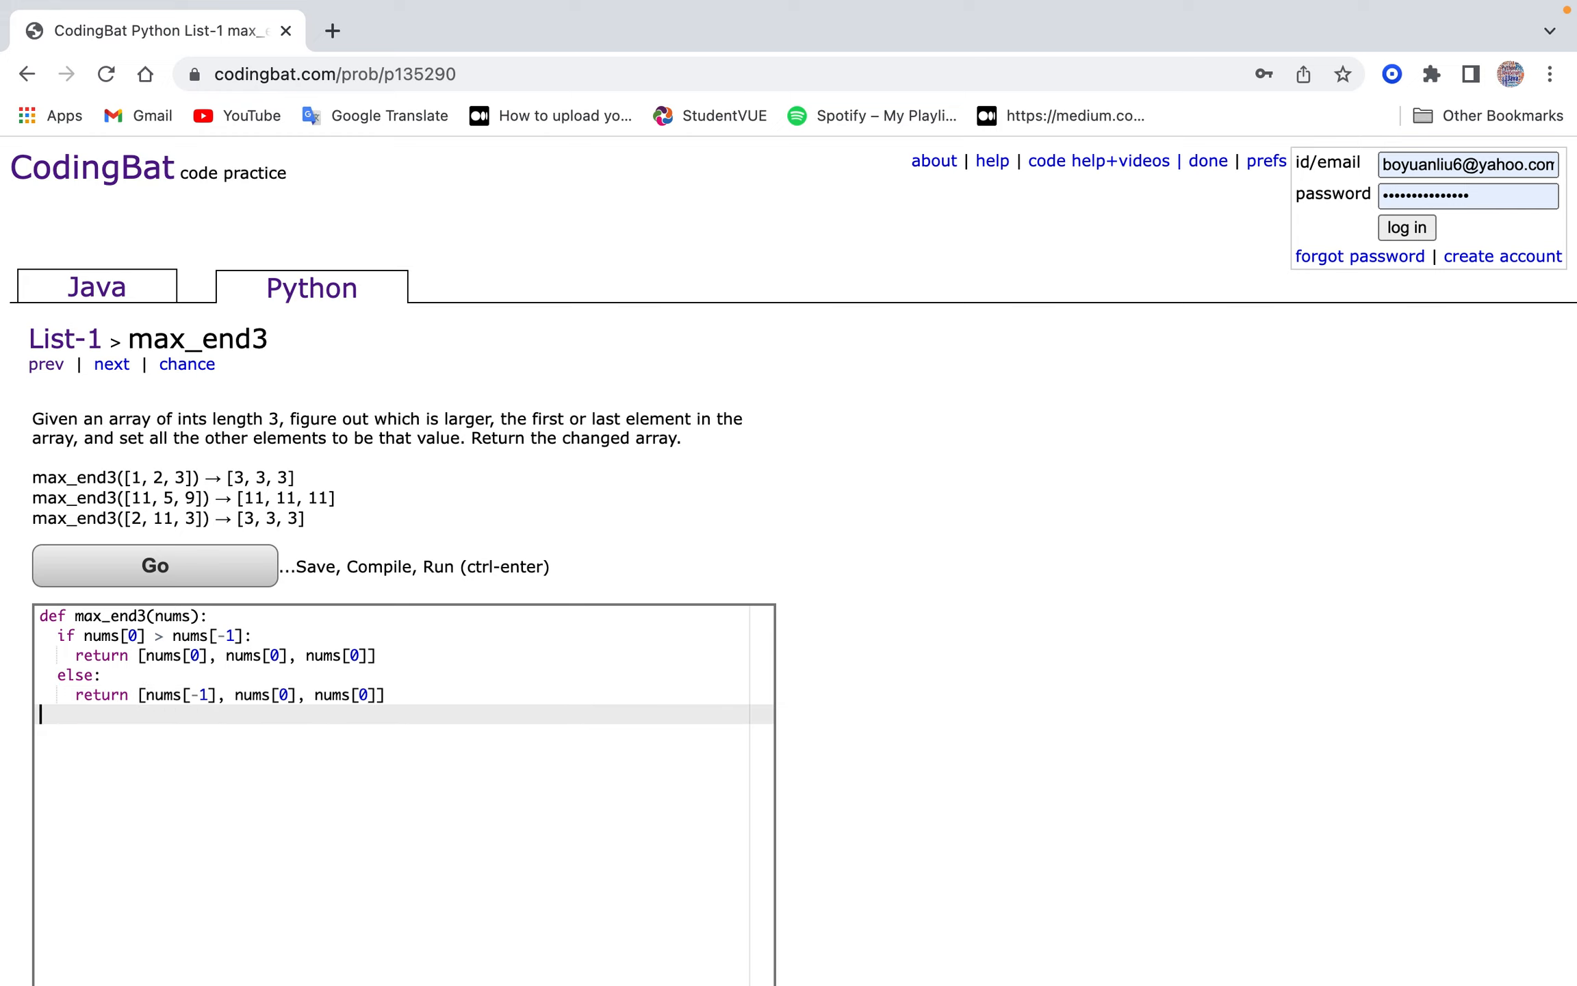
left_click(300, 695)
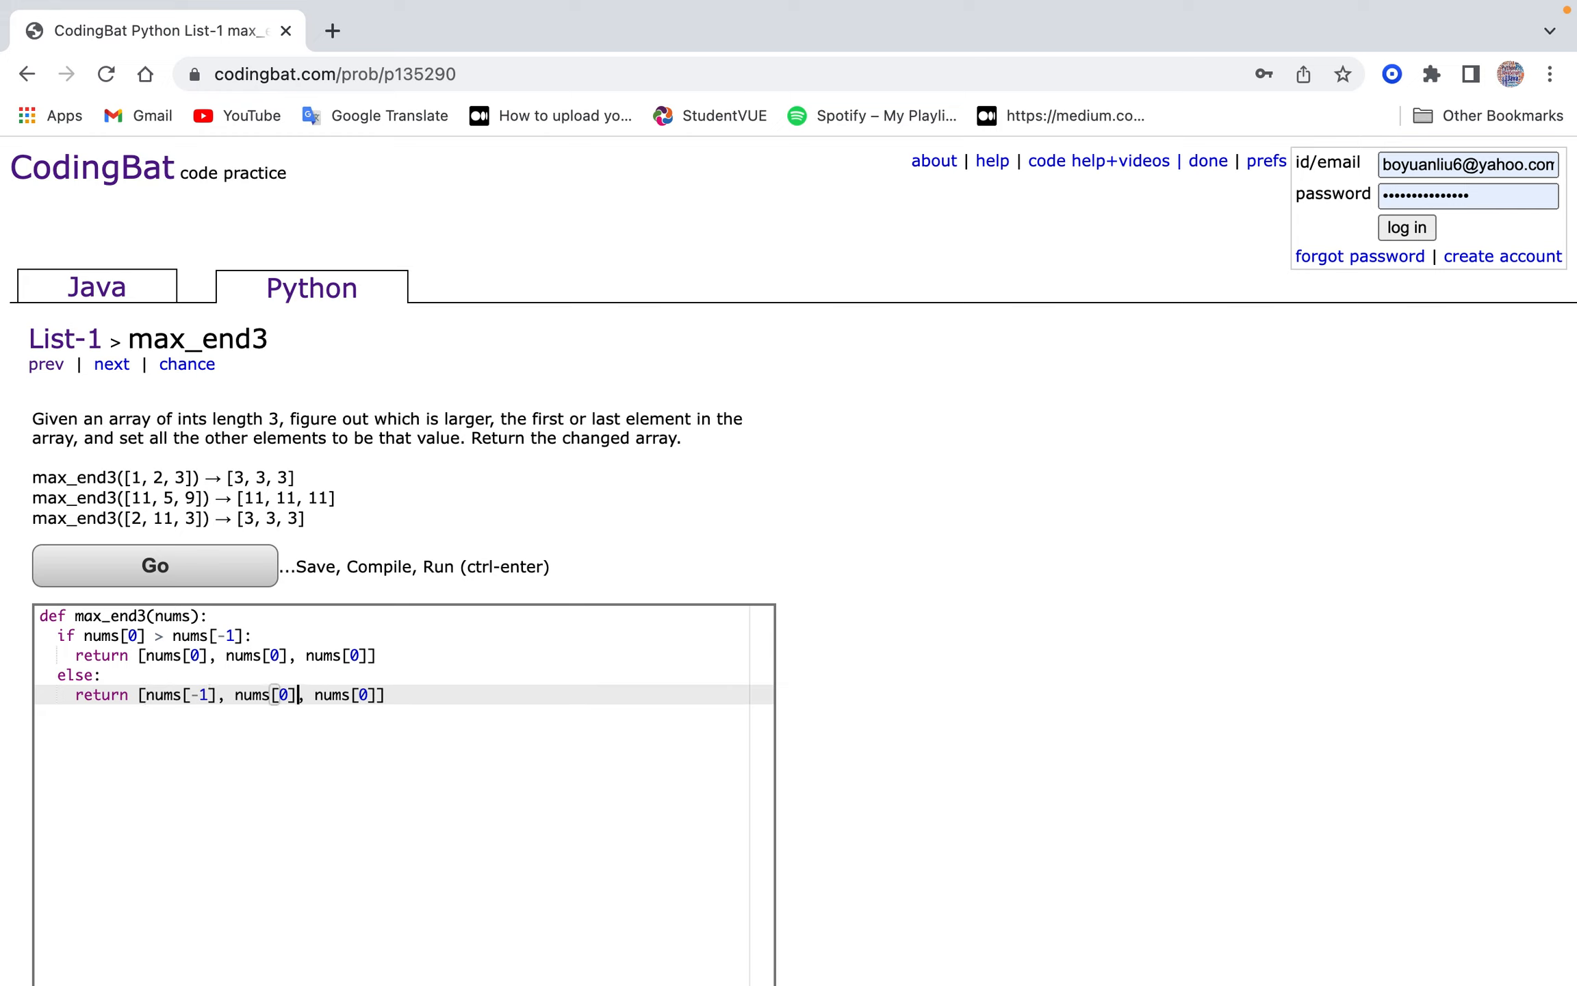
type("-1")
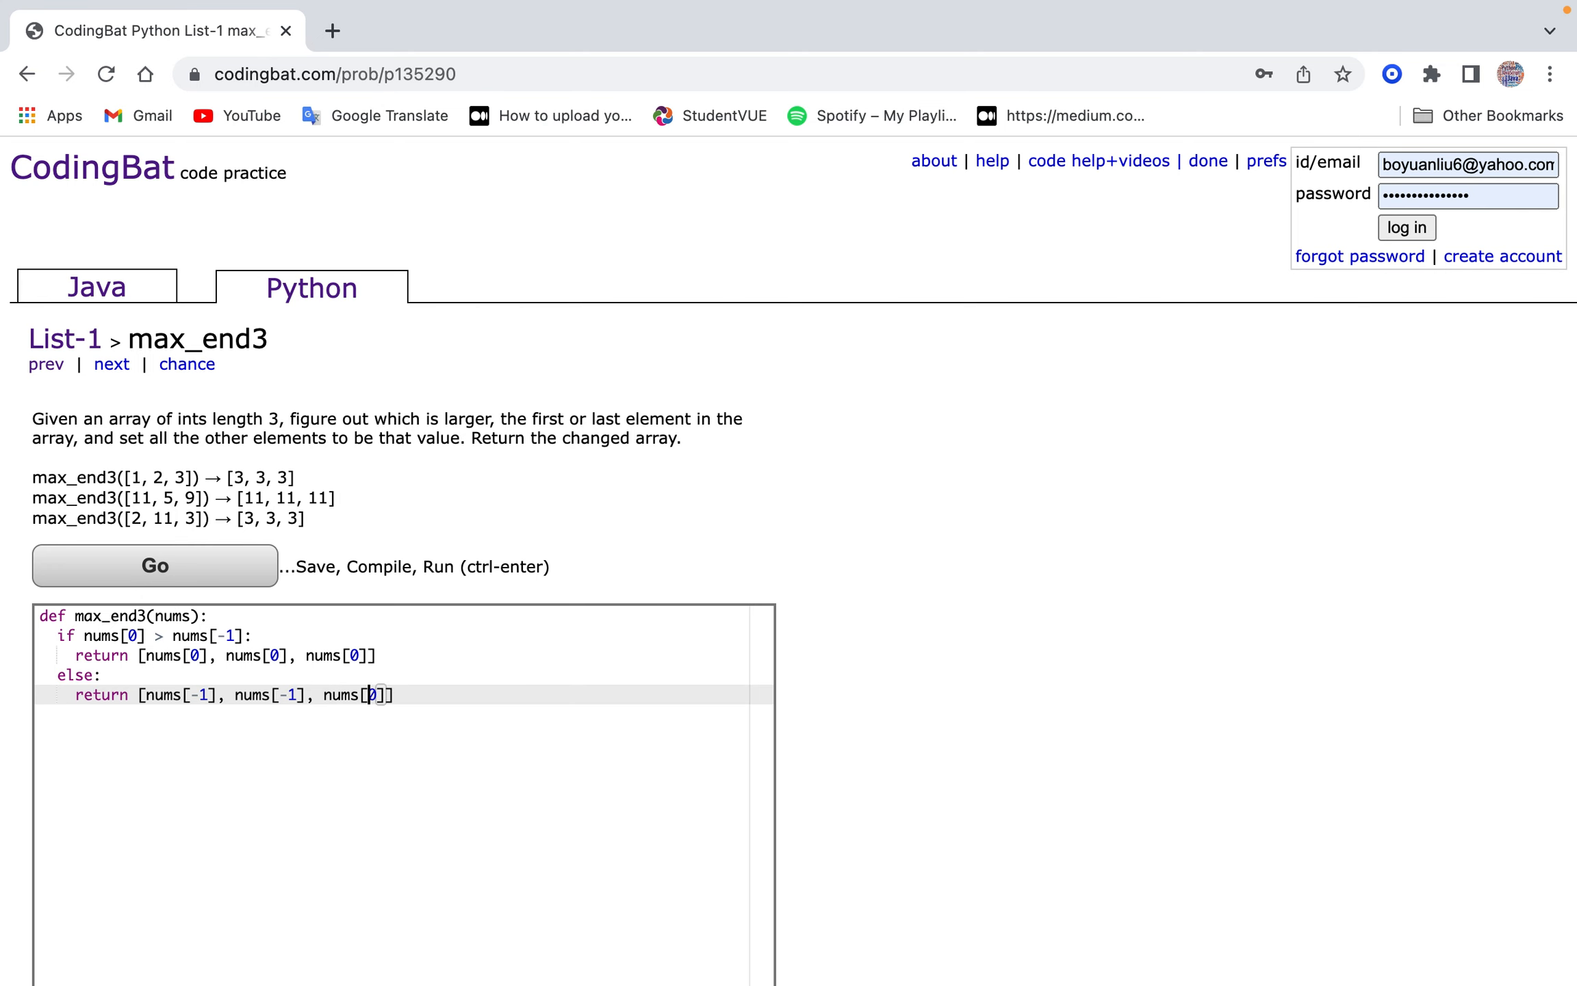
scroll("down", 3)
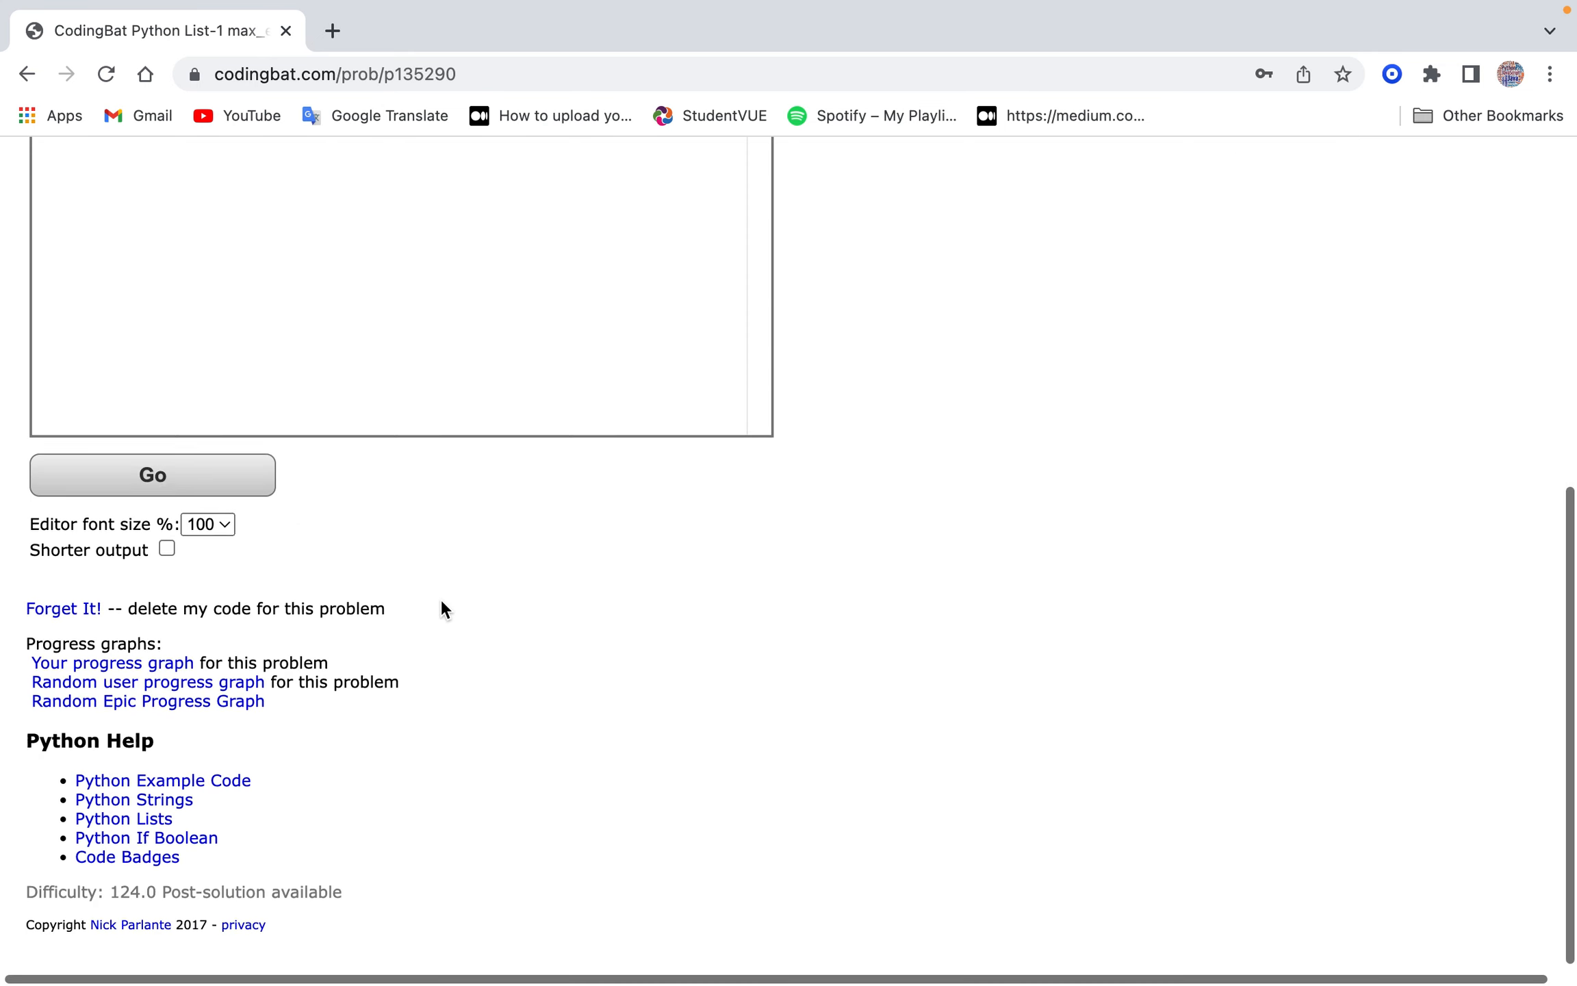
scroll("up", 3)
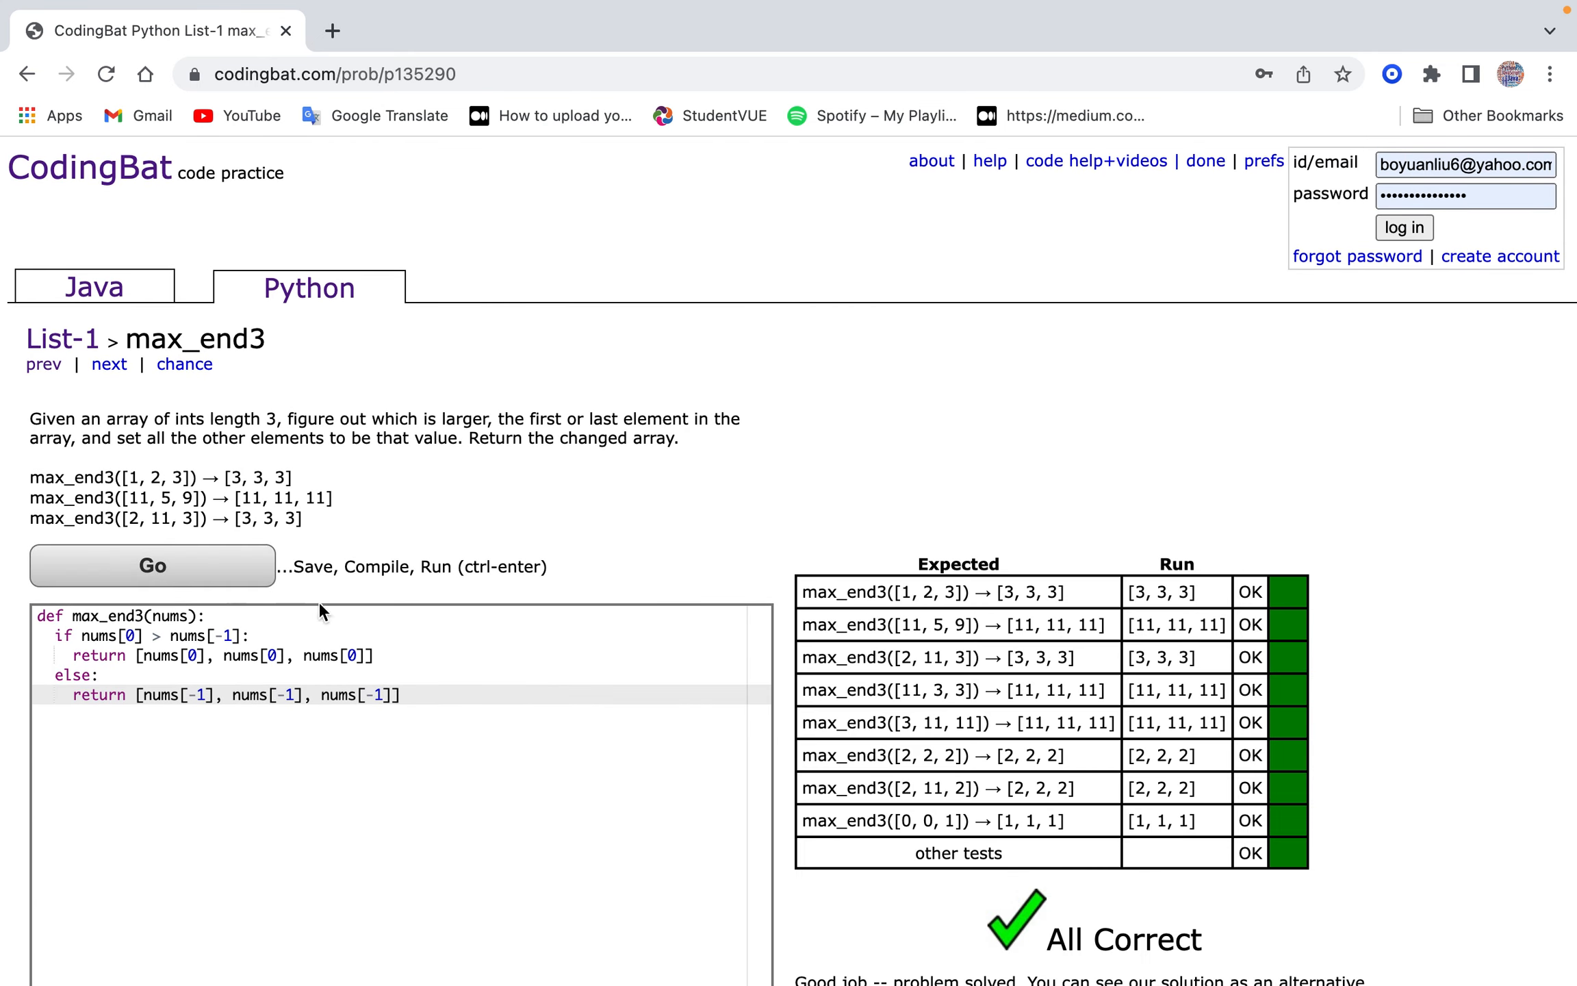
mouse_move(527, 664)
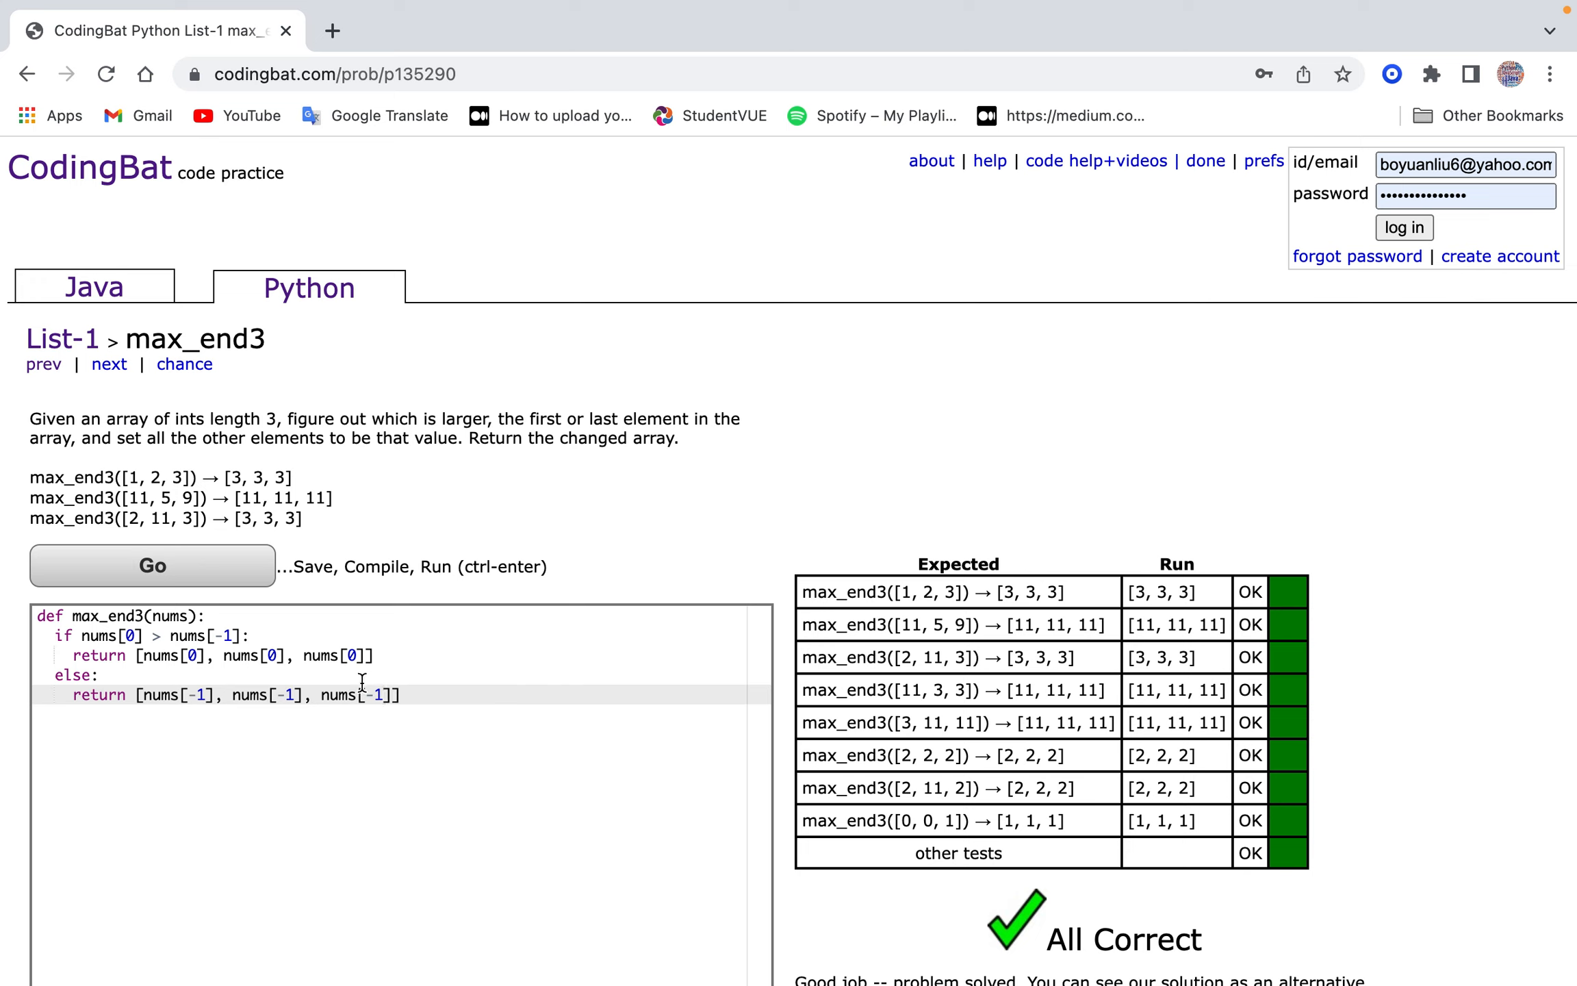
mouse_move(104, 630)
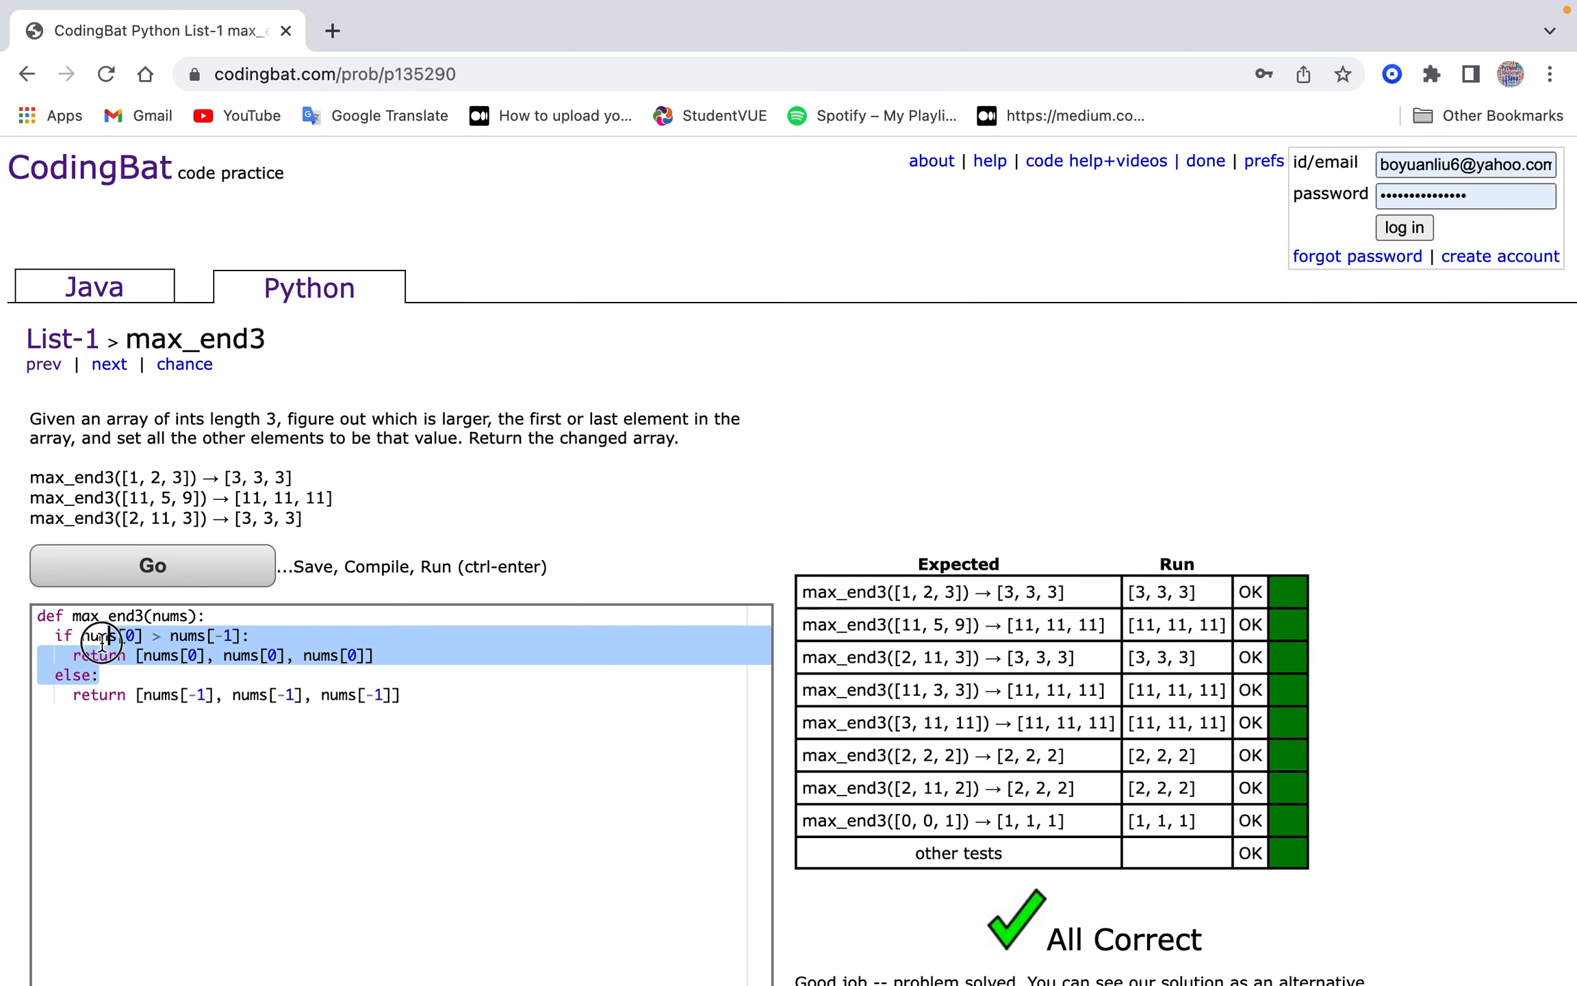
Leave max_end3 for the next List-1 problem, sum2.
left_click(109, 364)
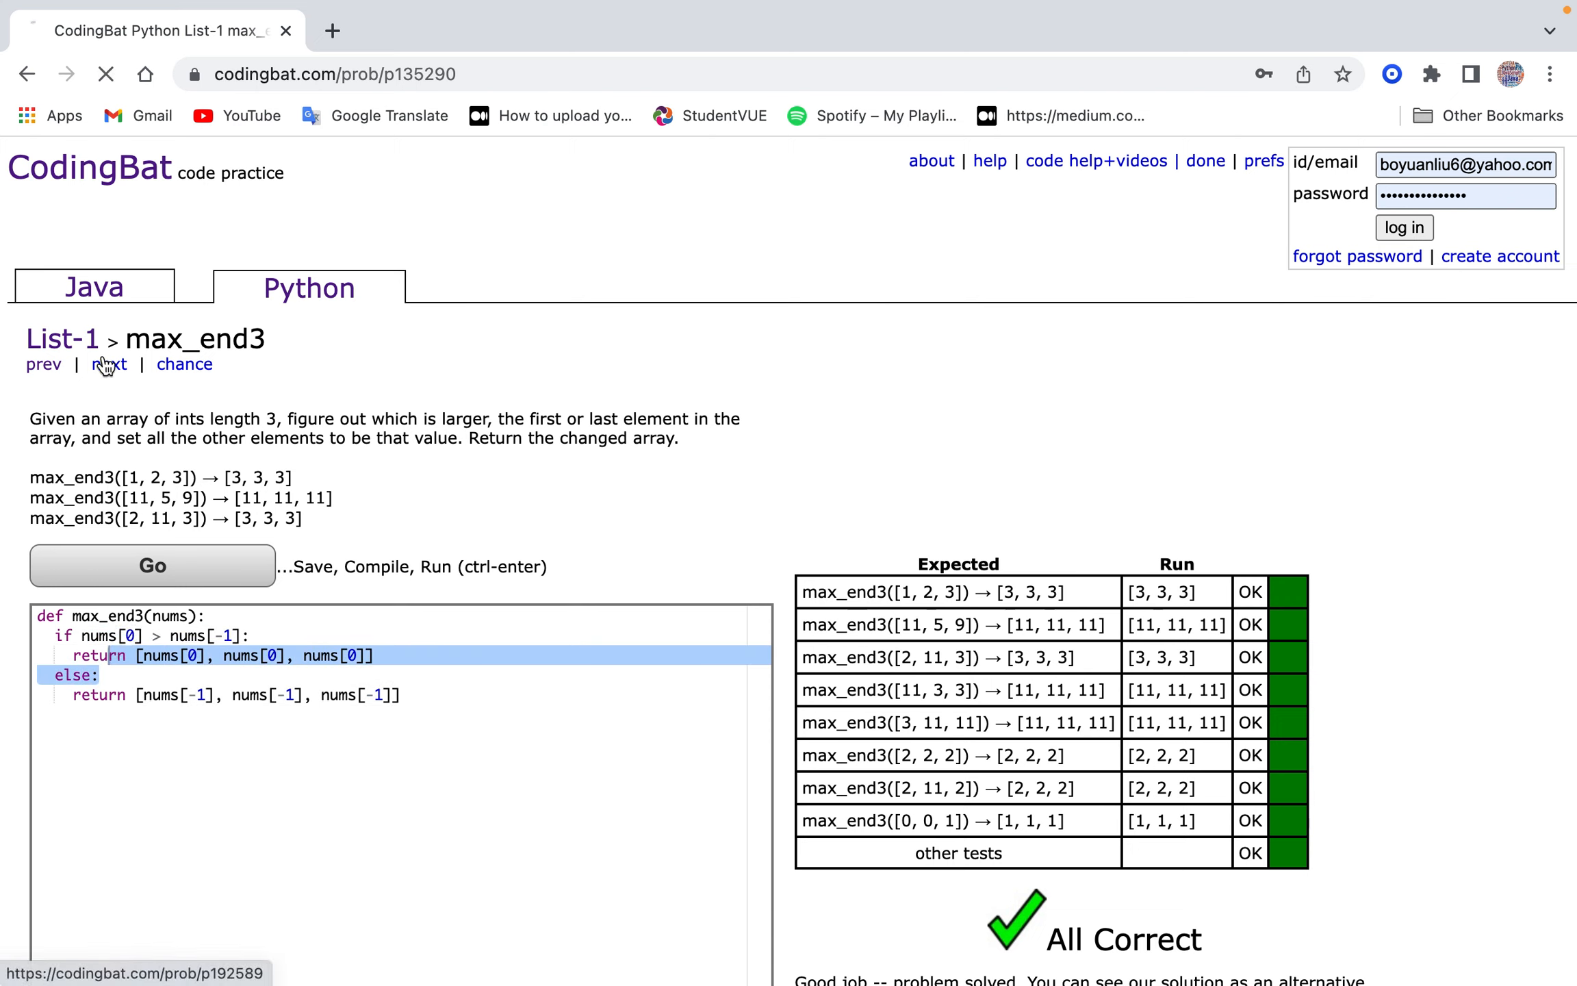
left_click(109, 365)
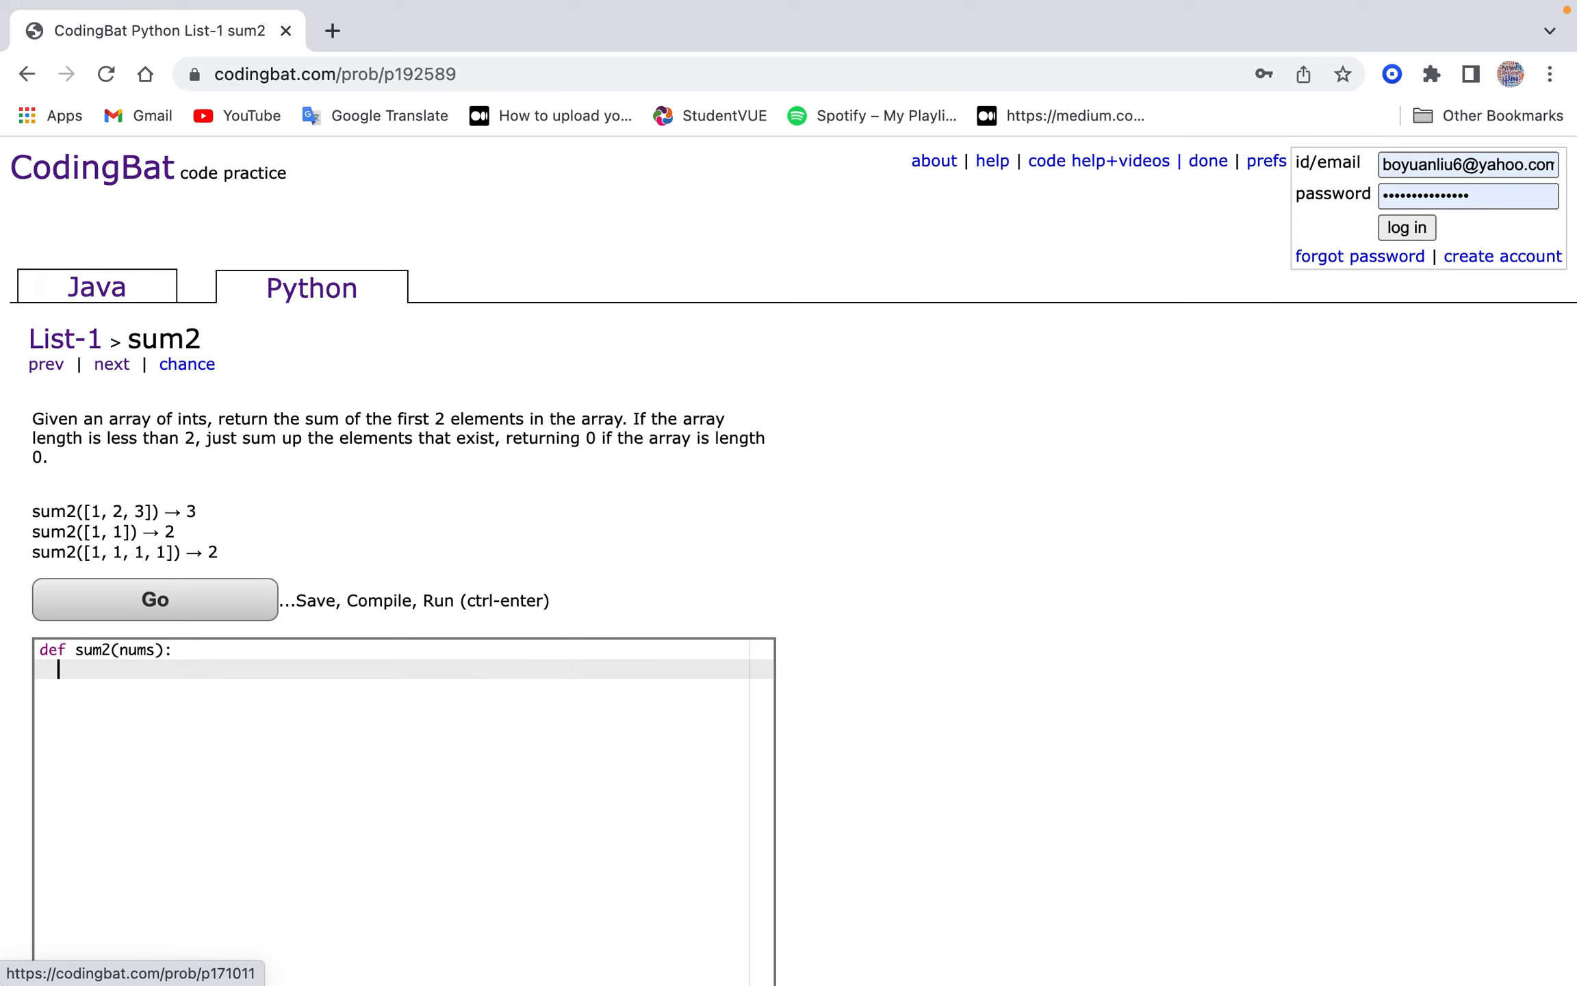
Handle sum2's empty and one-element lists, returning 0 and nums[0].
type("if num")
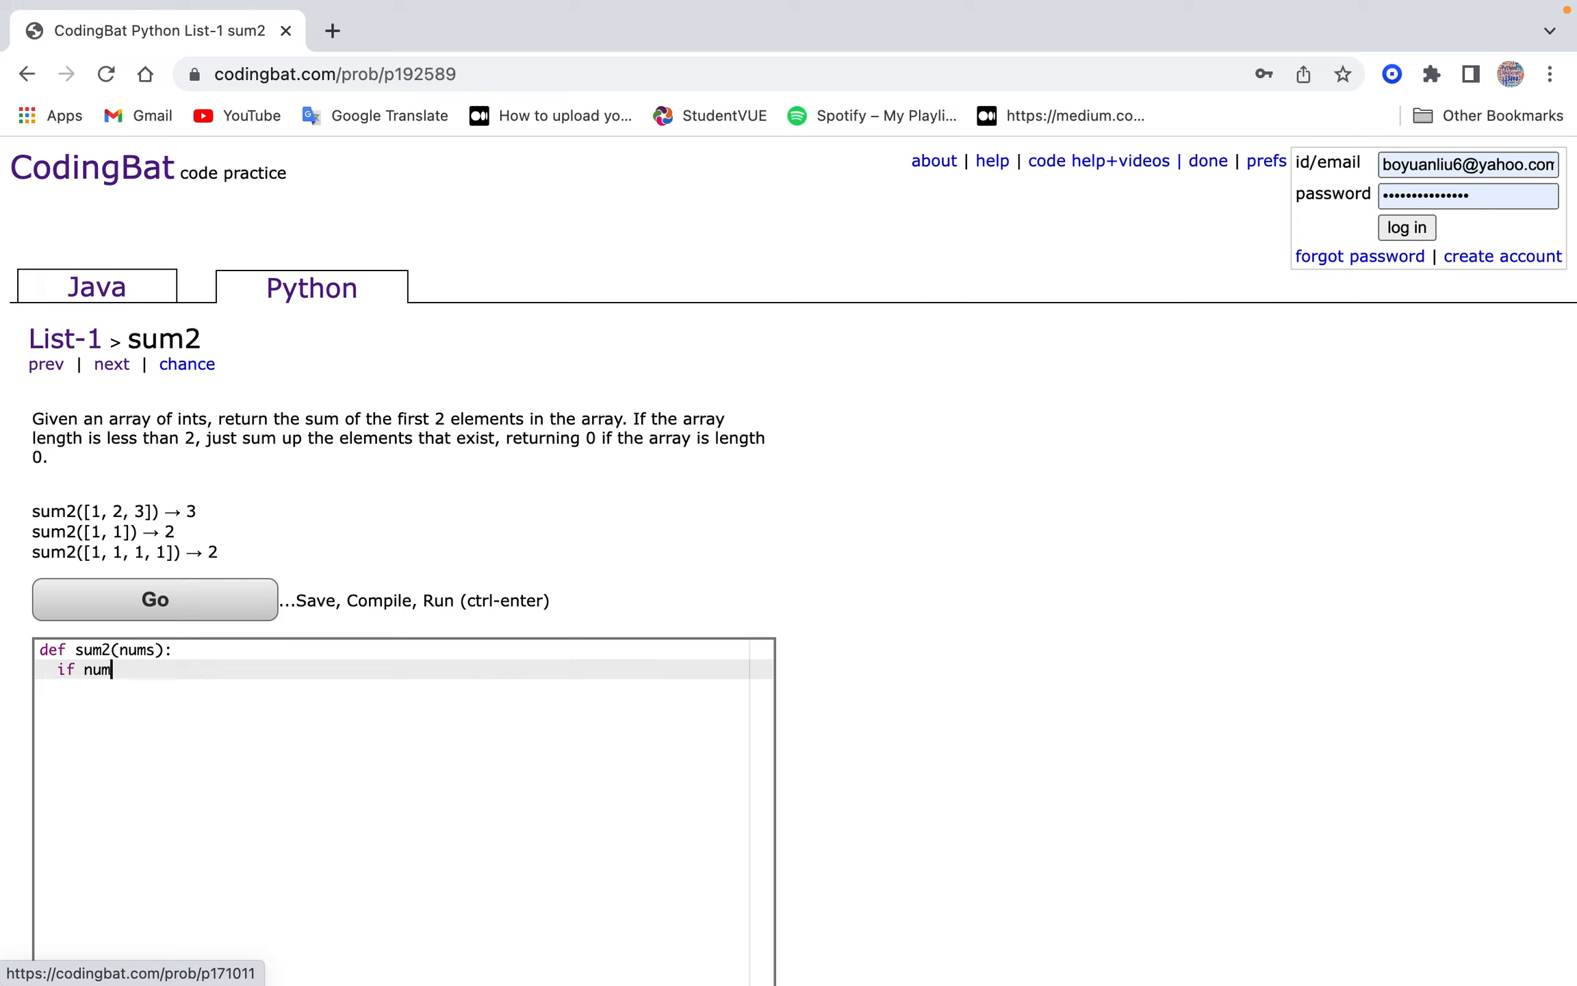
type("en(nums")
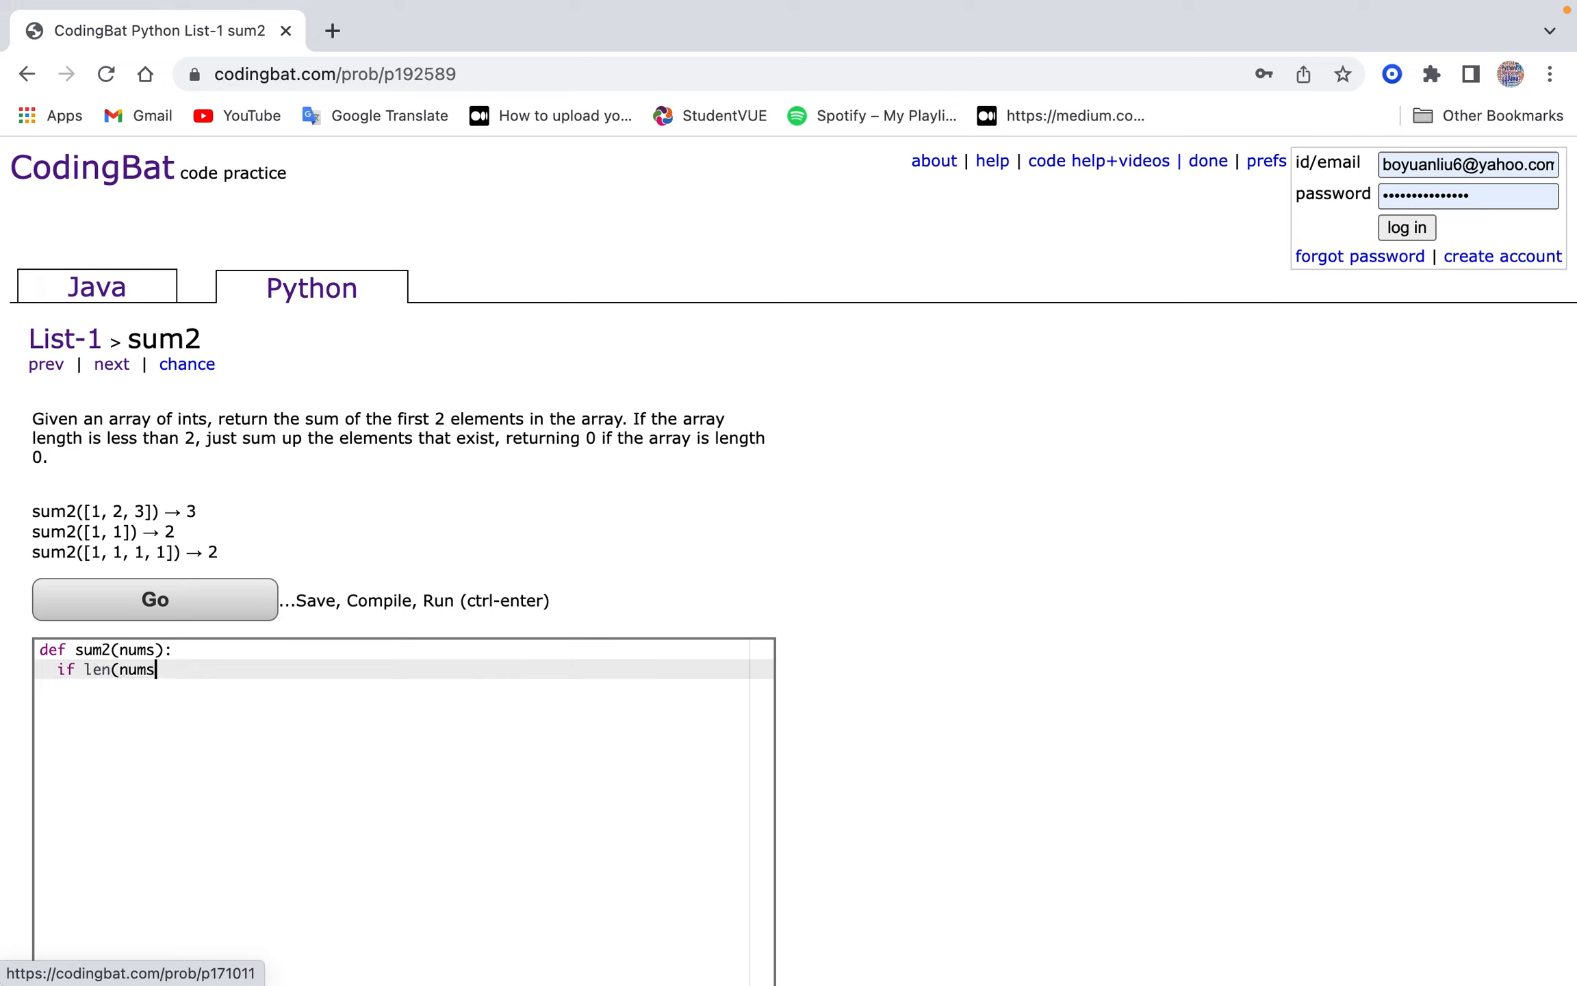
type(") == 0:")
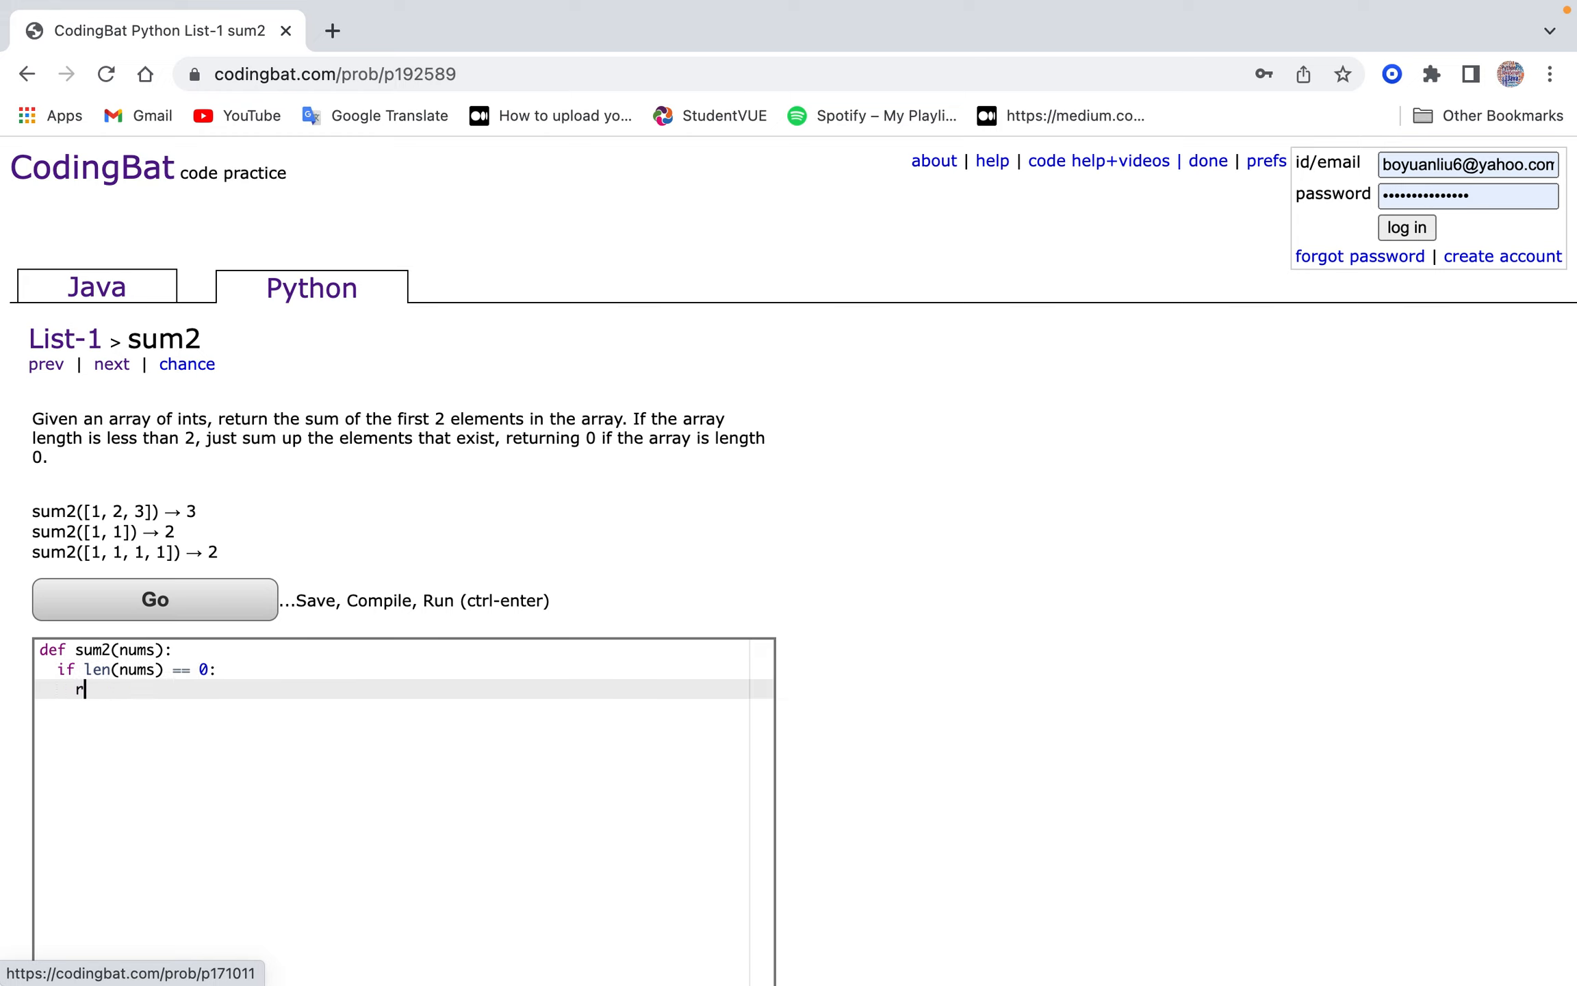
type("eturn 0")
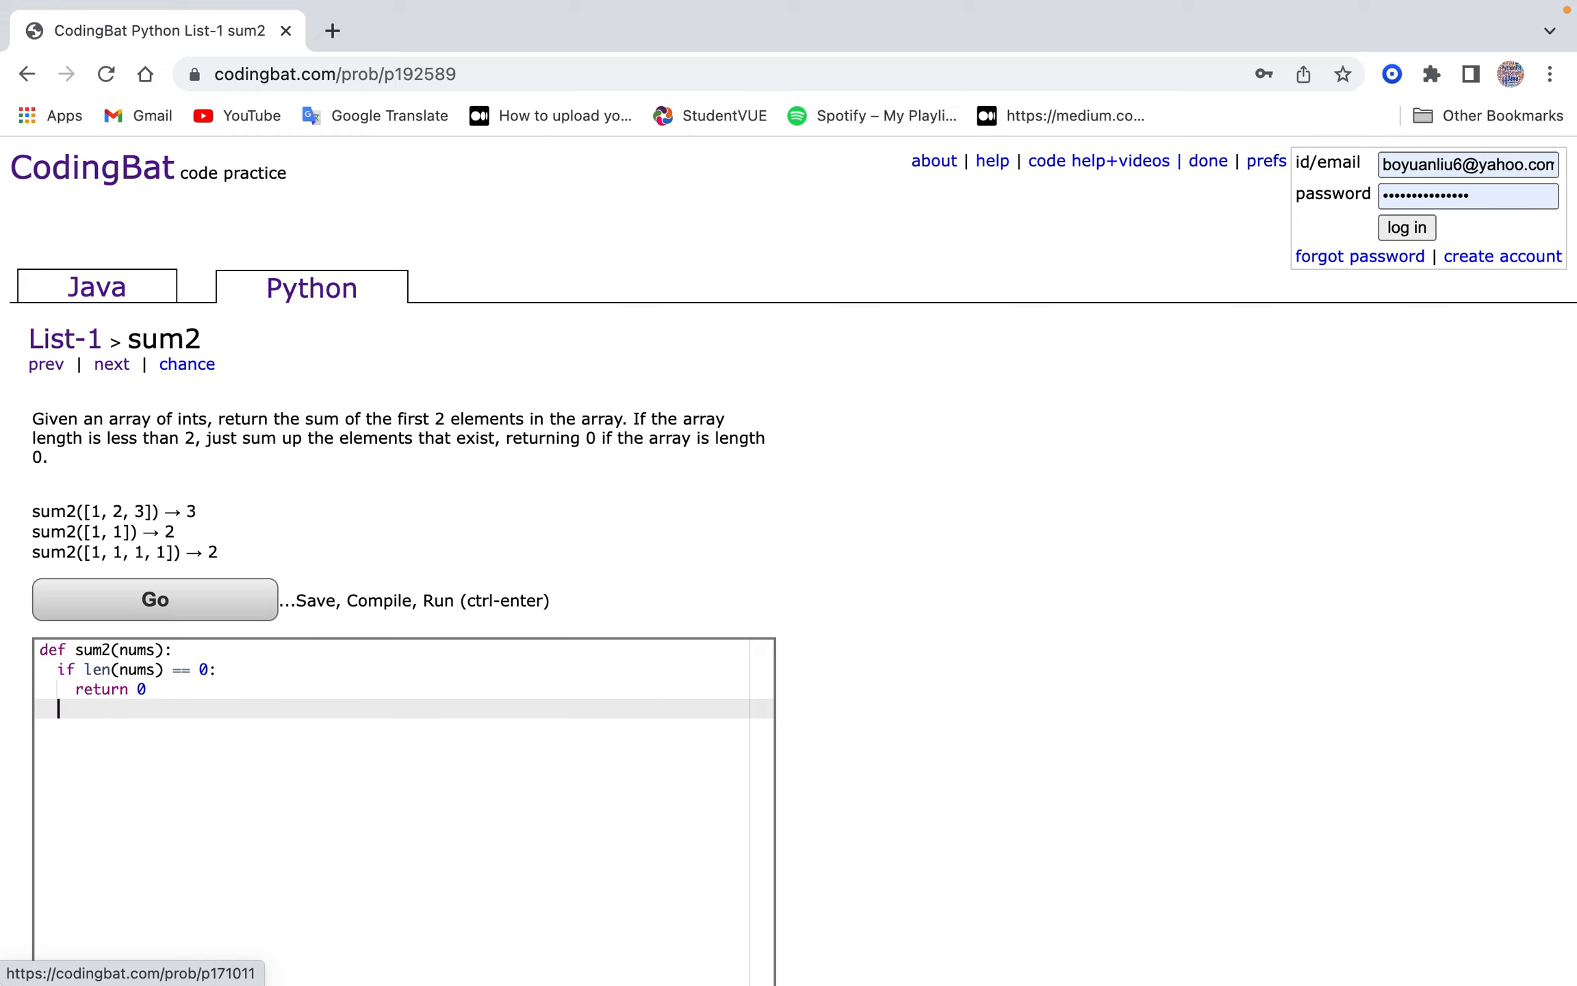
type("elif")
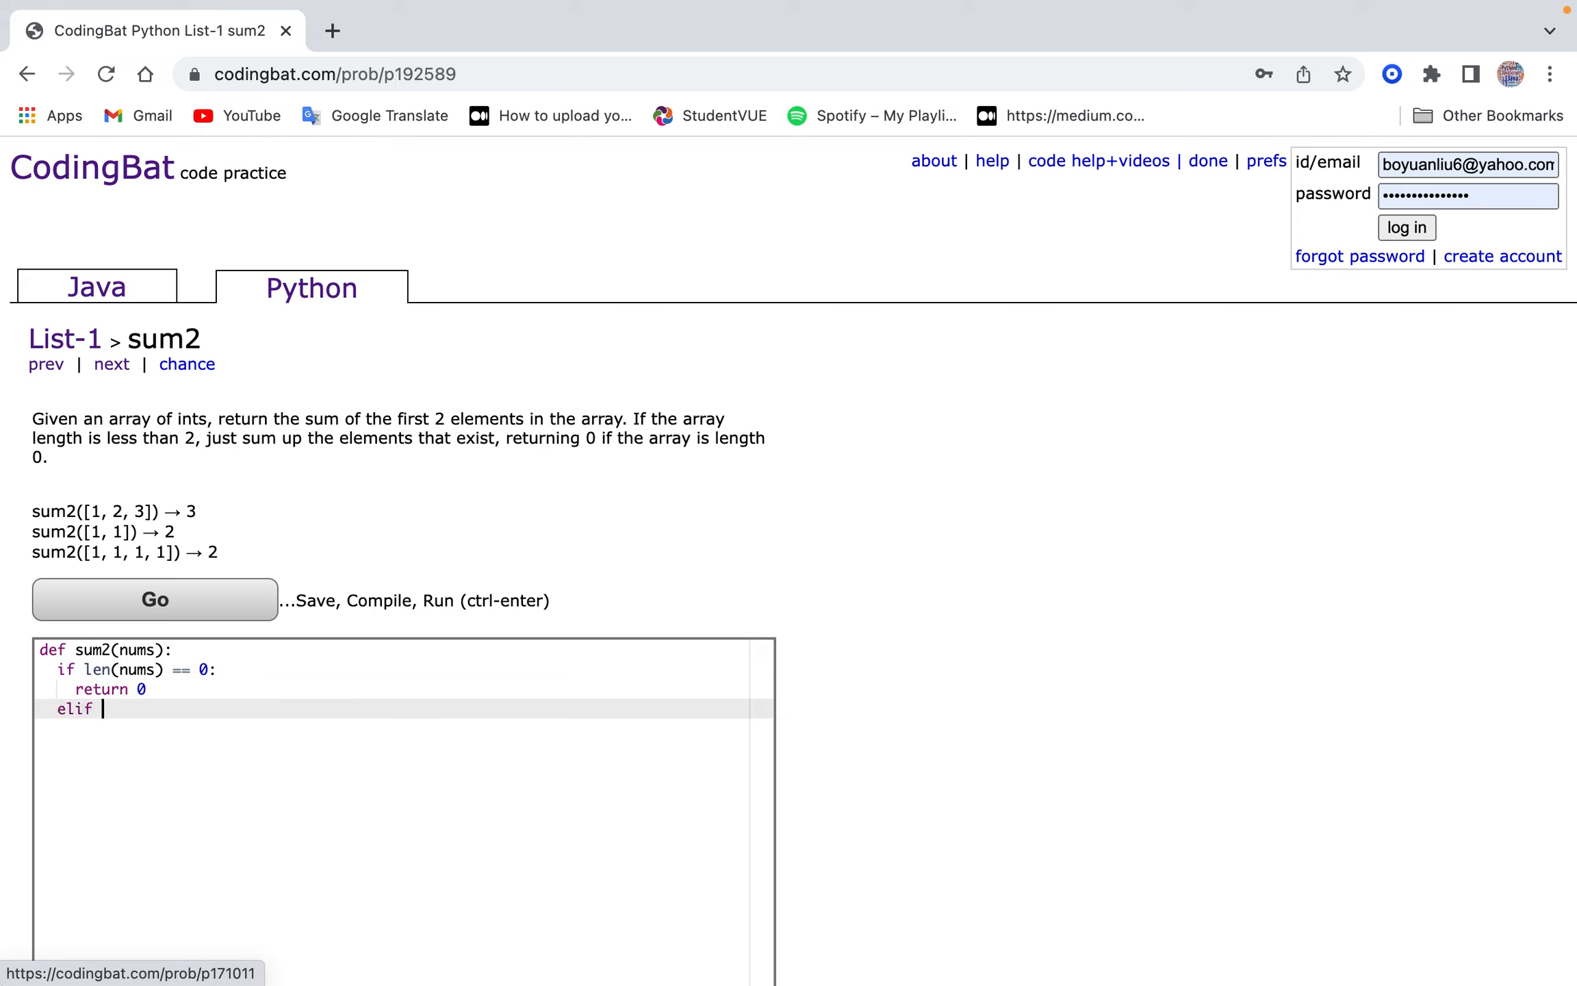
type("len(")
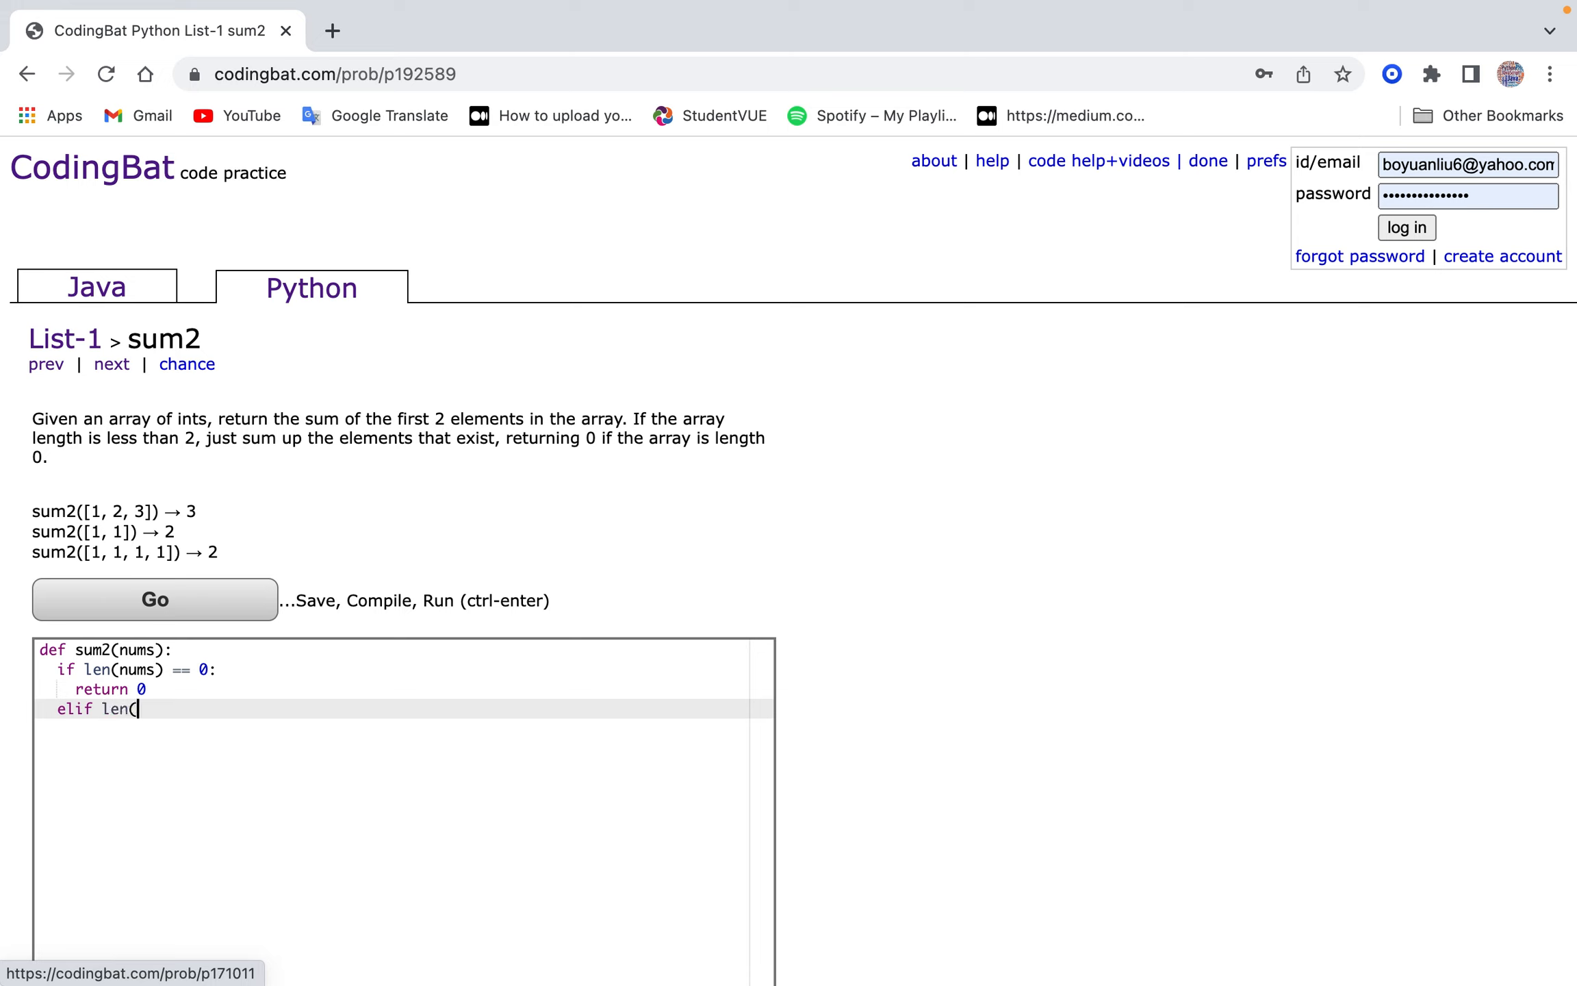
type("nums) <= 2")
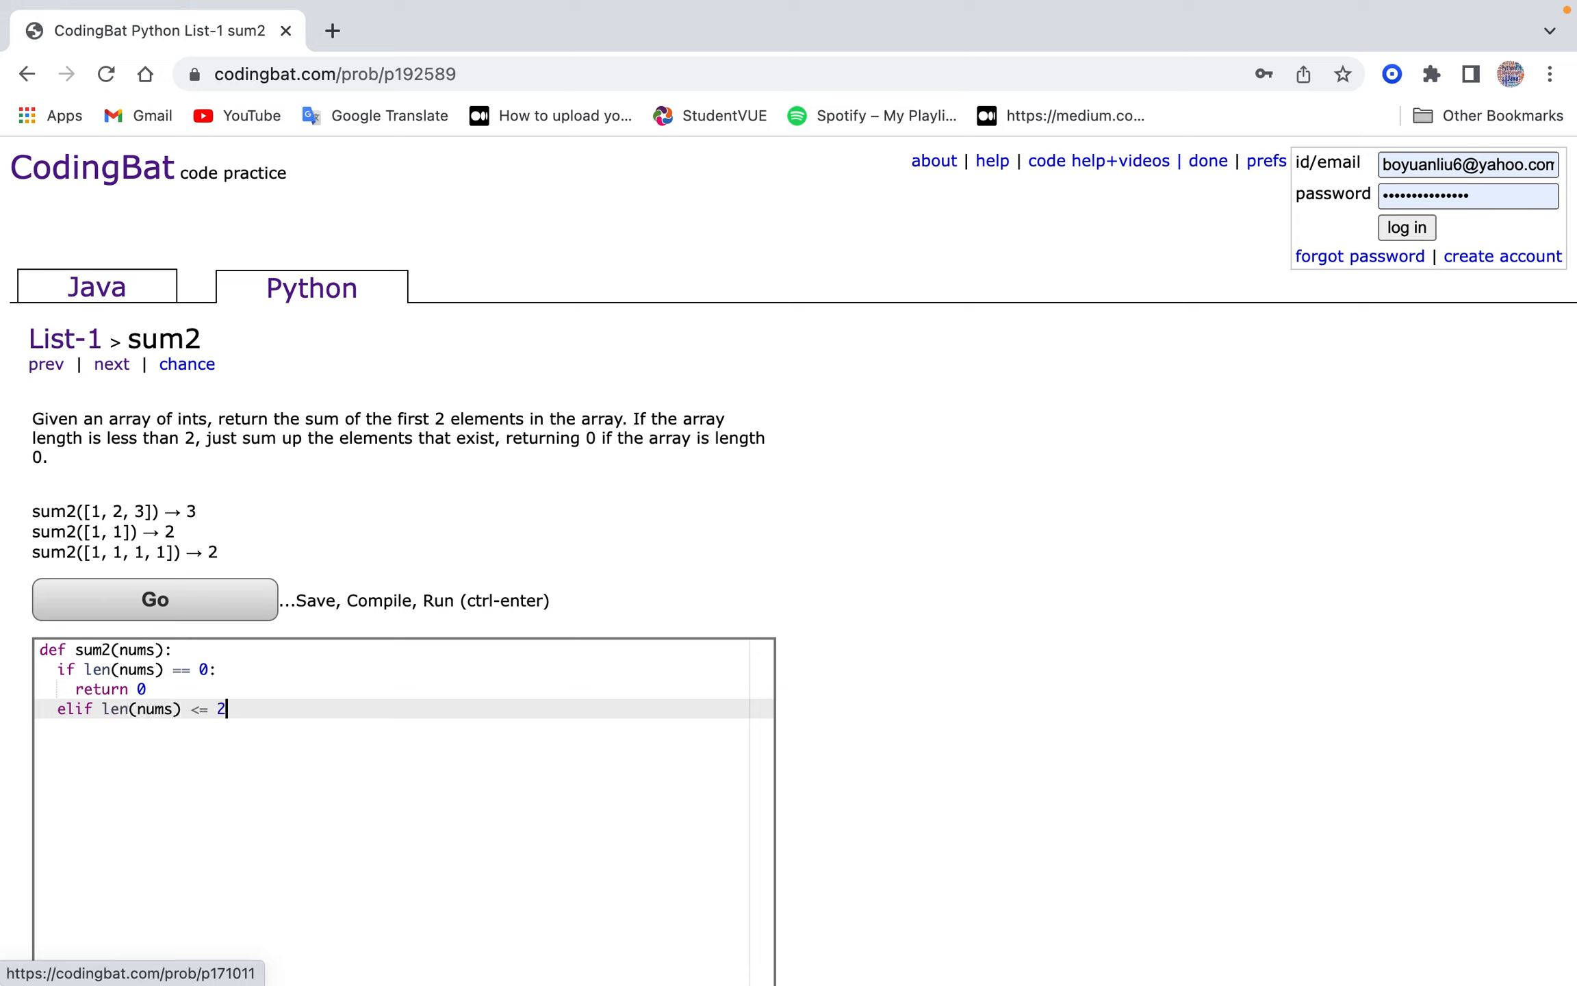
key("Backspace")
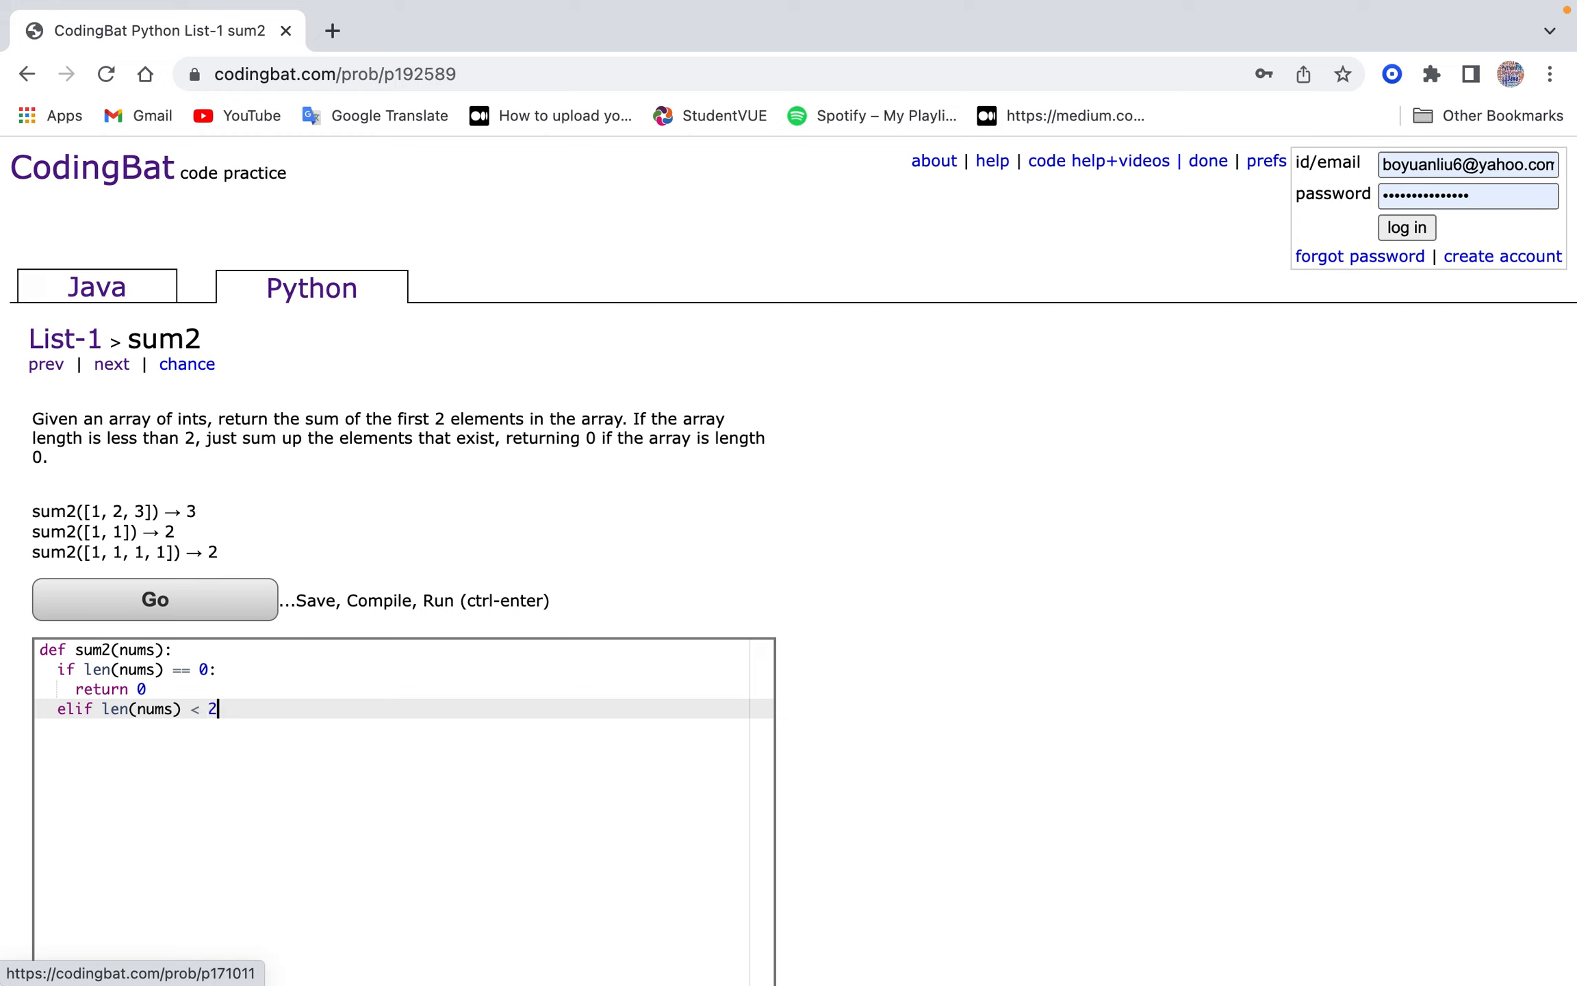
key("Backspace")
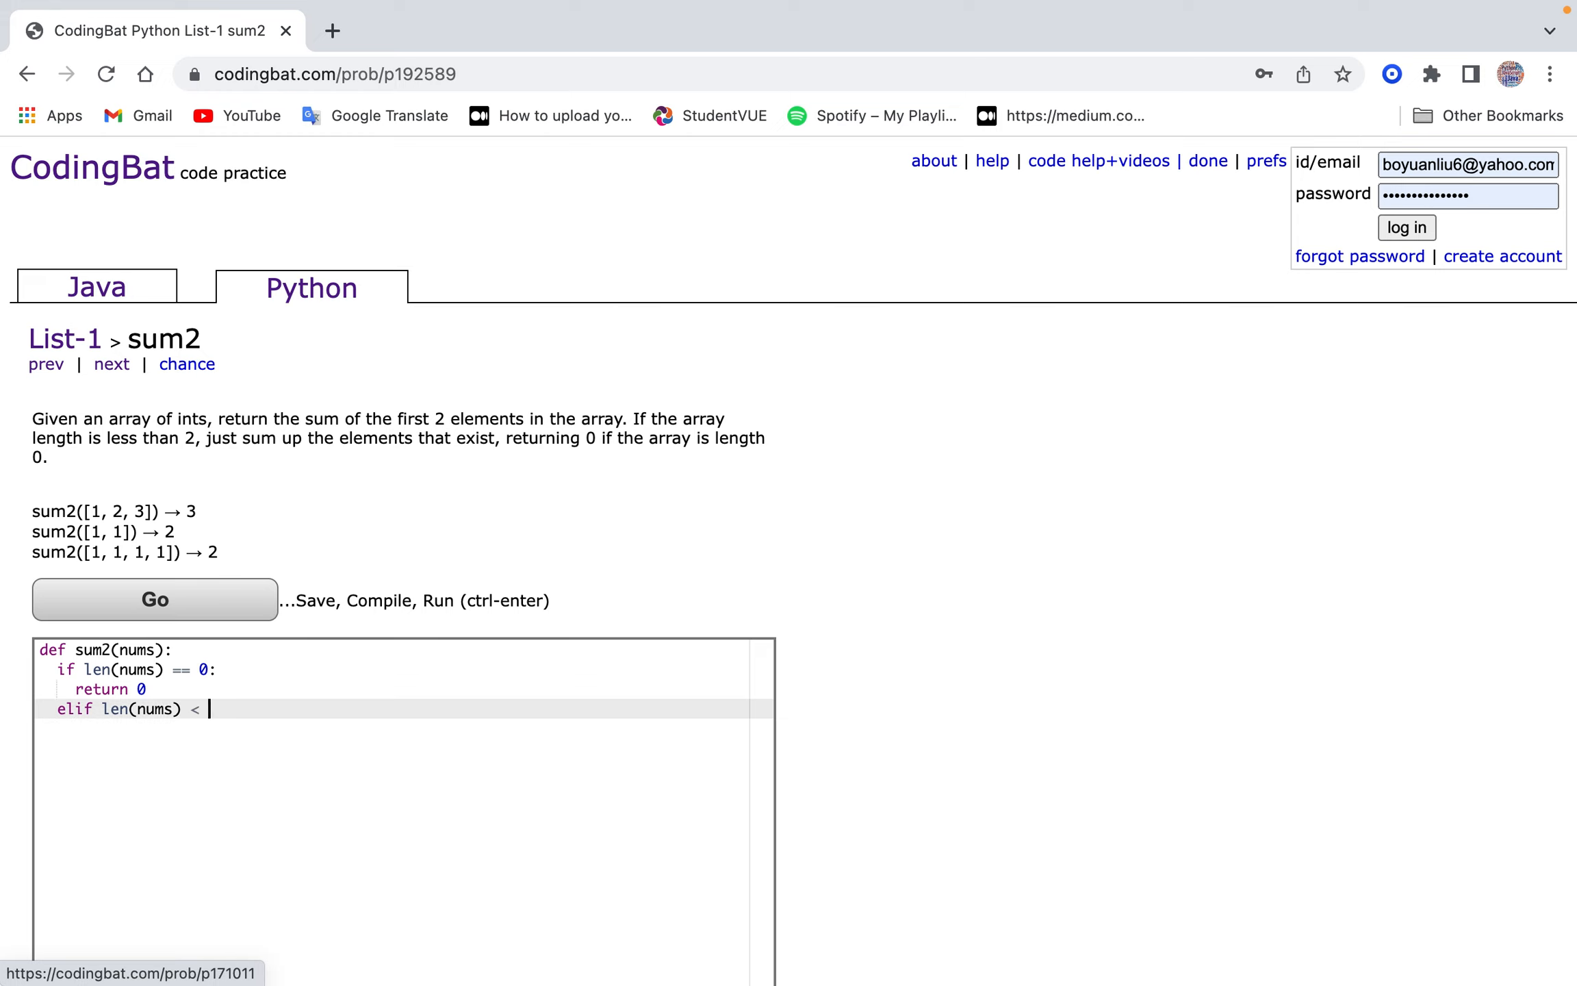
type("= 1:")
type("return ")
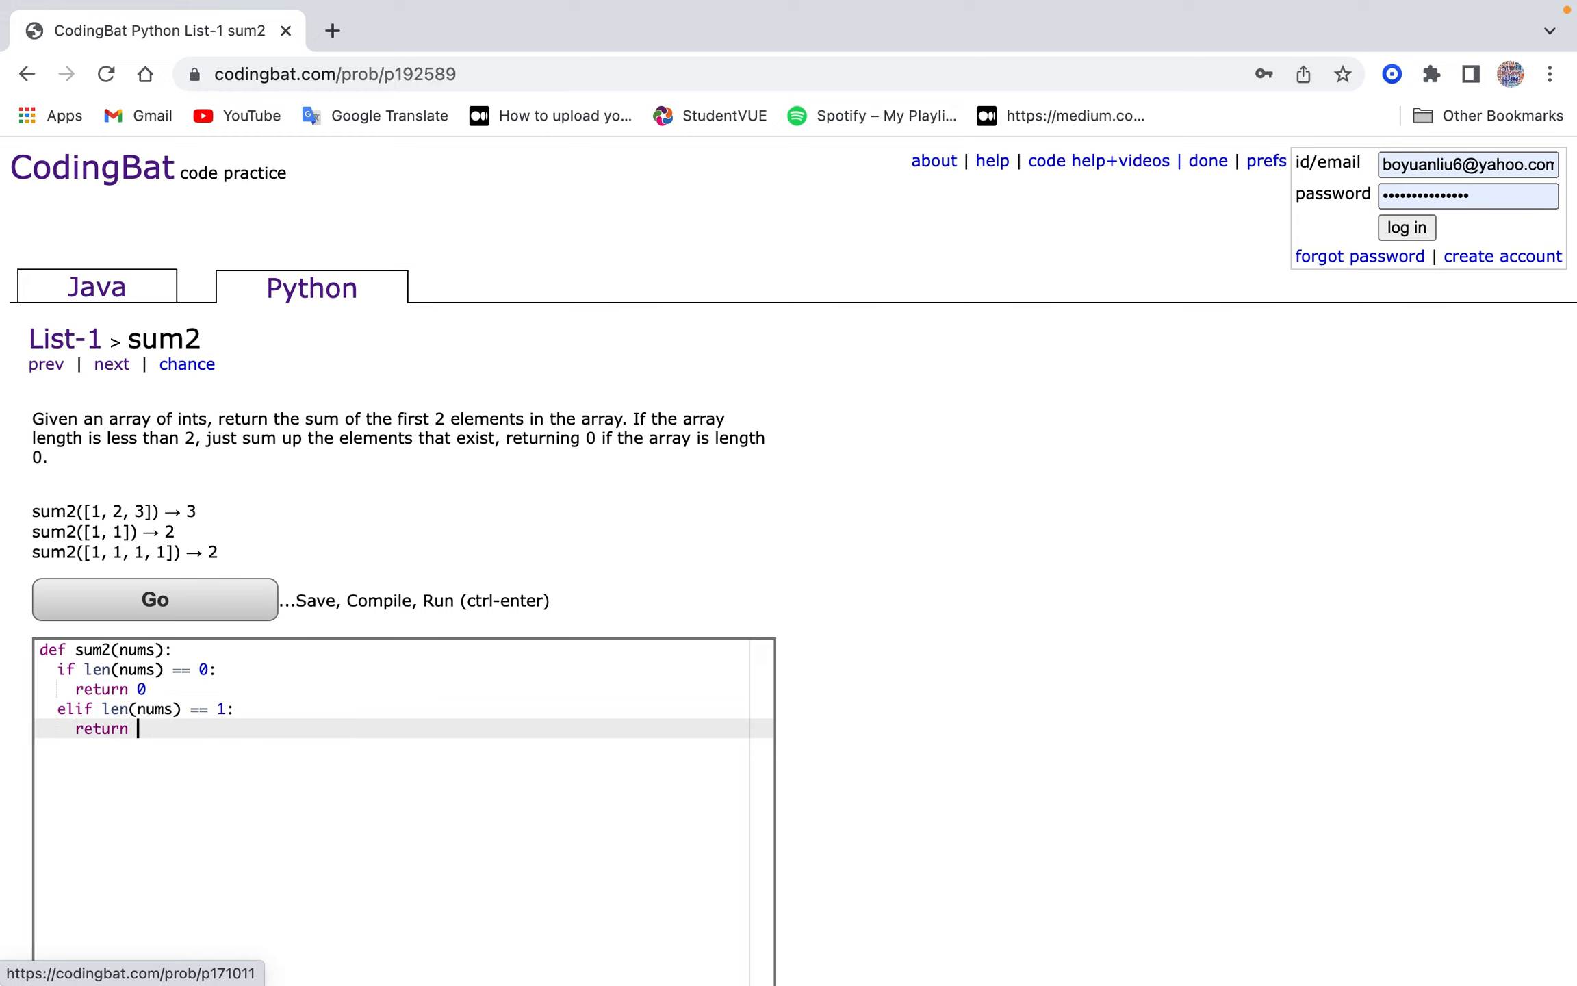
type("nums[0]")
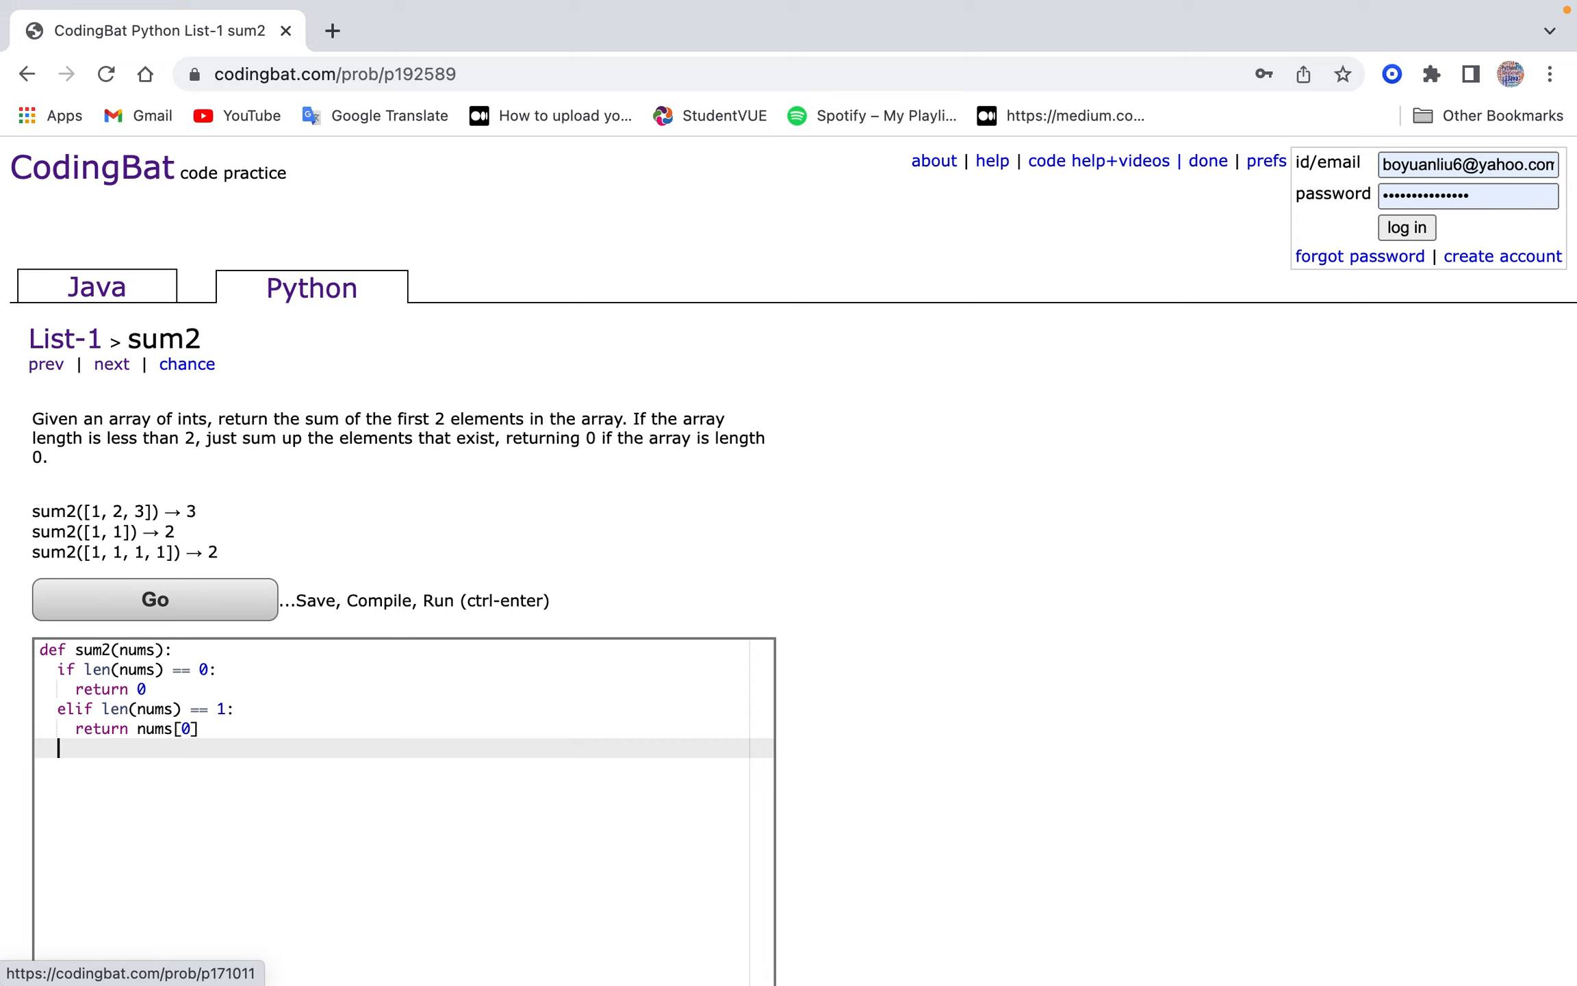
Return nums[0] + nums[1] for longer lists, rerun the tests, and go to the next problem.
type("elif len(nu")
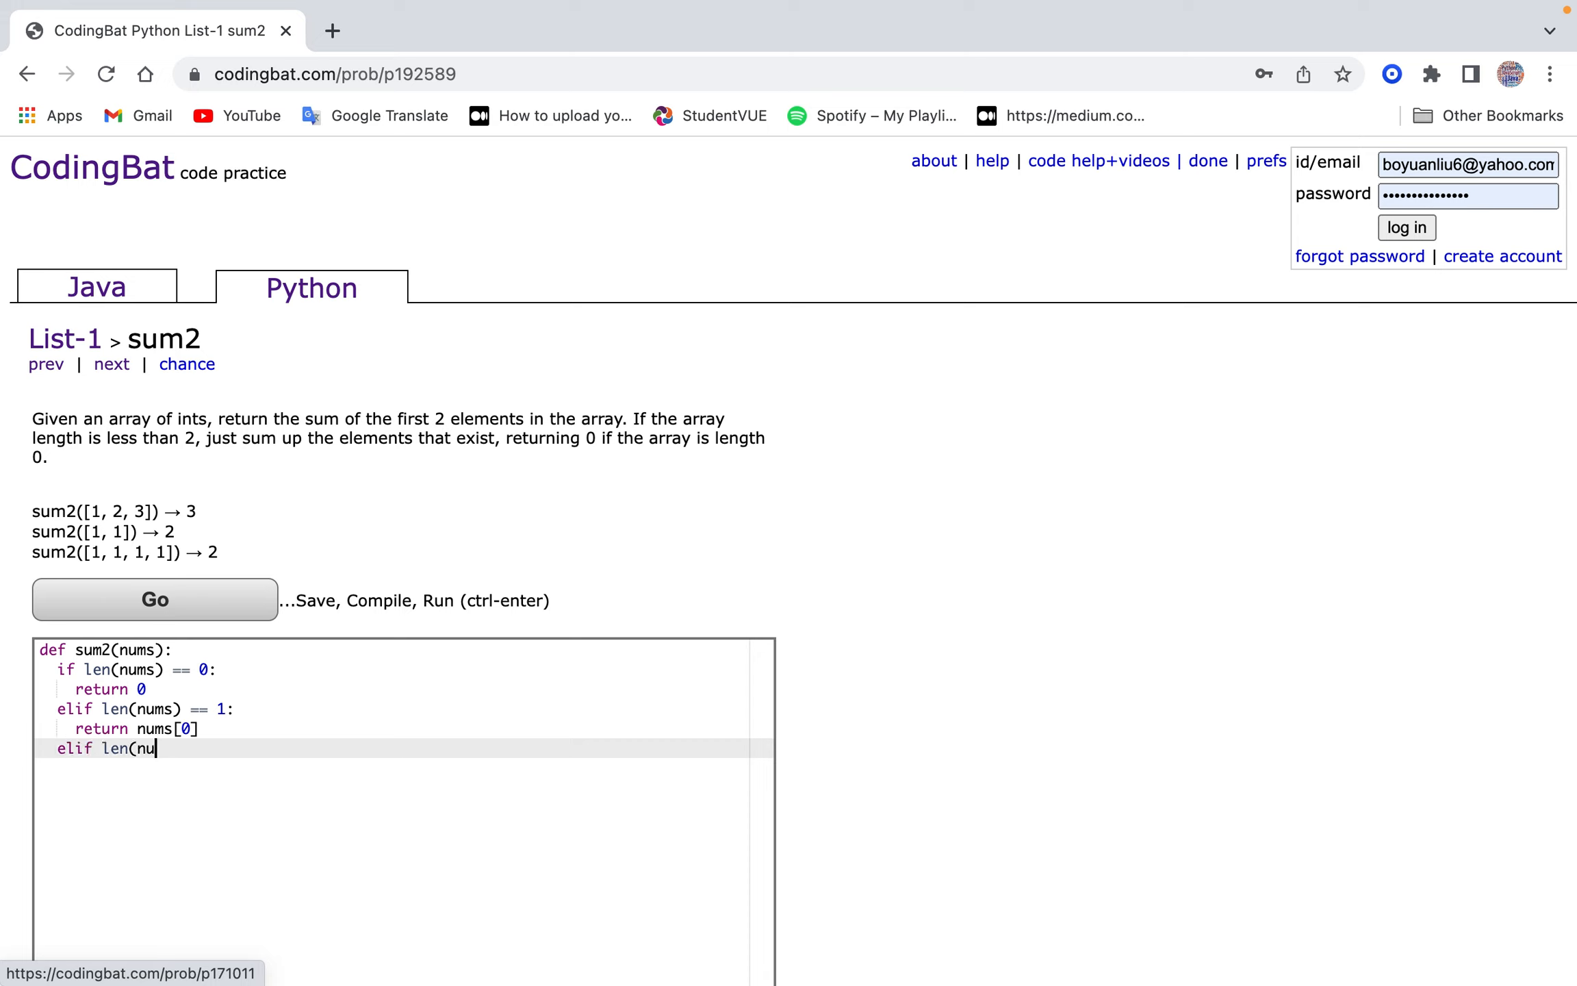
key("Backspace")
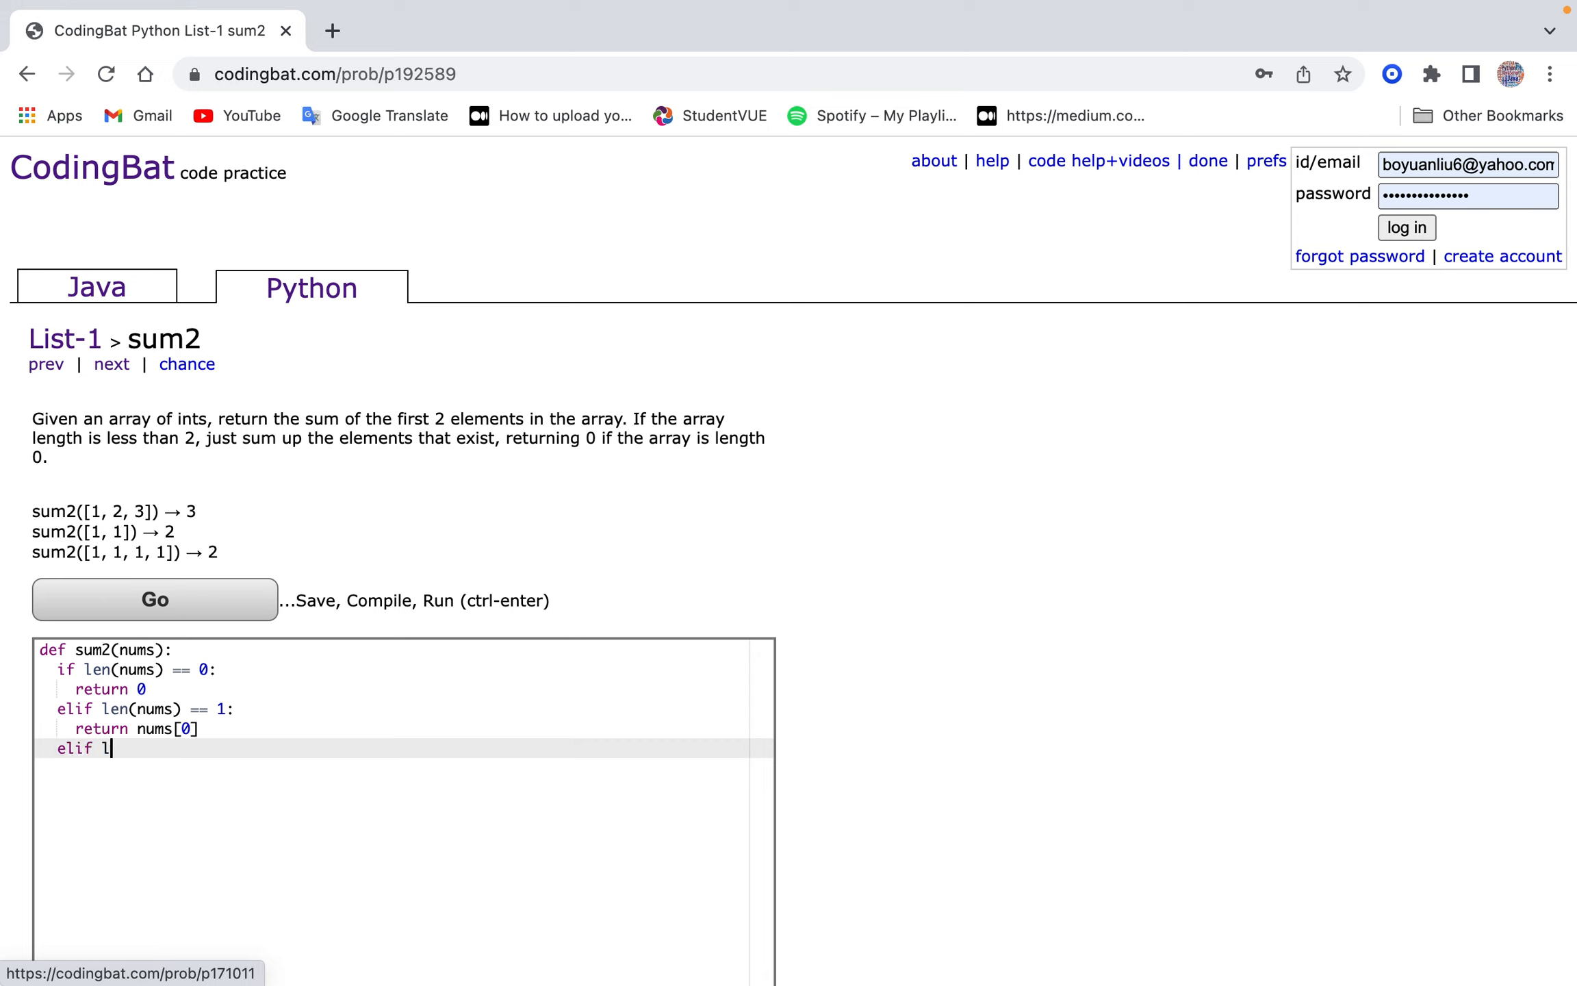
key("Backspace")
type("else:")
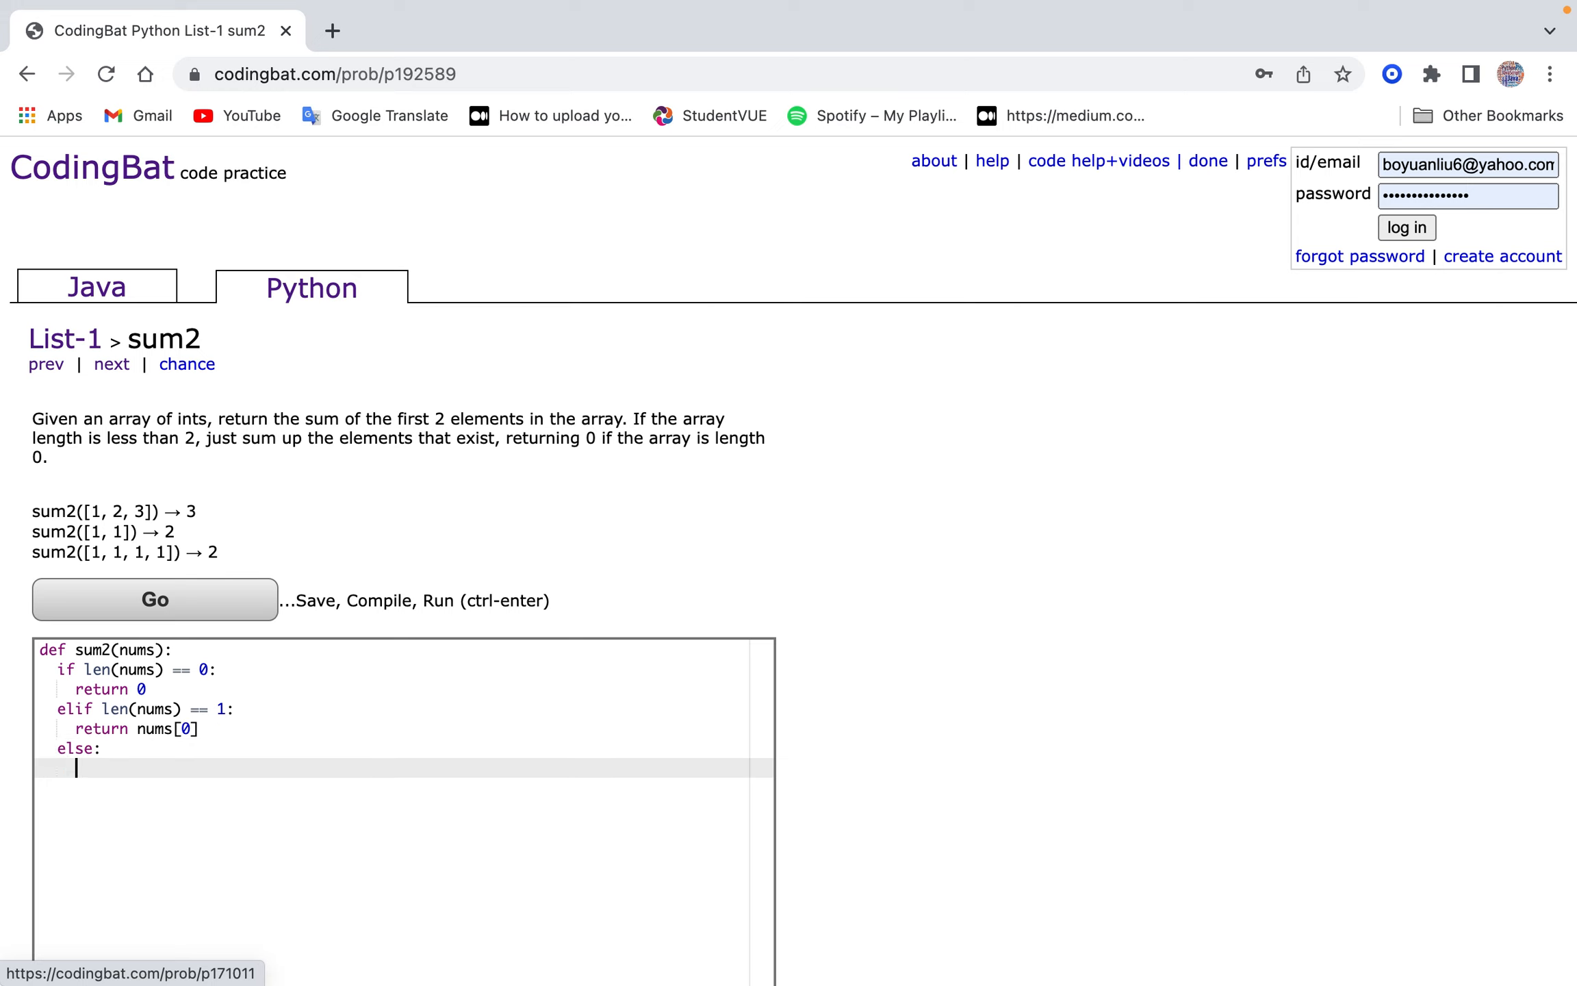
type("return sum(nums")
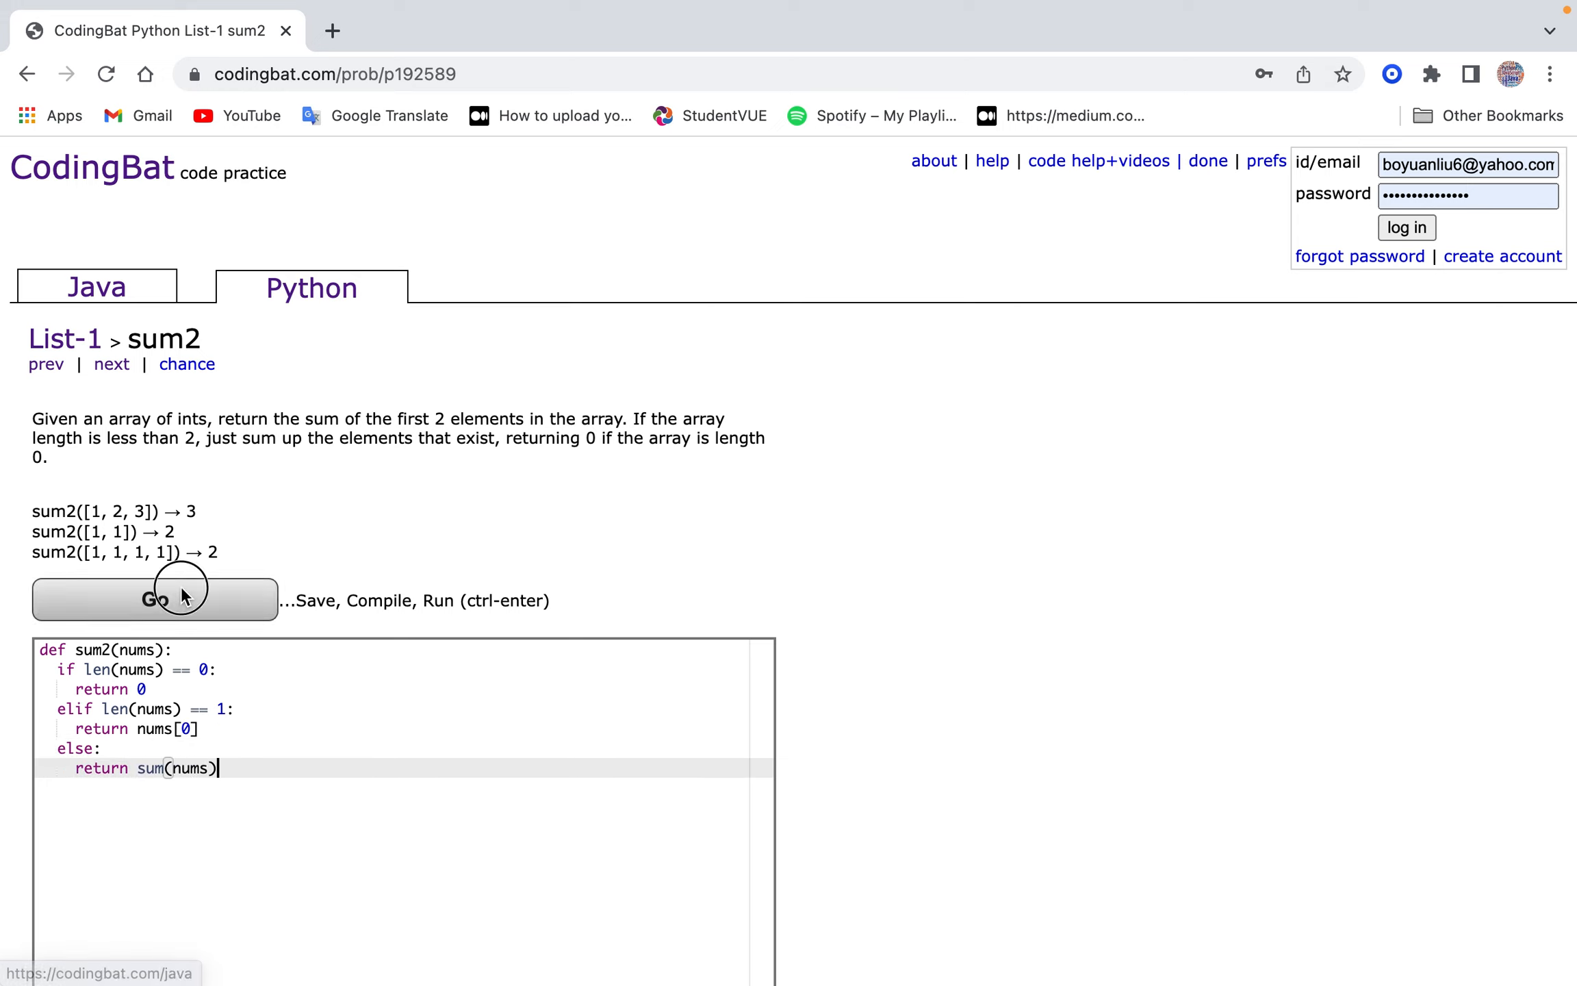
left_click(154, 599)
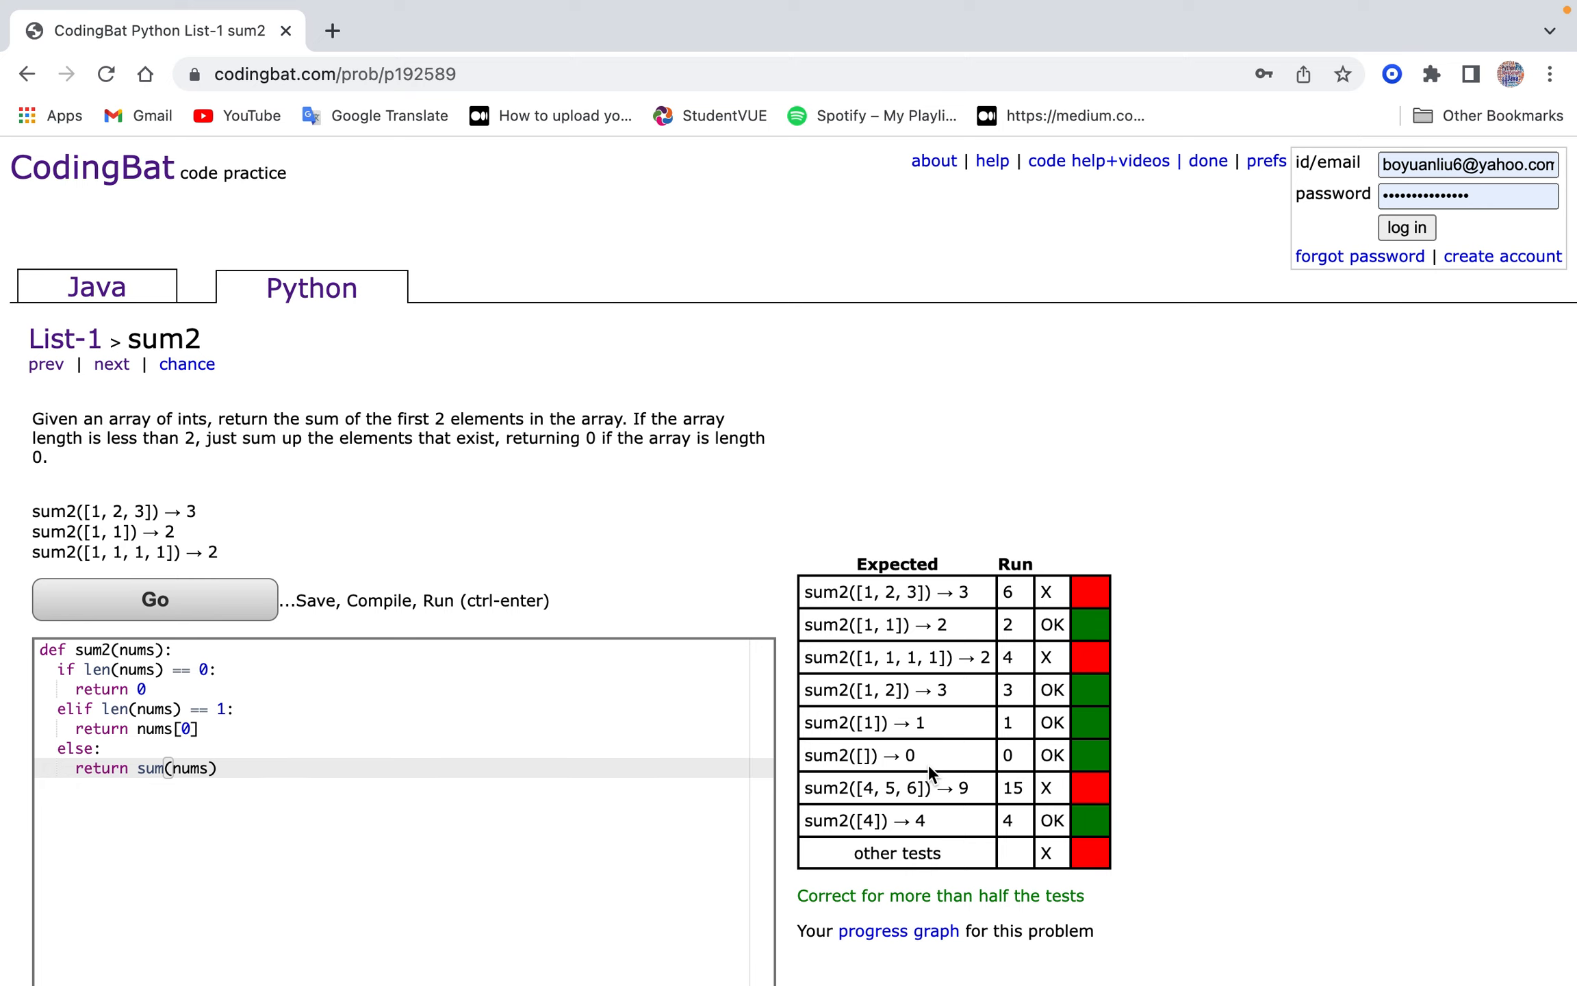
key("Backspace")
type("[0] + nu")
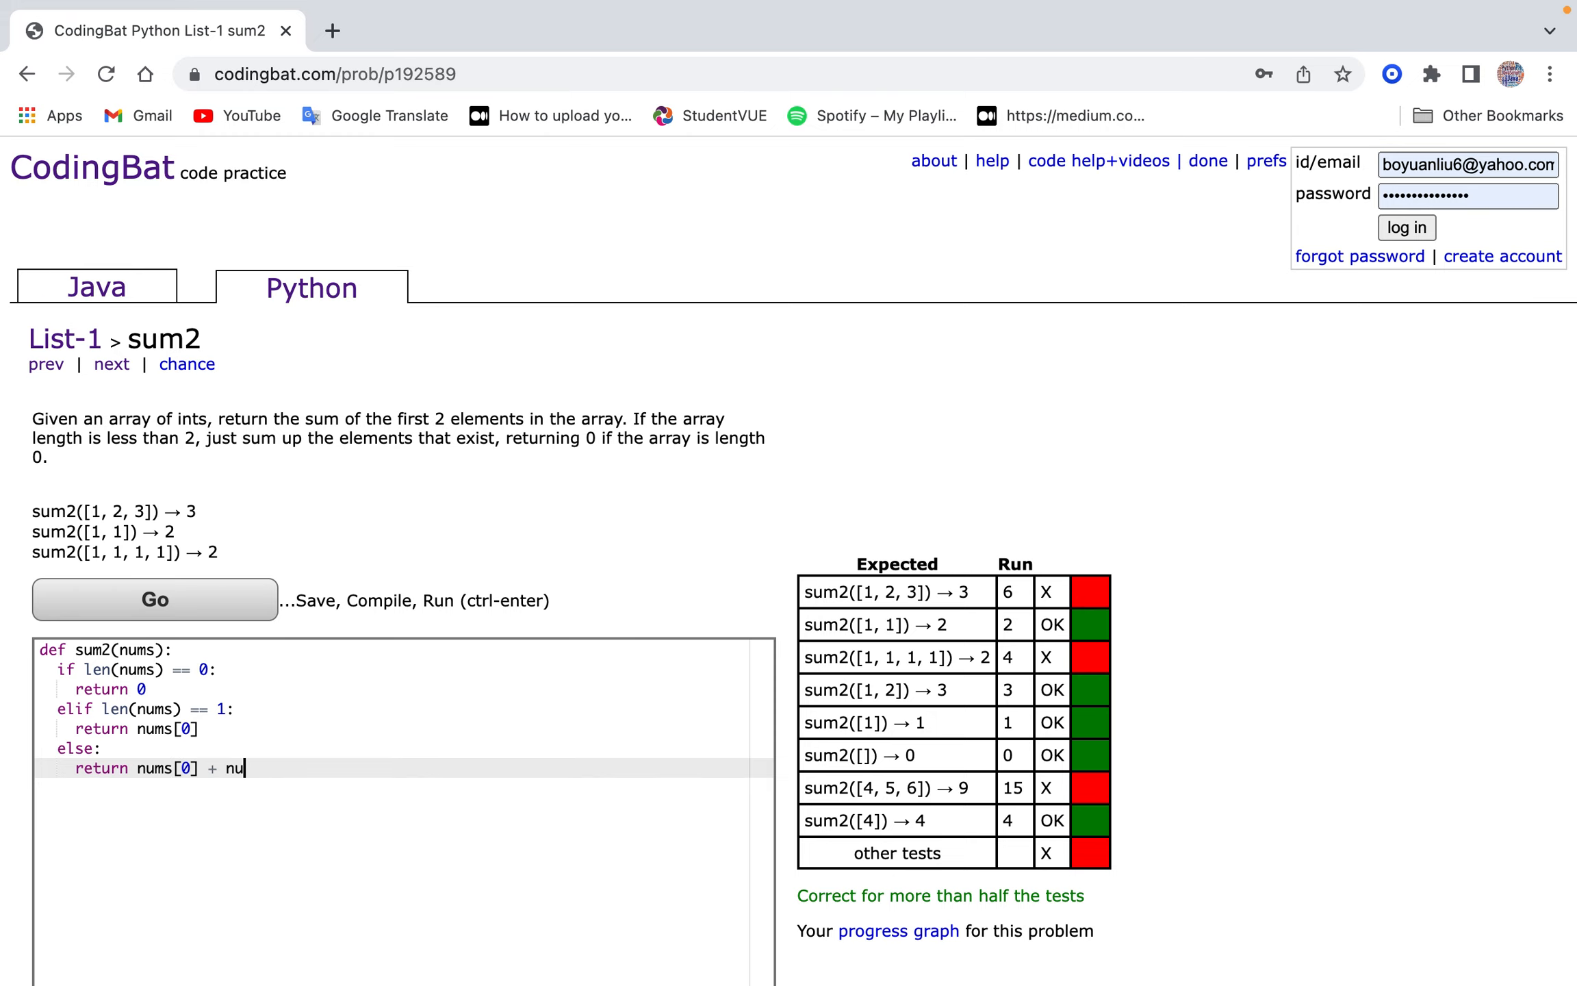
left_click(154, 600)
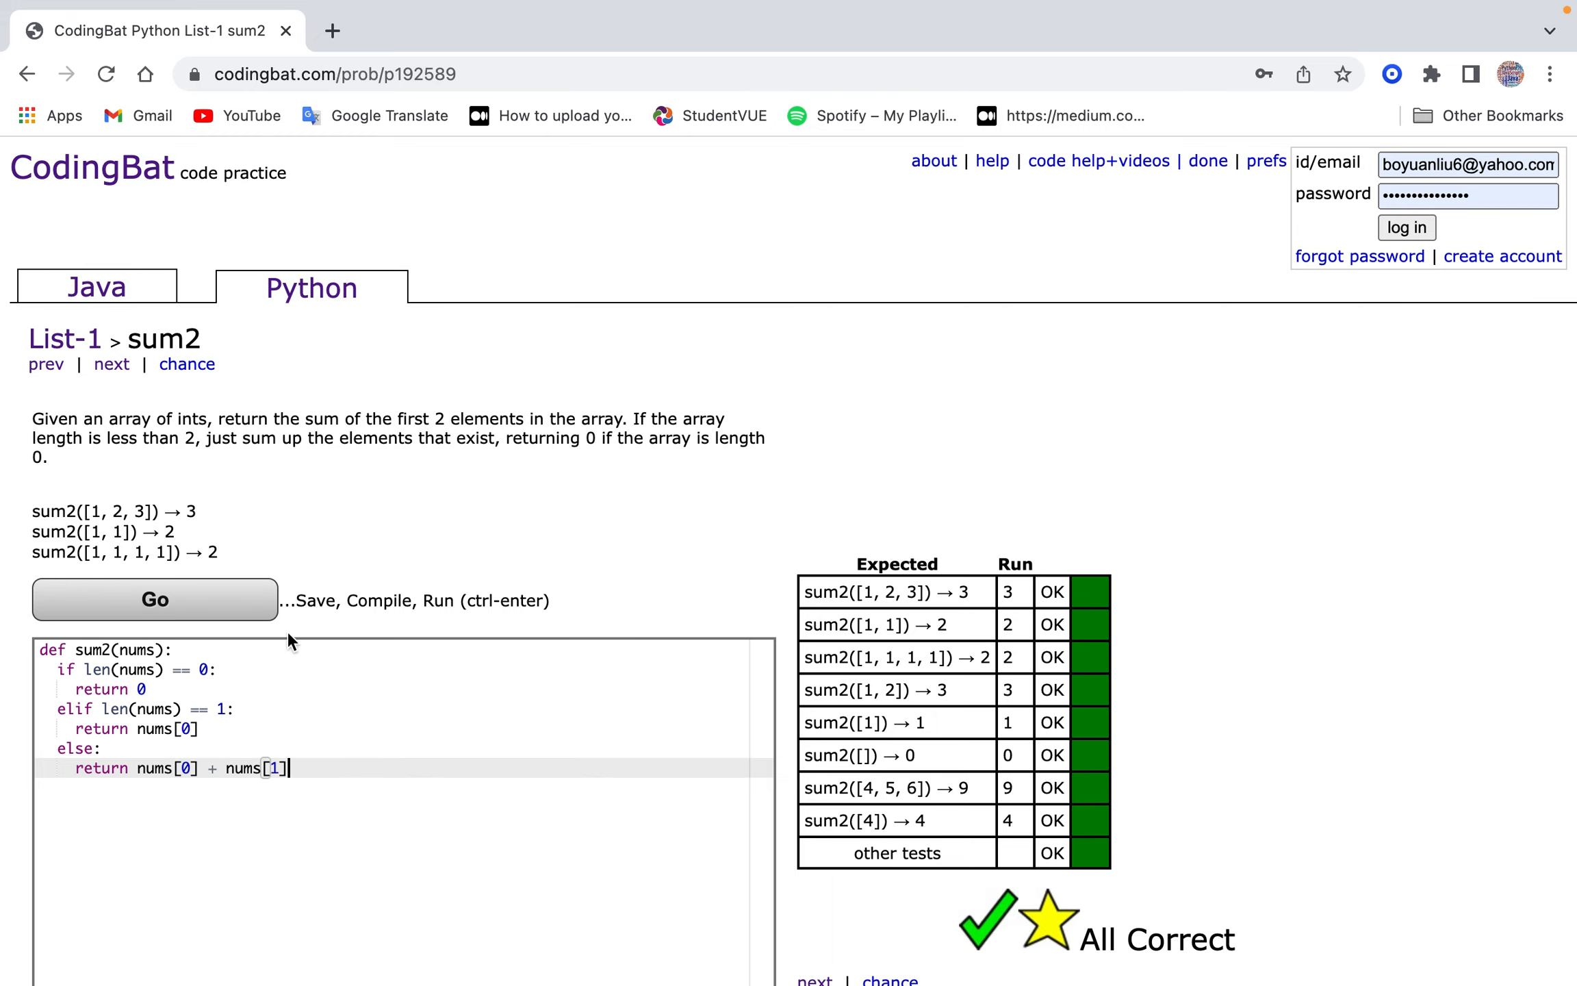
mouse_move(253, 350)
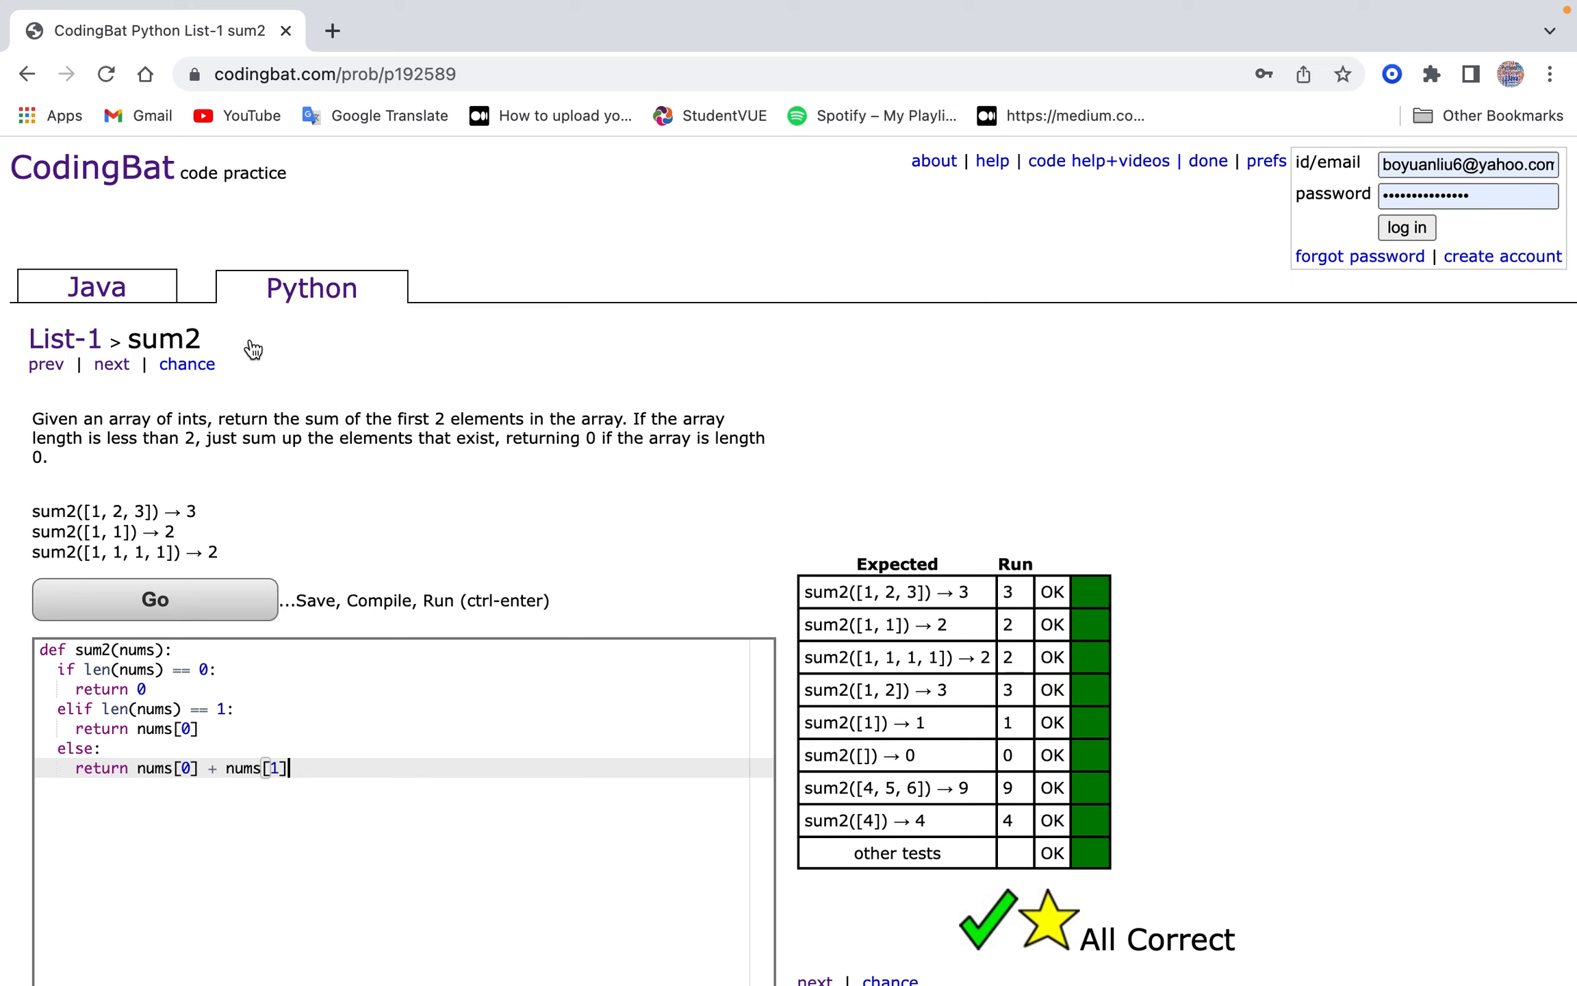
left_click(111, 365)
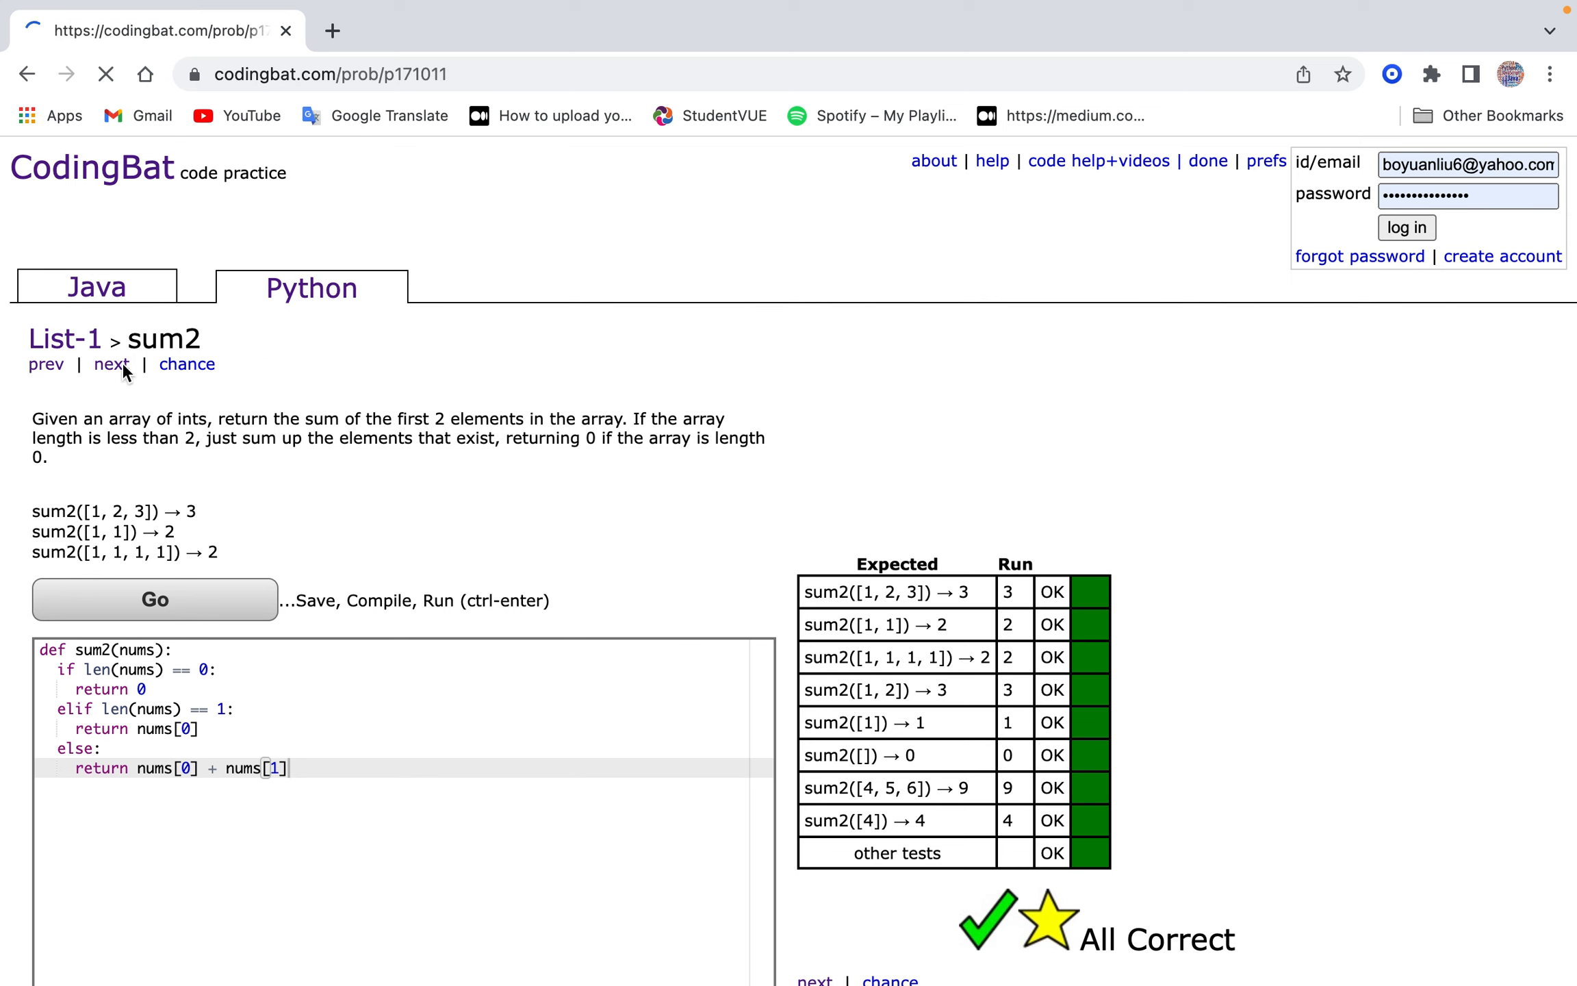
Skip past middle_way, browse Logic-1, then open List-2's count_evens problem.
left_click(111, 365)
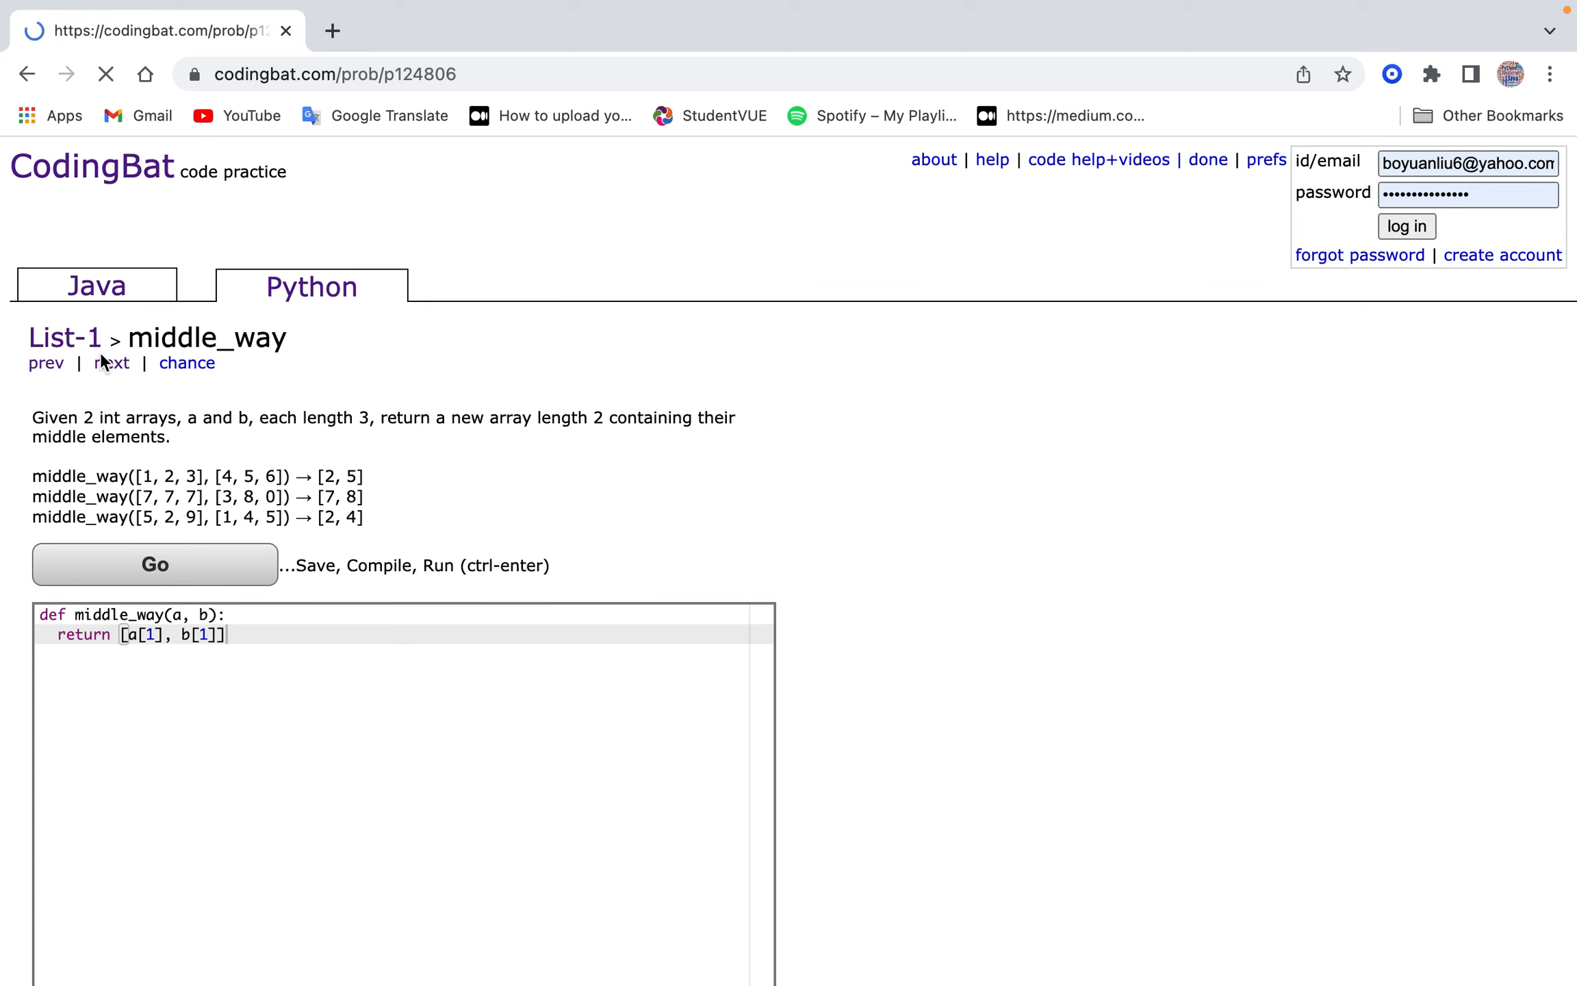
left_click(111, 363)
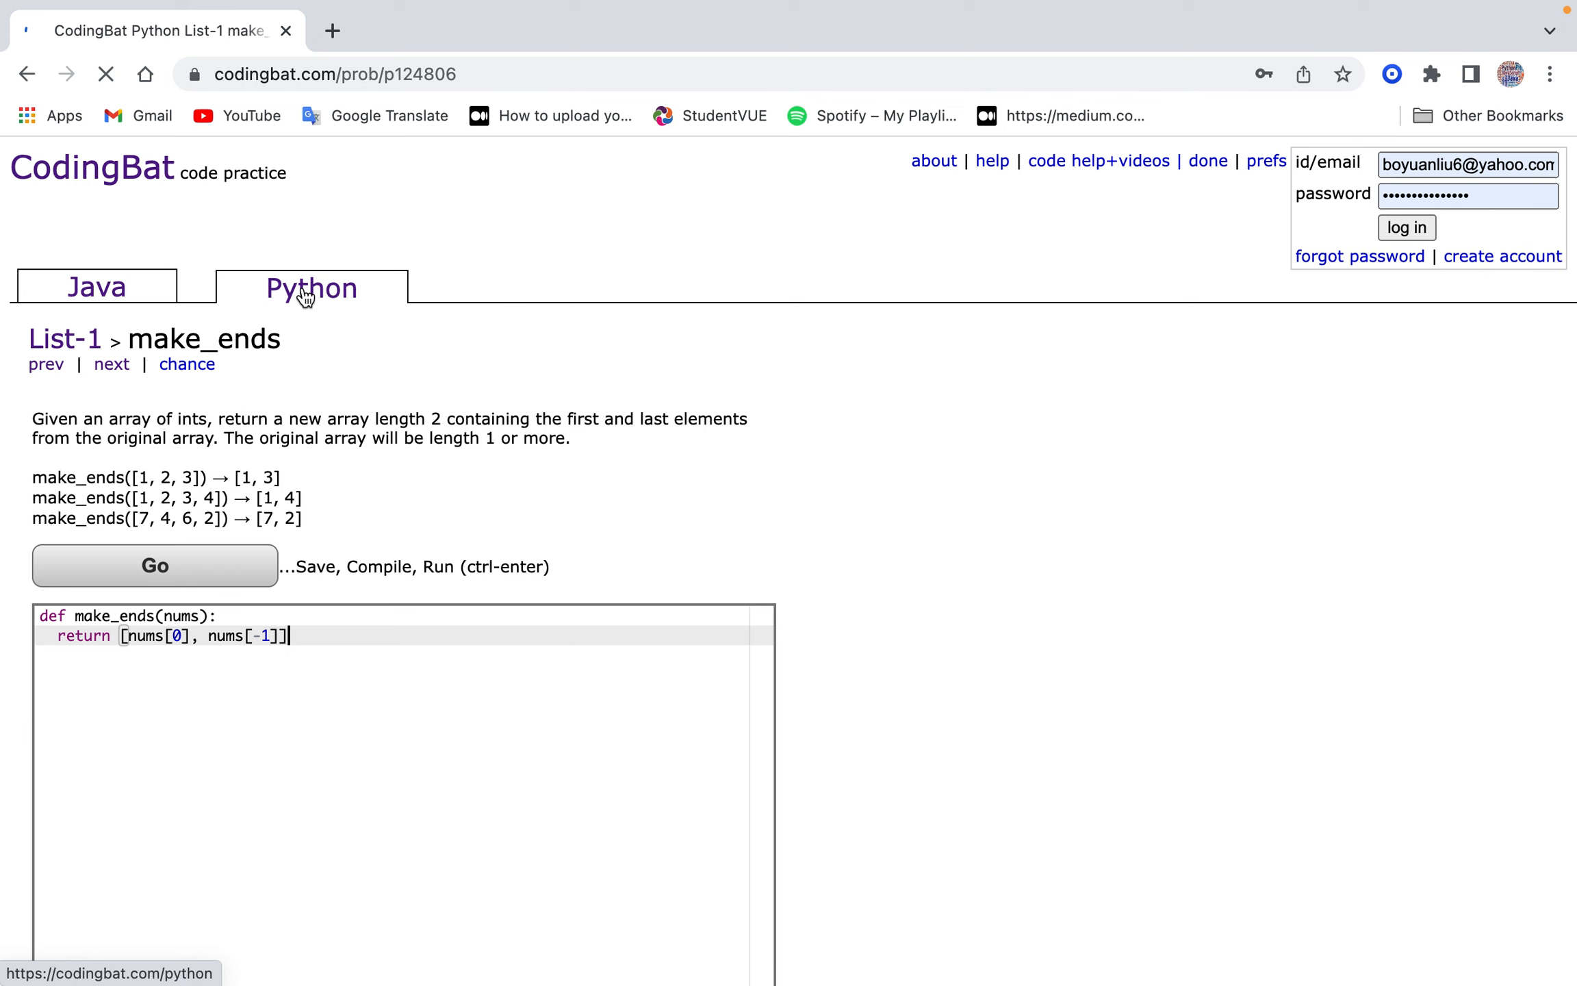
left_click(311, 289)
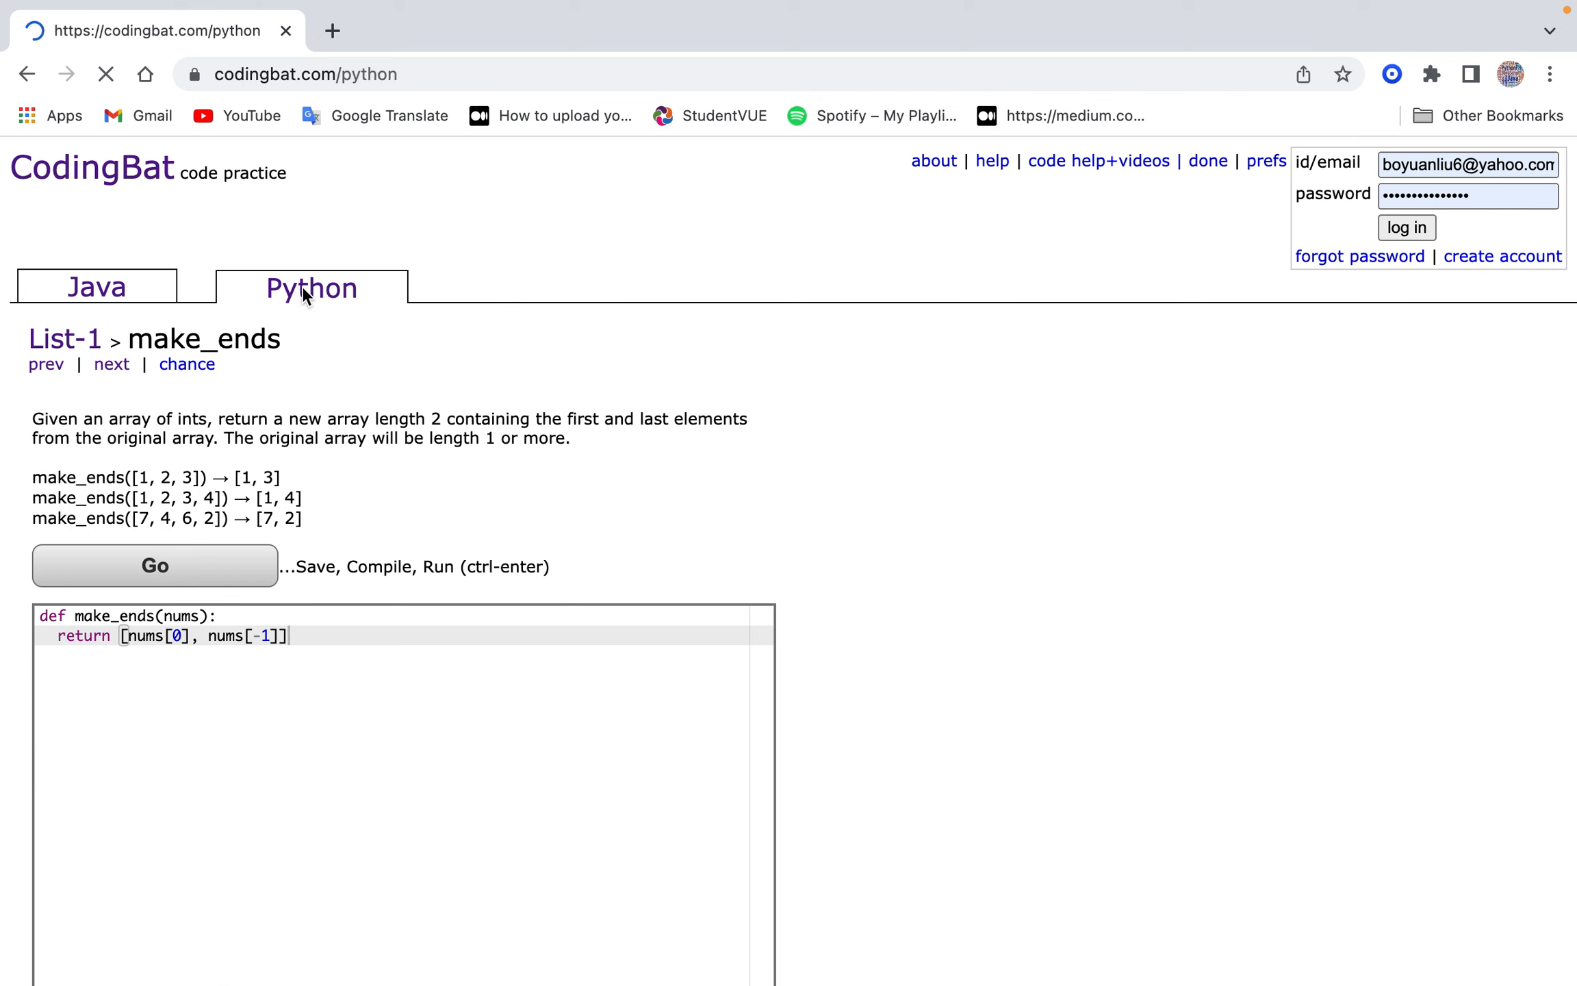
left_click(312, 289)
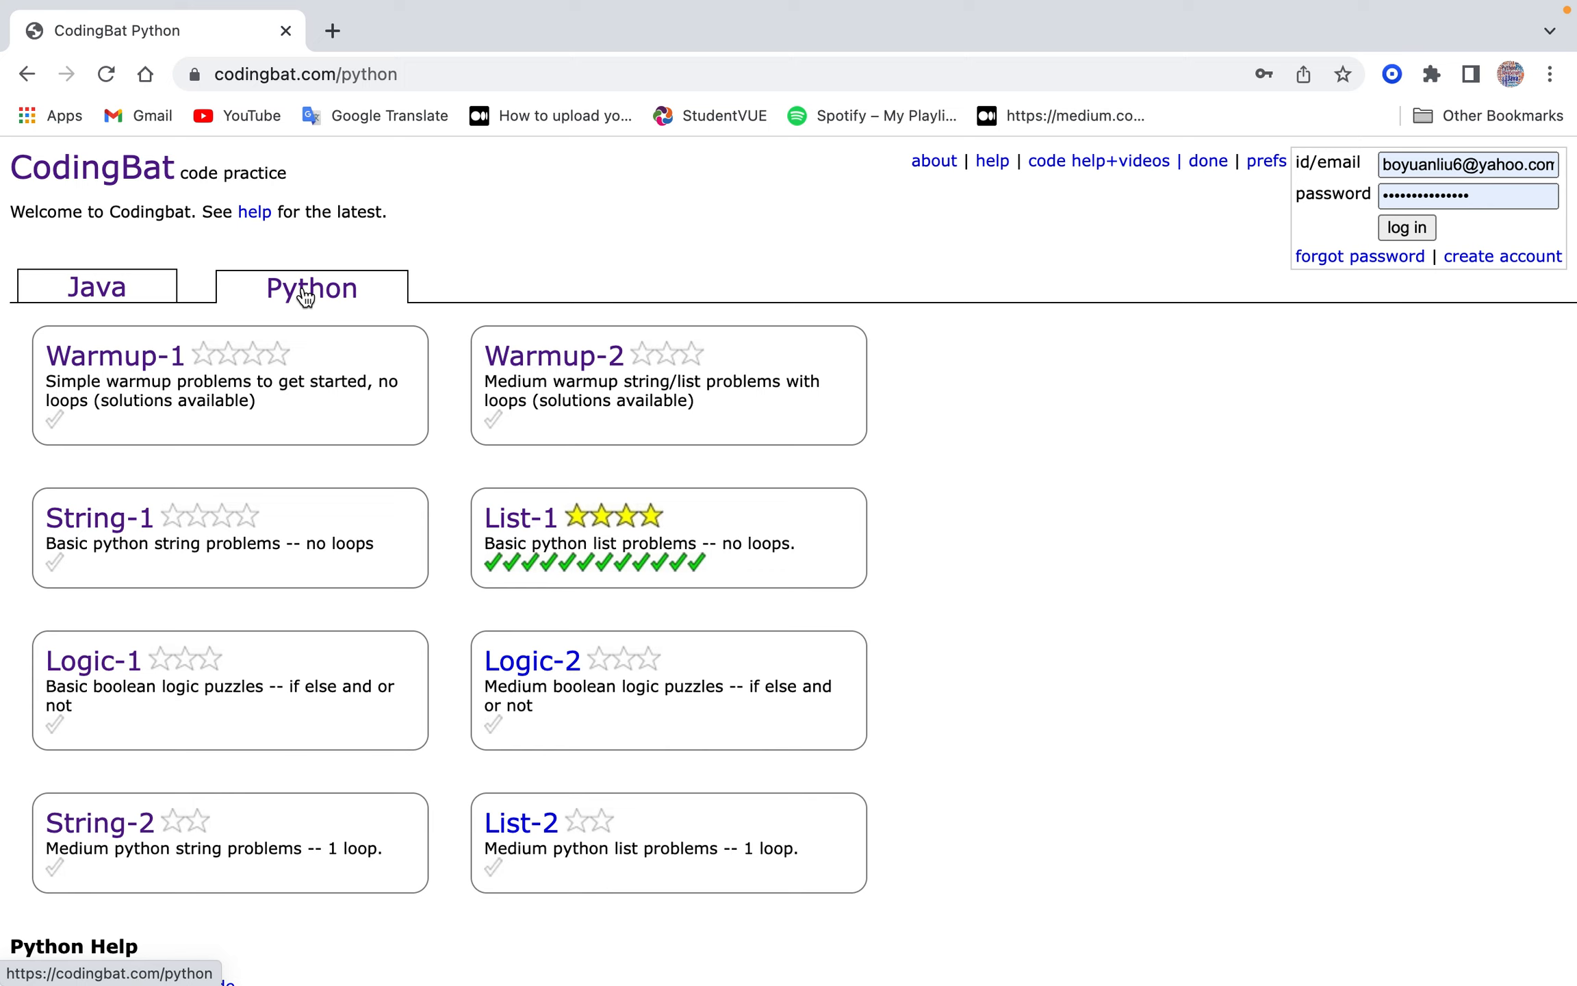
mouse_move(120, 655)
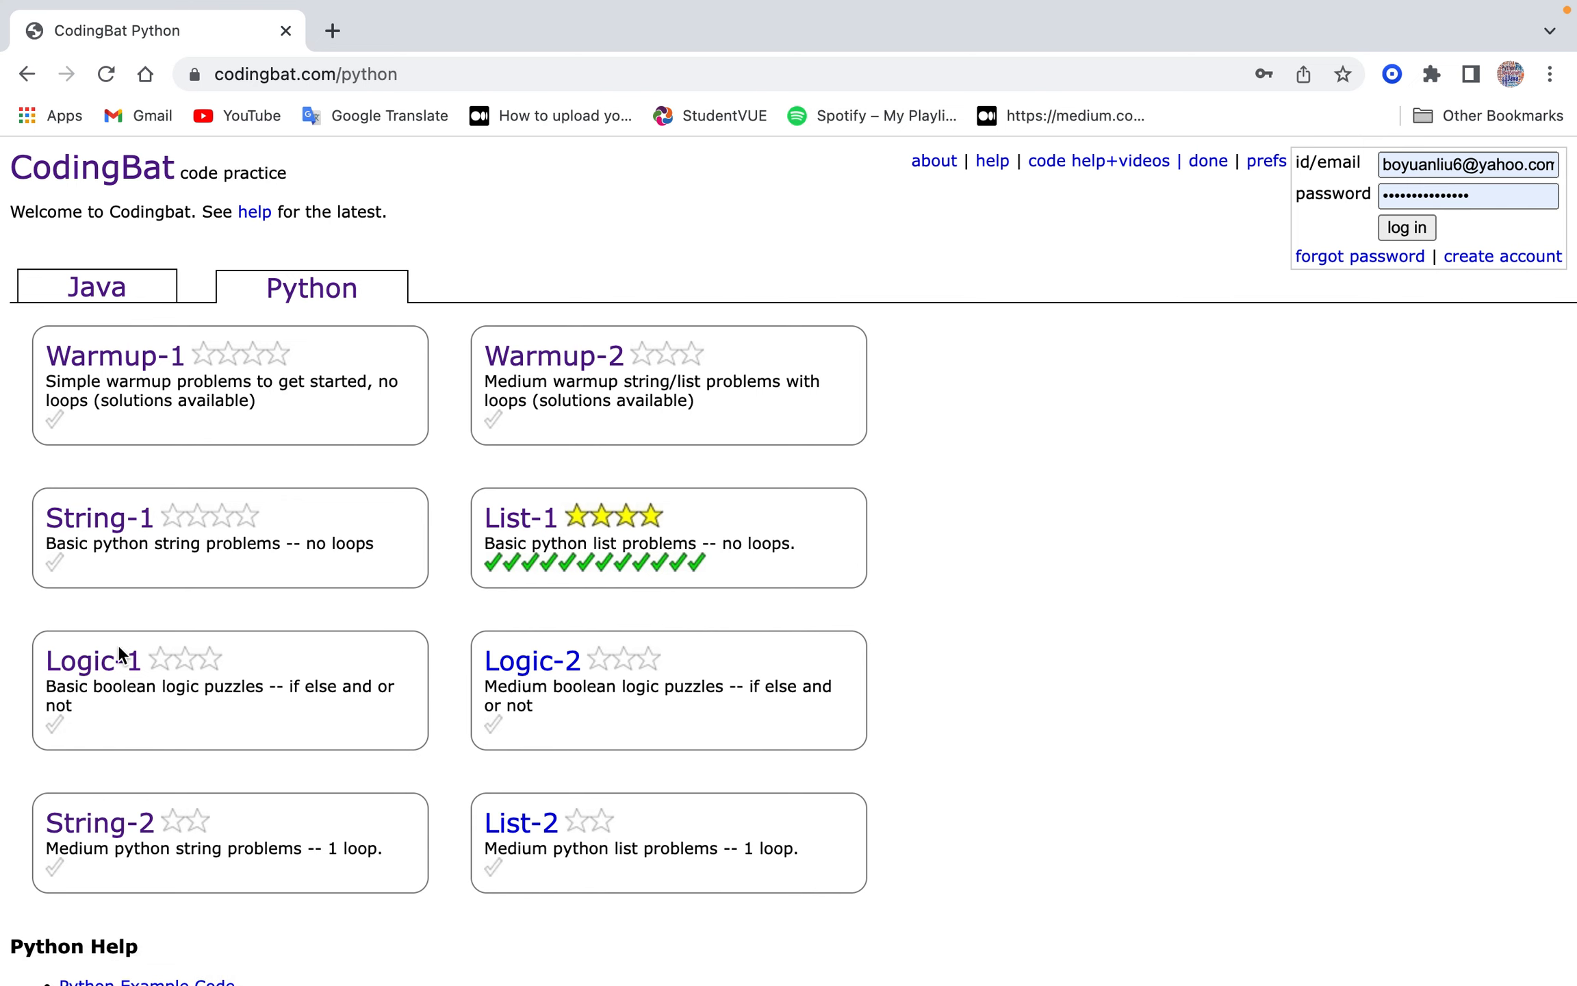
left_click(92, 660)
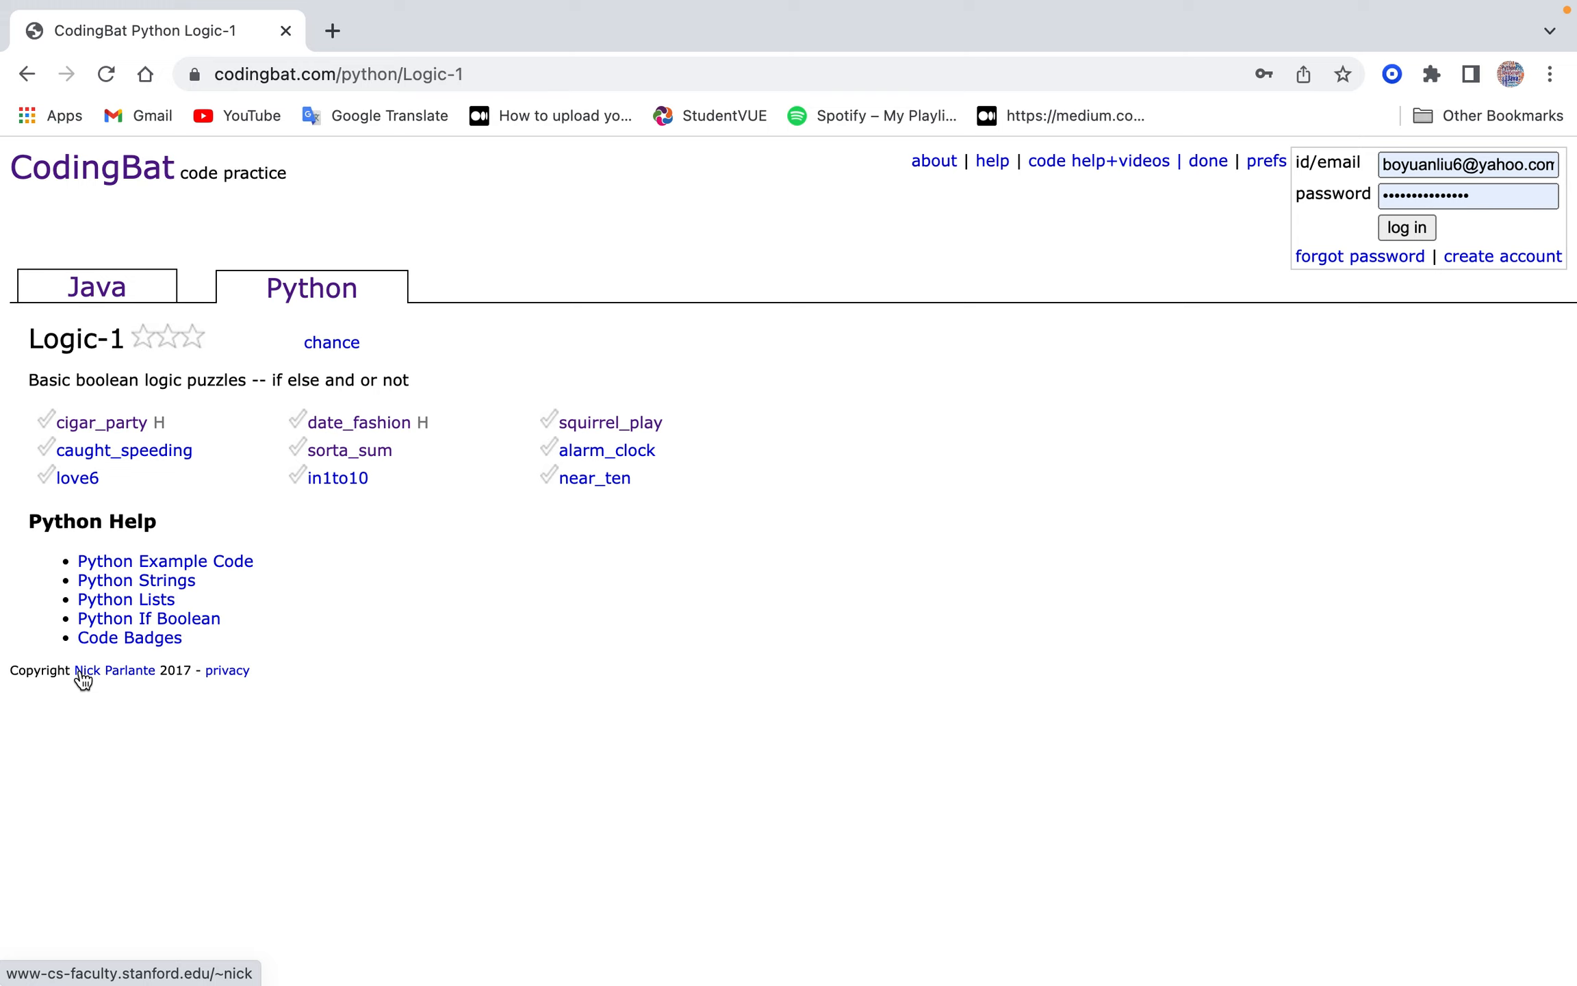
mouse_move(252, 314)
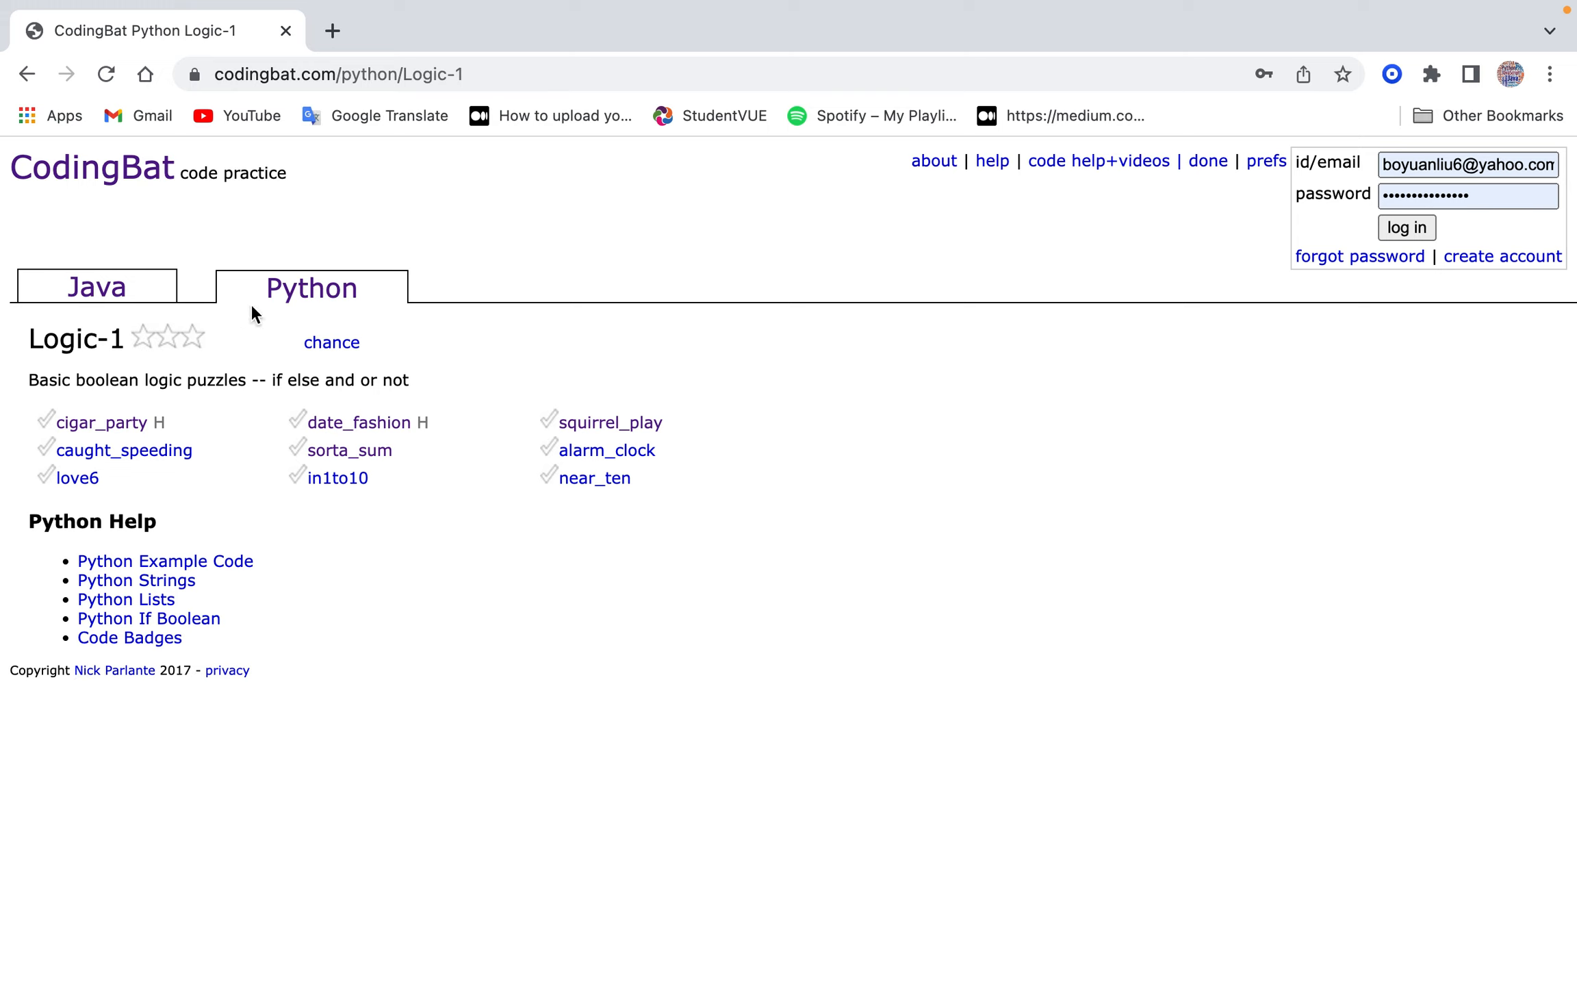
left_click(311, 289)
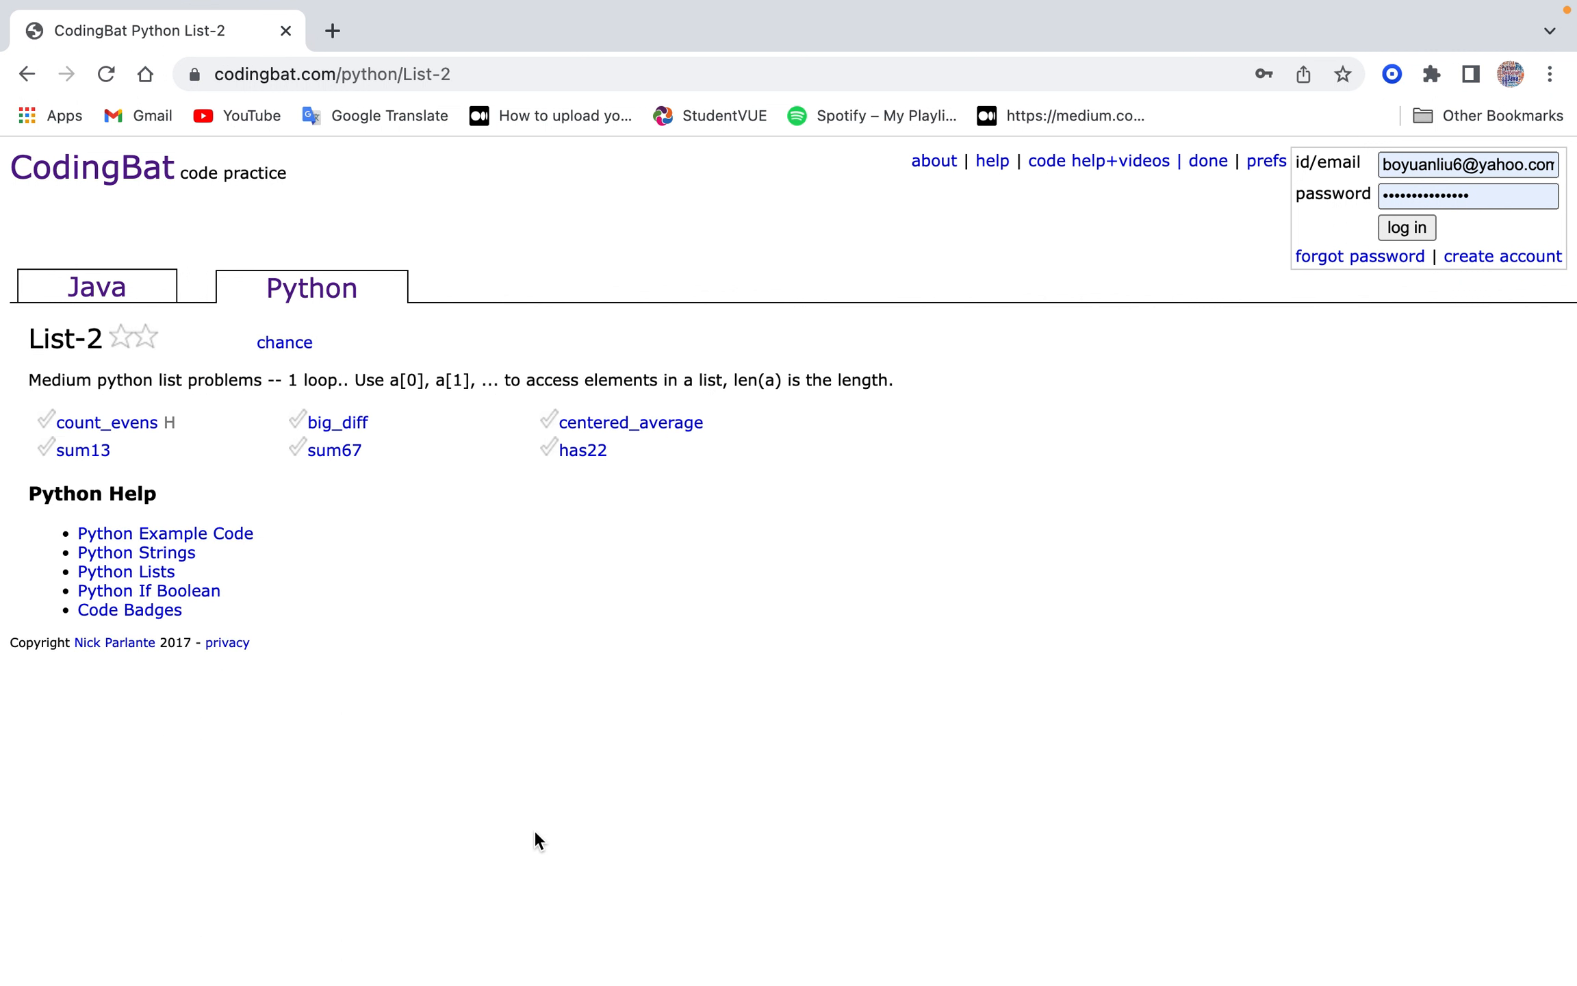
mouse_move(105, 422)
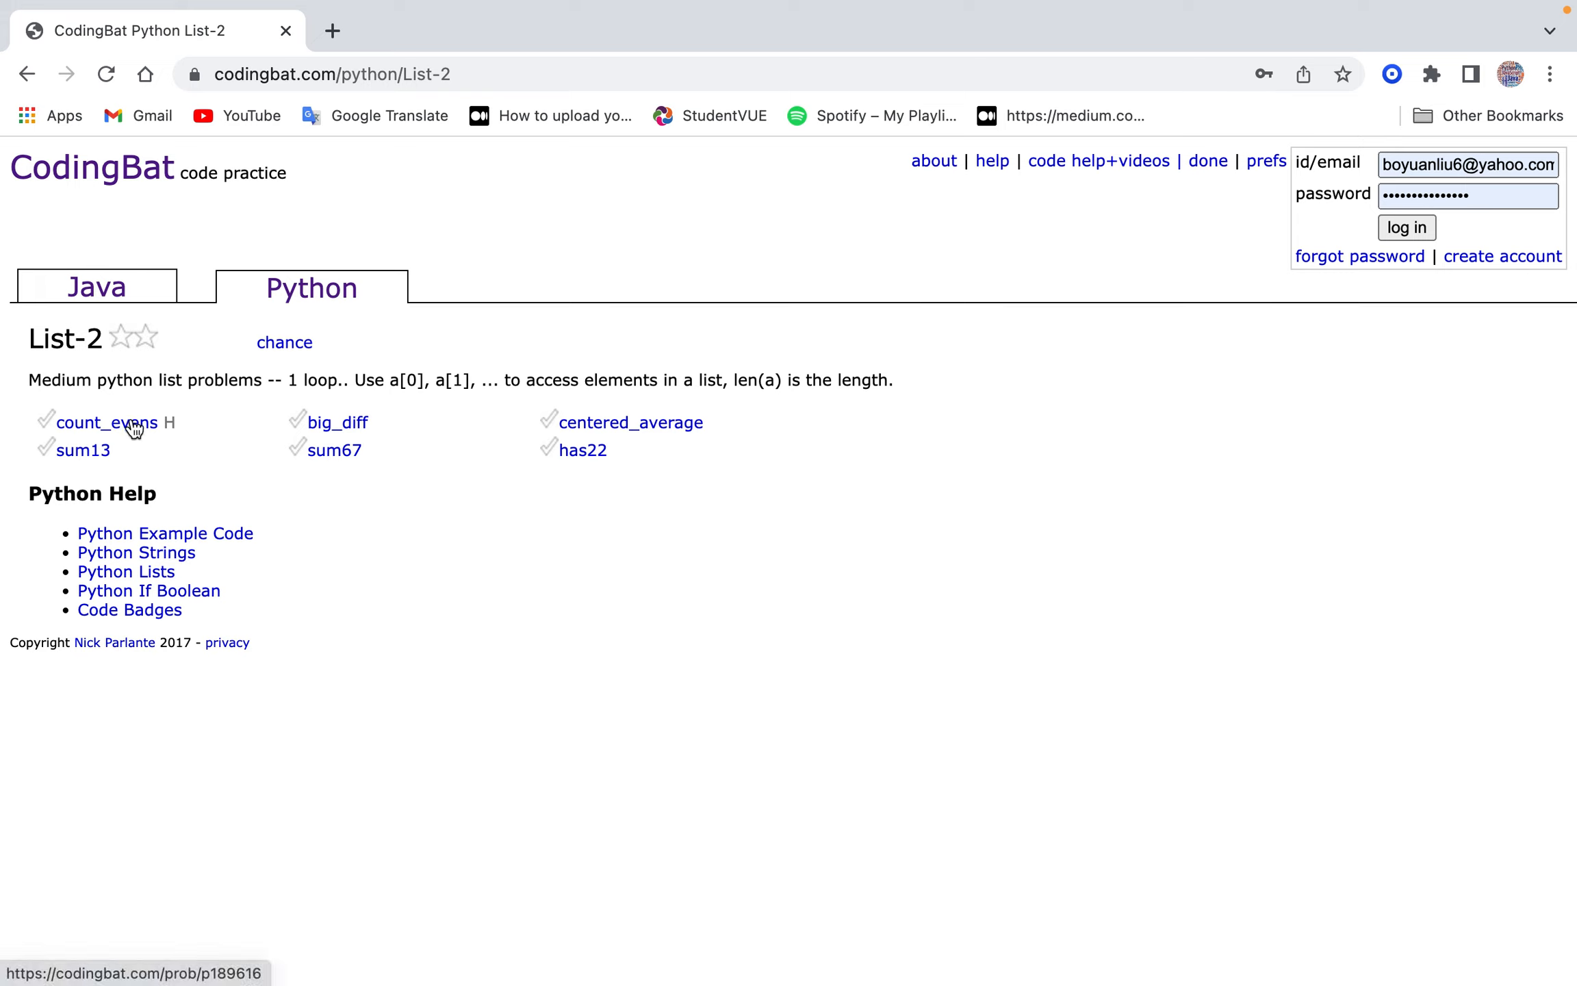
mouse_move(156, 456)
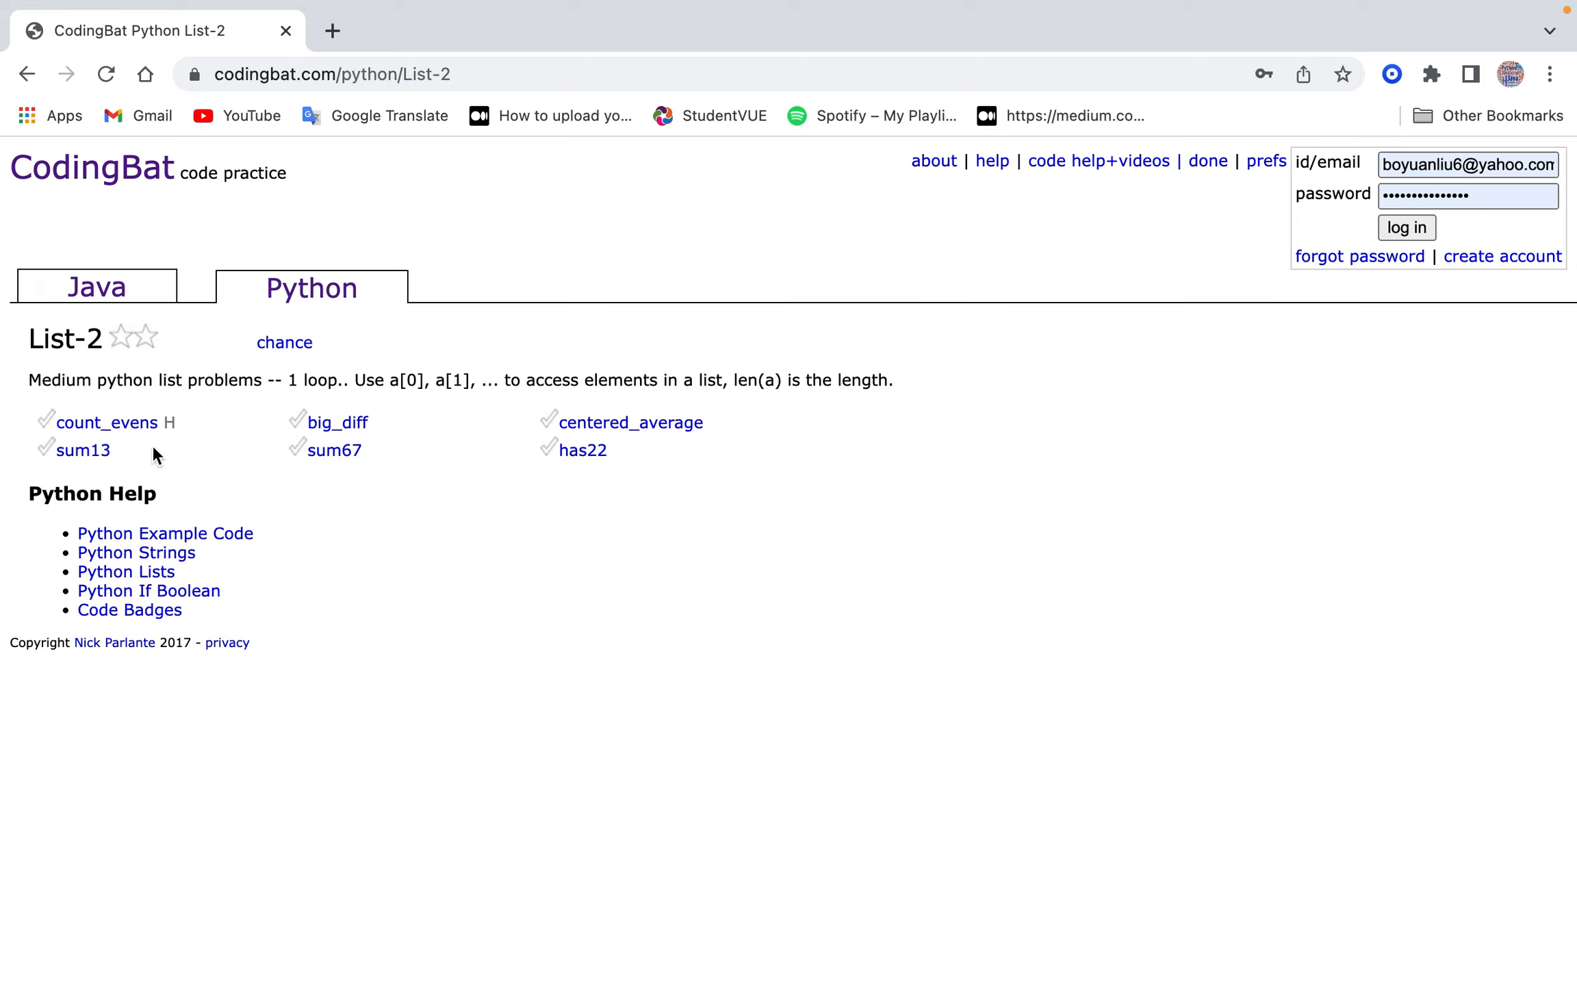
left_click(105, 421)
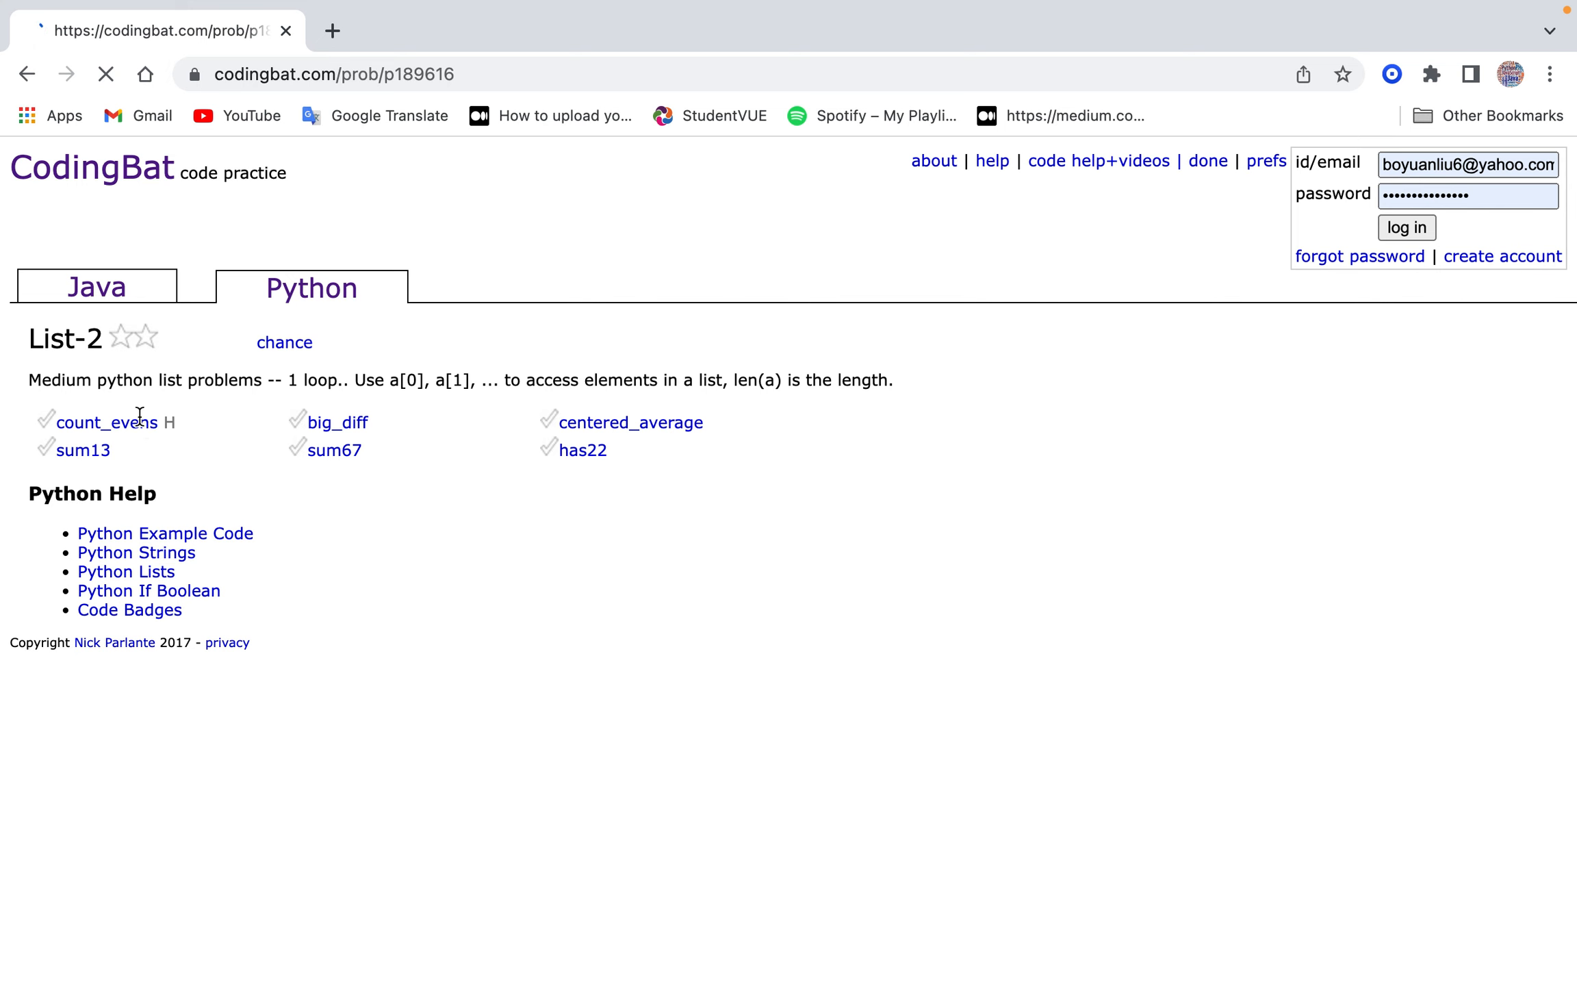
Write count_evens: count = 0, loop adding 1 whenever num % 2 == 0.
left_click(101, 421)
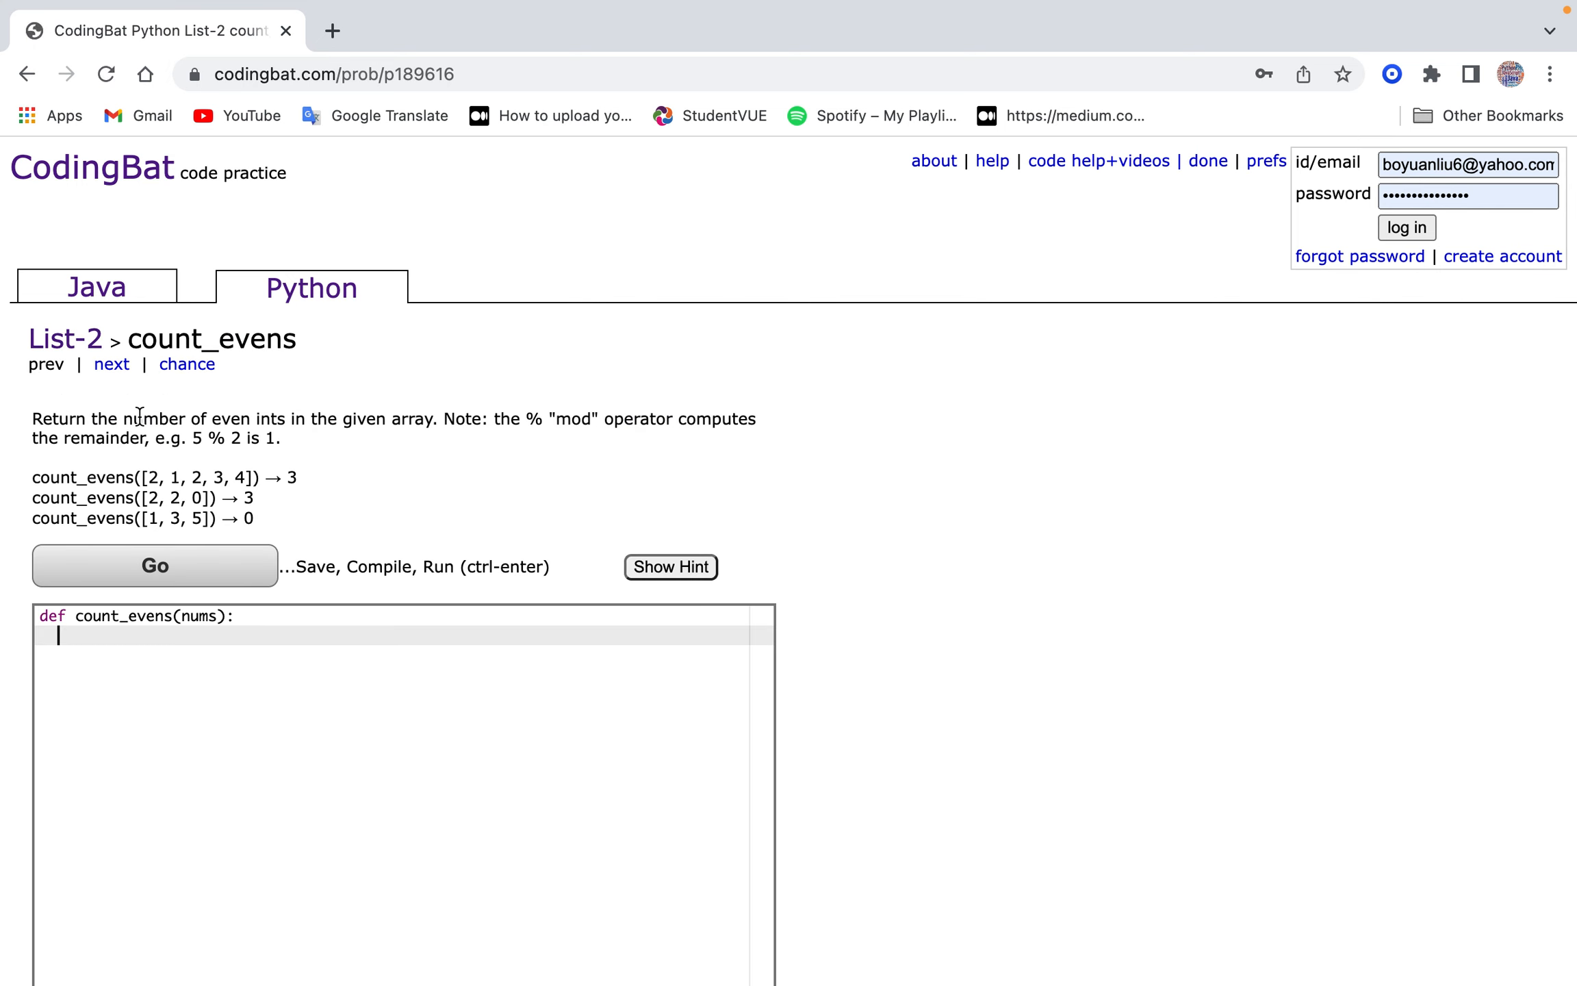
type("cou")
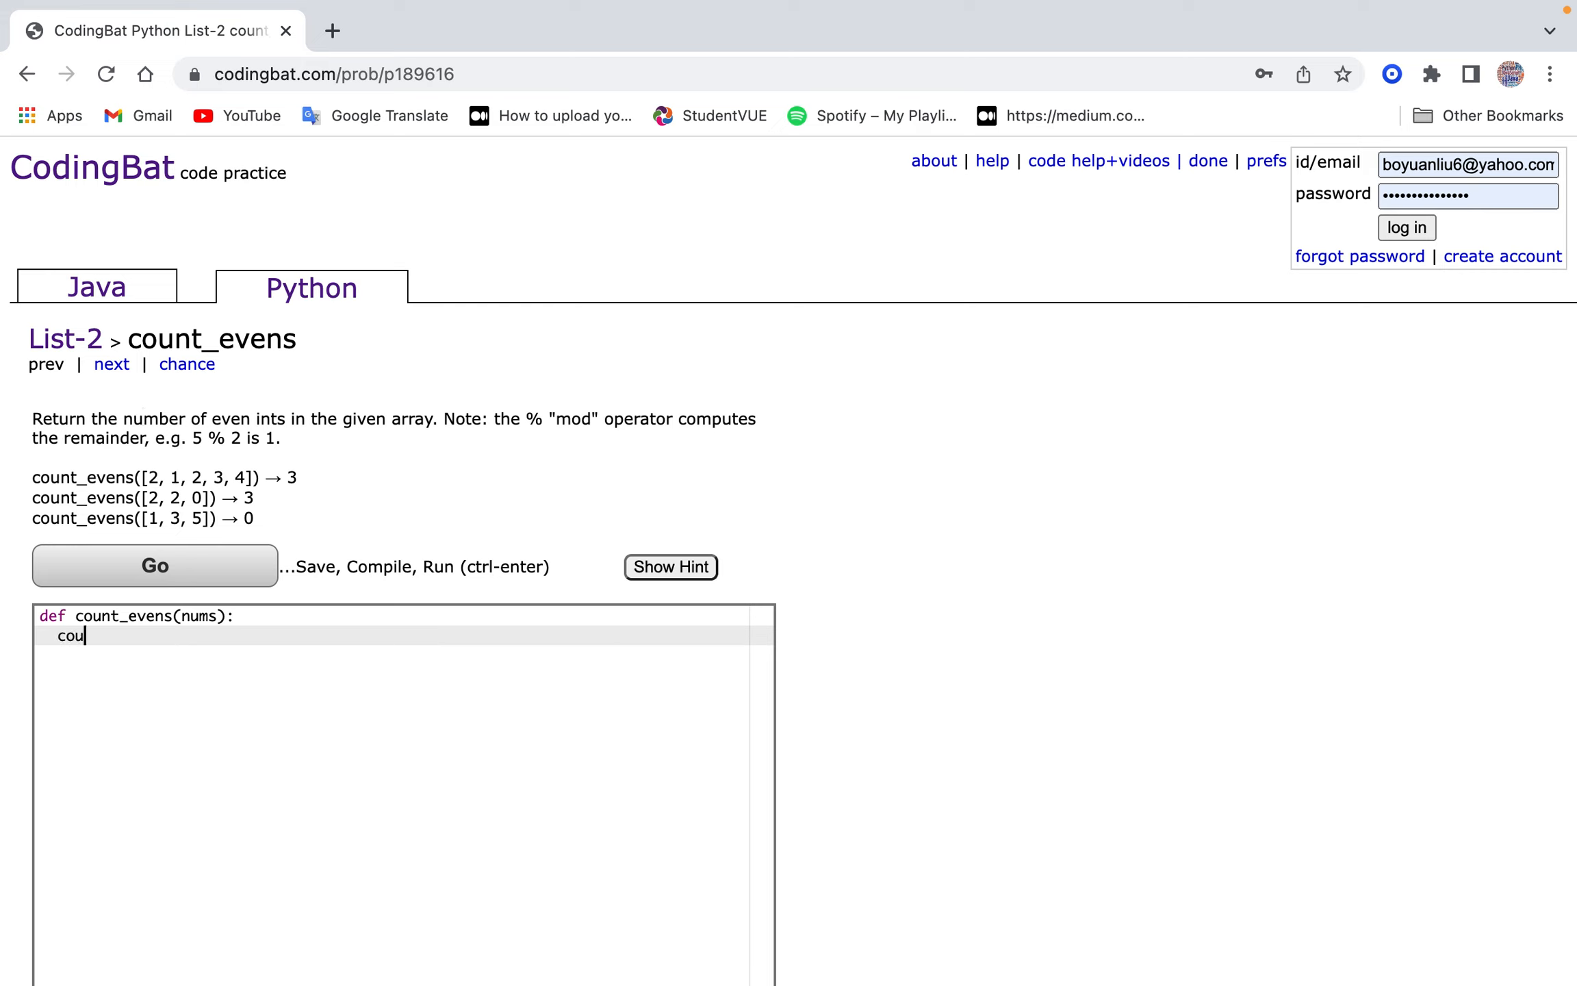
type("nt = 0")
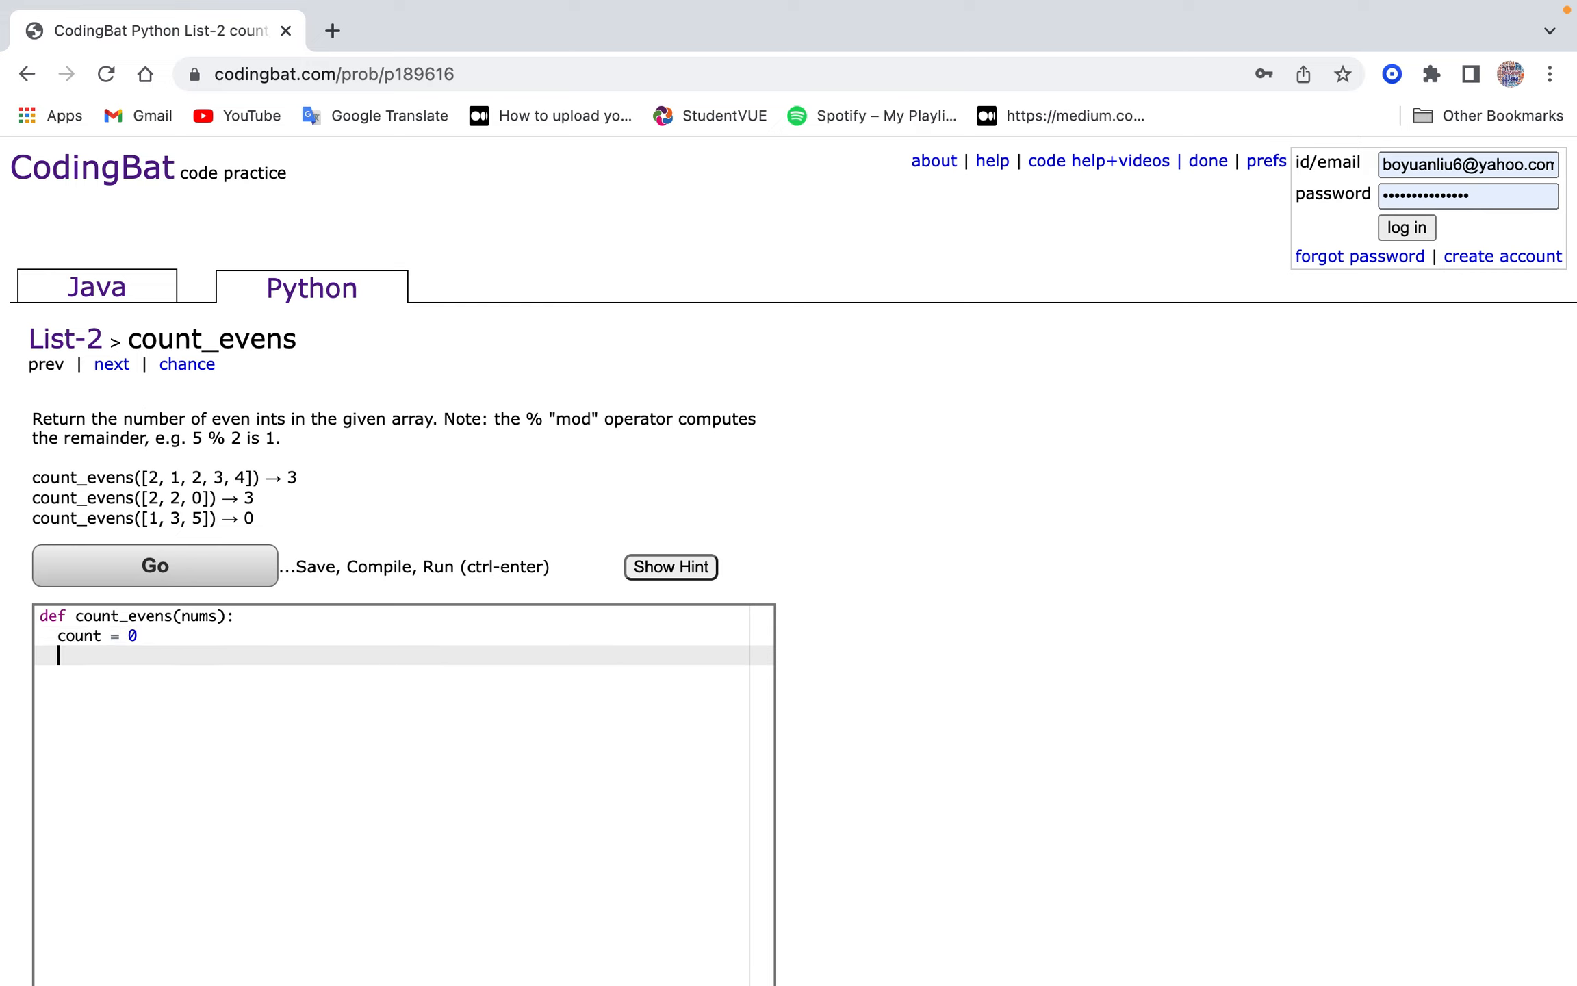
type("for num in nums:")
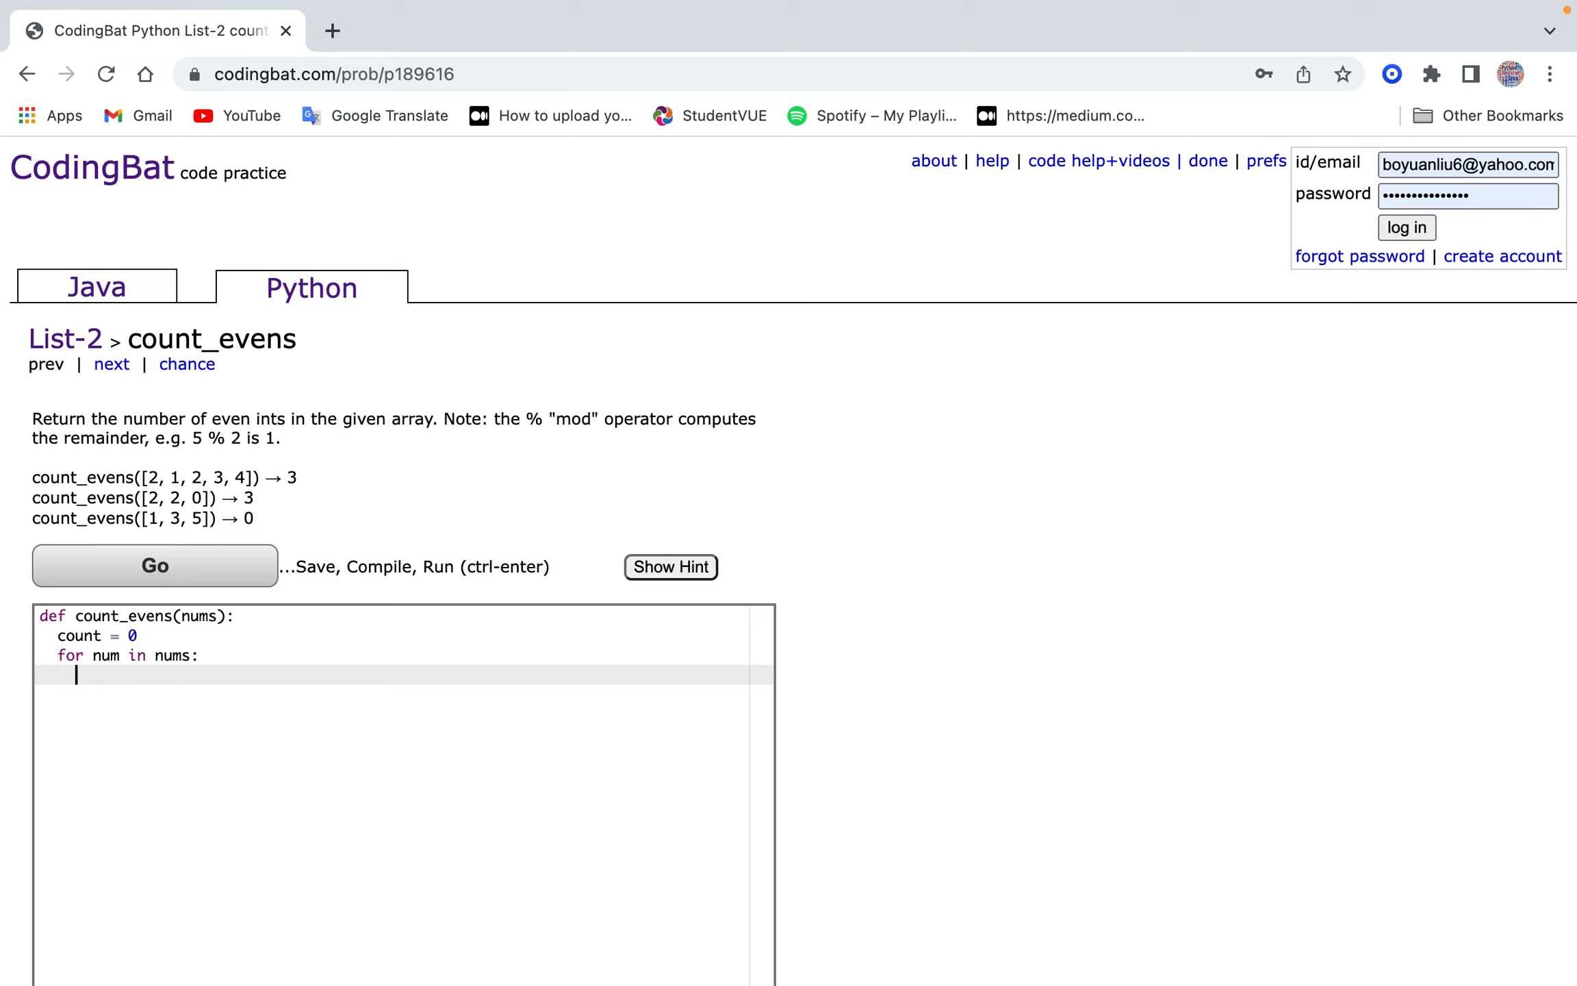
type("if num E")
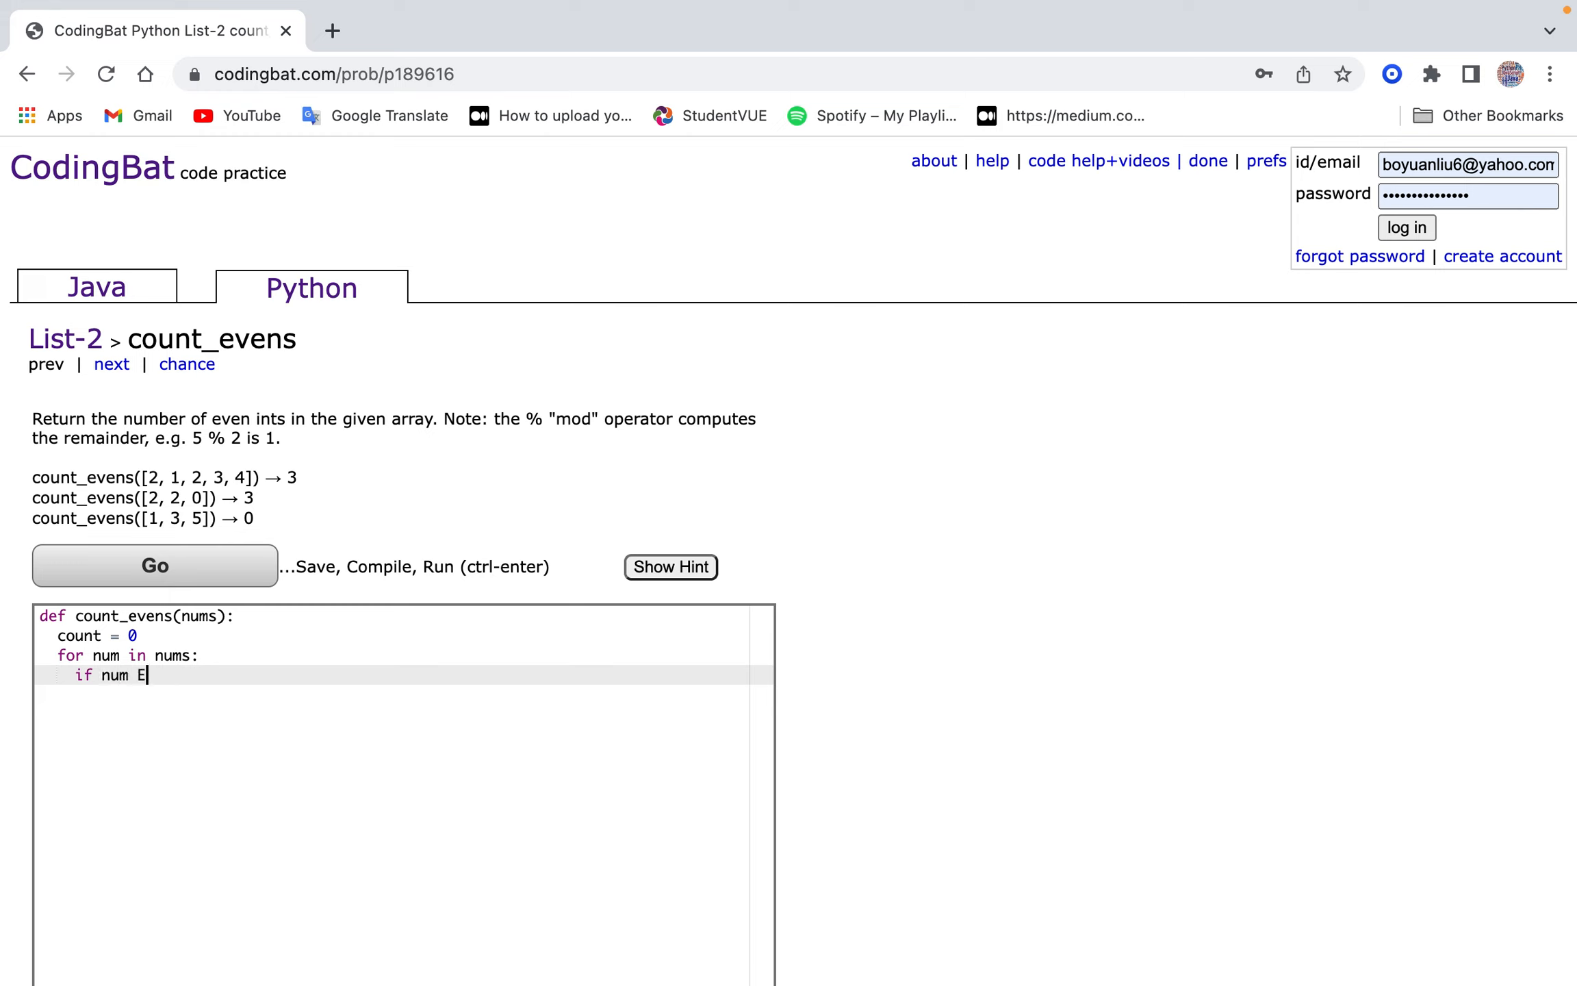
type("% 2 == 0:")
type("ret")
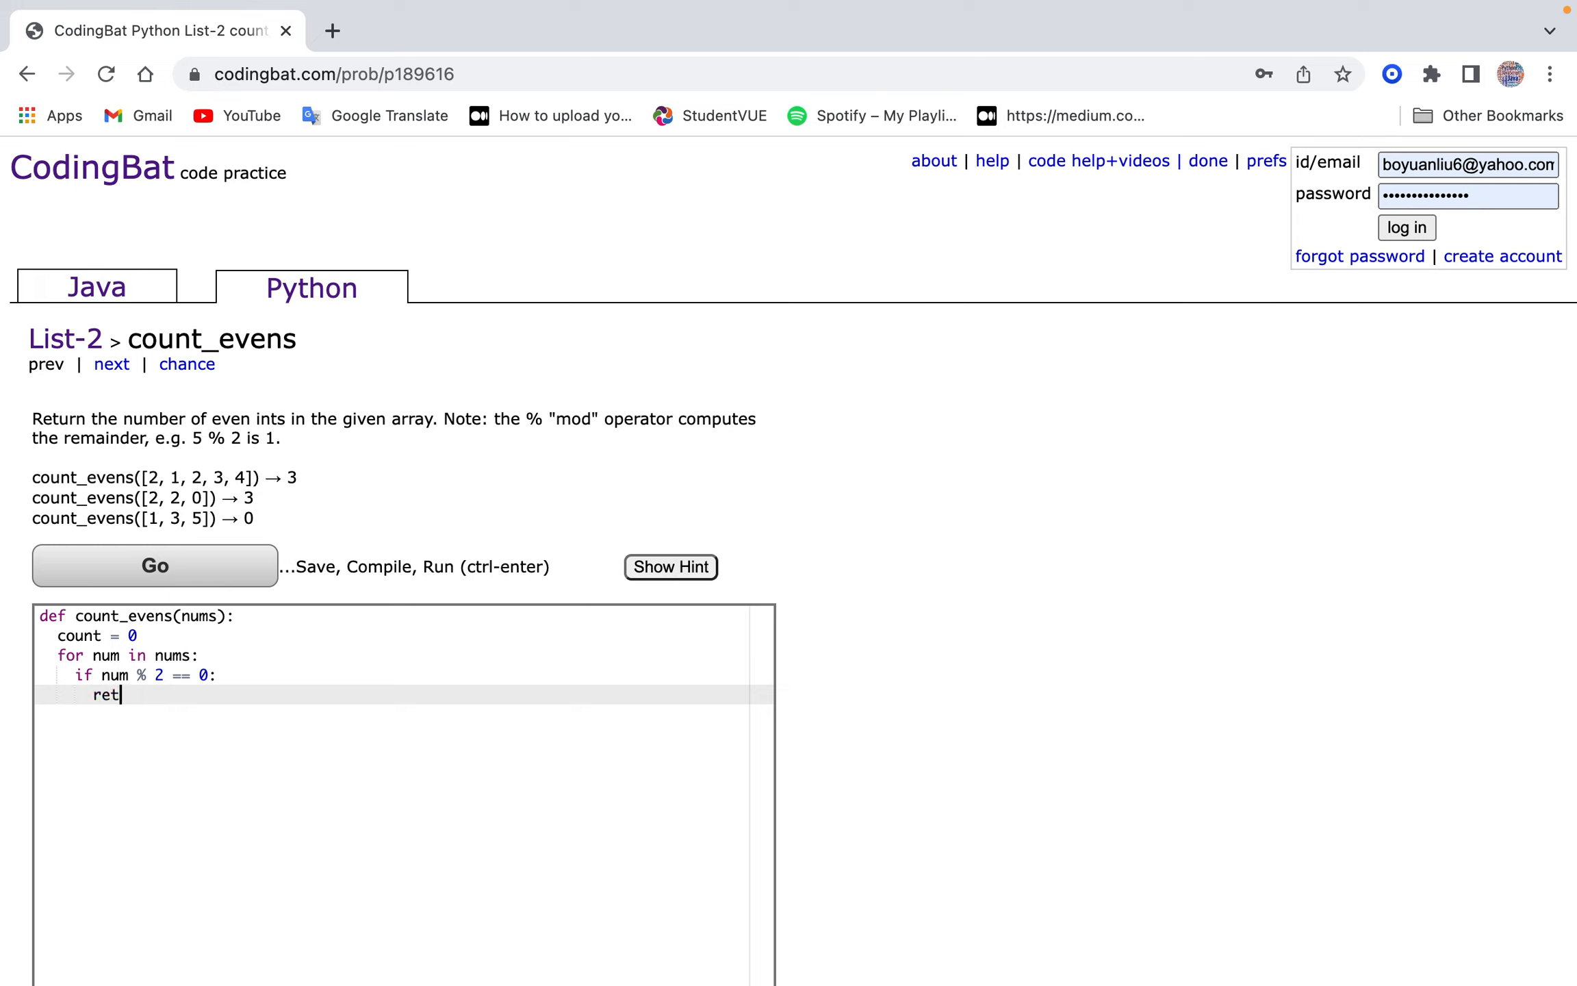
type("count +=")
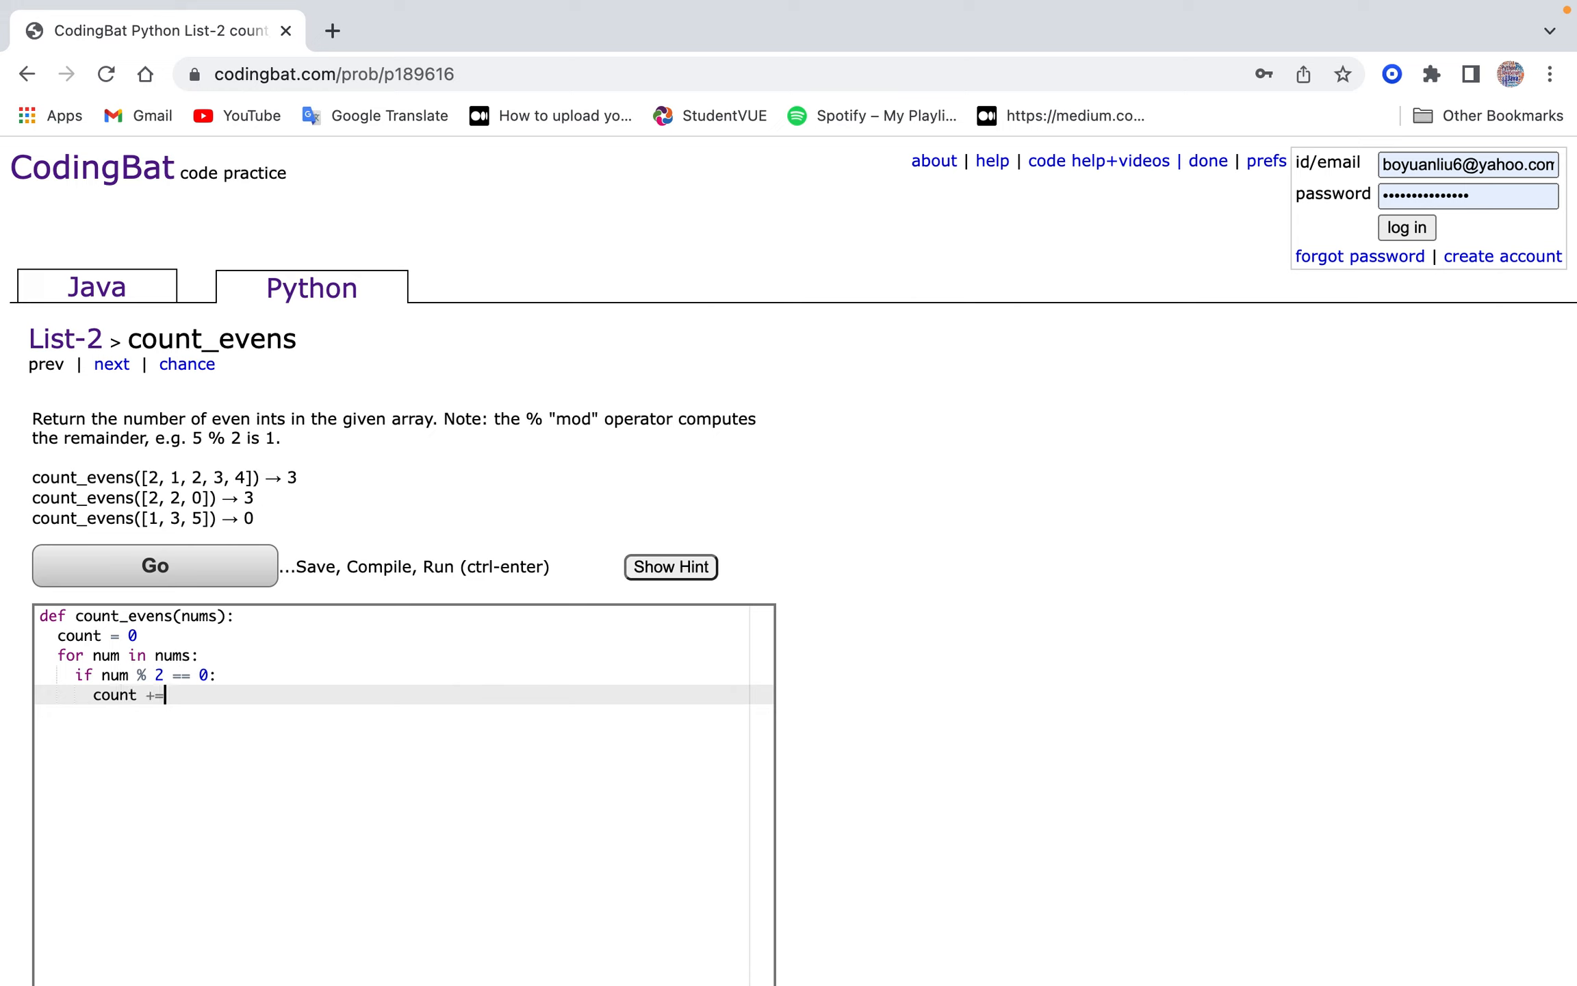
type("1")
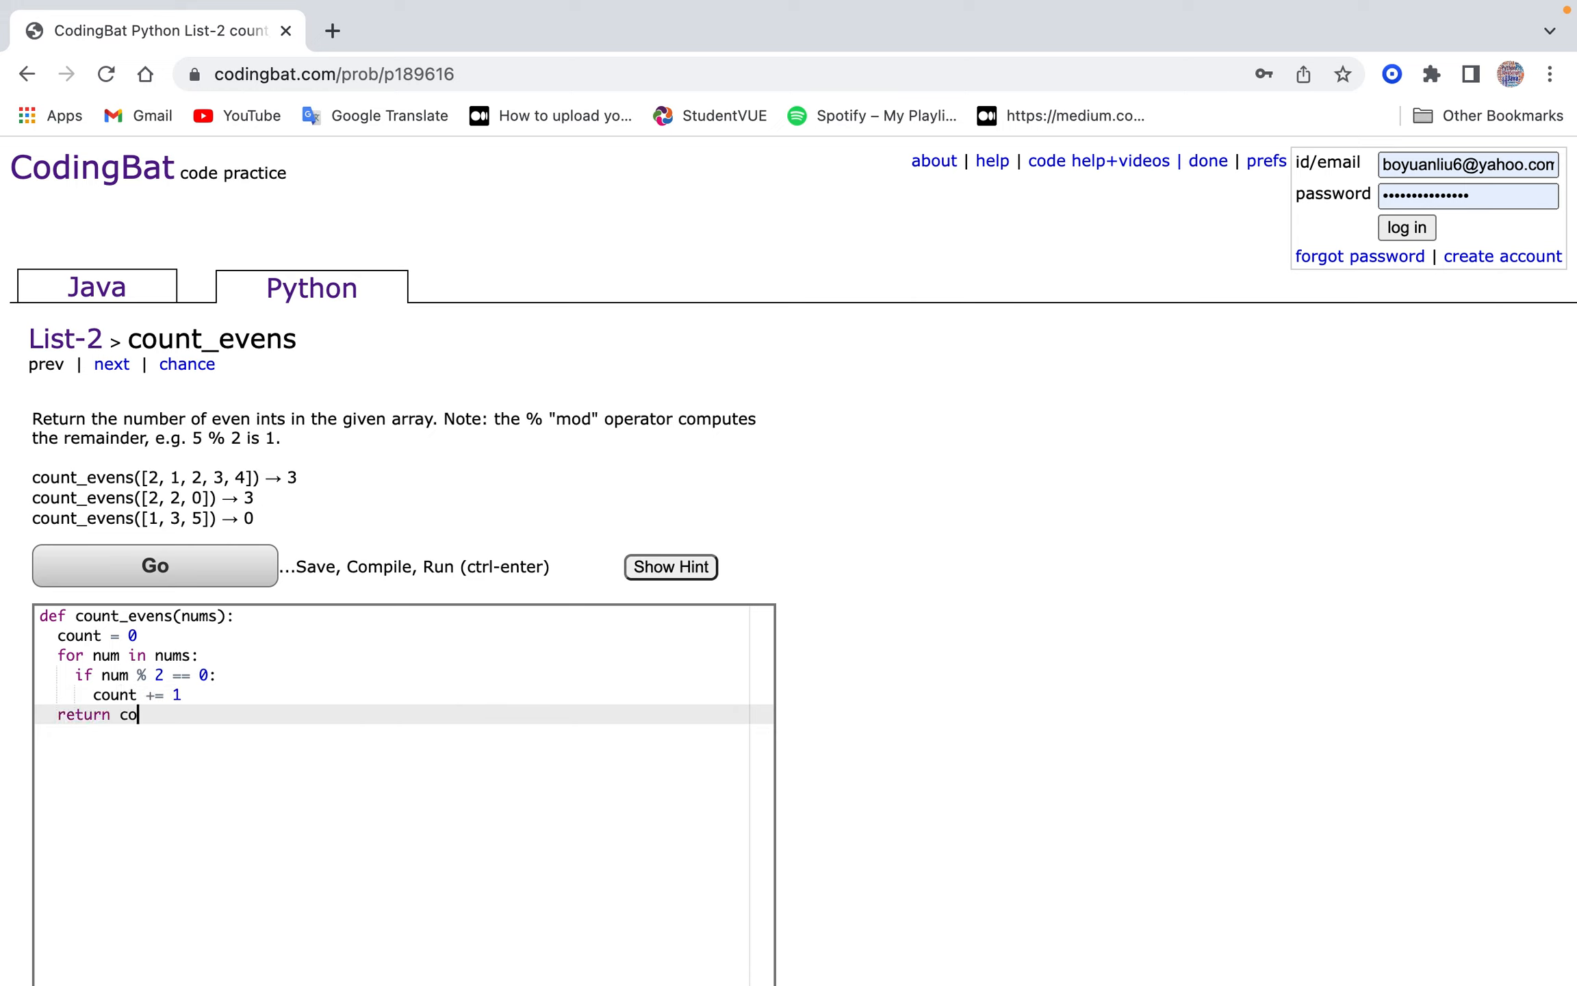
Run the count_evens tests and check they are All Correct.
left_click(155, 565)
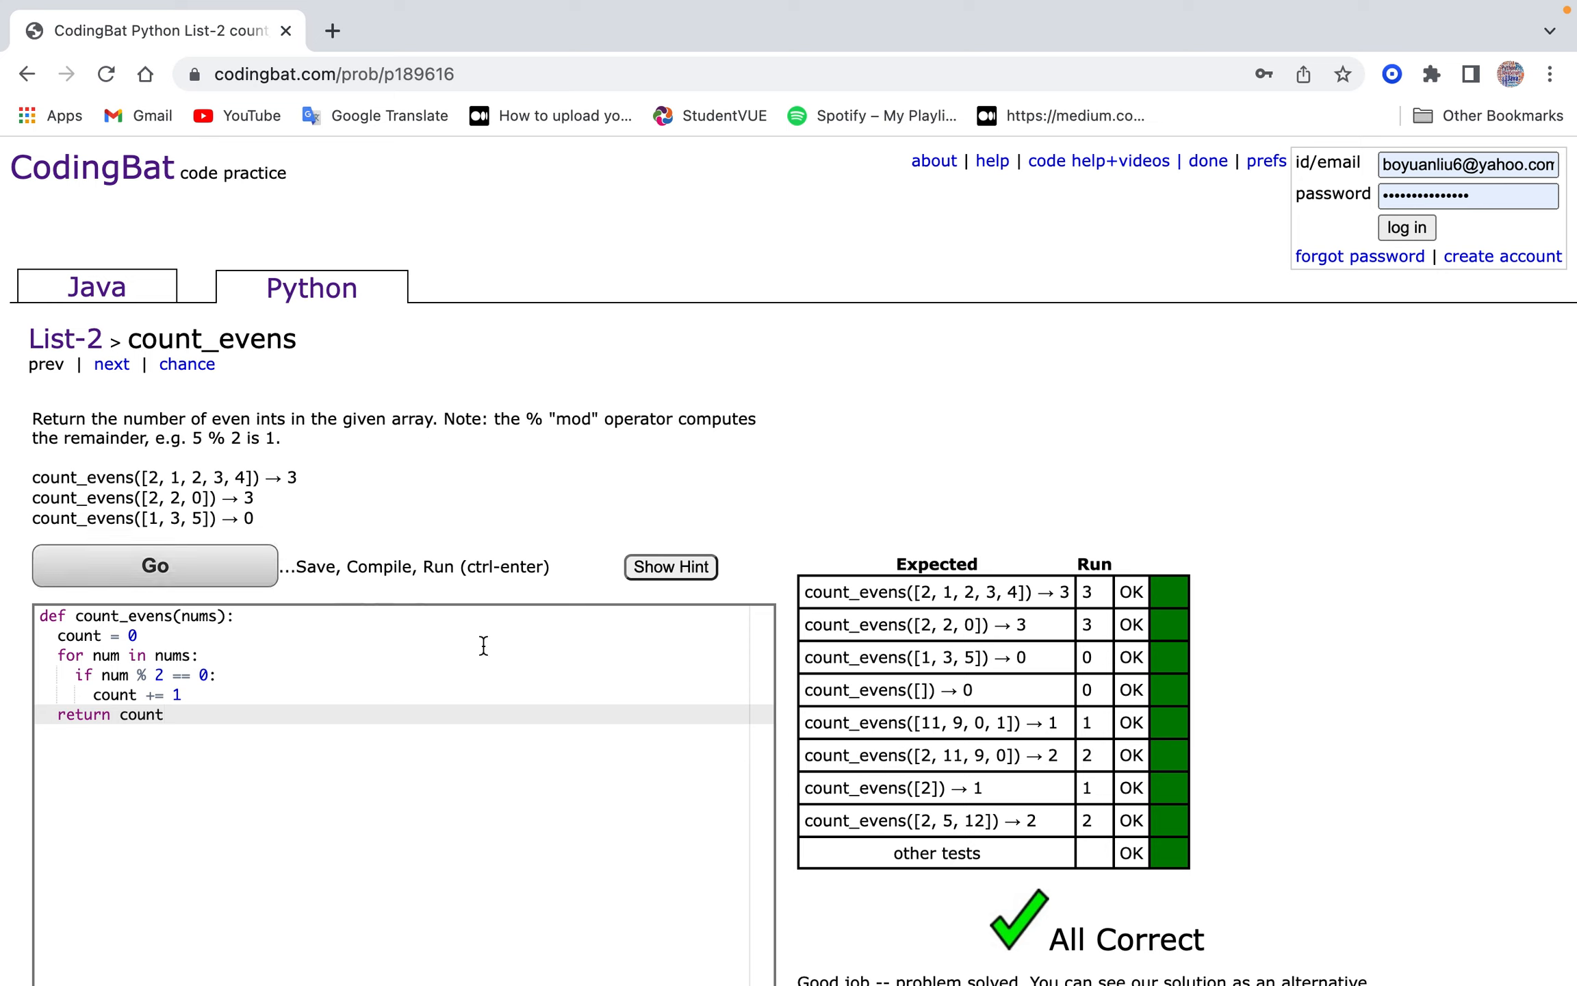
mouse_move(92, 672)
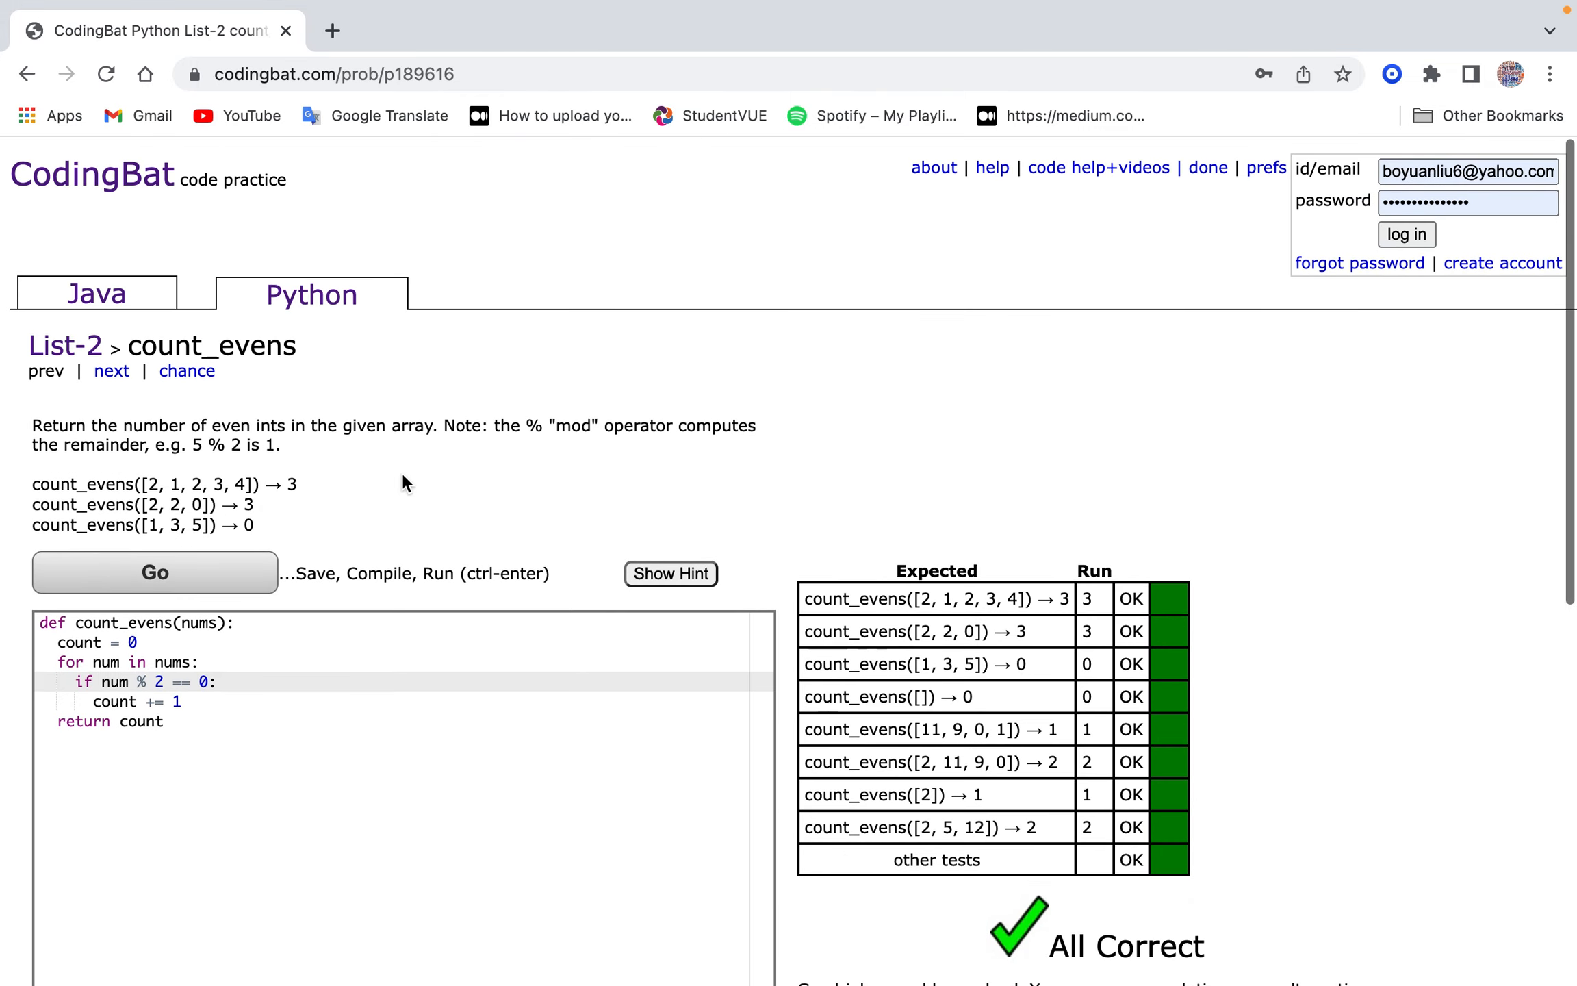
scroll("down", 3)
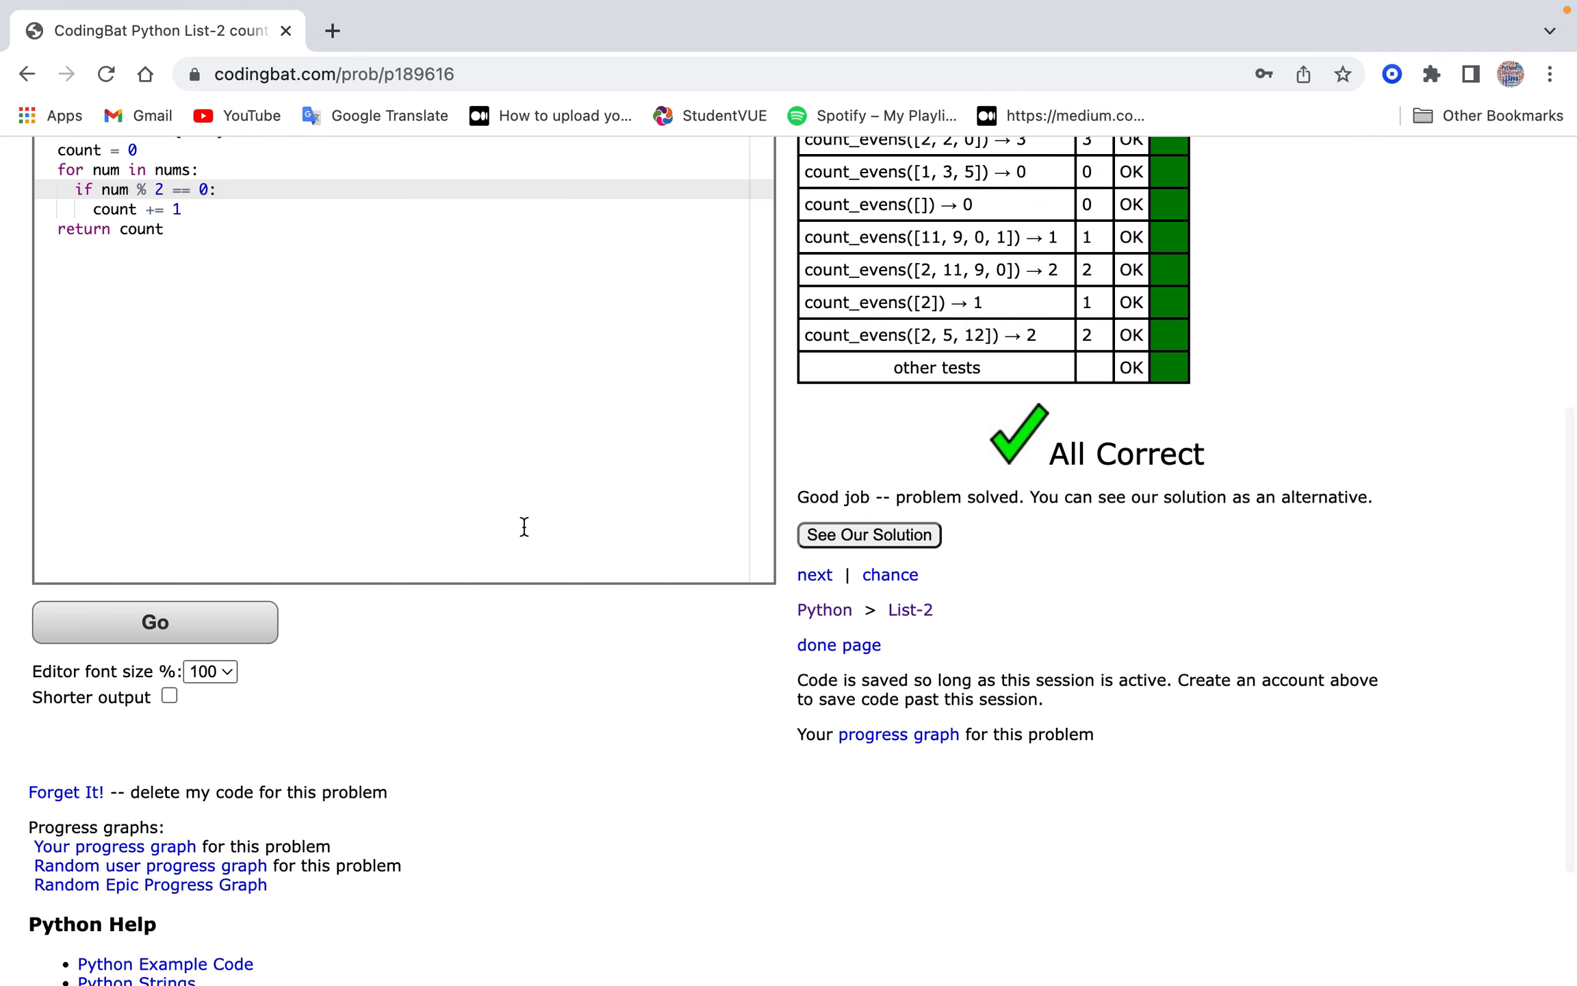
scroll("up", 3)
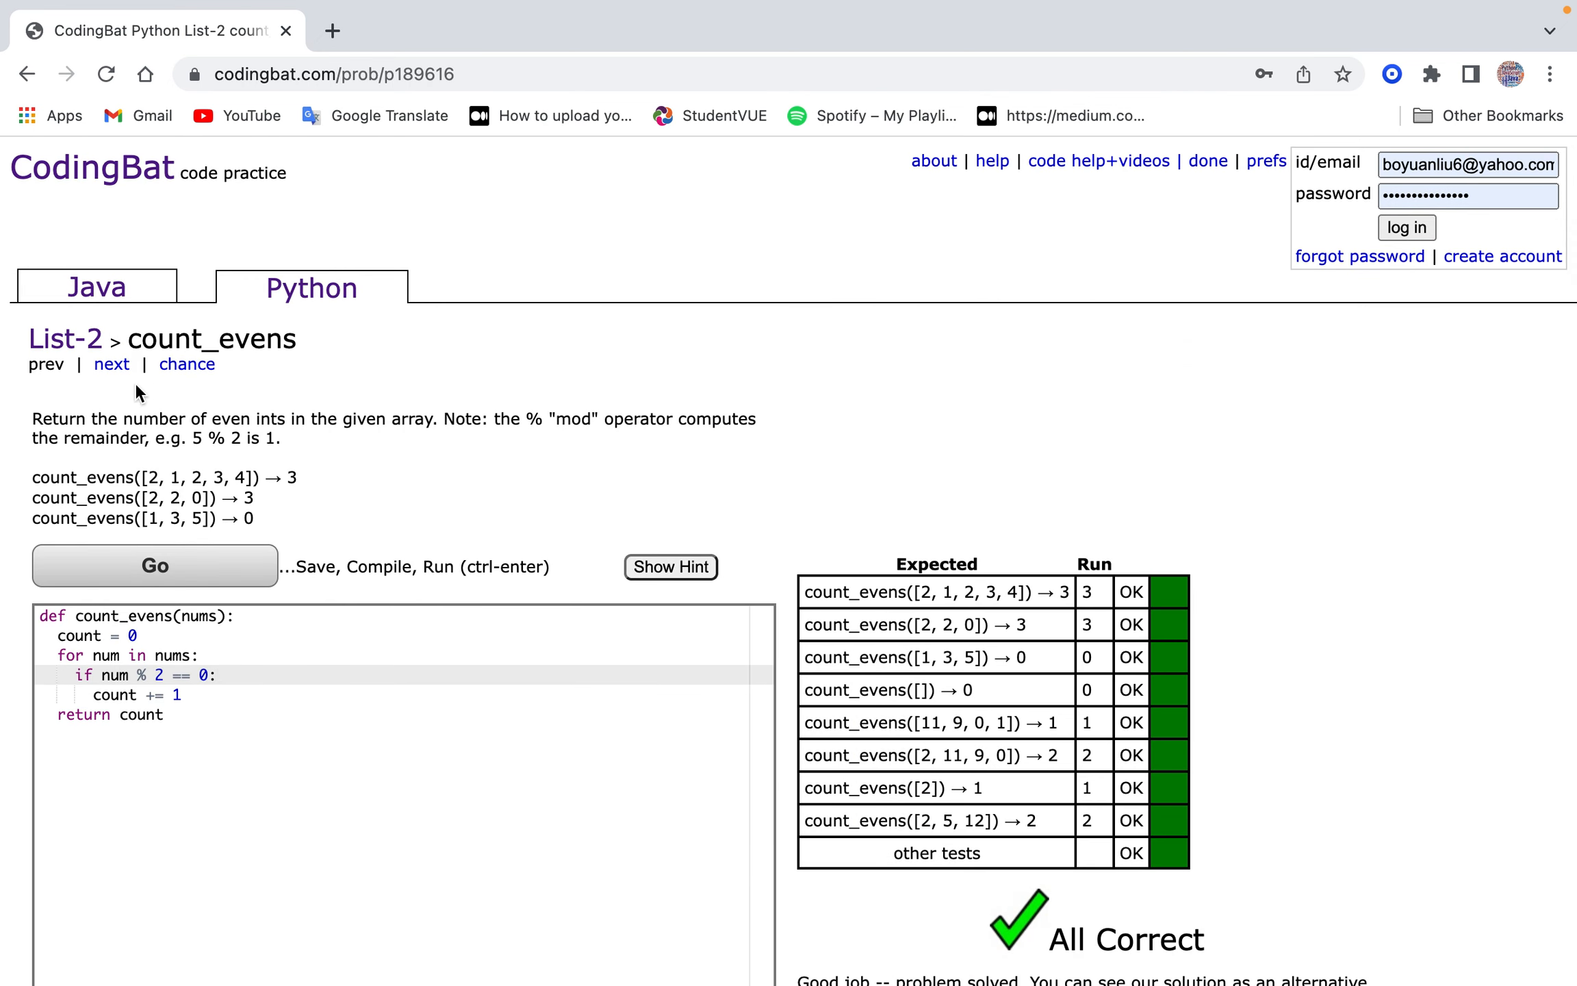
Advance to big_diff and initialise biggest = 0.
left_click(105, 364)
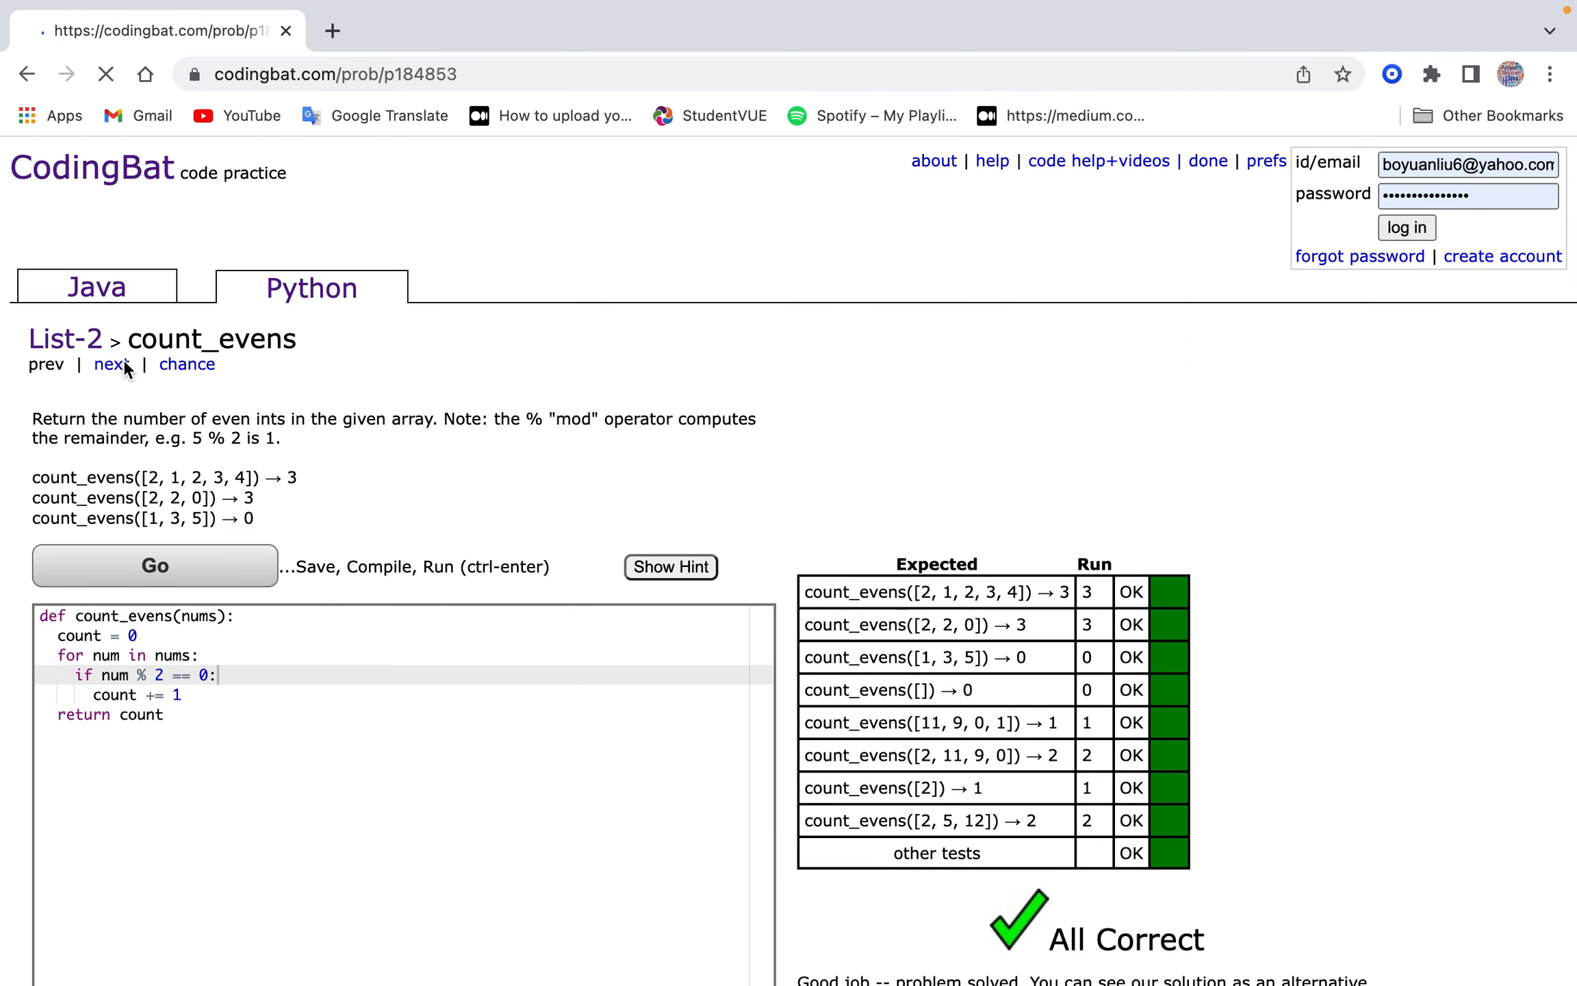
left_click(108, 364)
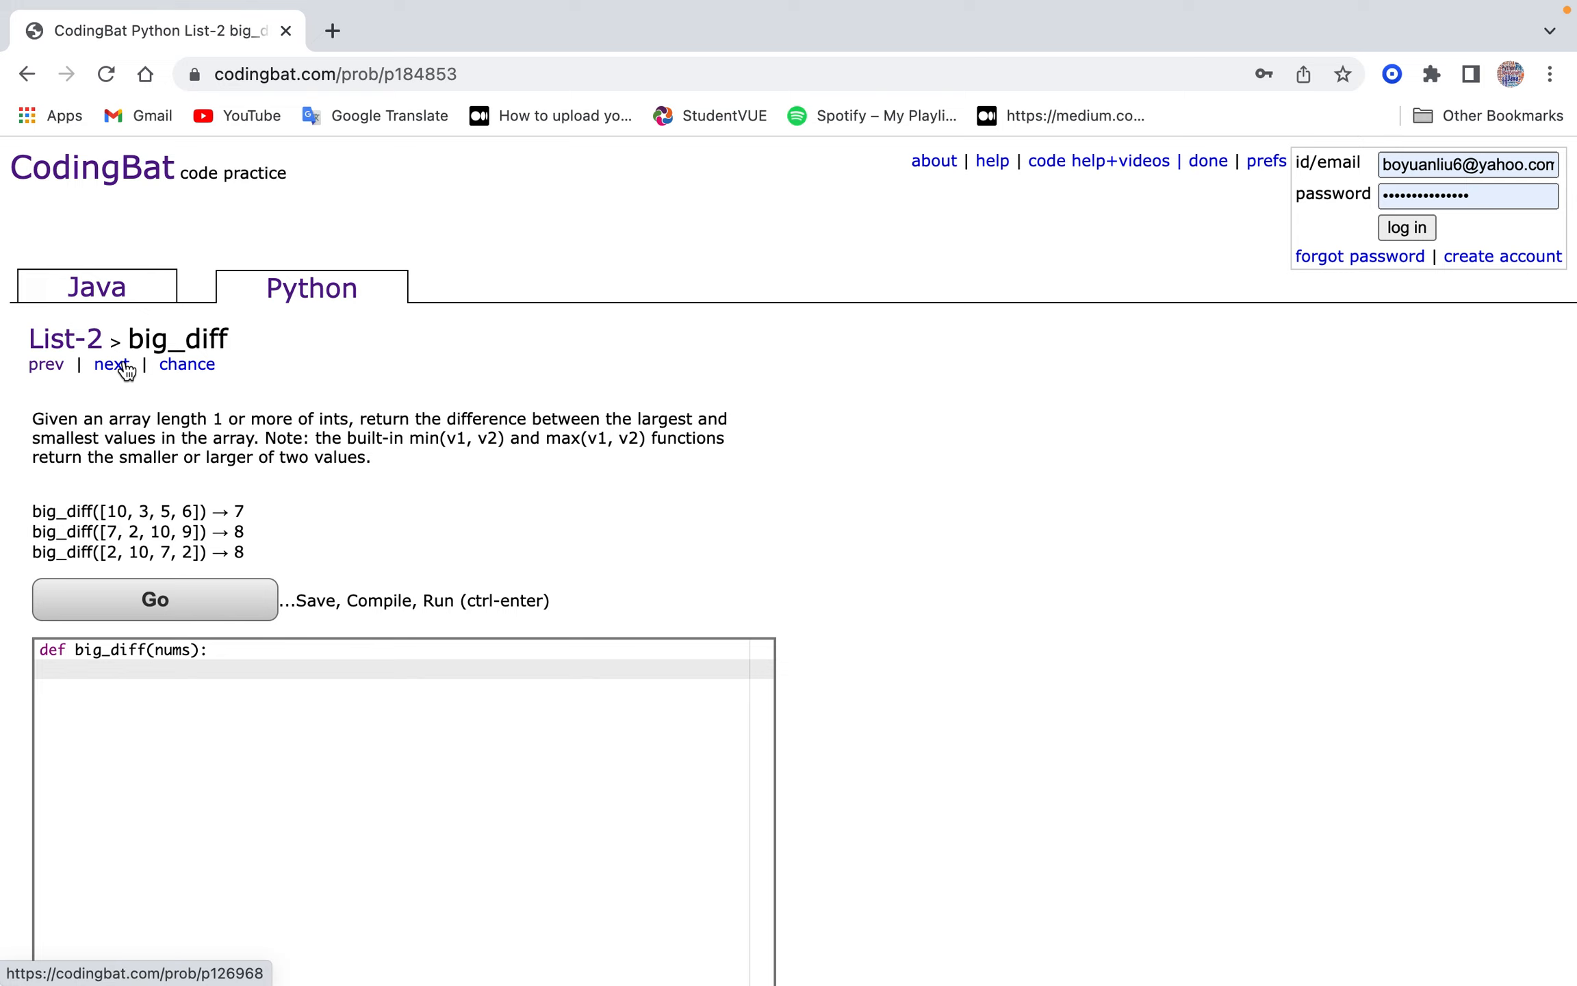
type("bigger")
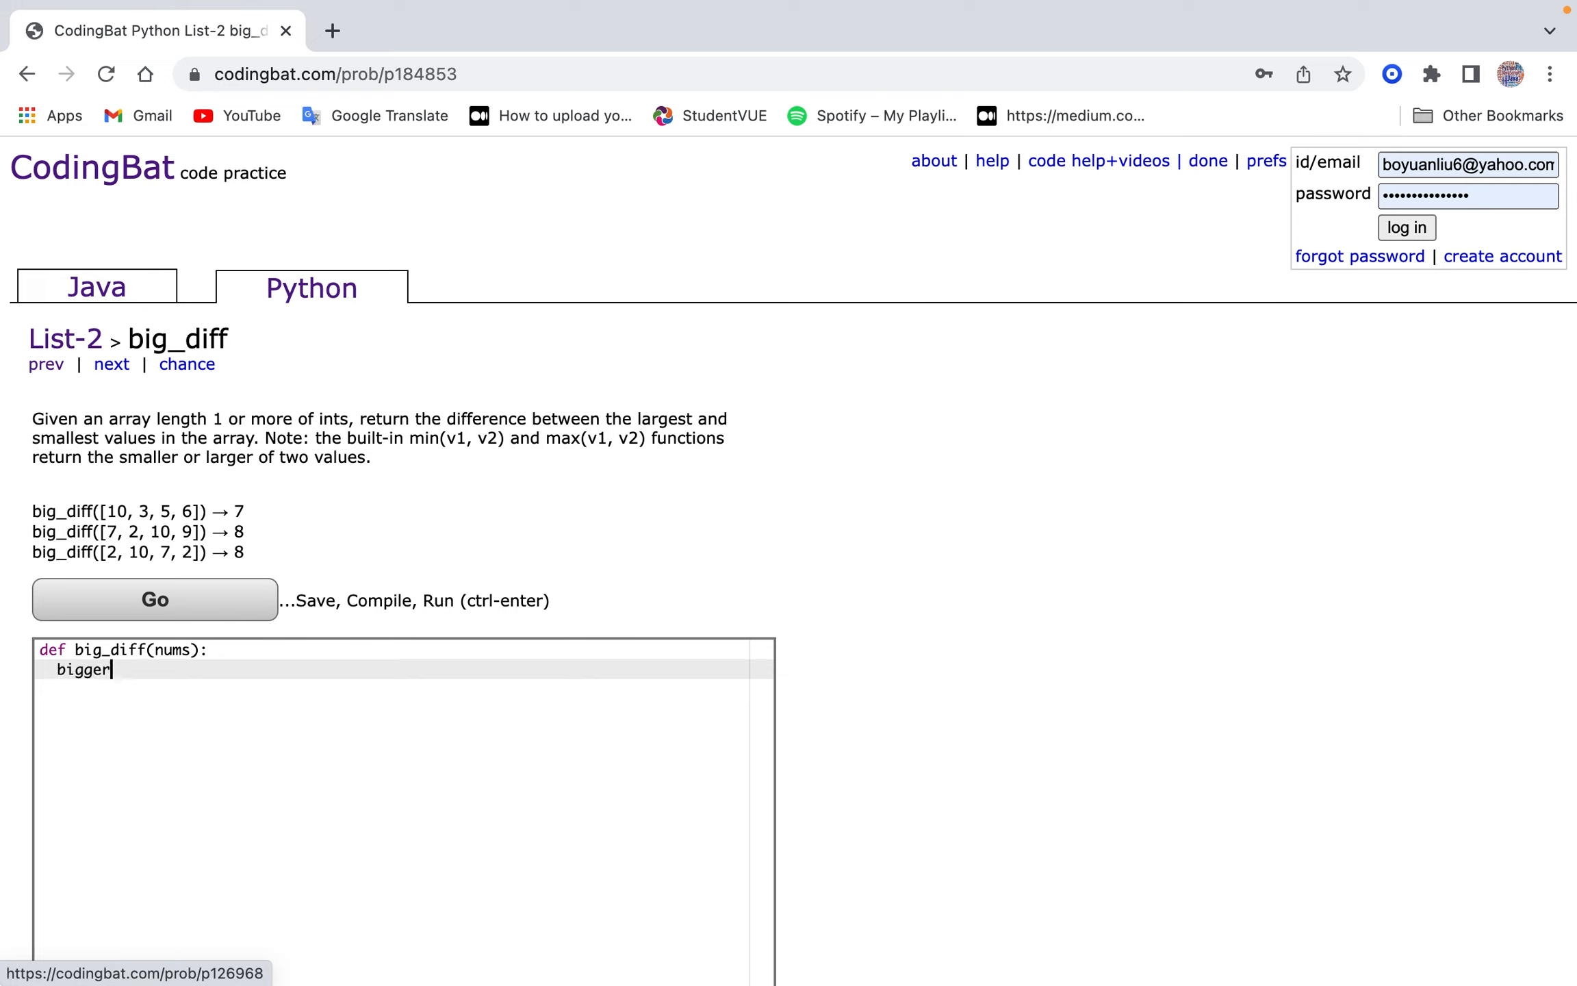
type("est =")
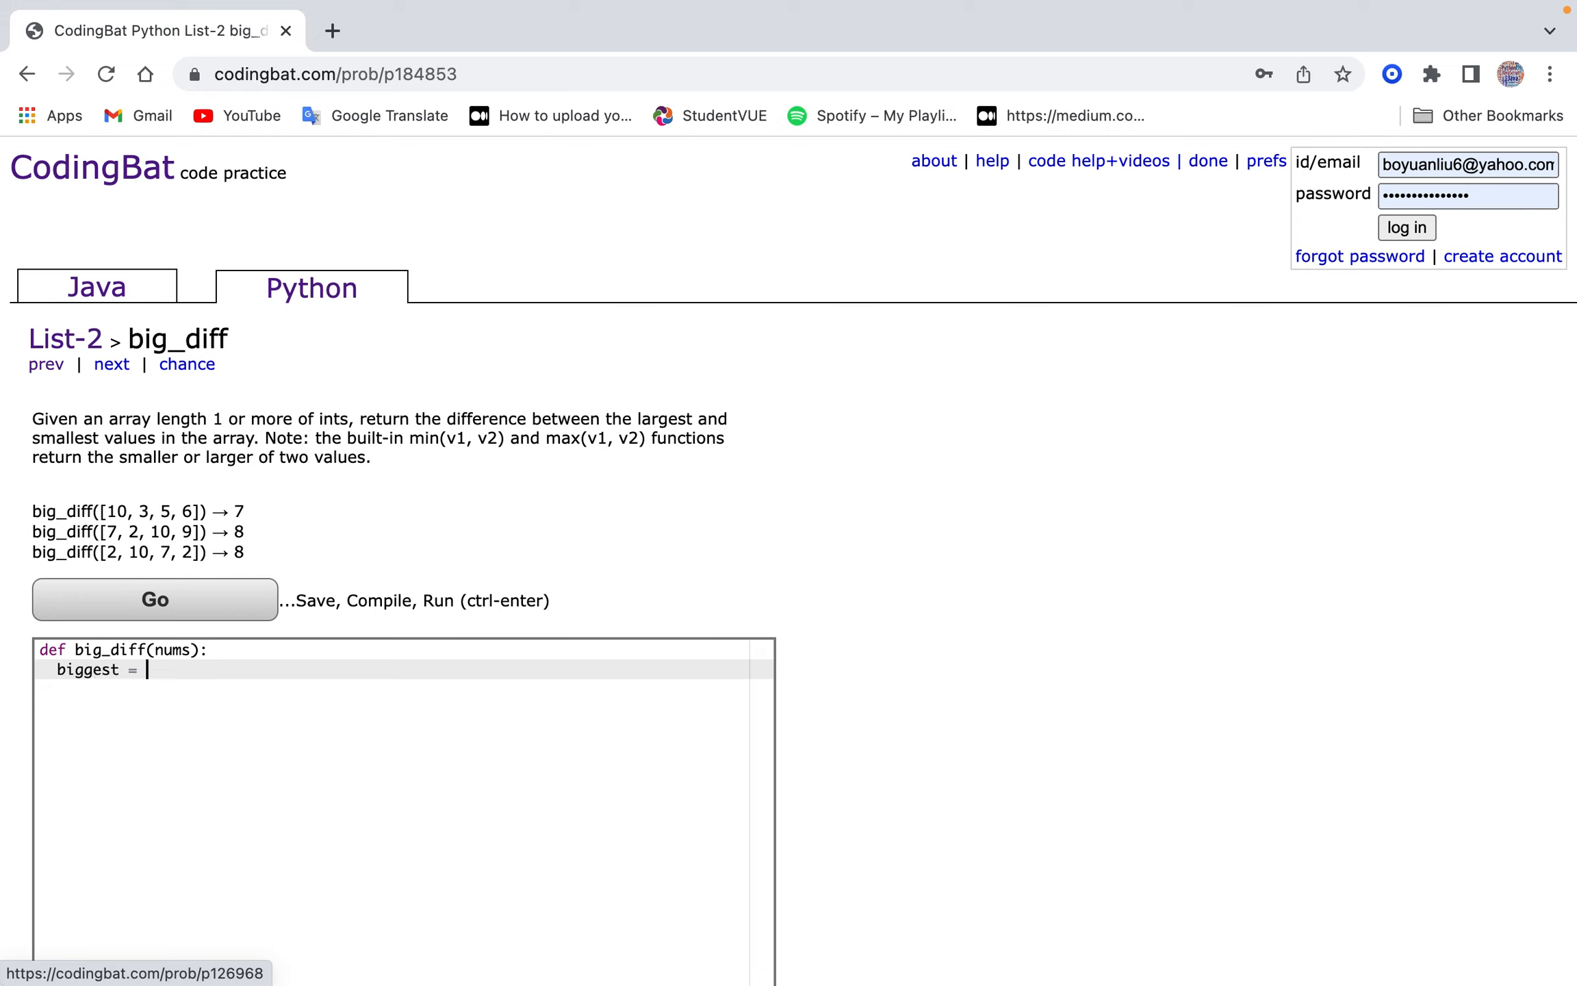
type("0")
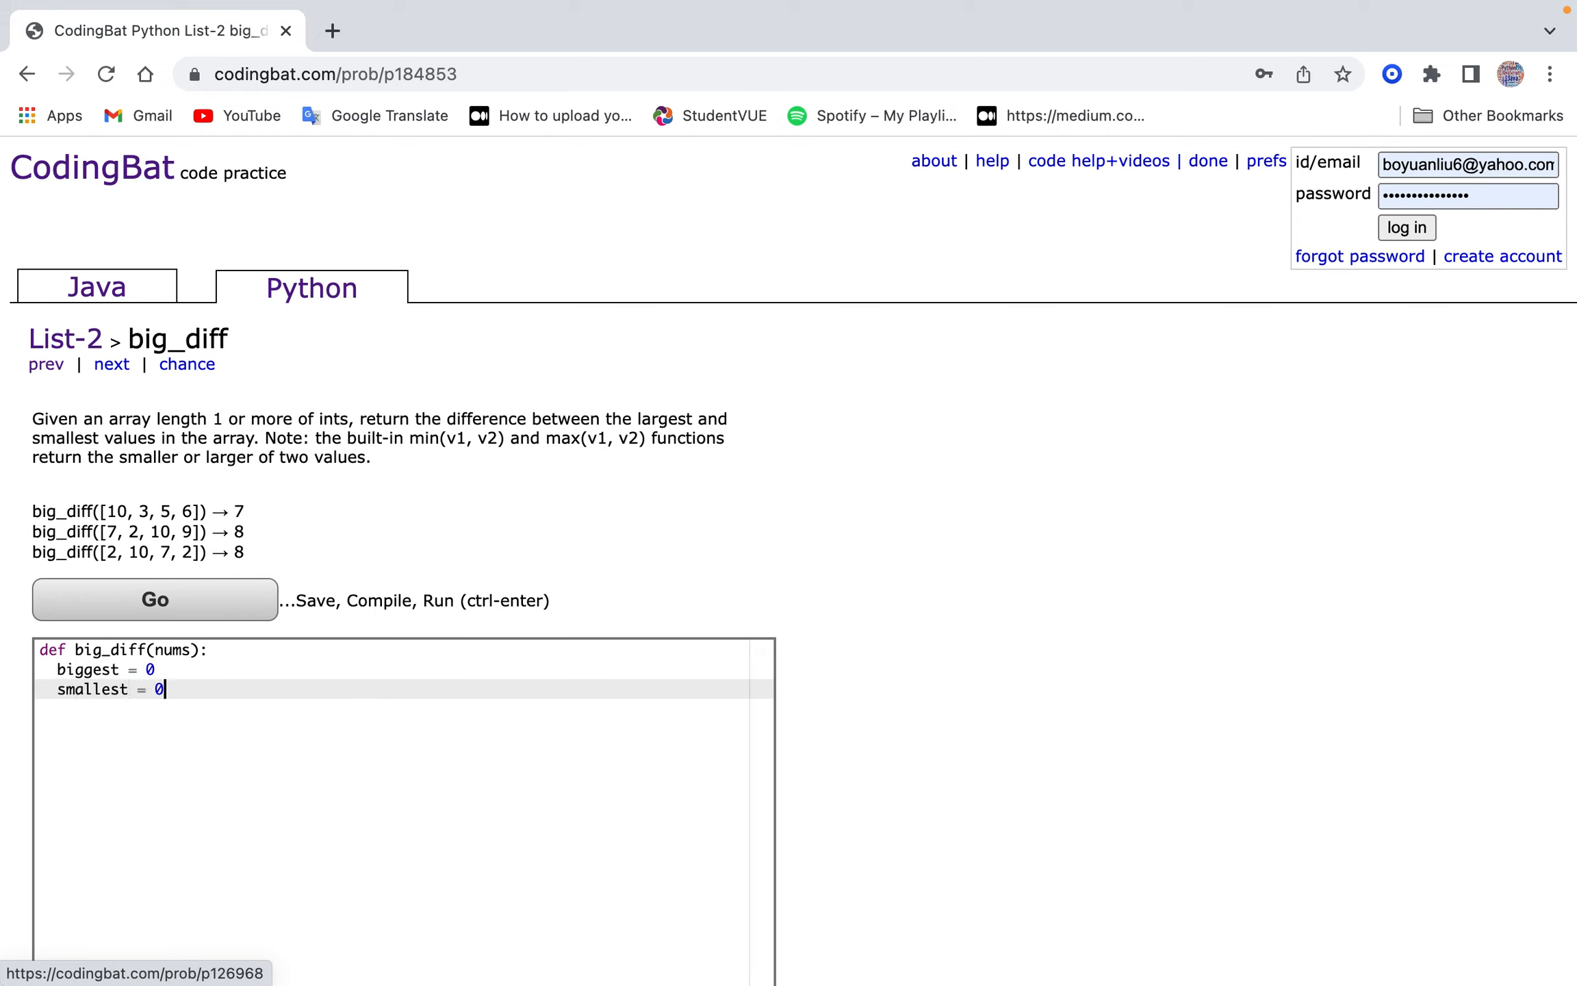
key("Return")
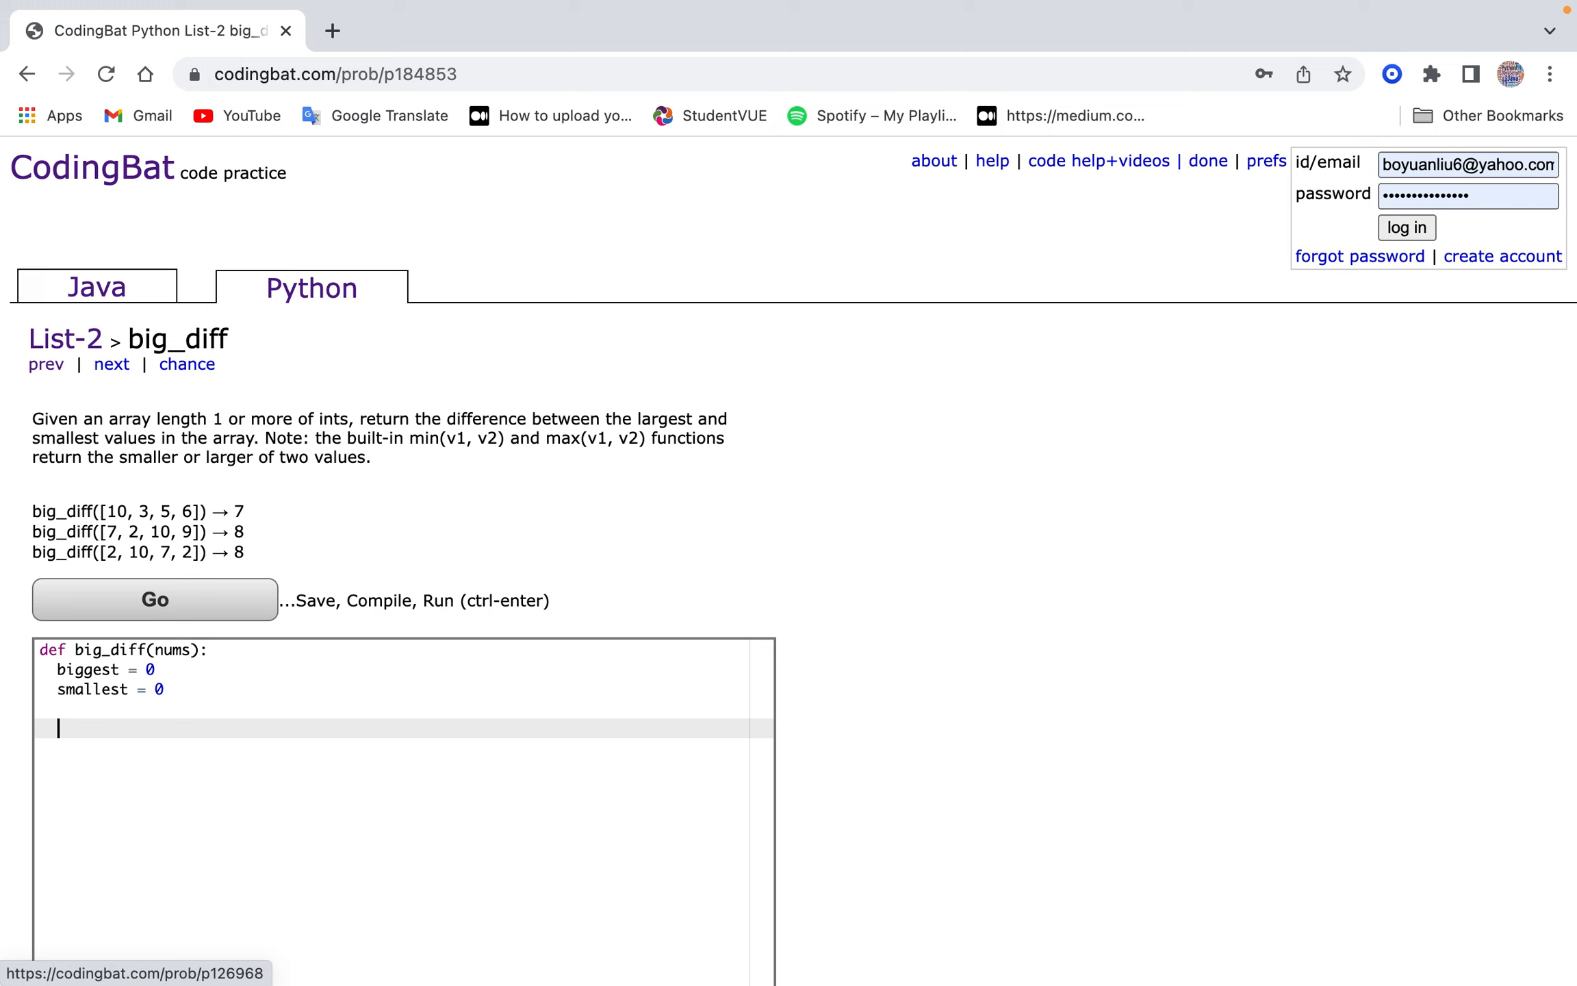
mouse_move(480, 532)
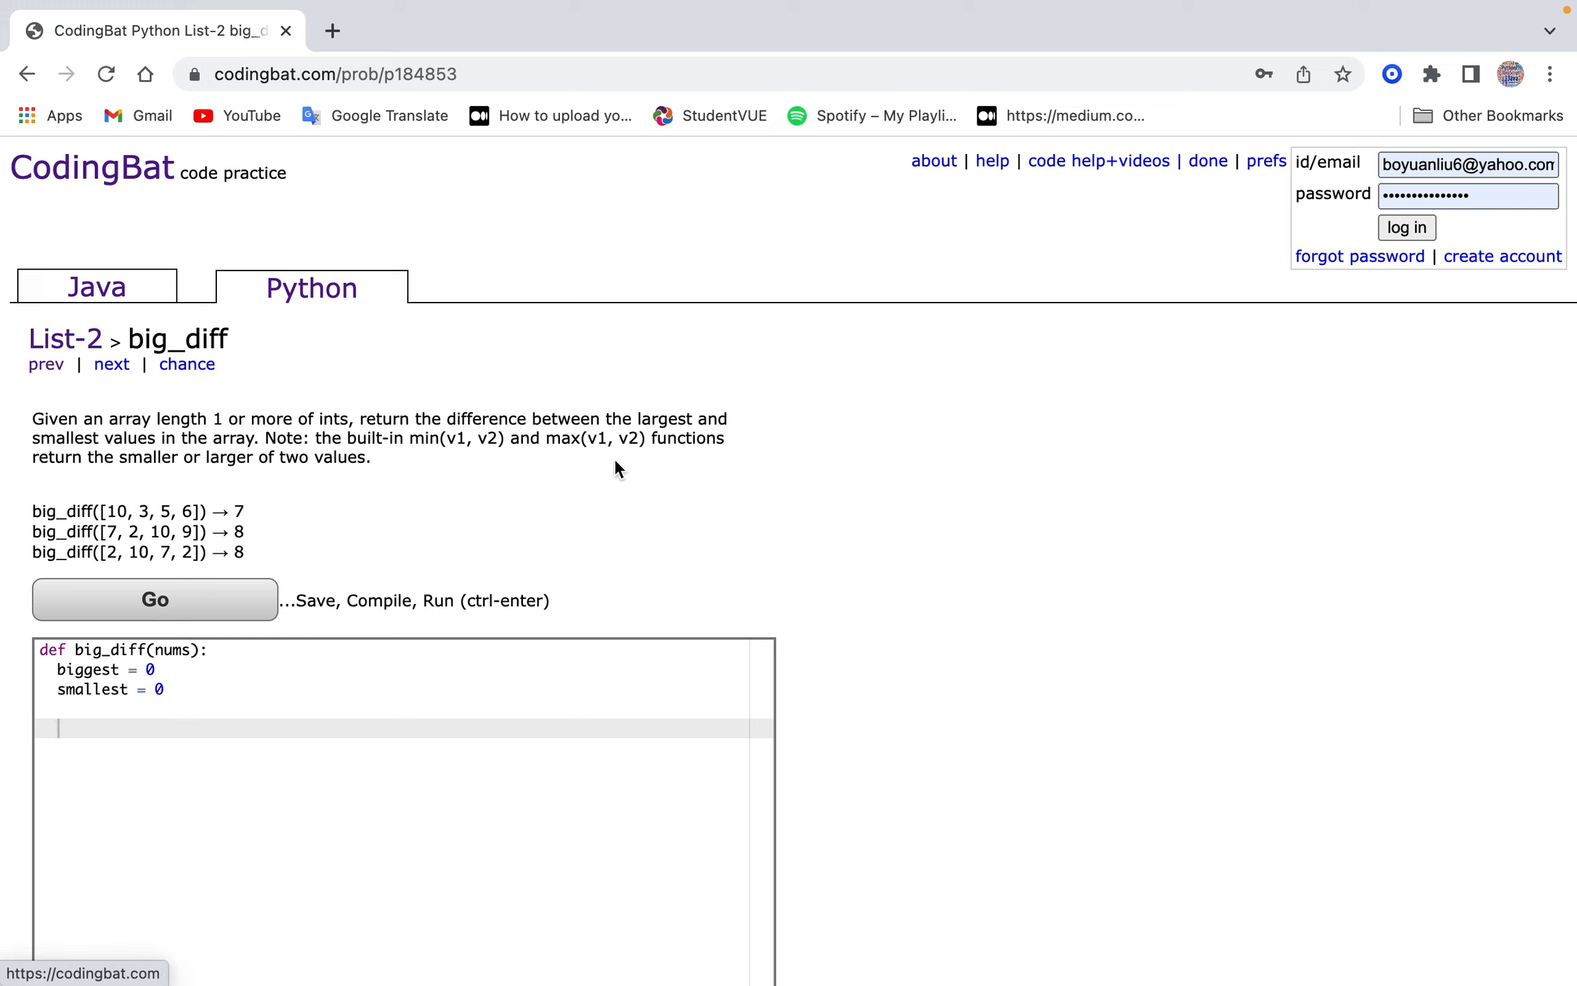
mouse_move(322, 536)
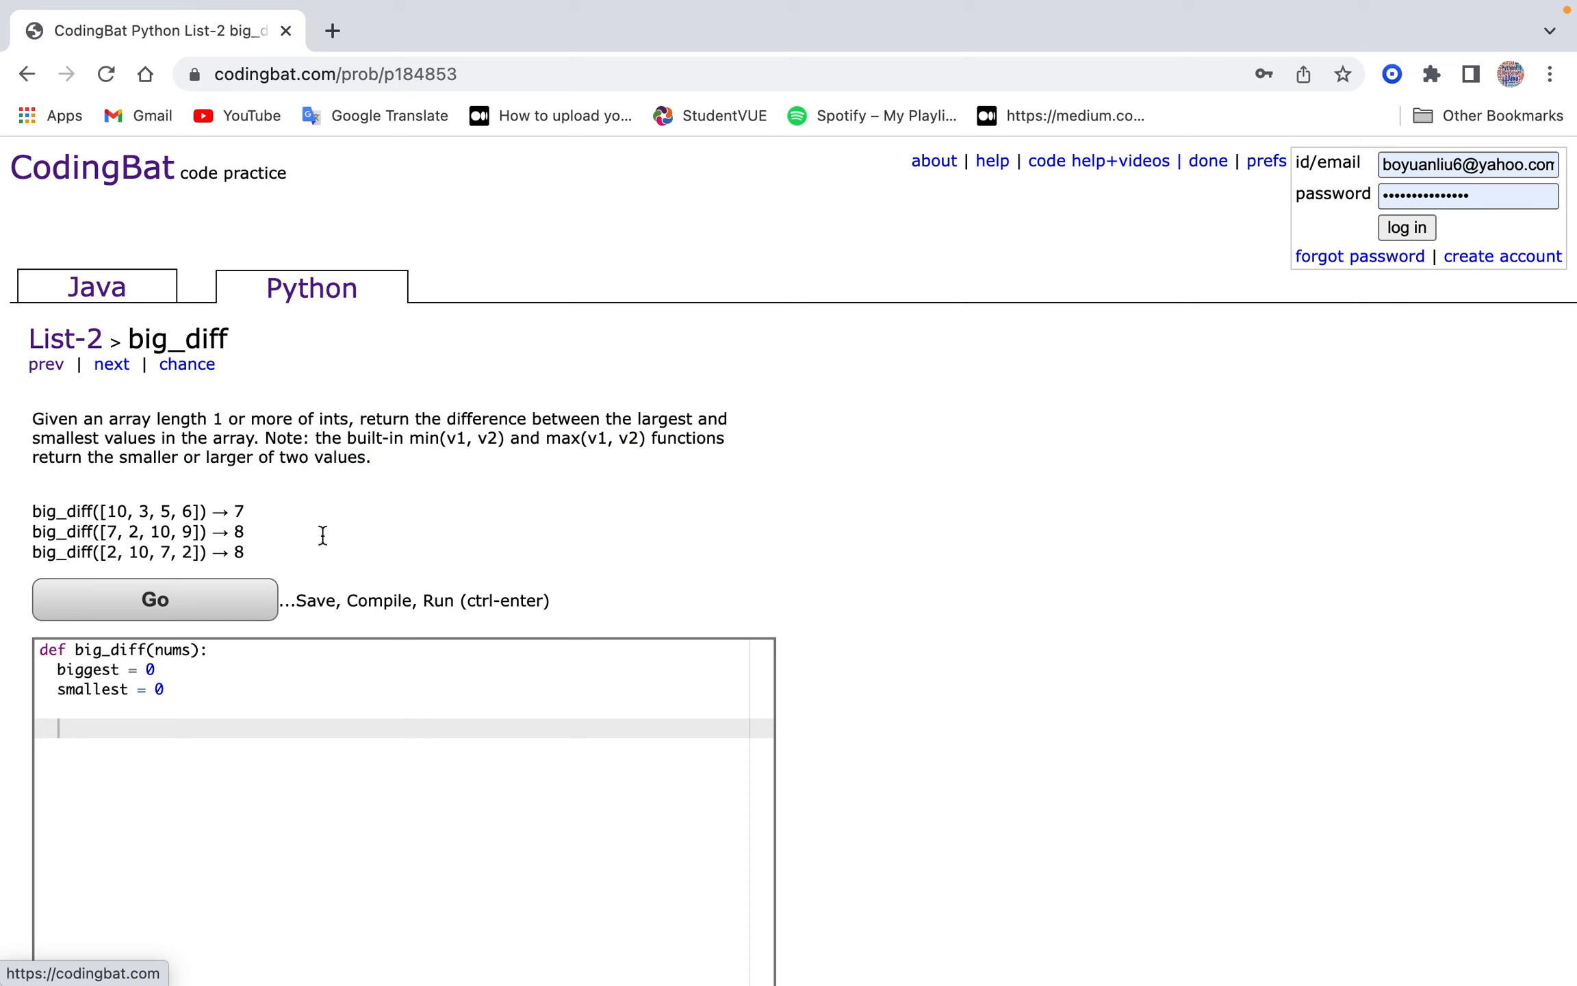
Add a for loop over range(len(nums-1)).
type("for")
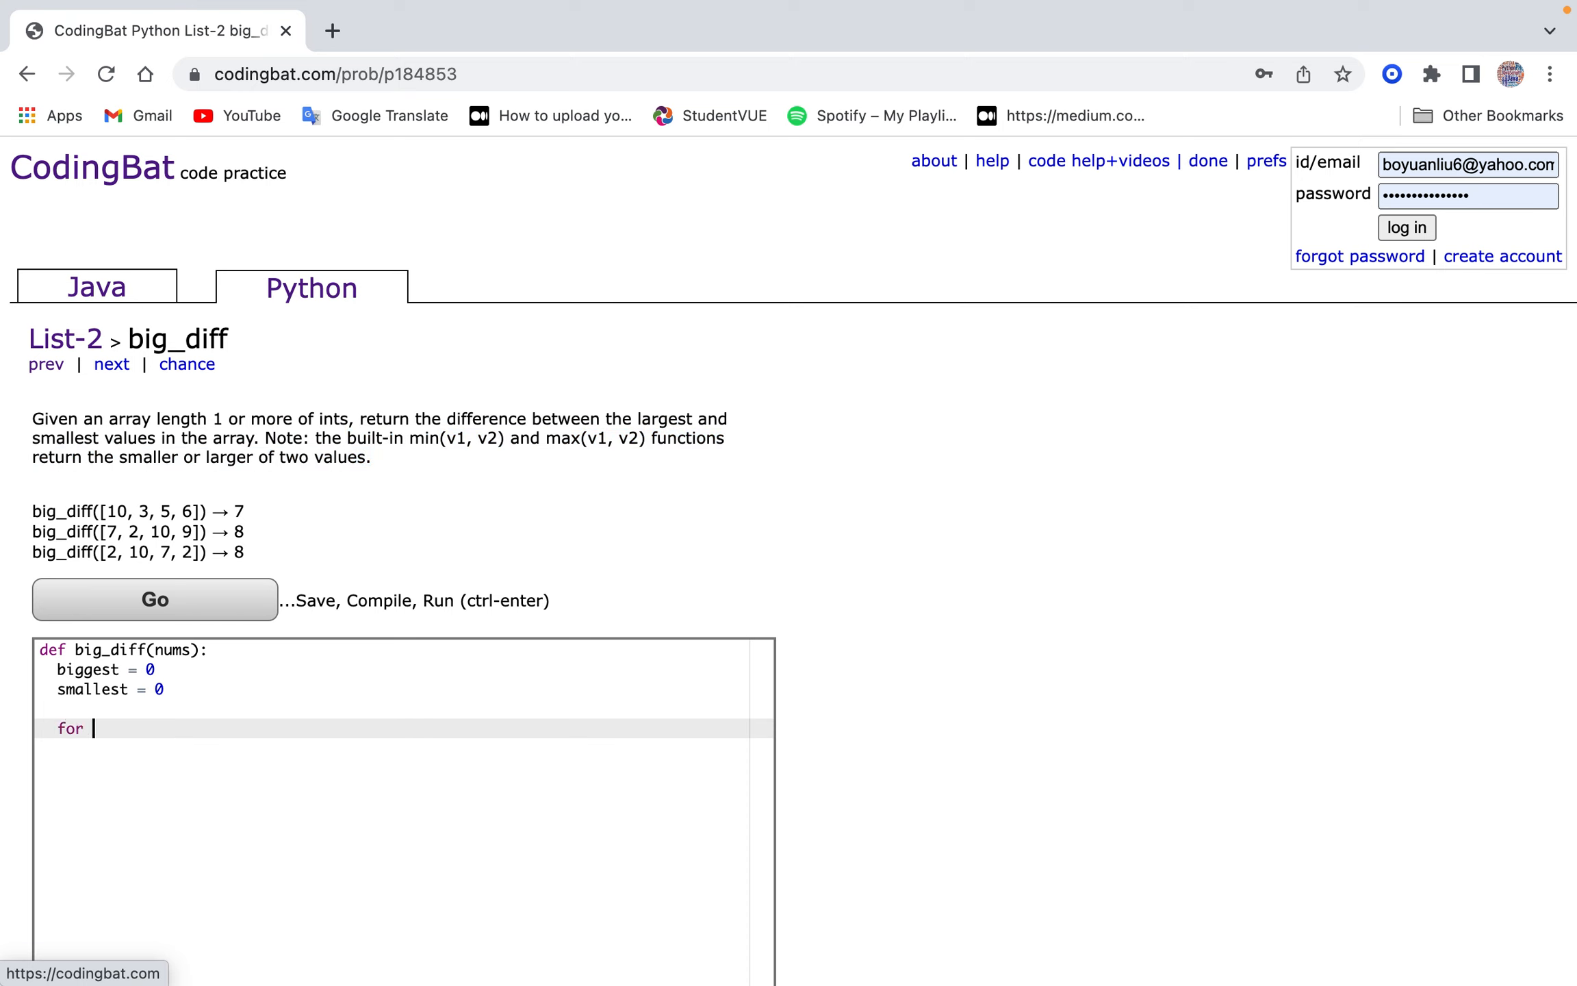
type("num in nums:")
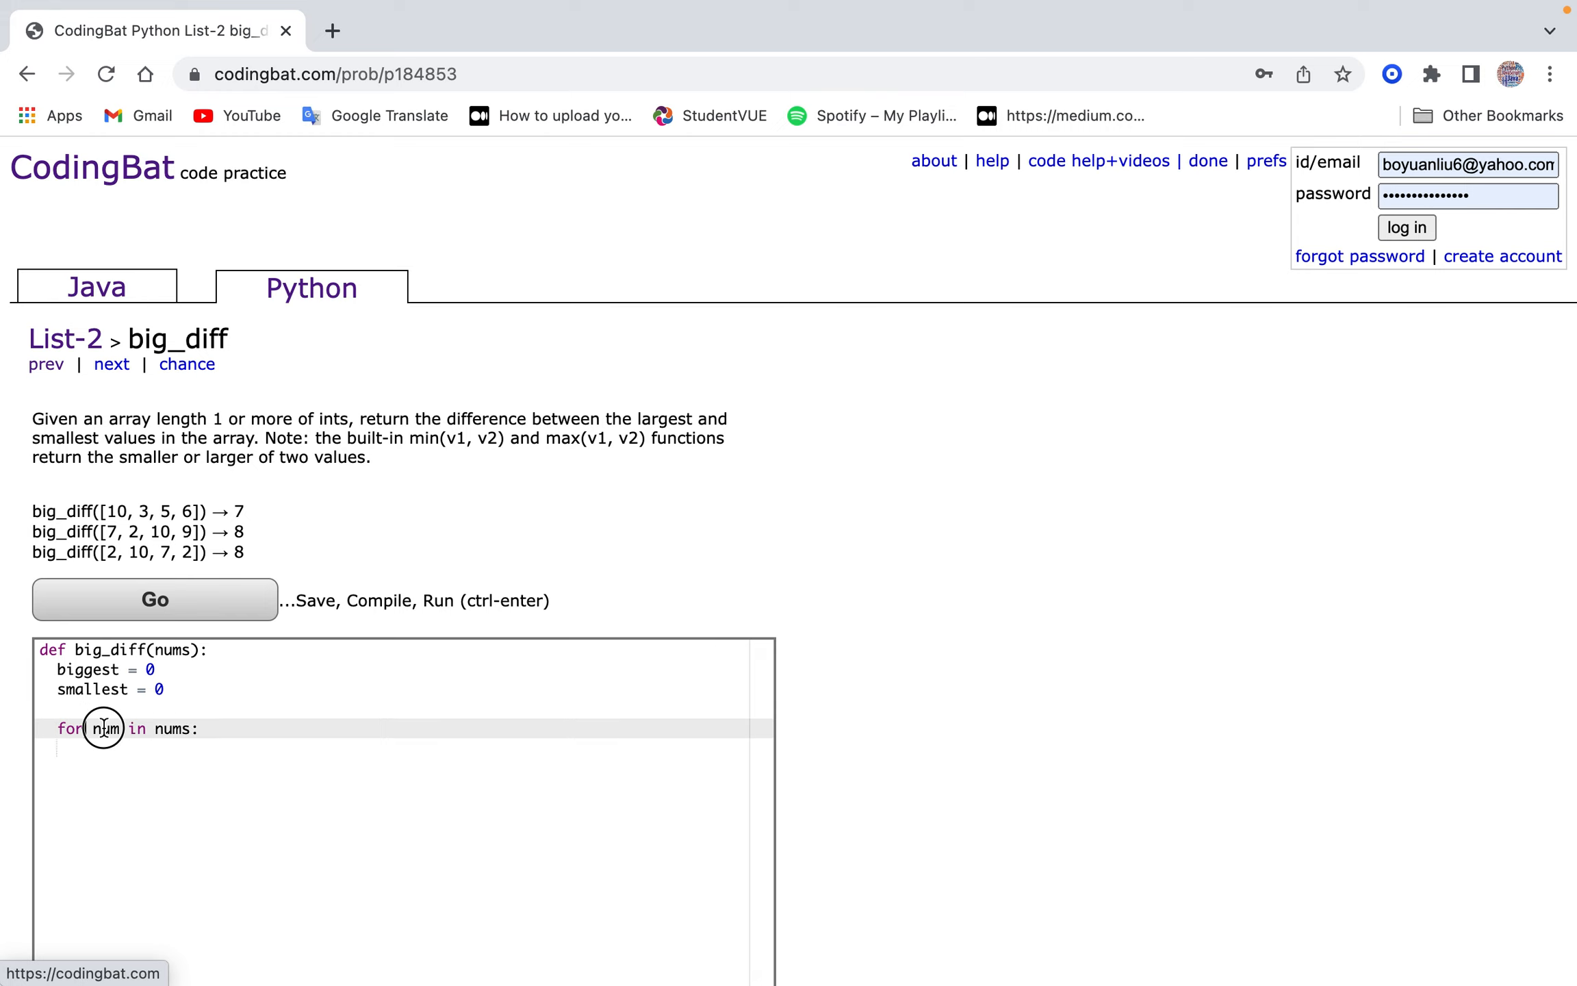
type("i in range")
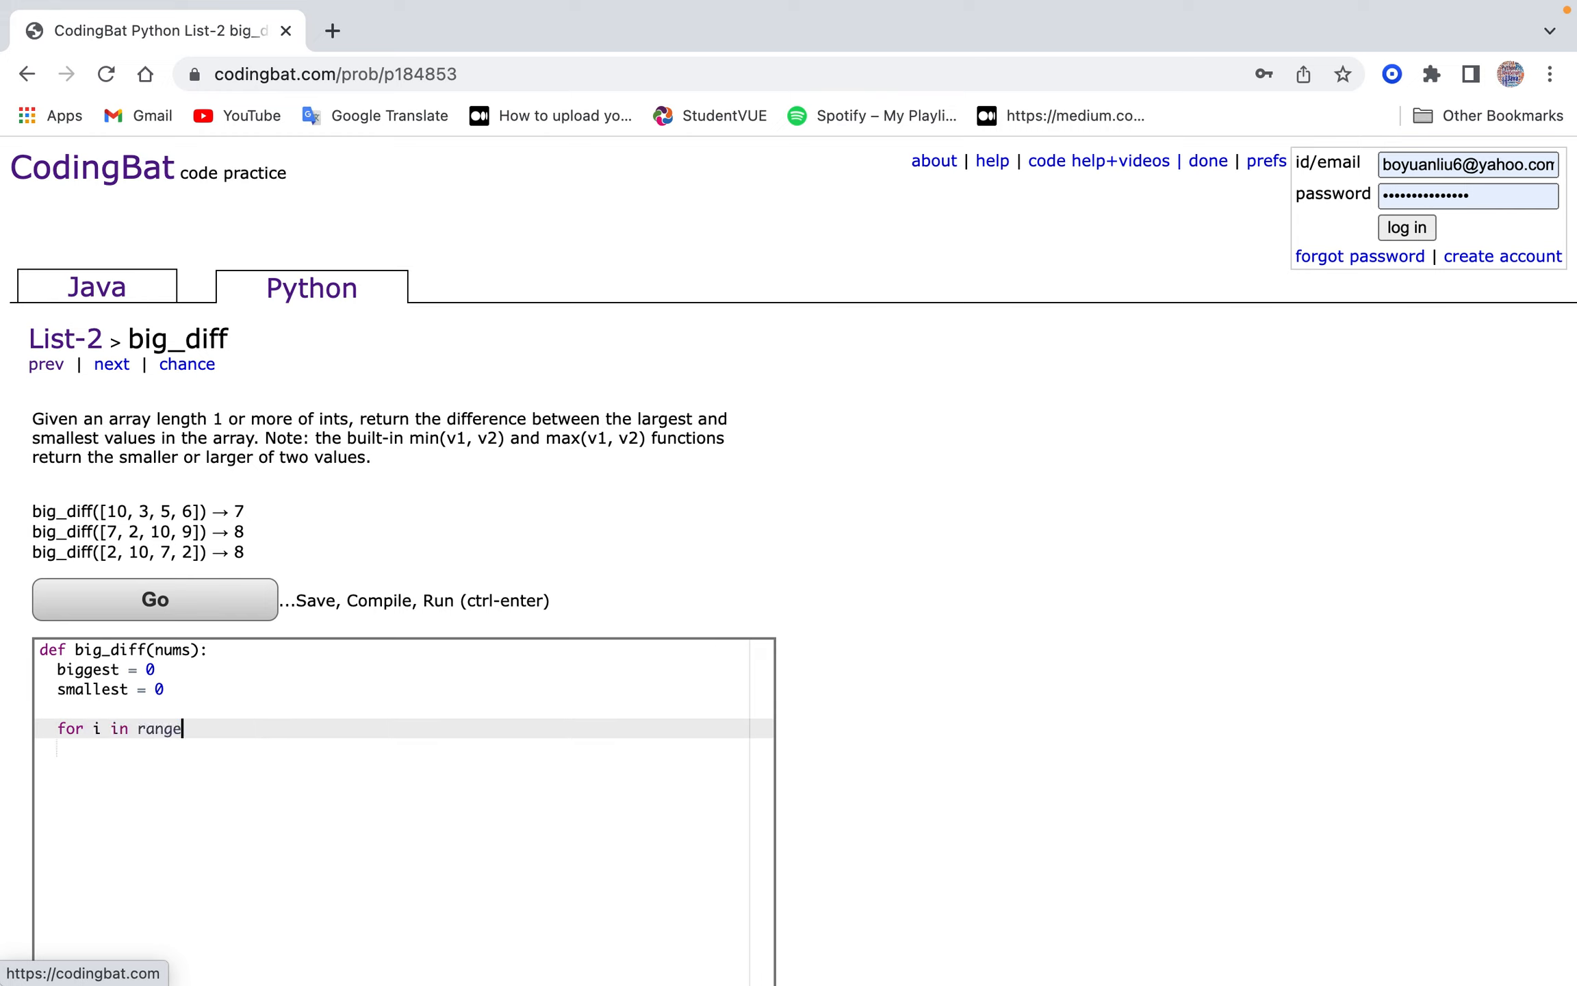
type("(len(nums")
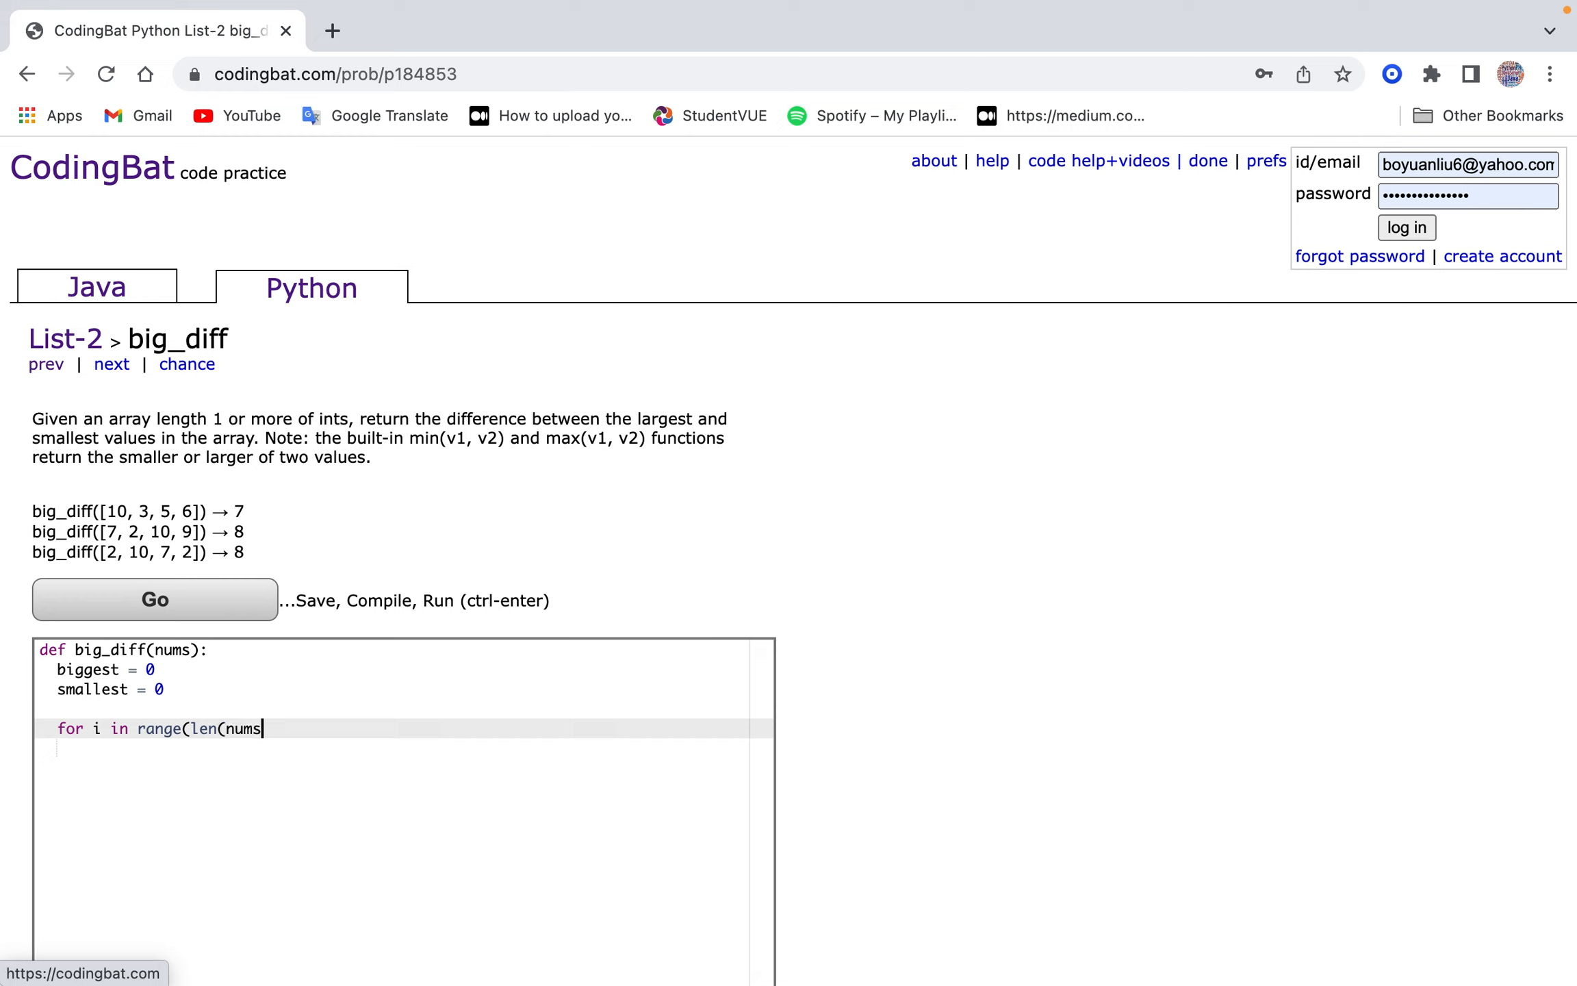
type("-1));")
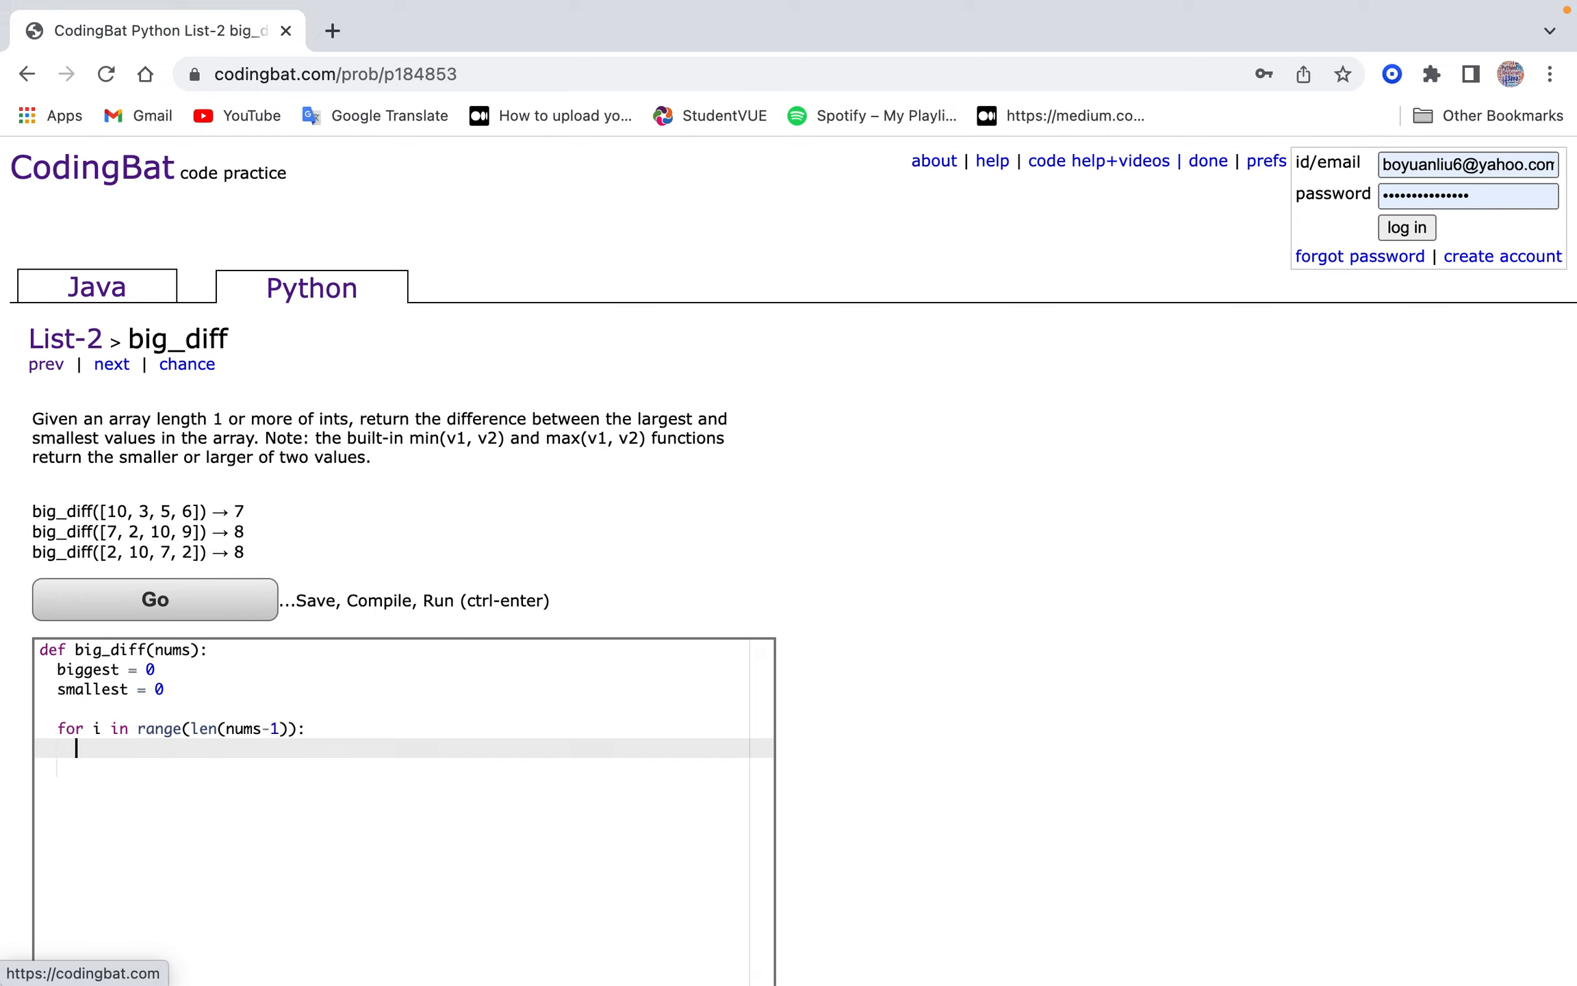
Update biggest with max and smallest with min of nums[i], nums[i+1], then return biggest.
type("biggest")
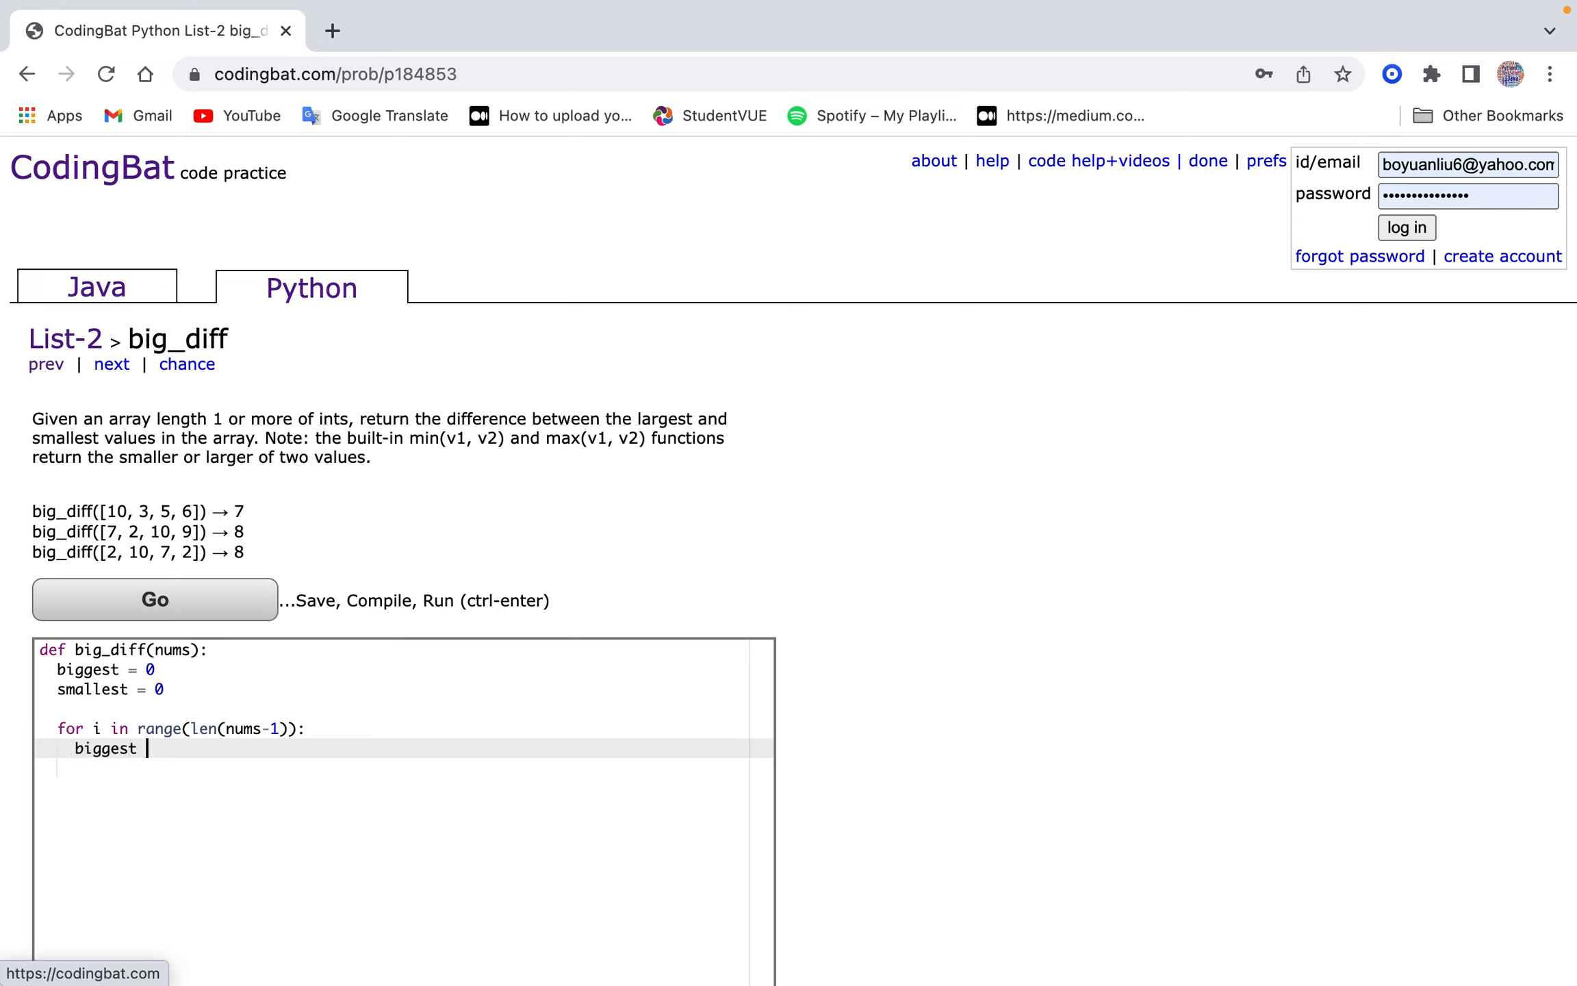
type("= ma")
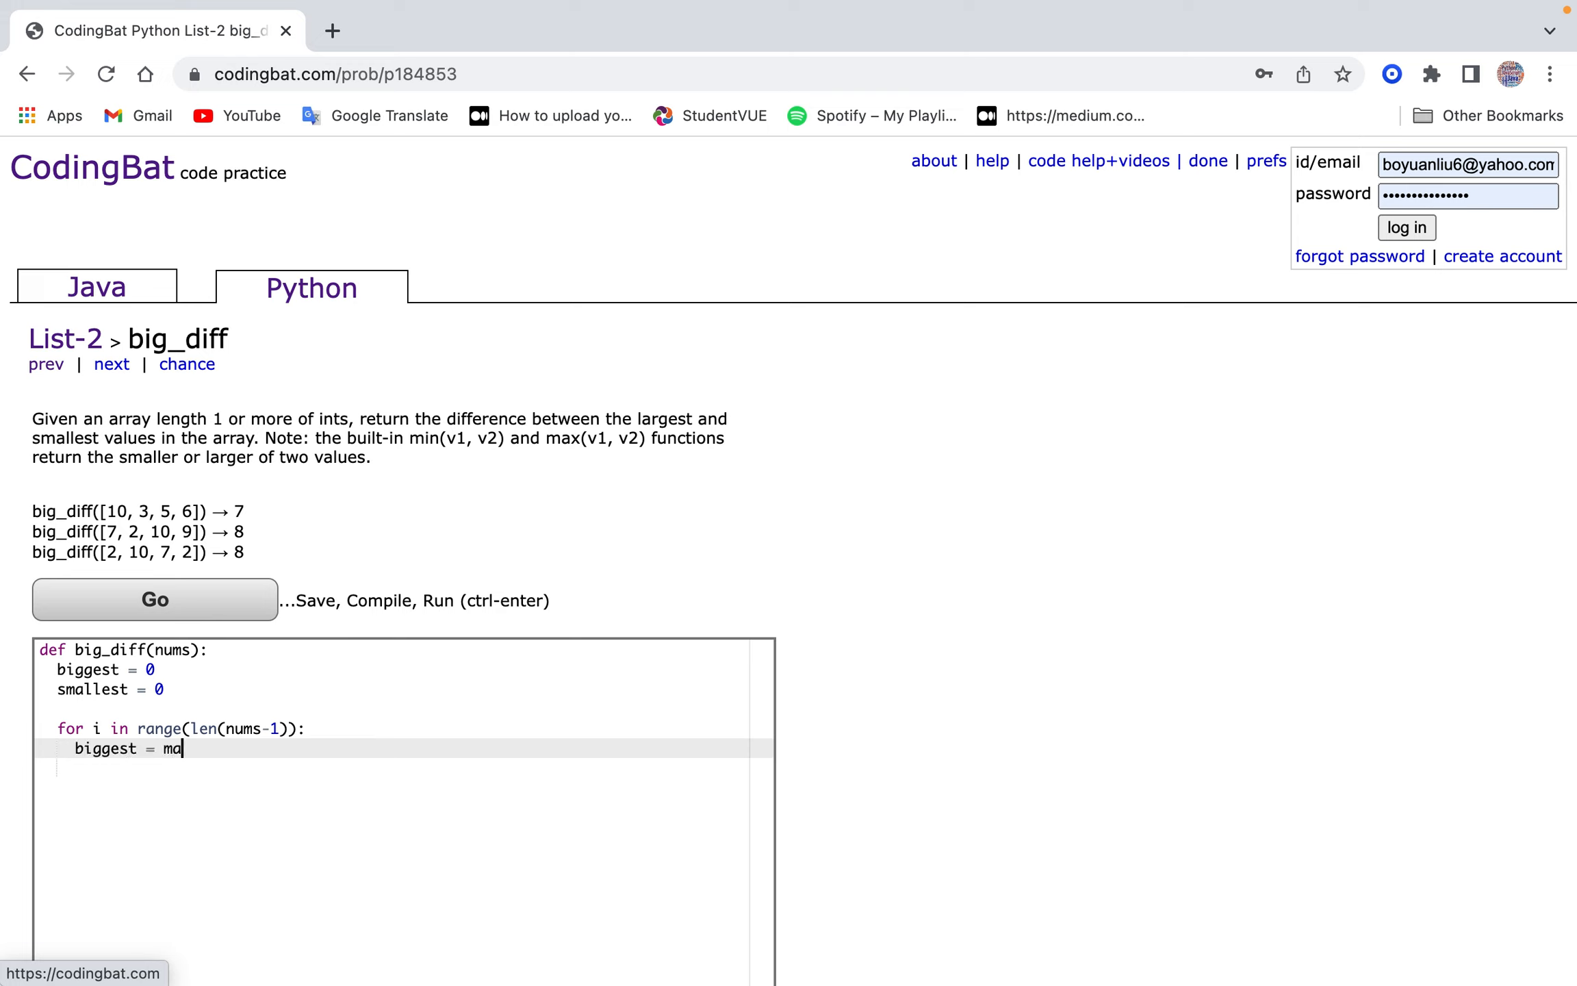
type("x(nu")
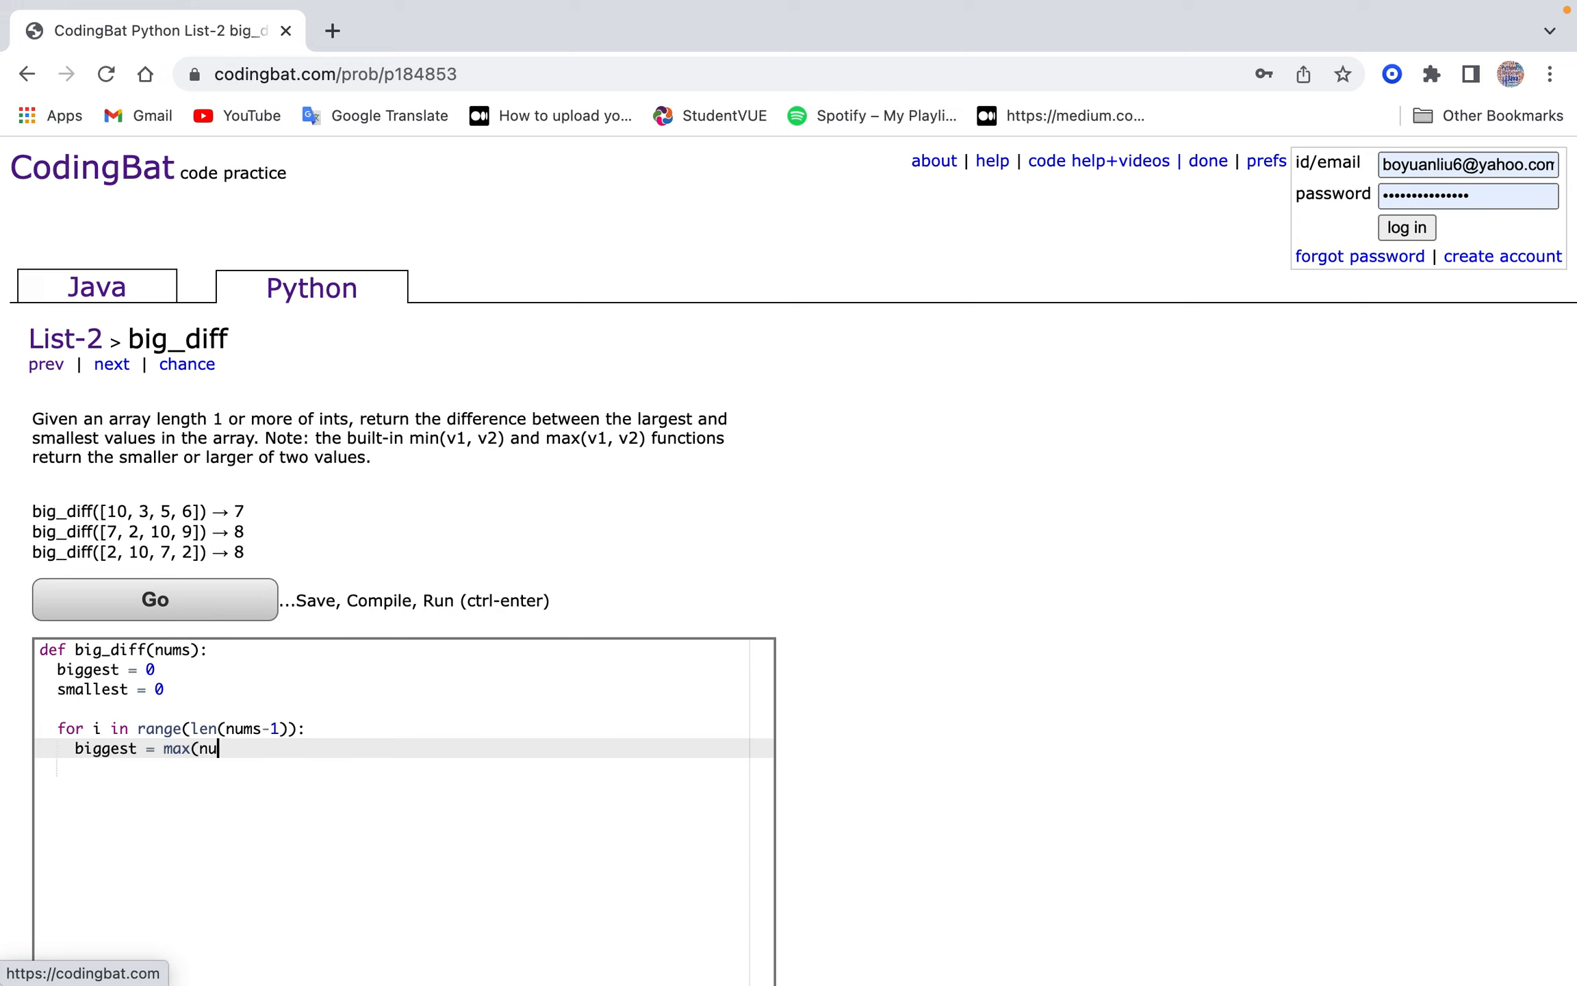
type("ms[i], num")
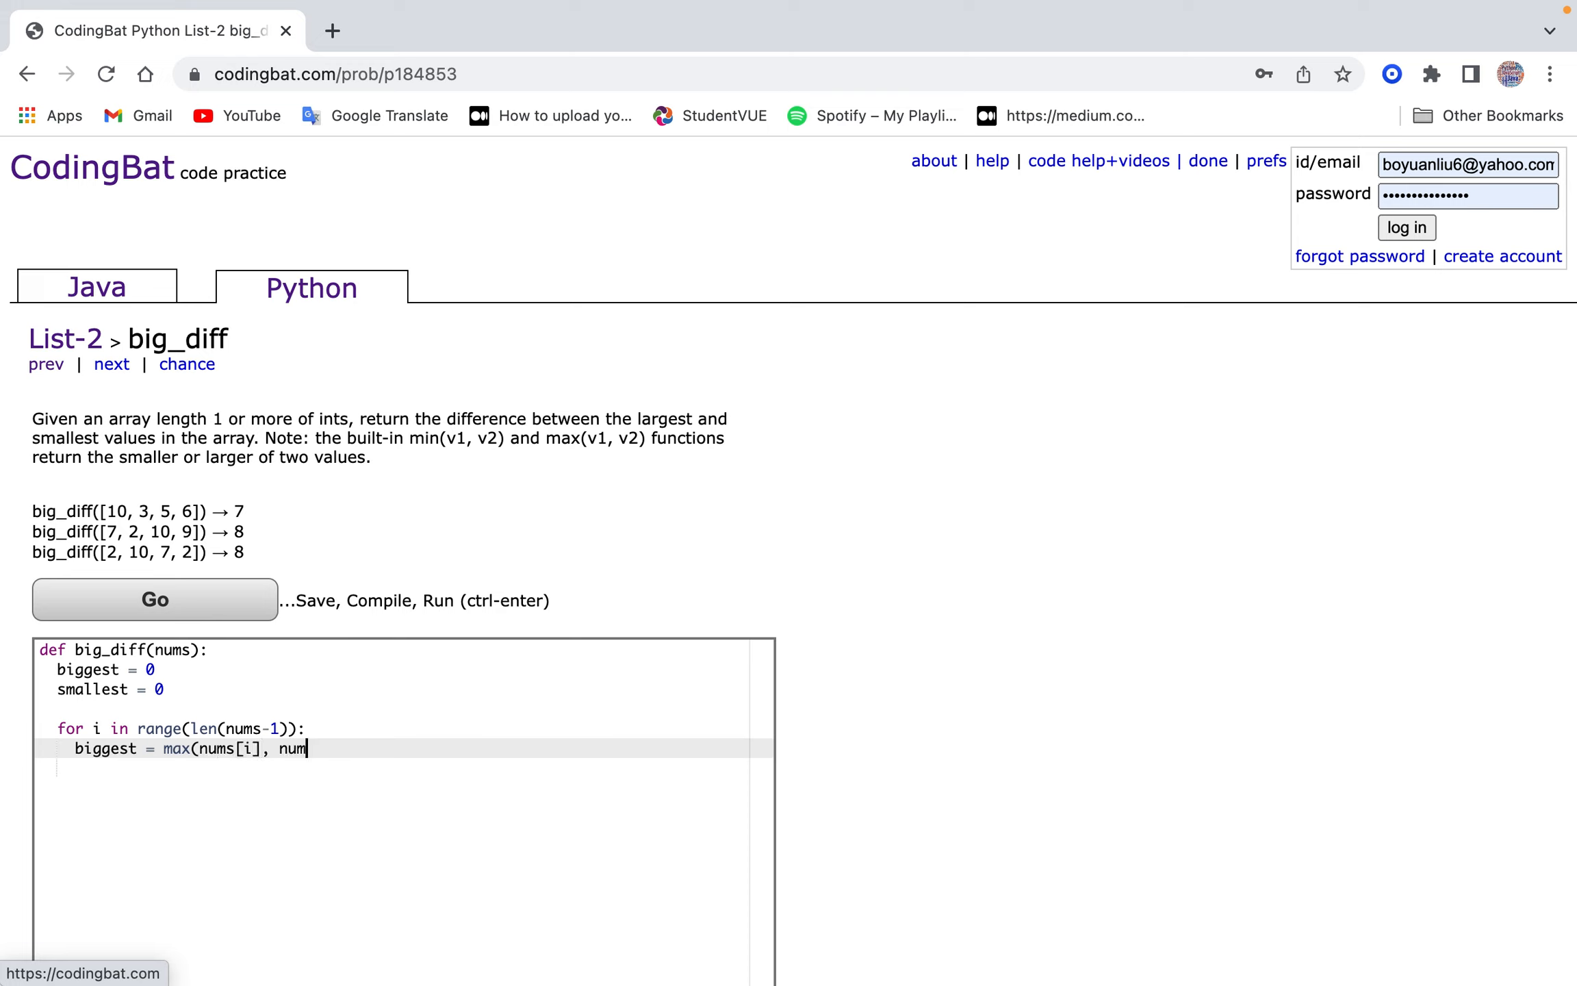
type("s[i+1]")
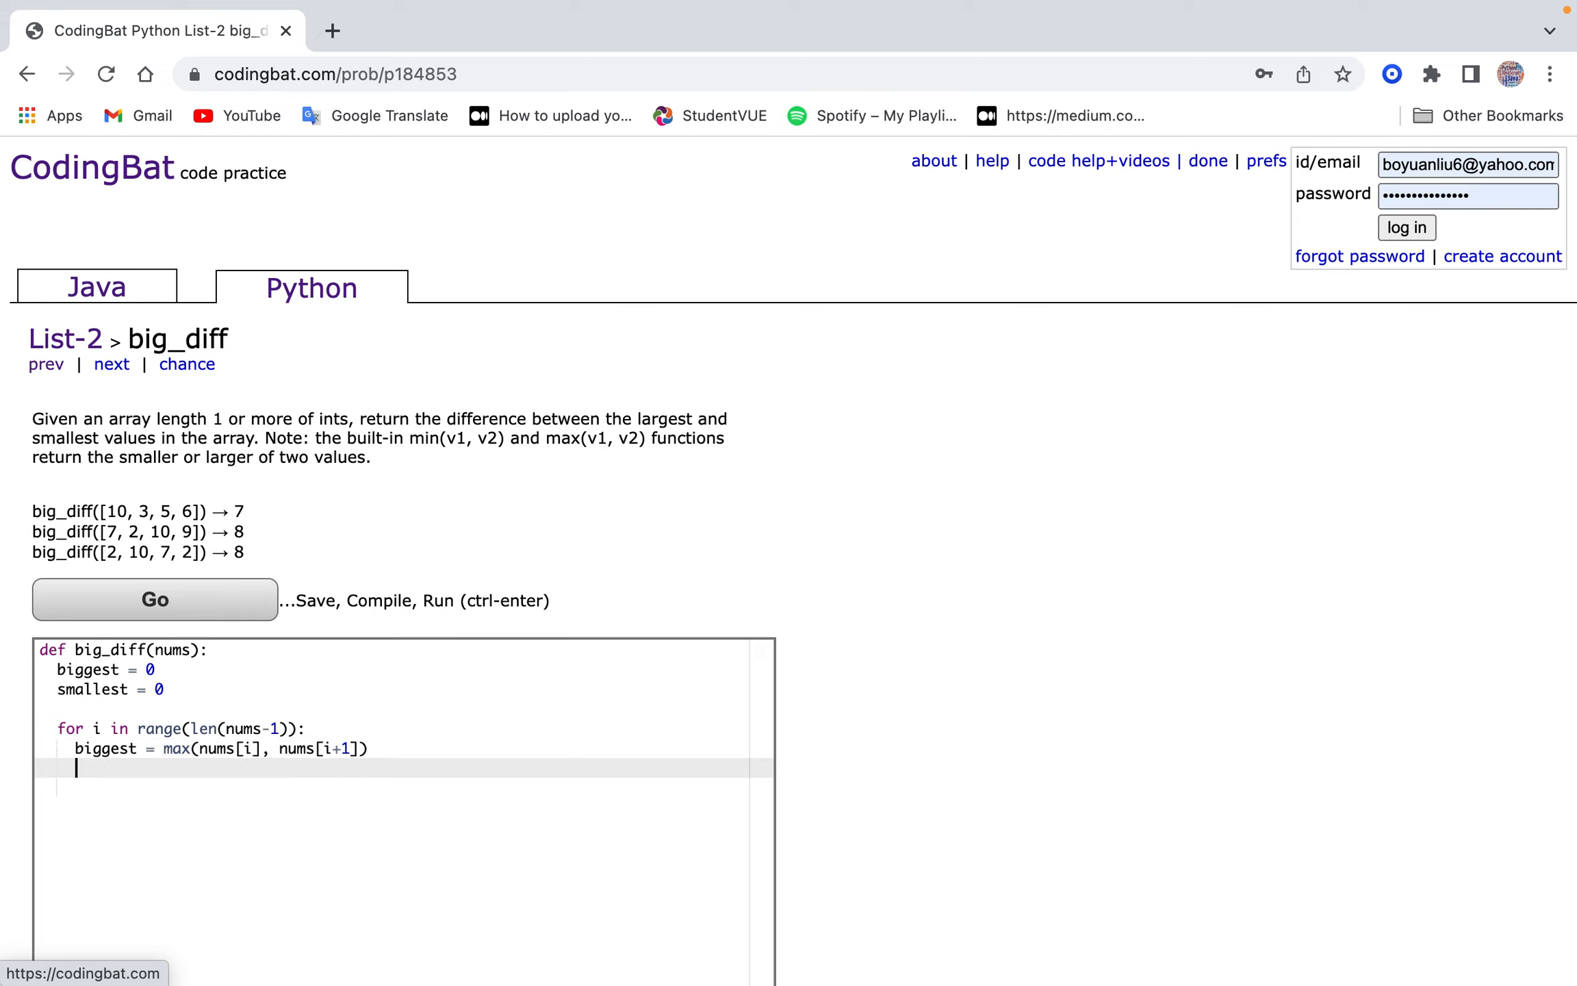
type("smallest = mi")
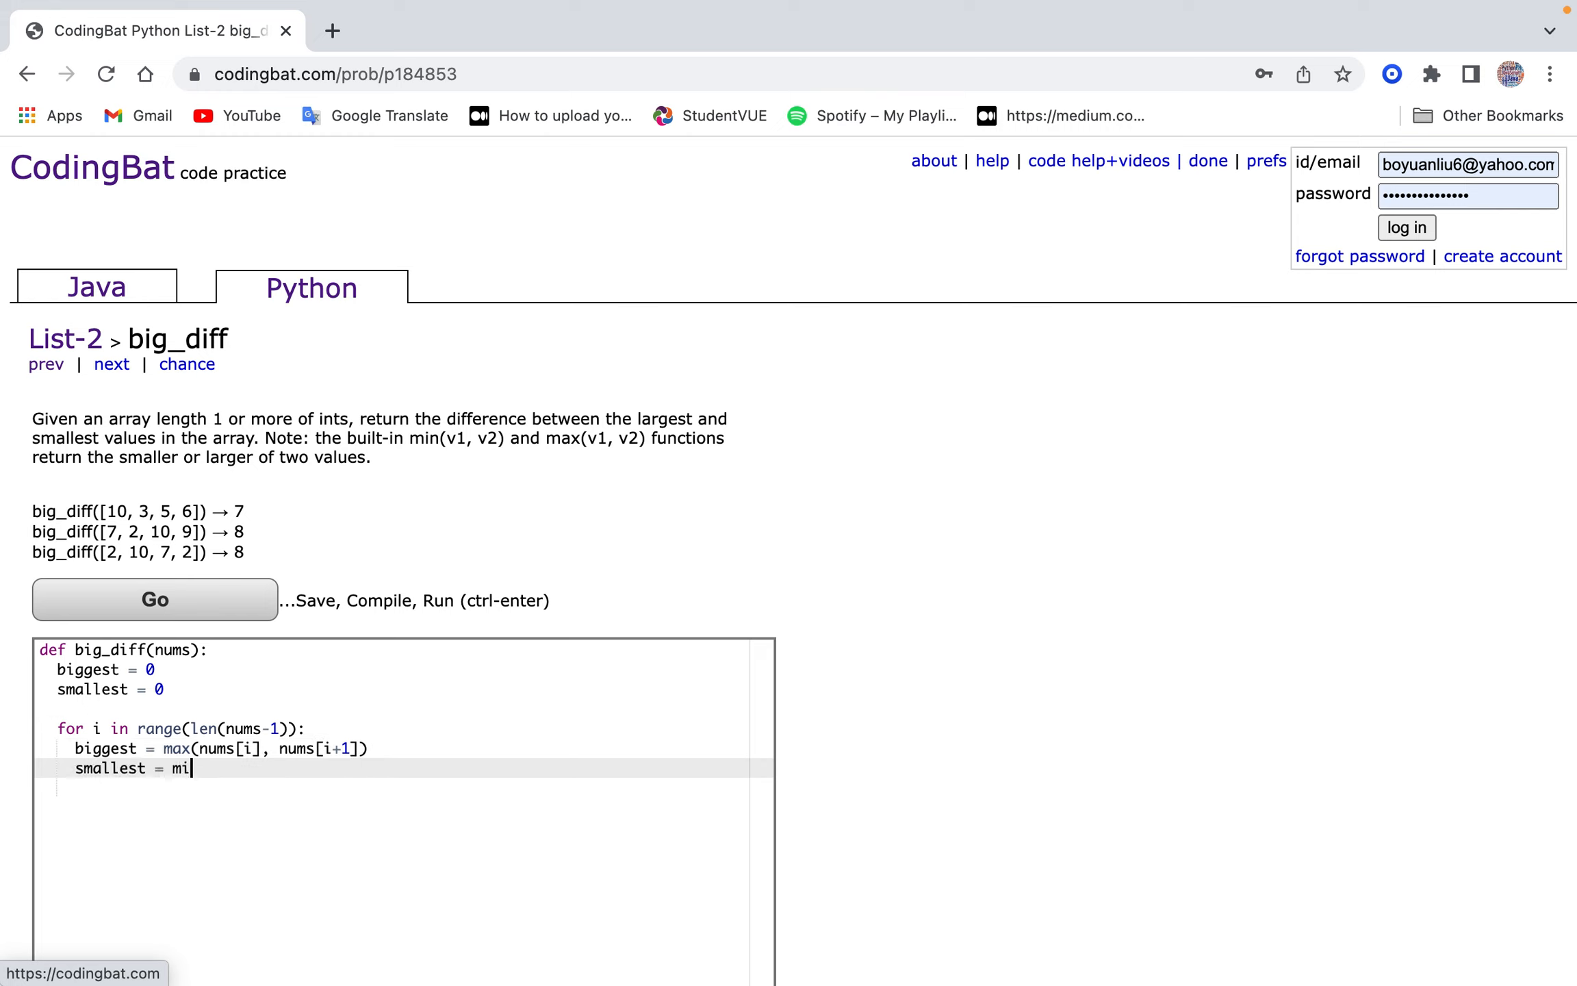
type("n(nums[i],")
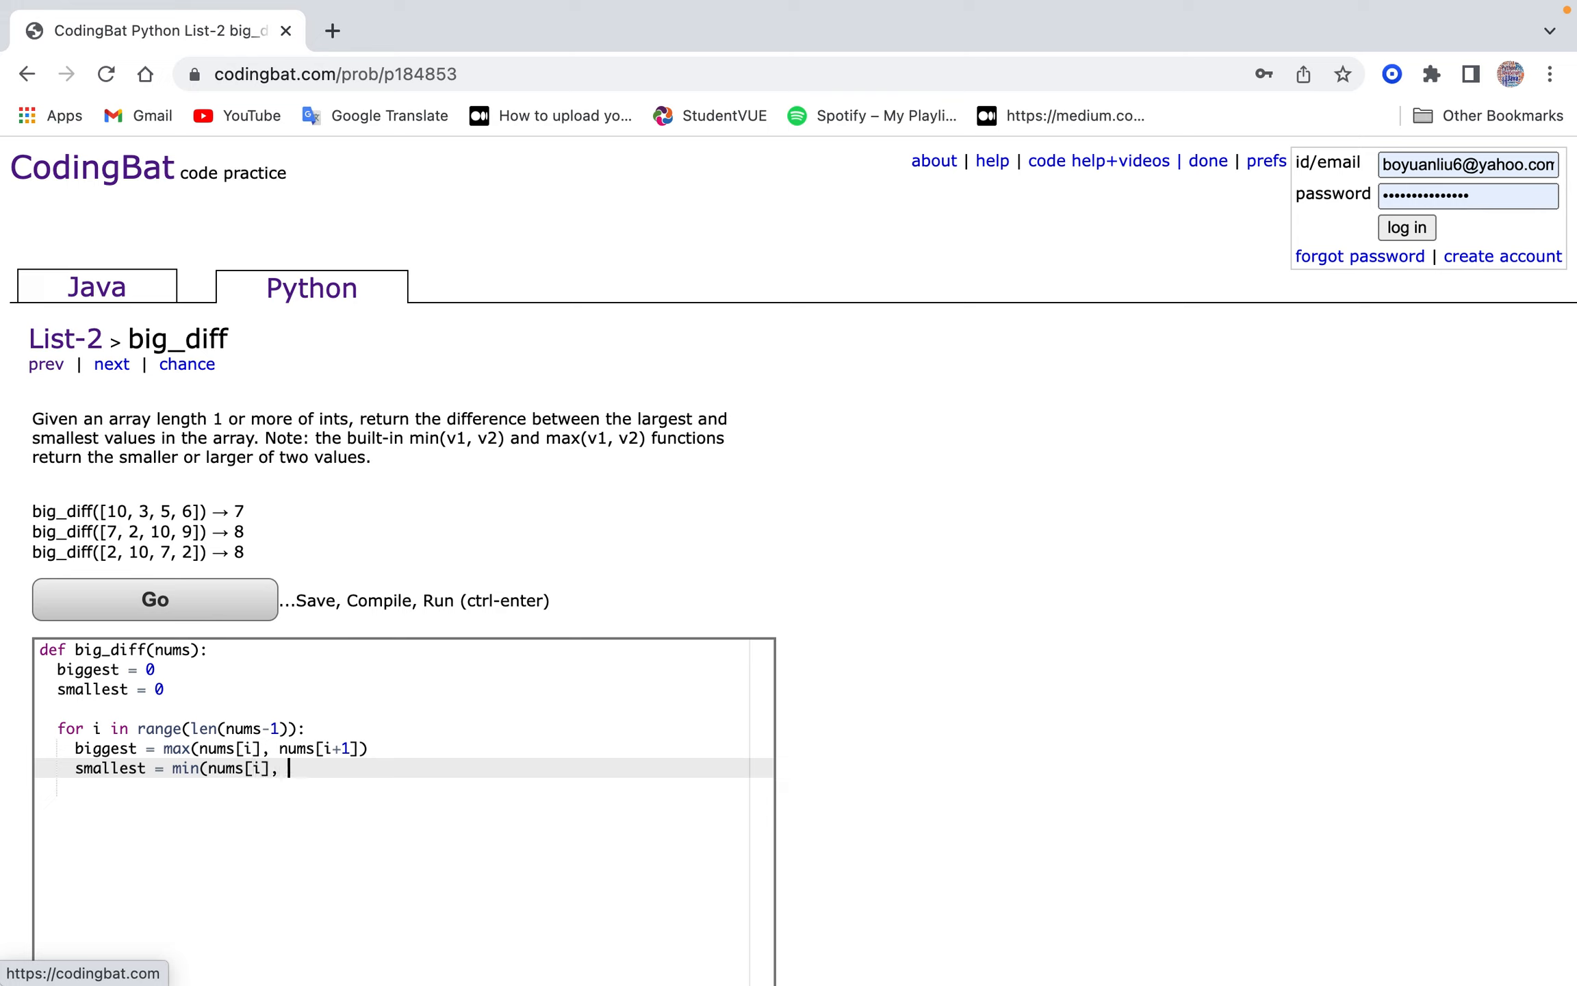
type("nums[i+1")
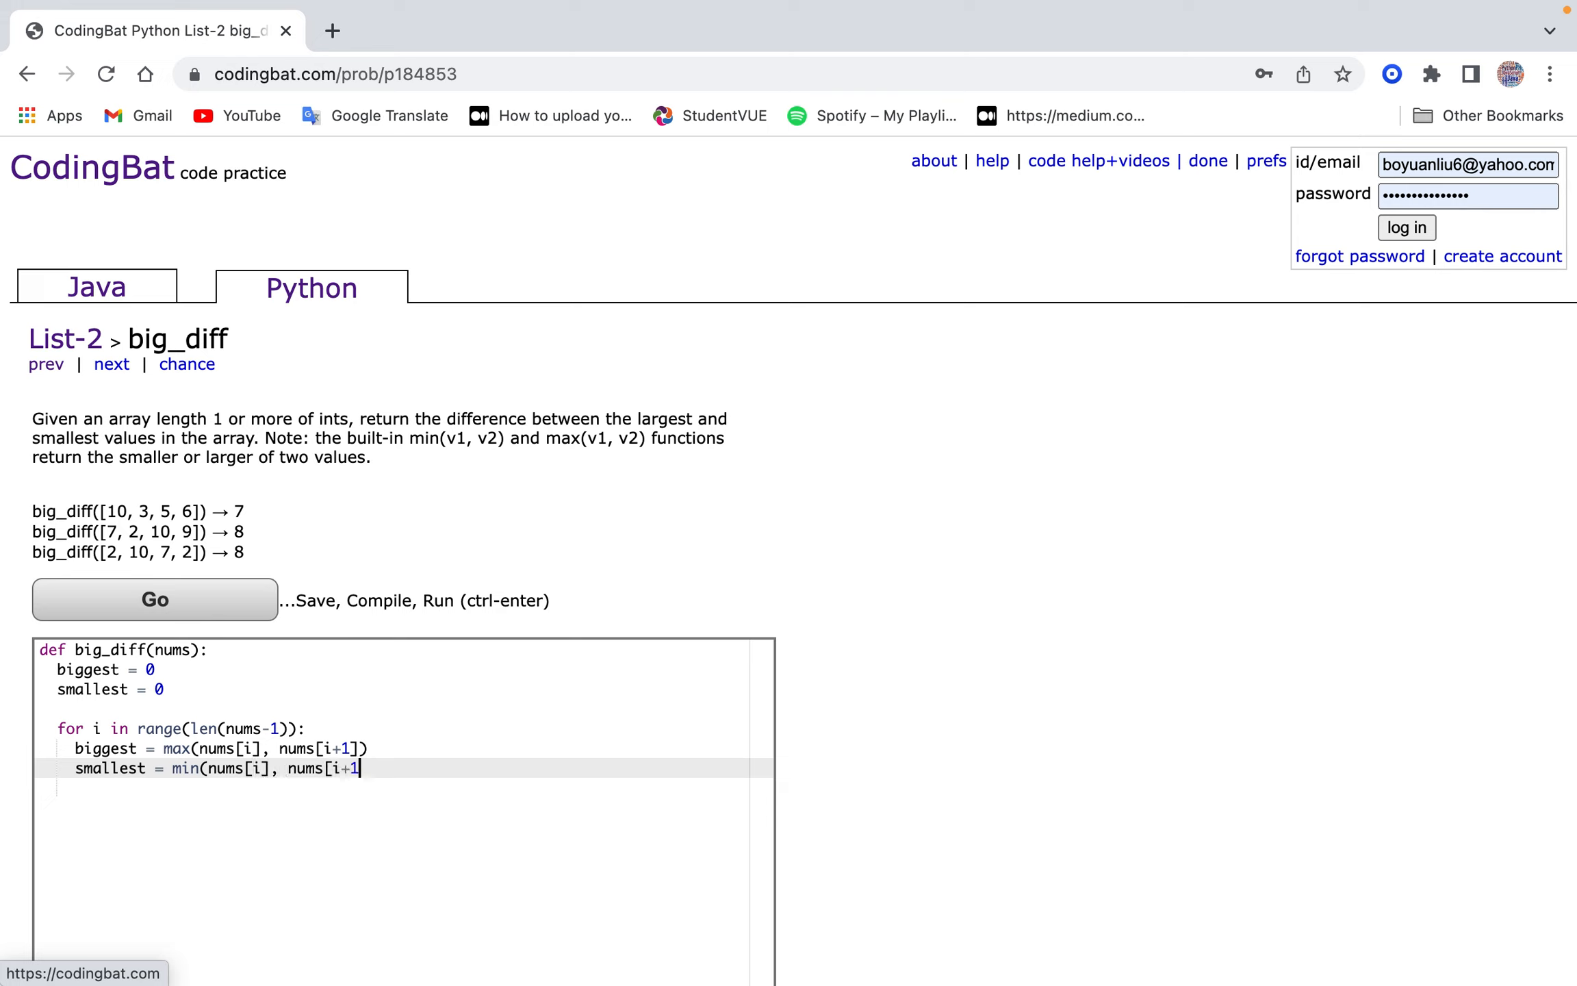
type(")")
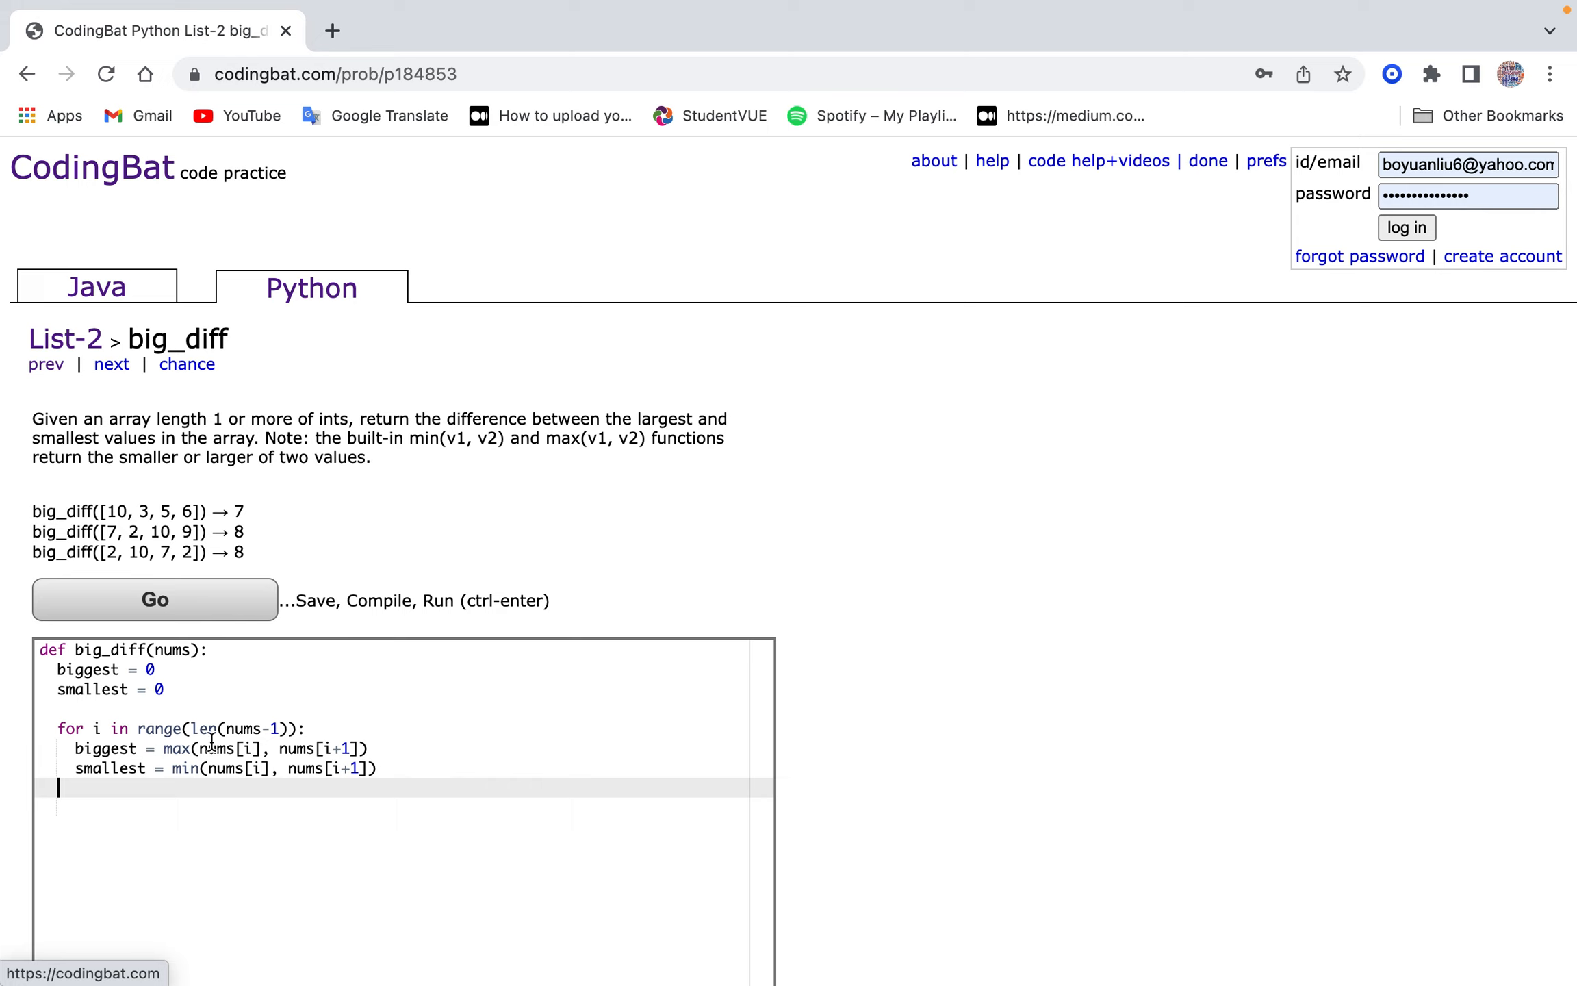
type("ret")
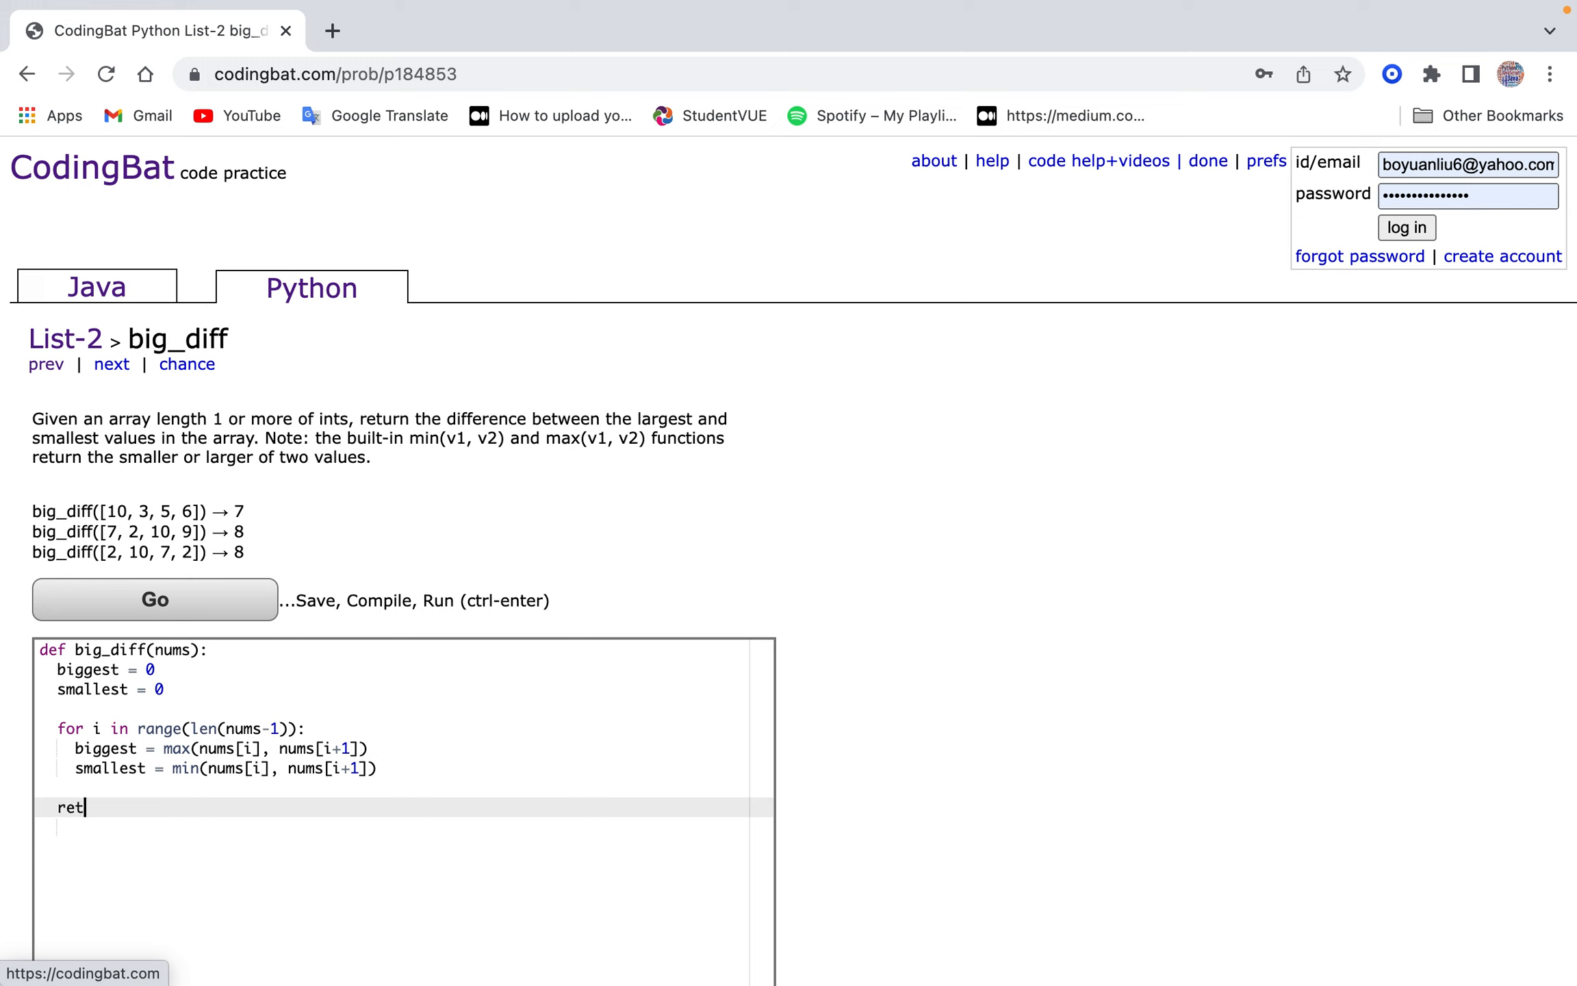
type("urn biggest")
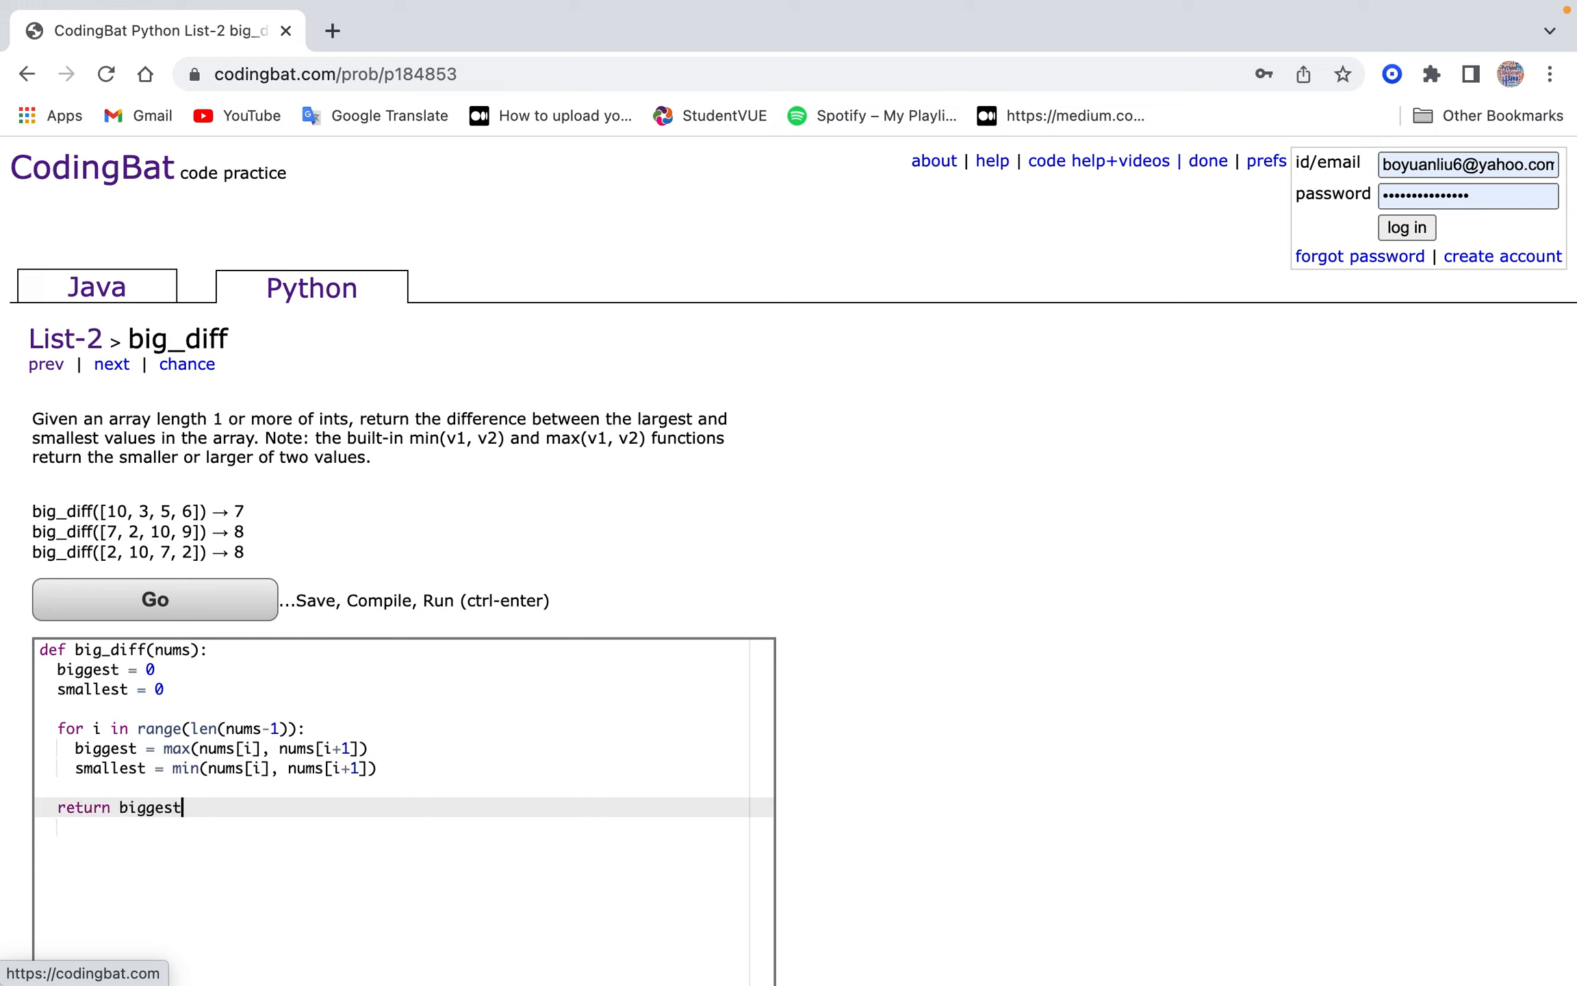
Run big_diff, hit the list-minus-int error, retype return biggest and nums[i+1], select all code.
left_click(154, 600)
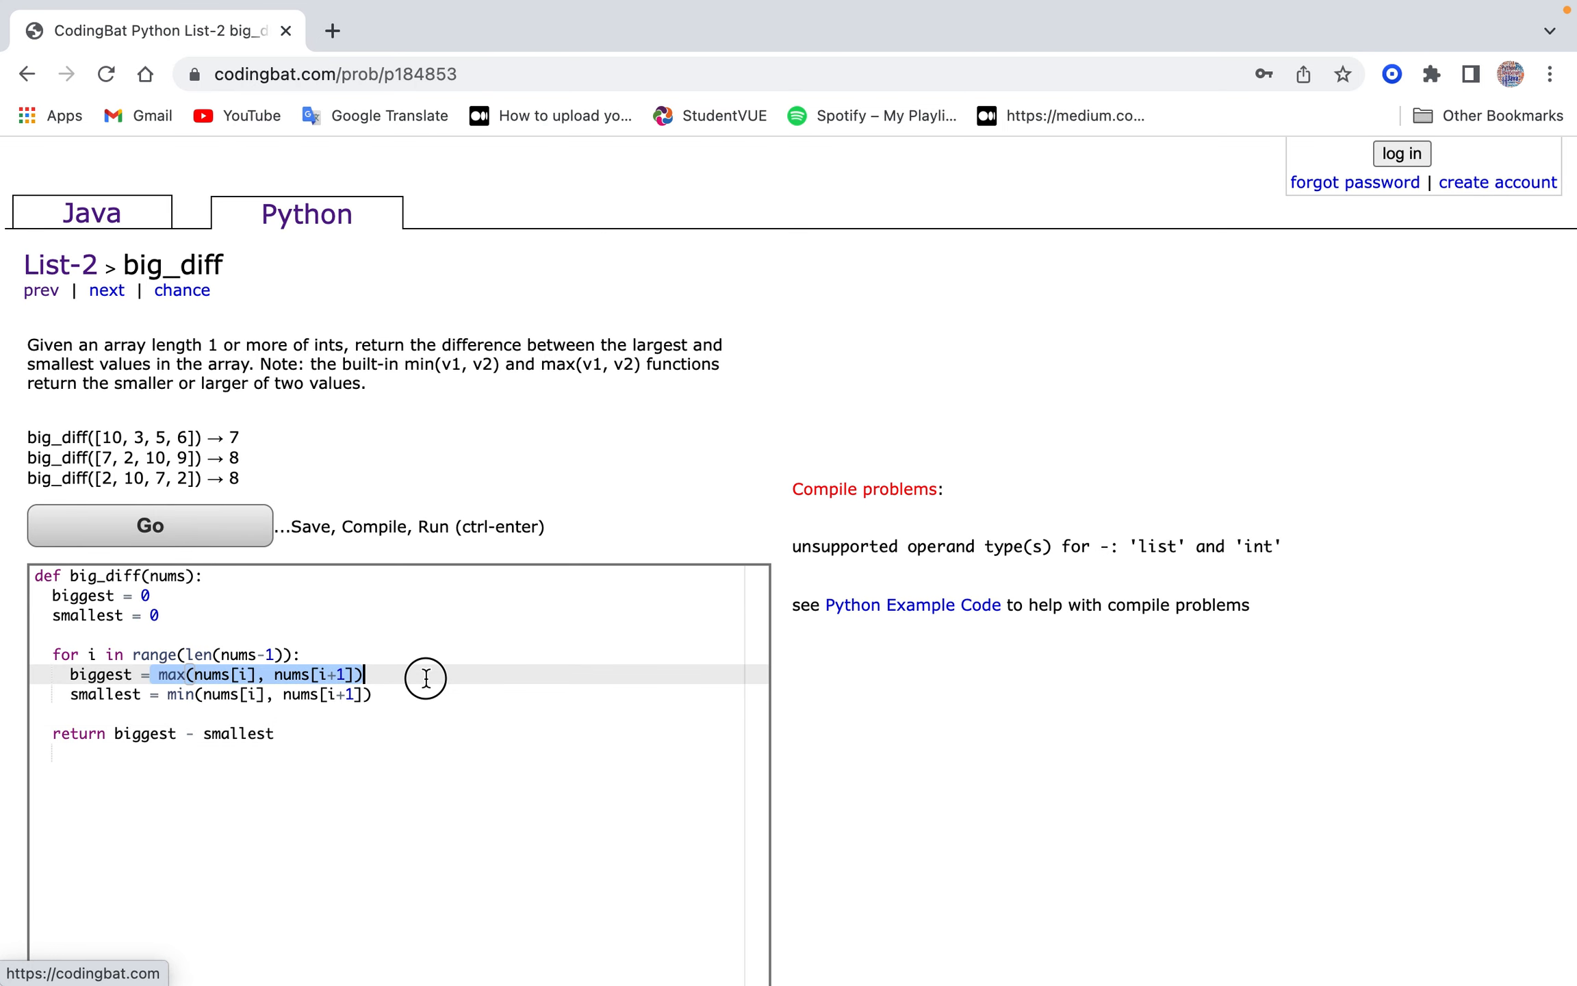
double_click(144, 733)
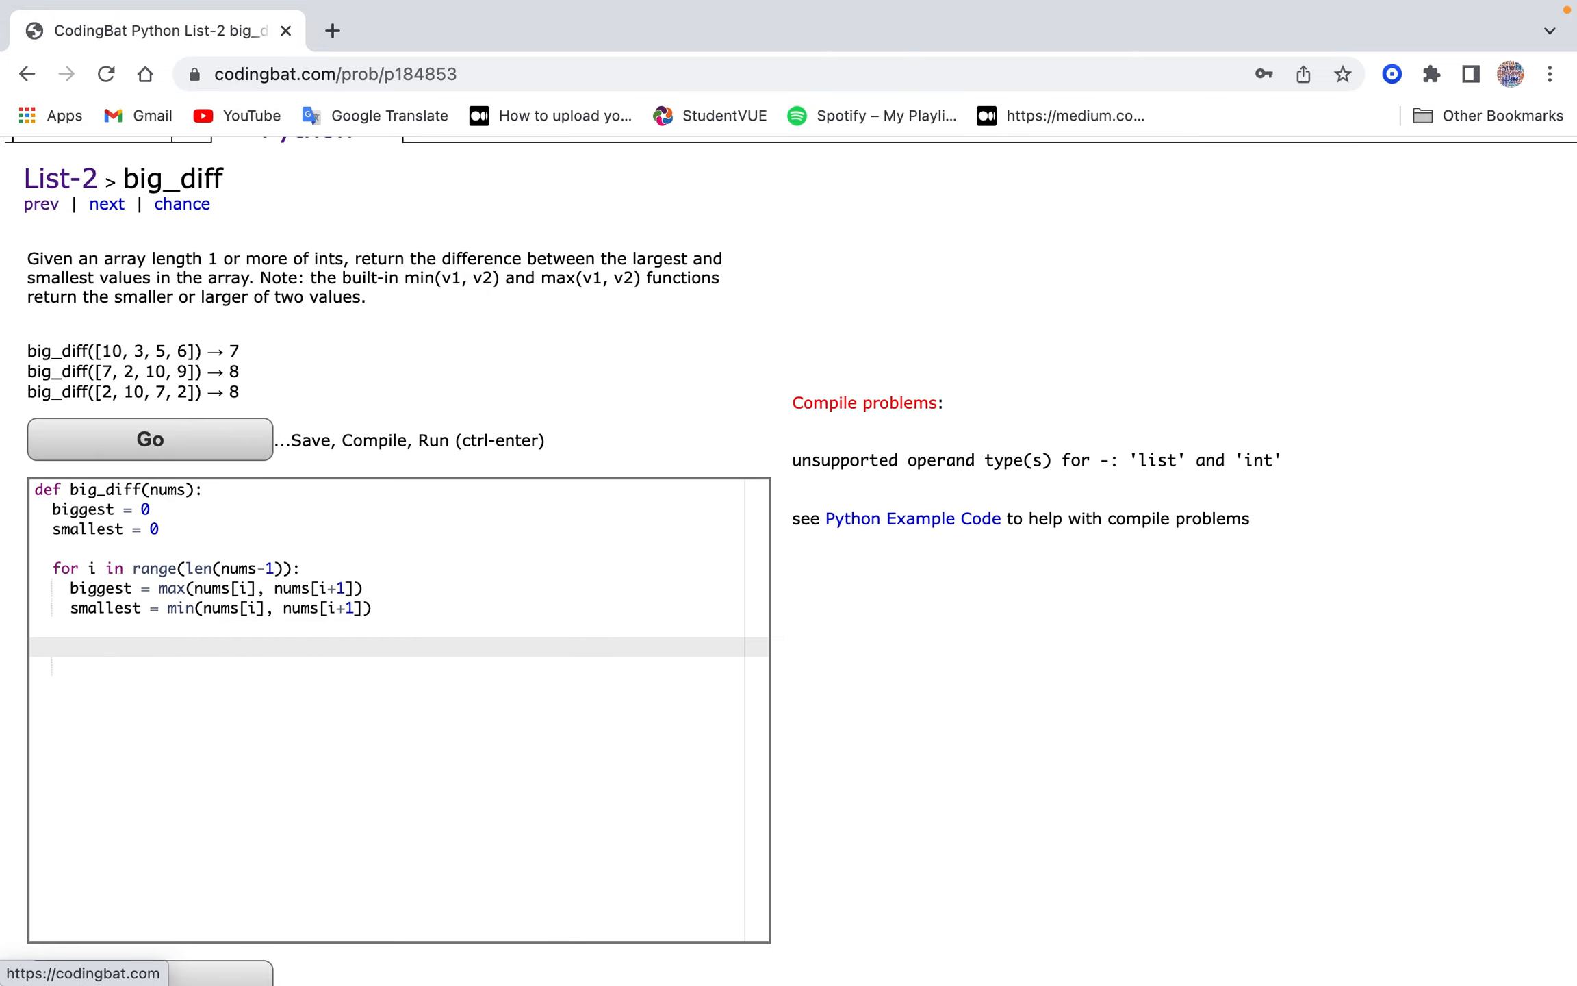
type("return biggest")
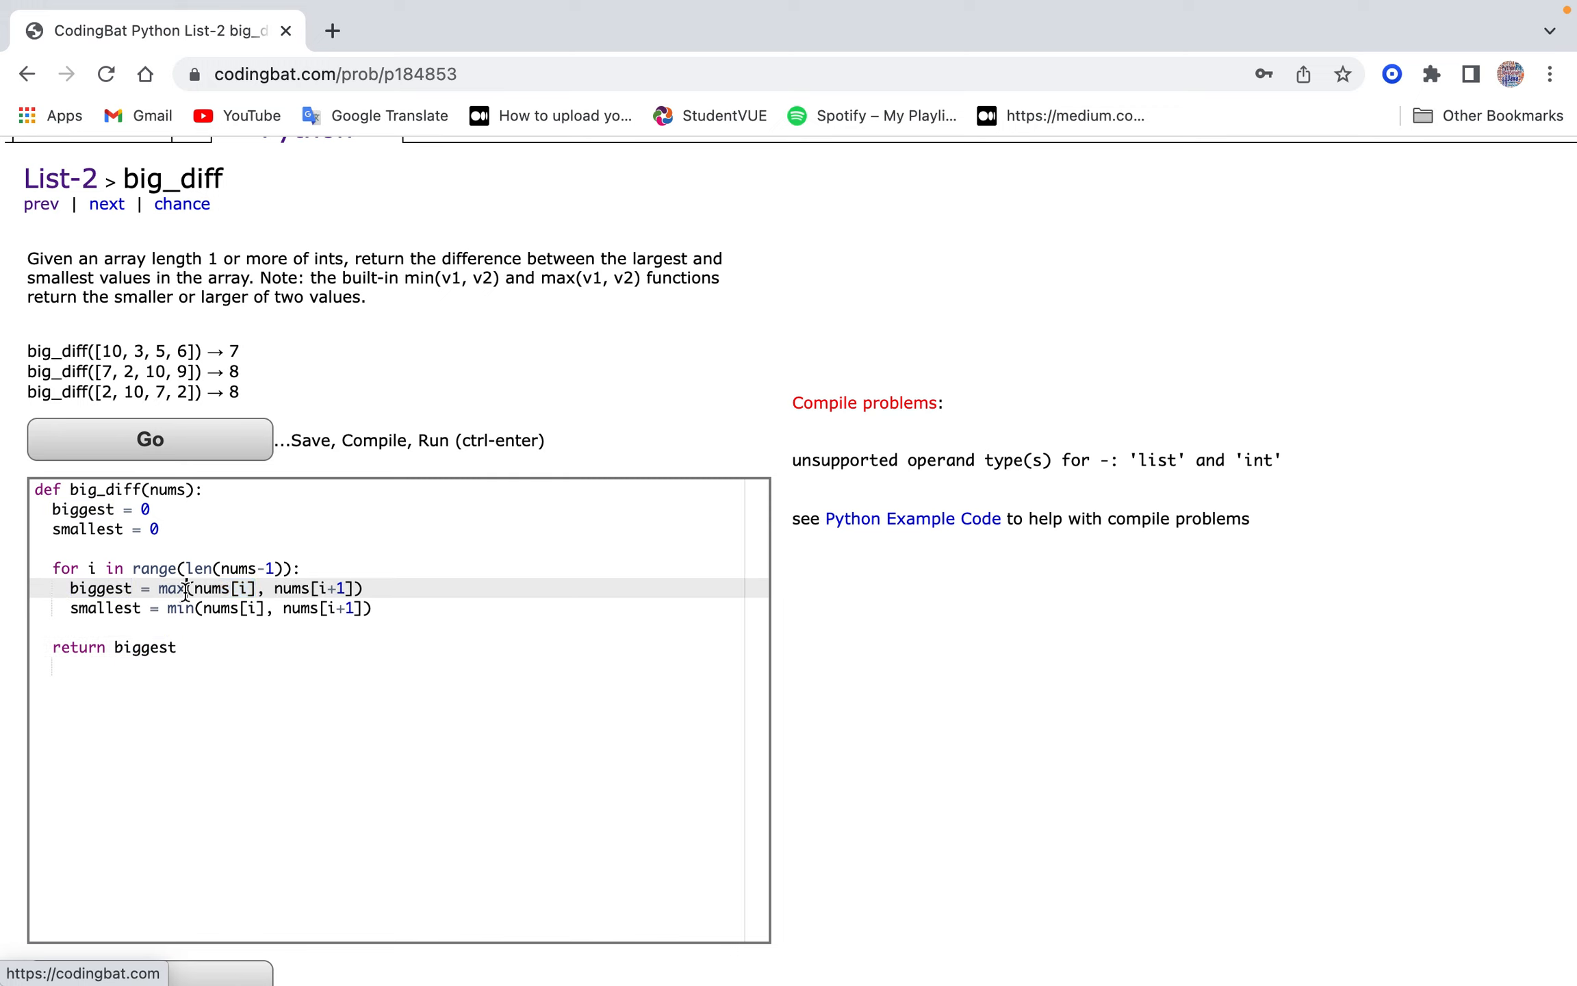
double_click(302, 589)
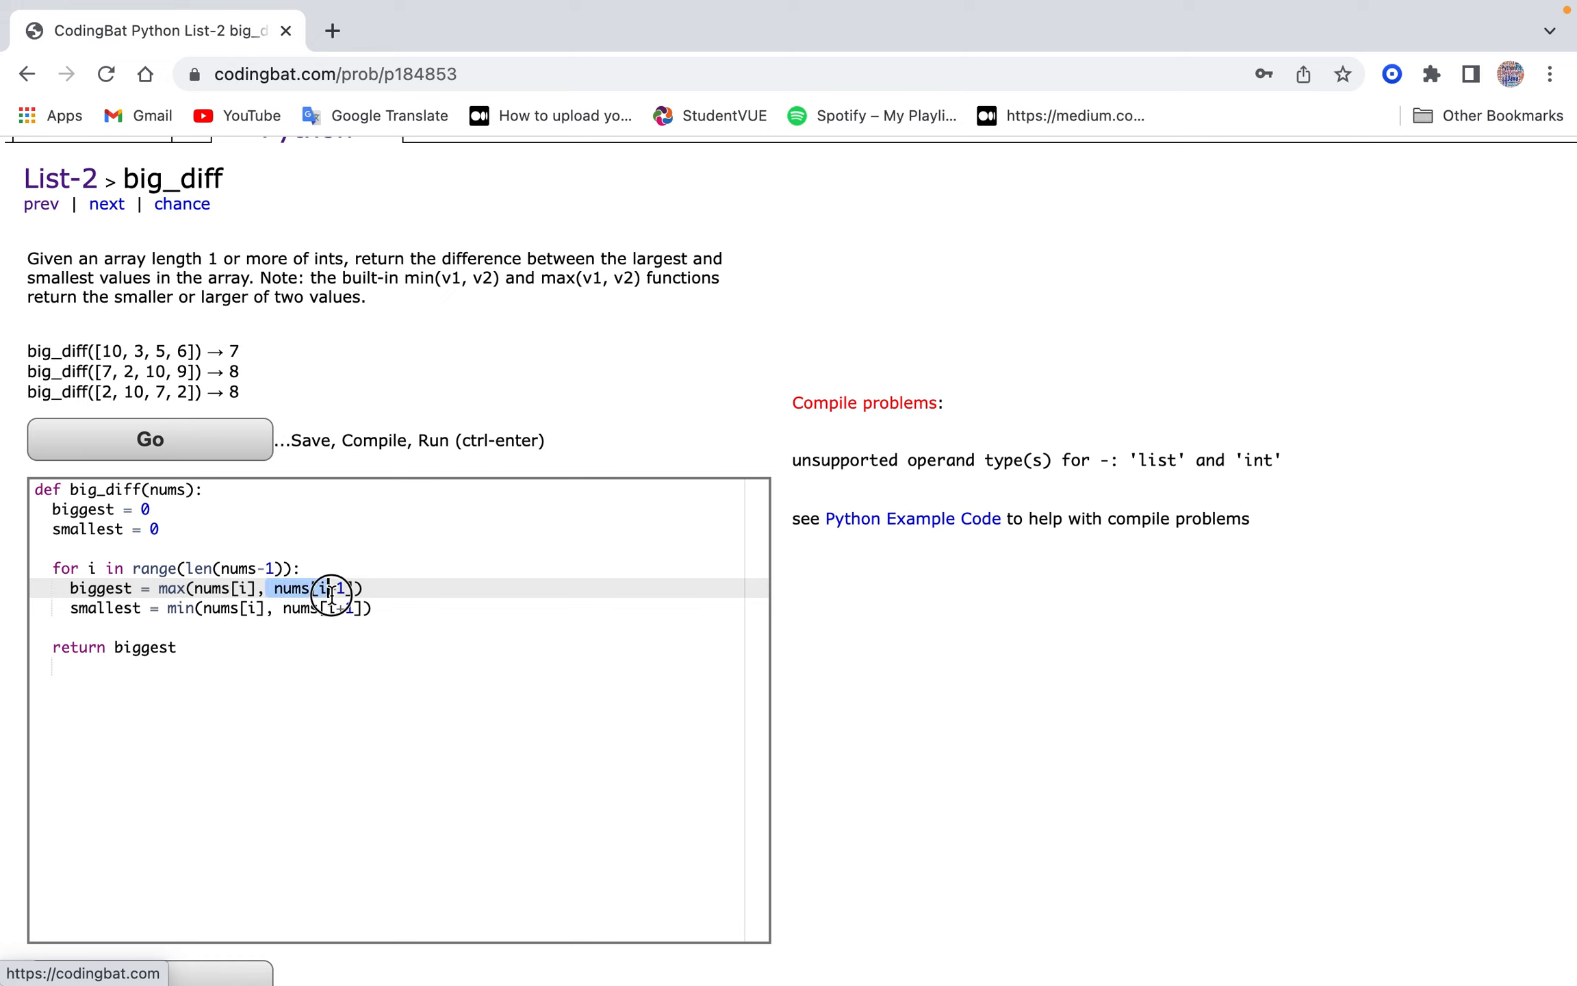
type("i+1")
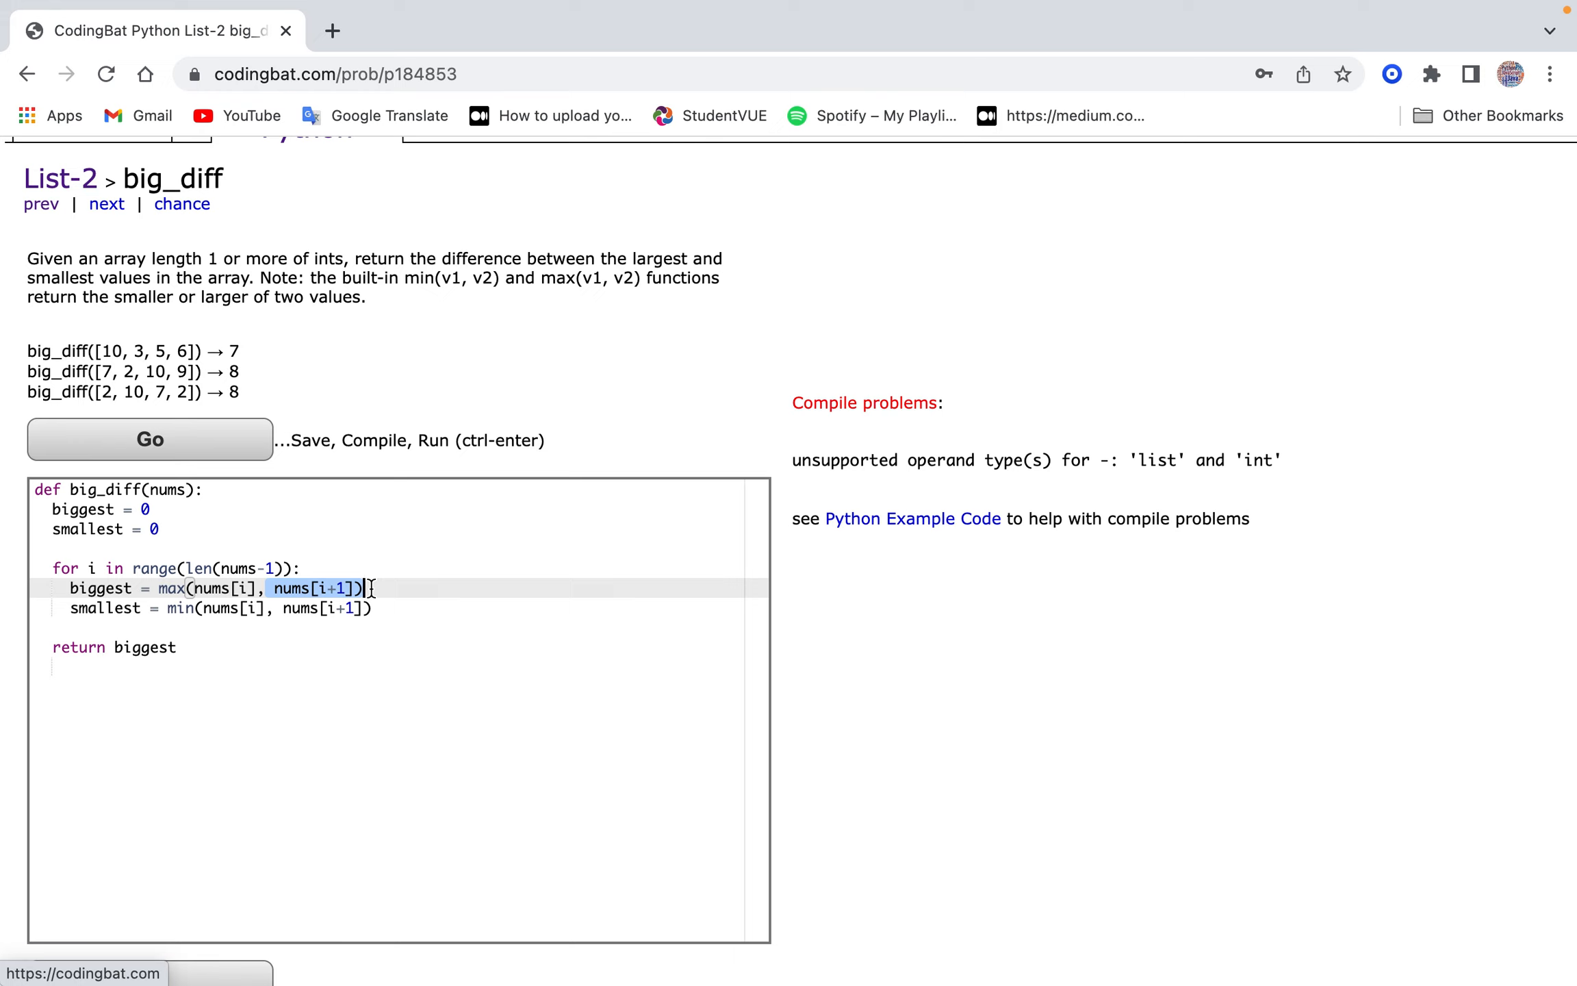
left_click(372, 608)
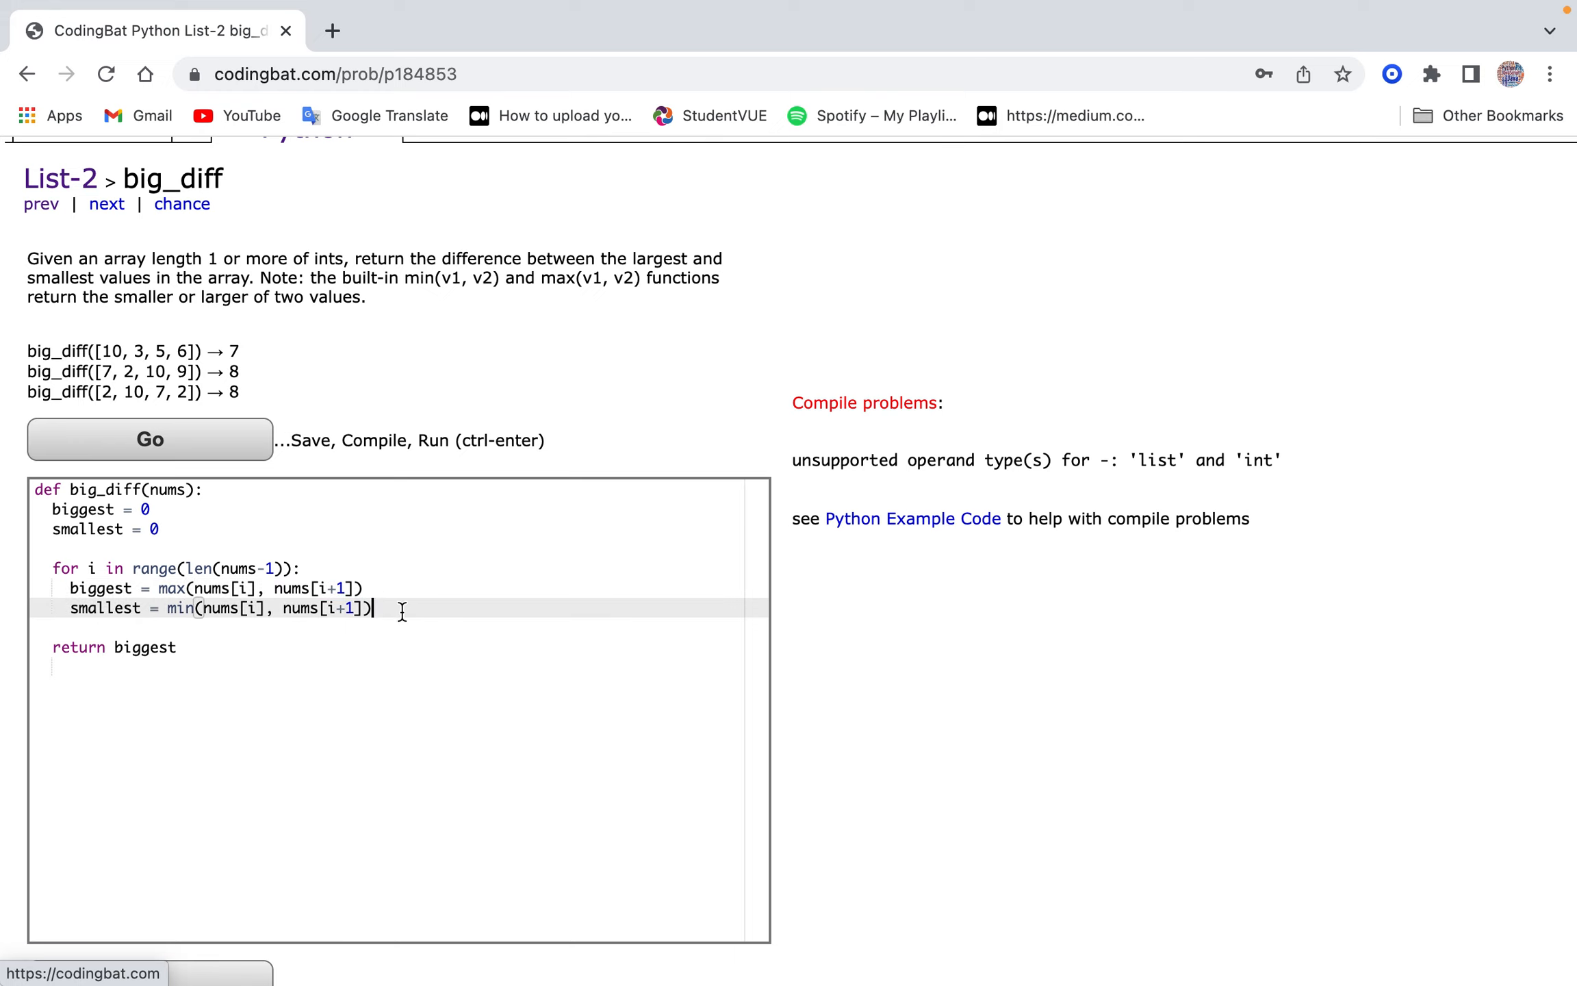
key("ctrl+a")
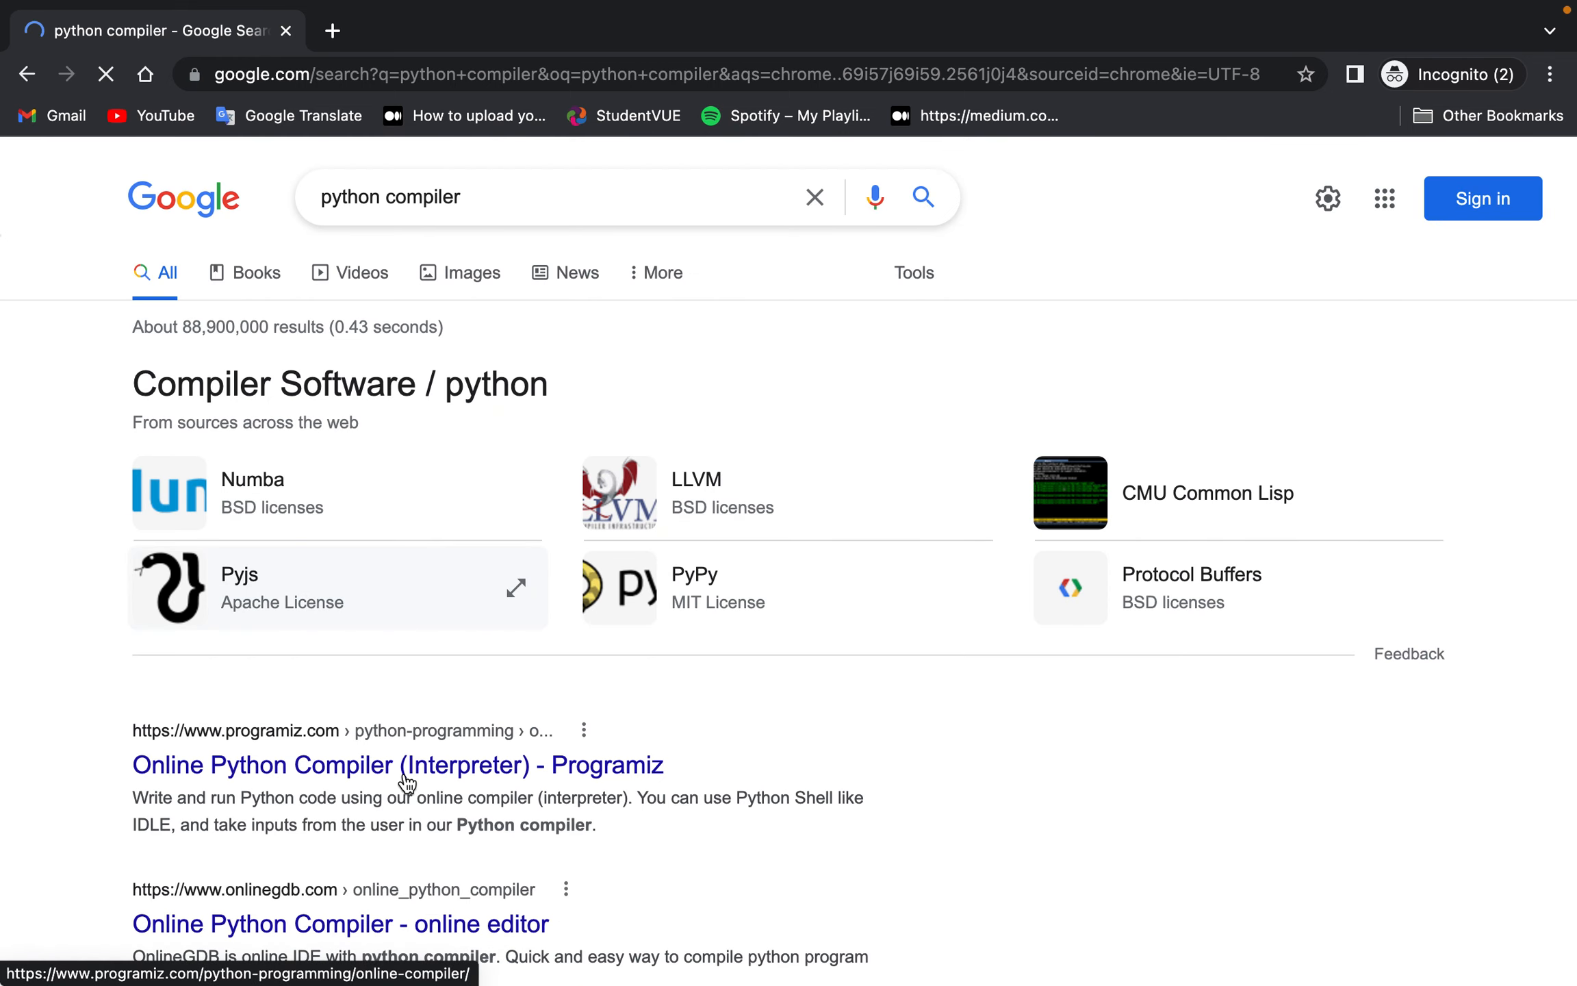
In Programiz, paste big_diff, add print(big_diff([10, 3, 5, 6])), and run it.
left_click(397, 766)
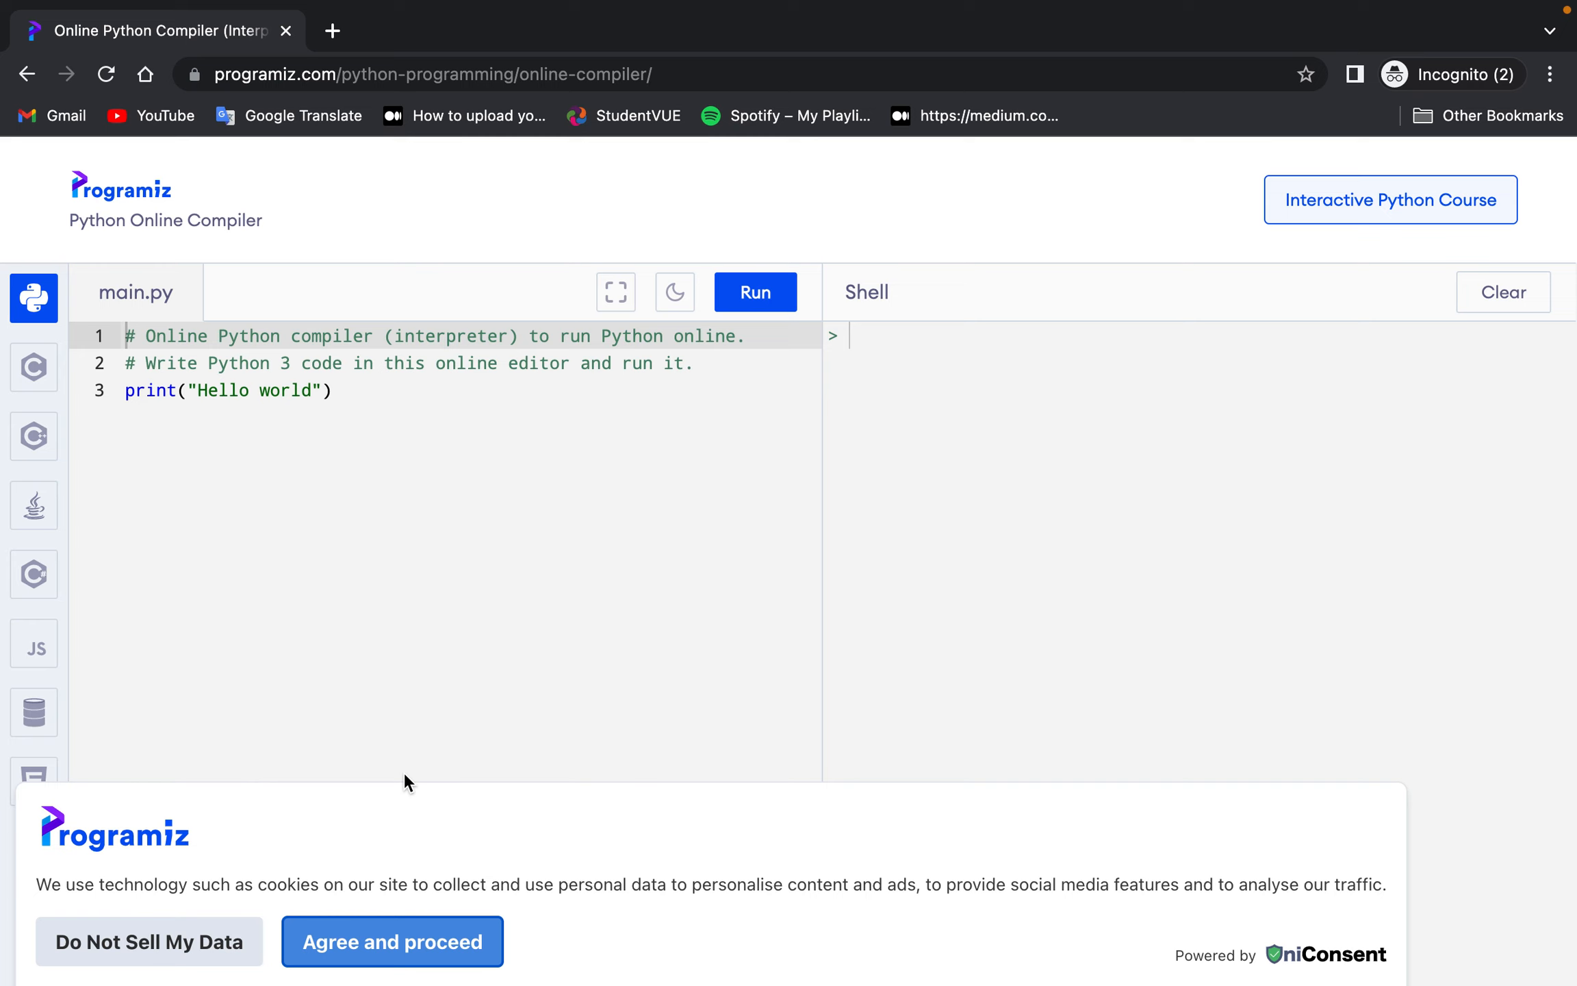
mouse_move(149, 941)
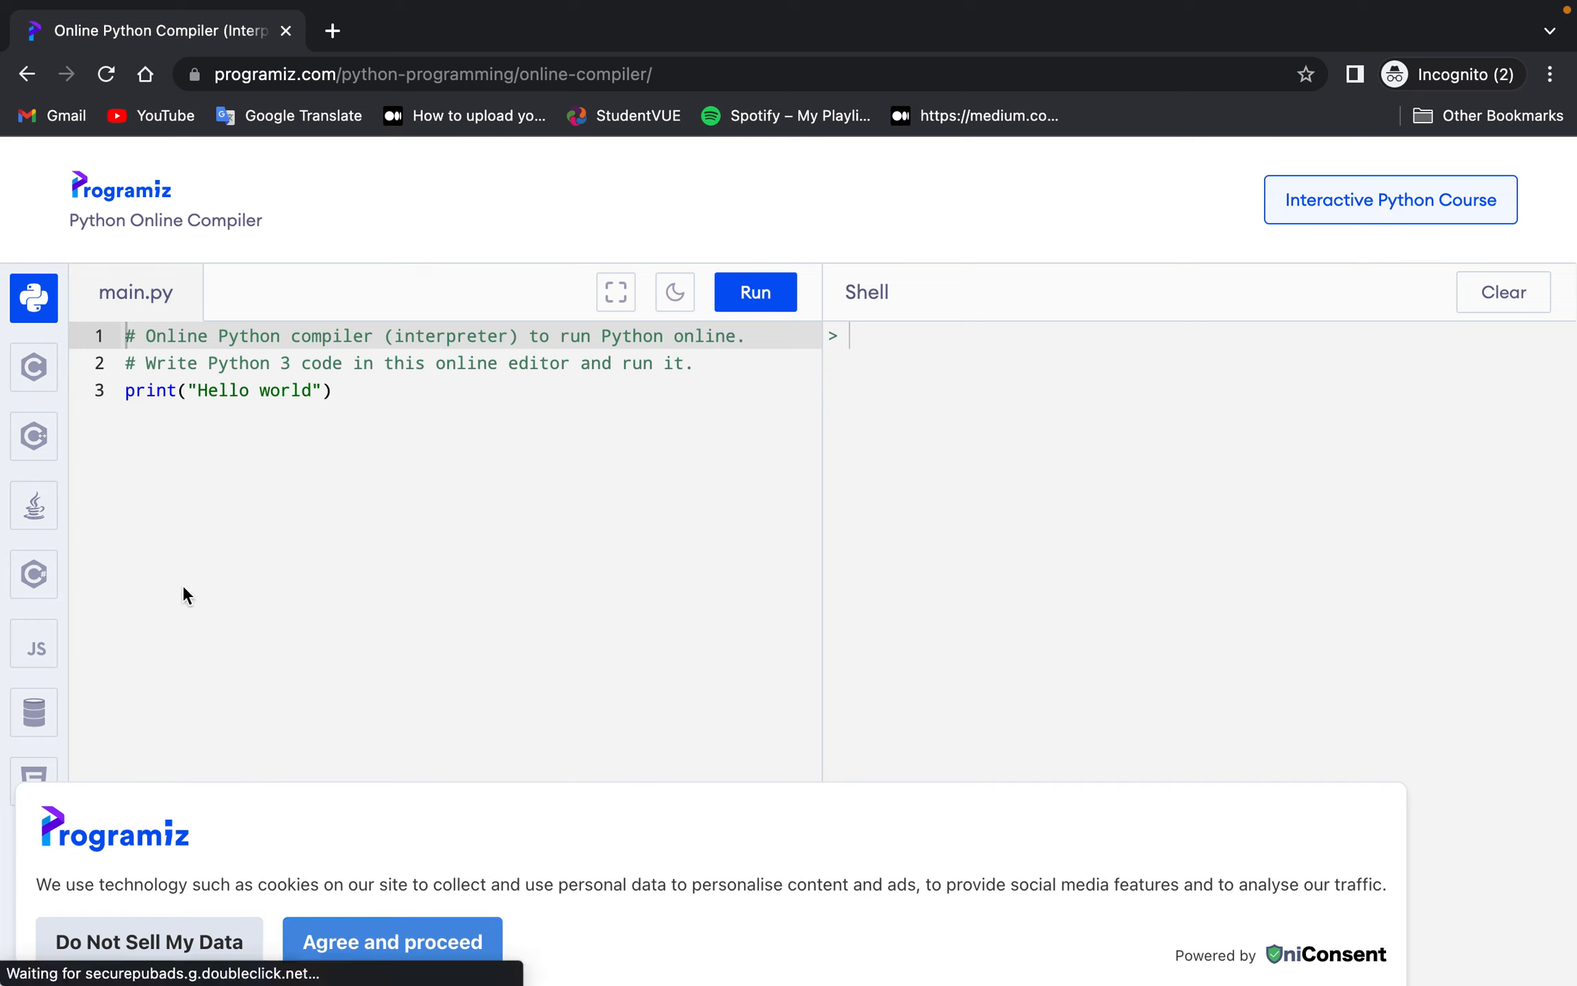
mouse_move(261, 564)
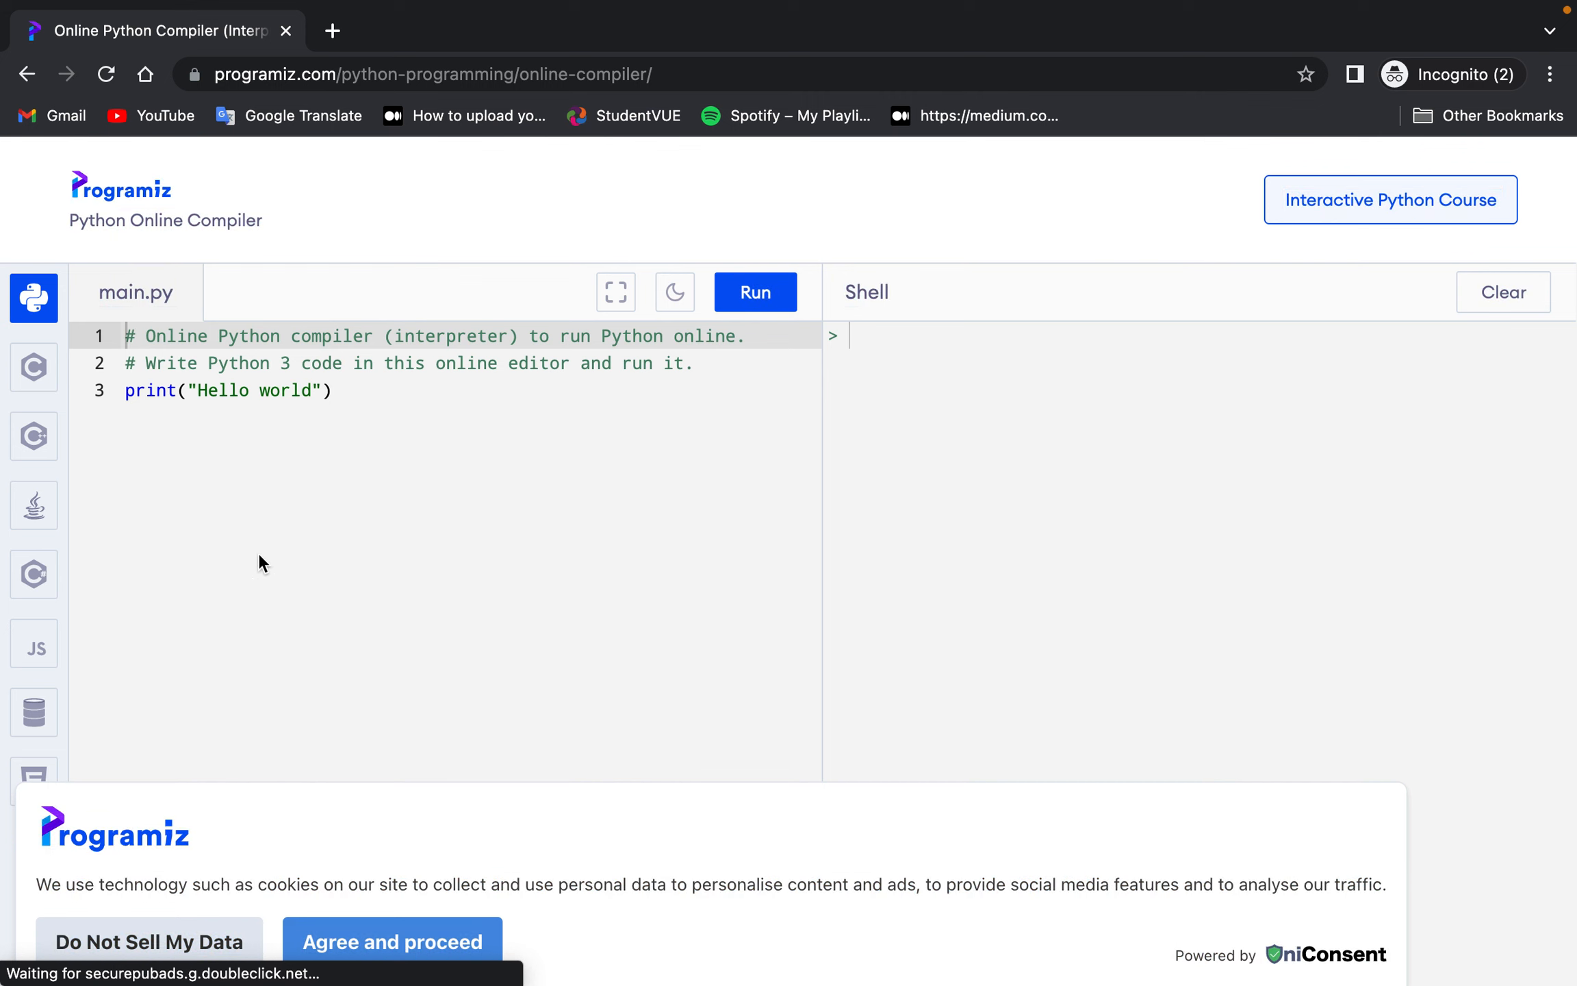
left_click(392, 941)
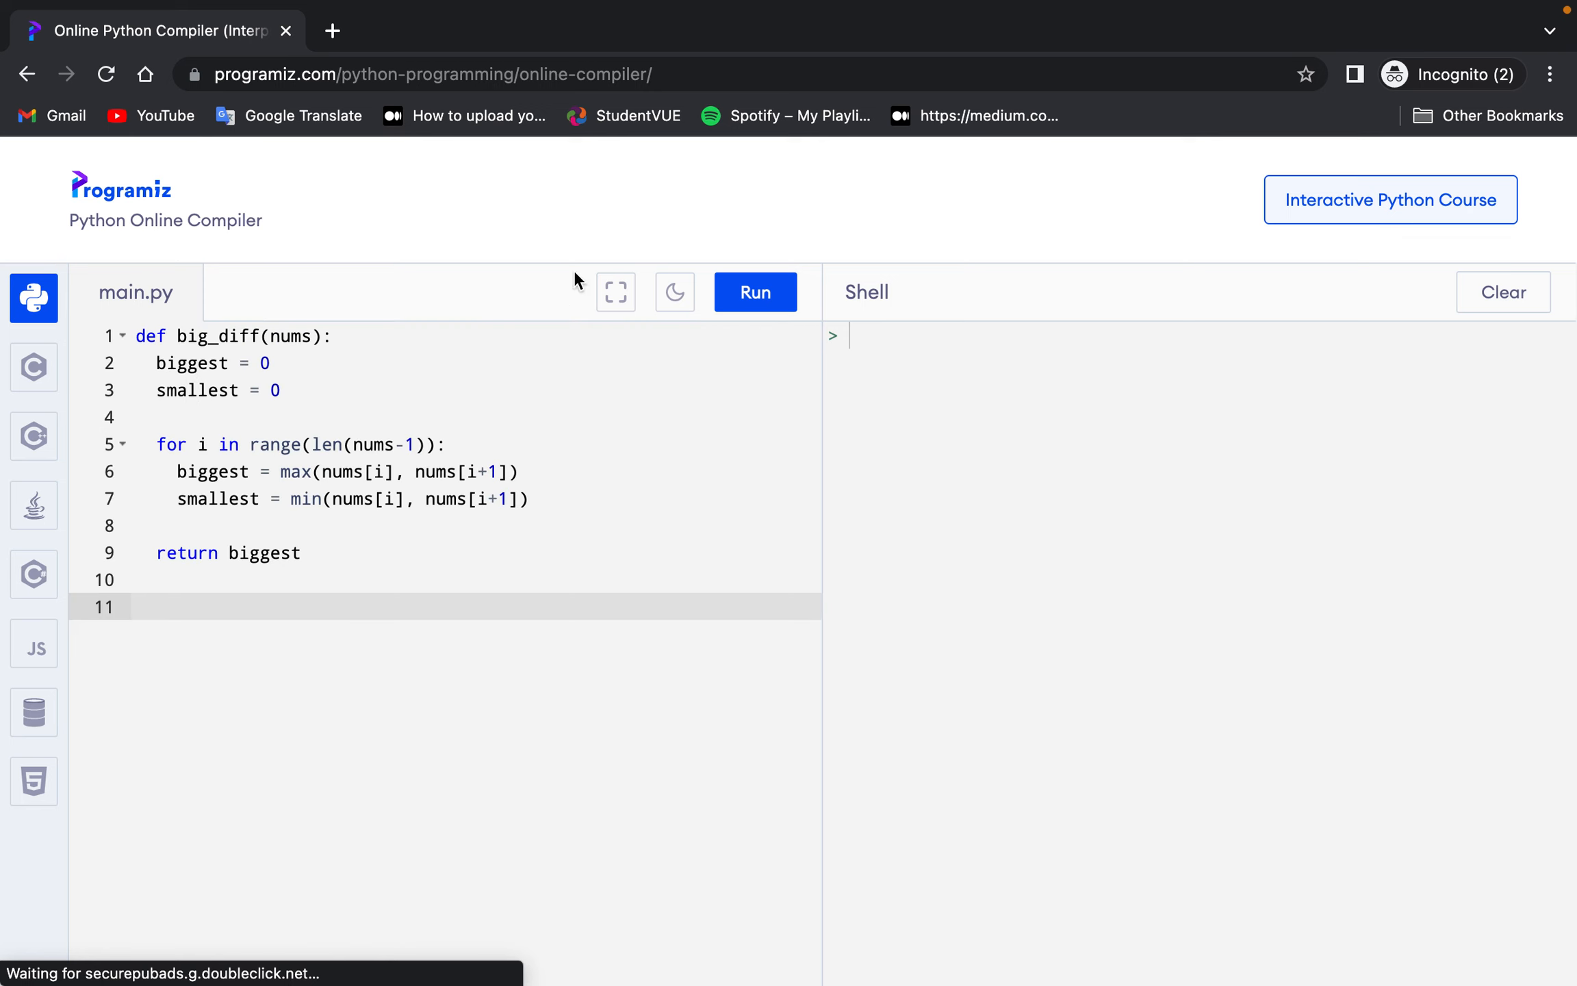
type("big_)")
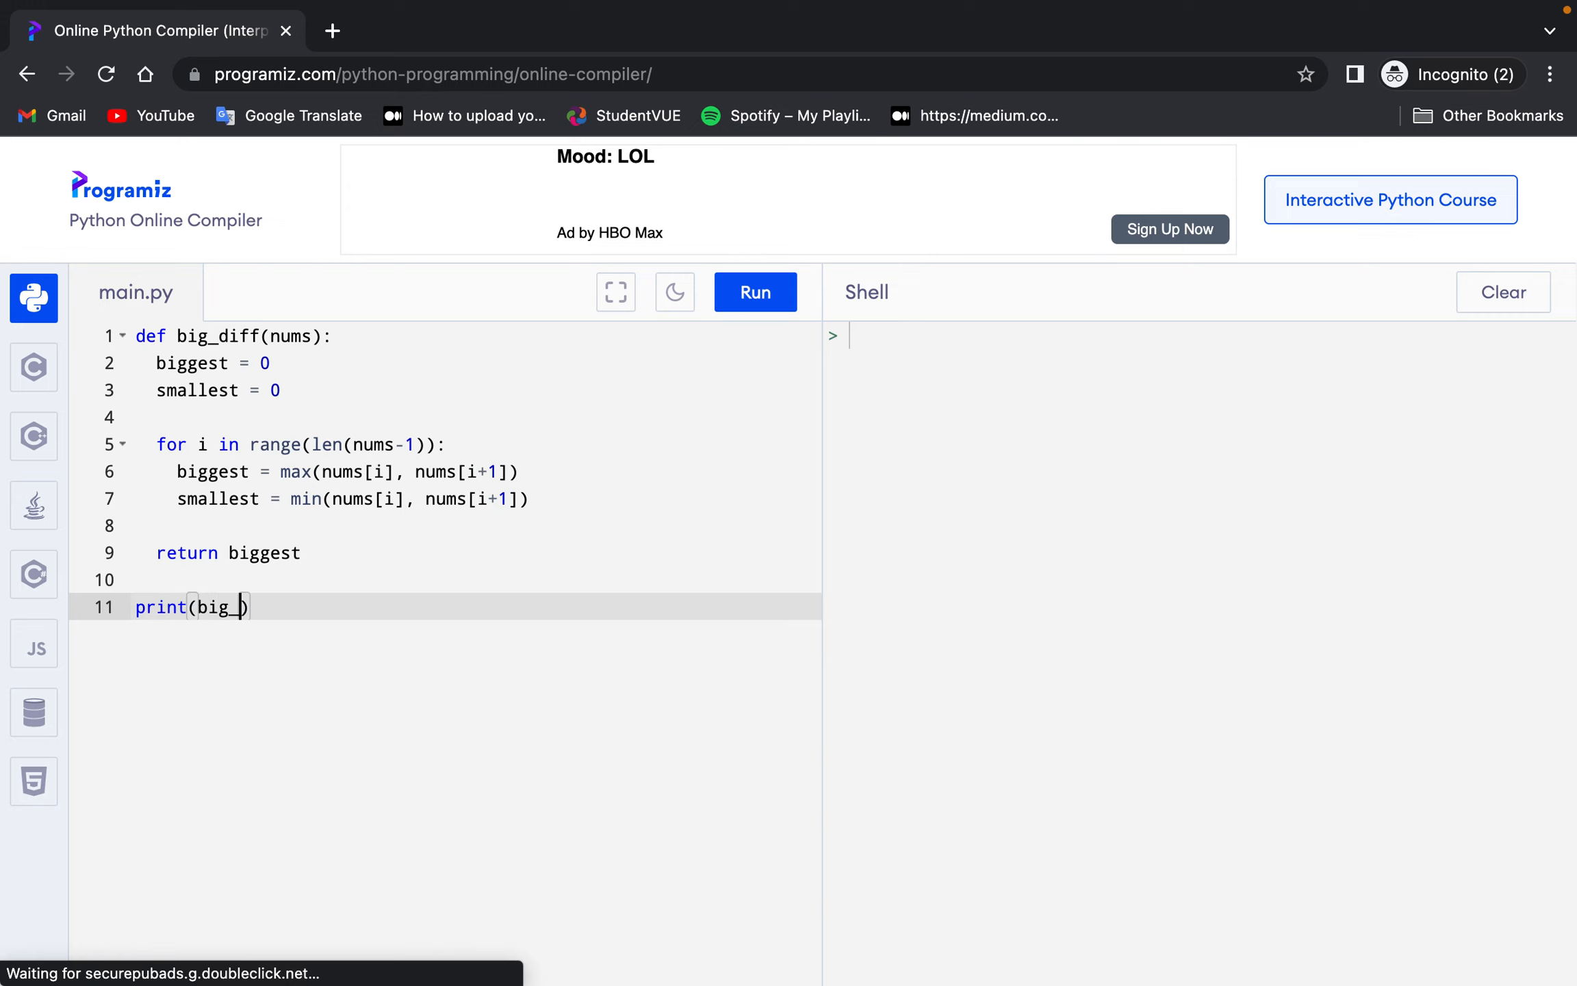
type("diff()")
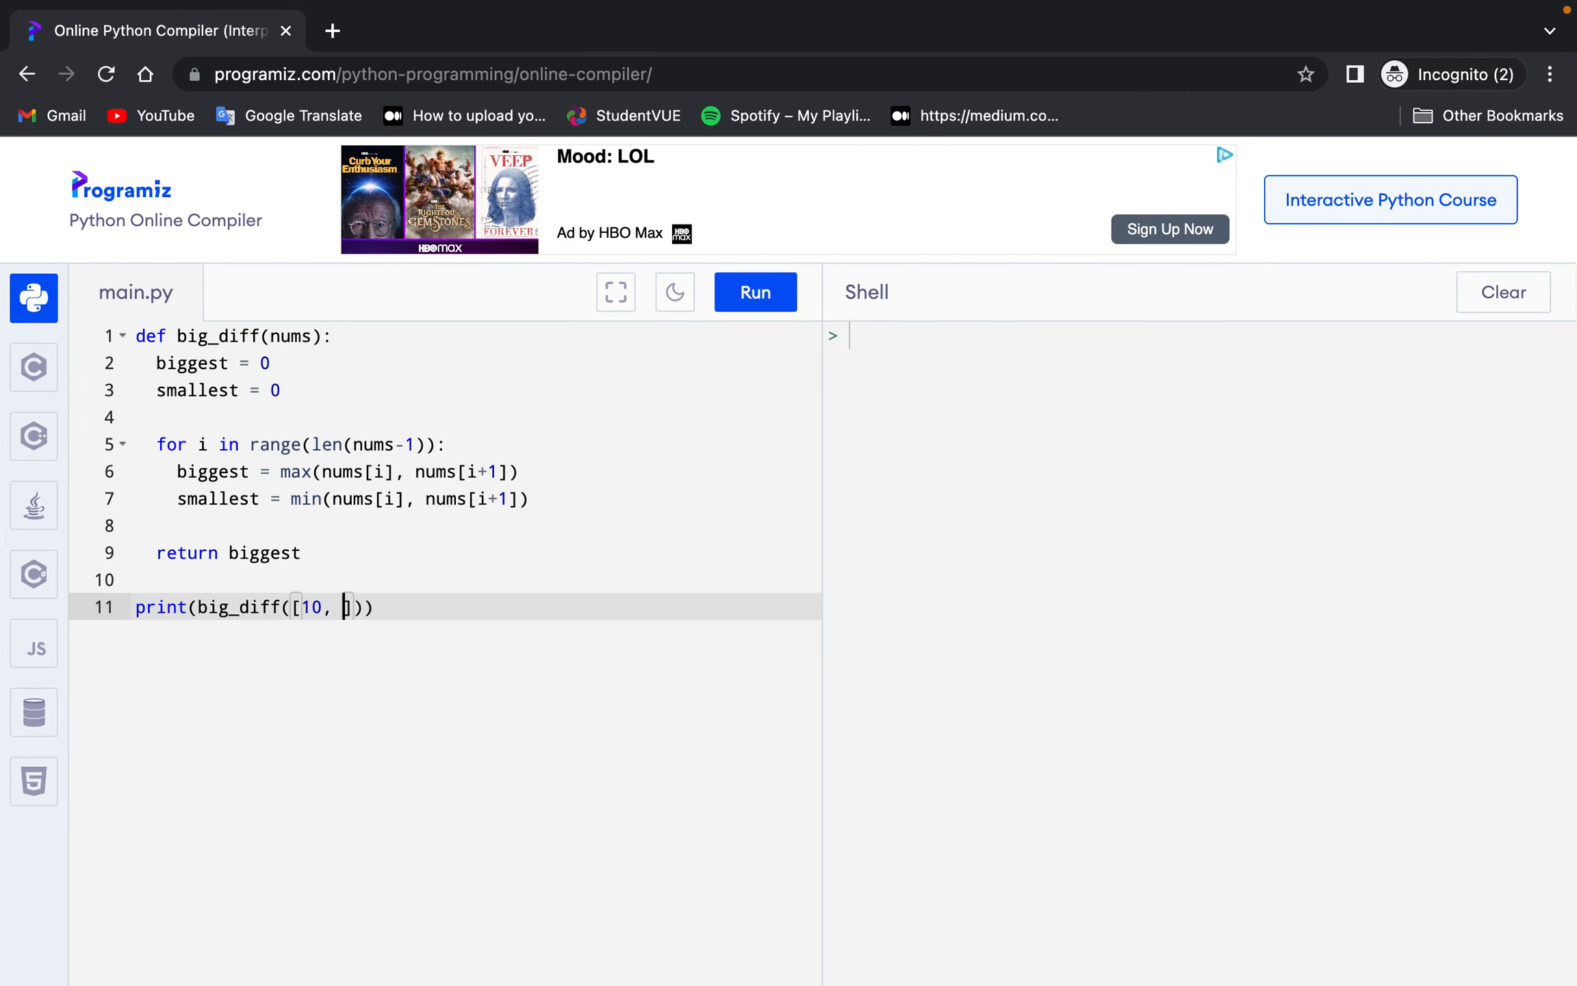
type("3, 5, 6")
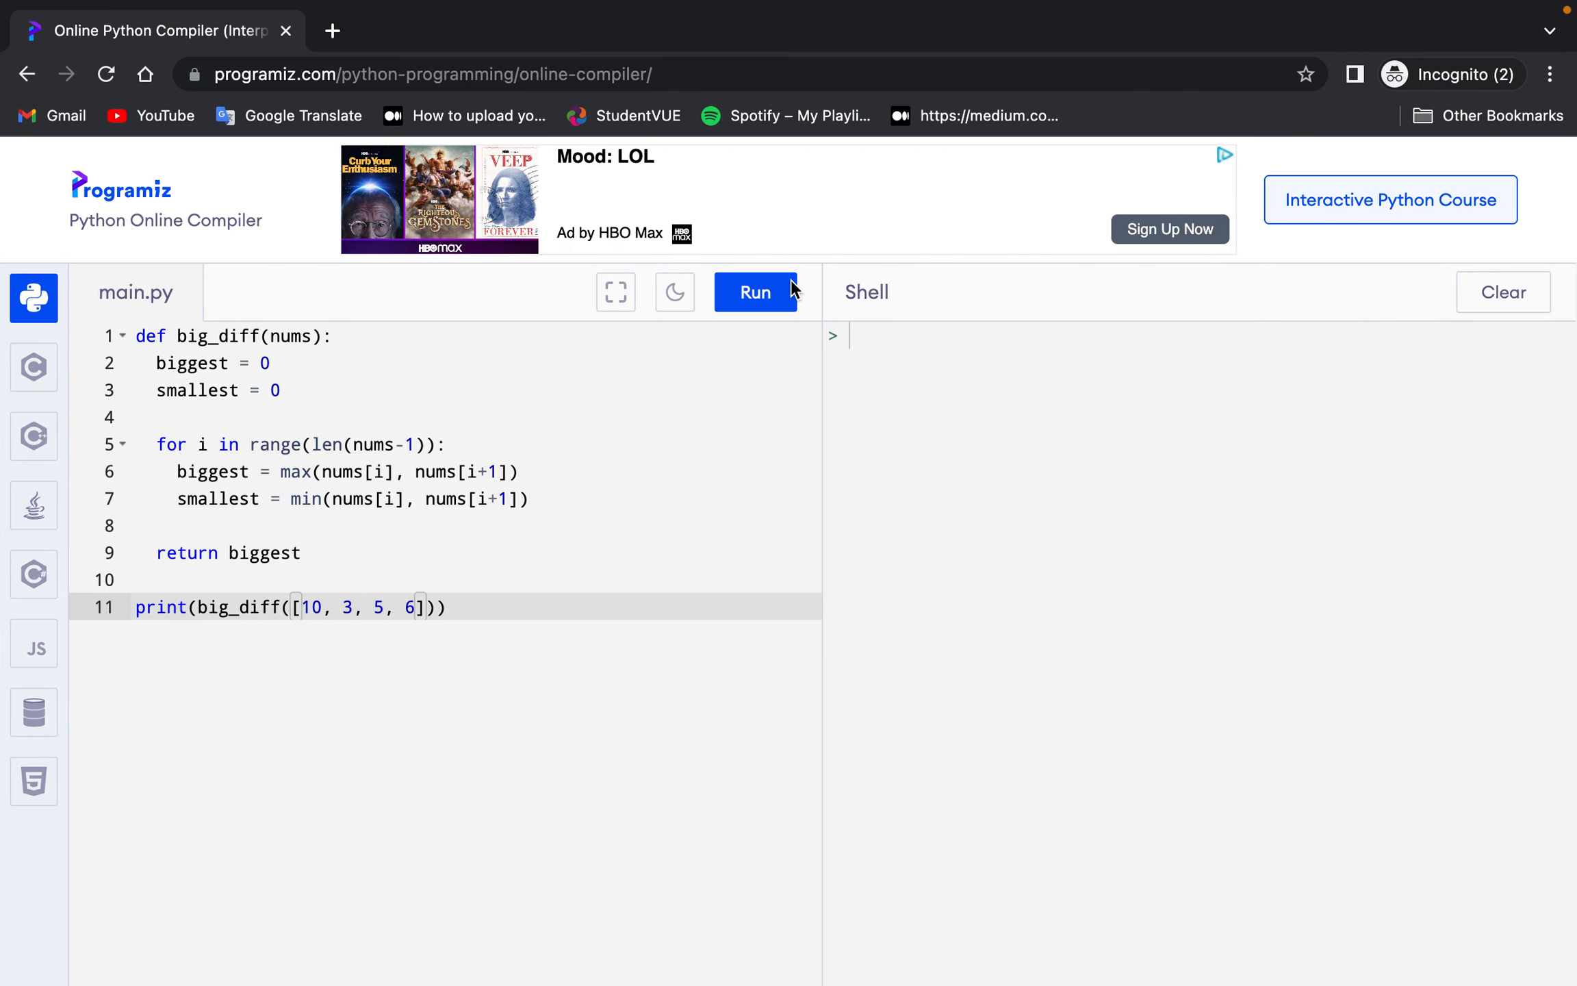
left_click(755, 292)
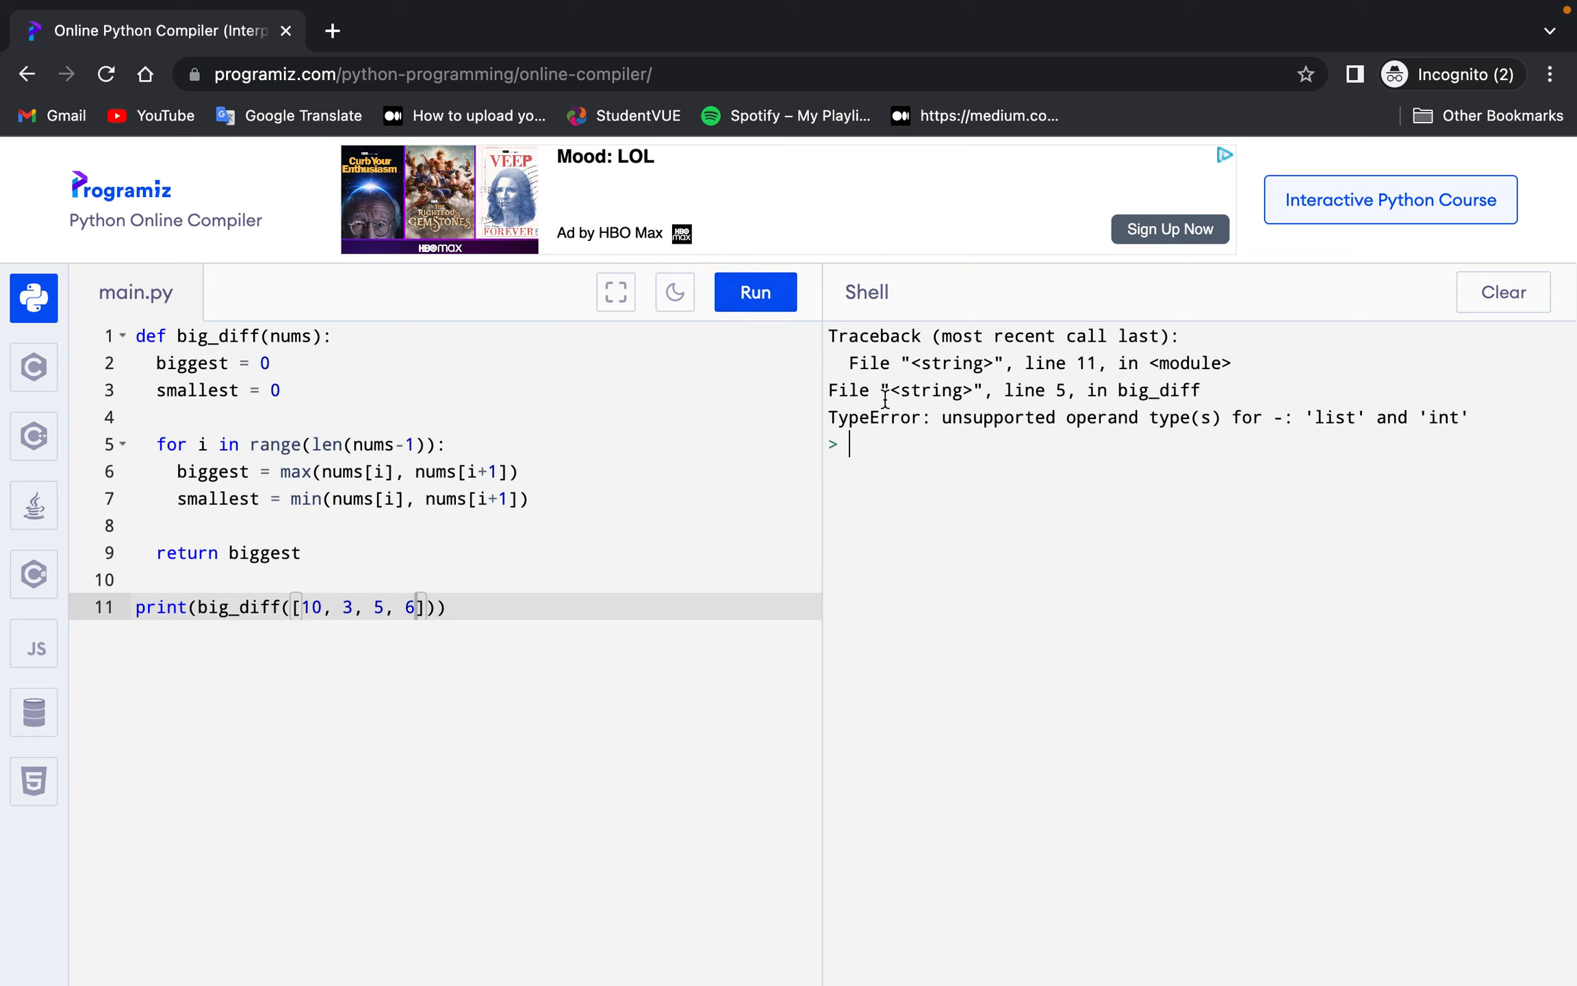
mouse_move(693, 409)
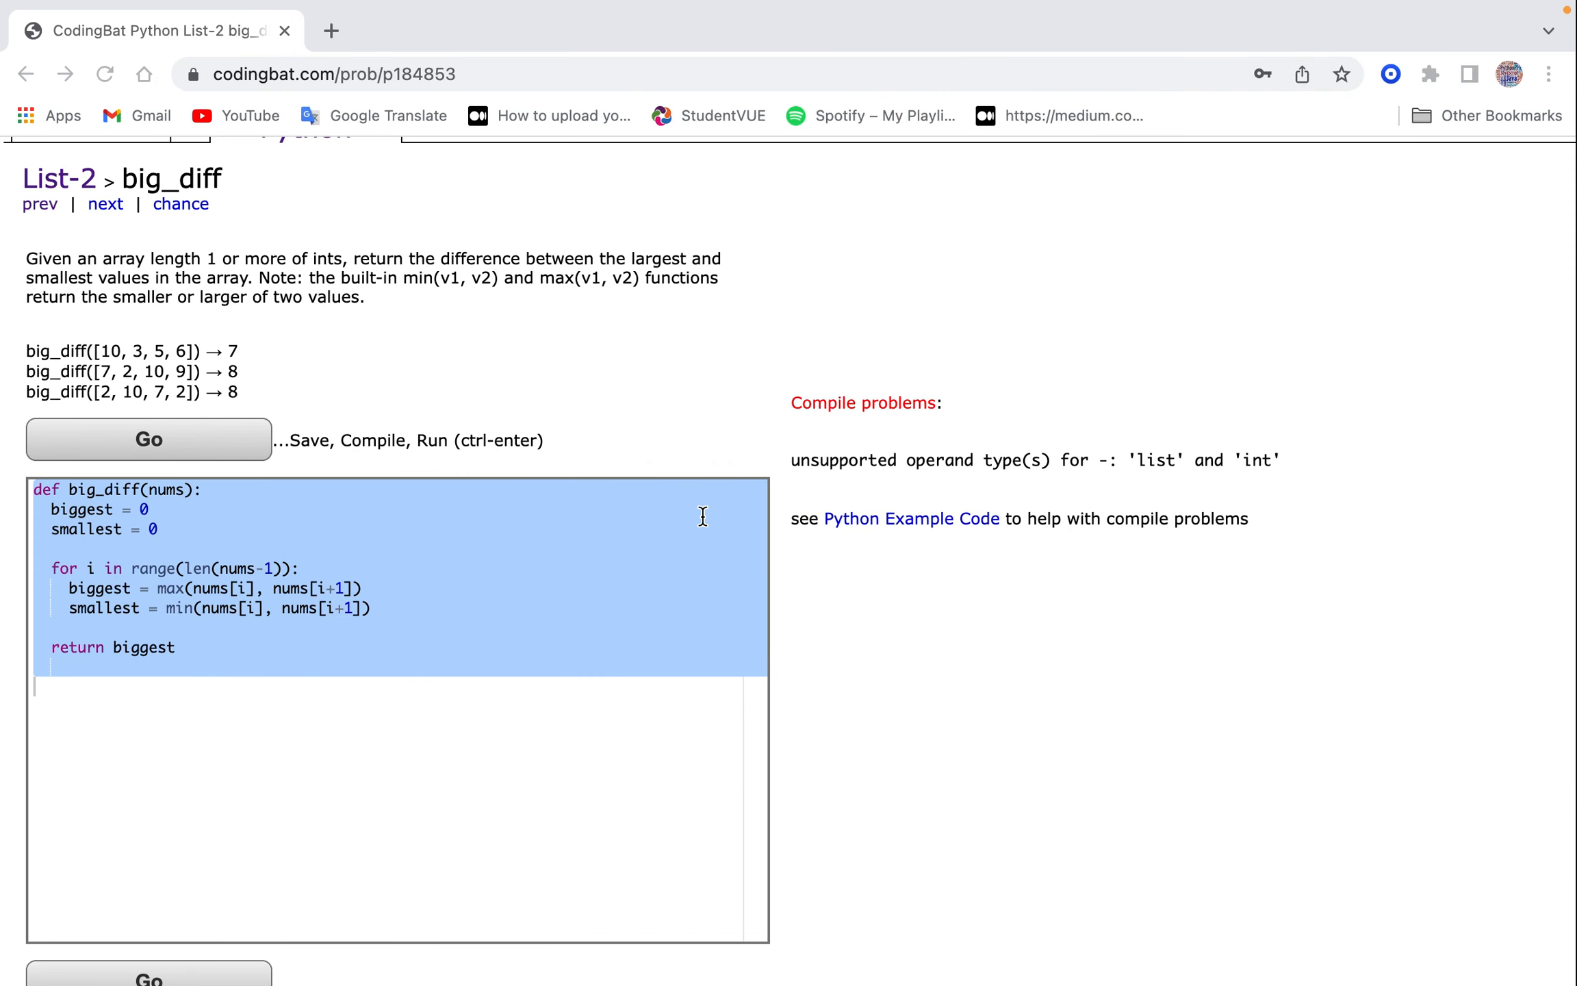
Change the loop to range(len(nums)-1), return biggest - smallest, and run the tests.
left_click(264, 568)
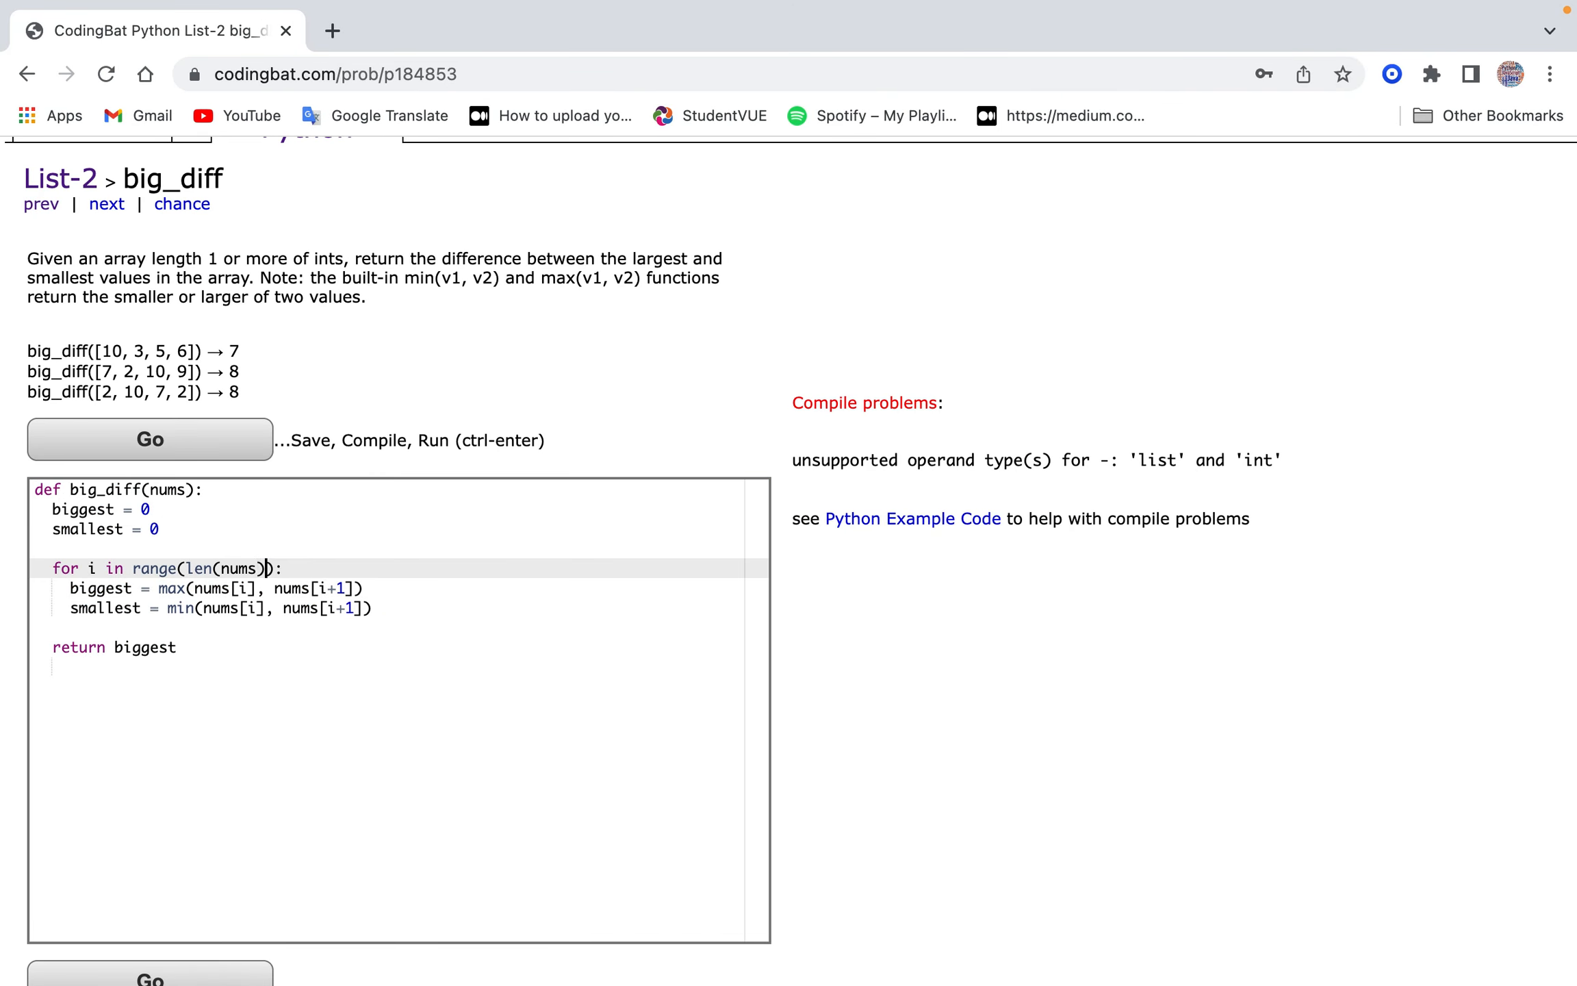
type("-")
left_click(387, 647)
type("-")
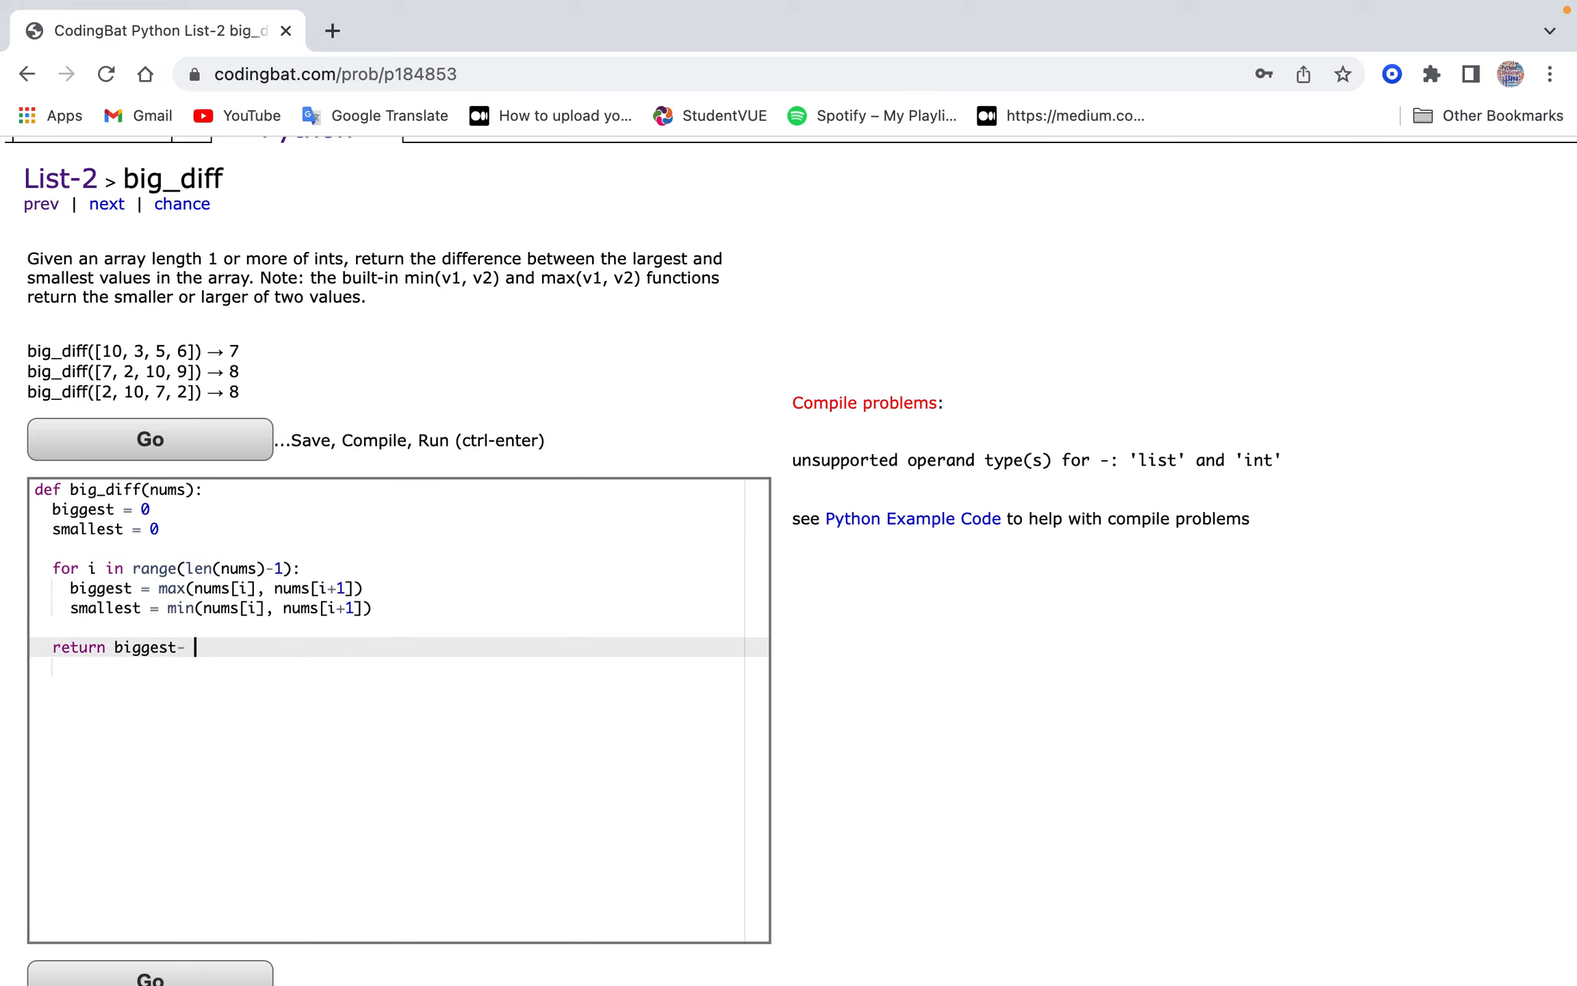
type("smallest")
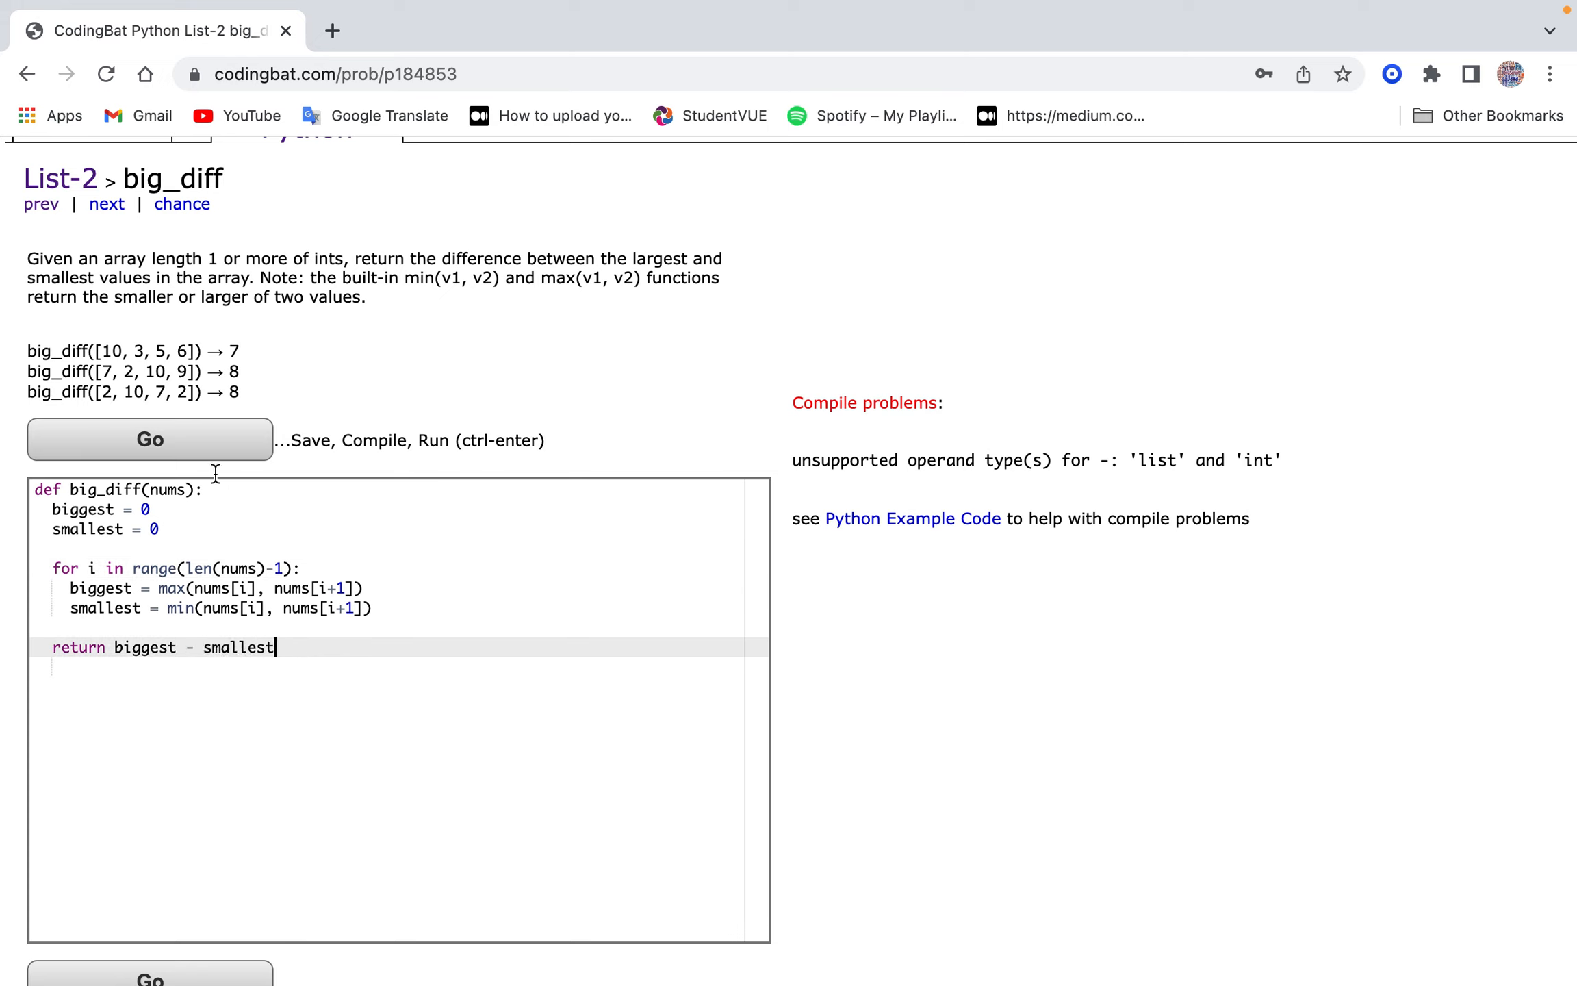
left_click(148, 439)
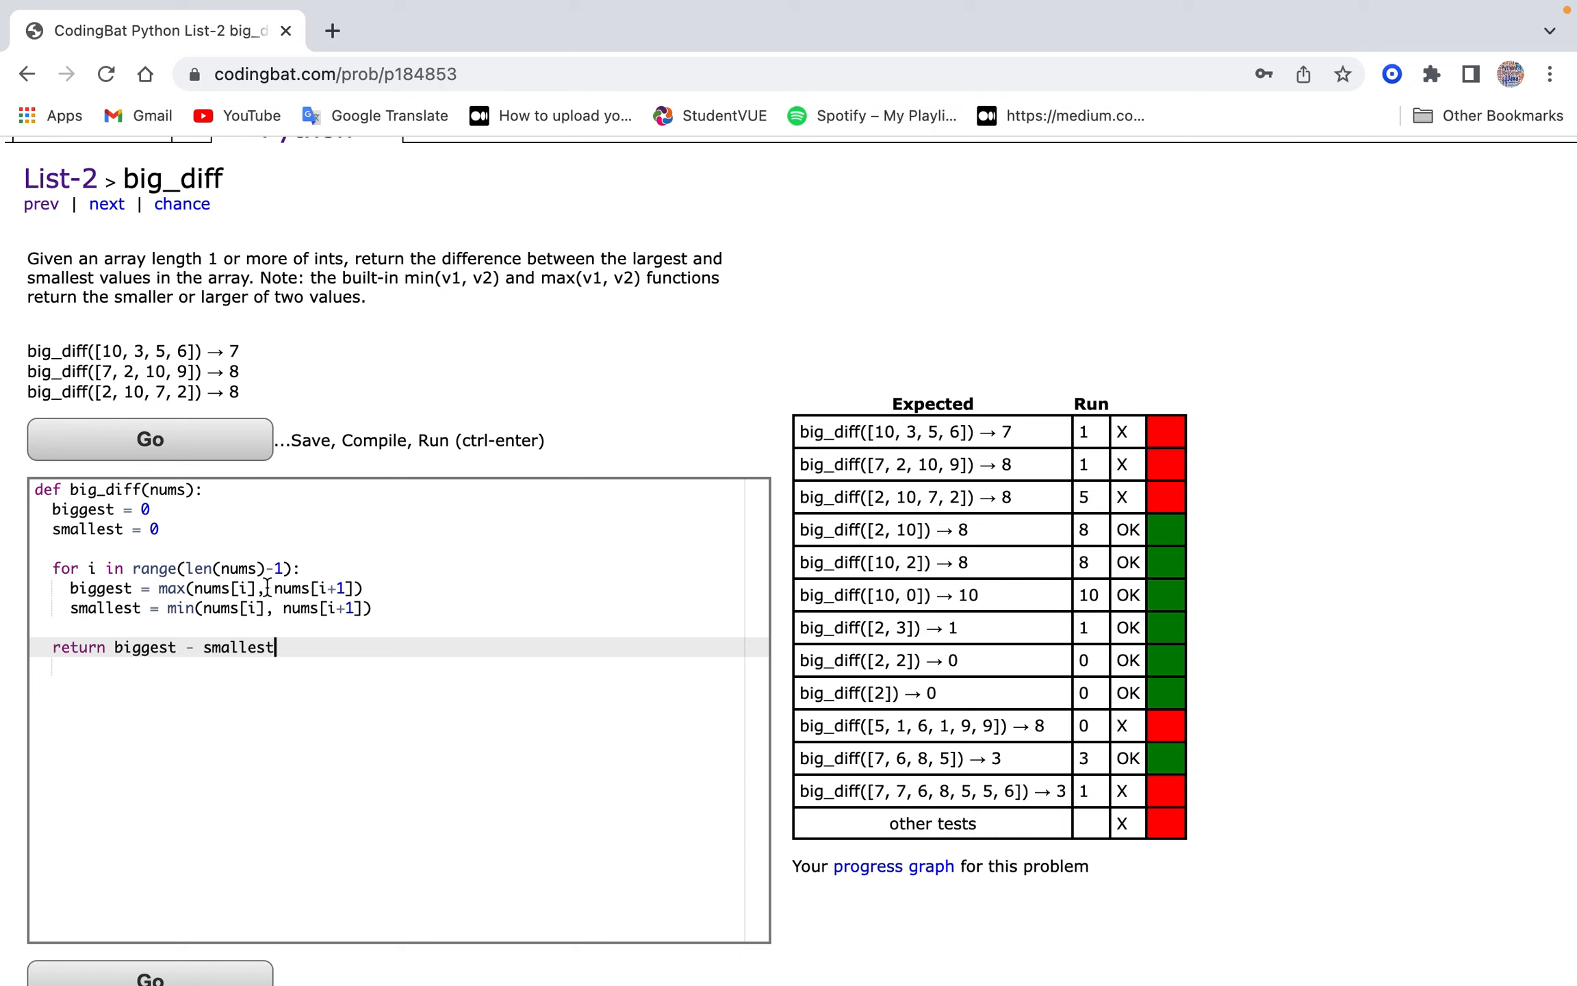
Loop over range(len(nums)) using max/min with nums[i], start biggest at -10 and smallest at 10, and rerun tests.
left_click(150, 510)
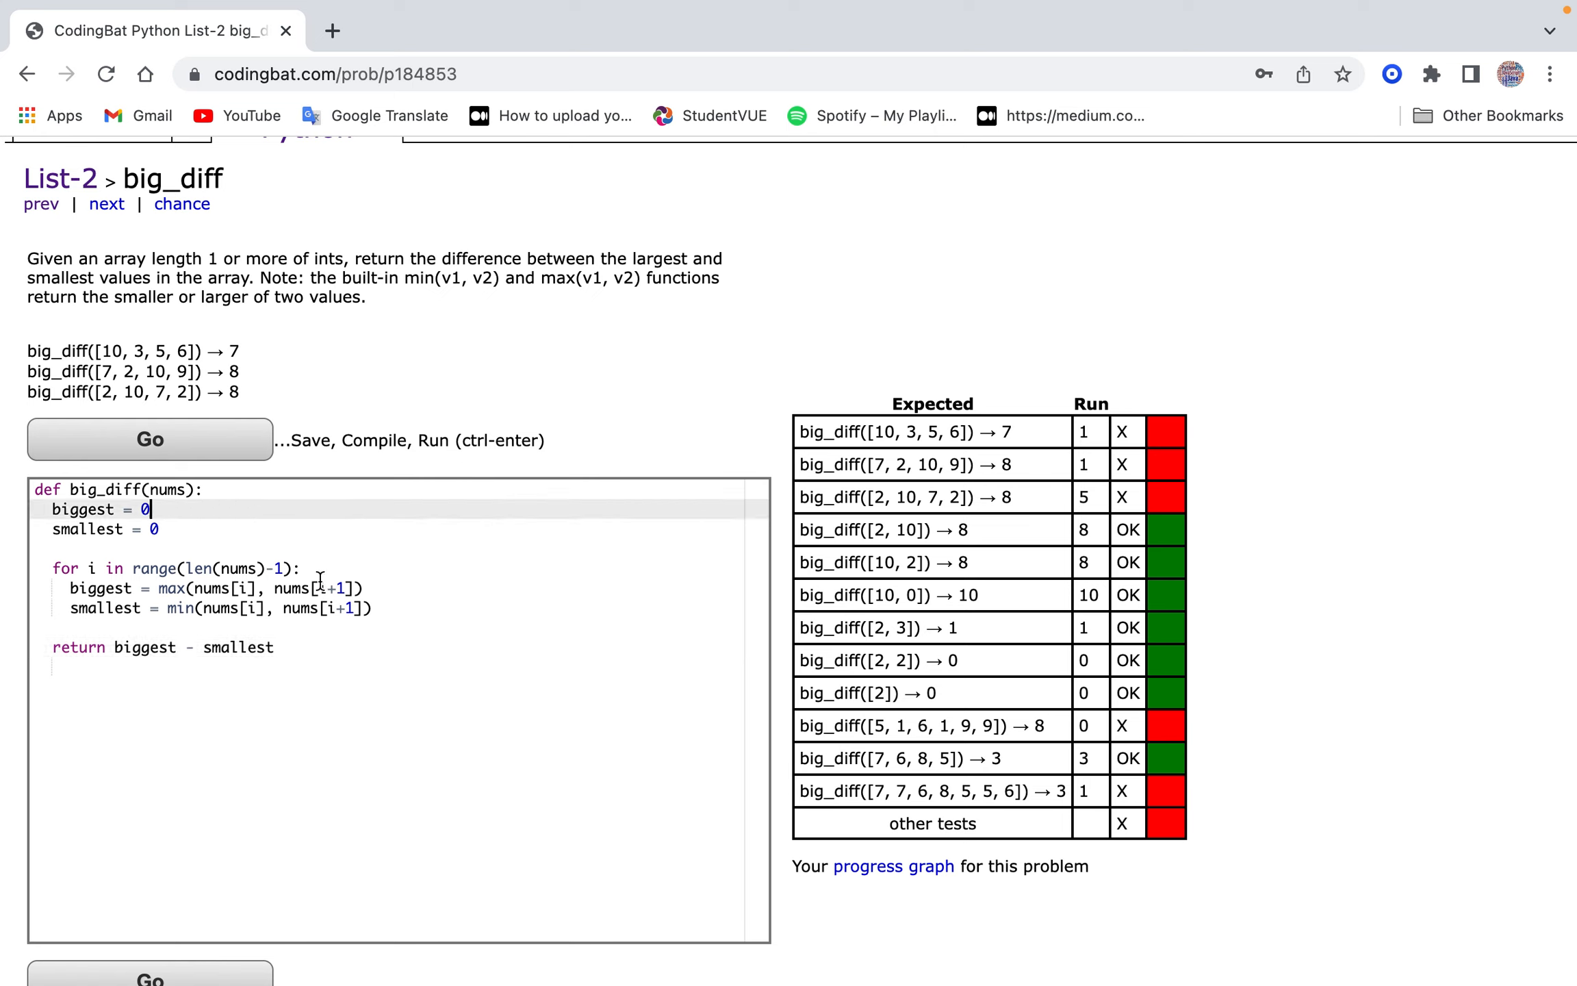
double_click(315, 589)
type("biggest")
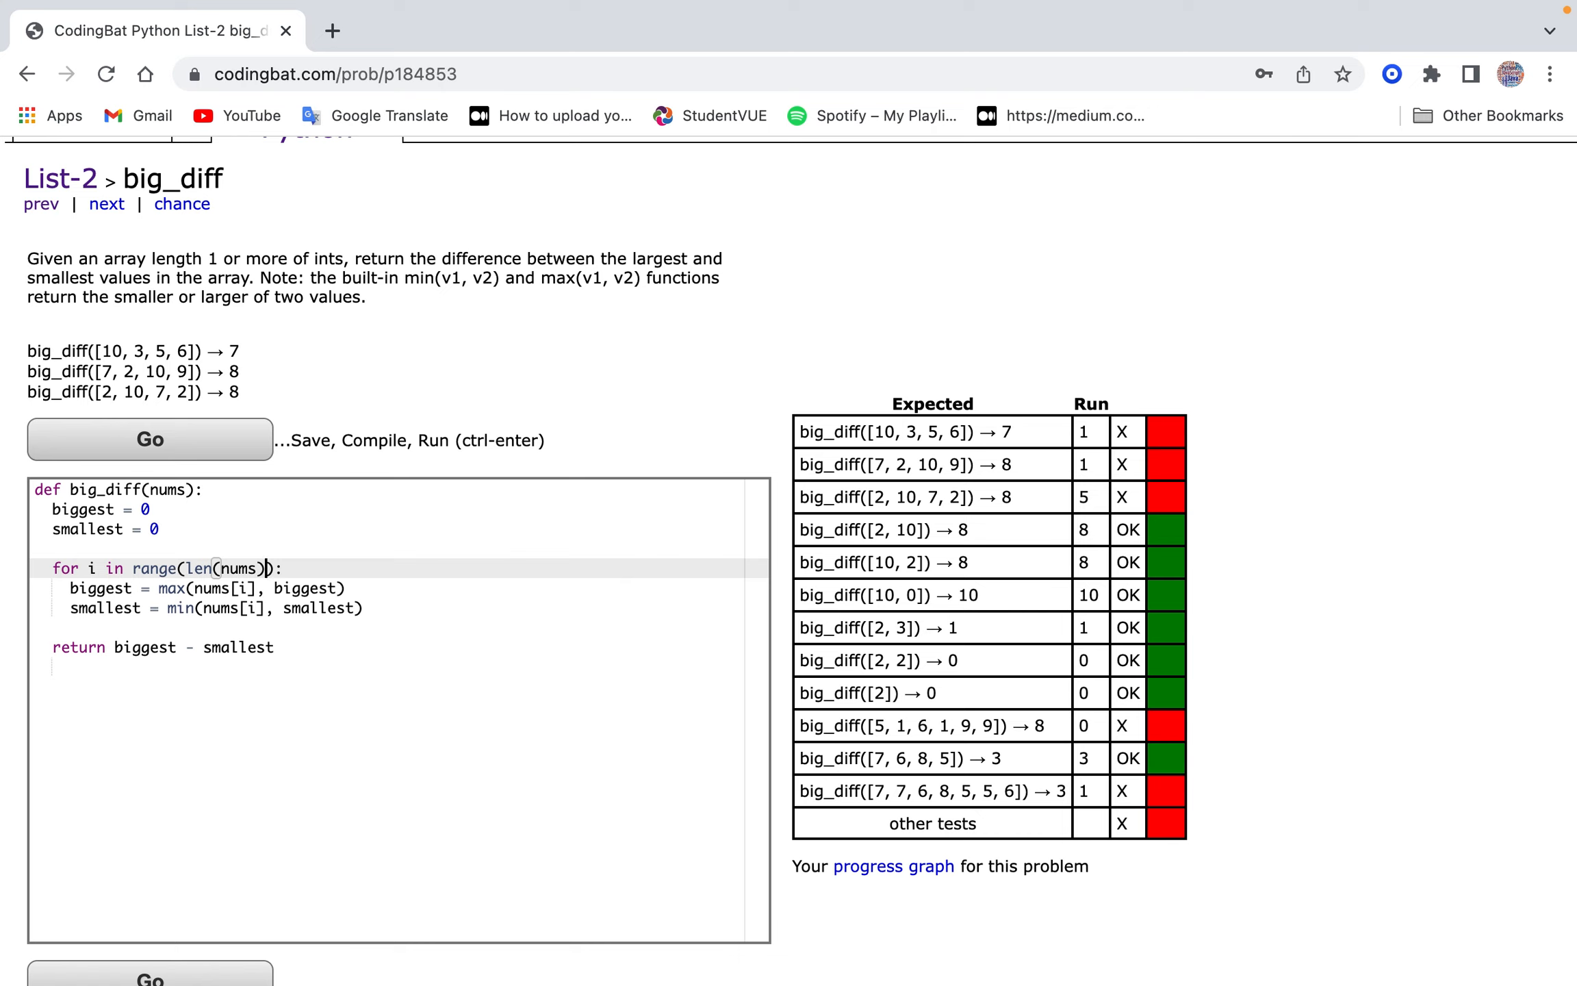
left_click(186, 509)
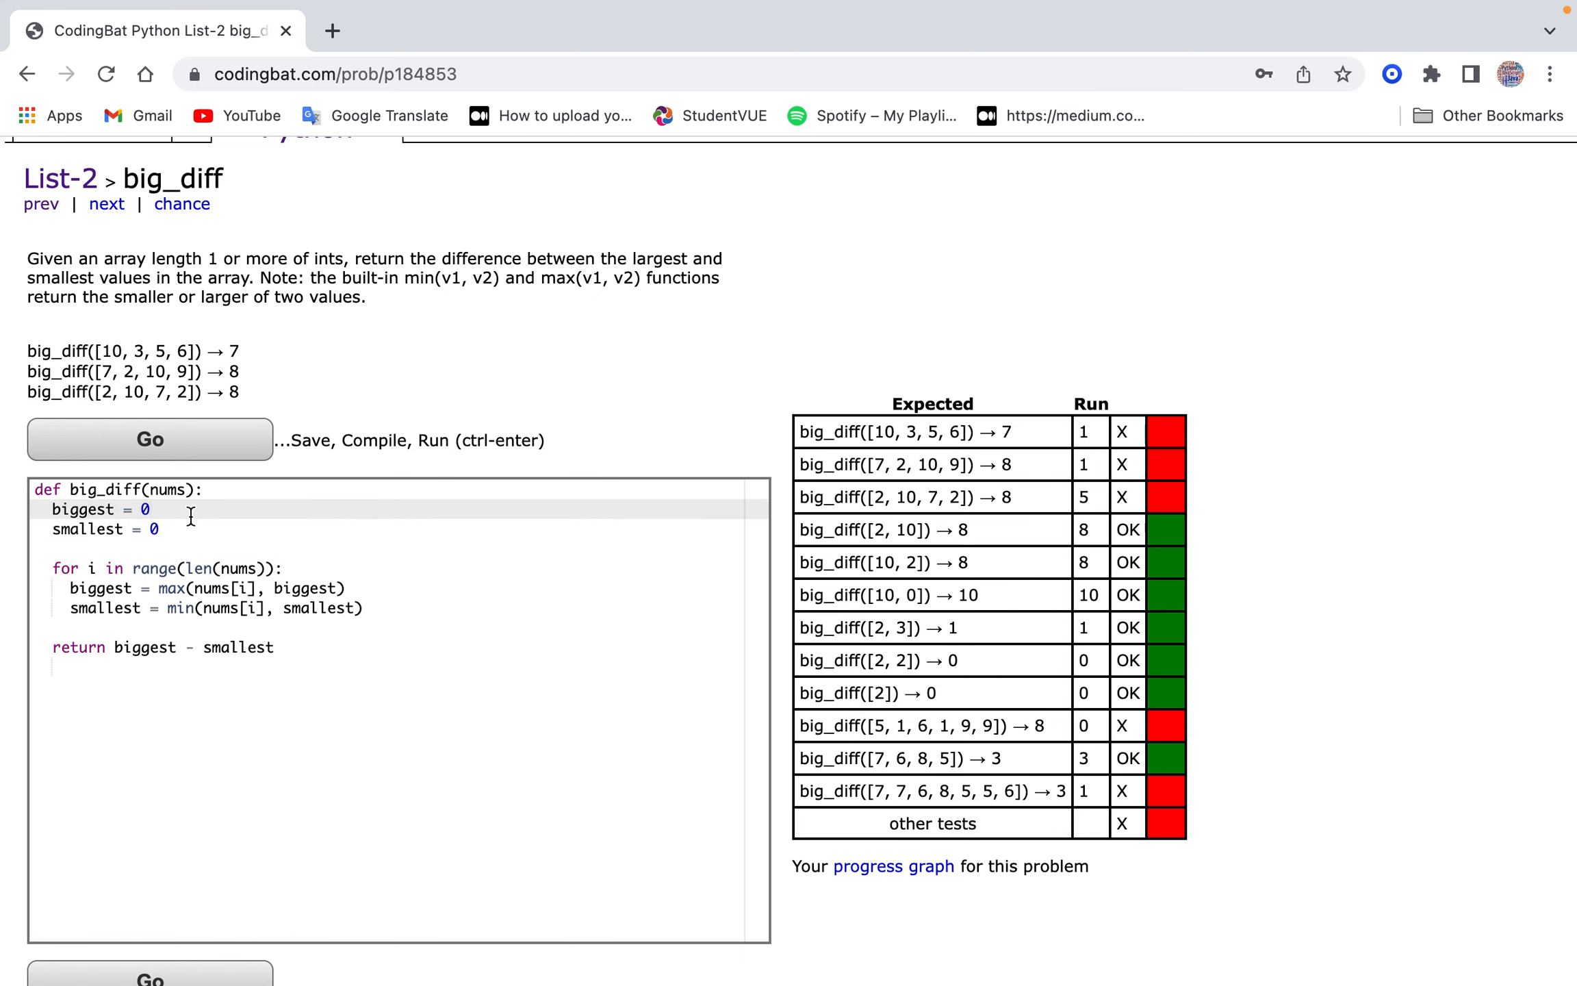
key("Backspace")
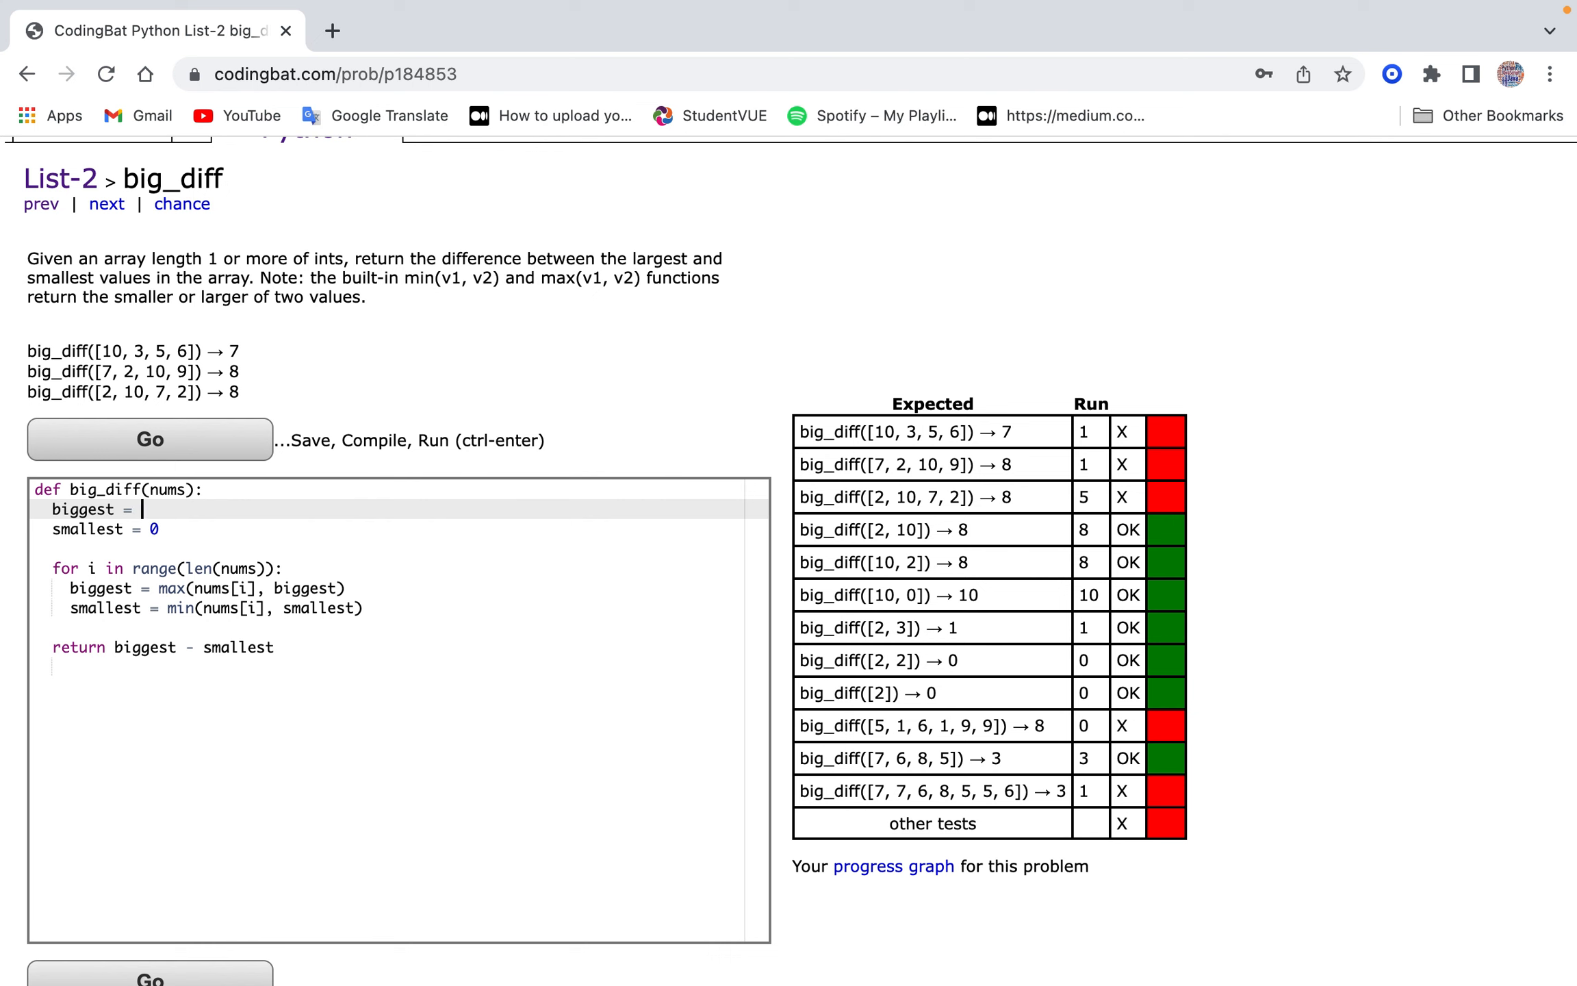
left_click(150, 439)
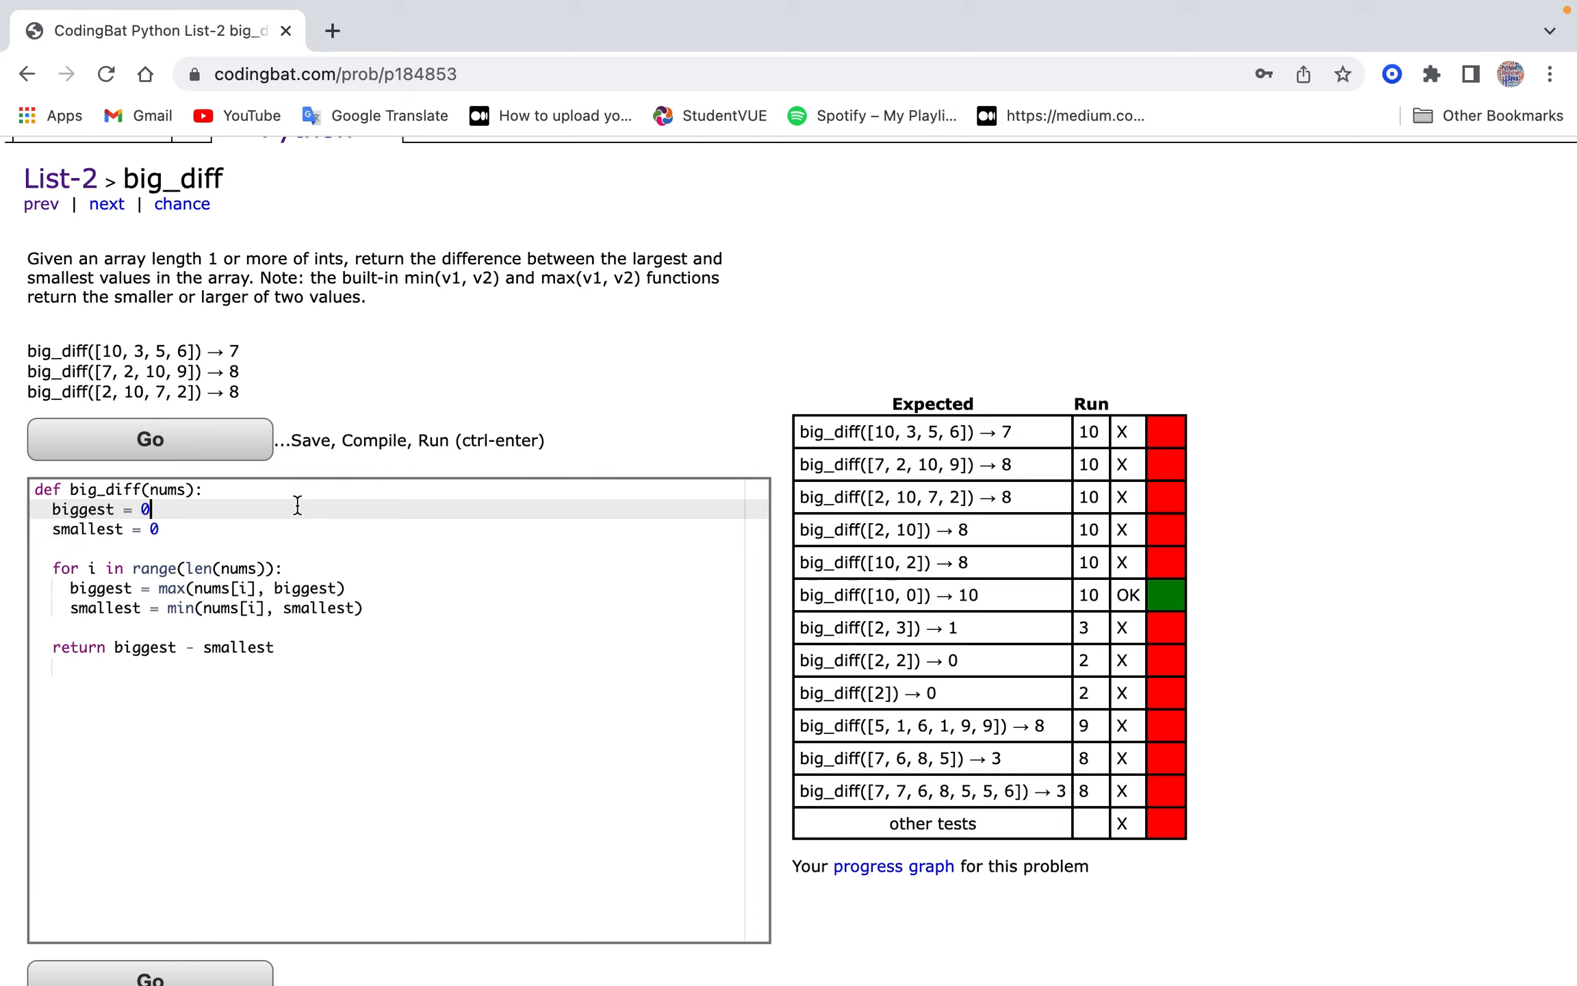
key("Backspace")
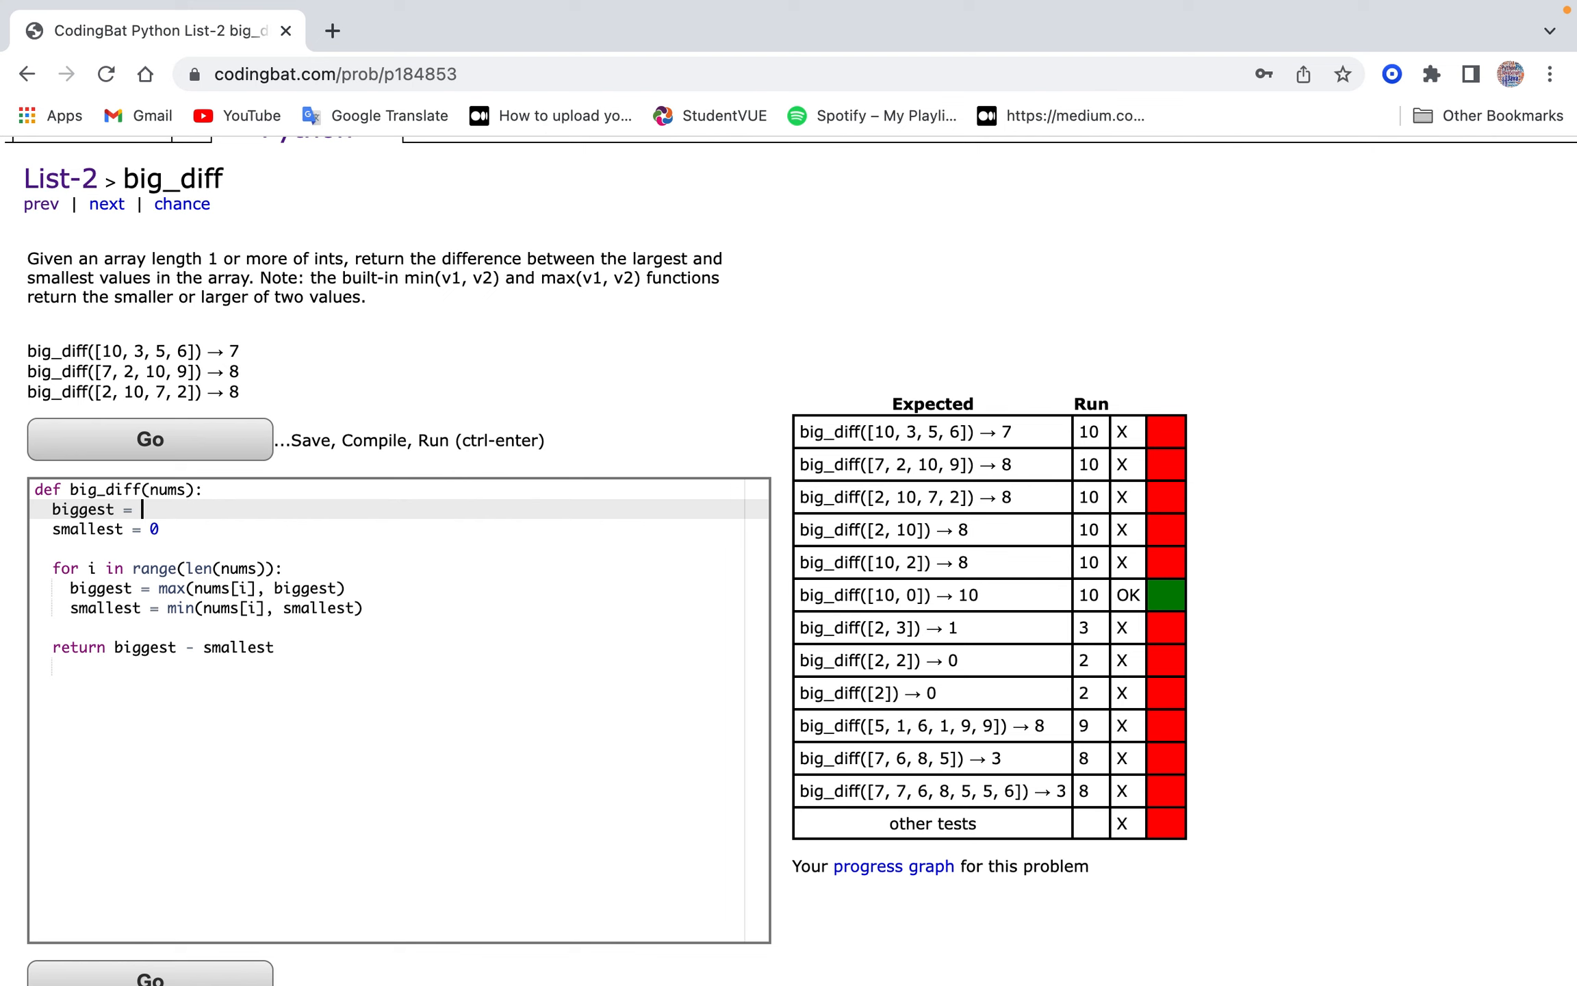
type("-10")
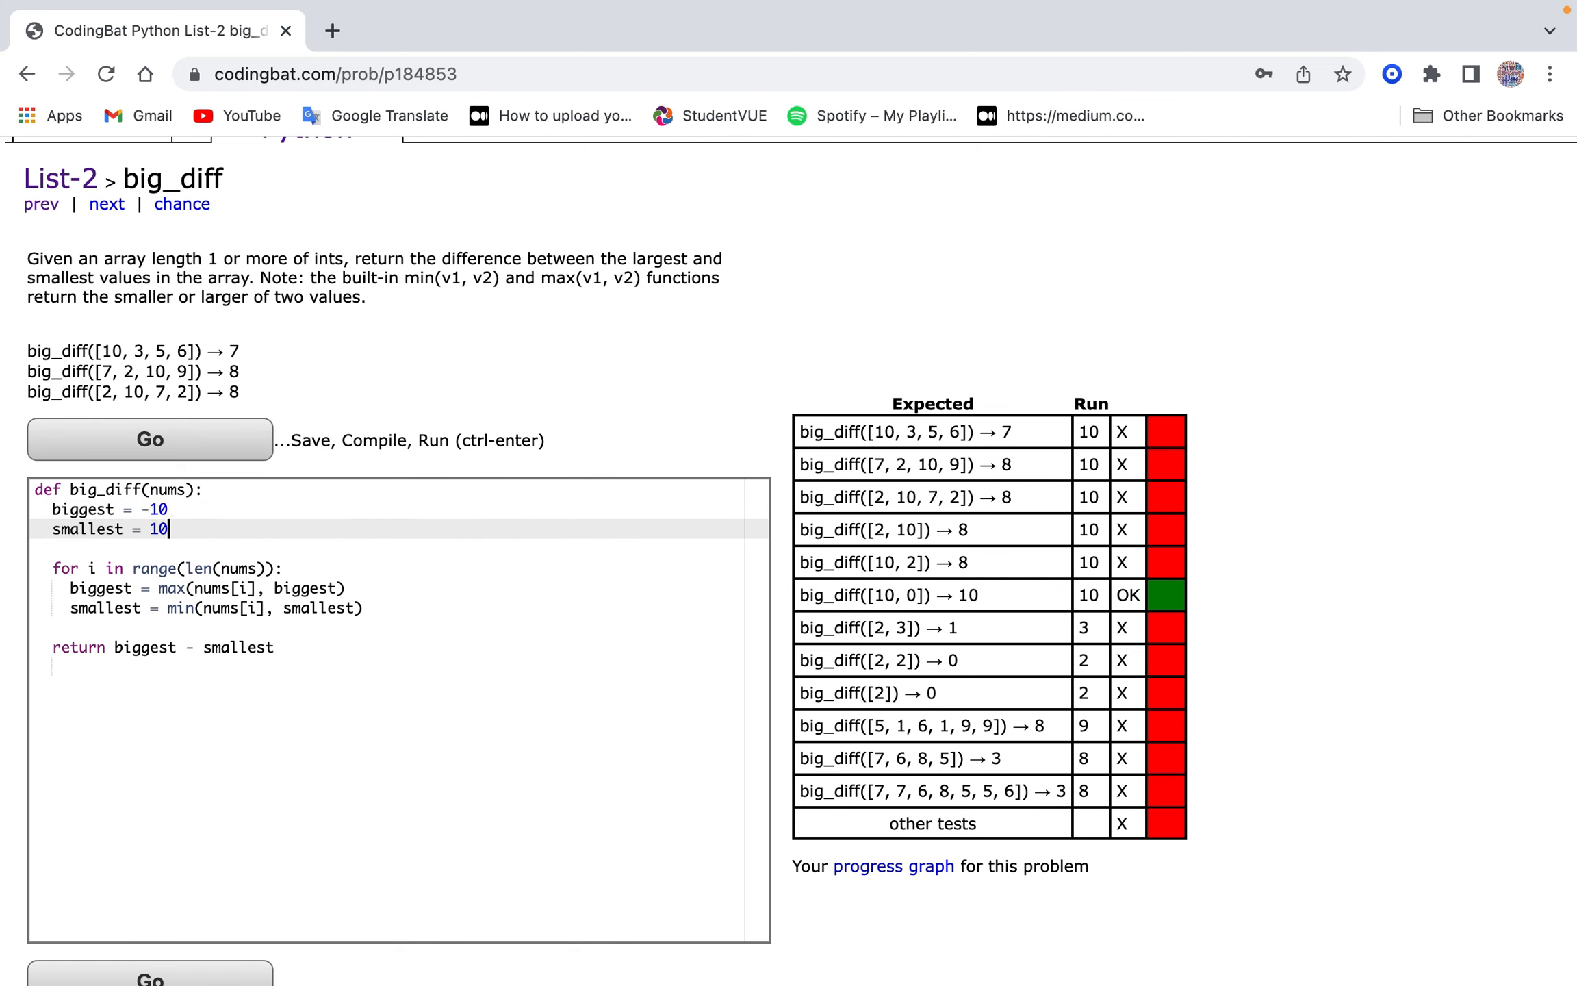
left_click(149, 439)
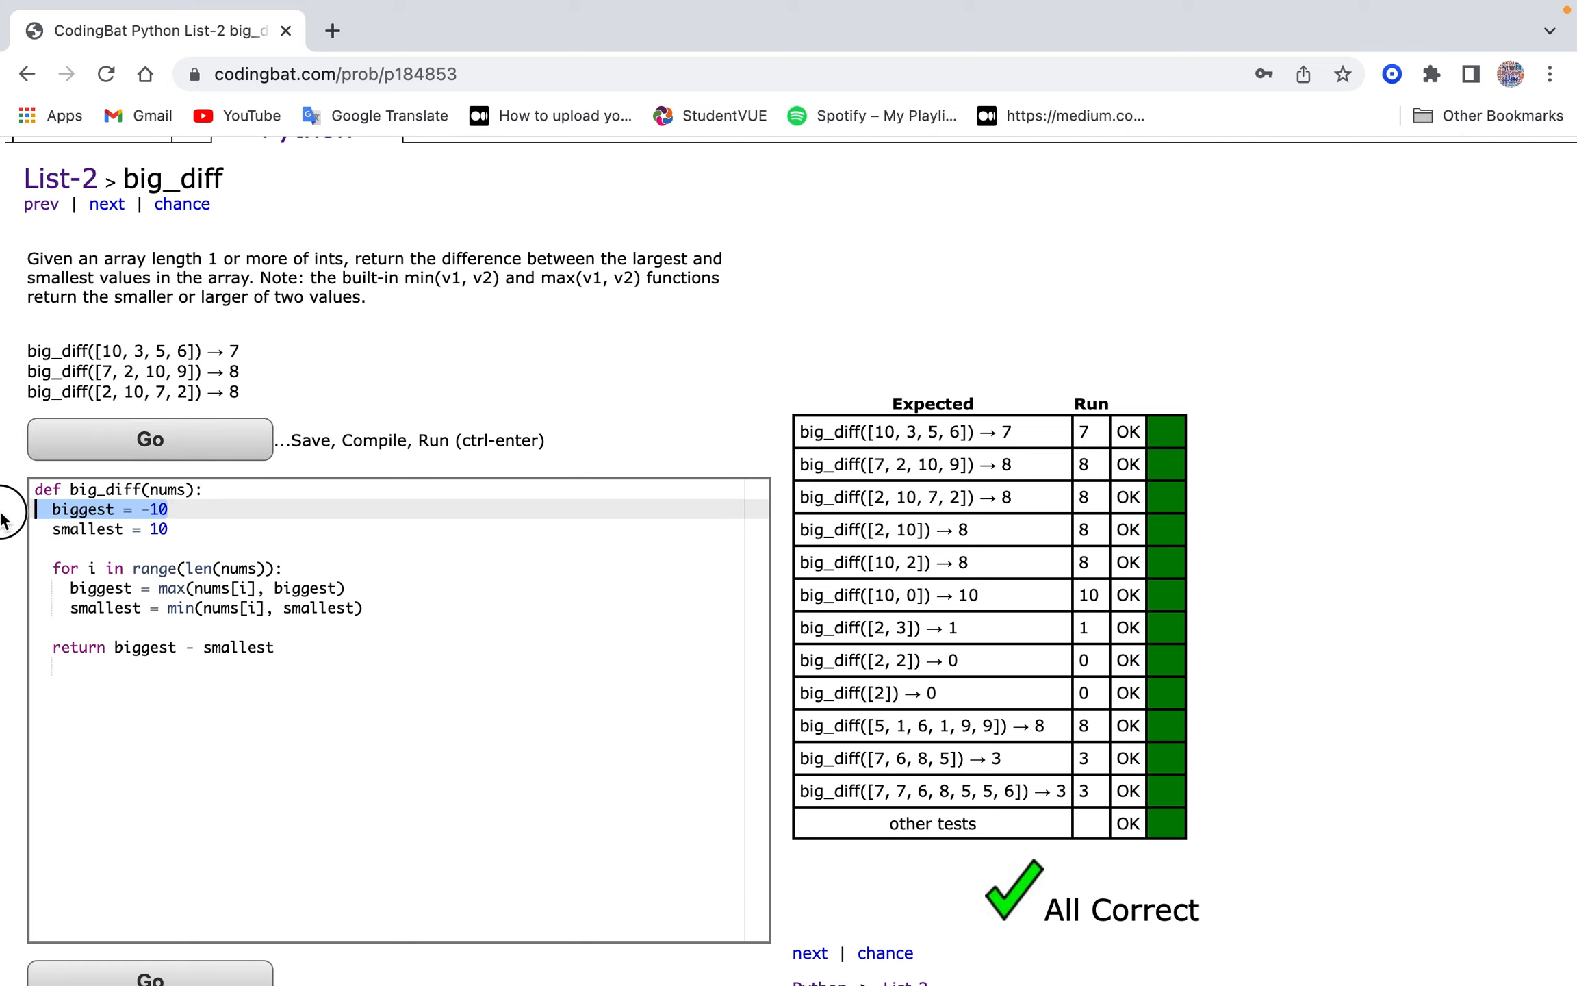
Deselect the code, scroll to the top, and open the Python tab.
left_click(204, 491)
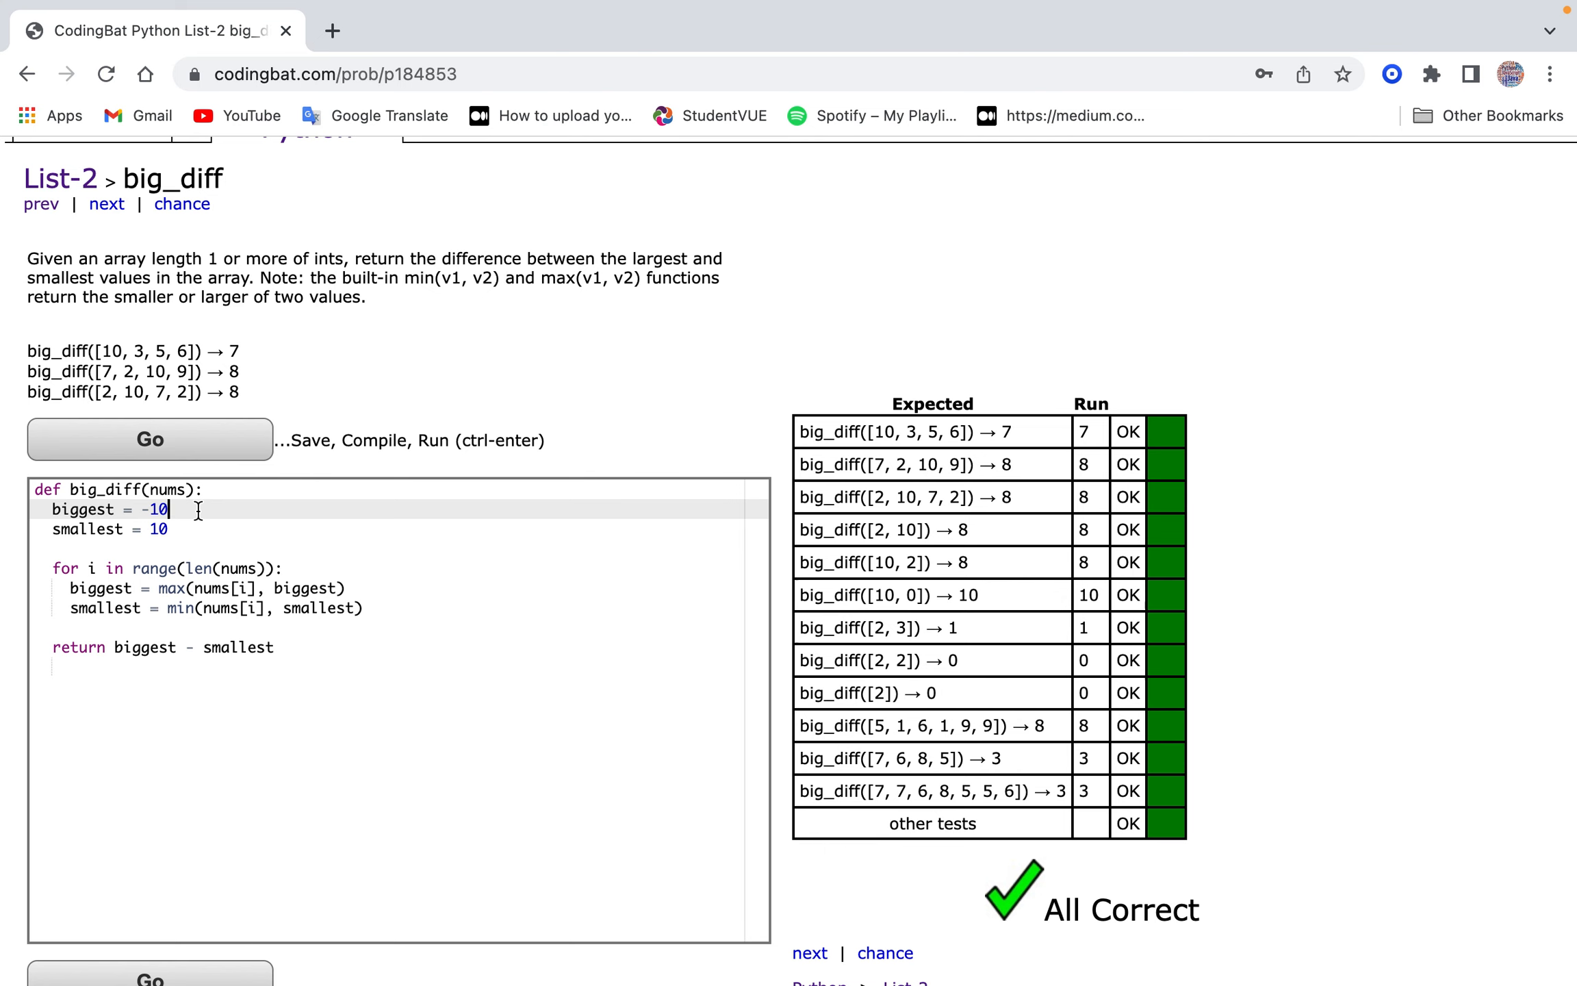
scroll("up", 3)
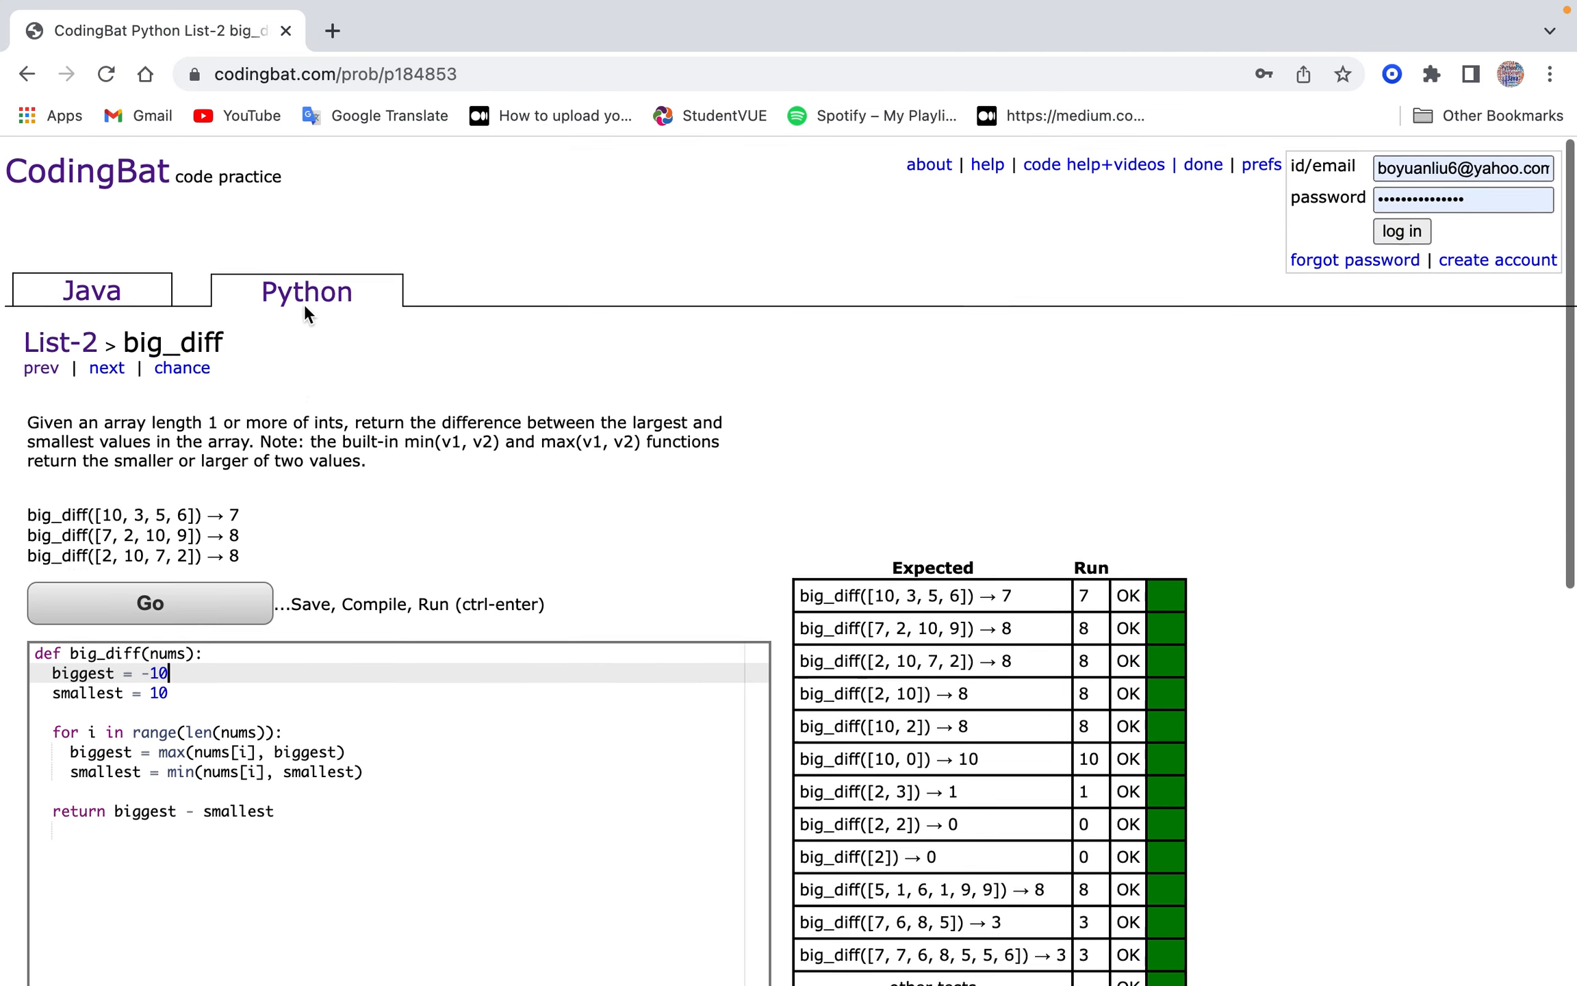
left_click(306, 292)
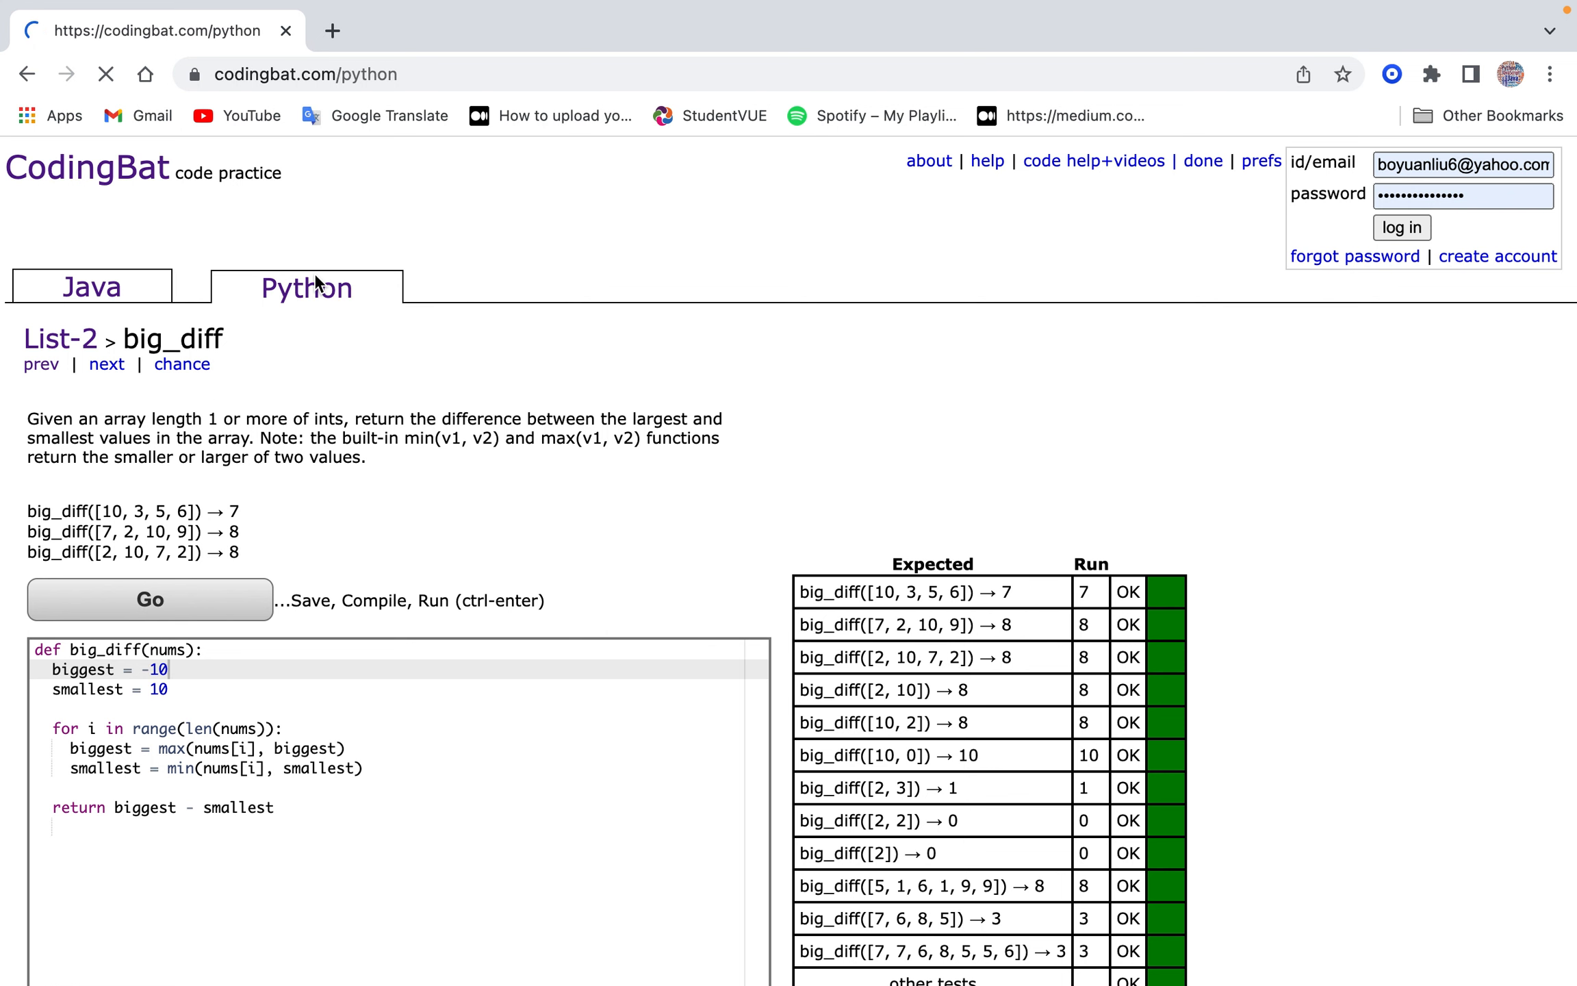